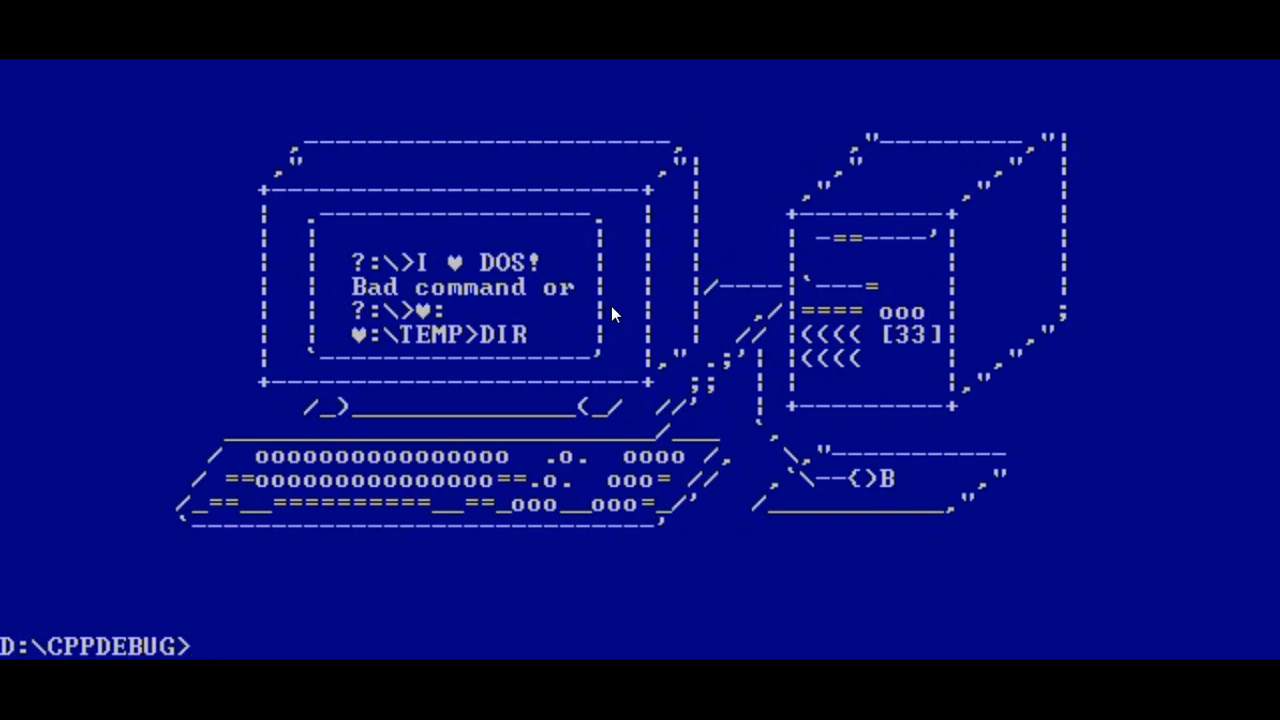
mouse_move(435, 125)
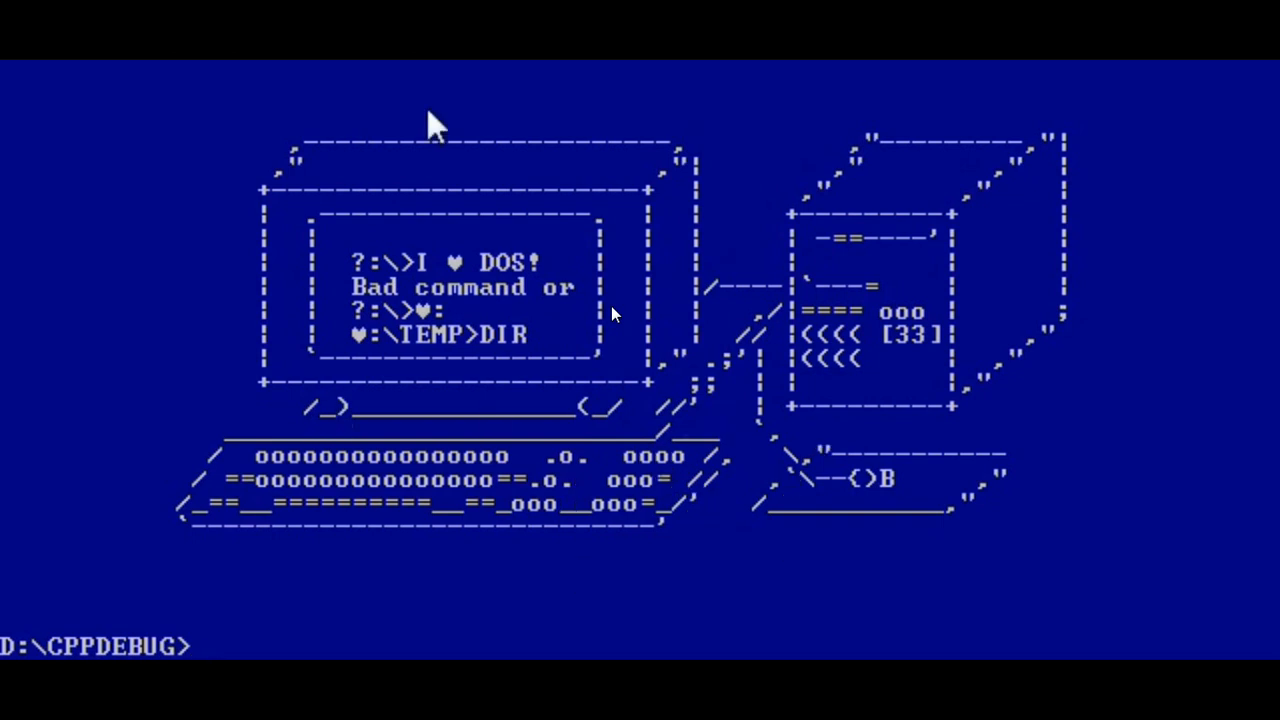
mouse_move(1035, 492)
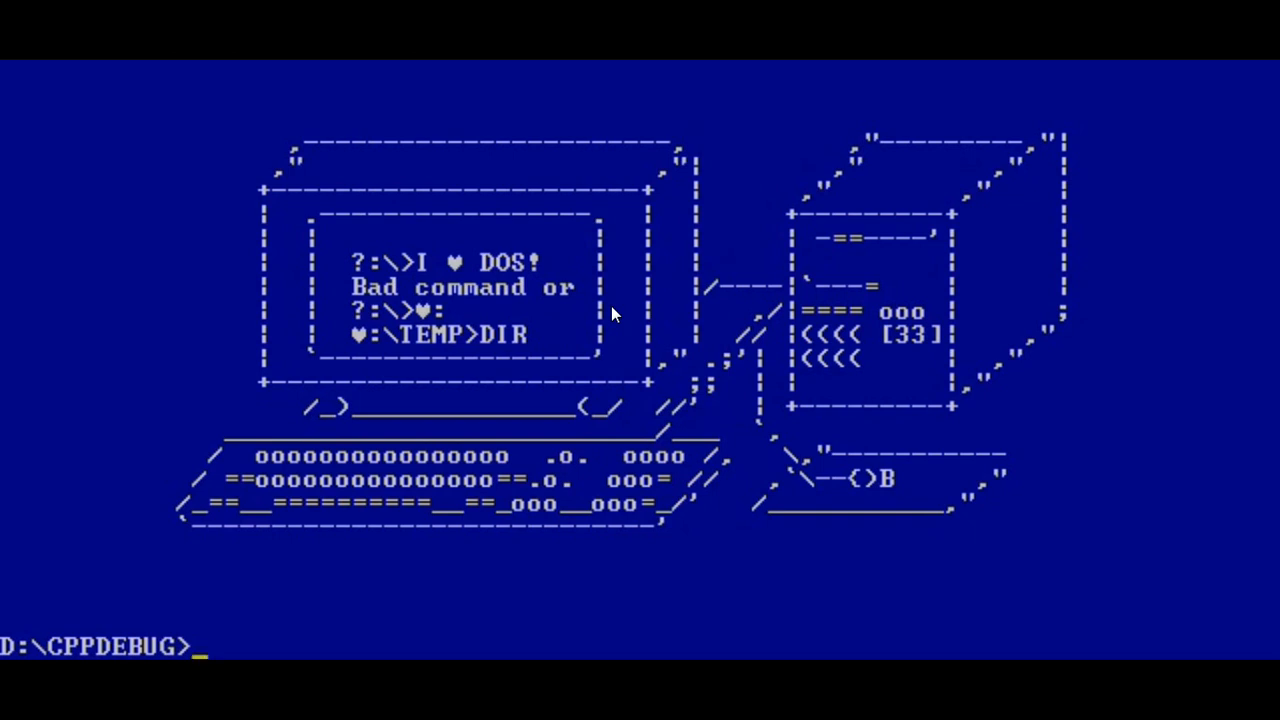
- Delete drives.cpp and open an empty drives.c in the MS-DOS editor
text(del)
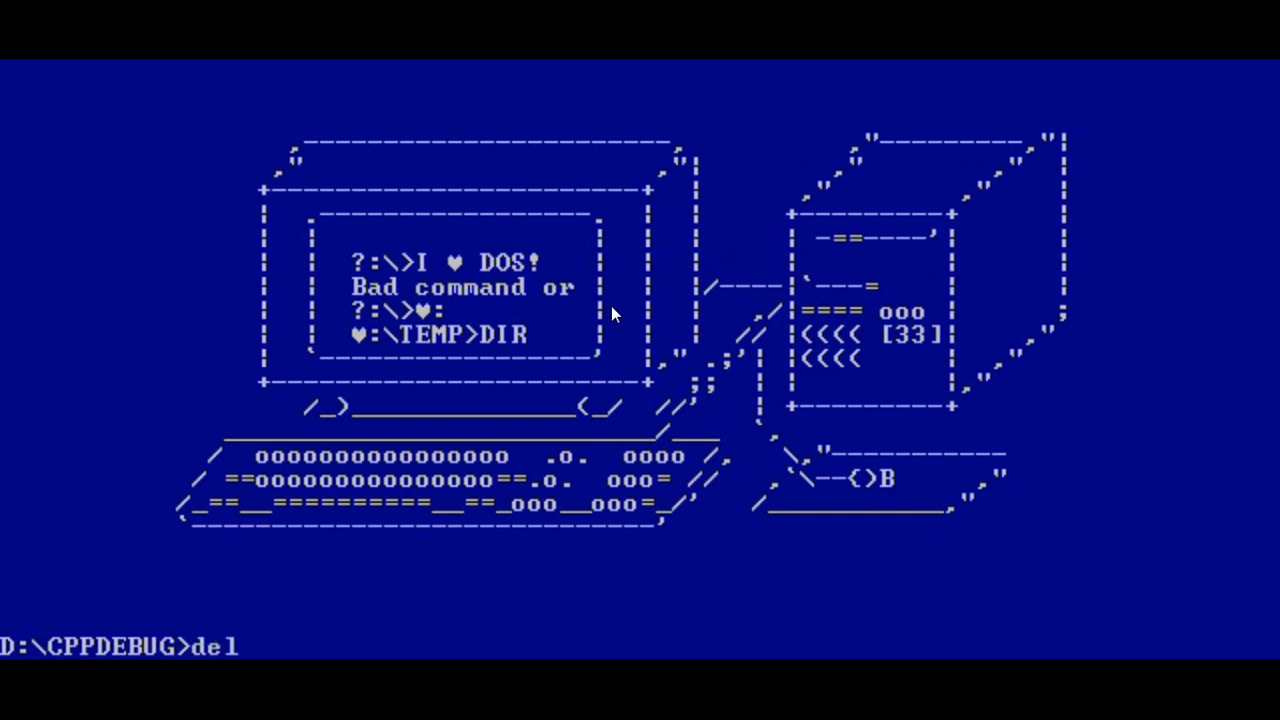
text(DRIVES.ASM)
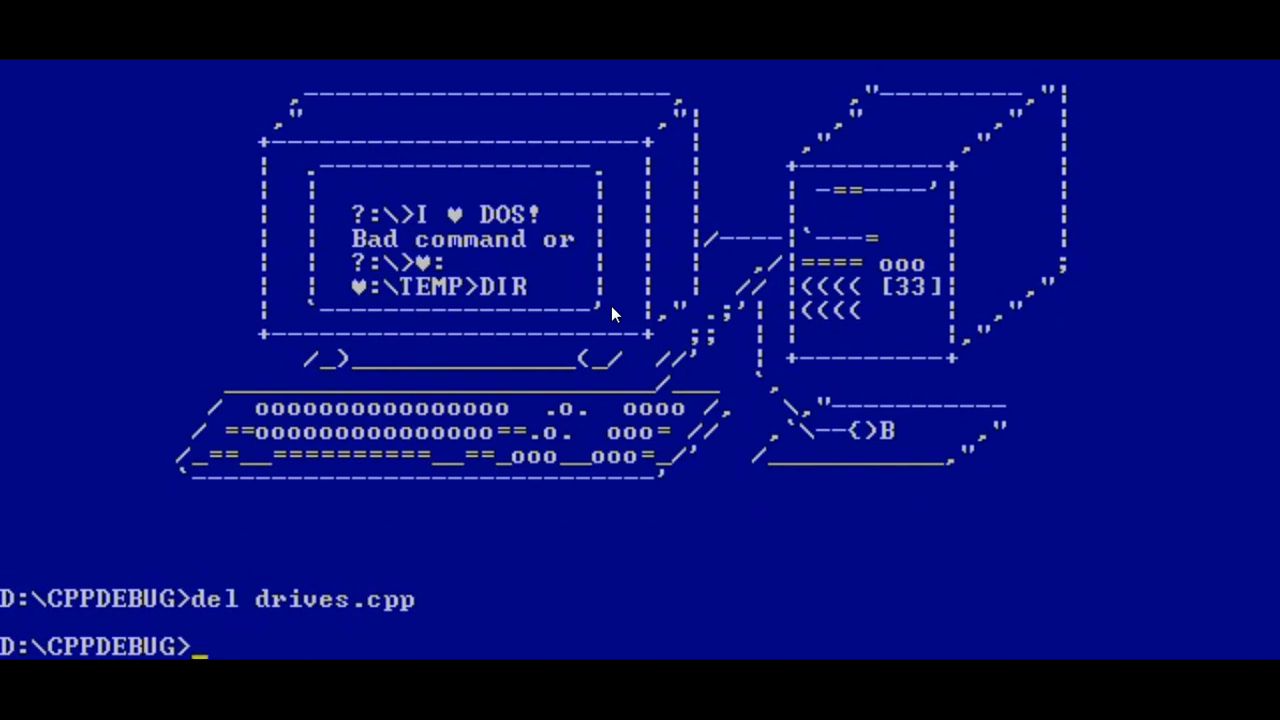
text(edit)
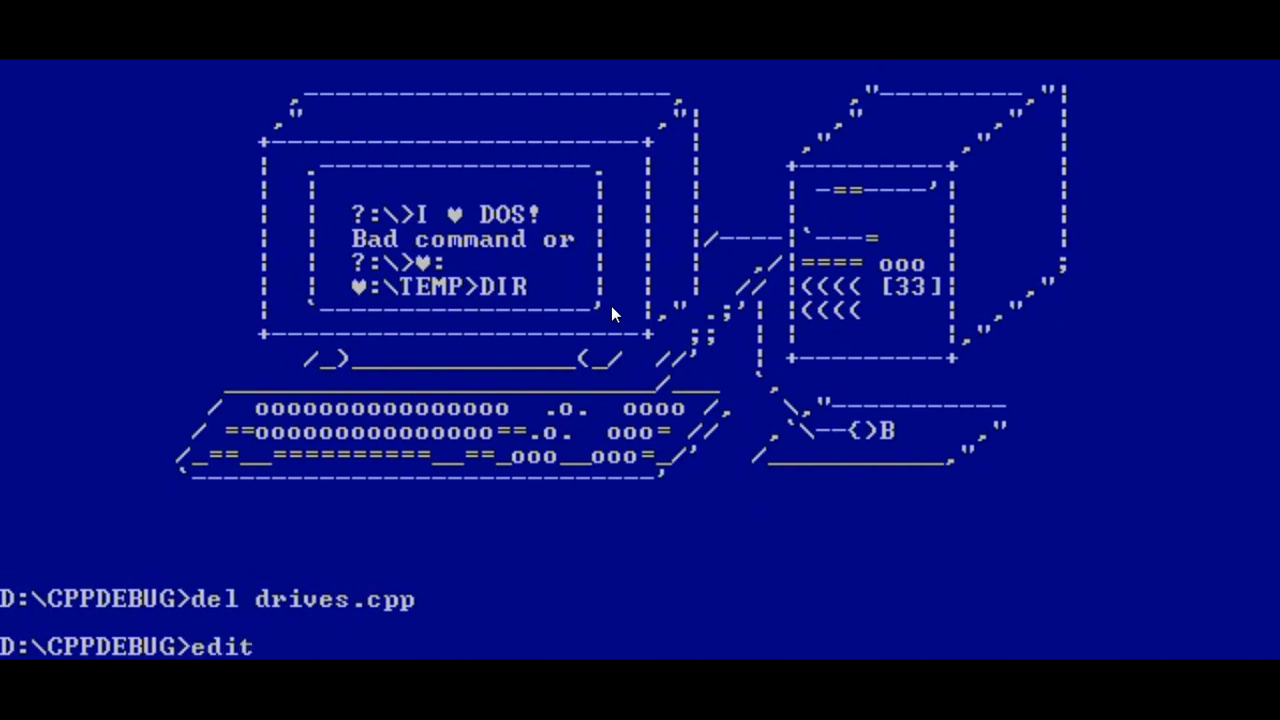
text(drives.)
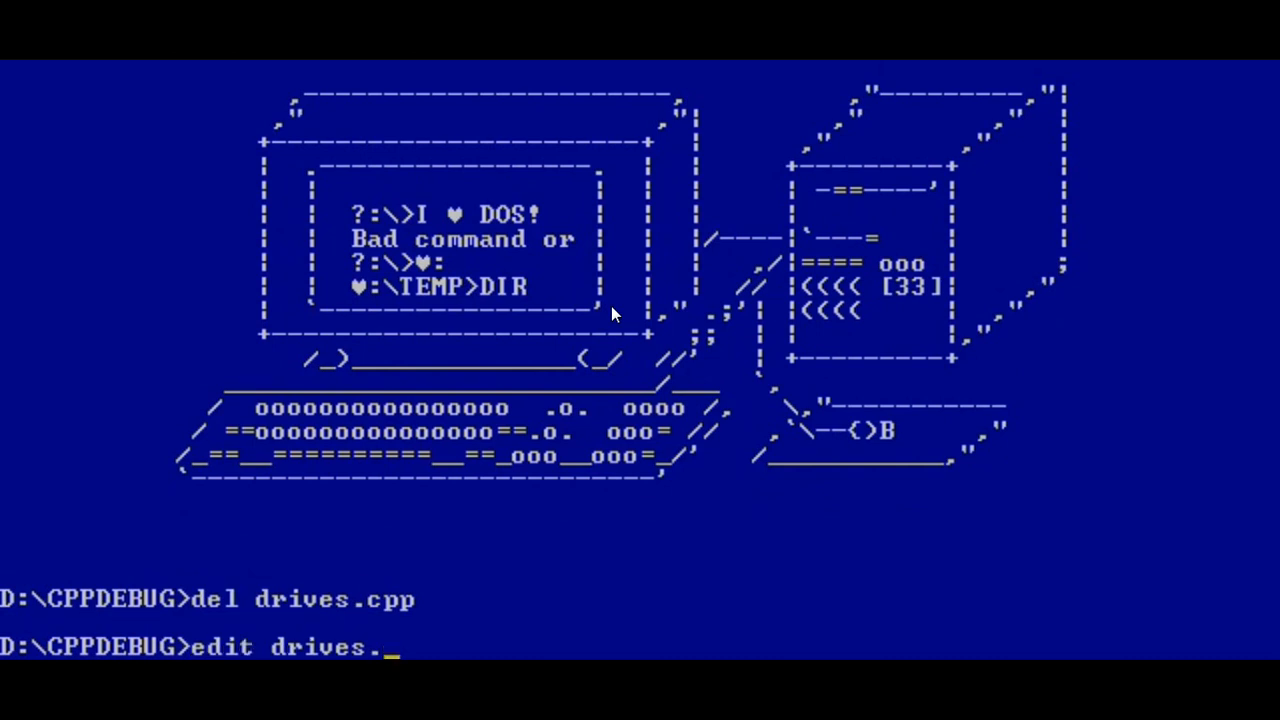
key(Return)
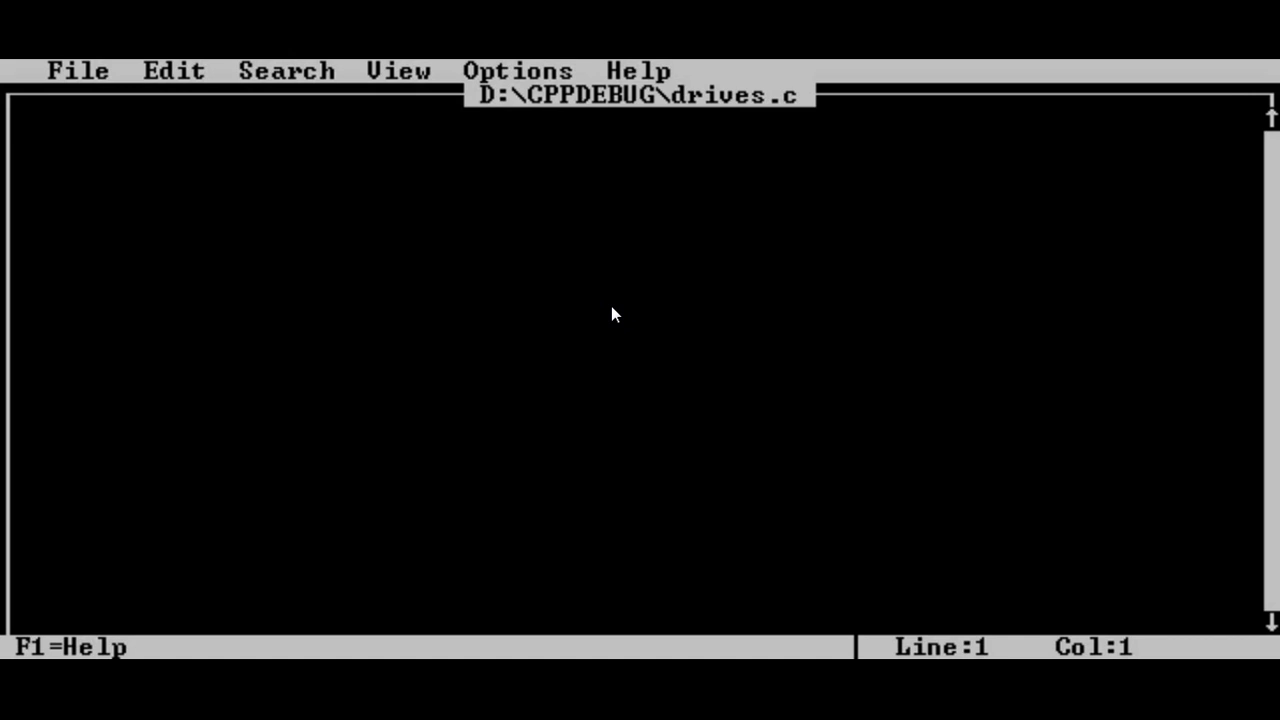
- Add #include <stdio.h> and #include <direct.h> lines to drives.c
text(#incl)
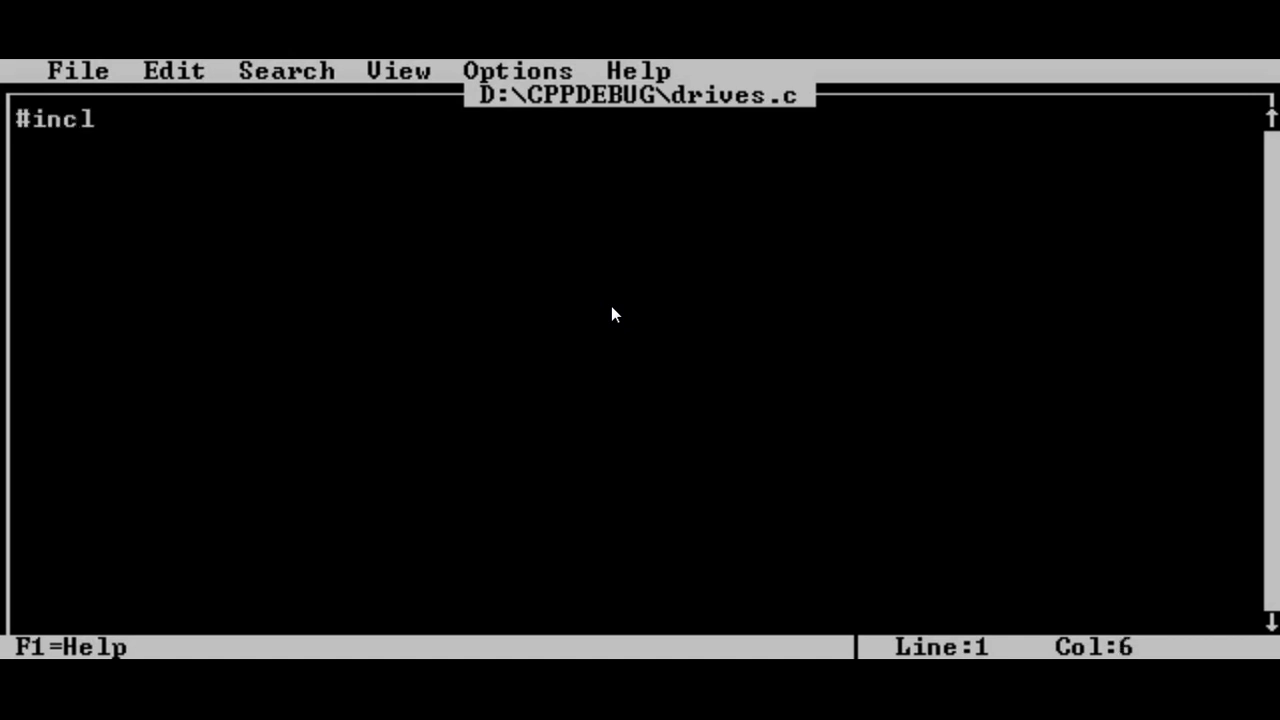
text(ude <)
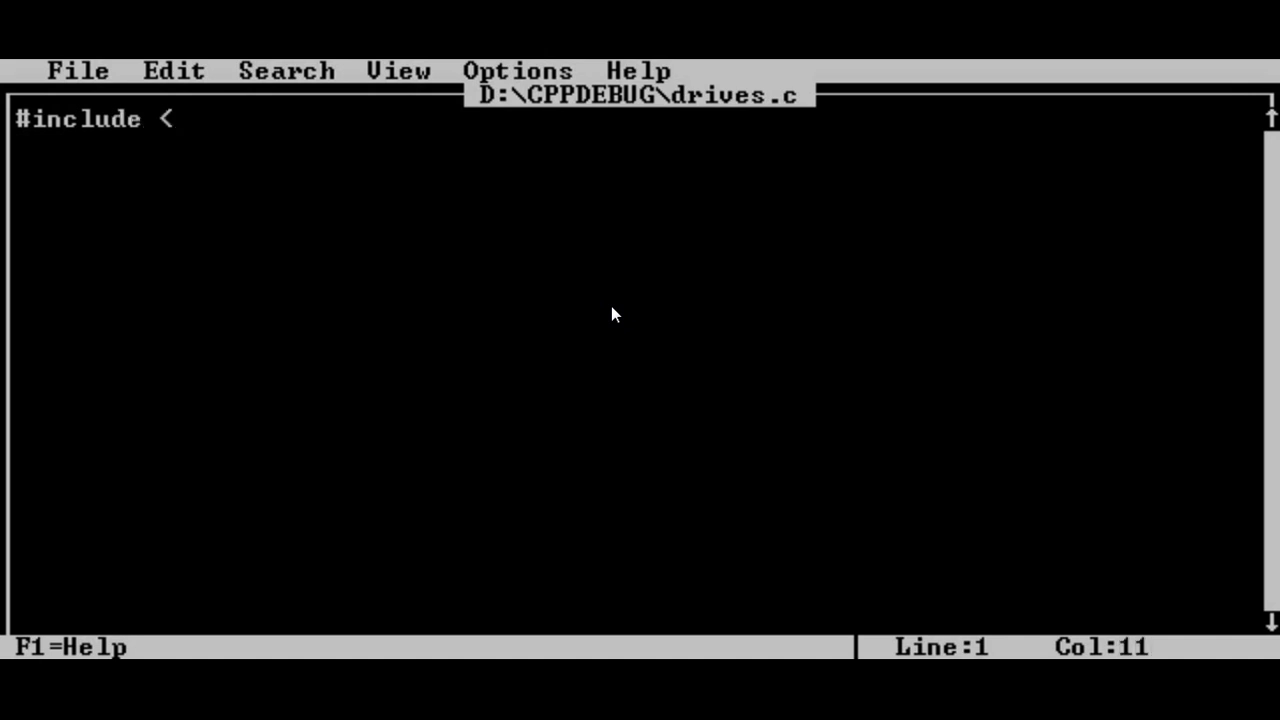
text(std)
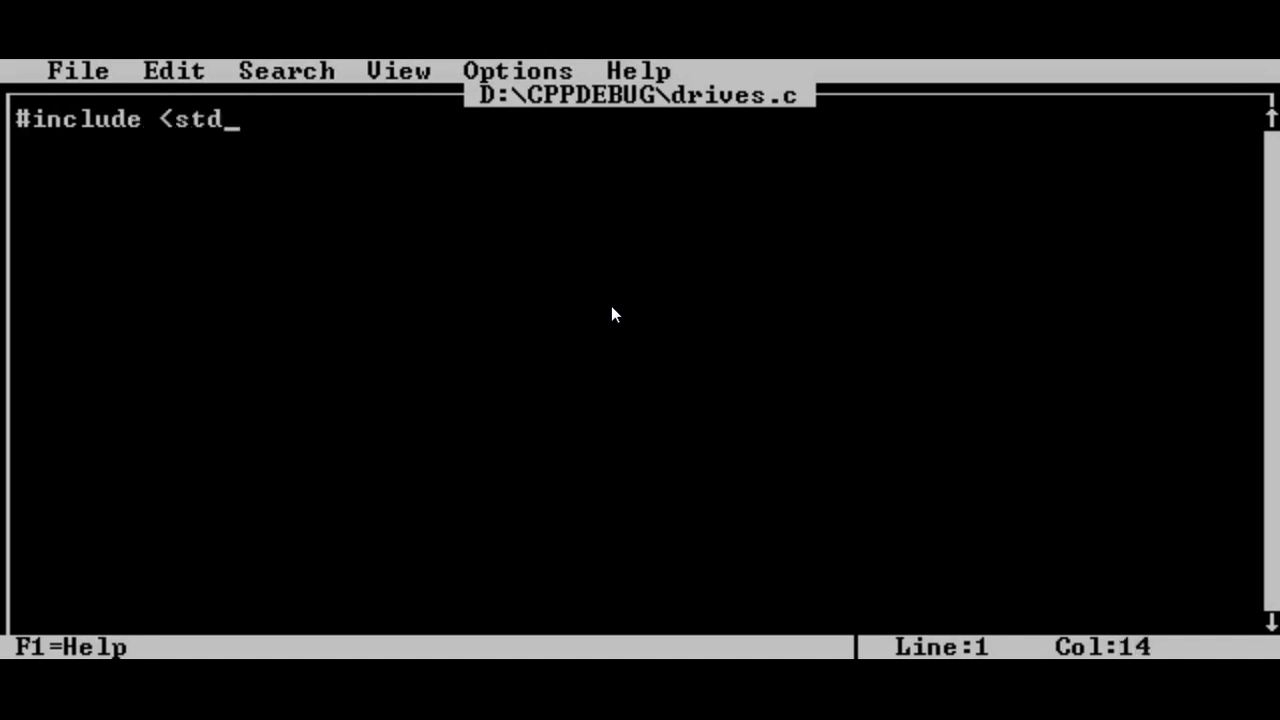
text(io.)
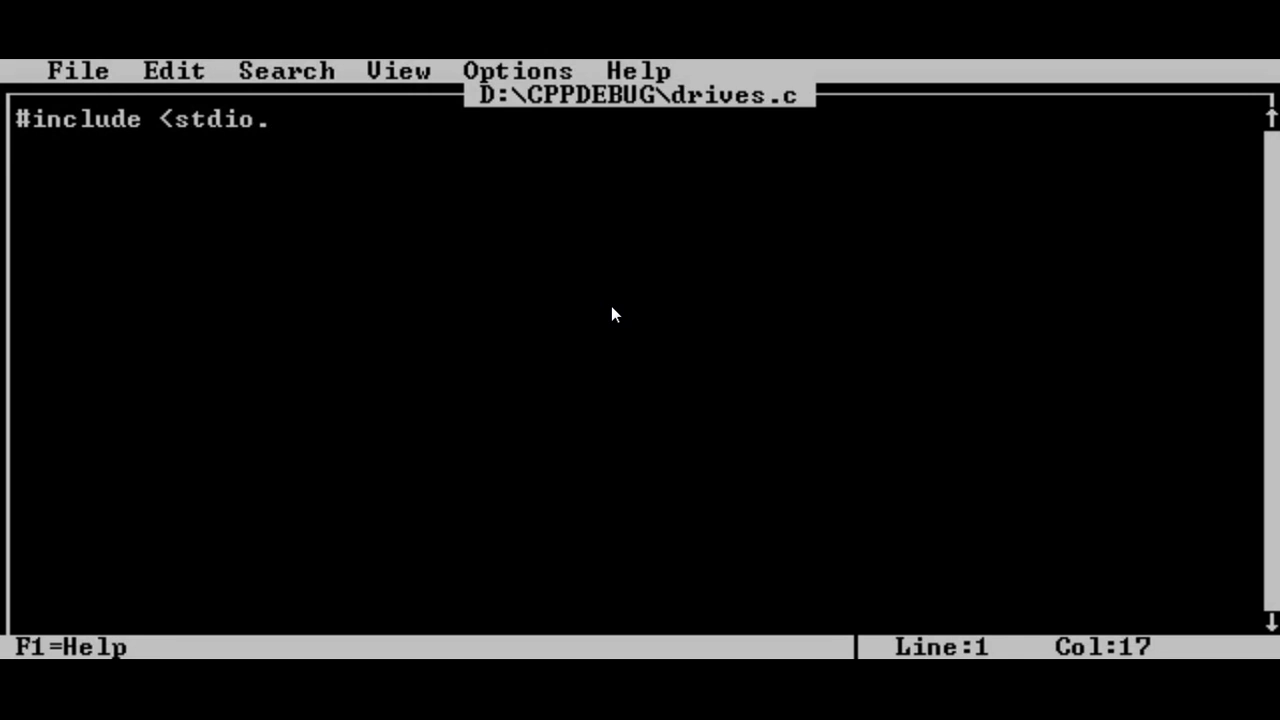
text(h>)
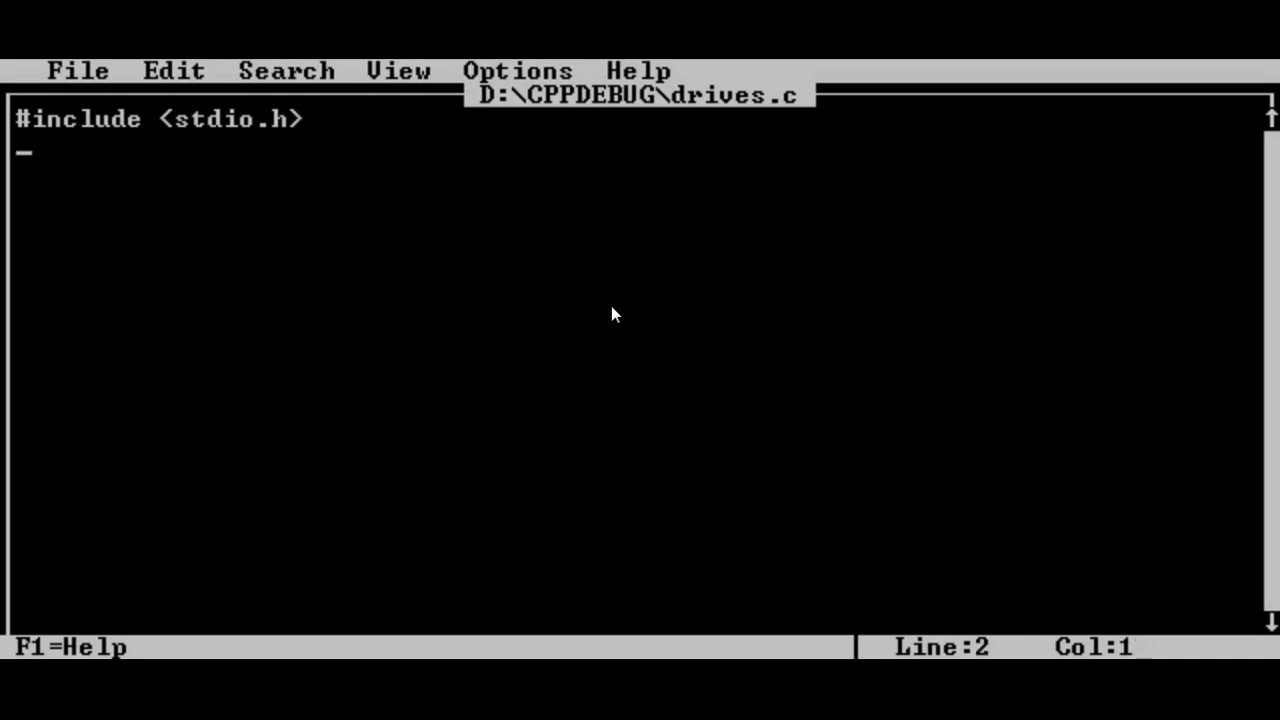
text(#inc)
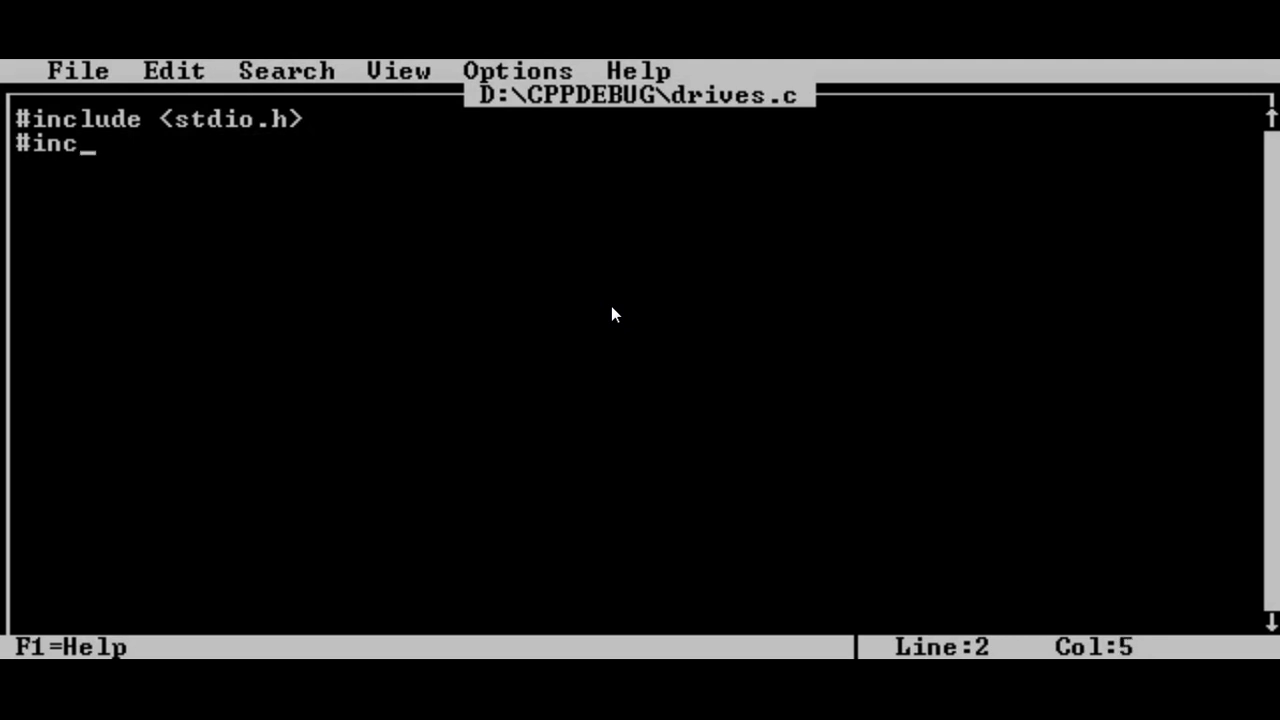
text(lude)
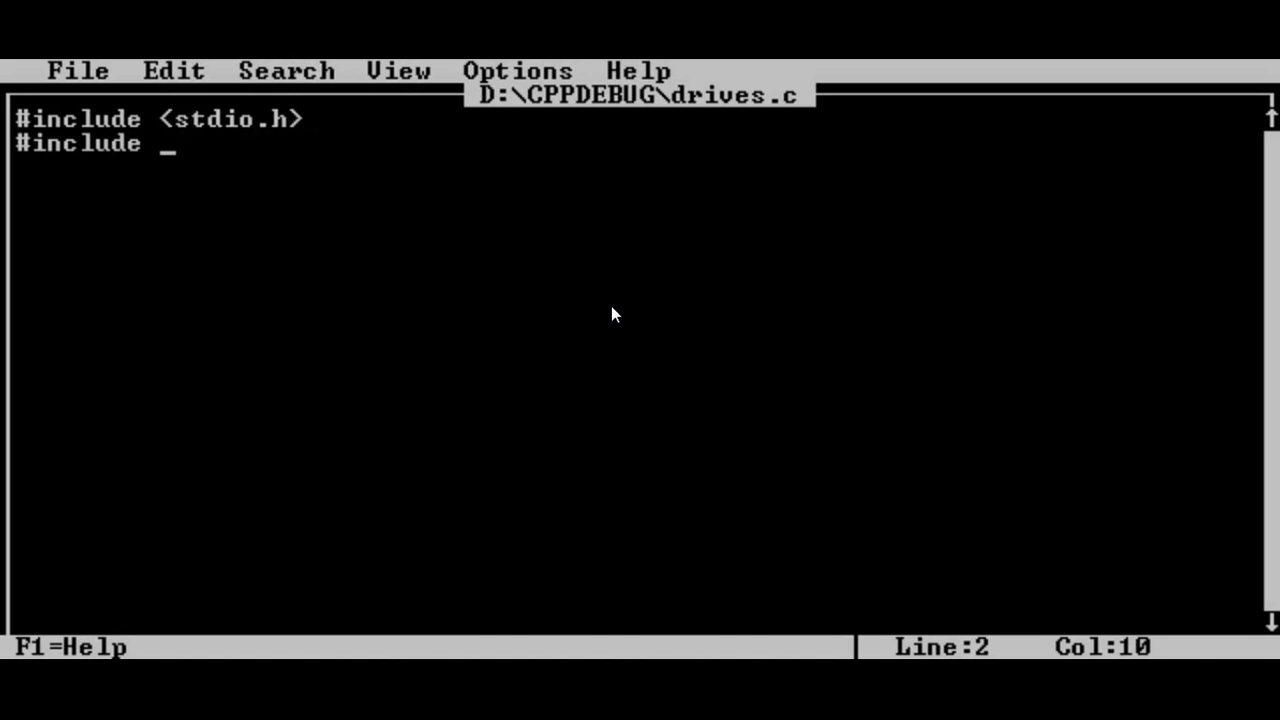
text(<)
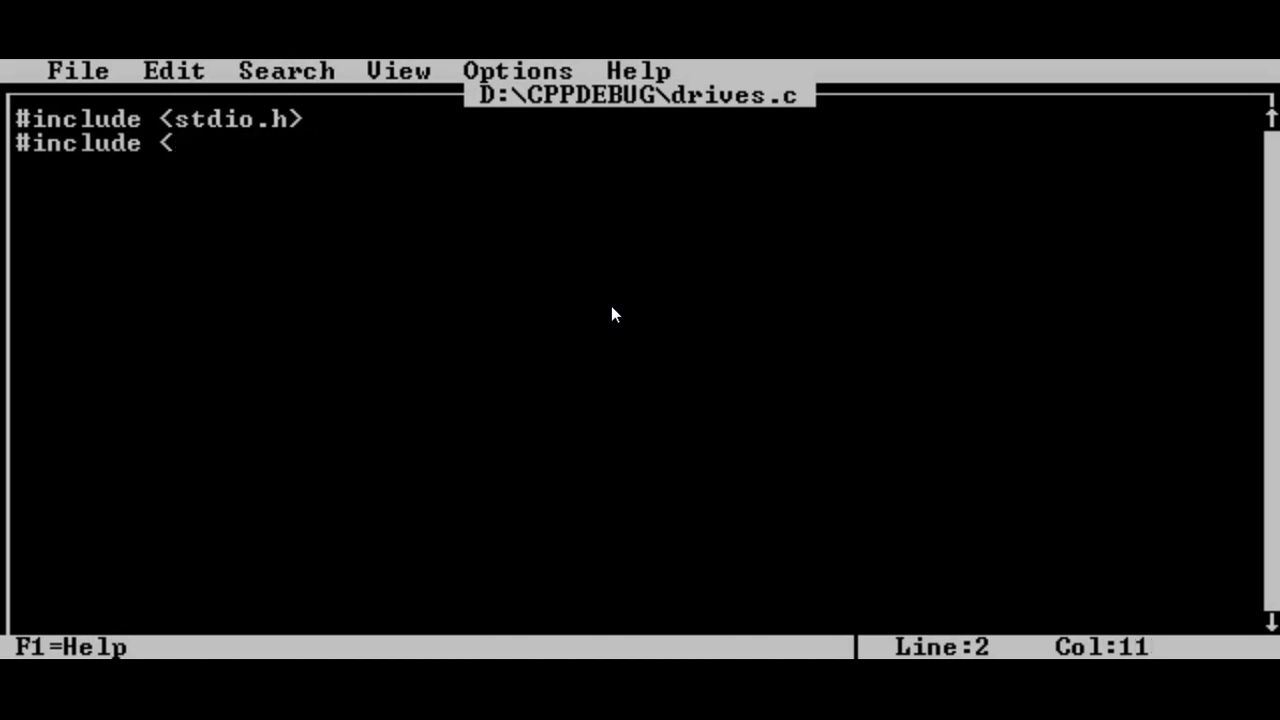
text(s)
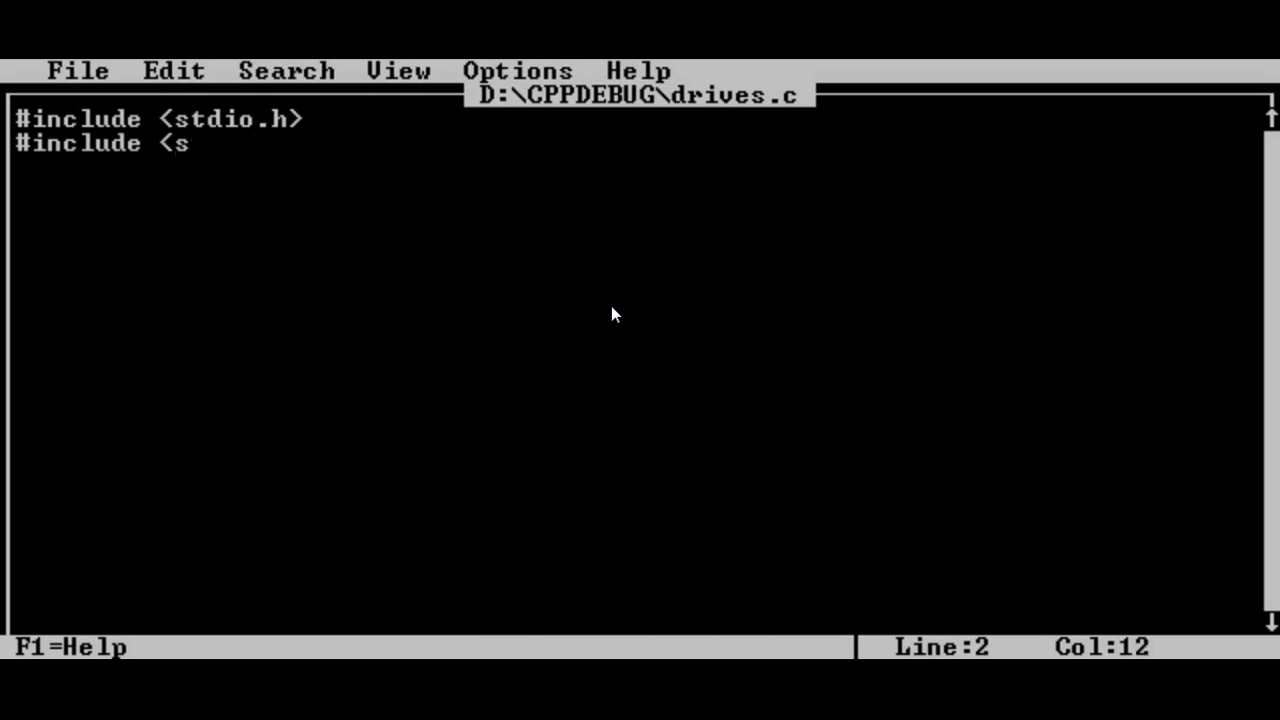
text(direct.)
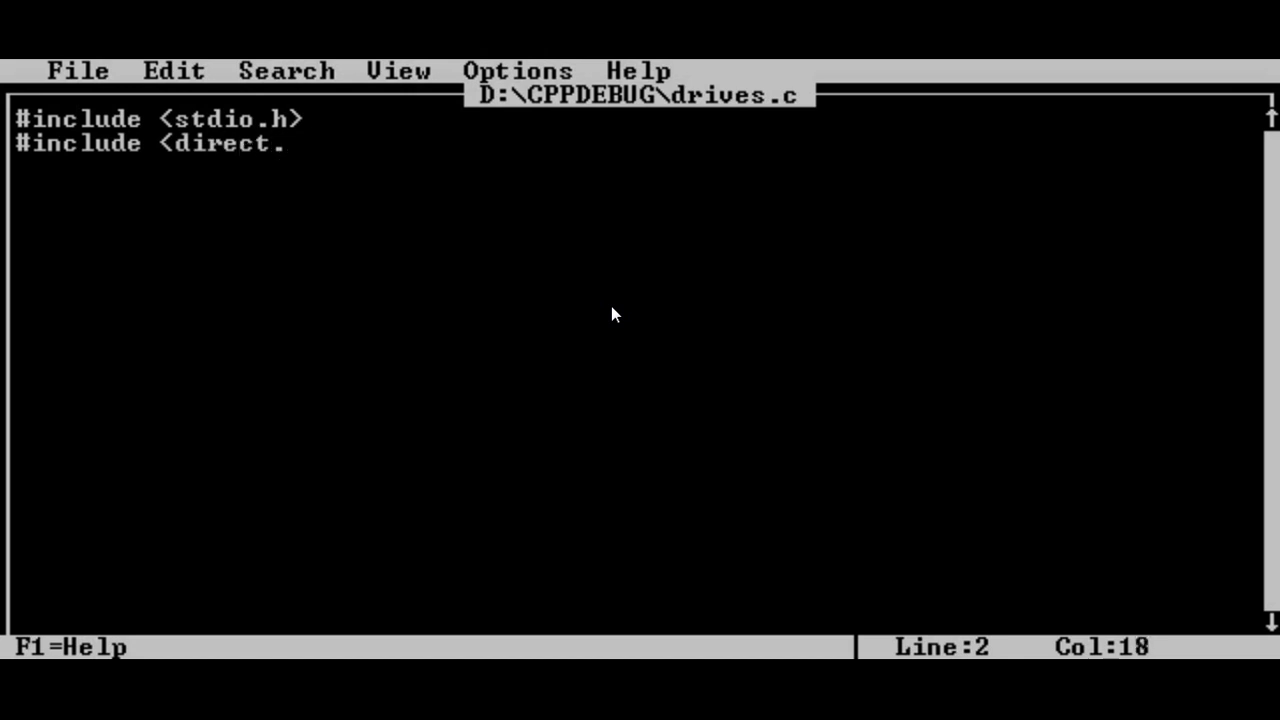
text(h>)
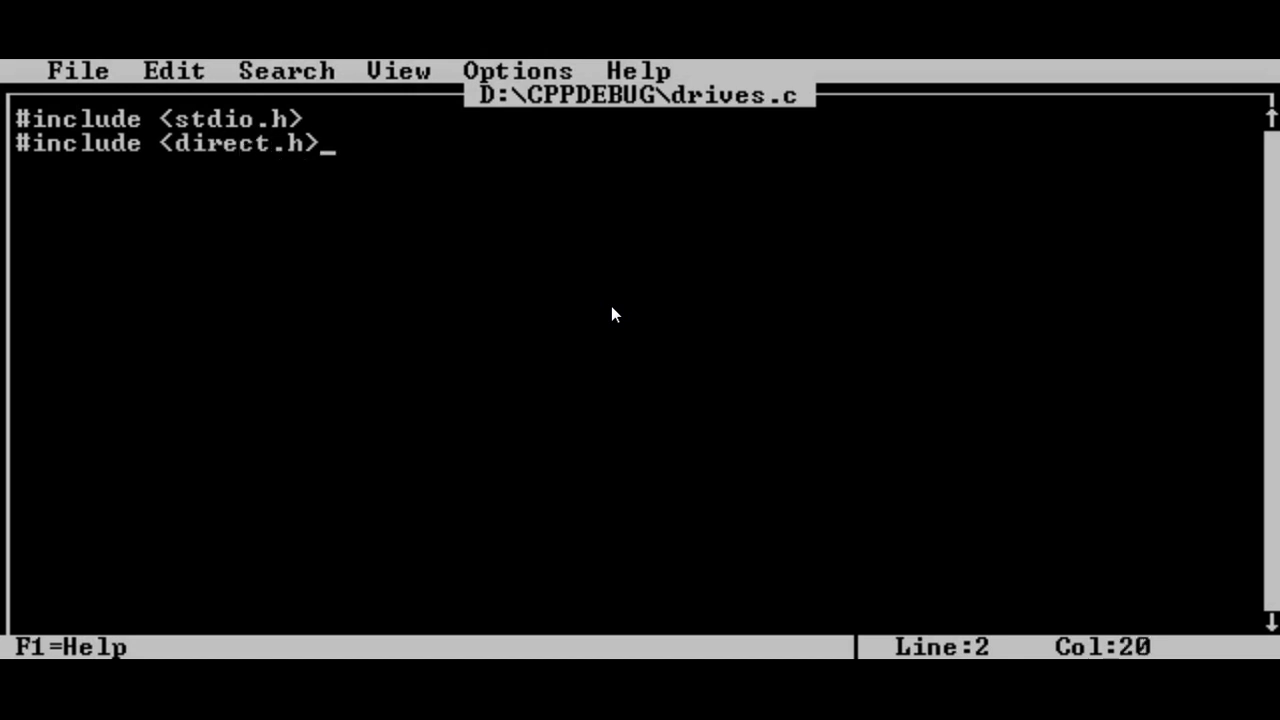
- Add a blank line followed by int main()
key(enter)
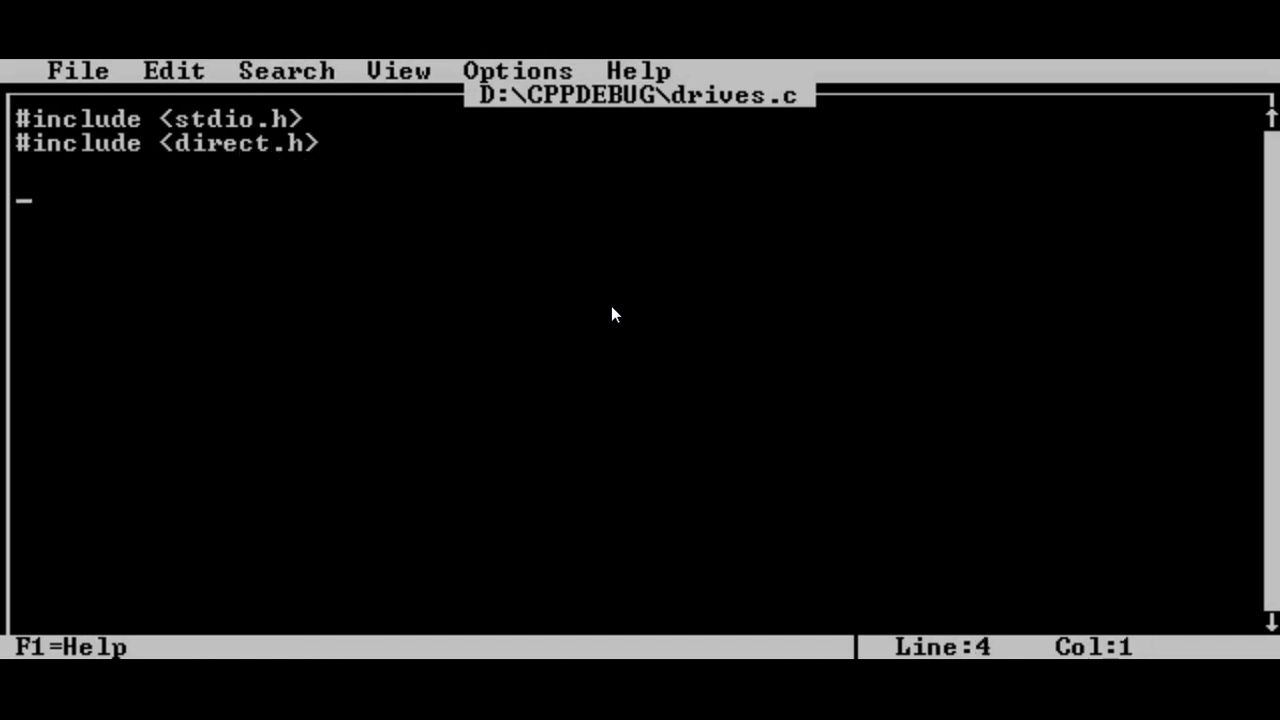
text(int ma)
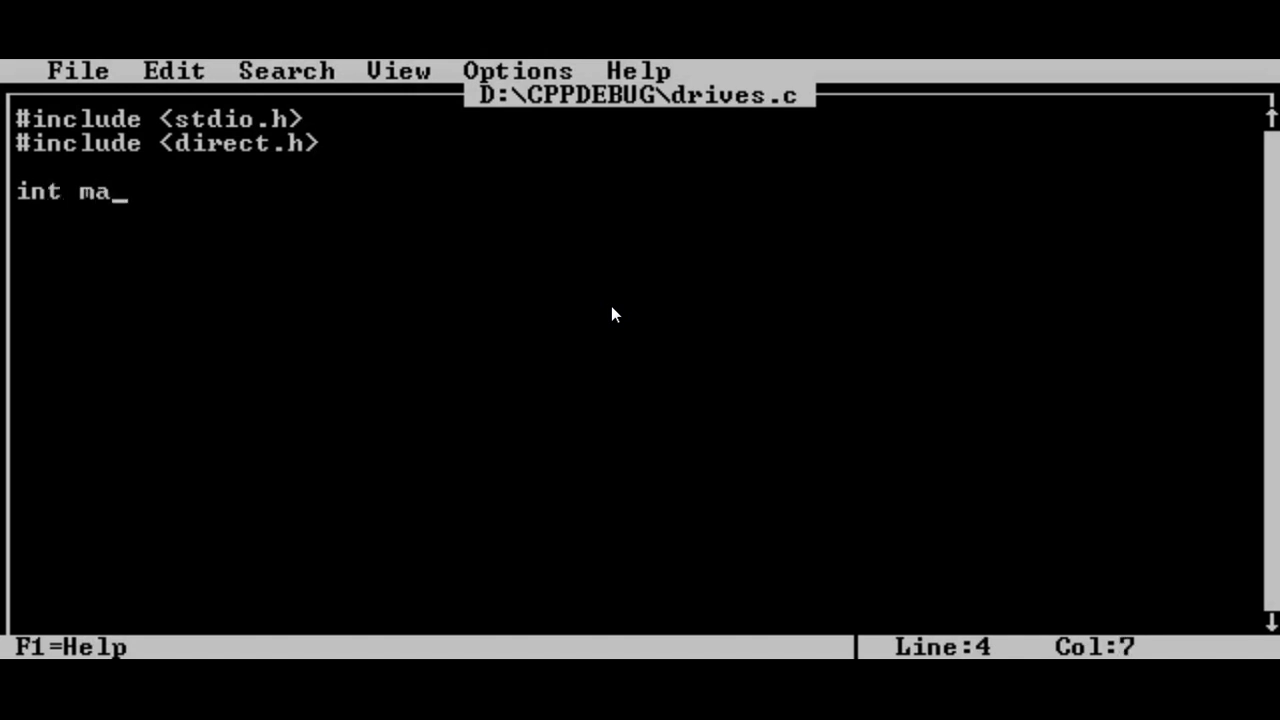
text(in)
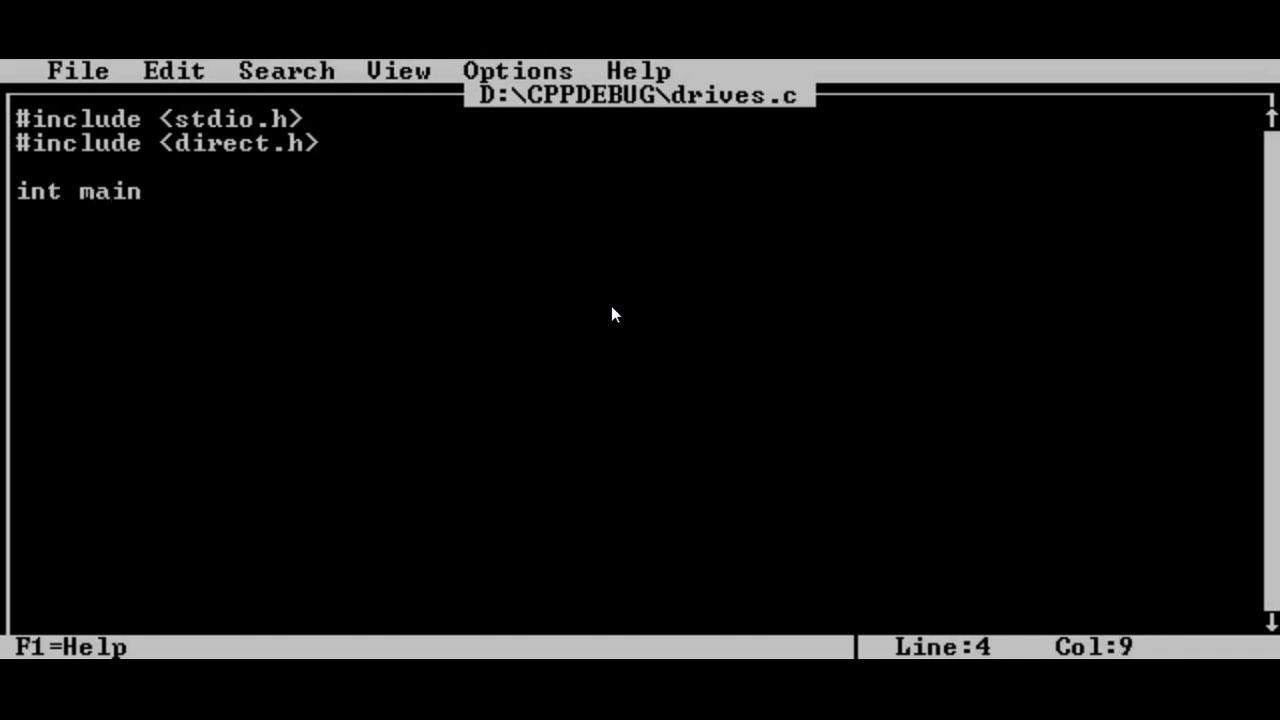
text(())
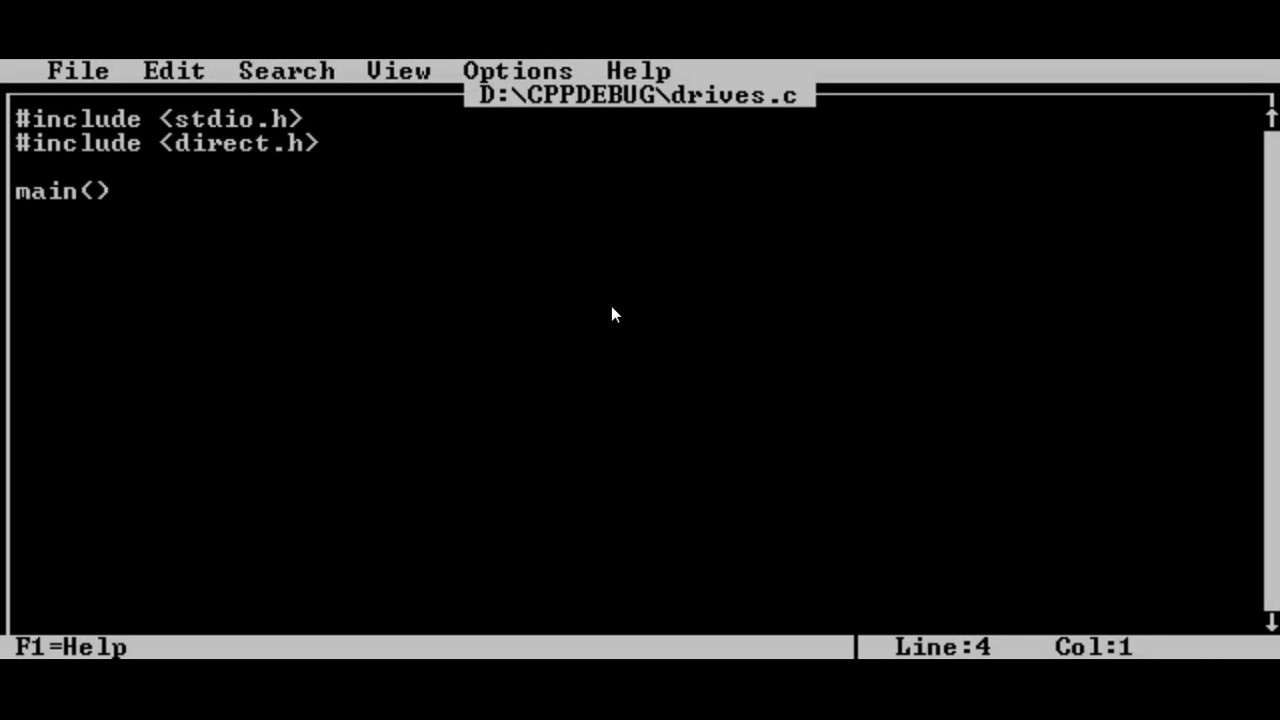
- Start main's body with int i = 0; and a for loop counting i up to 26
key(Down)
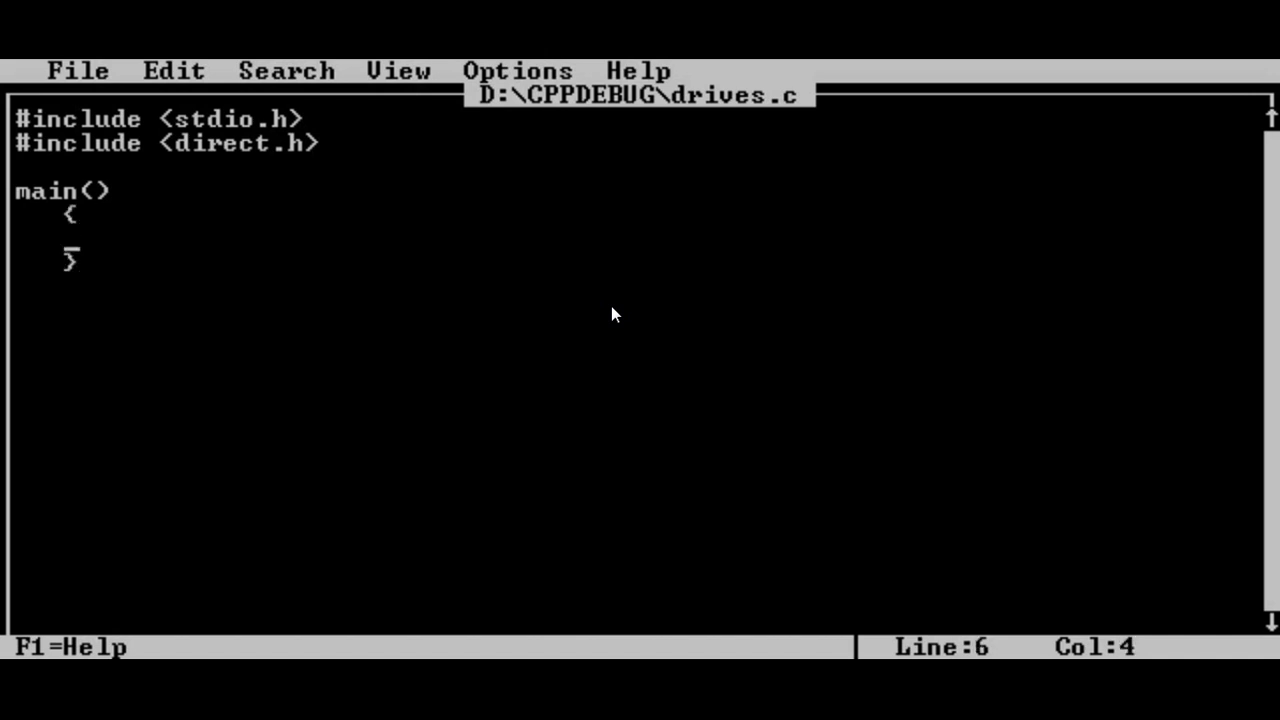
text(int)
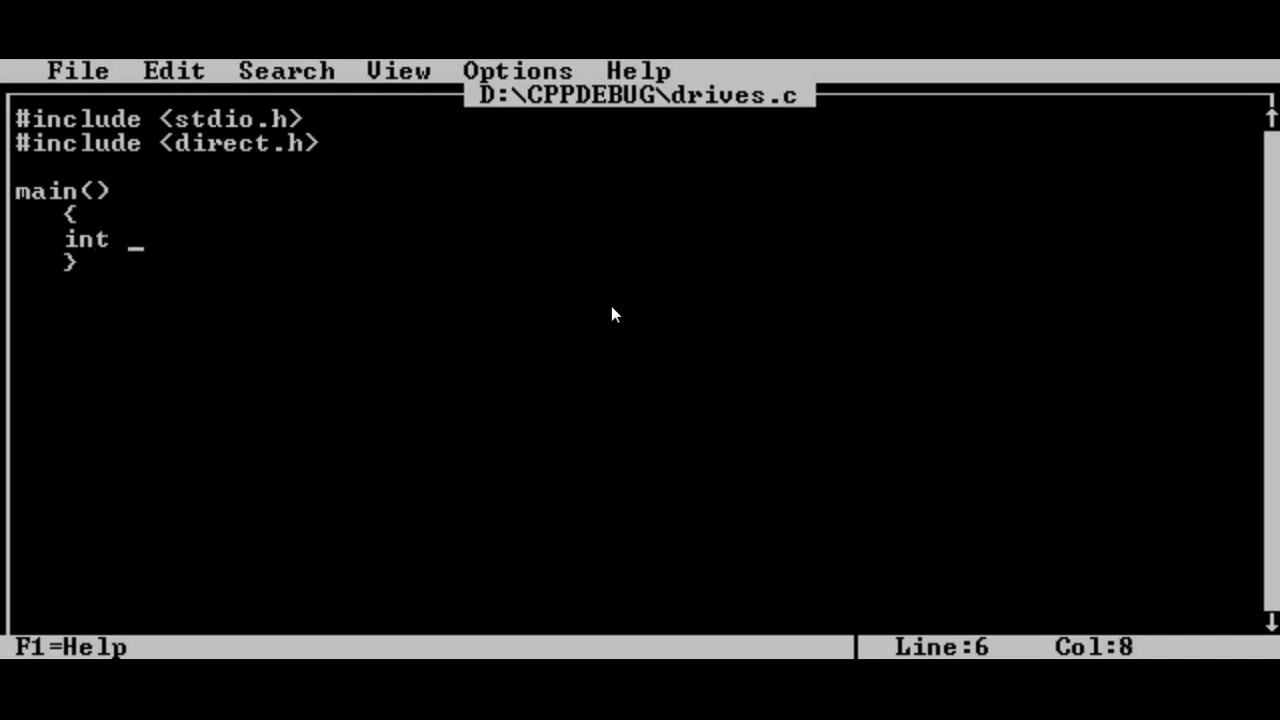
text(i = 0;)
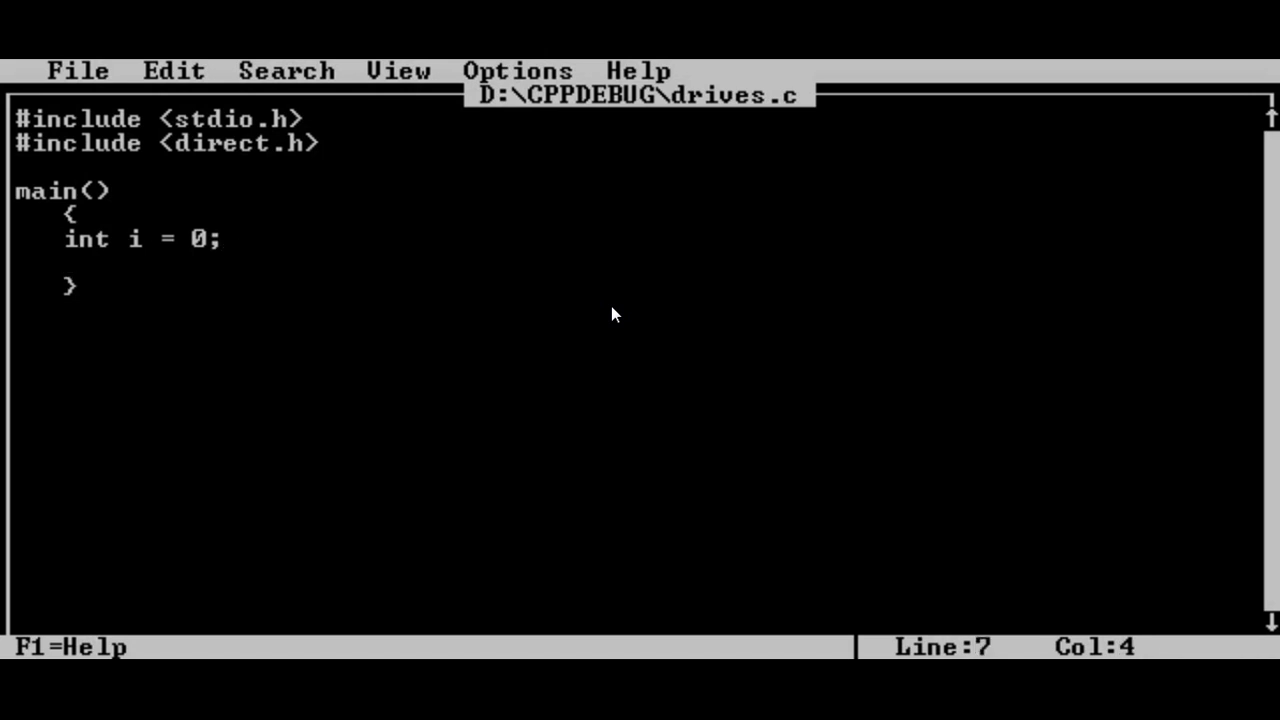
text(f)
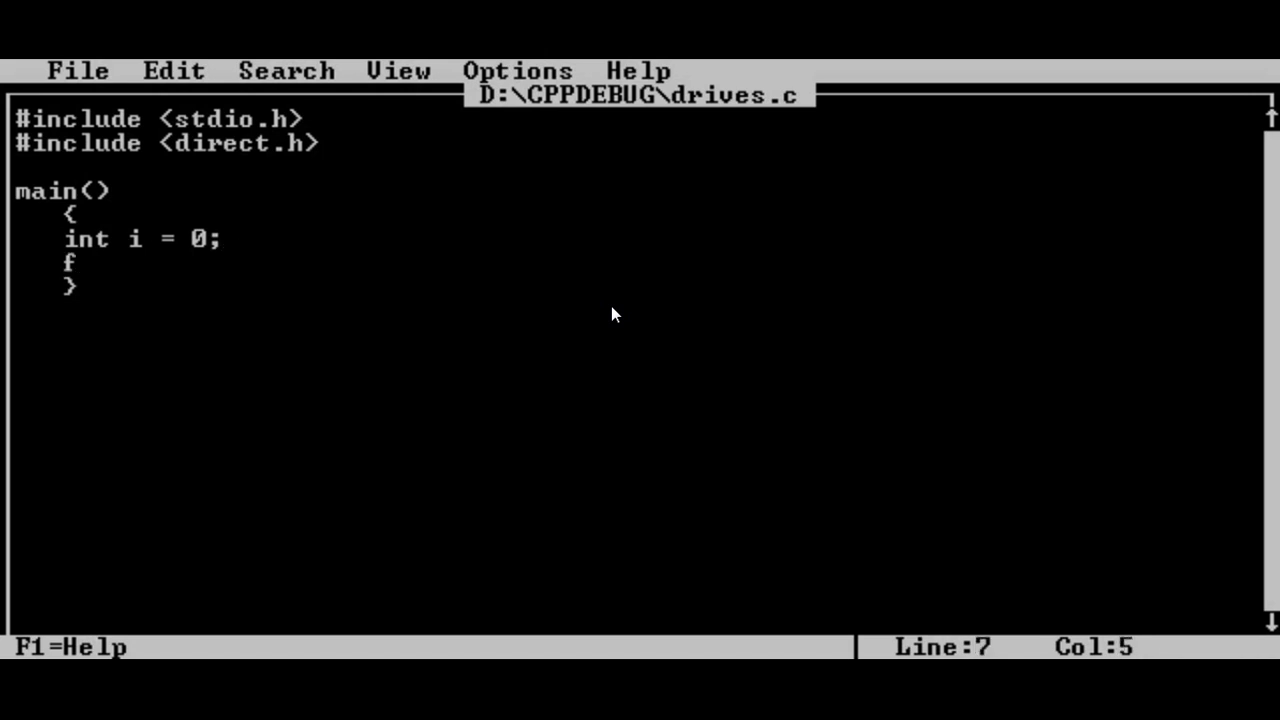
text(or()
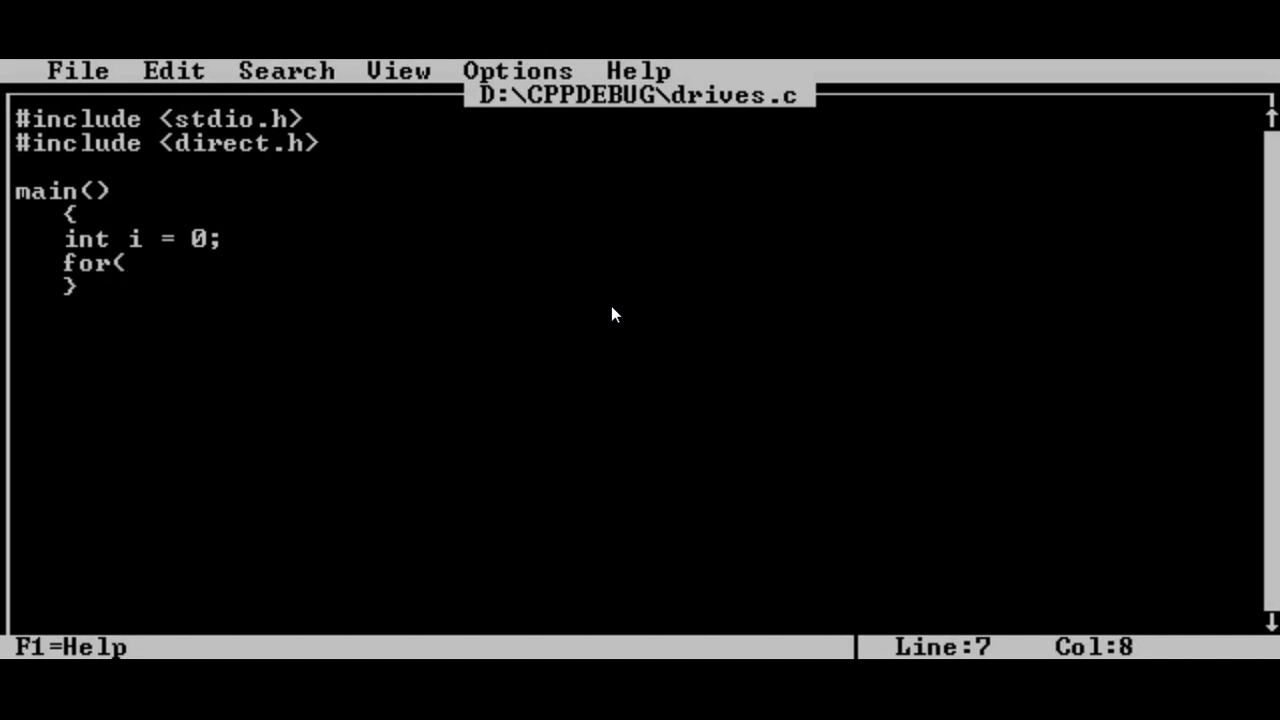
text(;)
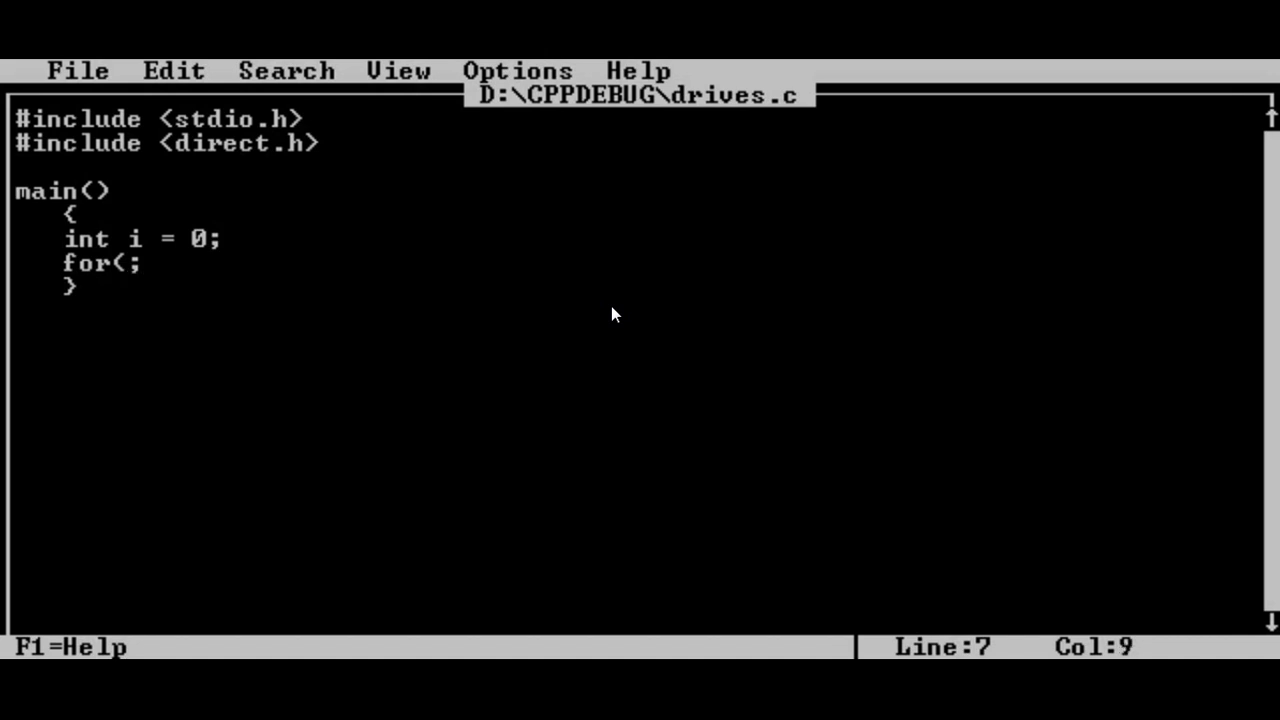
text(i)
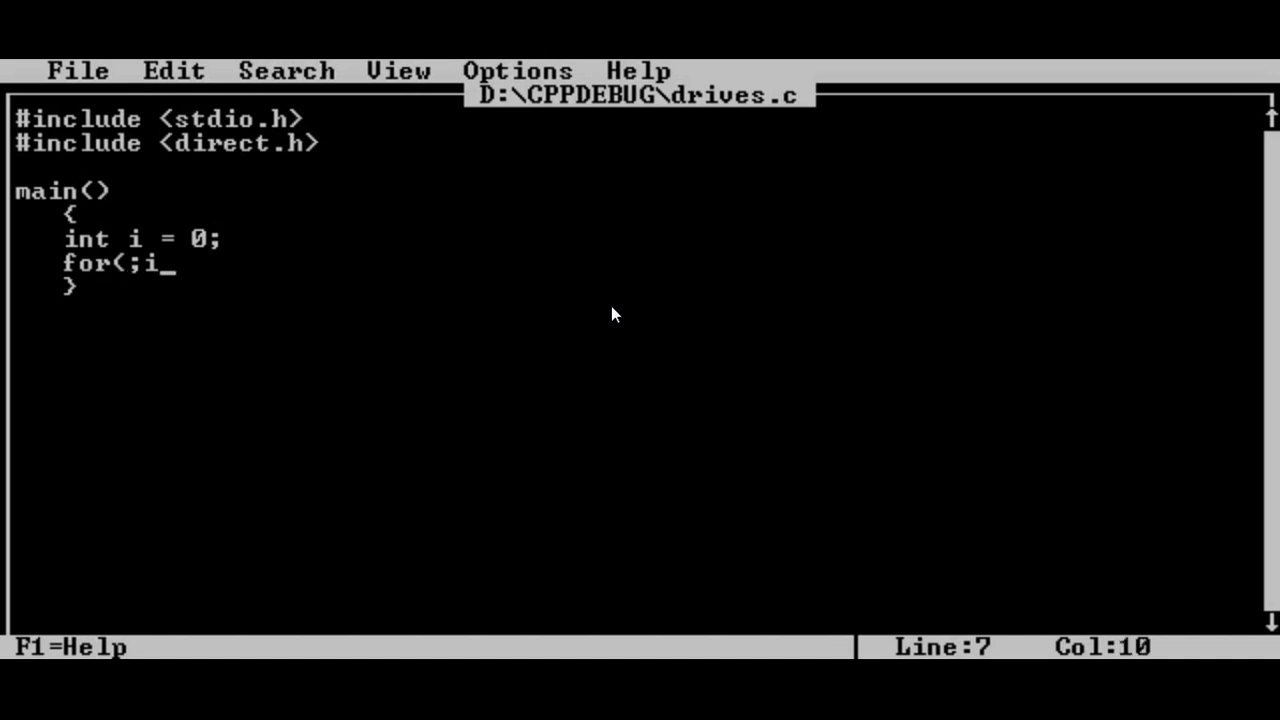
text(<)
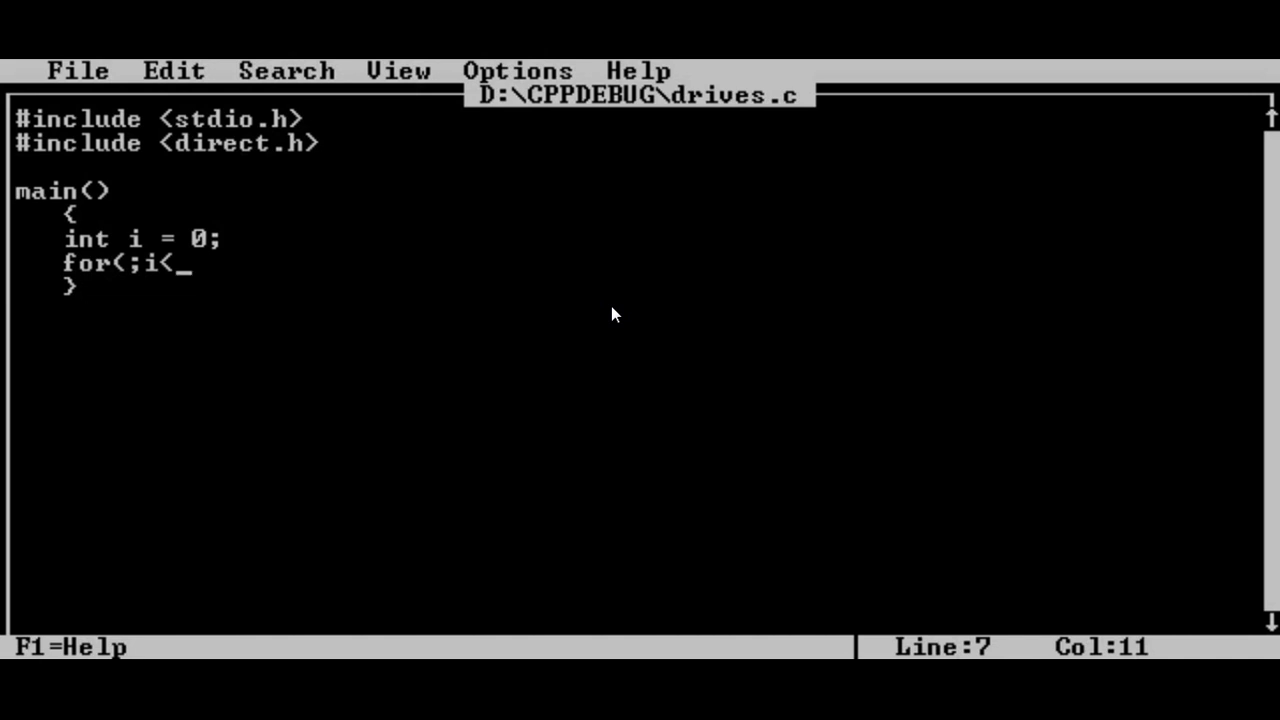
text(26)
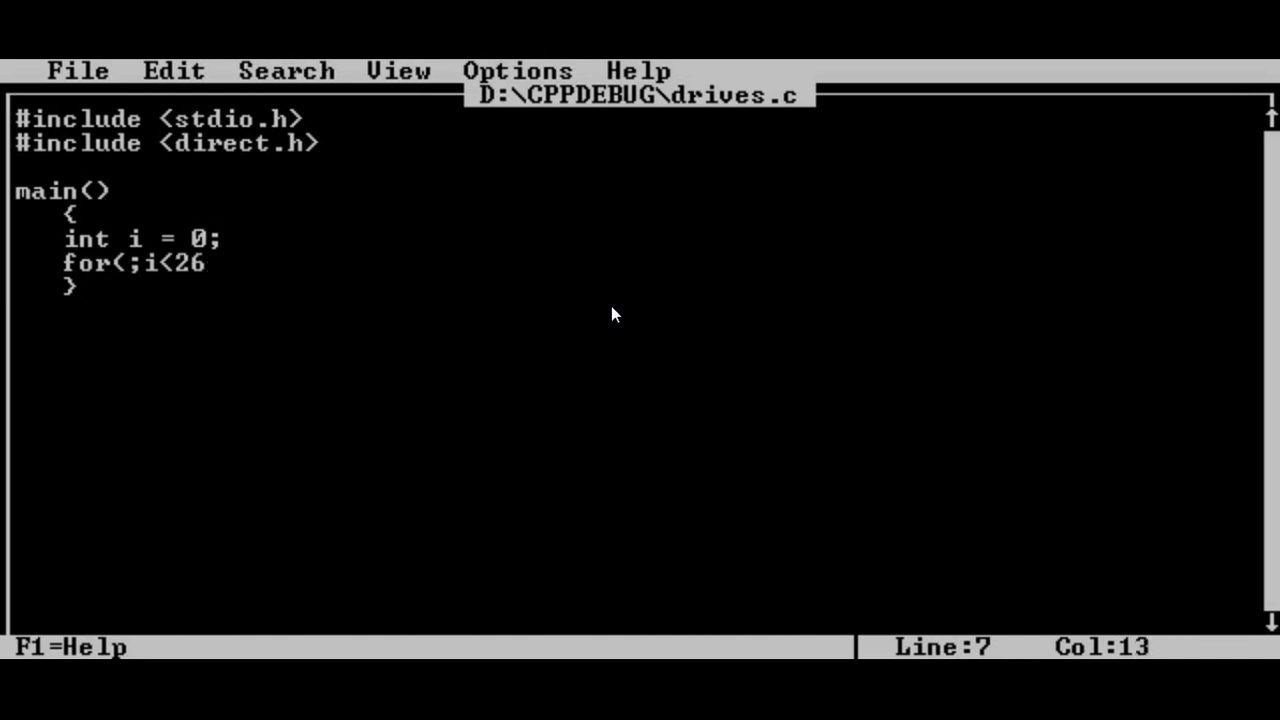
text(;)
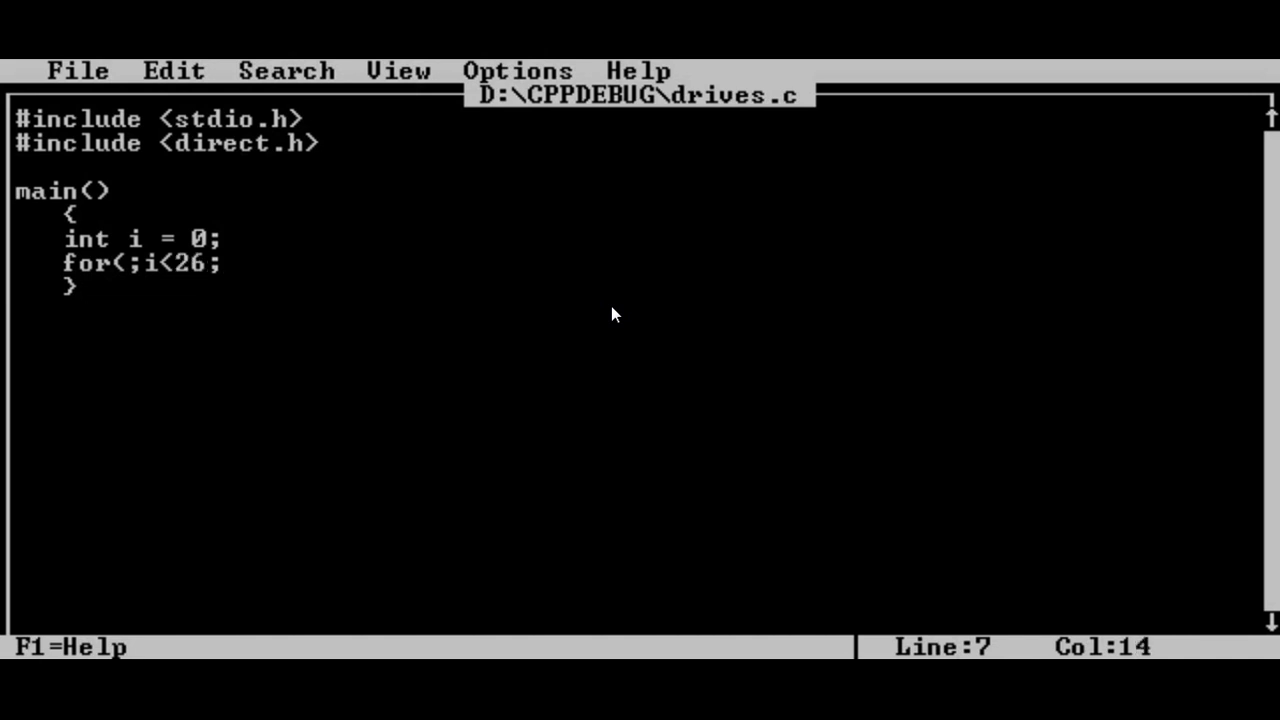
text(++i))
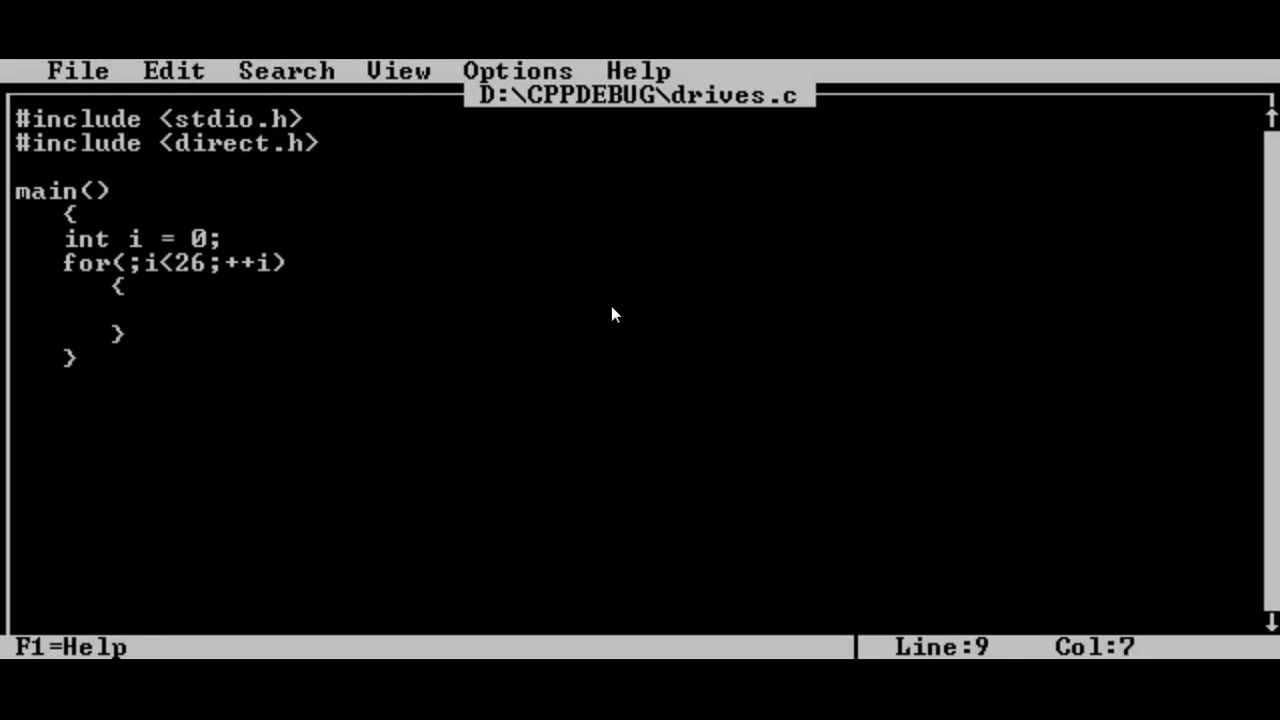
- Begin the loop body with if(_chdrive(
text(if()
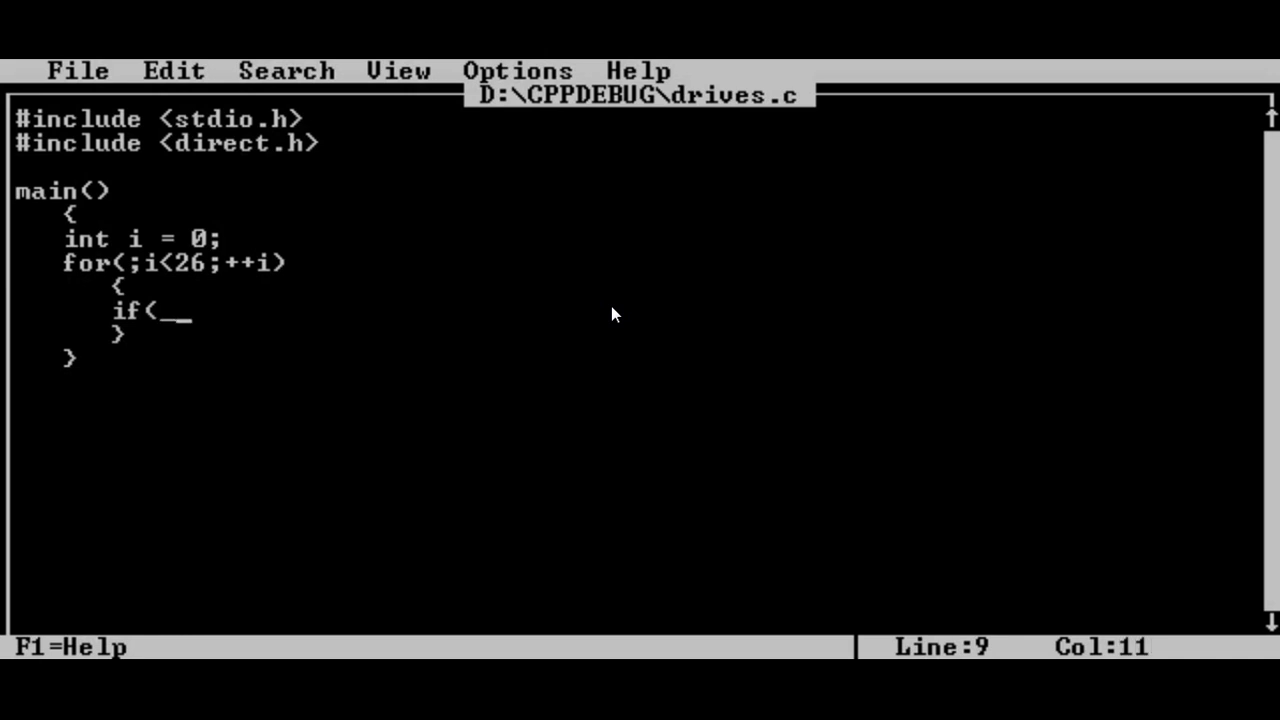
text(ch)
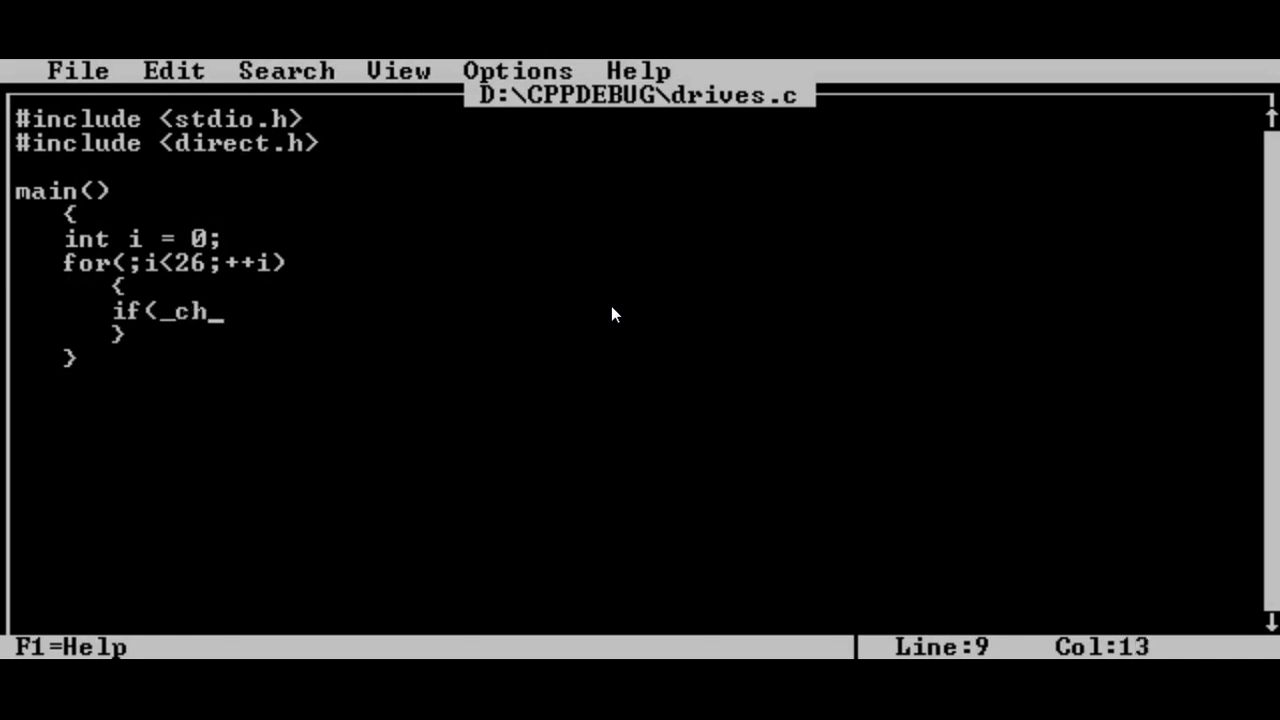
text(driv)
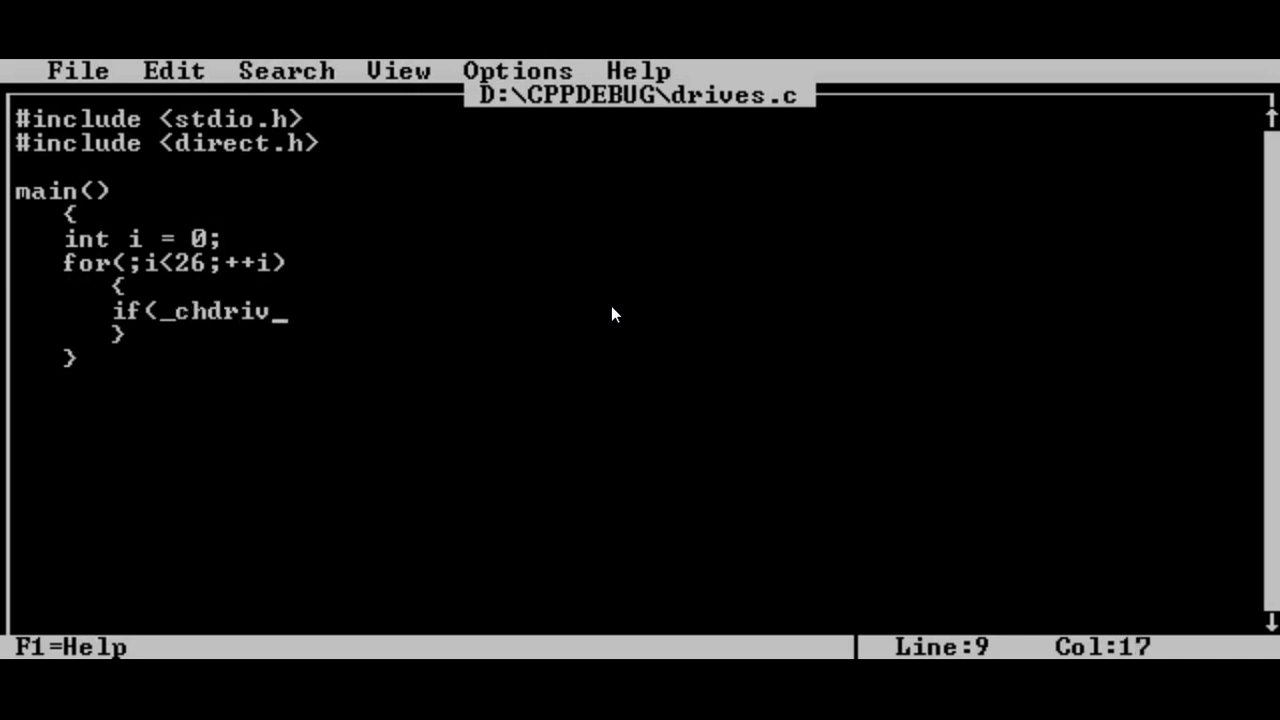
text(e()
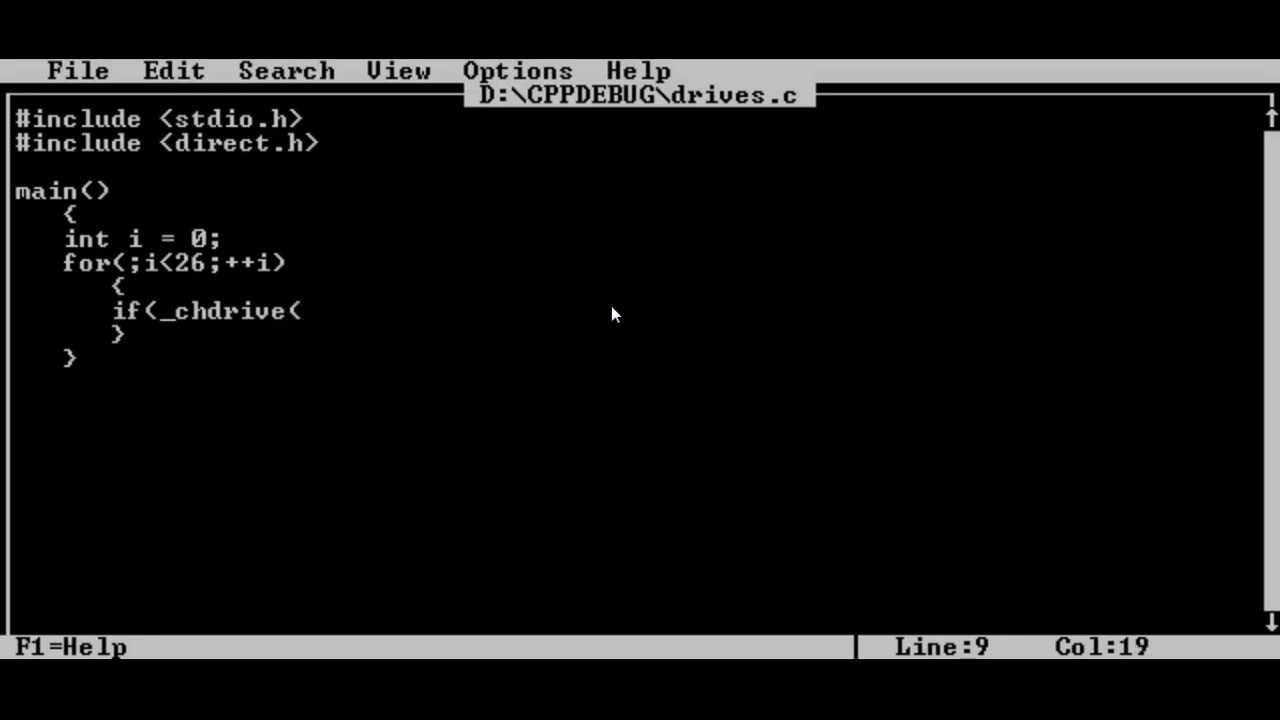
- Change the for header so i starts at 1 and runs to 26
key(Up)
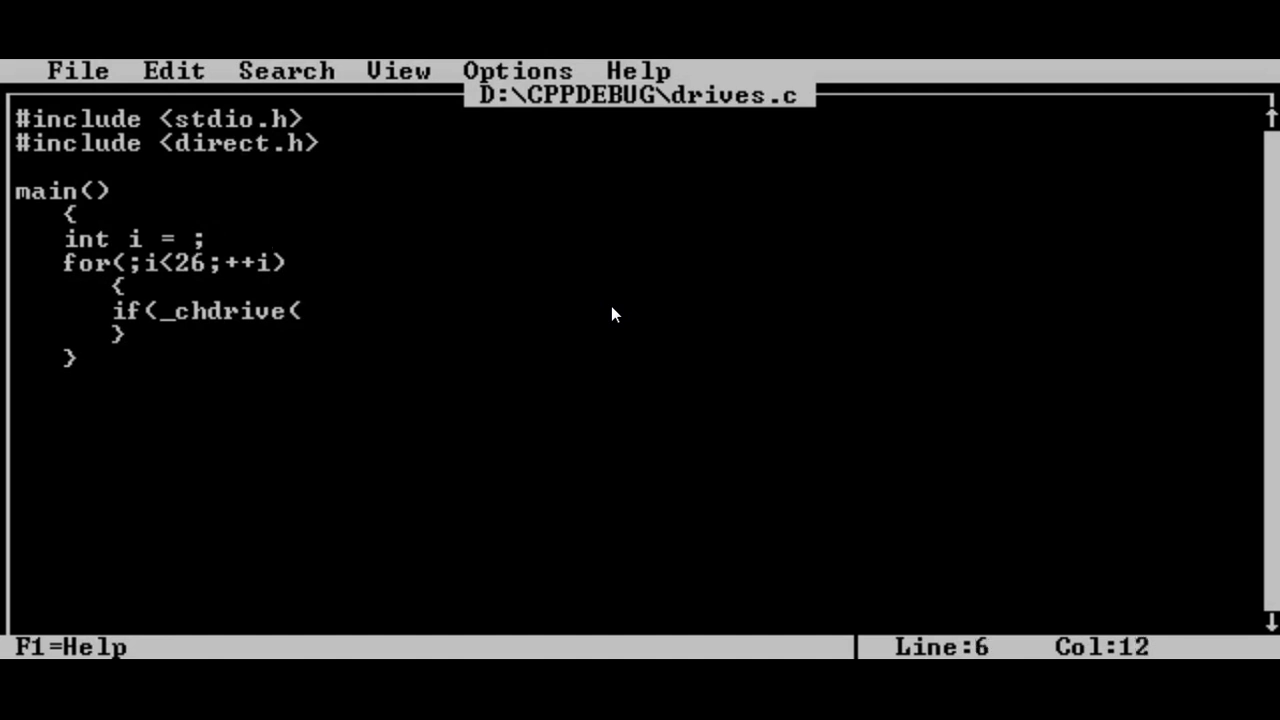
text(1)
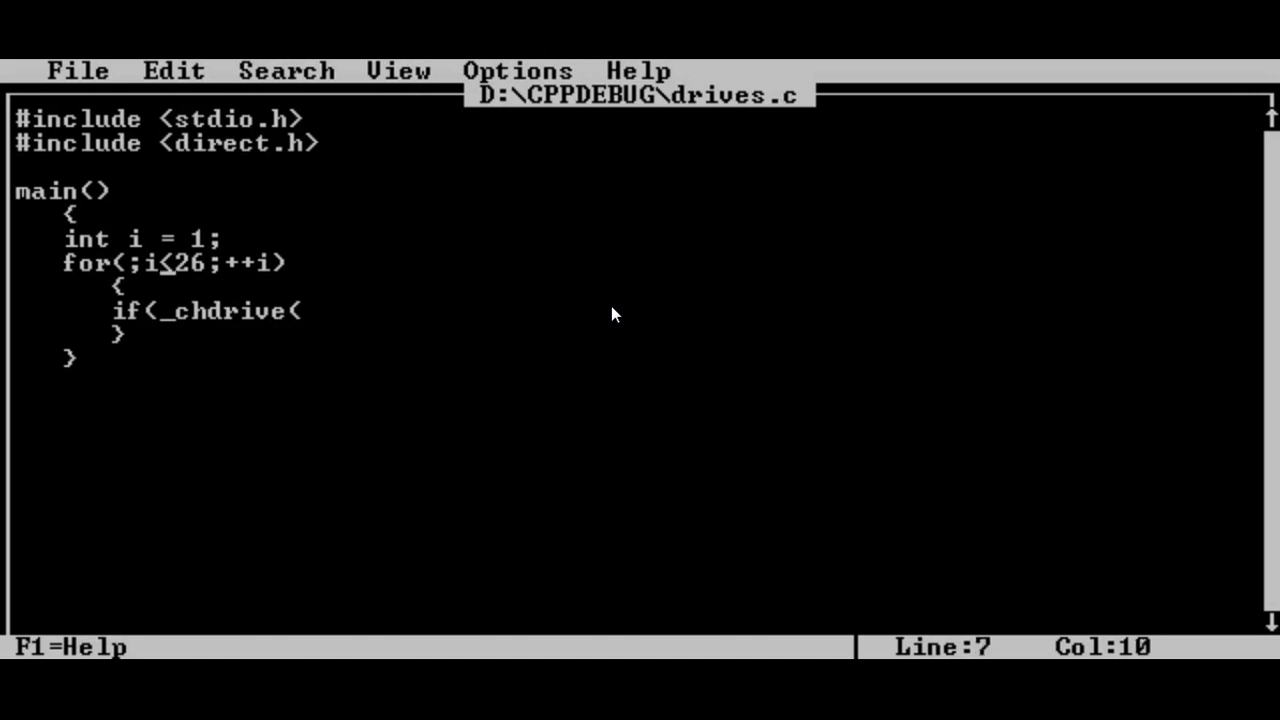
text(=)
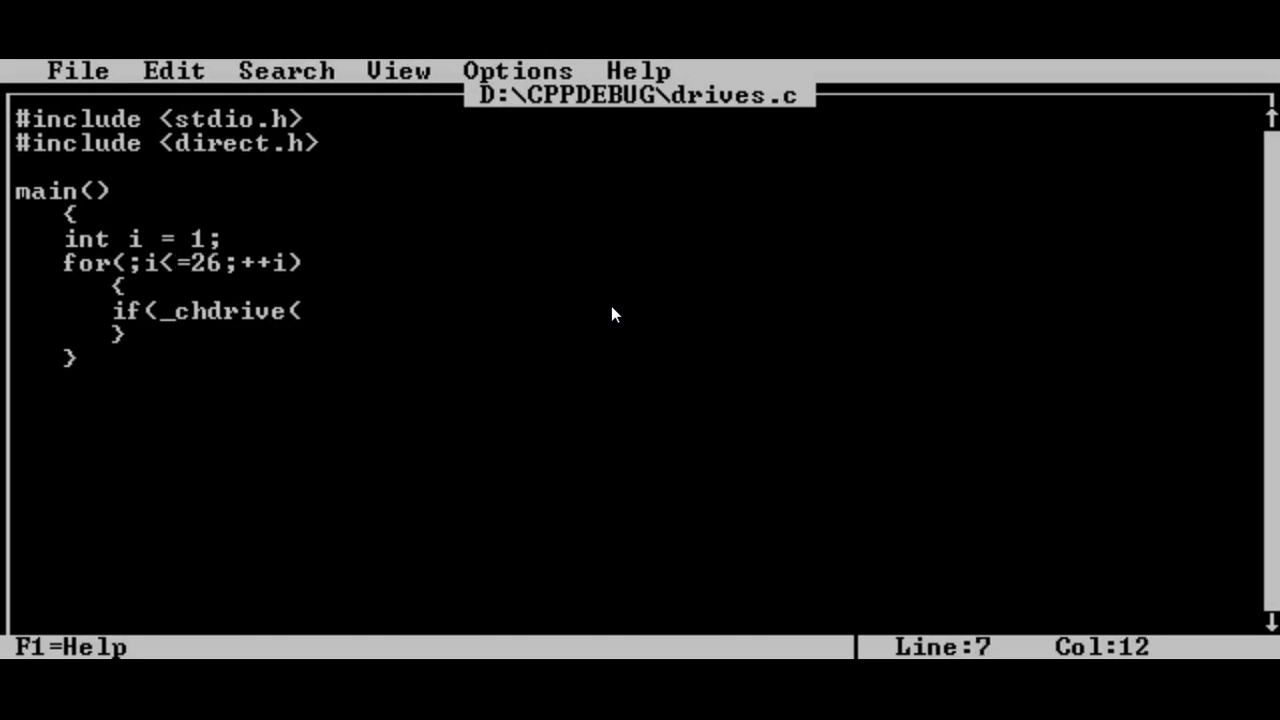
text(i)
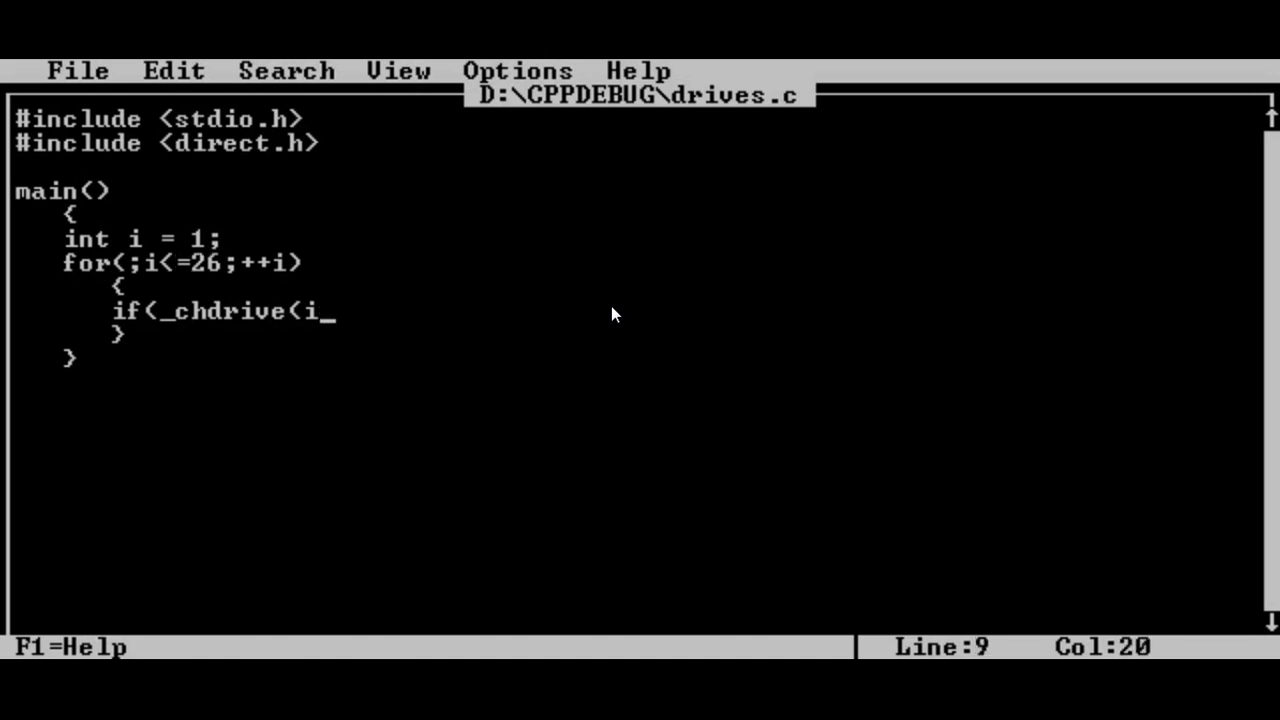
text())
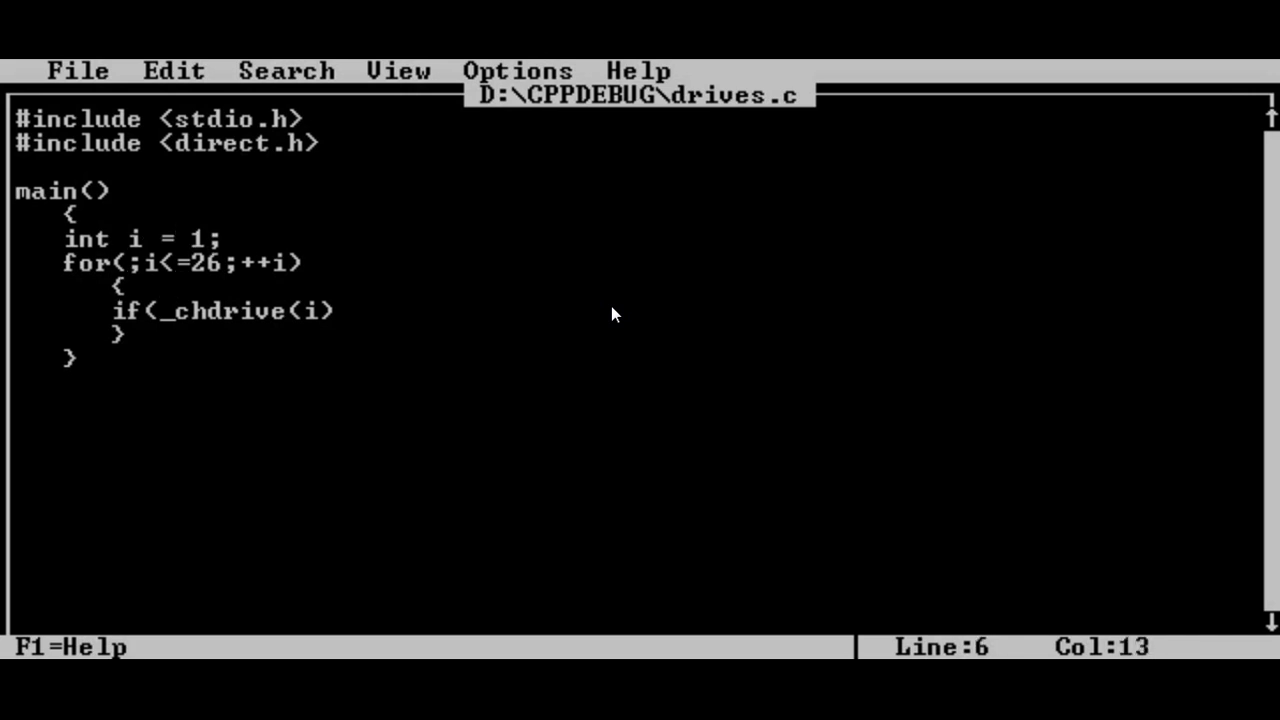
text(0)
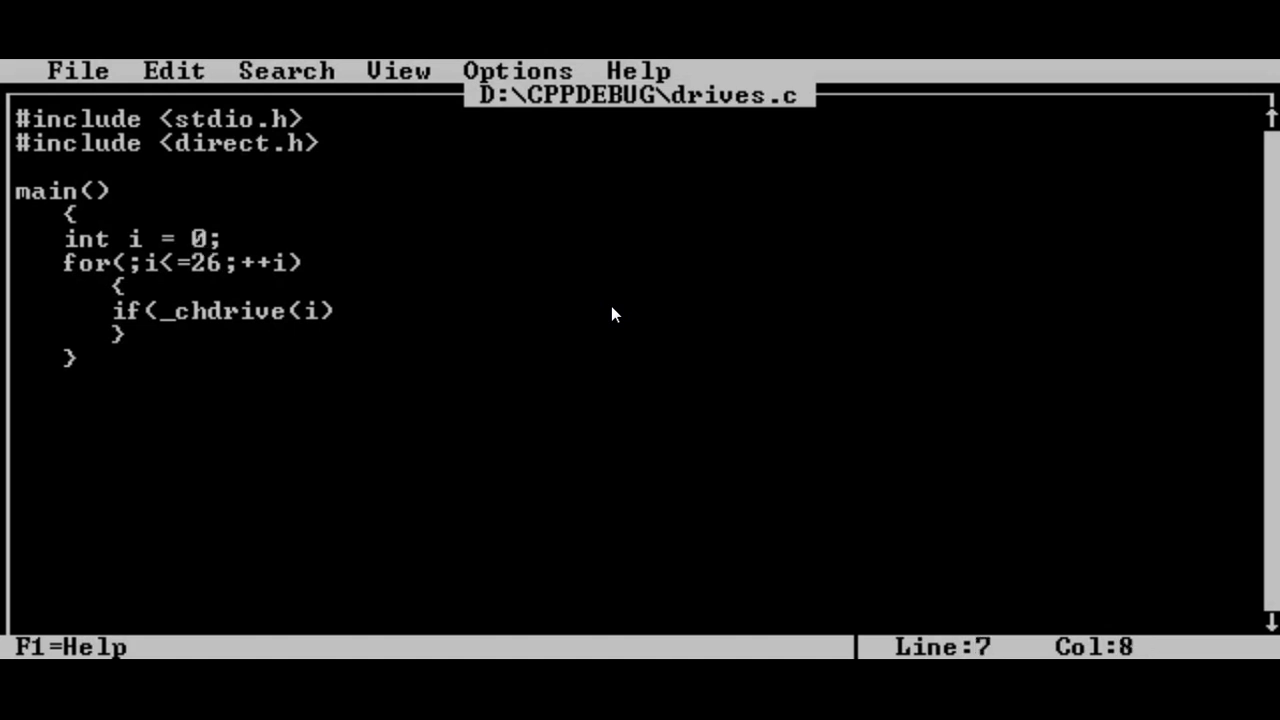
text(i=)
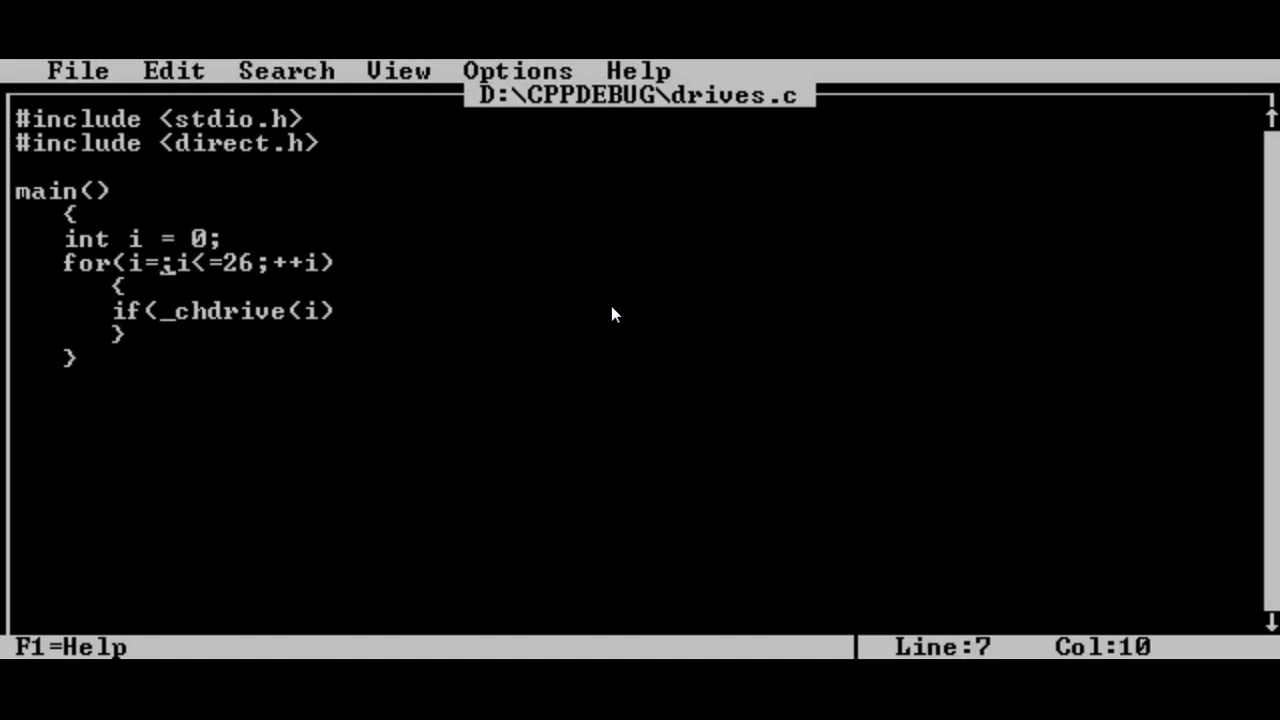
text(1)
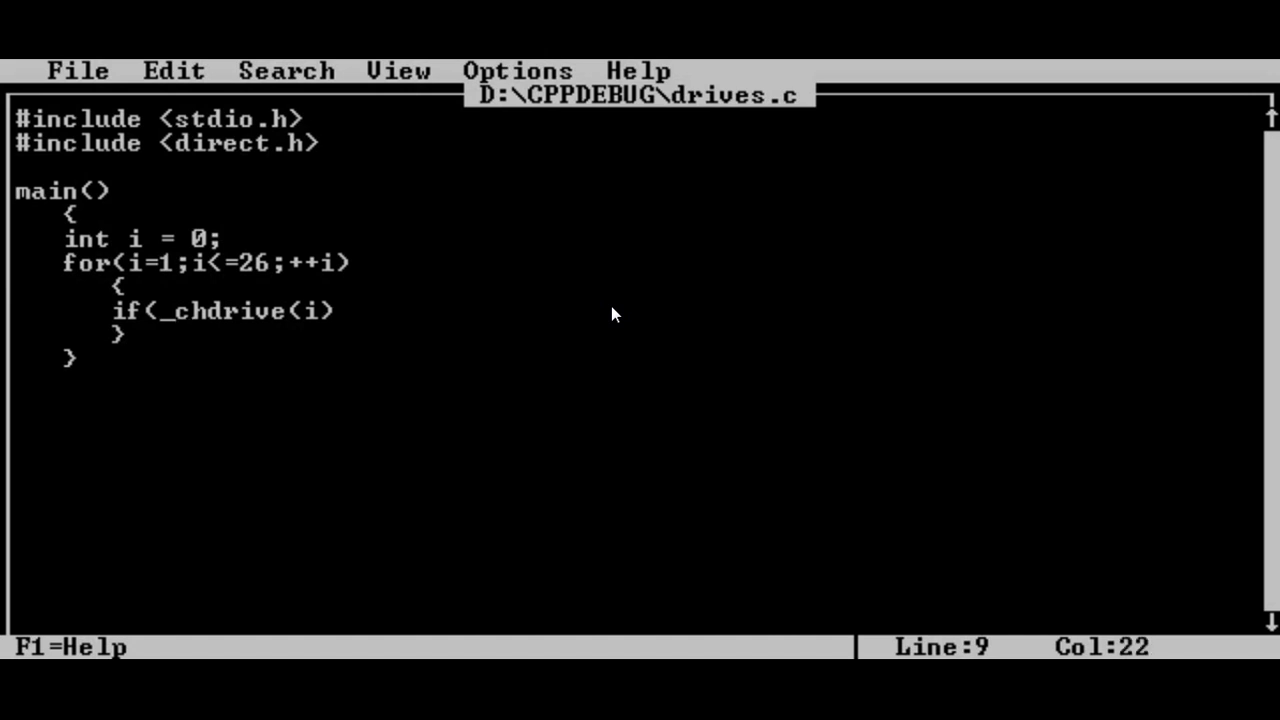
- Complete the condition as if(_chdrive(i) == -1)
text(==)
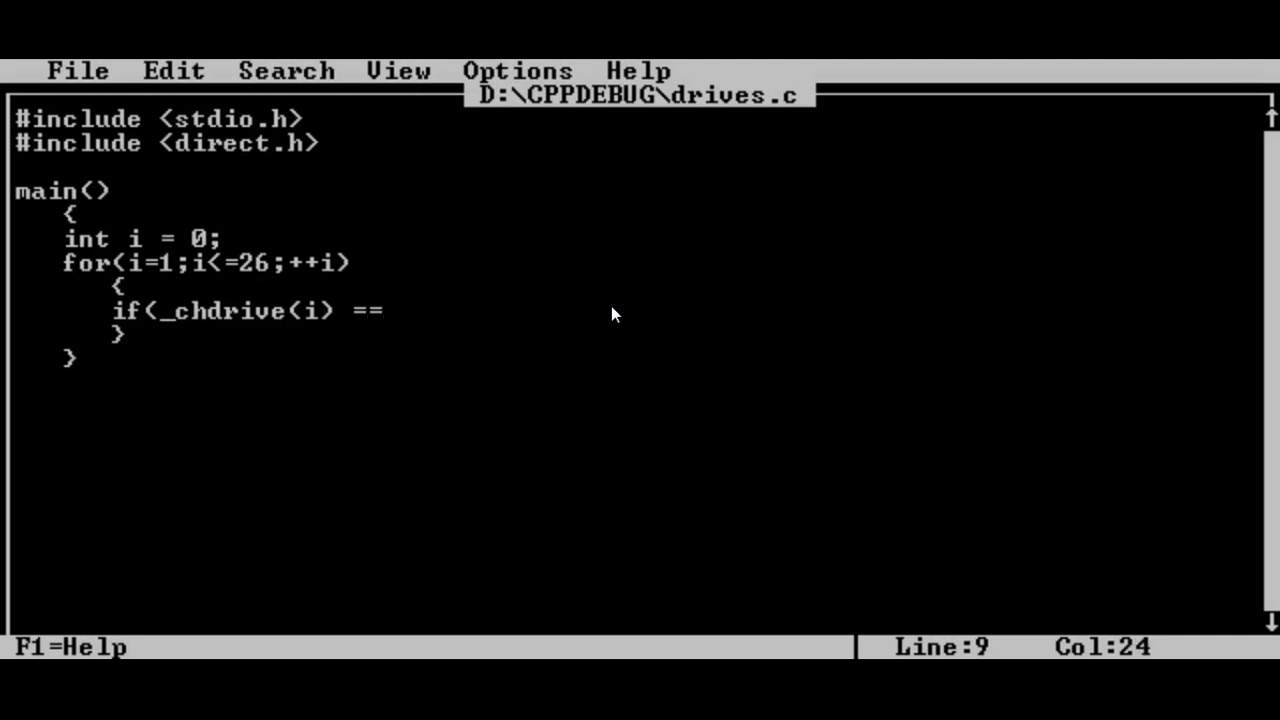
text(-1))
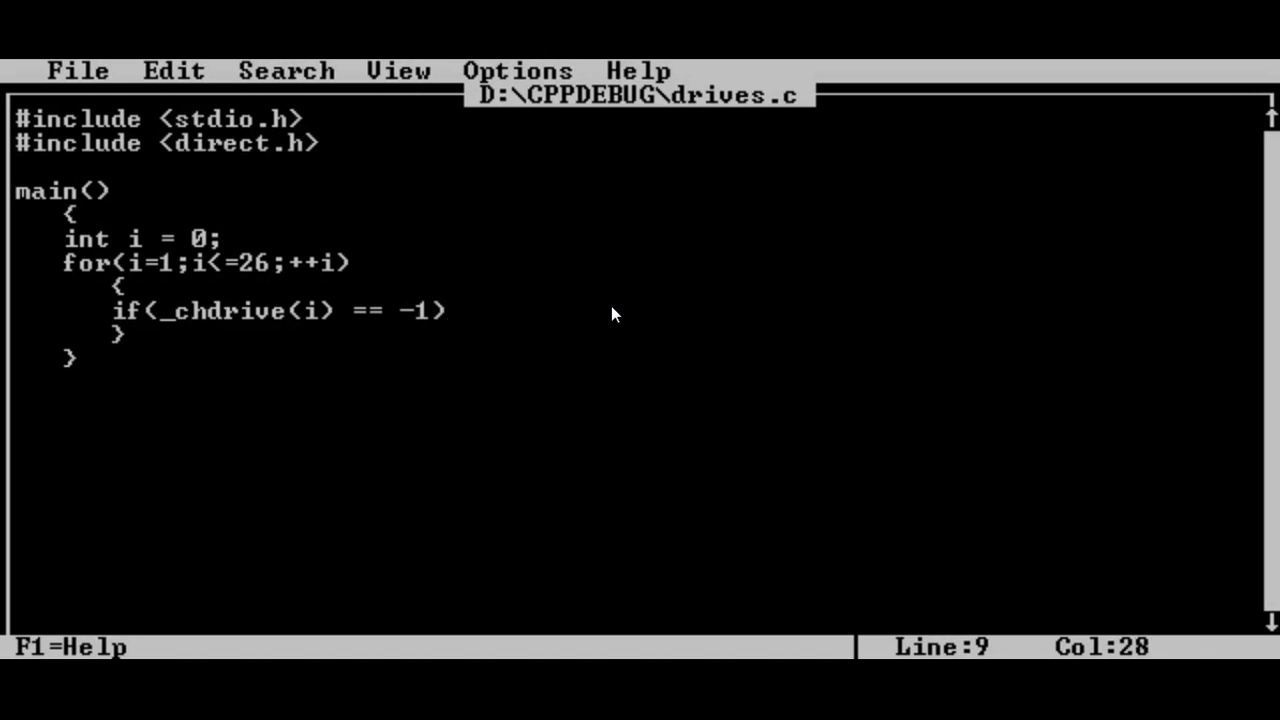
key(Enter)
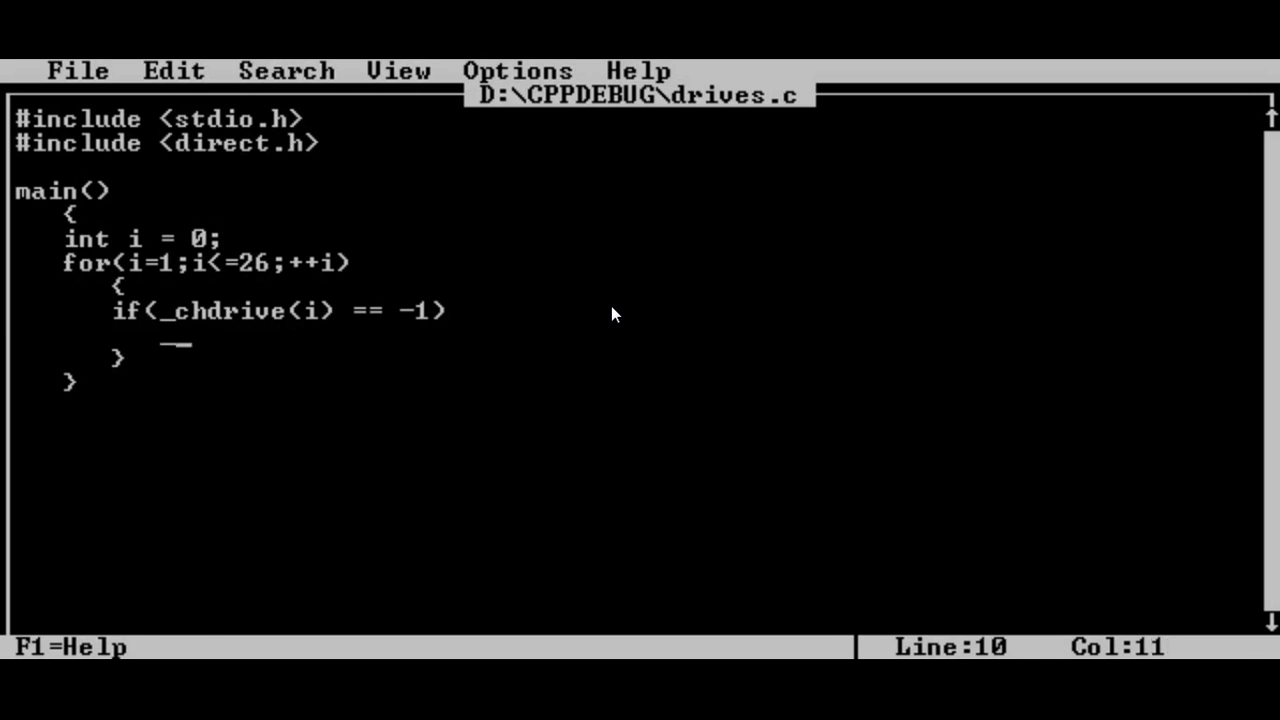
- Add _putchar(i+'A'-1); as the if body, then save and exit
text(_putchar)
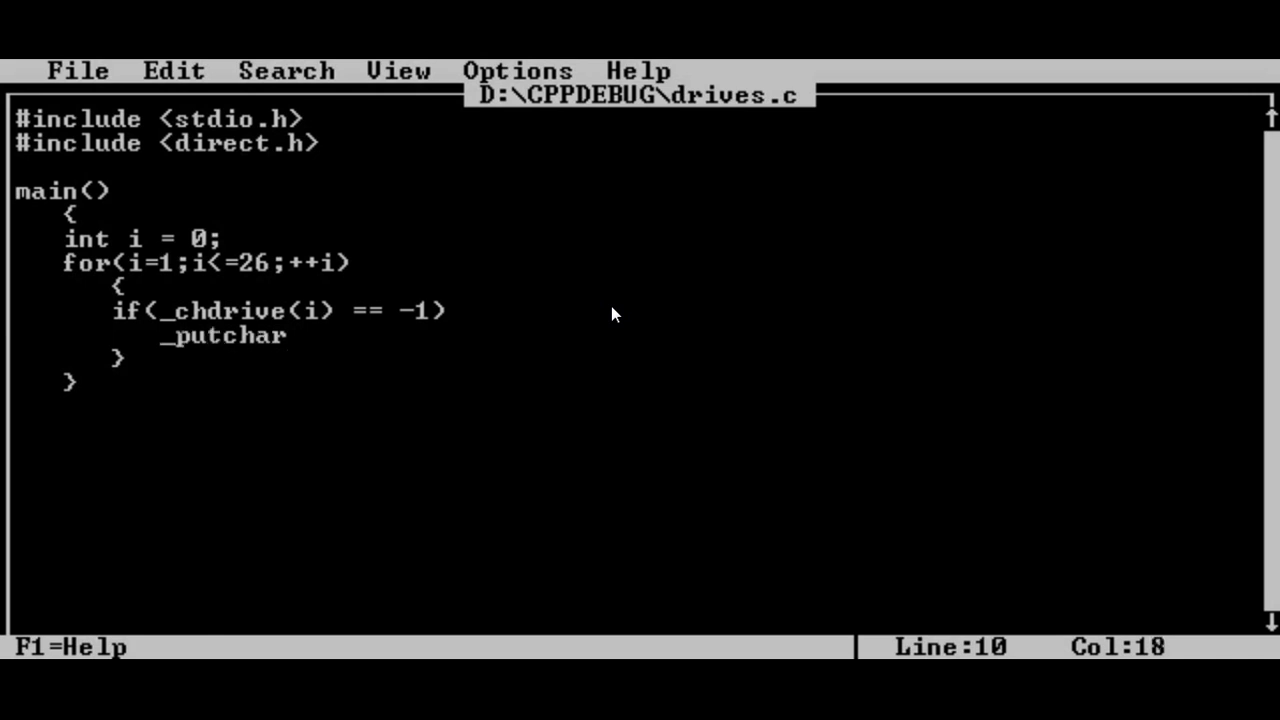
text(()
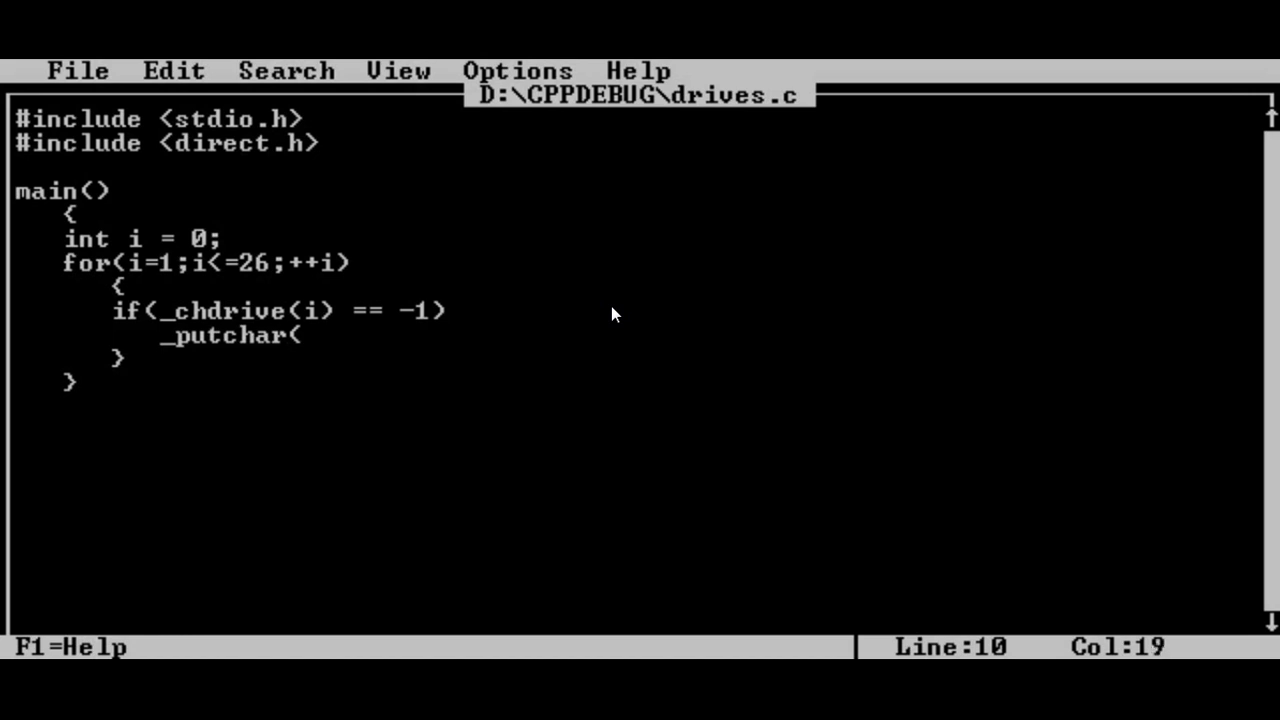
text(i)
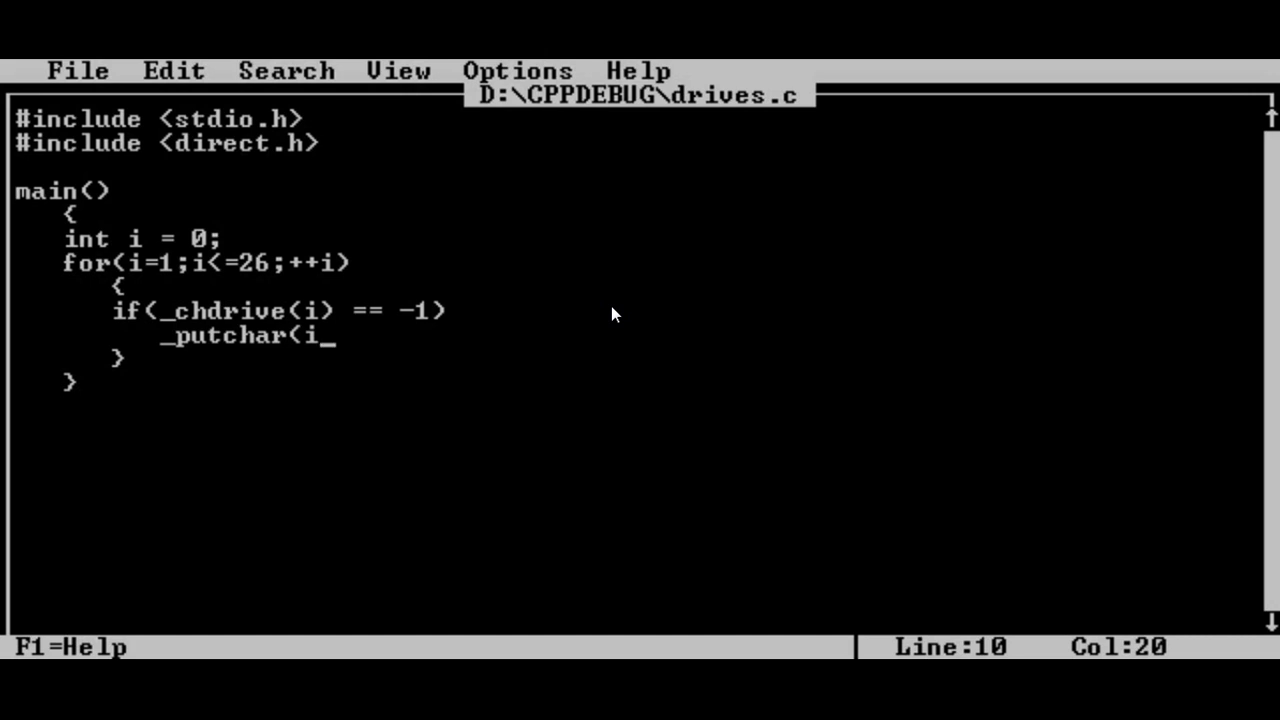
text(+)
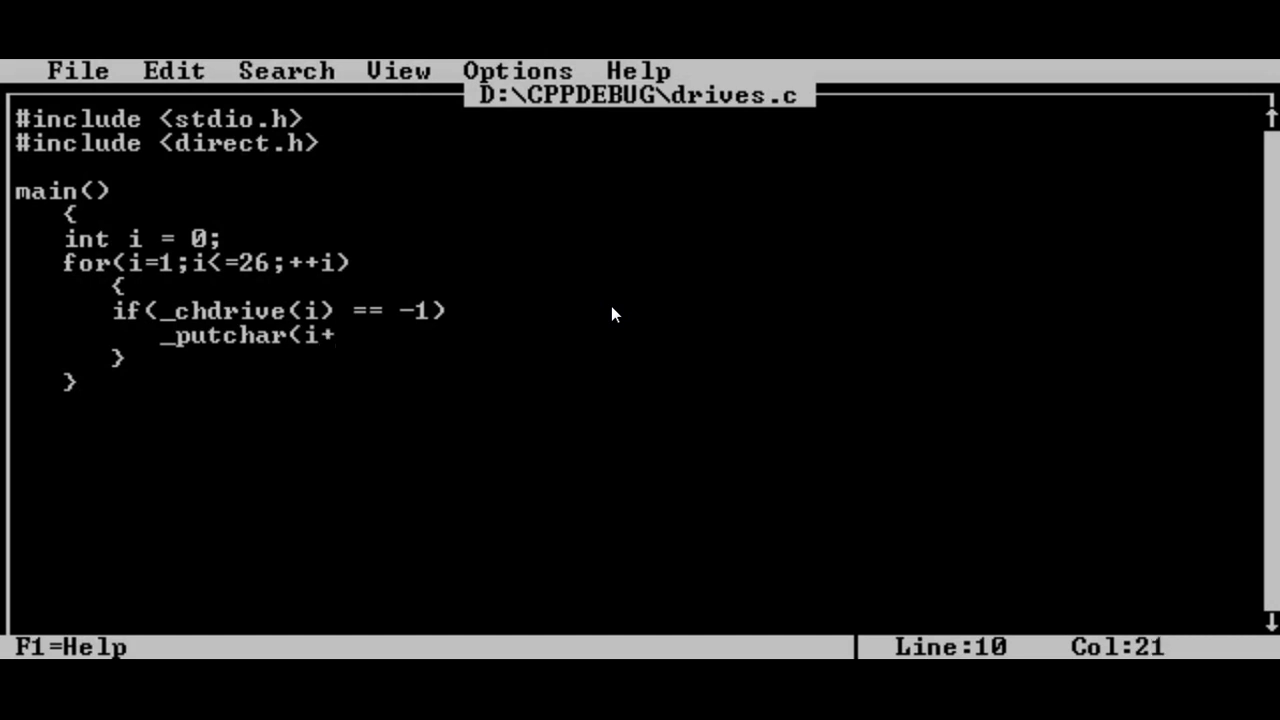
text('A')
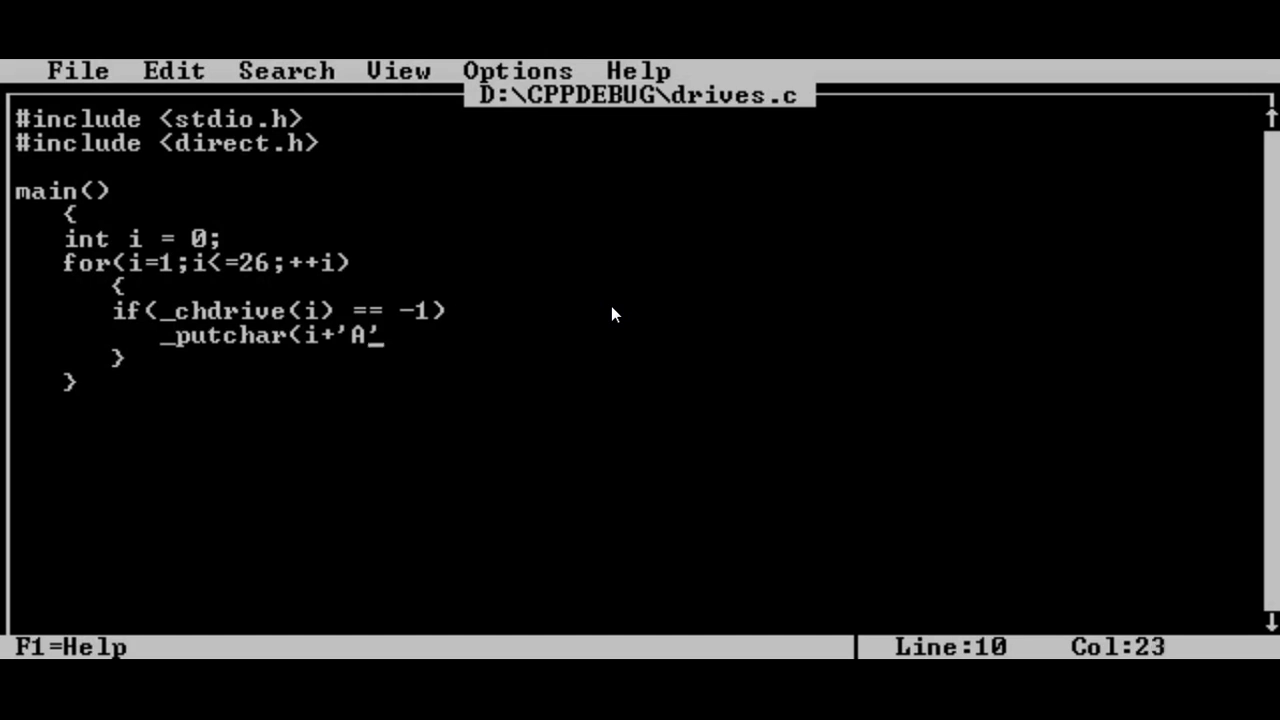
text(')
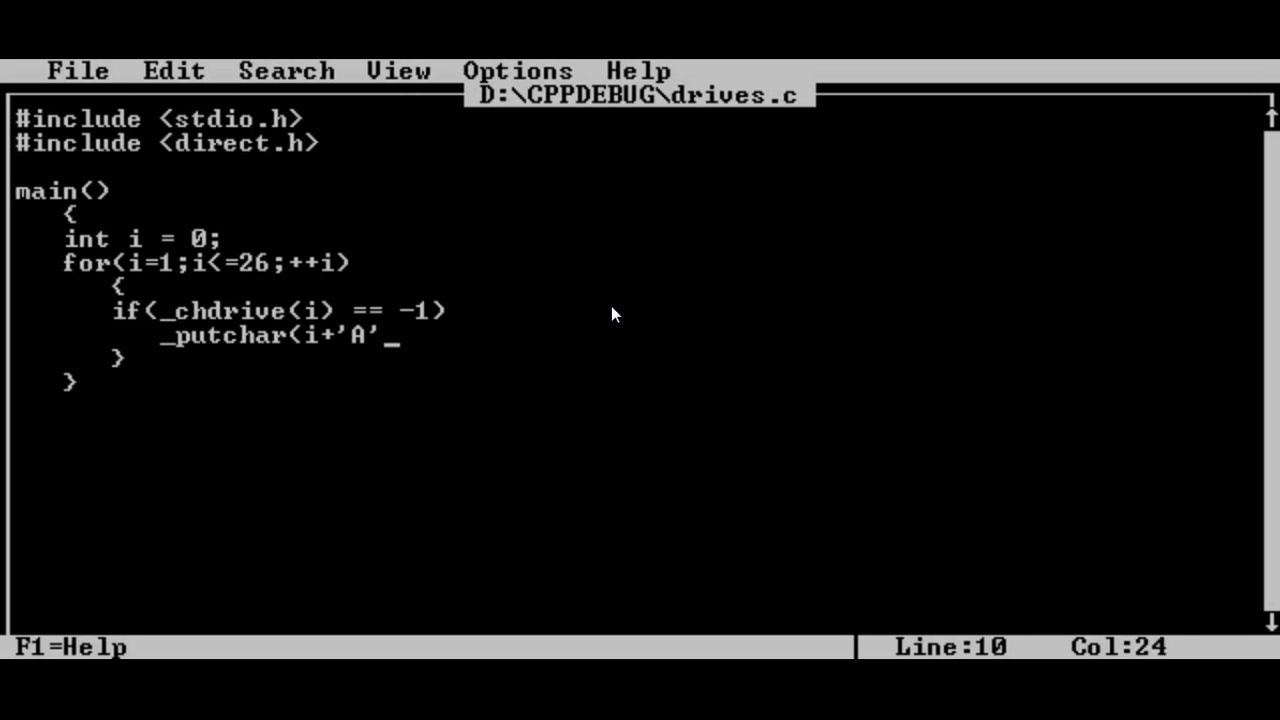
text(-1)
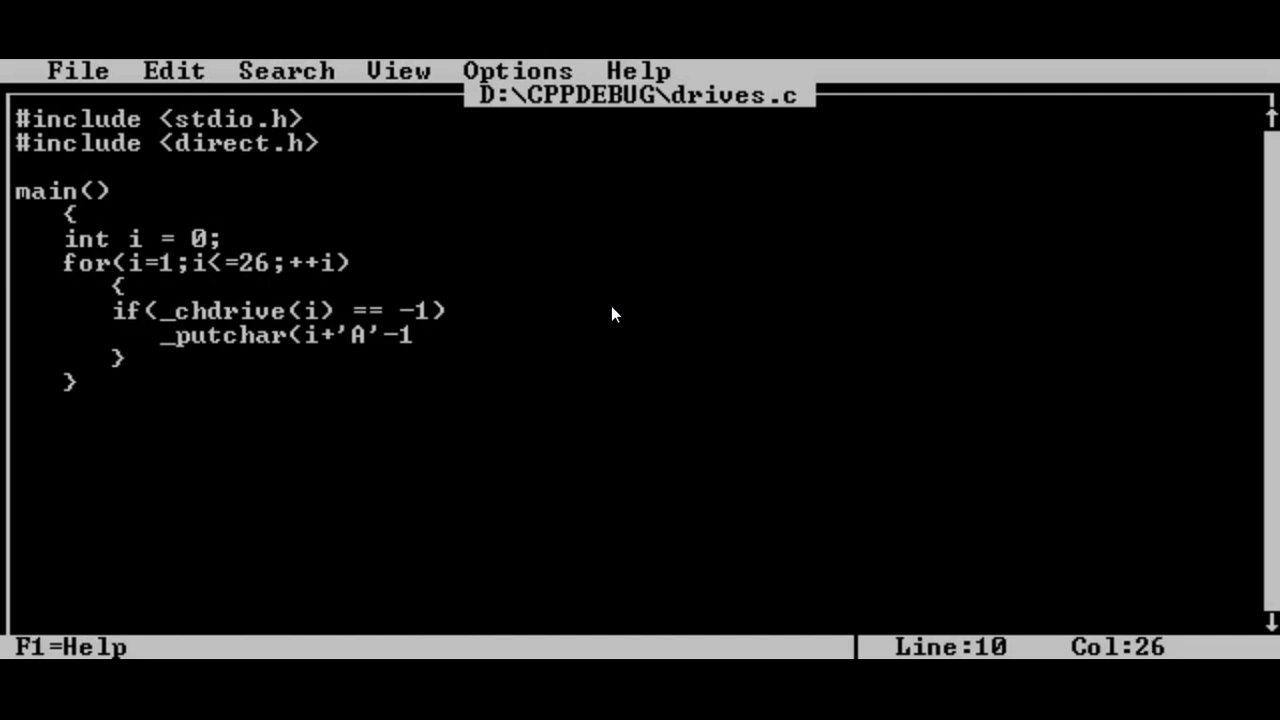
text();)
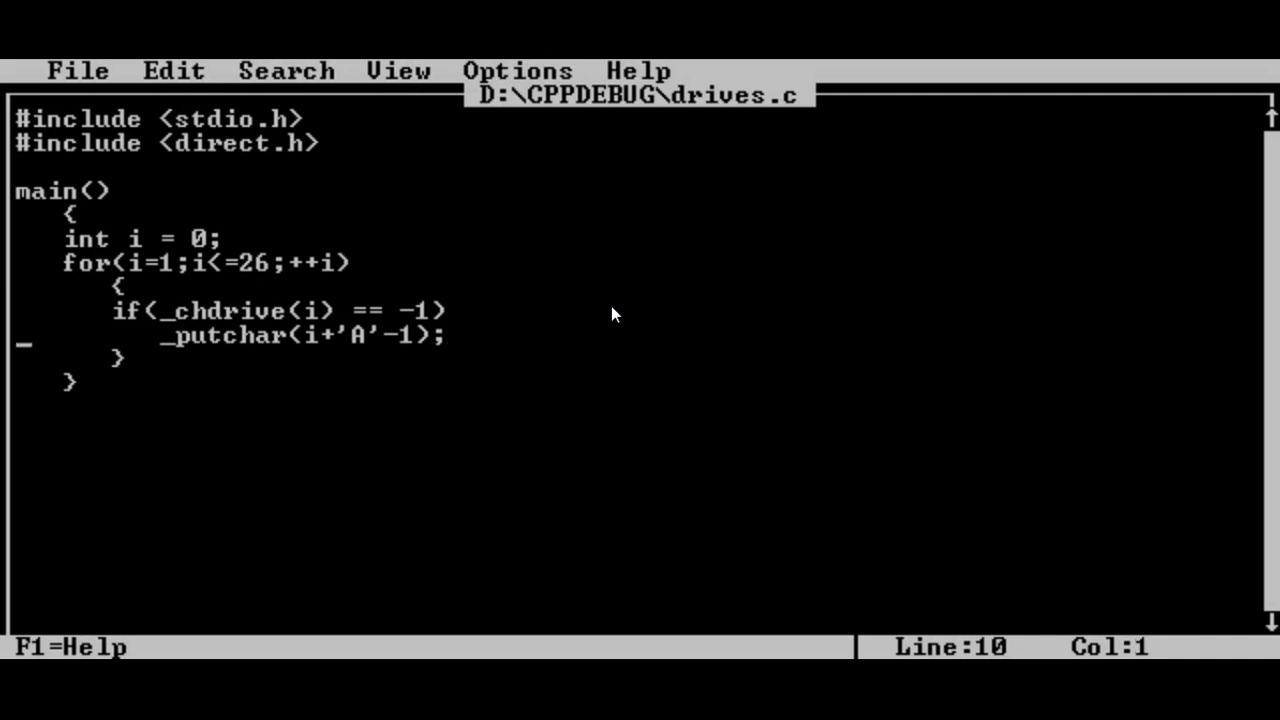
key(Down)
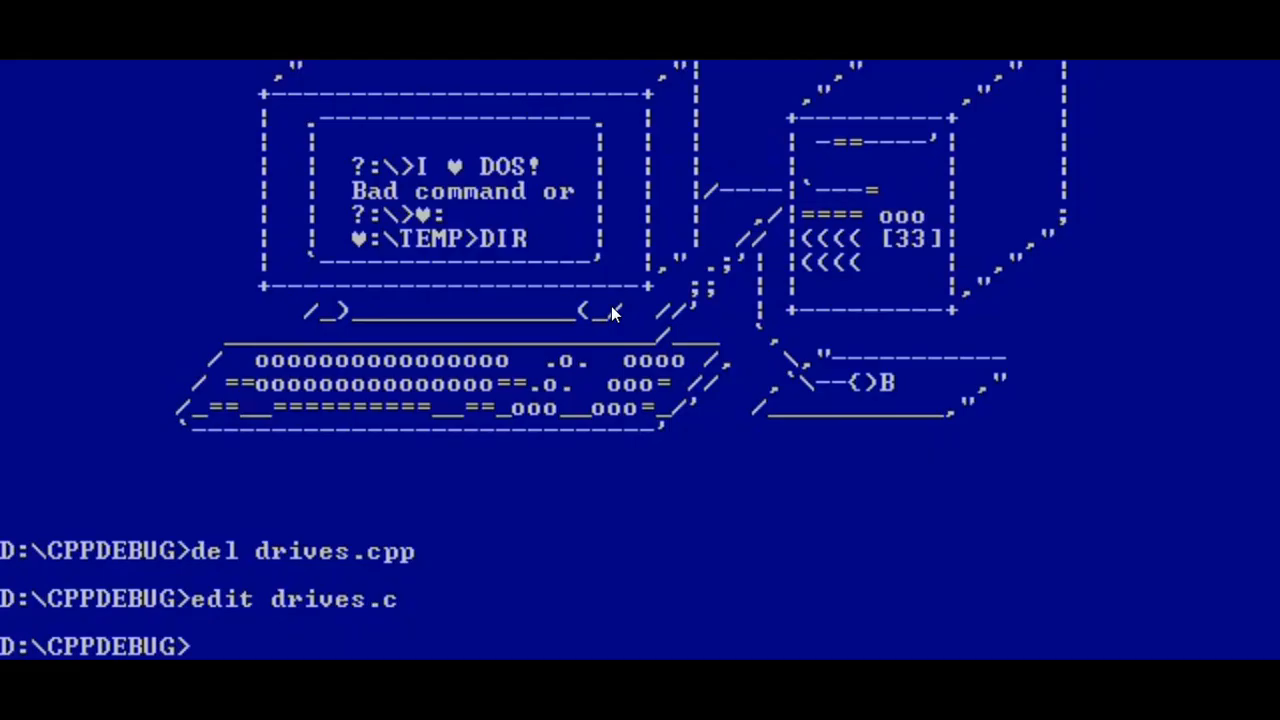
- Compile drives.c with cl and run drives.exe, which prints ABEFGHIJMNOPQRTUVWXYZ
text(cl dr)
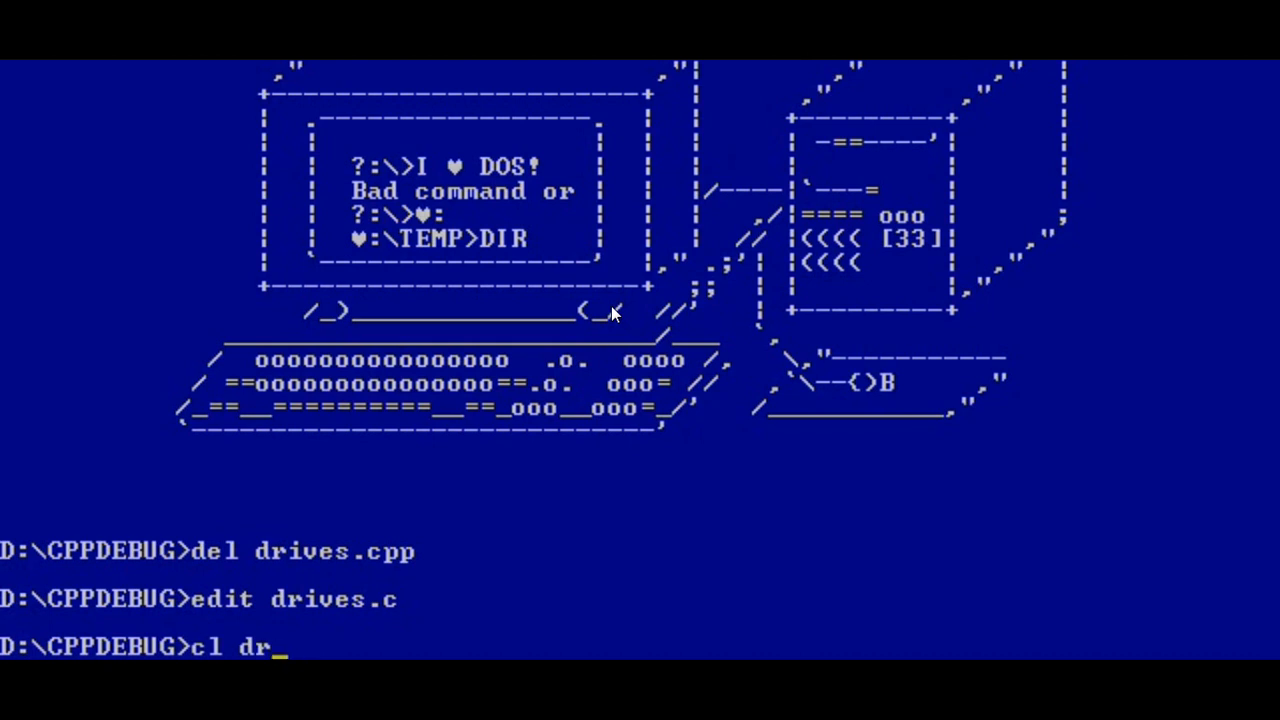
key(Return)
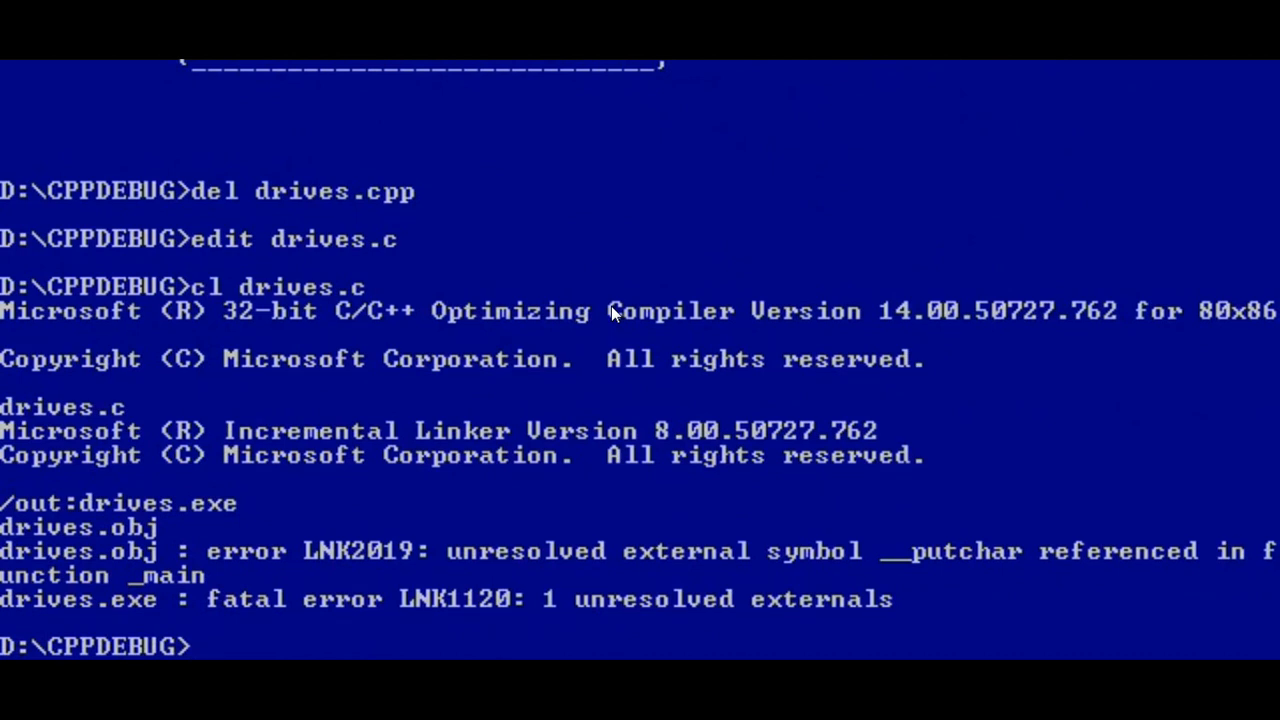
text(edit drives.c)
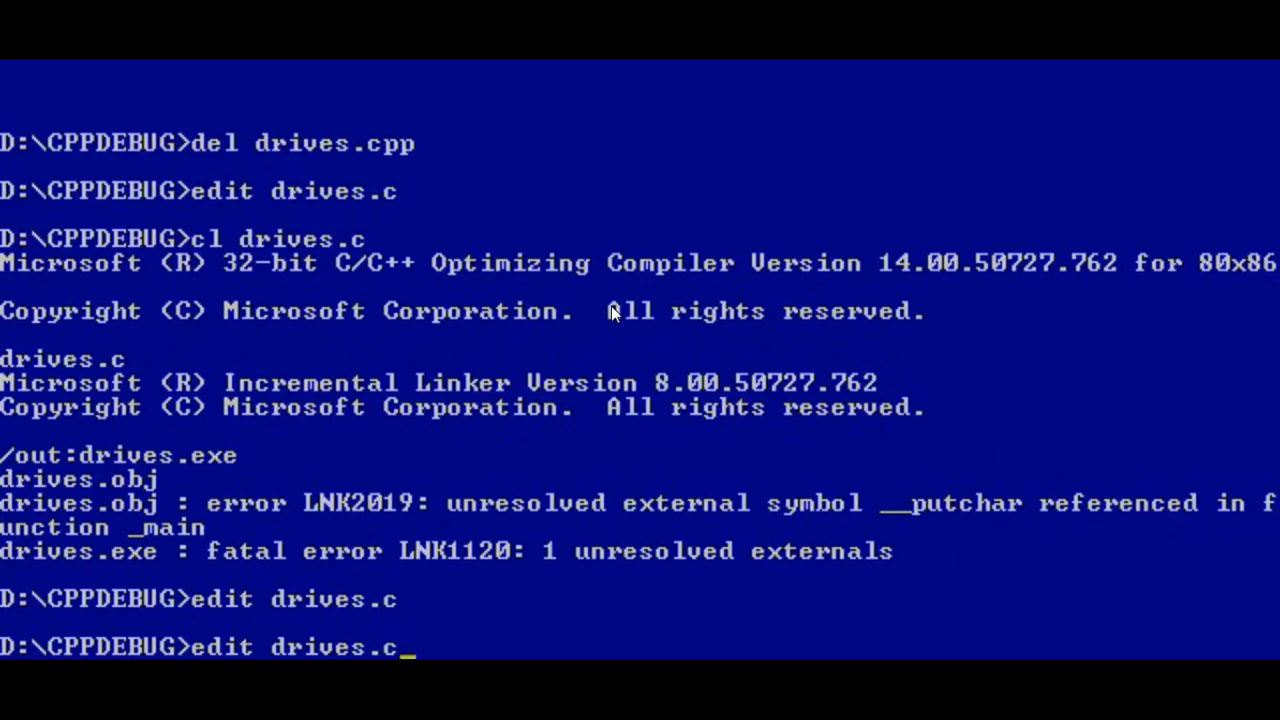
key(Return)
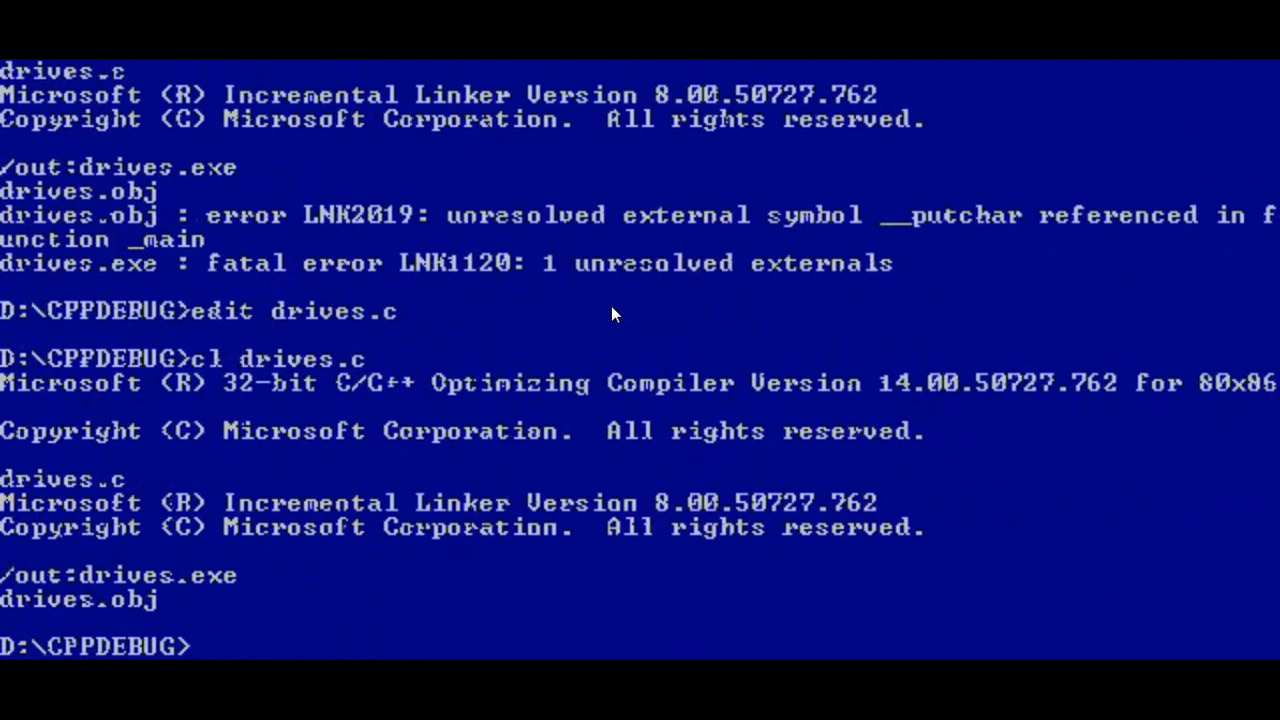
text(d)
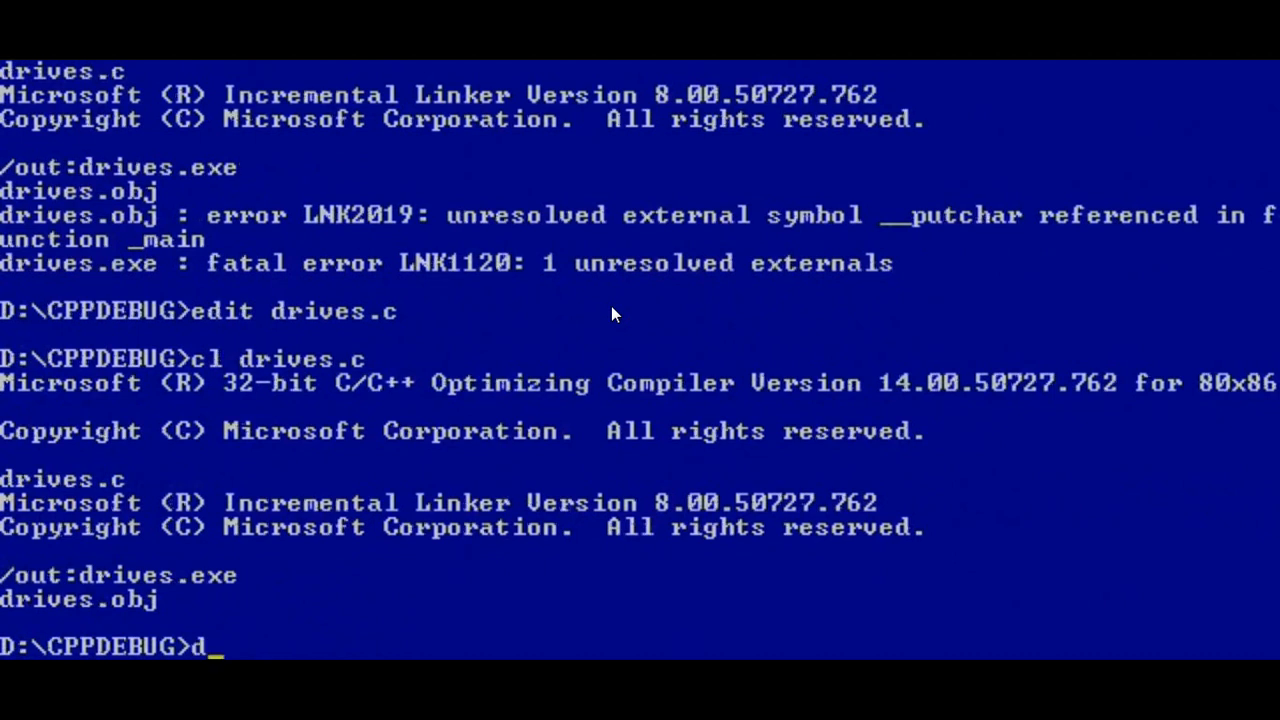
text(rives.exe)
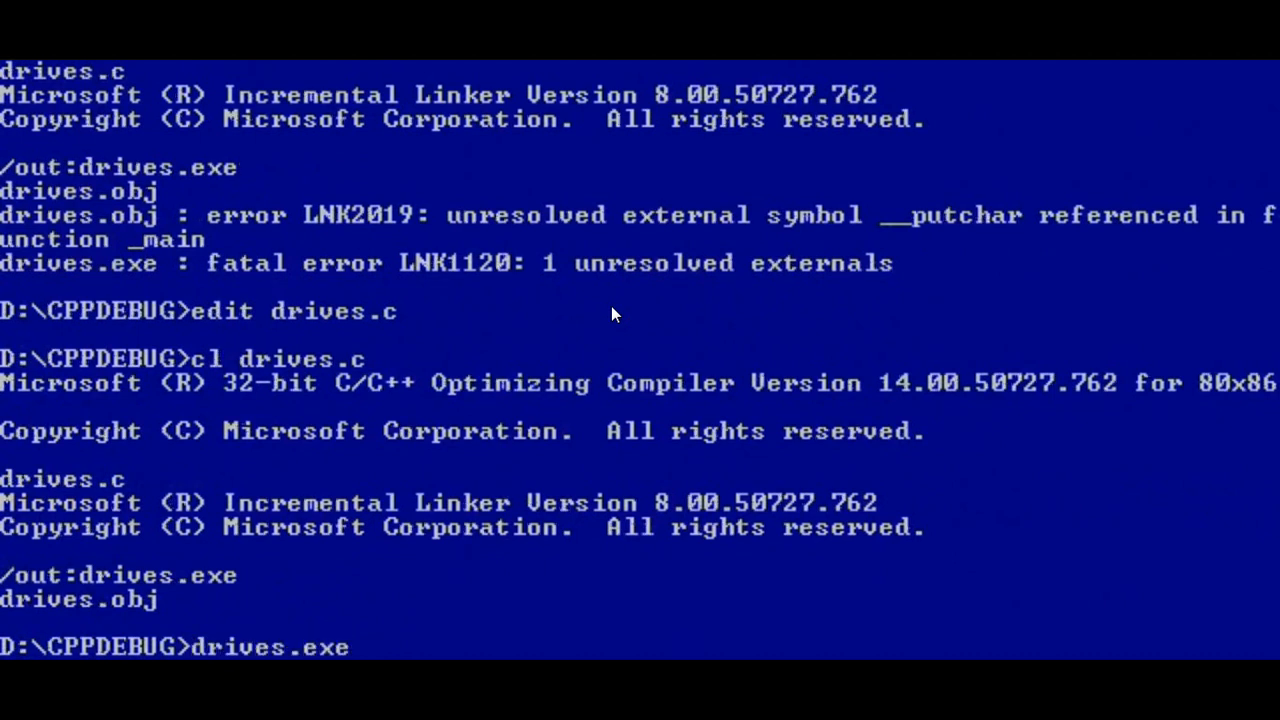
key(Return)
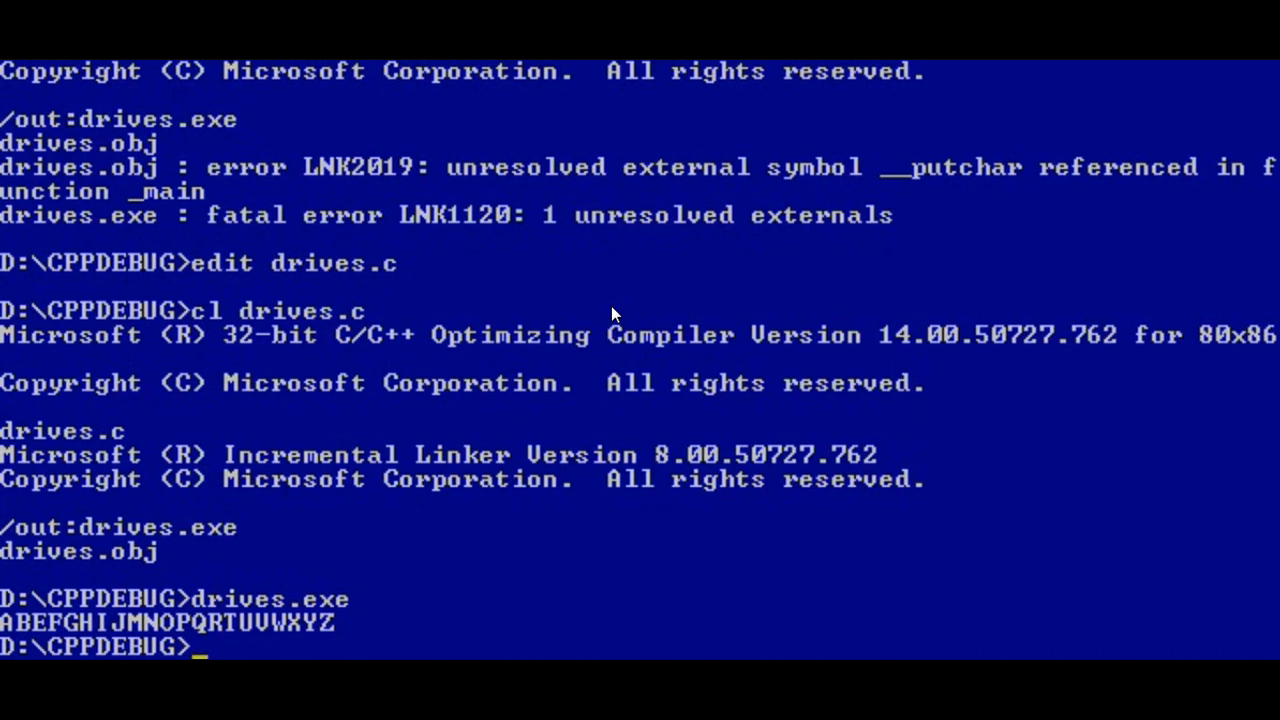
text(cl drives.c)
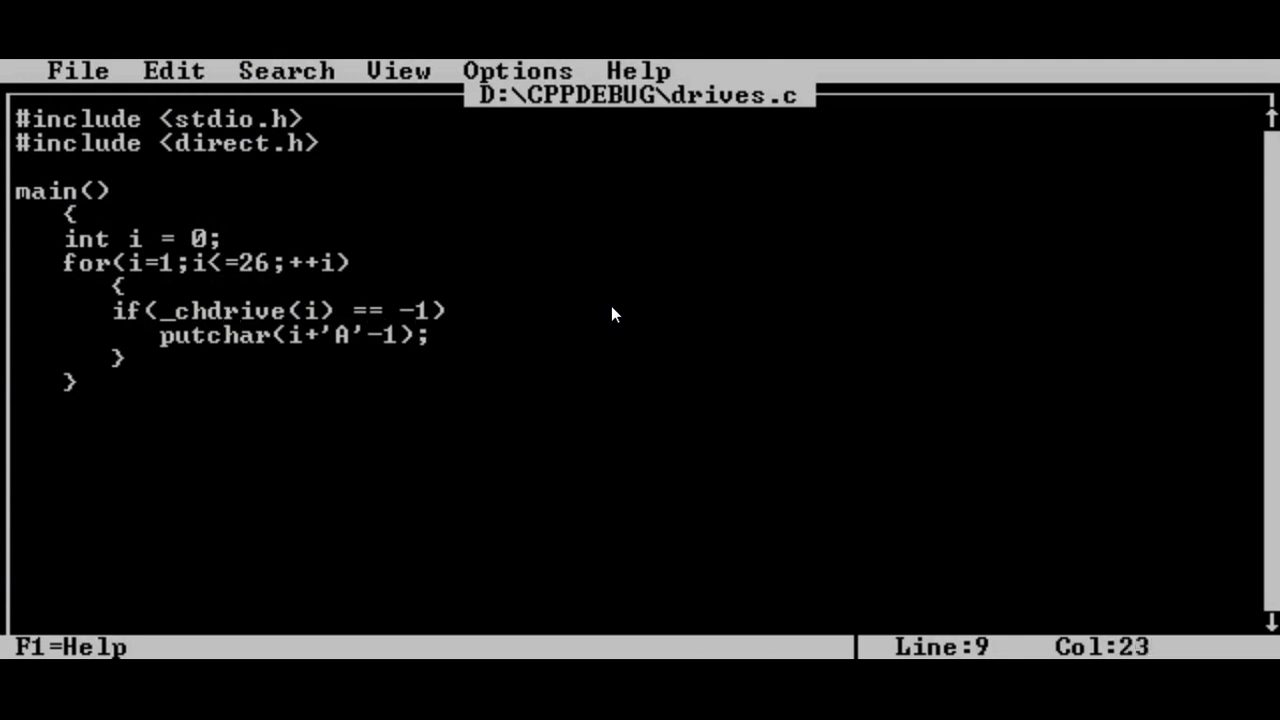
- Change == to != in the _chdrive(i) condition and save
text(!=)
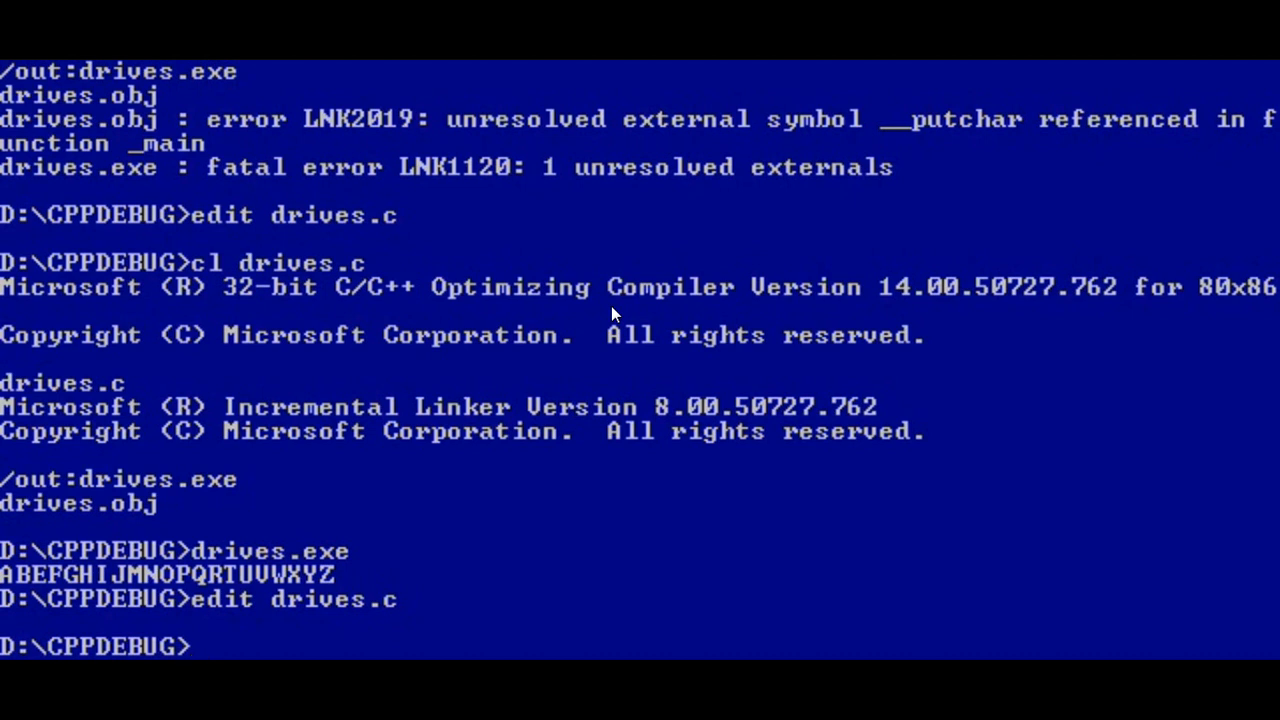
- Recompile drives.c, run drives.exe printing CDKLS, and reopen drives.c in EDIT
text(cl drives.c)
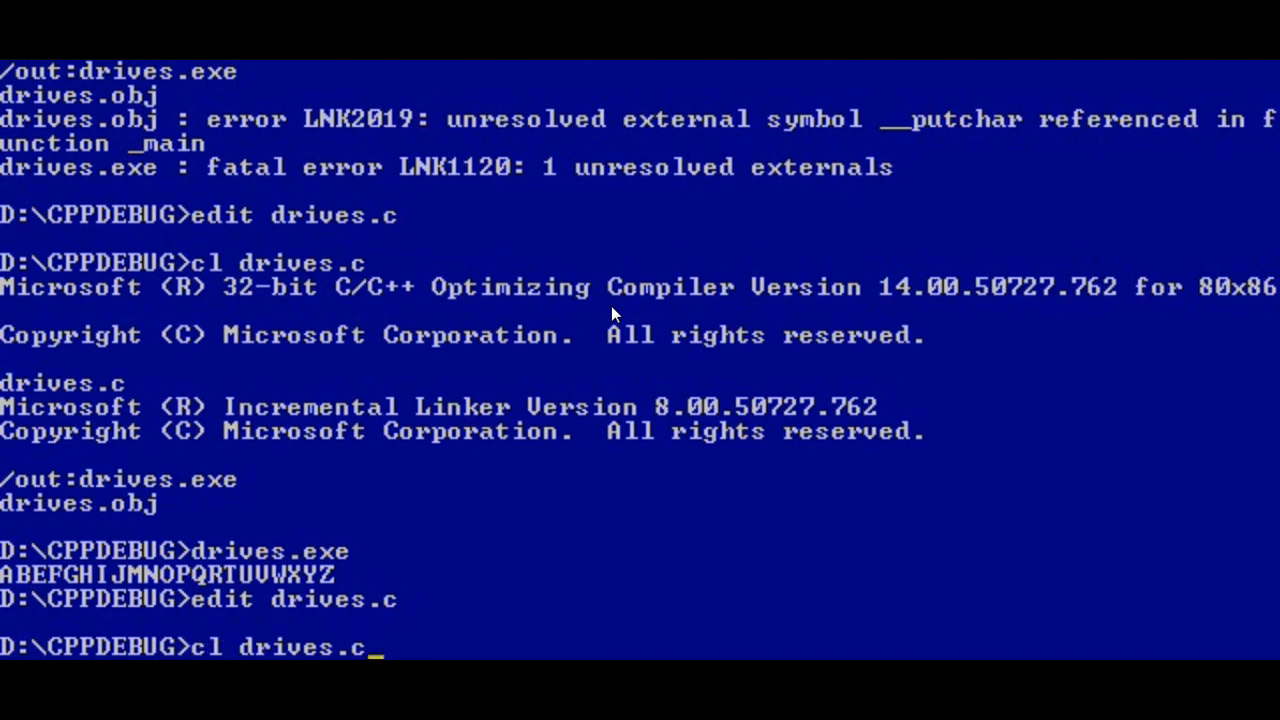
key(Return)
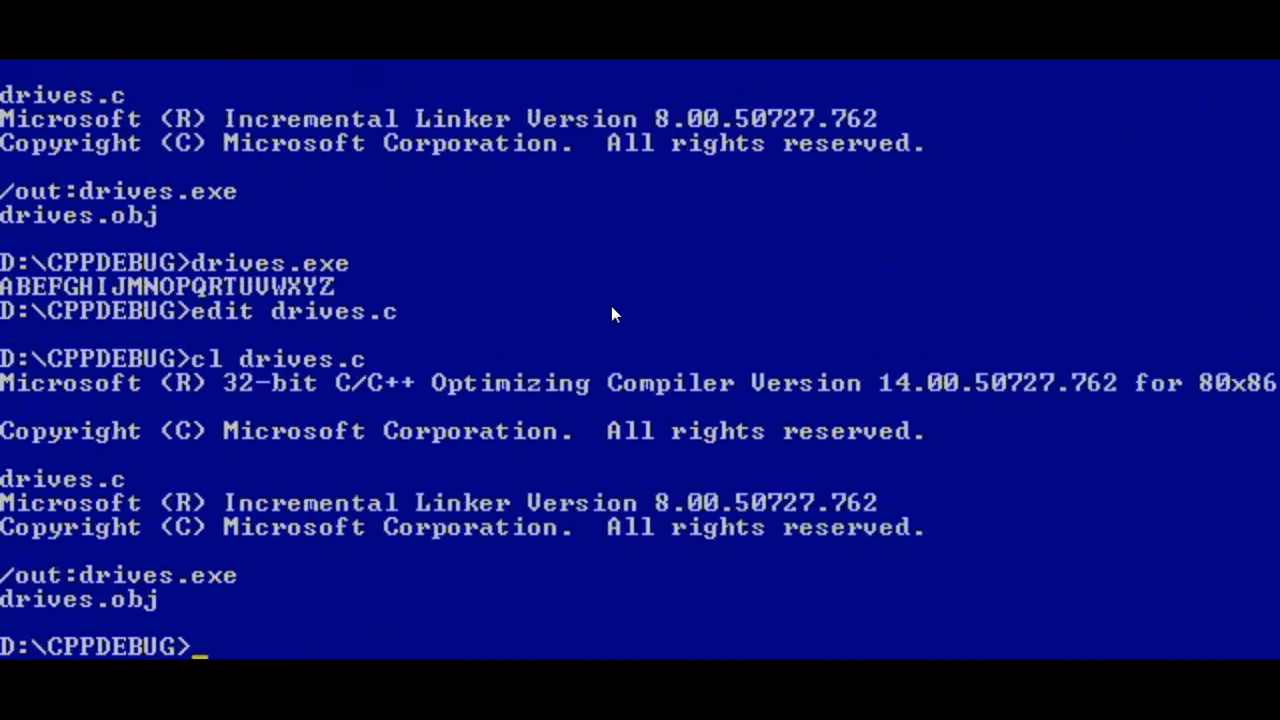
text(DRIVES.ASM)
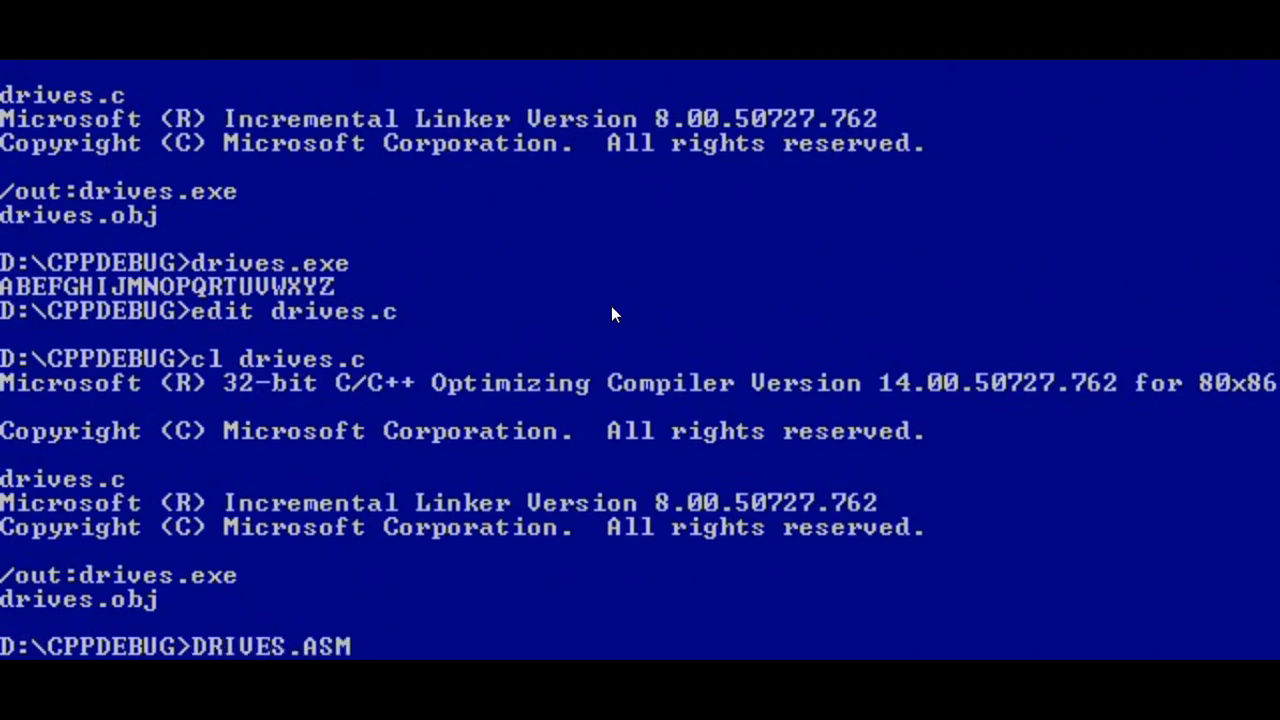
text(drives.exe)
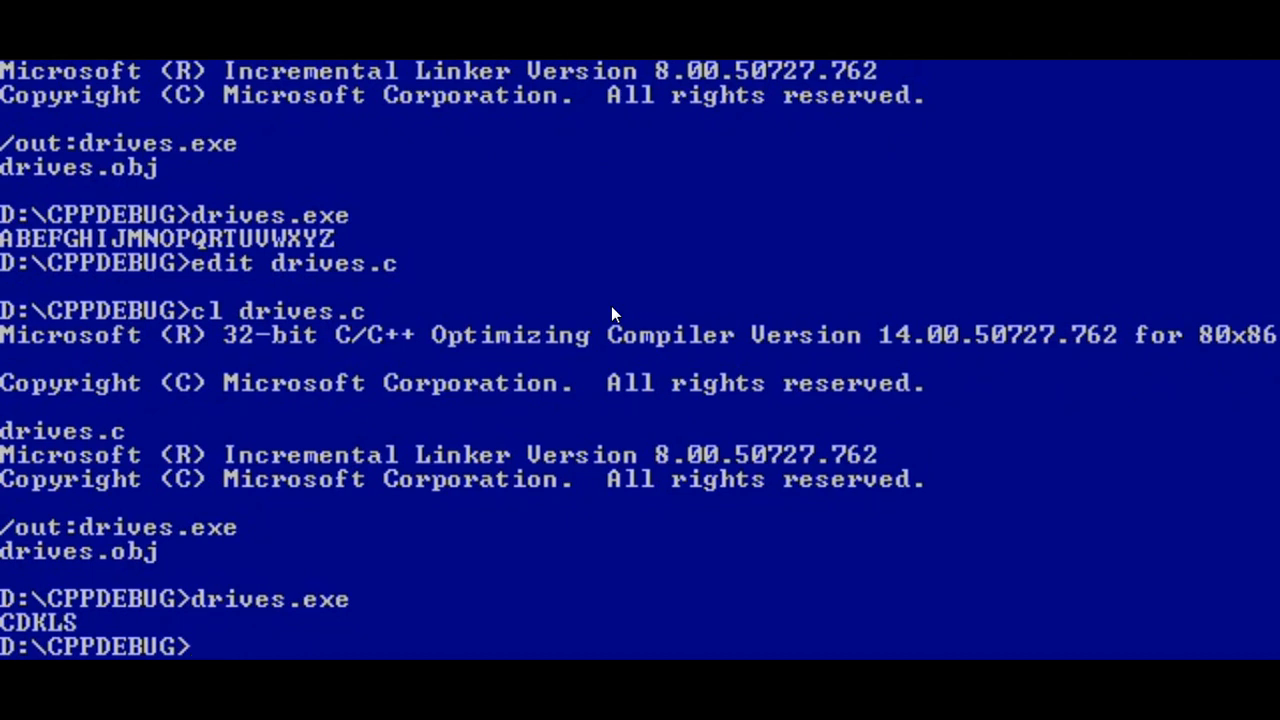
text(drives.exe)
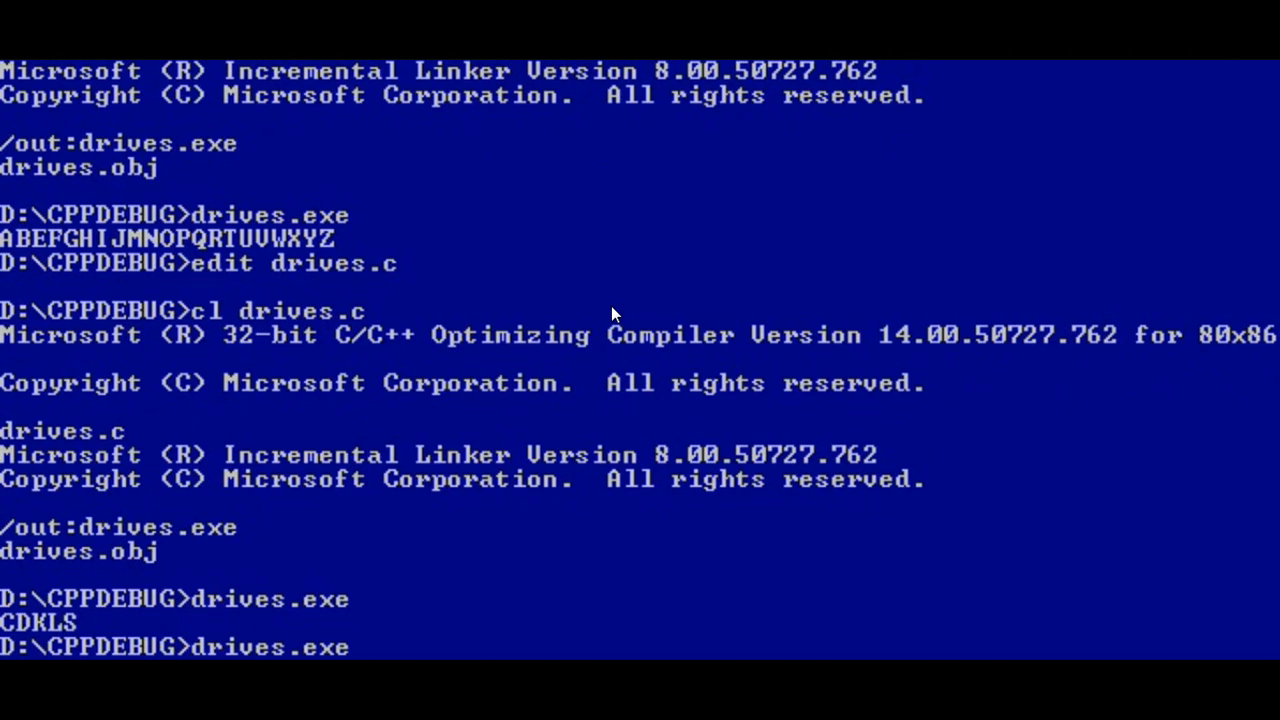
text(edit drives.c)
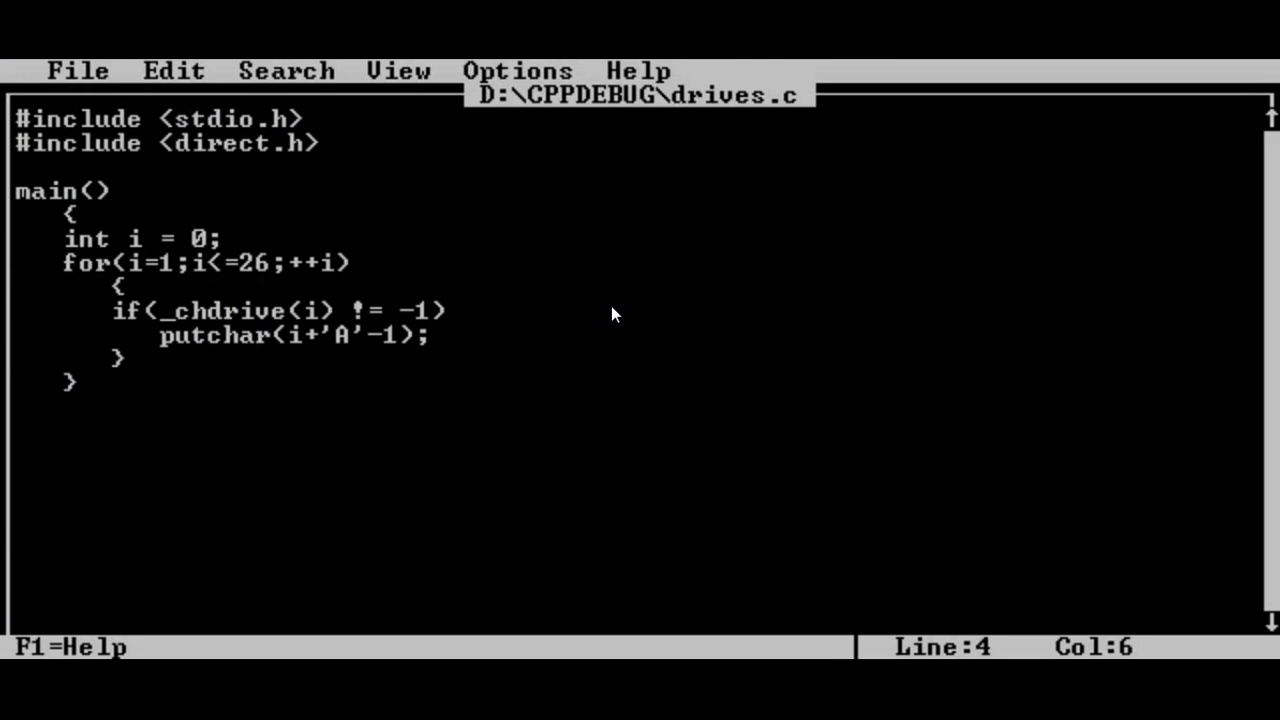
- Change main's signature to main(int c, char const* const* argv)
text(int)
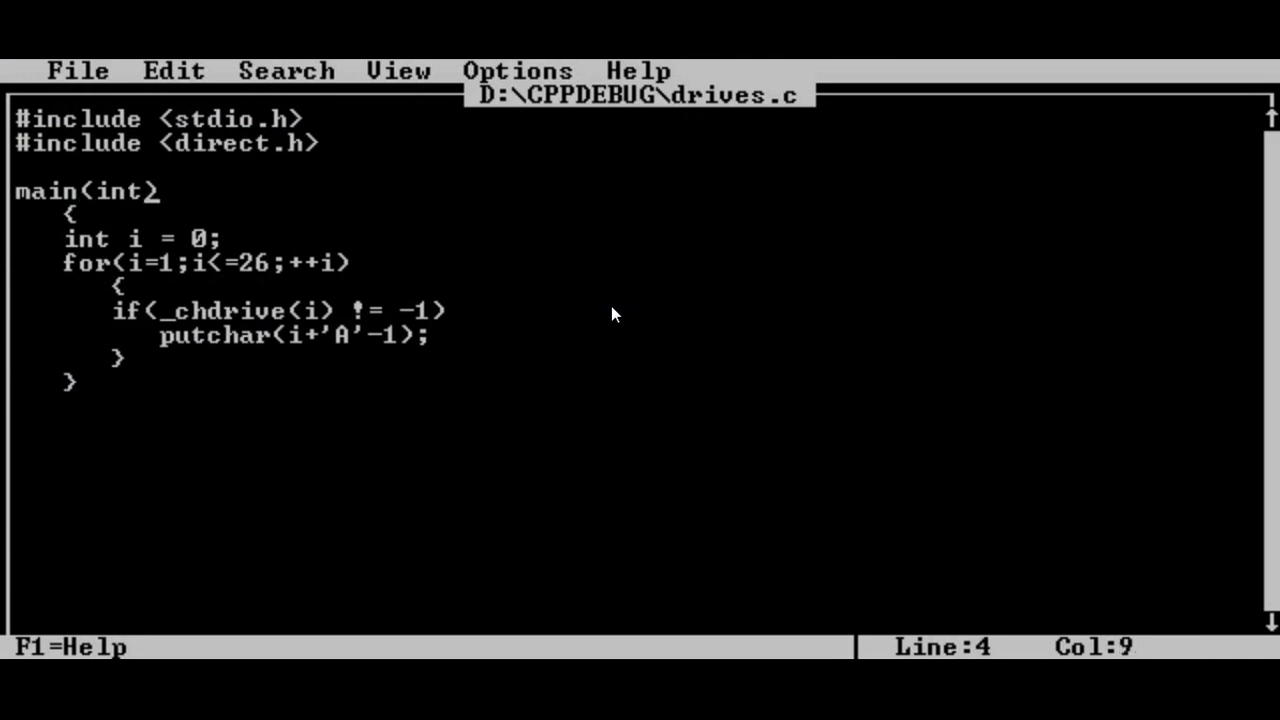
text(c,)
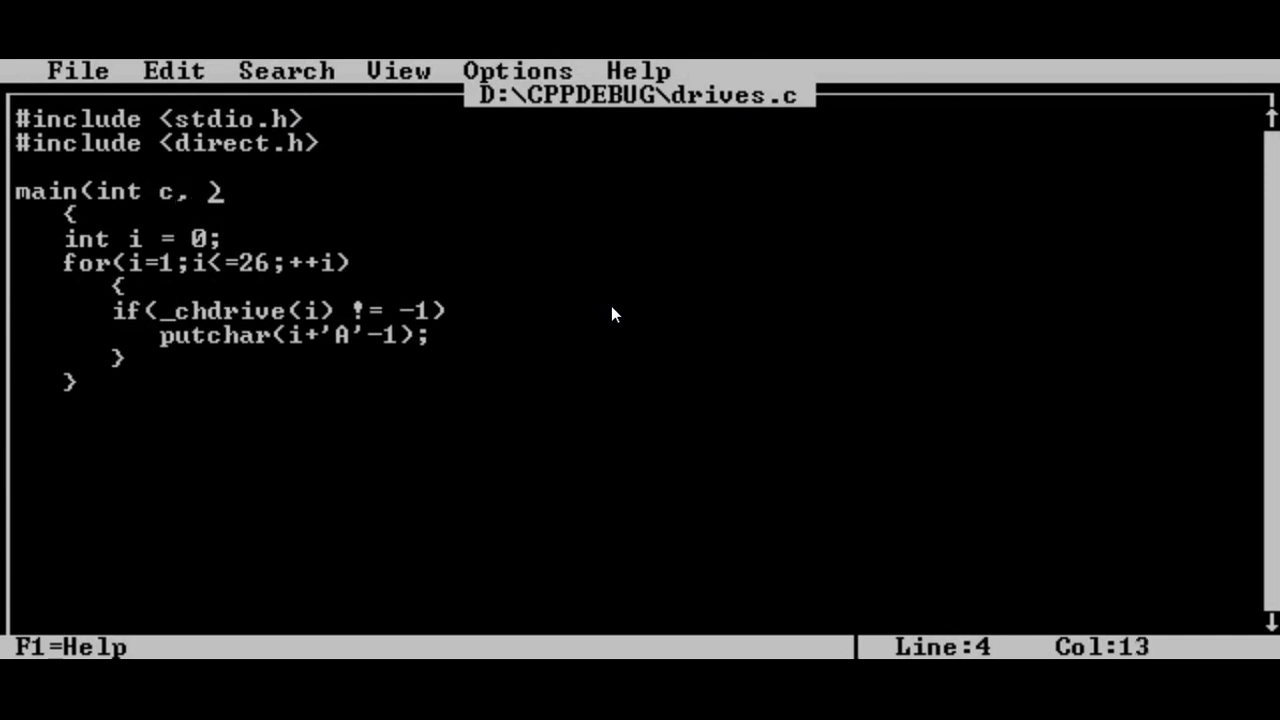
text(cha)
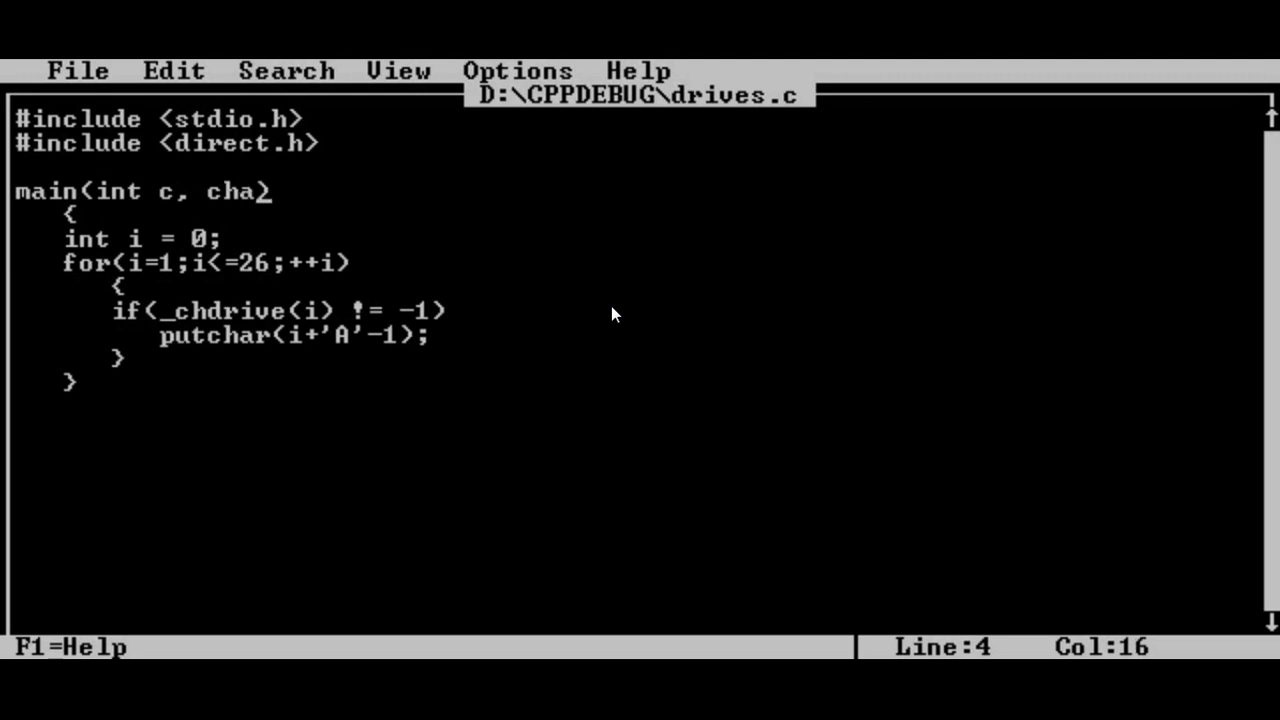
text(r c)
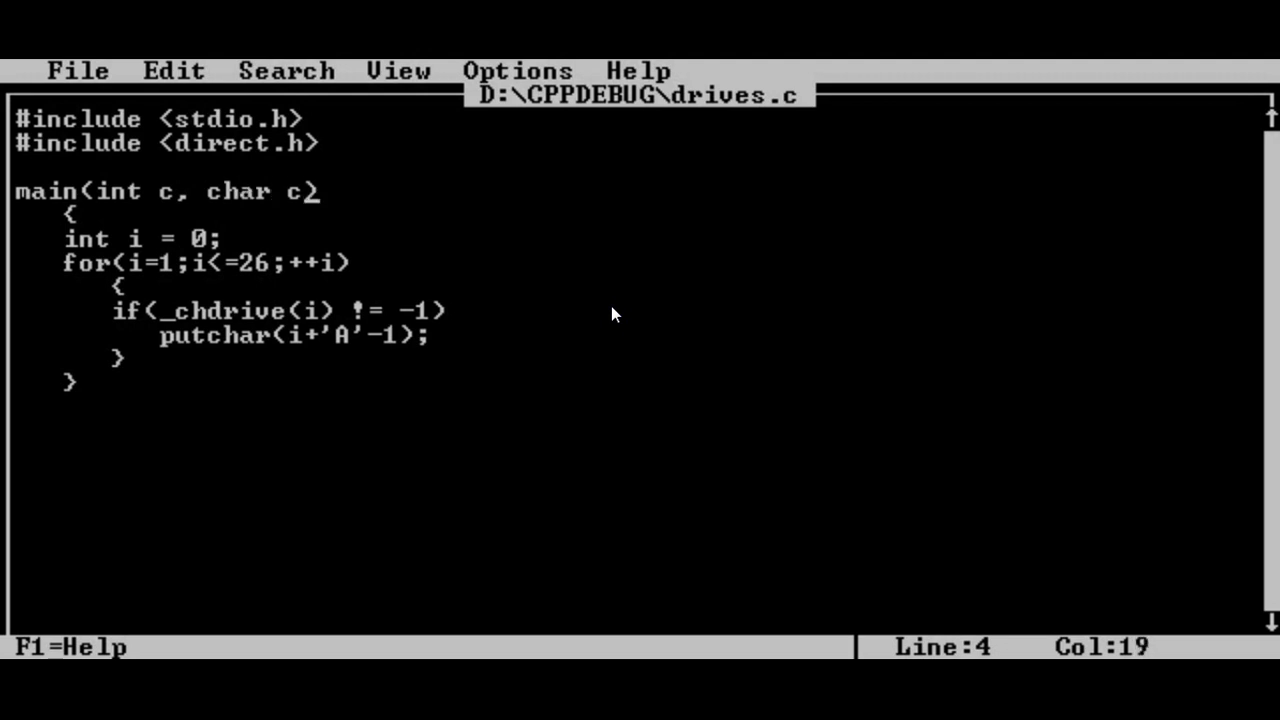
text(onst*)
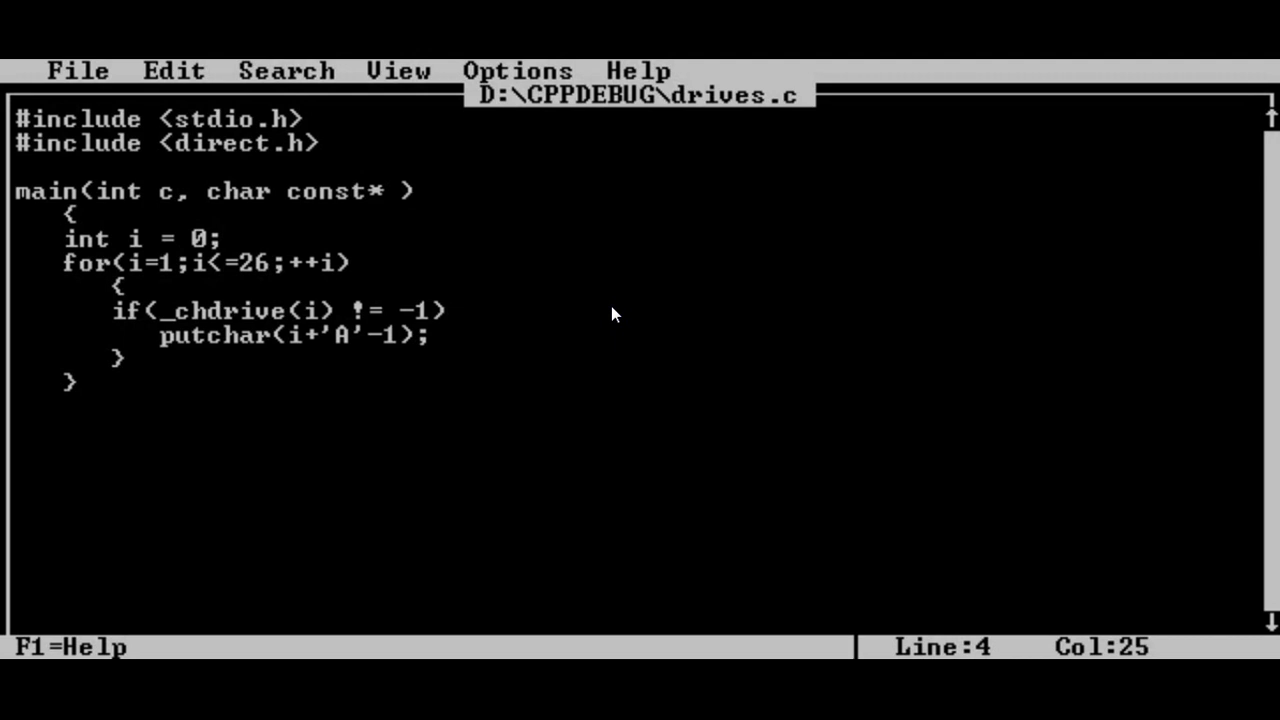
text(*)
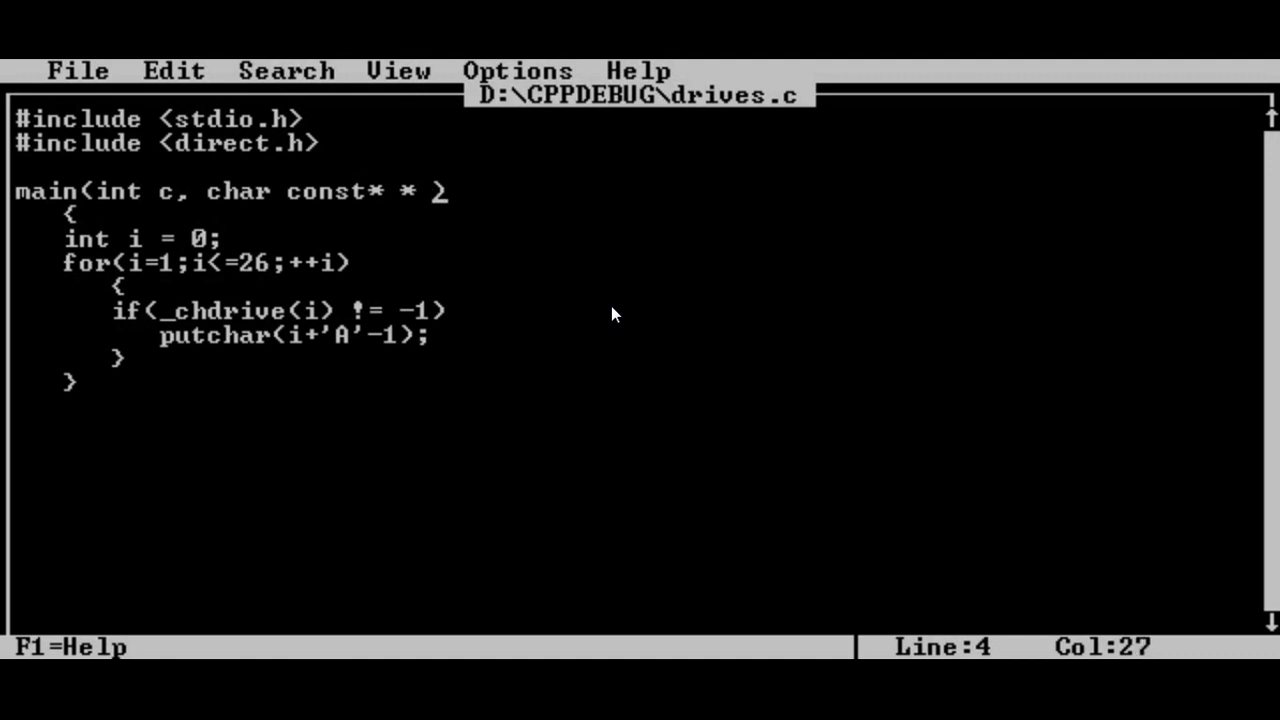
text(argv)
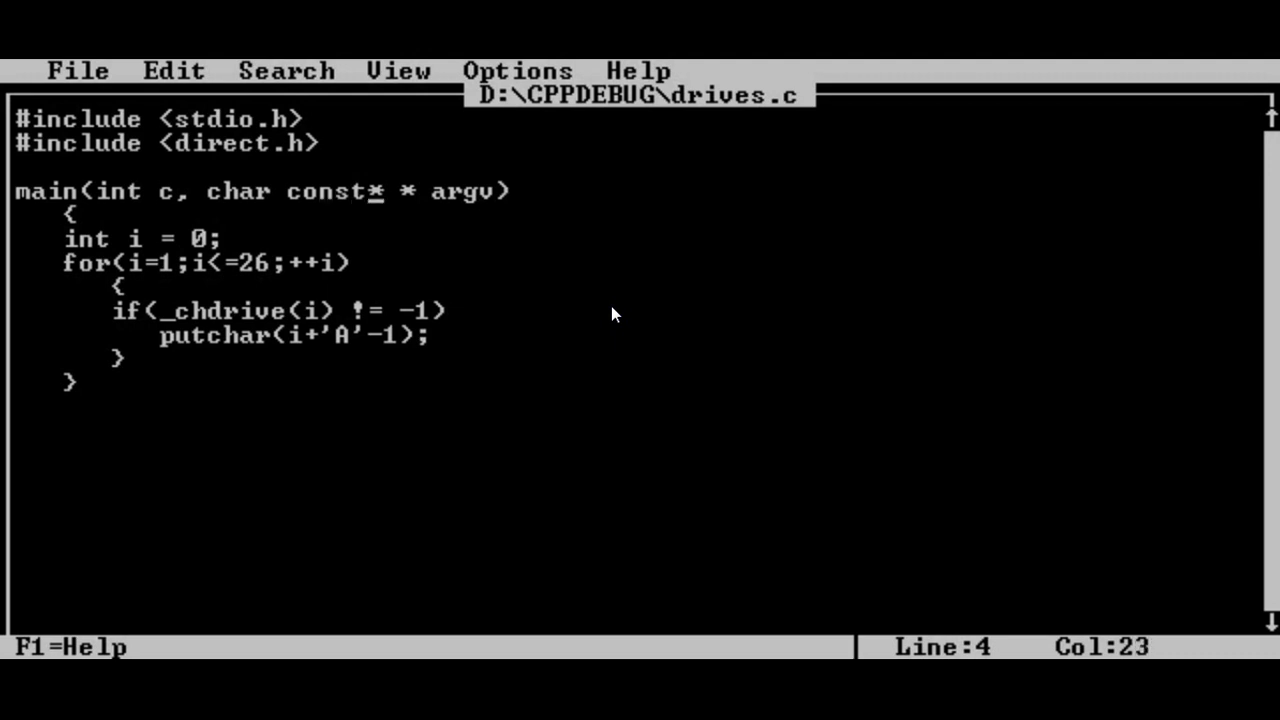
key(Left)
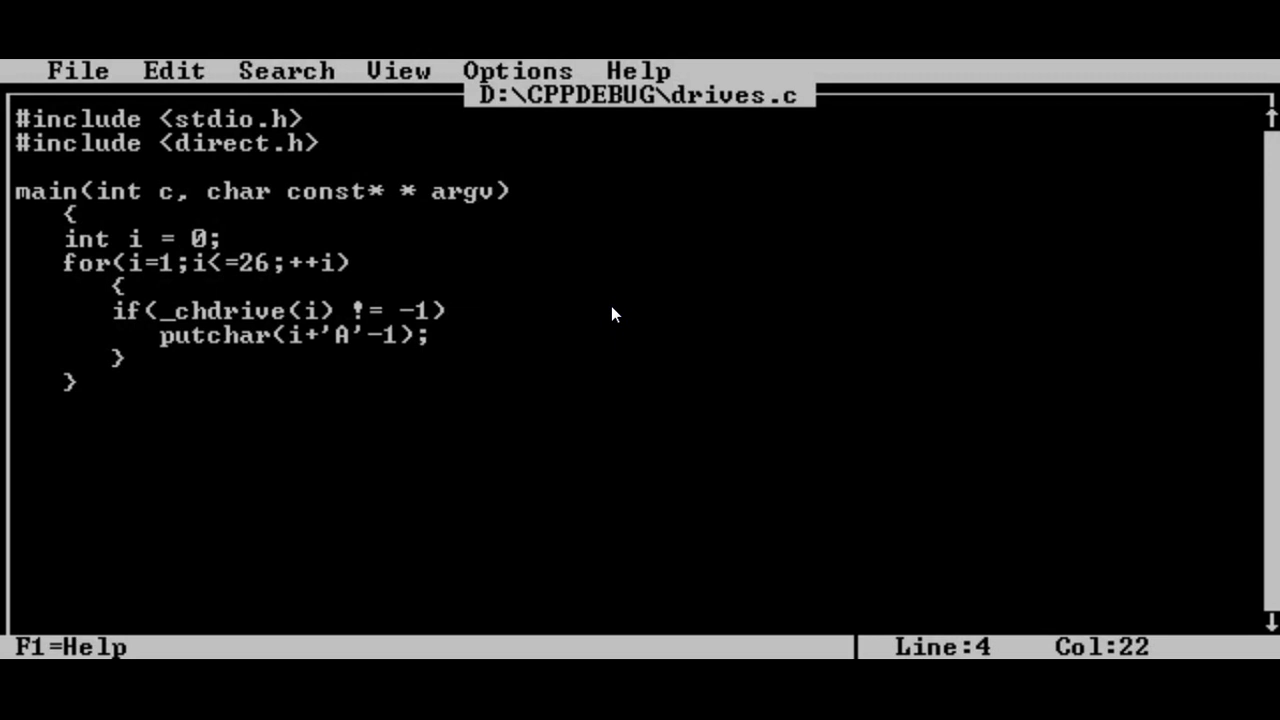
key(Right)
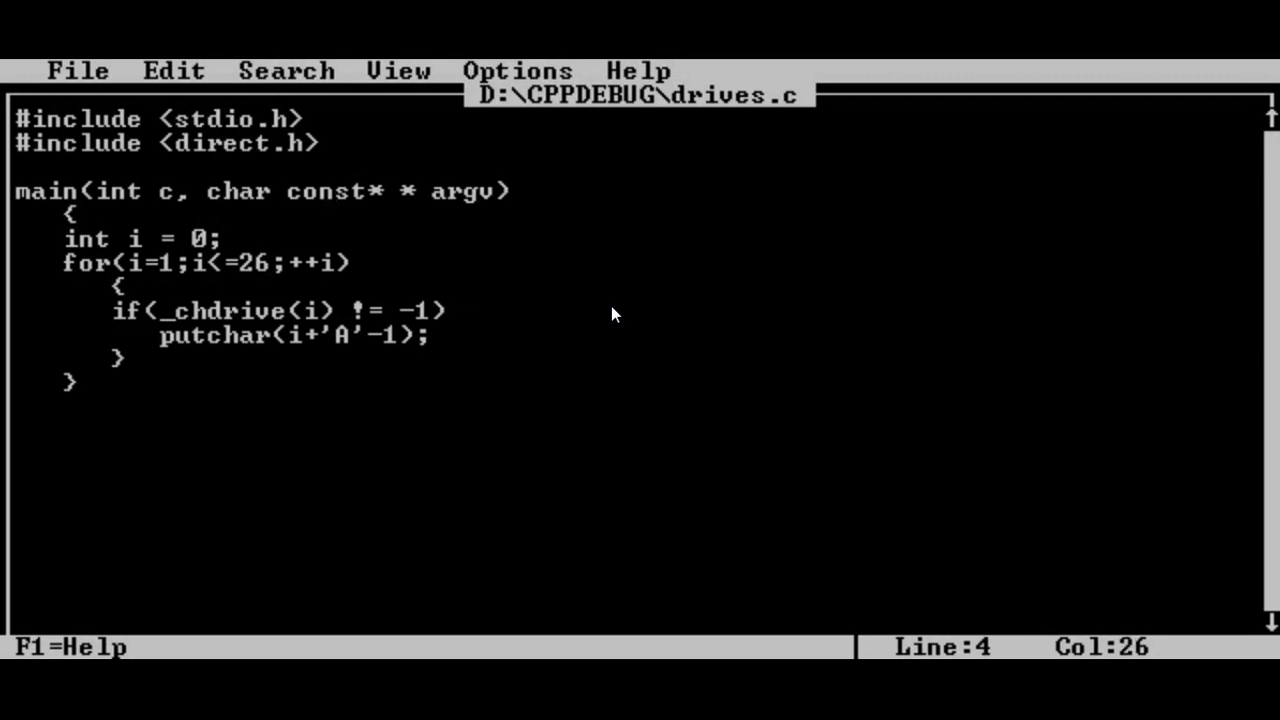
key(Left)
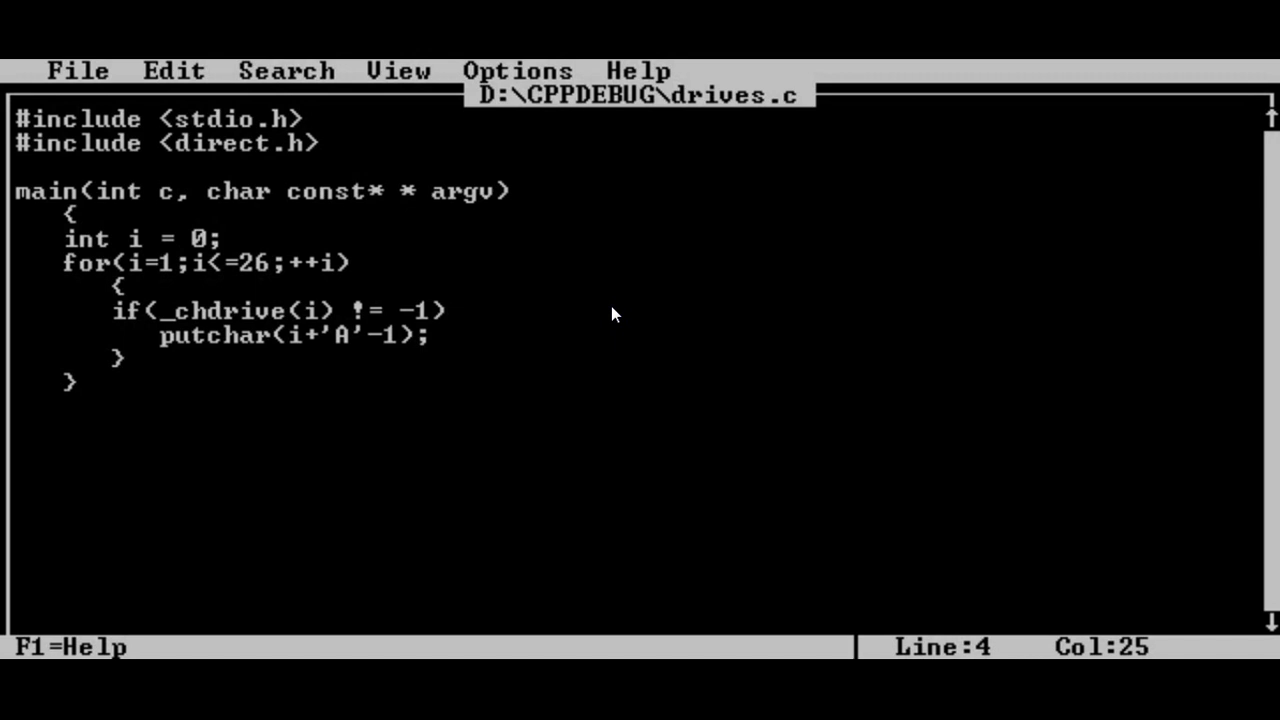
text(const)
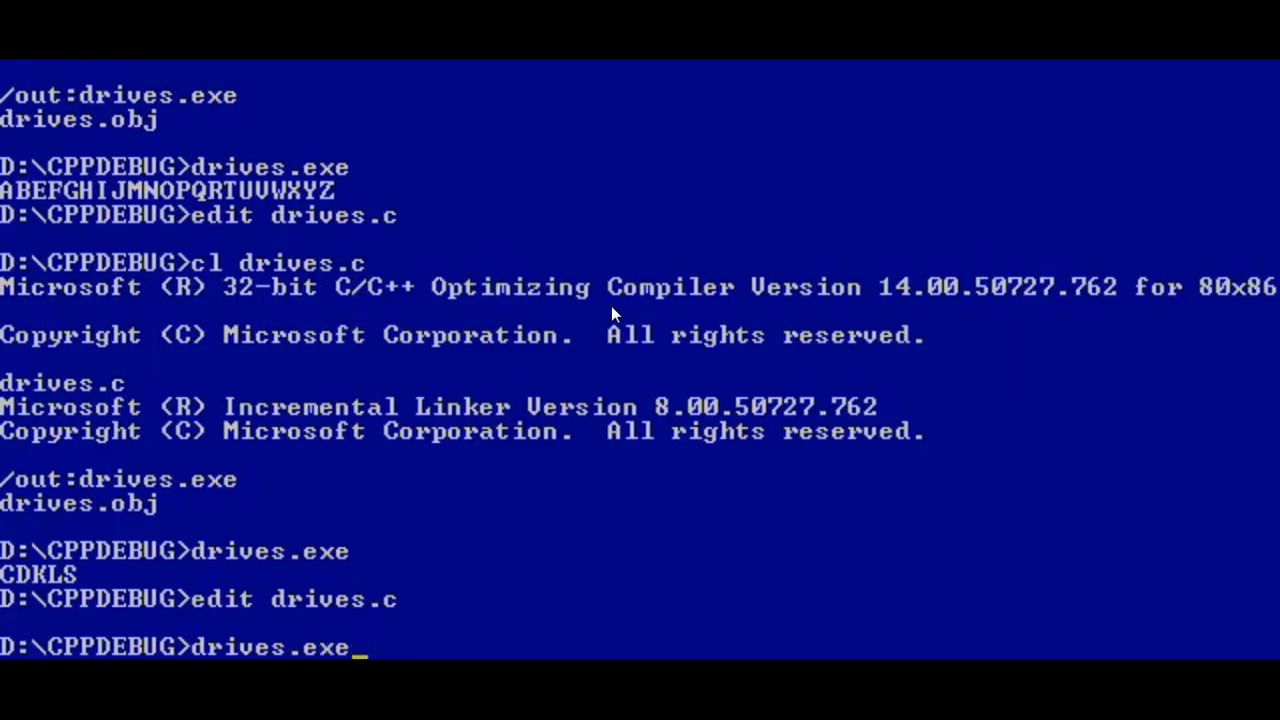
- Run cl drives.c again and return to drives.c in the editor
text(cl drives.c)
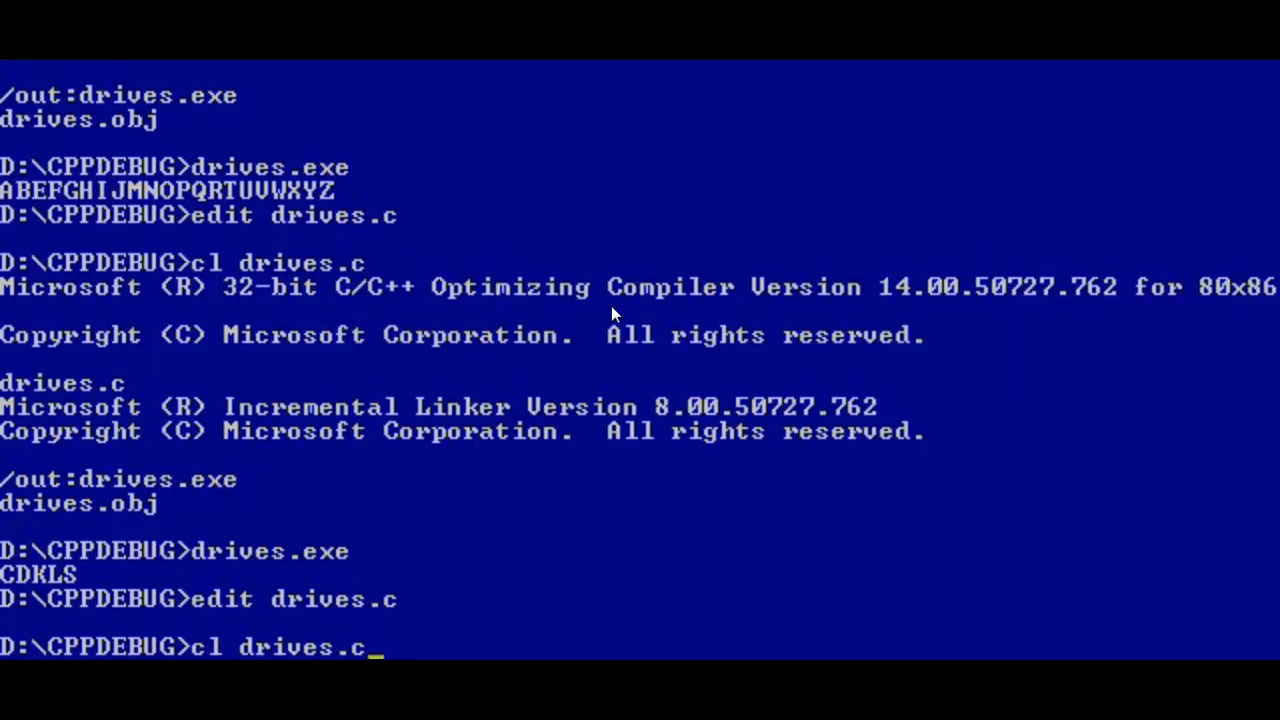
key(Return)
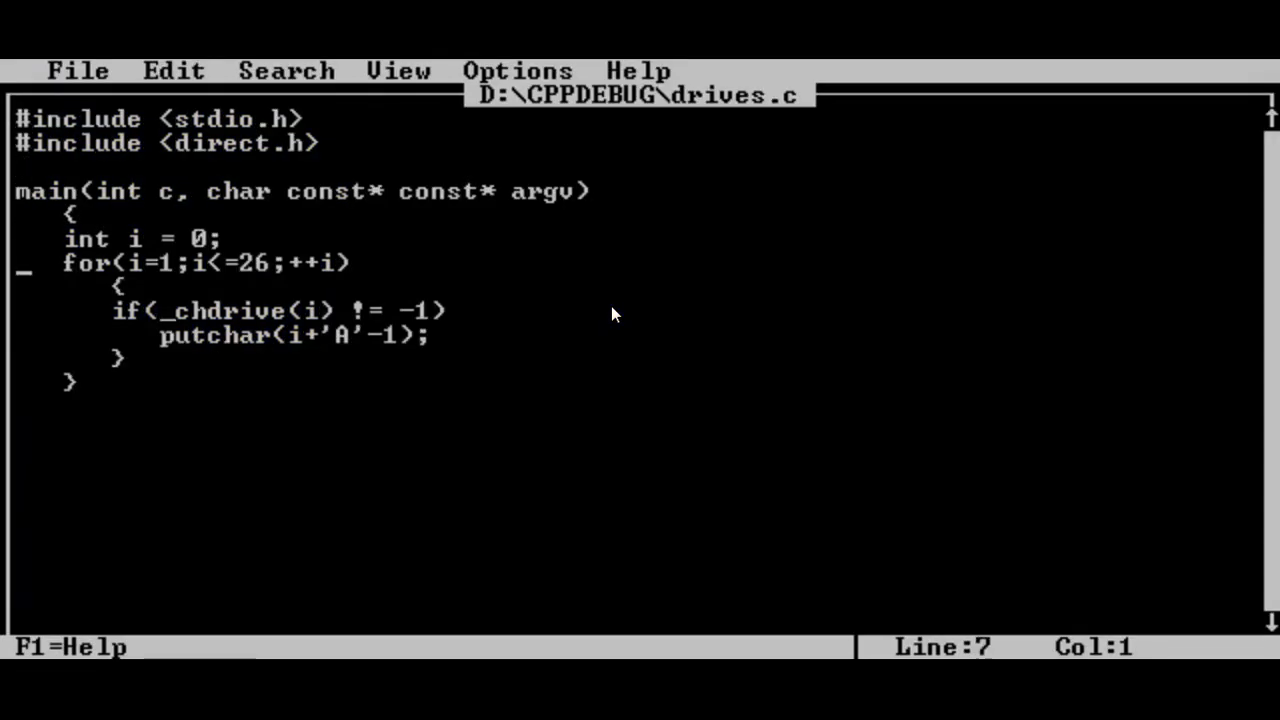
- Above the for loop, start an if testing argc == 2 && argv[1][0] == 'f'
key(Up)
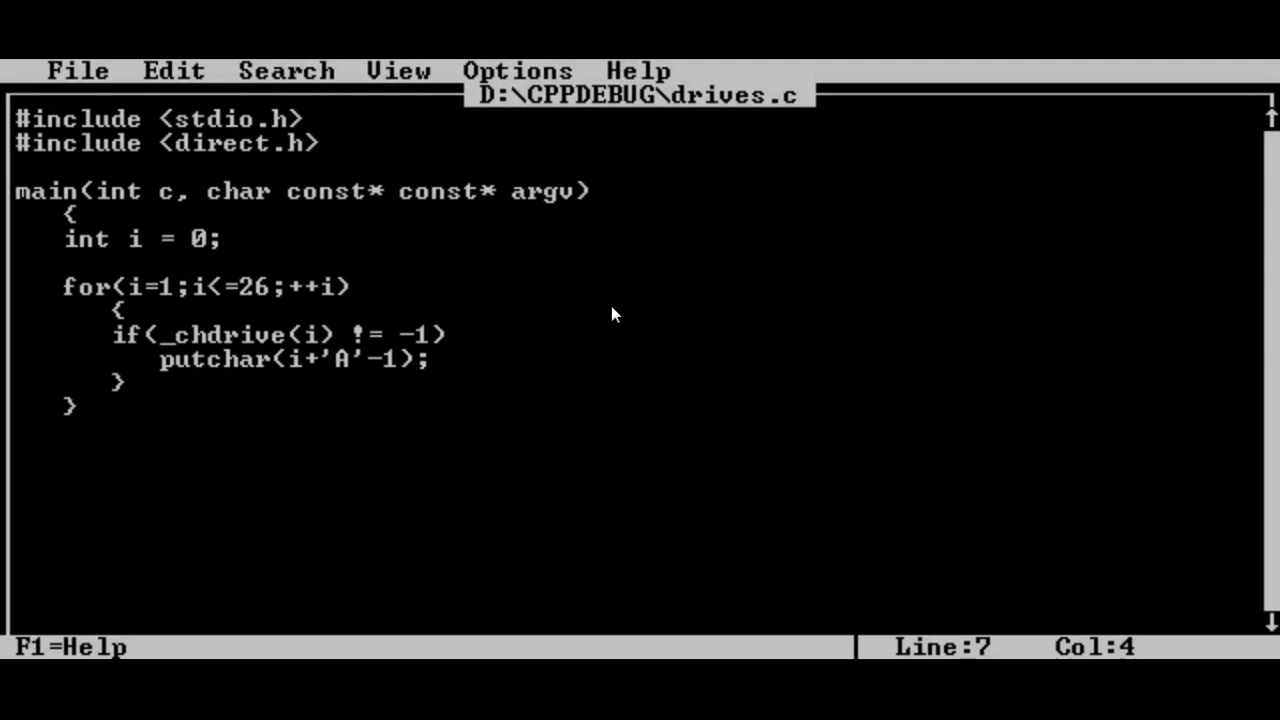
text(if()
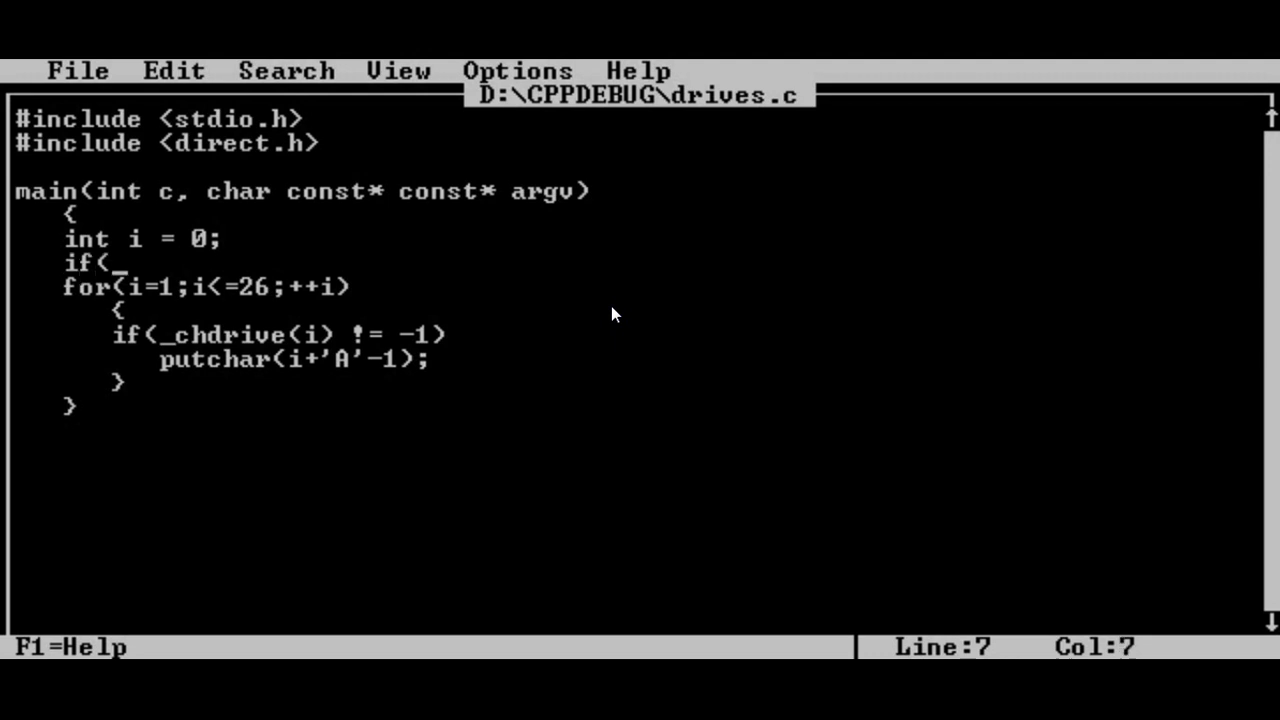
text(argc)
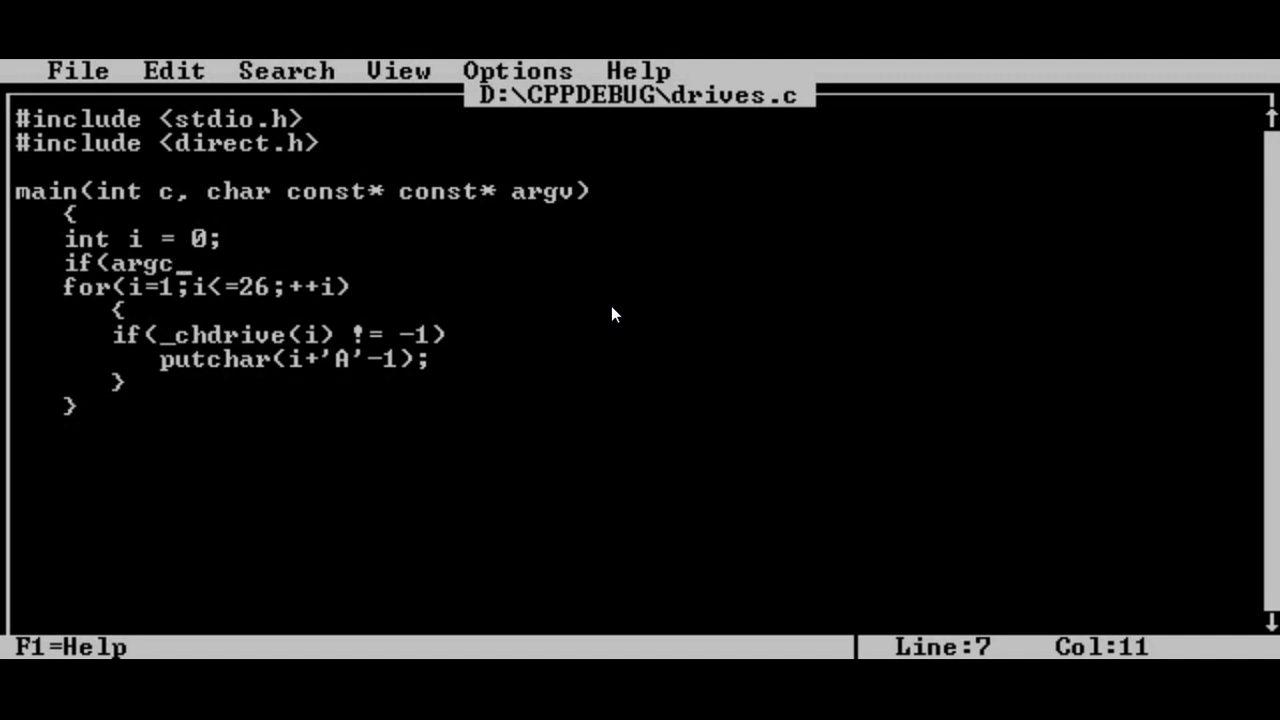
text(== 2)
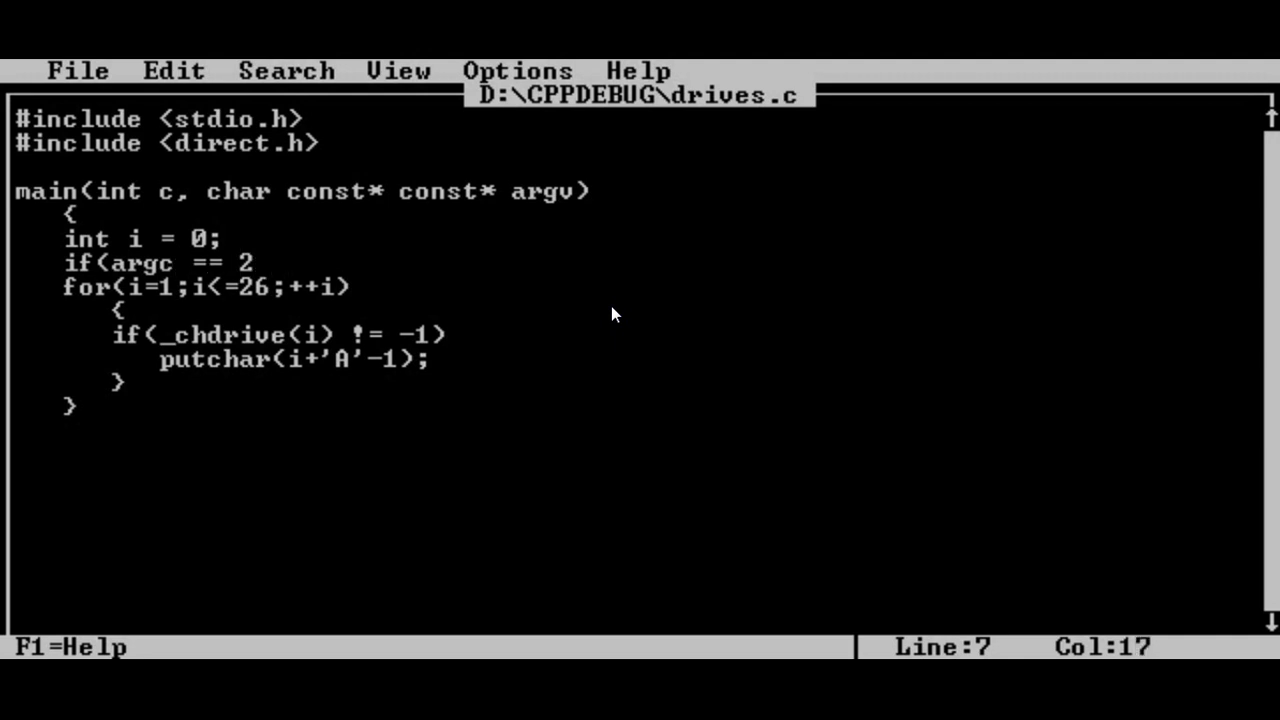
text(&& a)
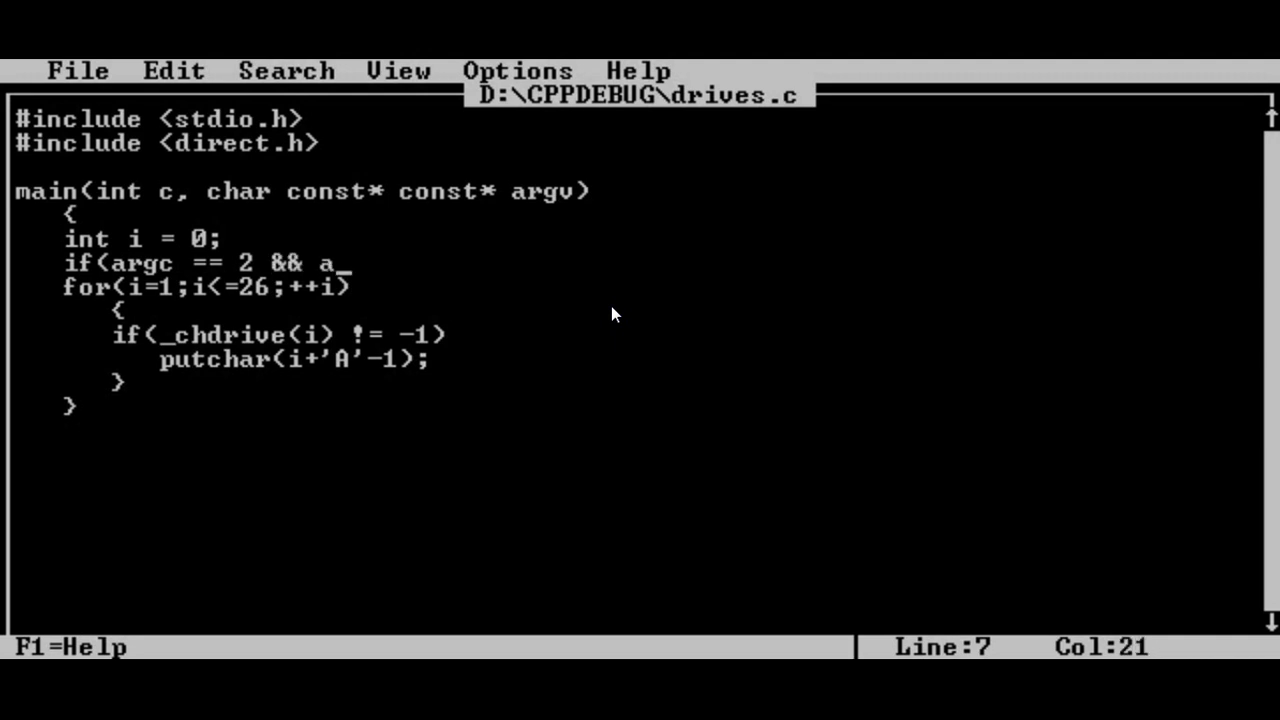
text(rgv)
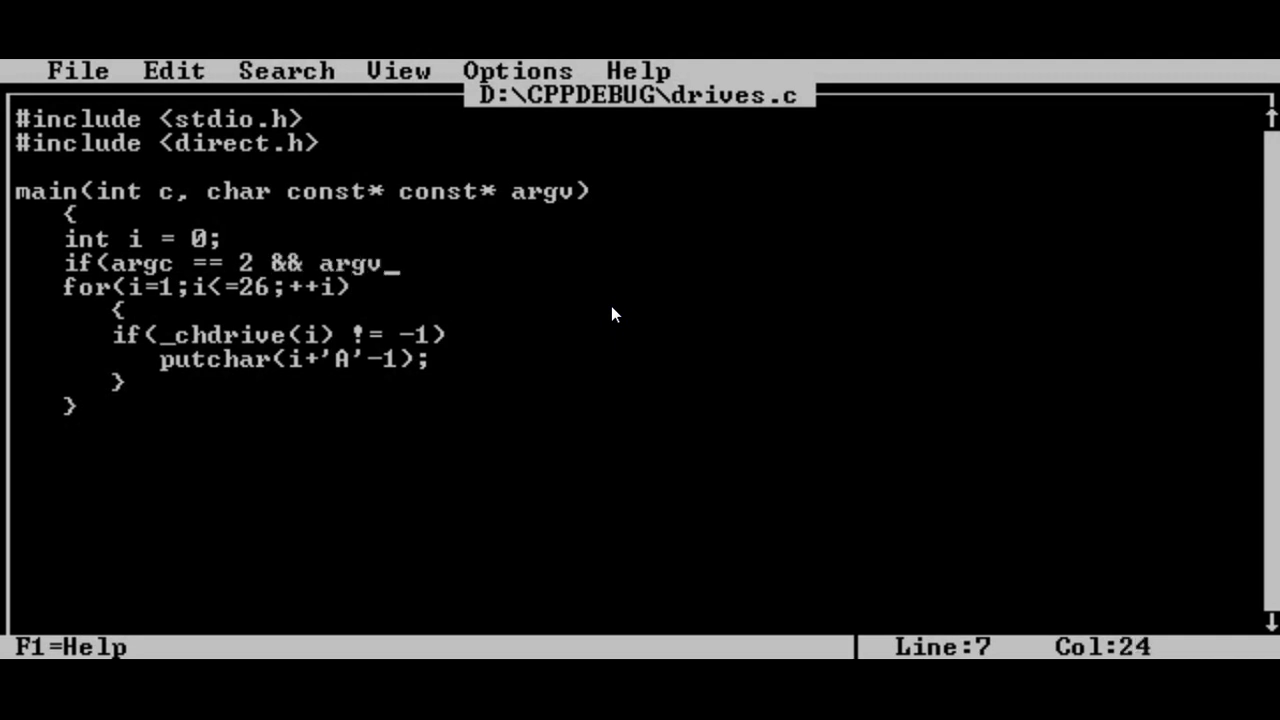
text([)
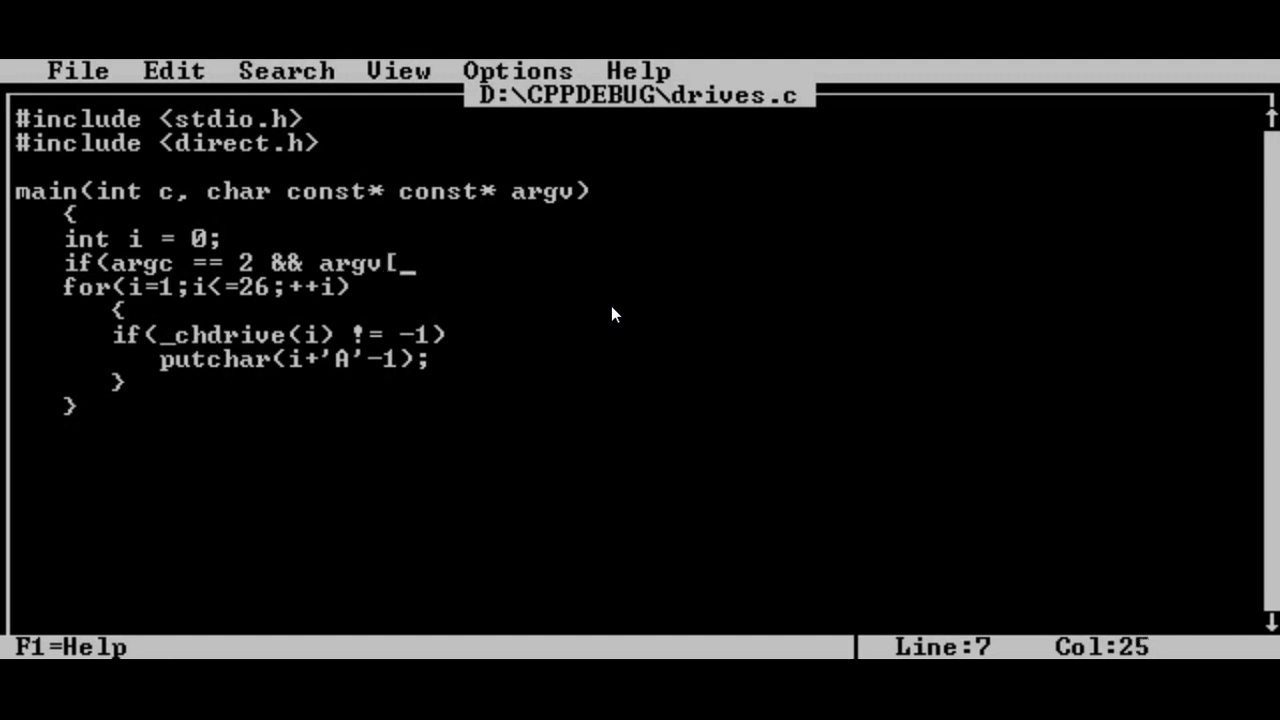
text(1])
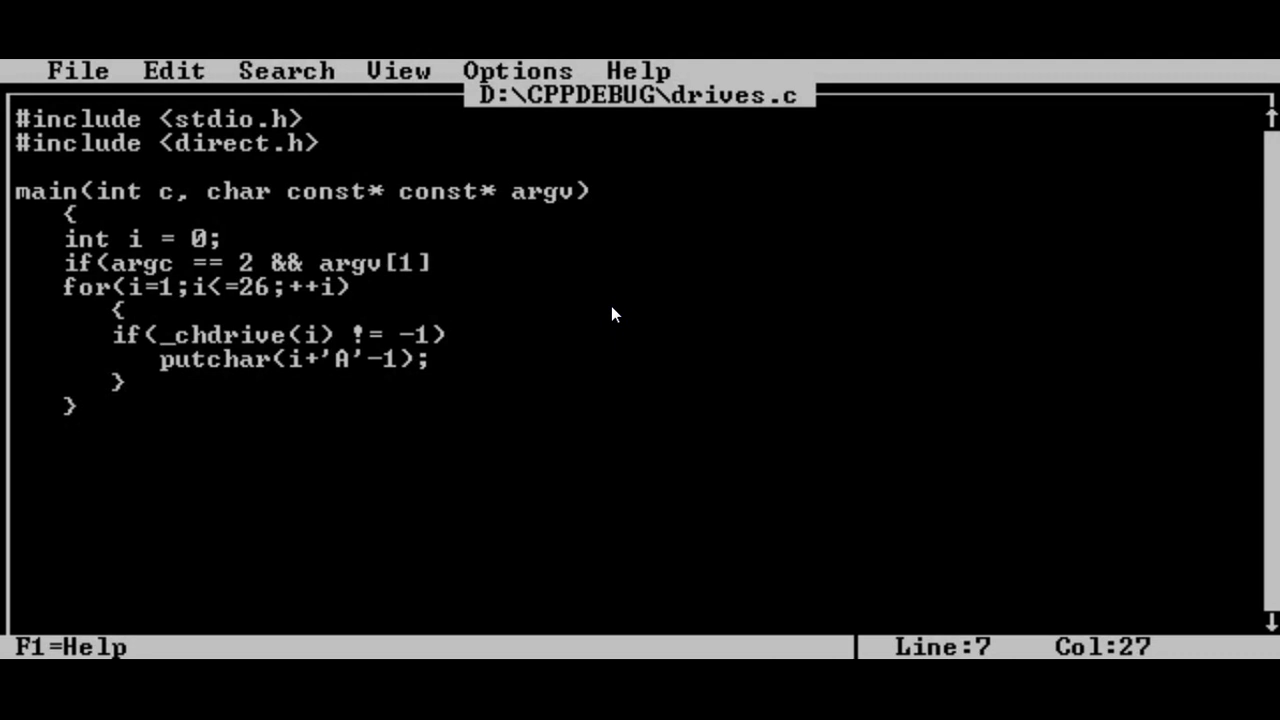
text([0] ==)
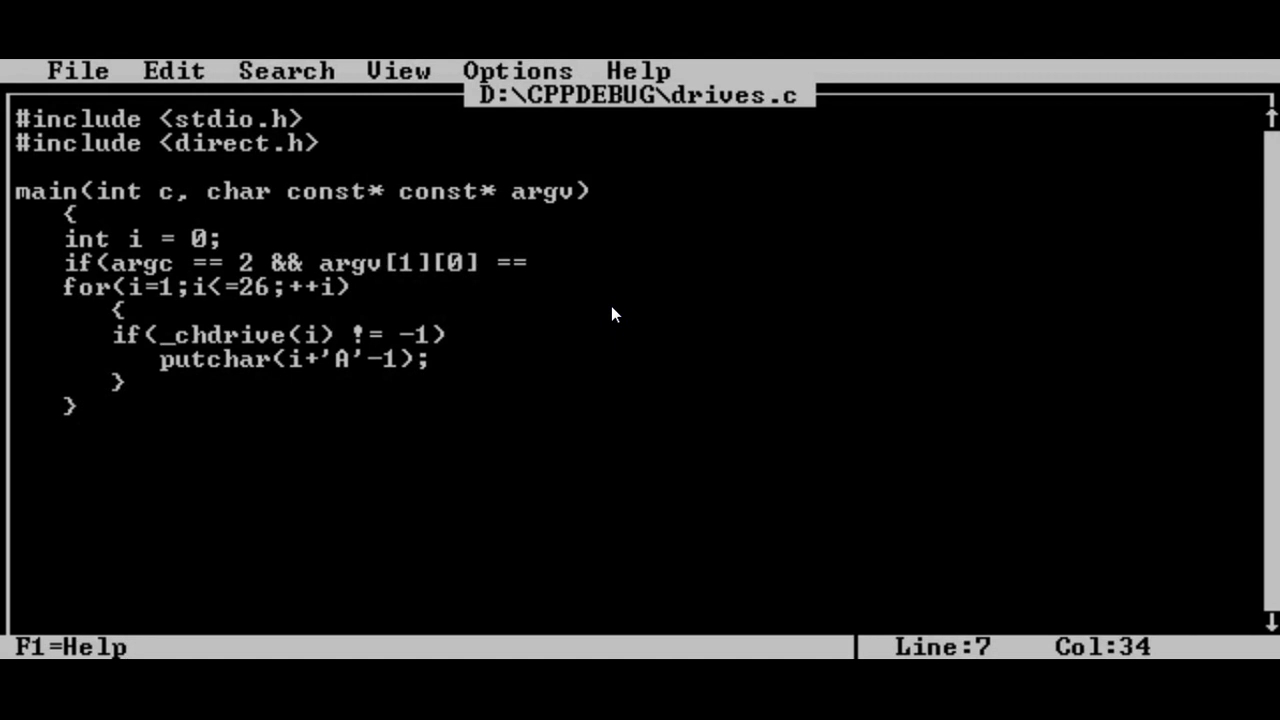
text('f')
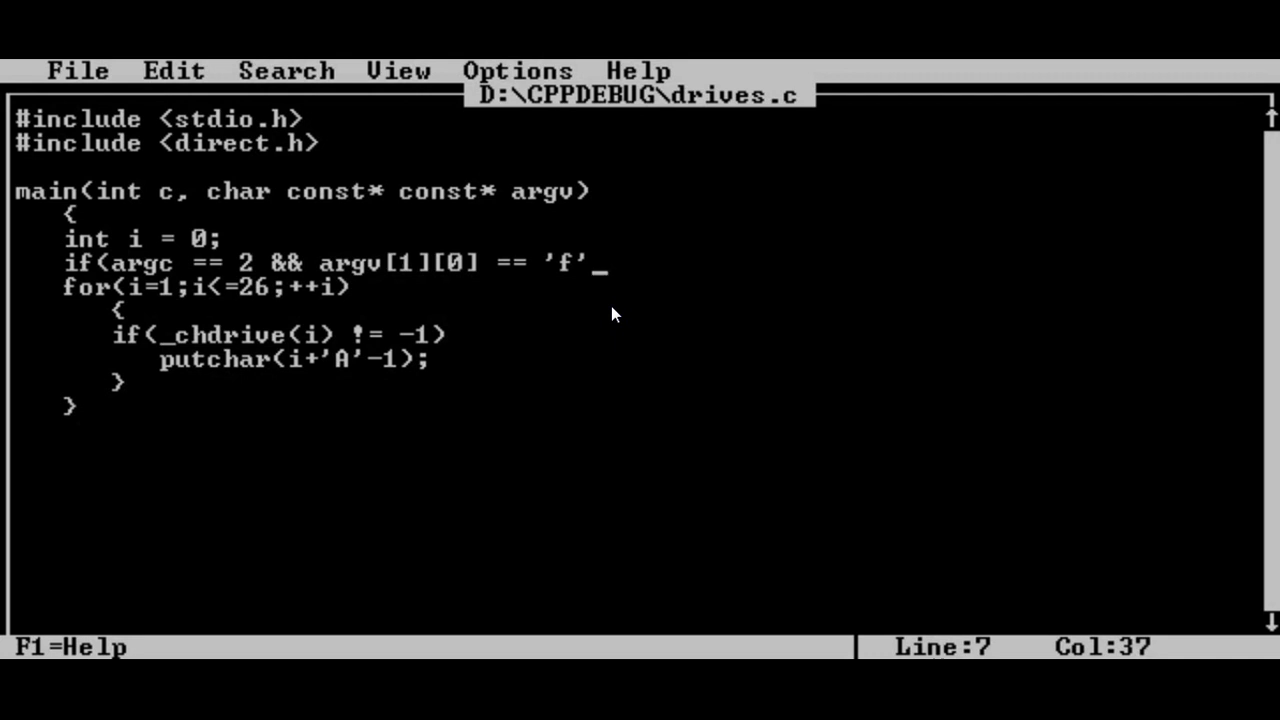
- Extend the condition with || argv[1][0] == 'F' and wrap the loop block
key(Left)
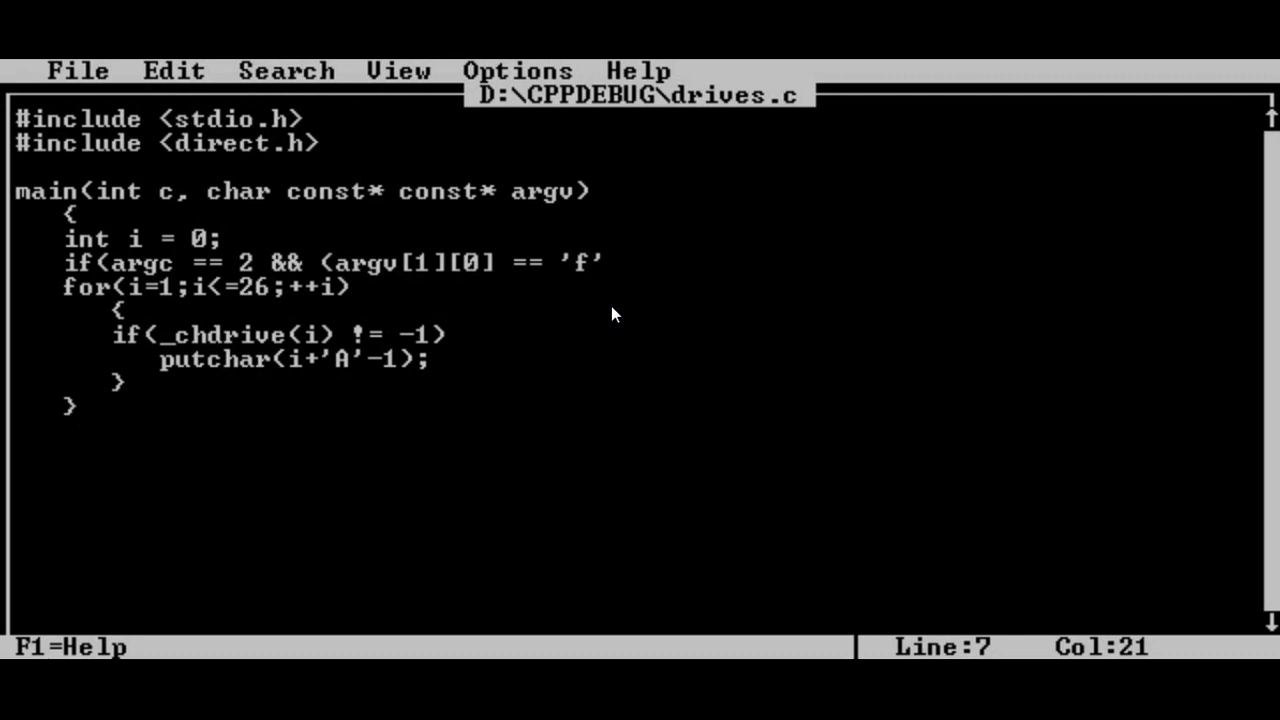
text(||)
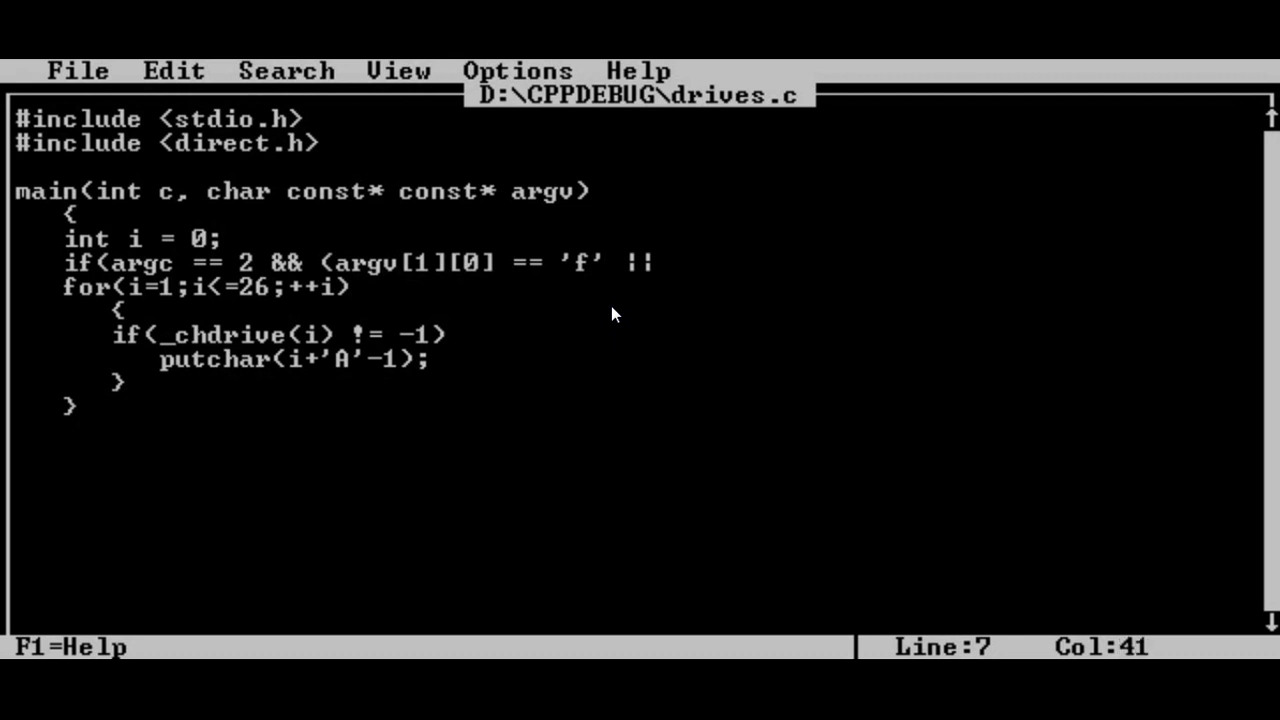
text(argv[)
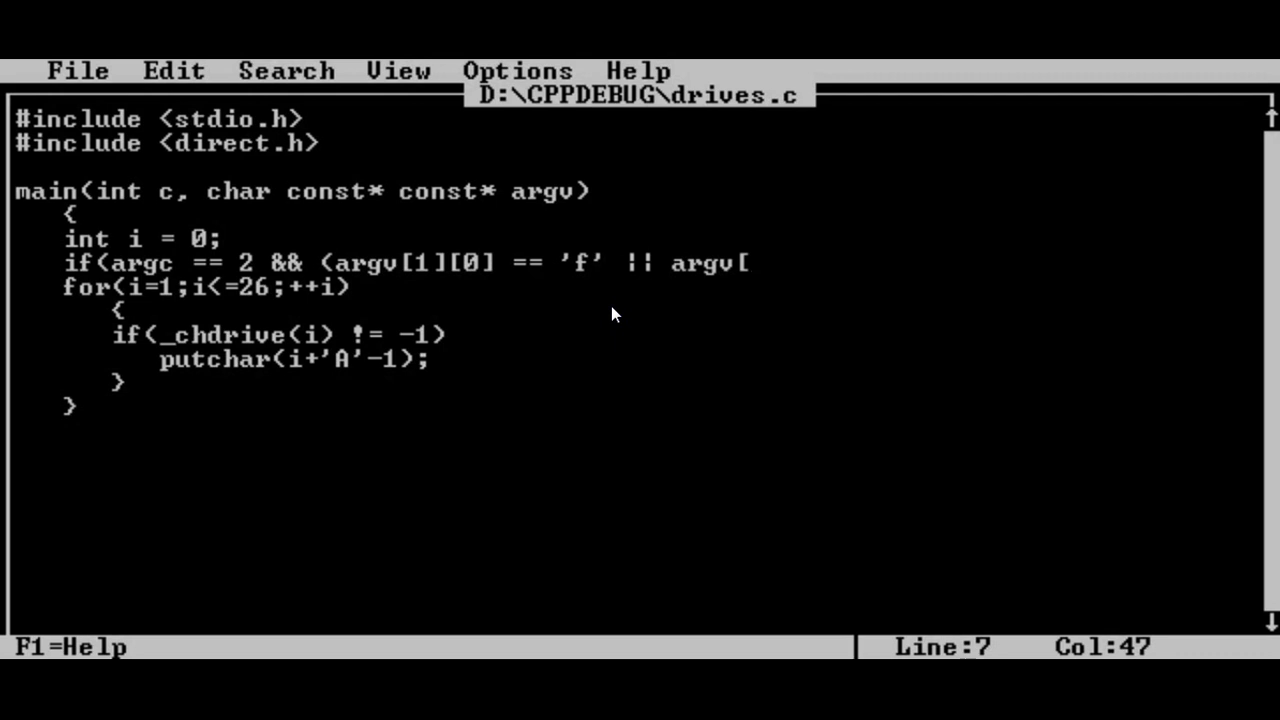
text(1][)
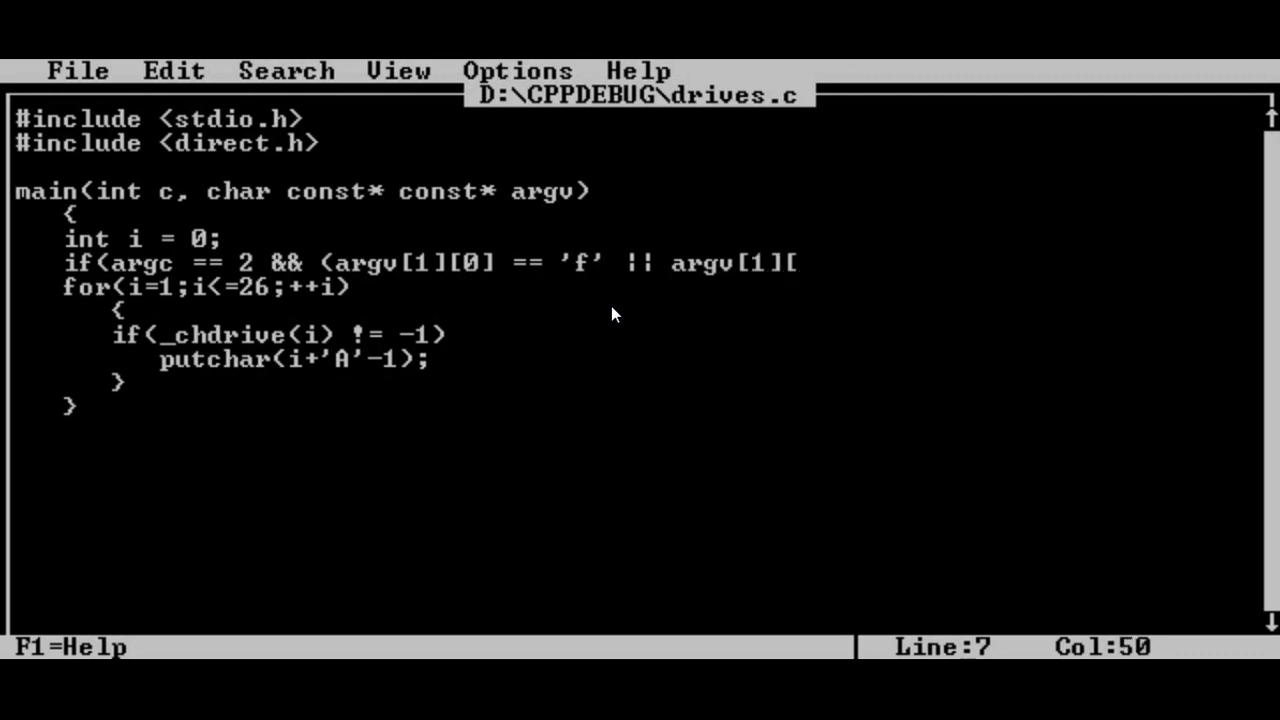
text(0])
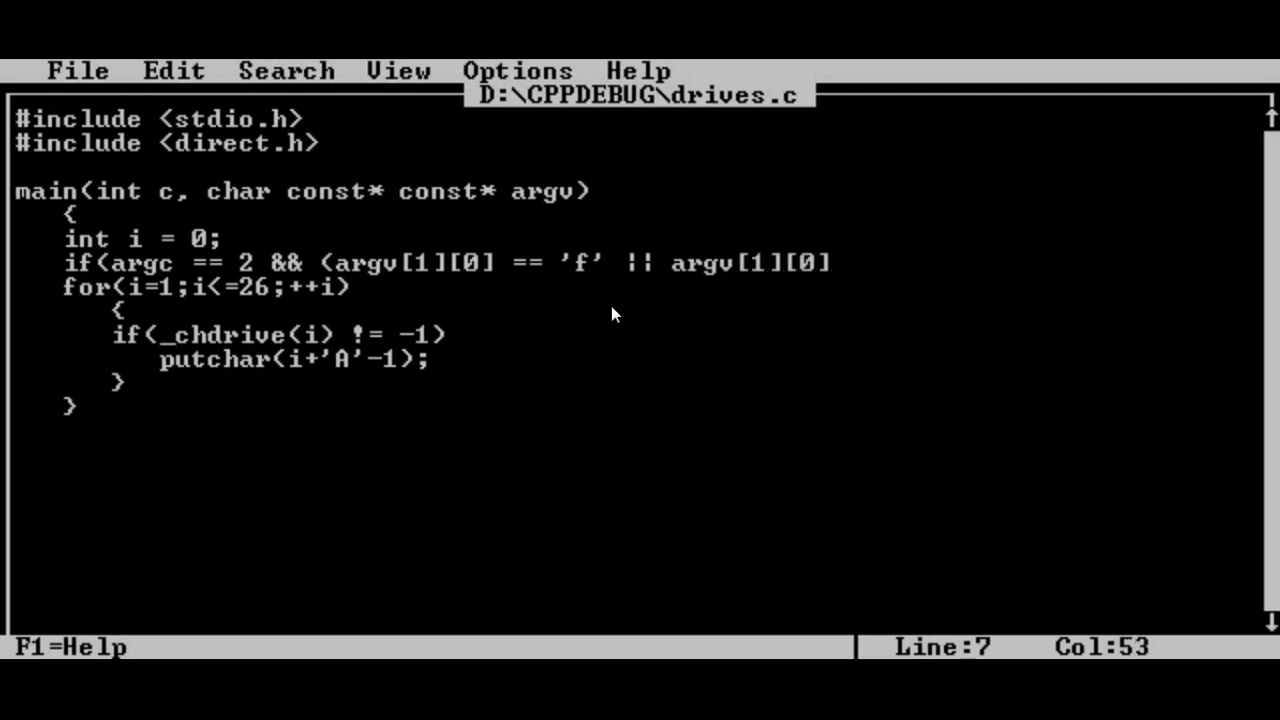
text(==)
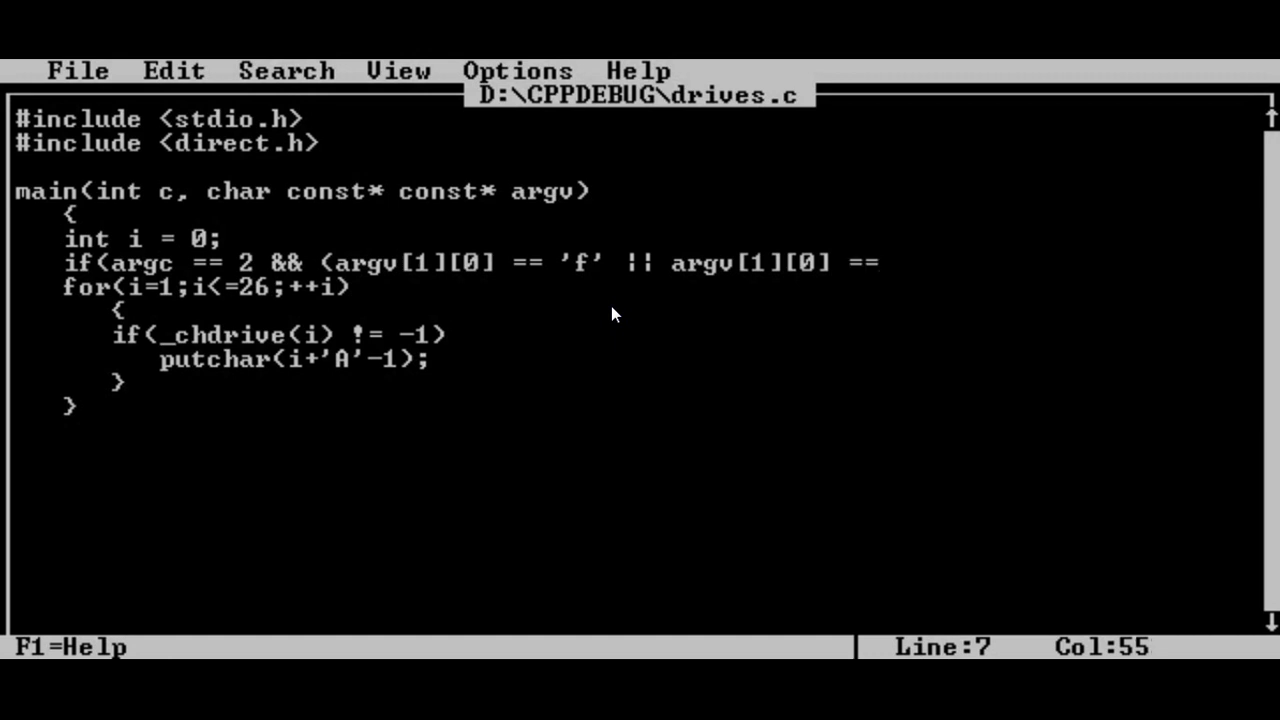
text('F')))
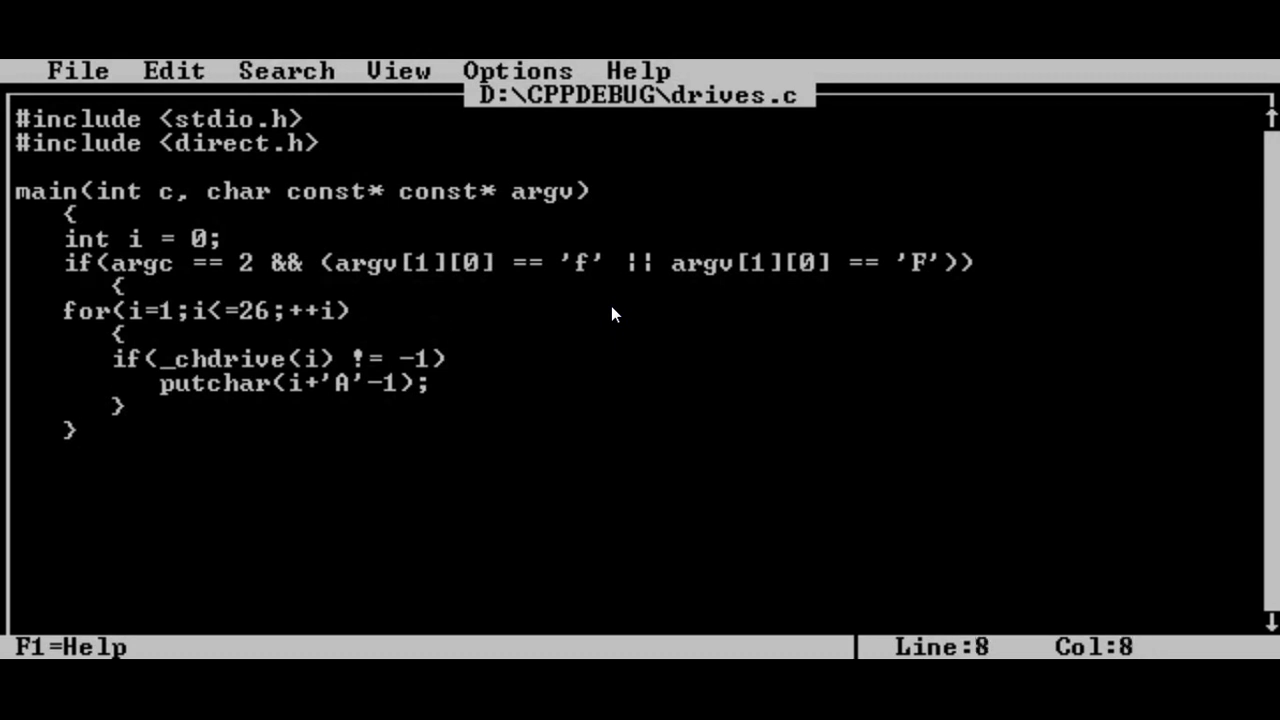
key(Enter)
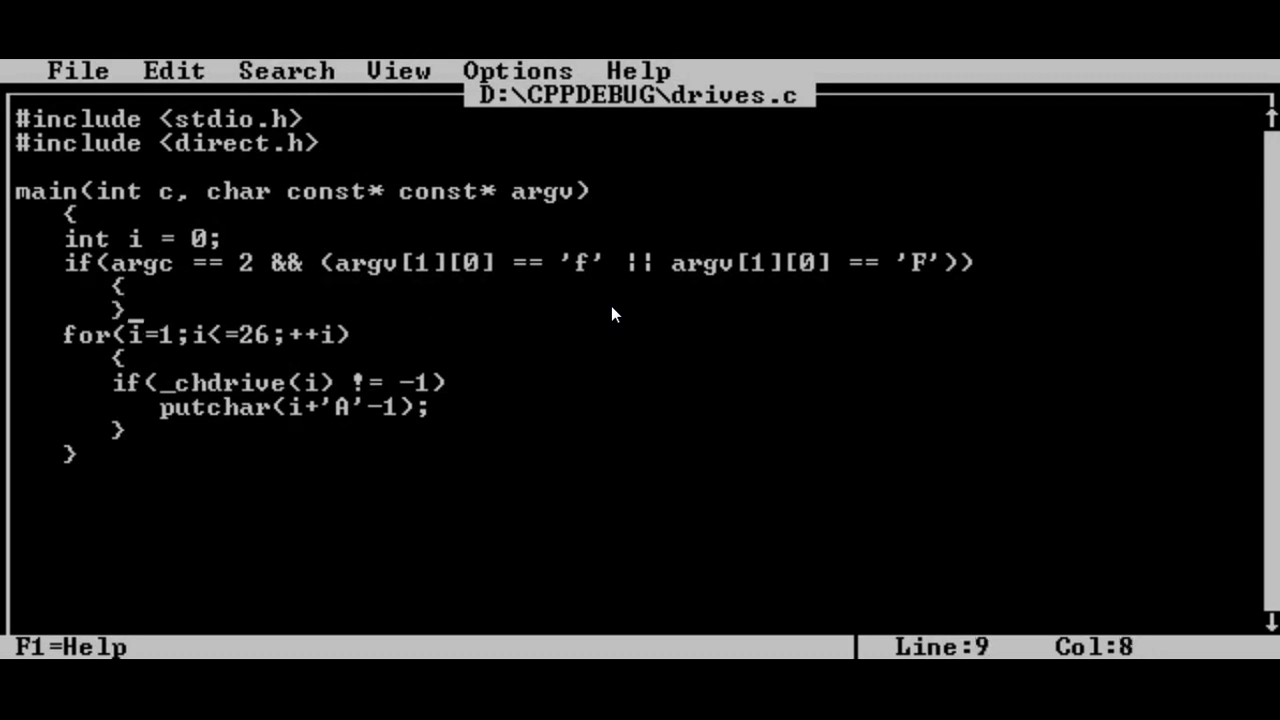
key(Down)
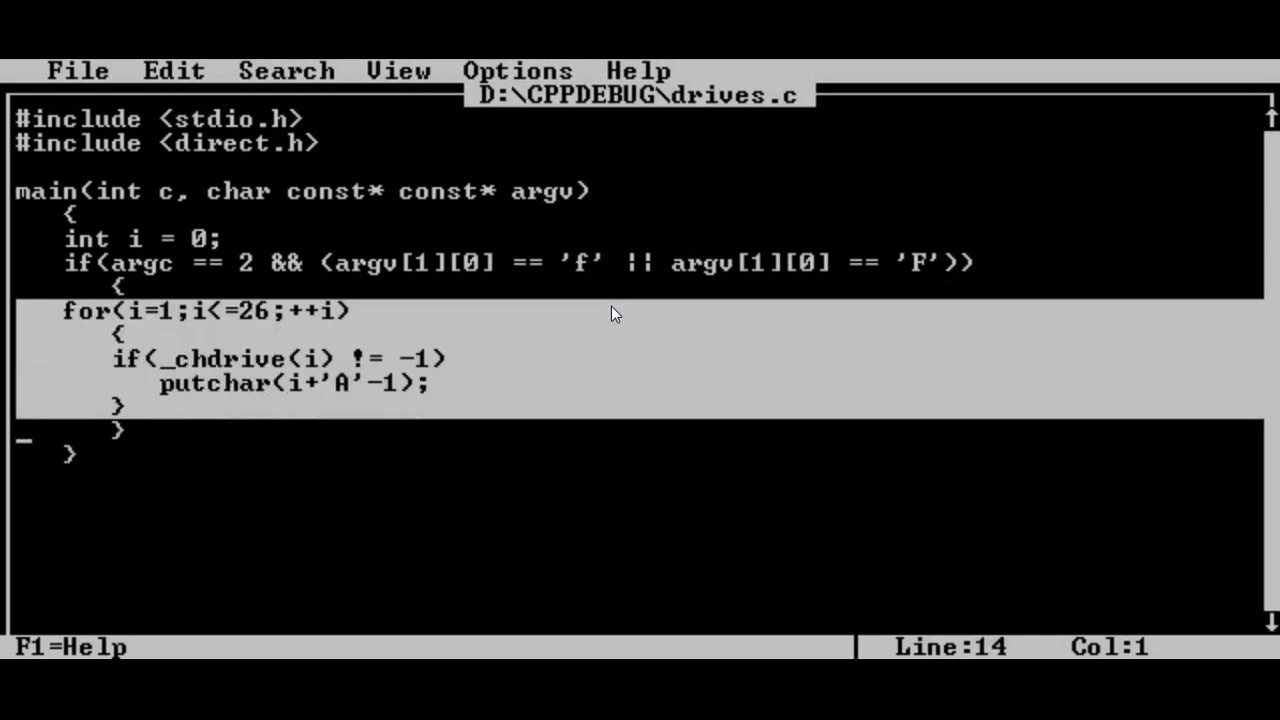
- Indent the drive loop and add an empty else if branch testing argc == 2 and 'a'/'A'
key(up)
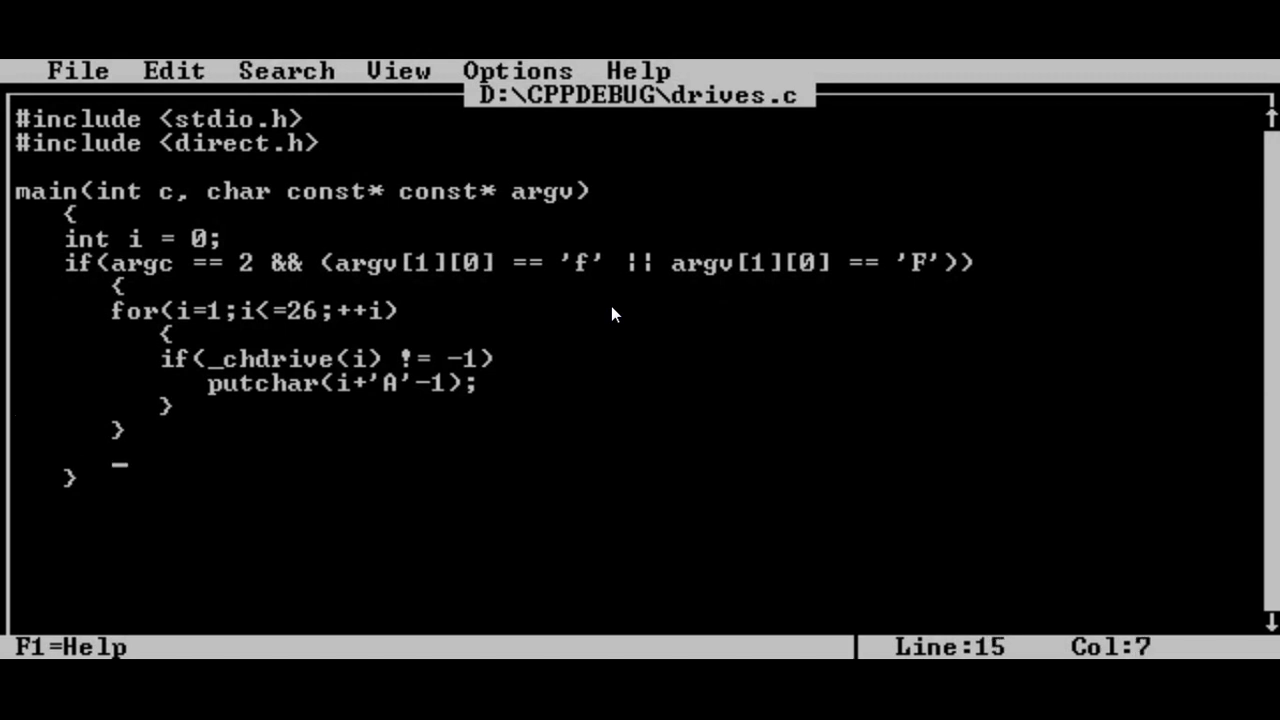
text(e)
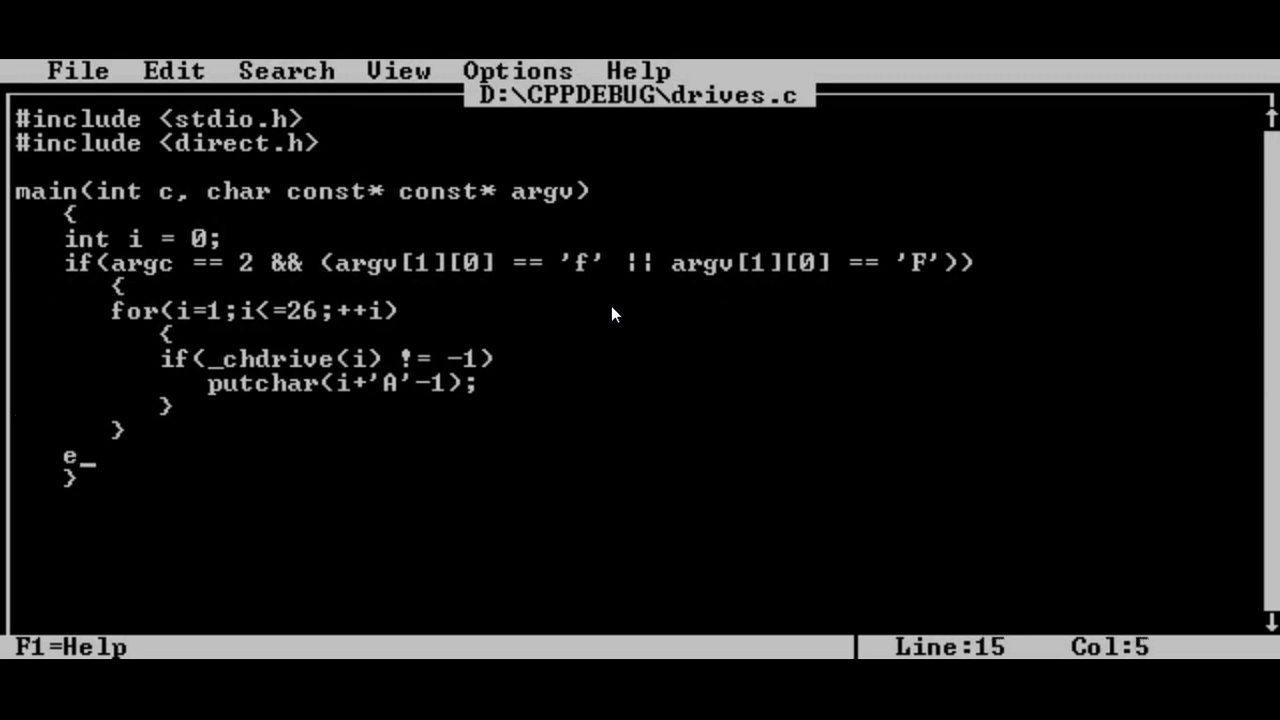
text(lse)
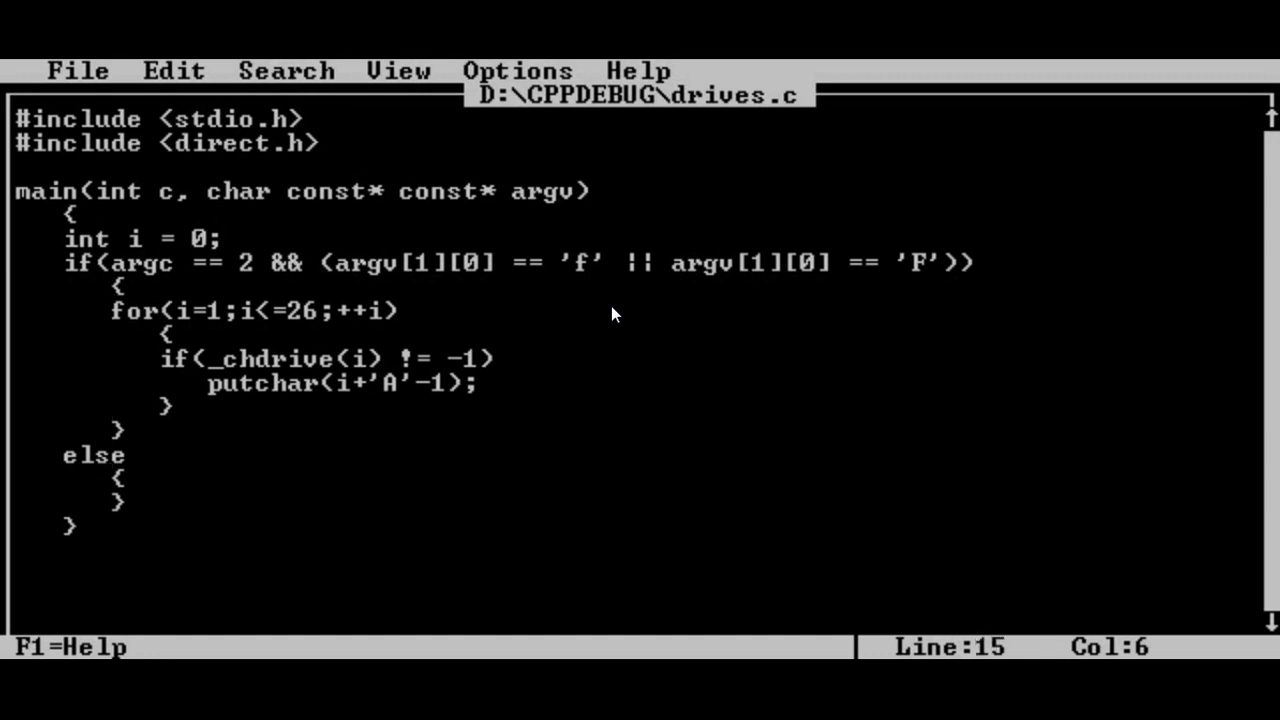
text(if)
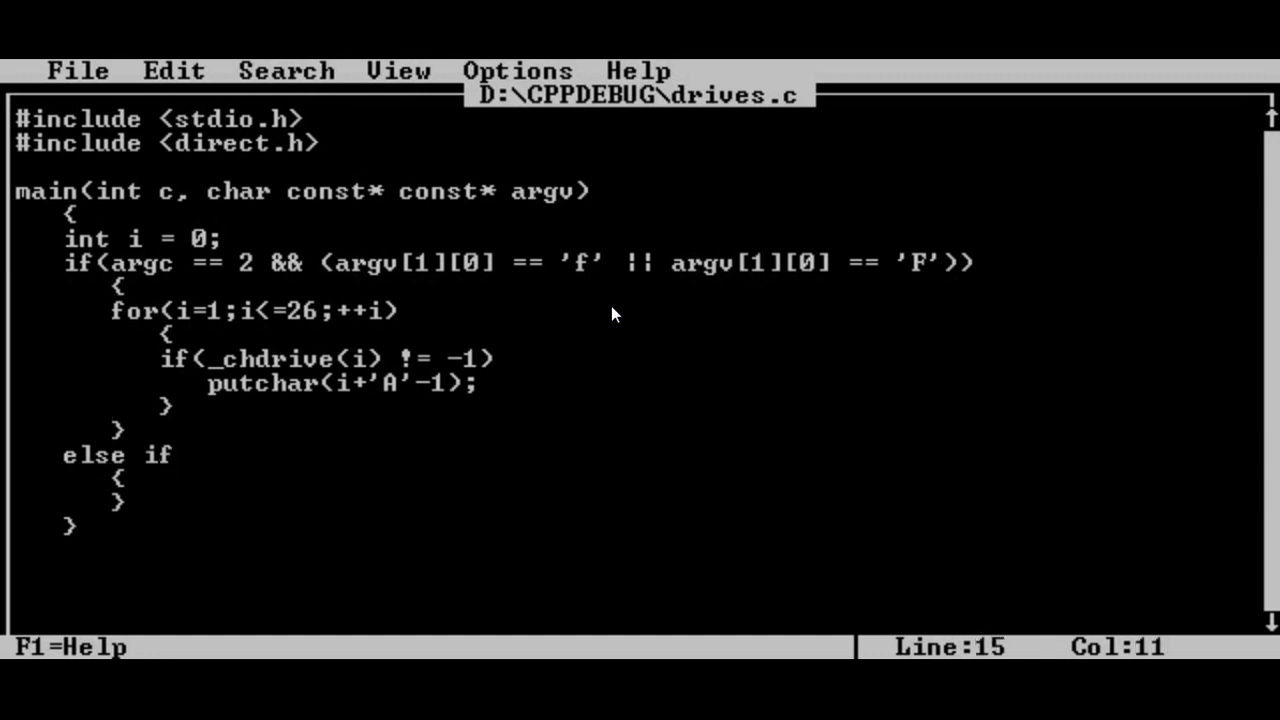
text(()
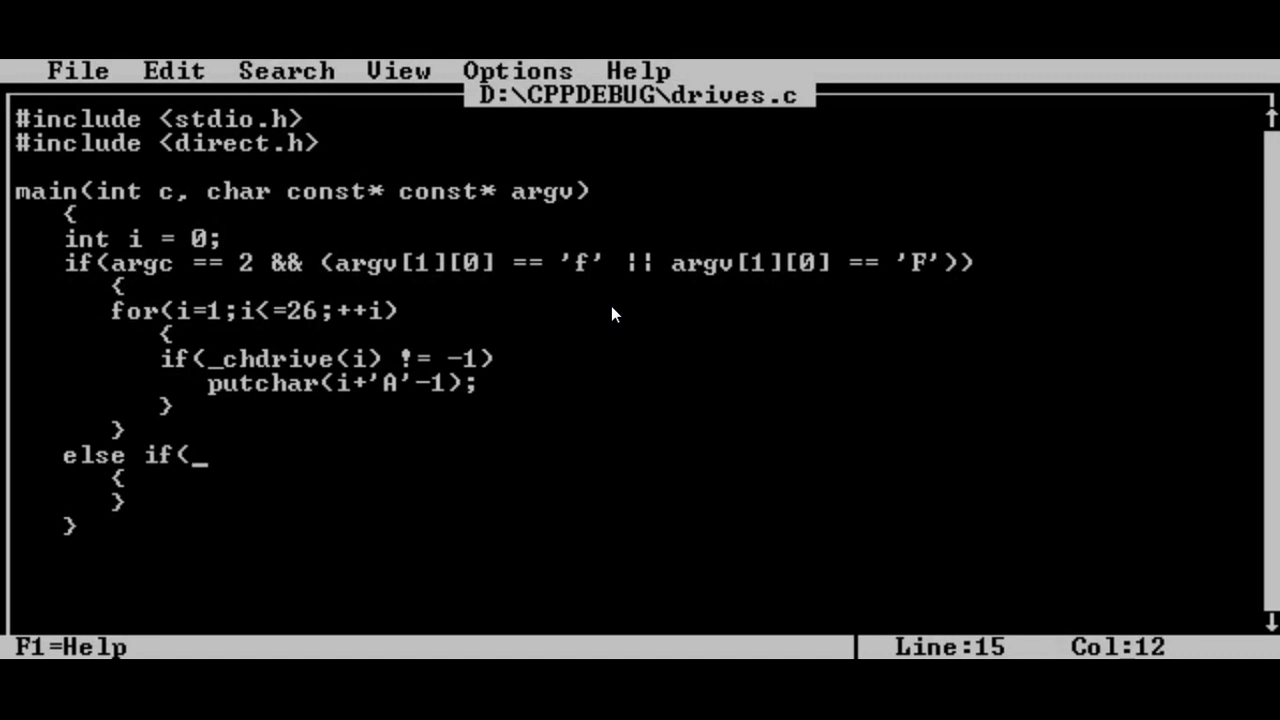
key(Backspace)
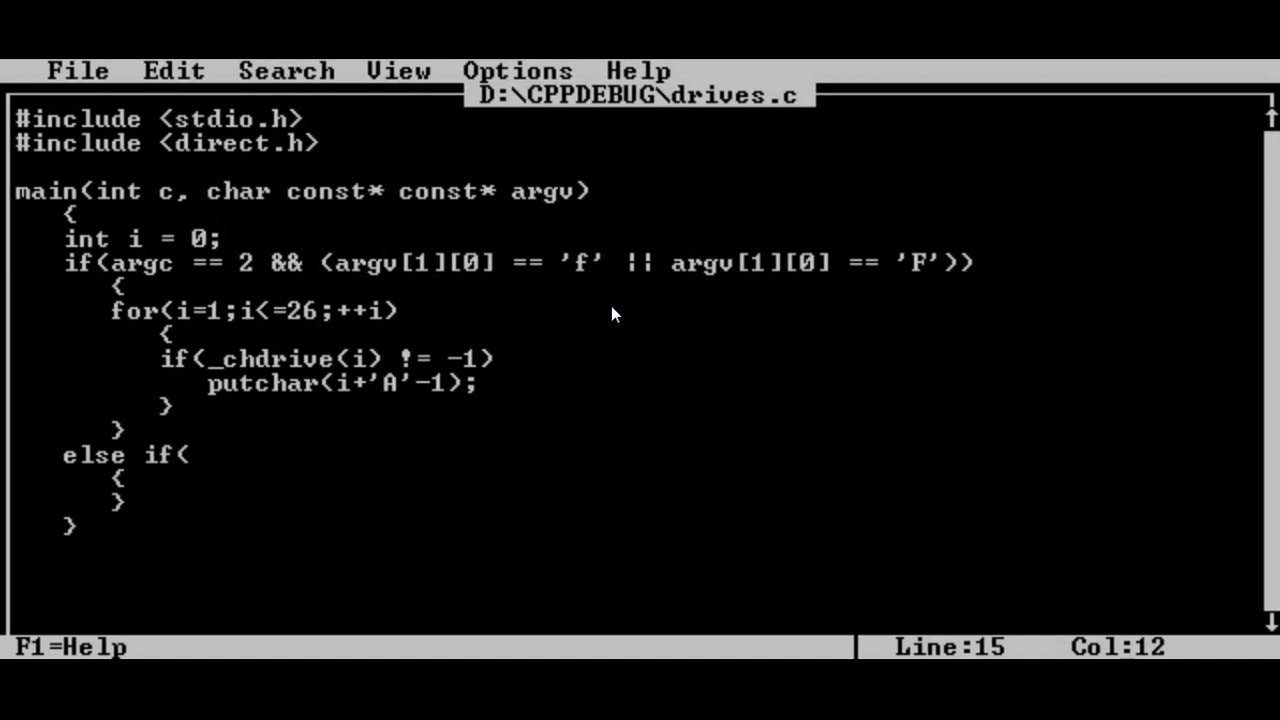
text(arg)
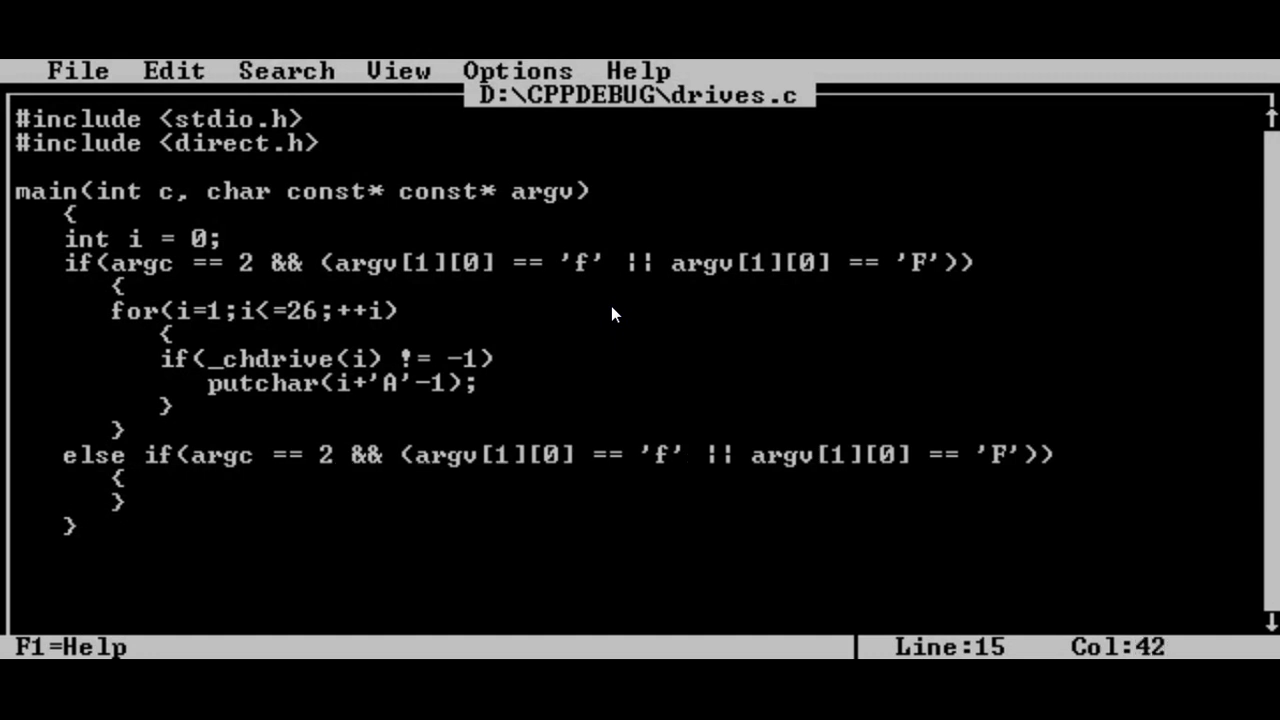
text(a)
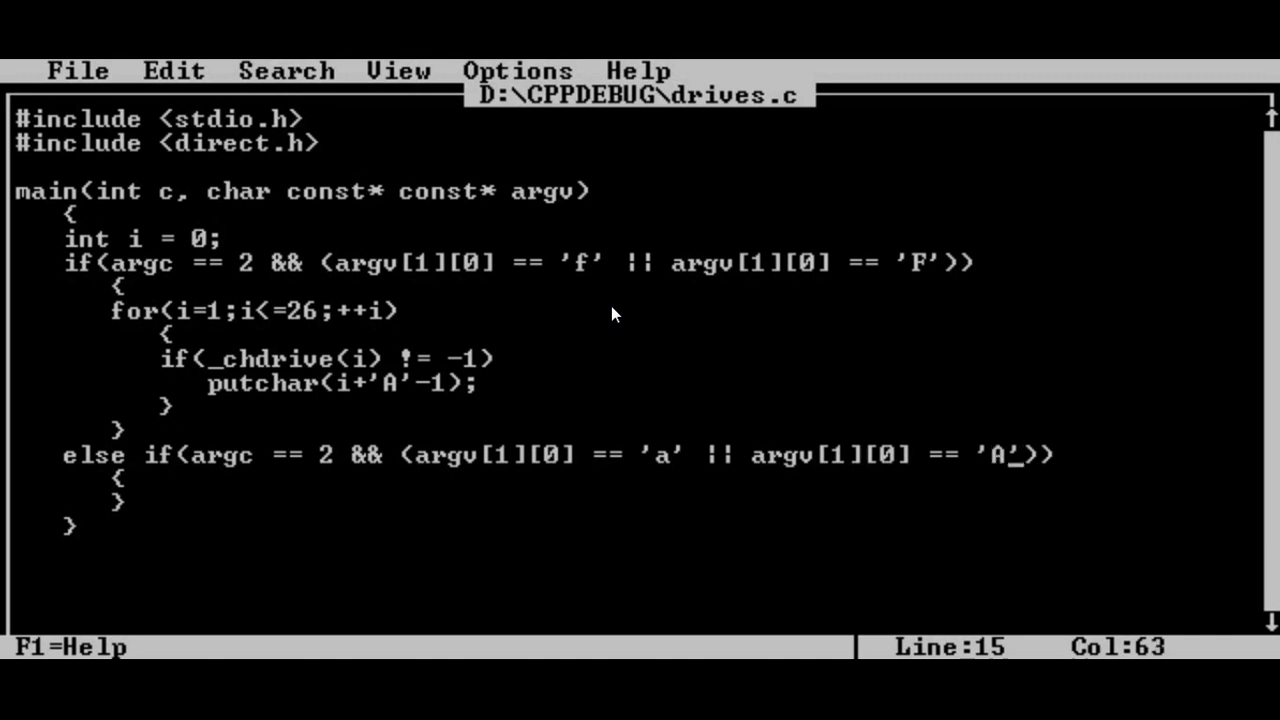
key(Left)
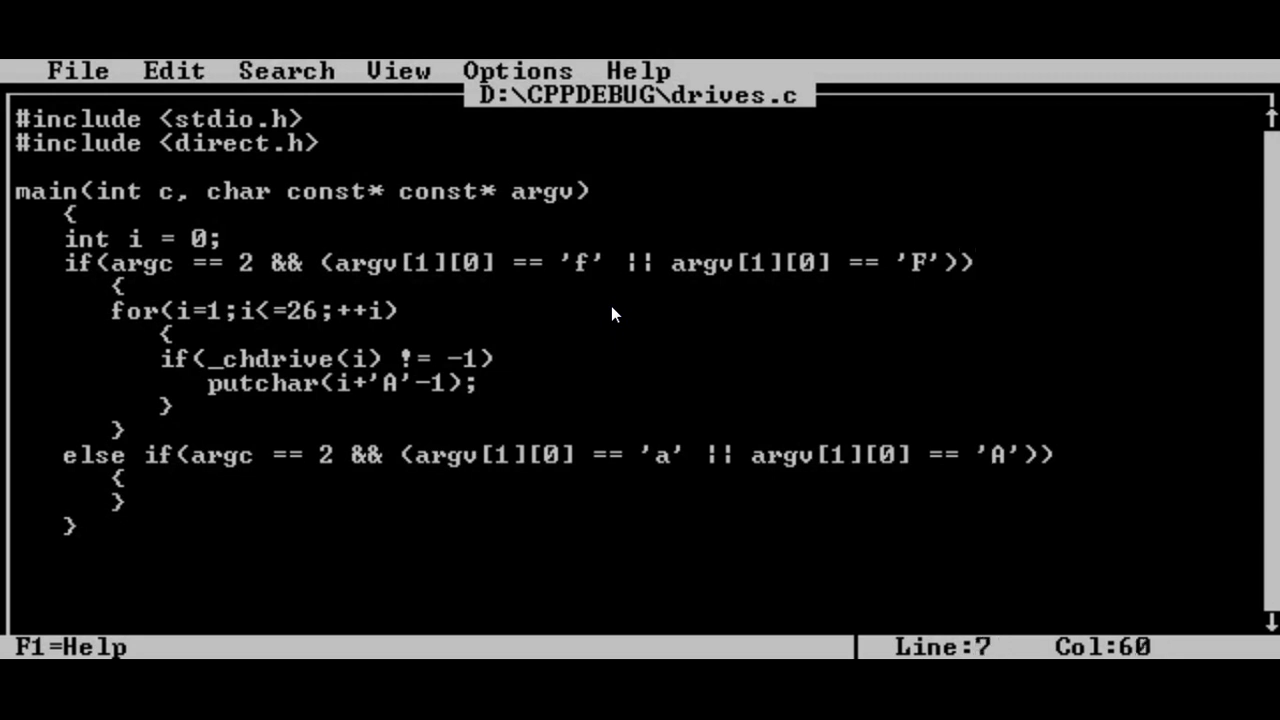
- Test 'u'/'U' in the first branch; the else branch repeats the loop with == -1
click(537, 262)
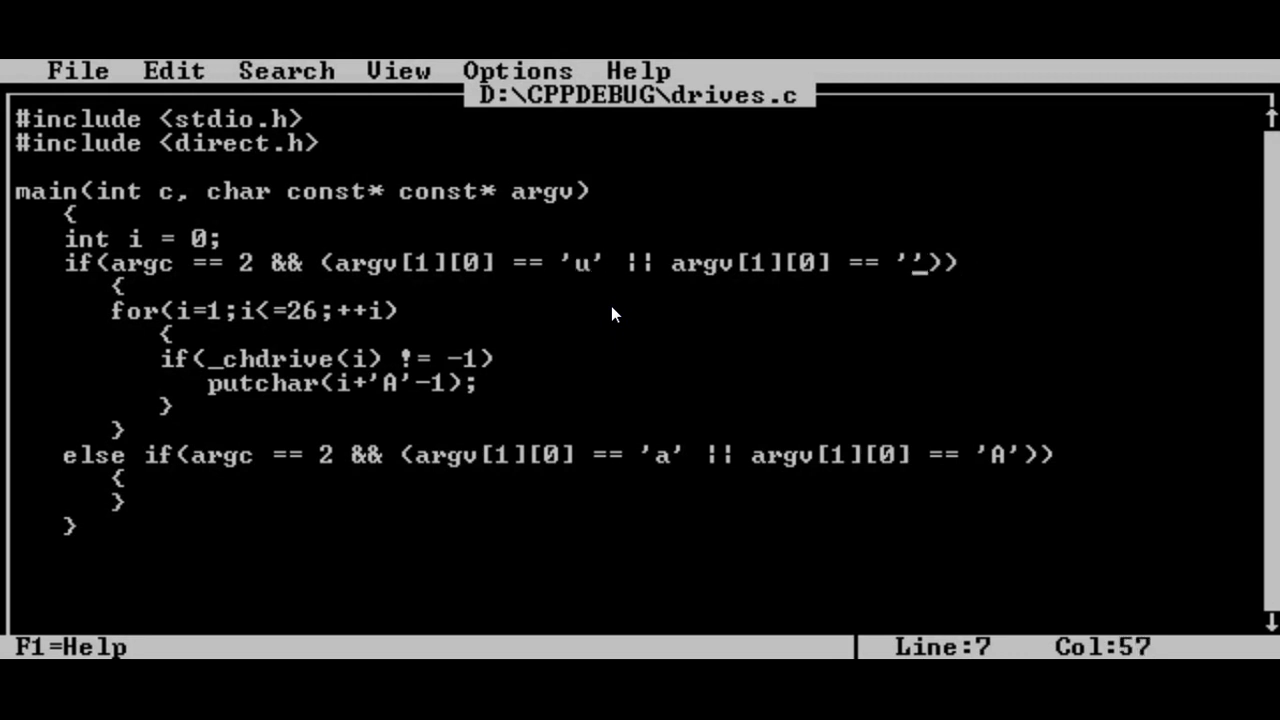
text(U)
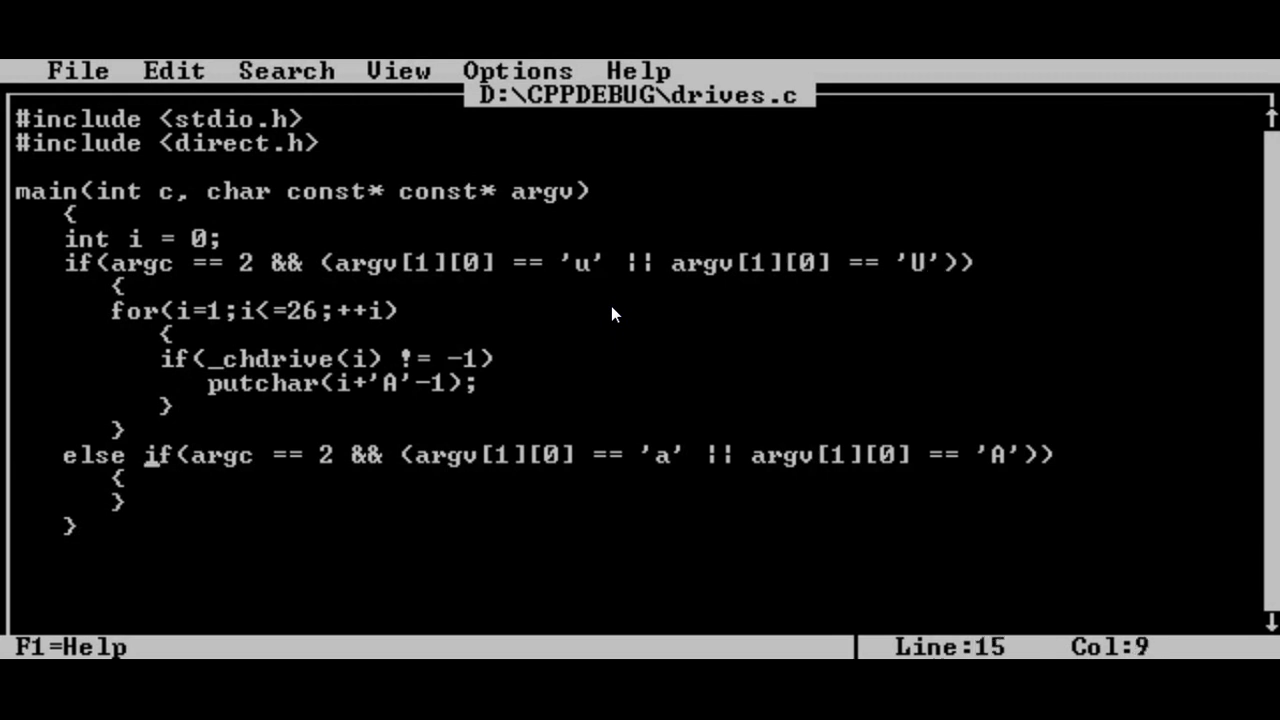
key(Delete)
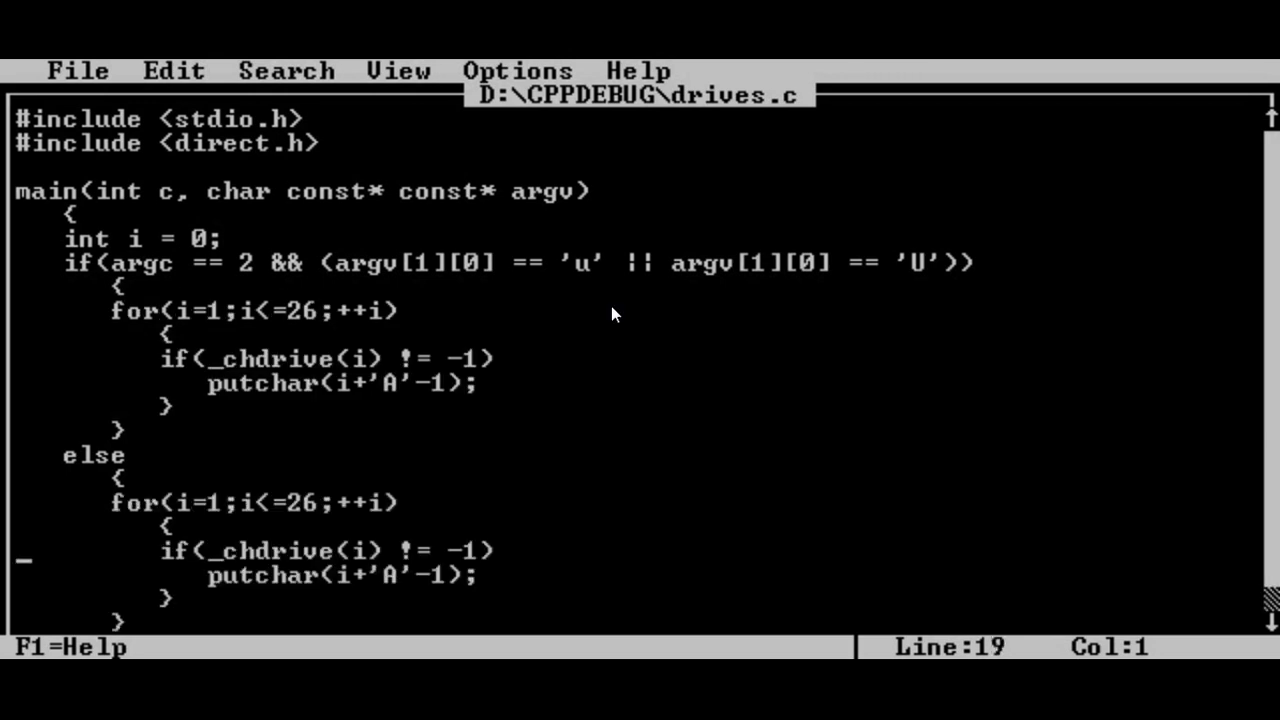
click(405, 550)
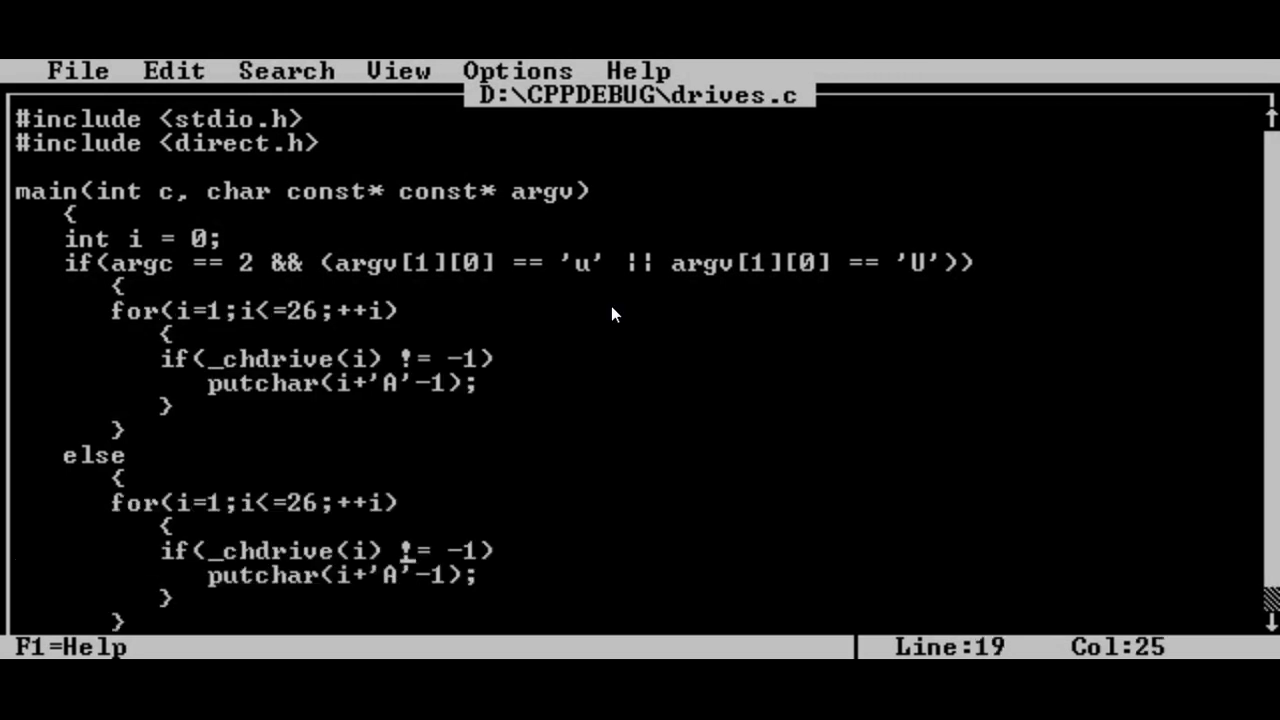
text(=)
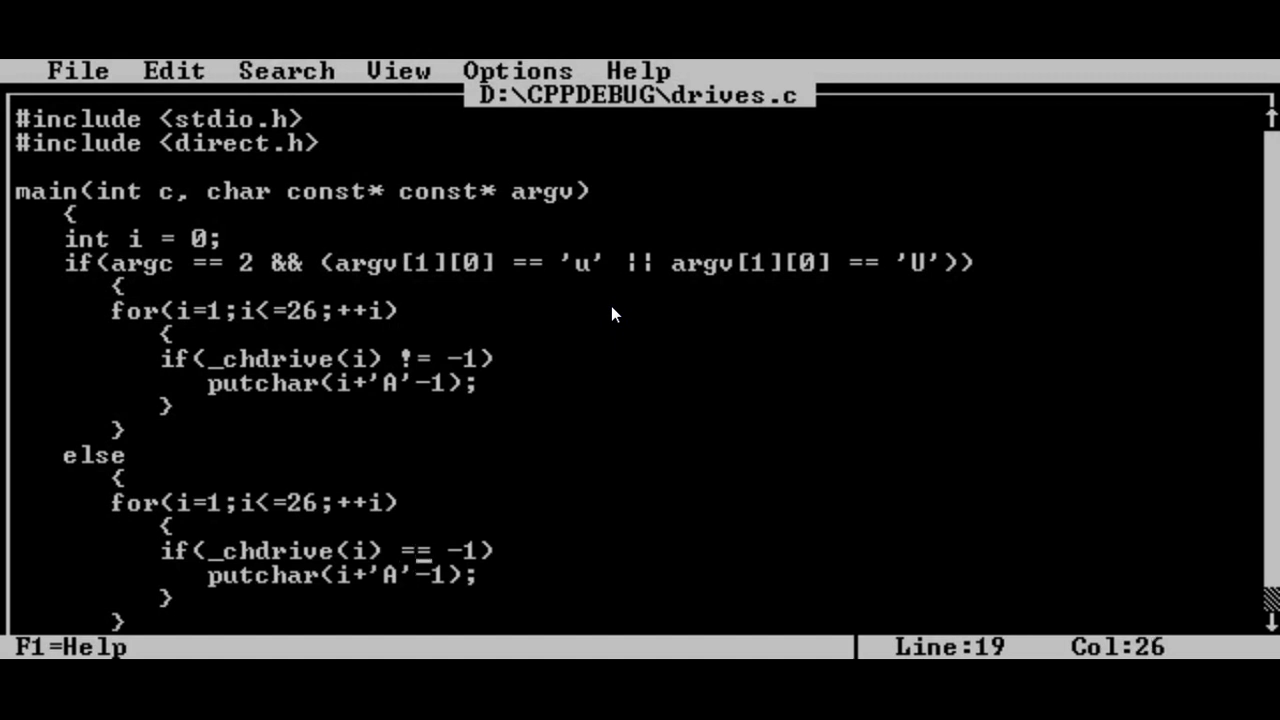
scroll(down, 3)
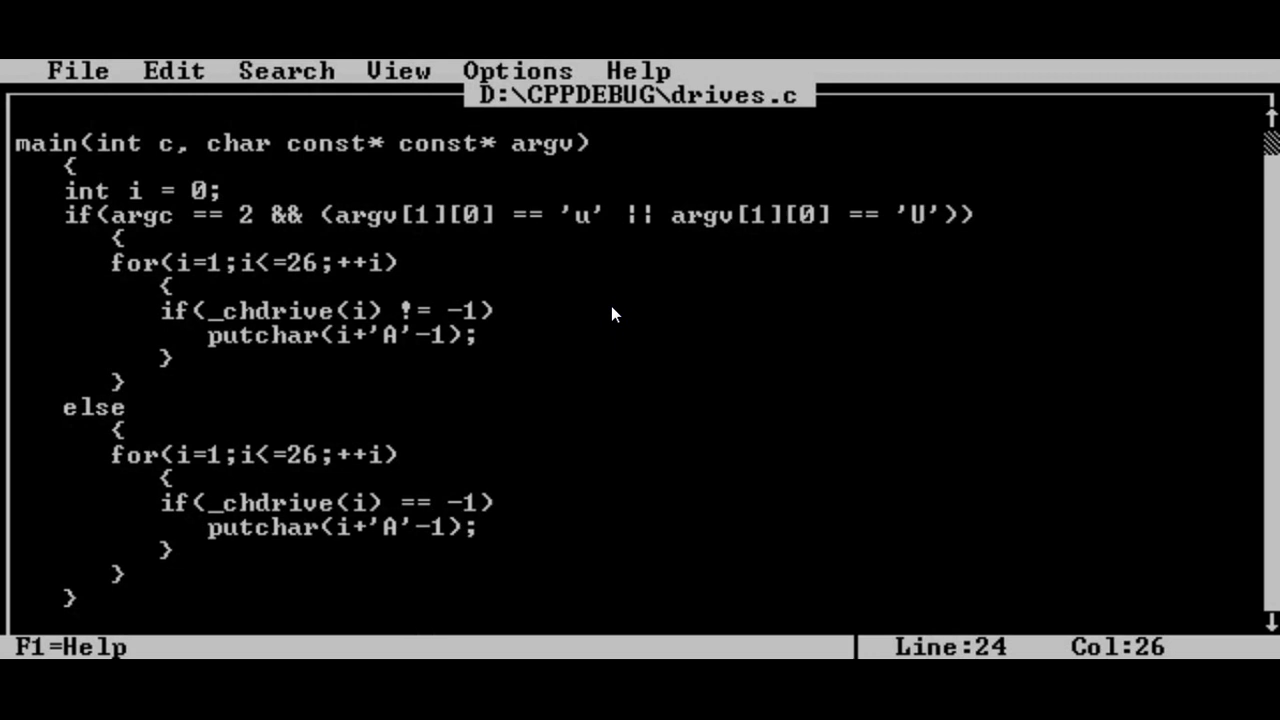
- Exit the editor, fix the argc error in drives.c, recompile, and run drives
click(77, 70)
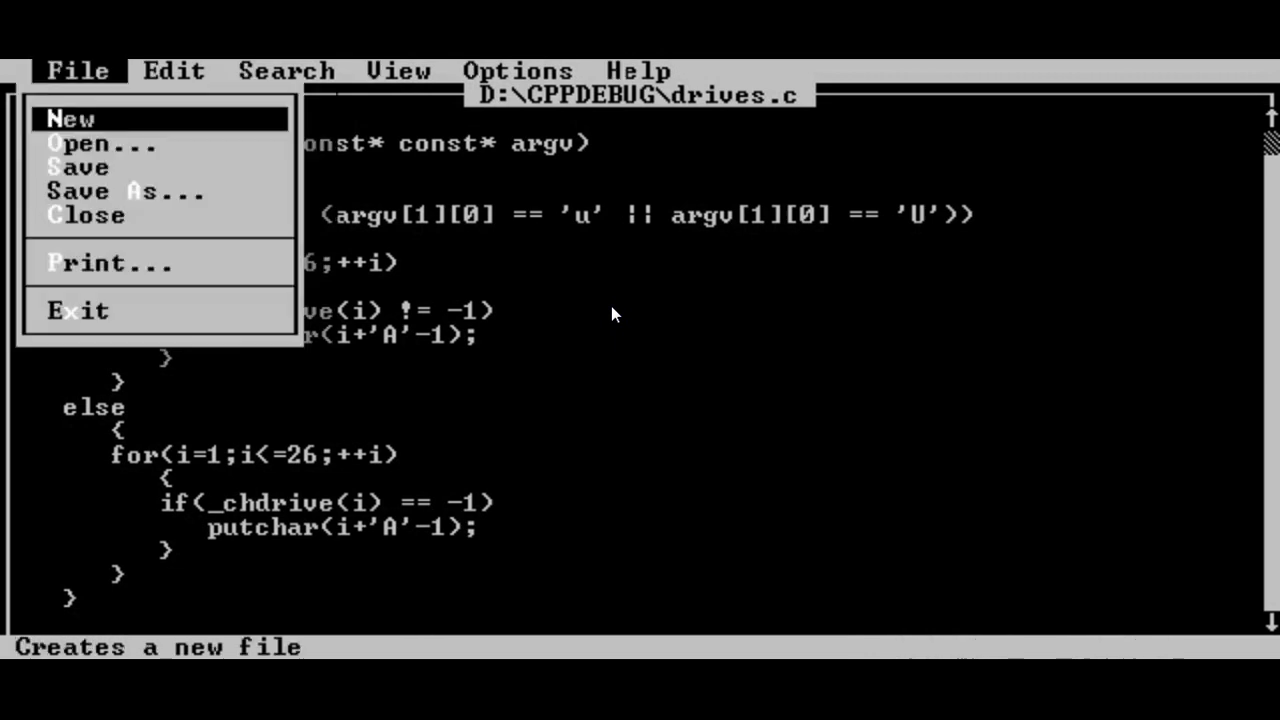
click(80, 310)
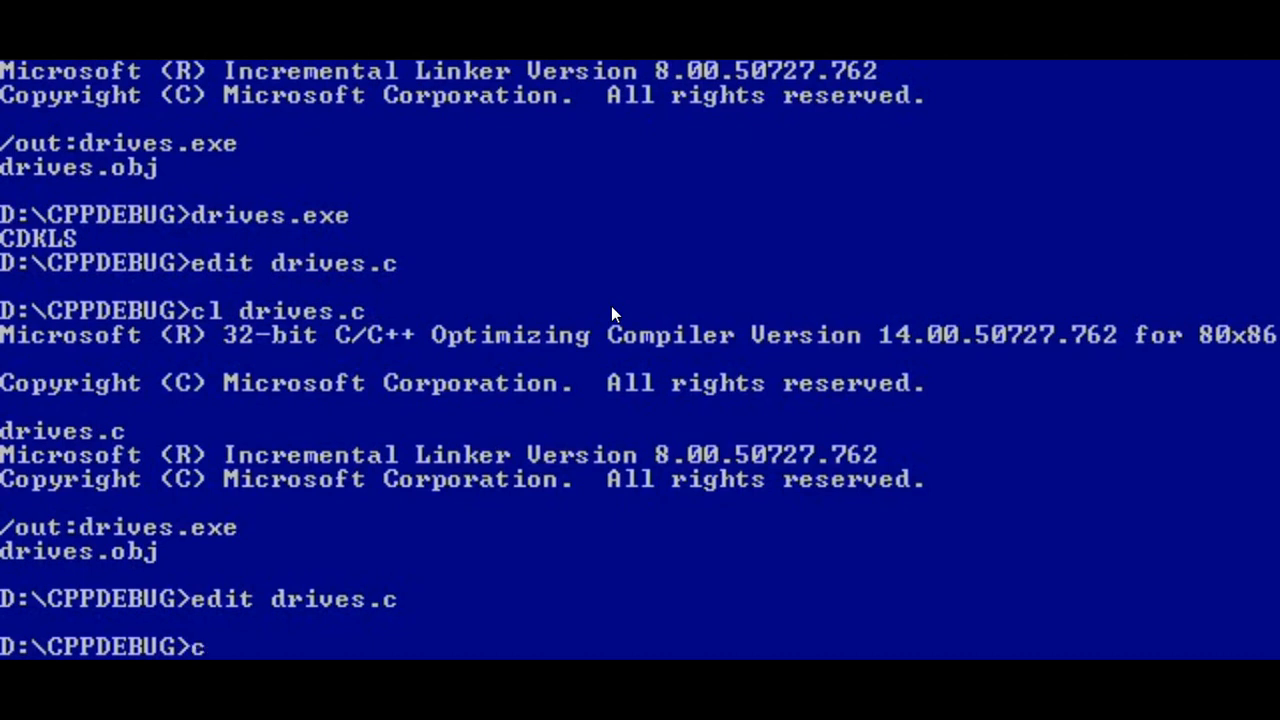
text(l DRIVES.ASM)
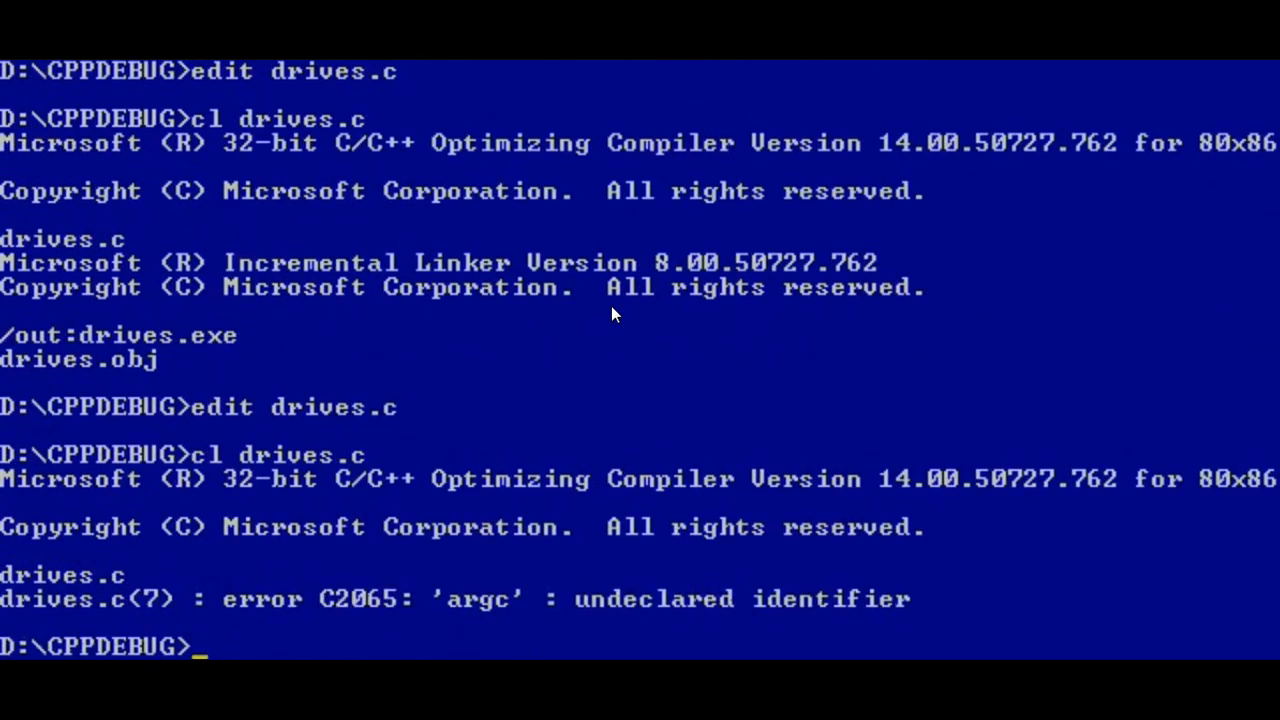
text(edit drives.c)
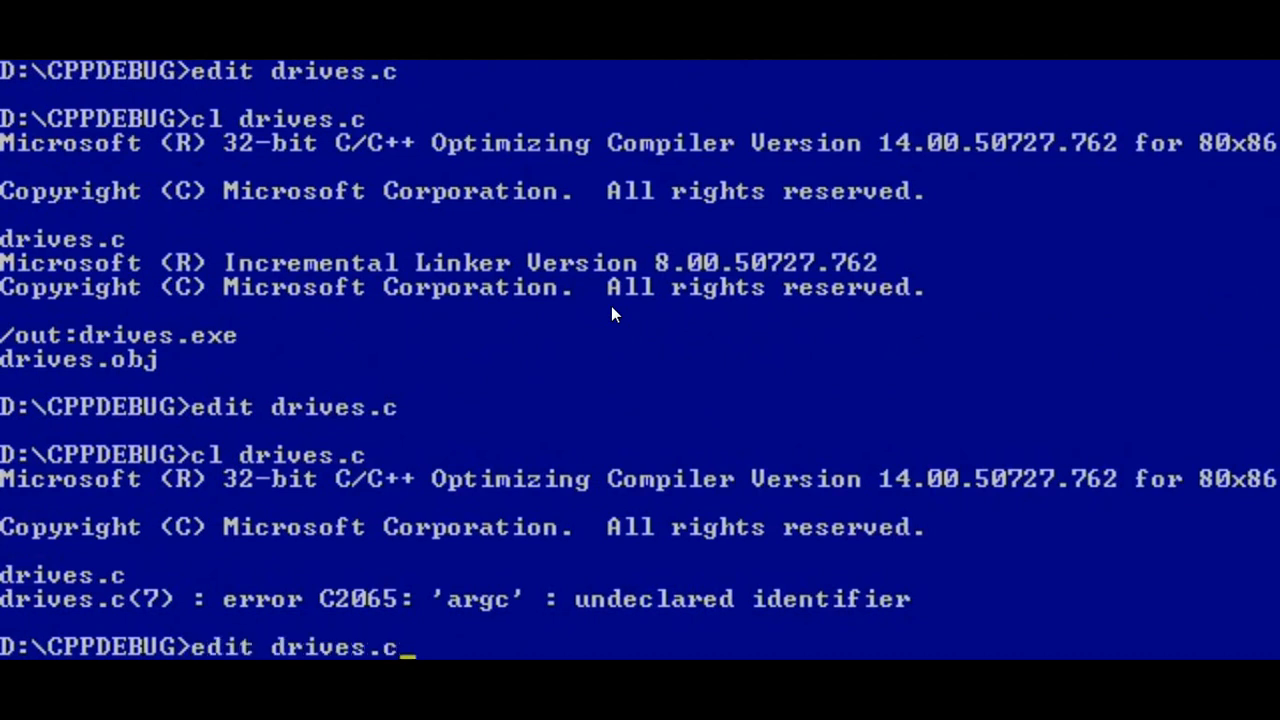
key(Return)
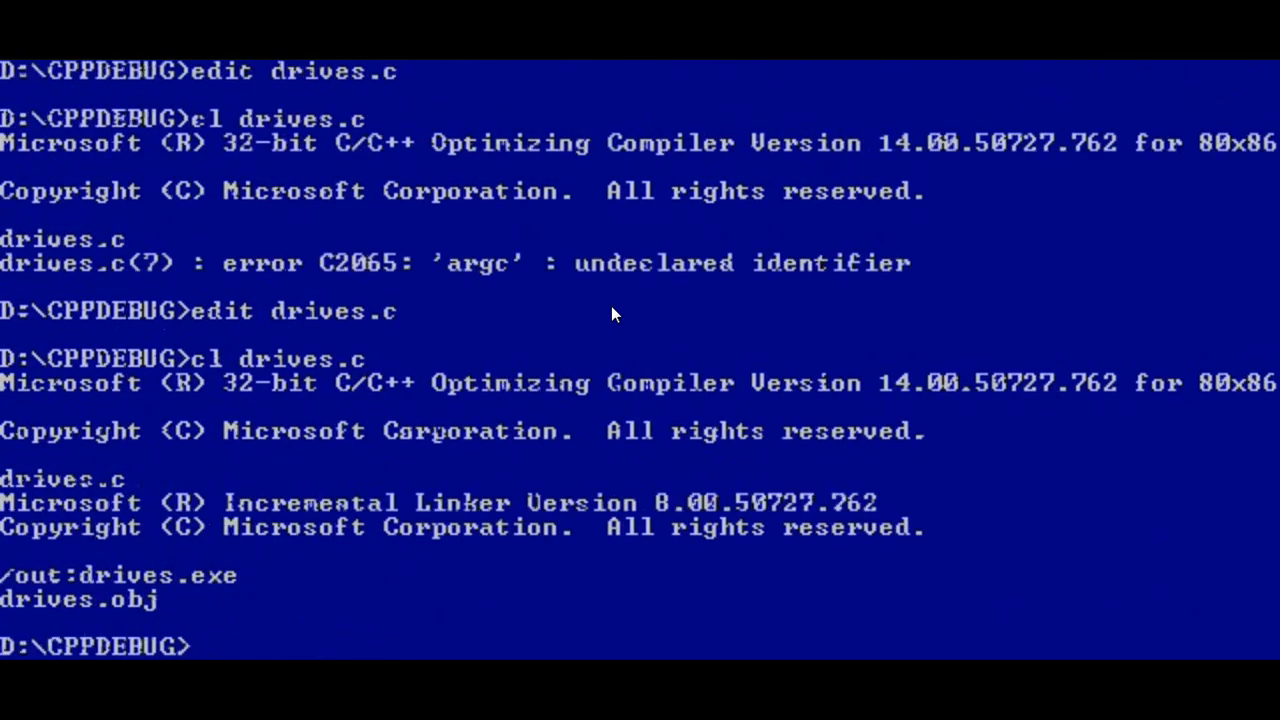
text(drives u)
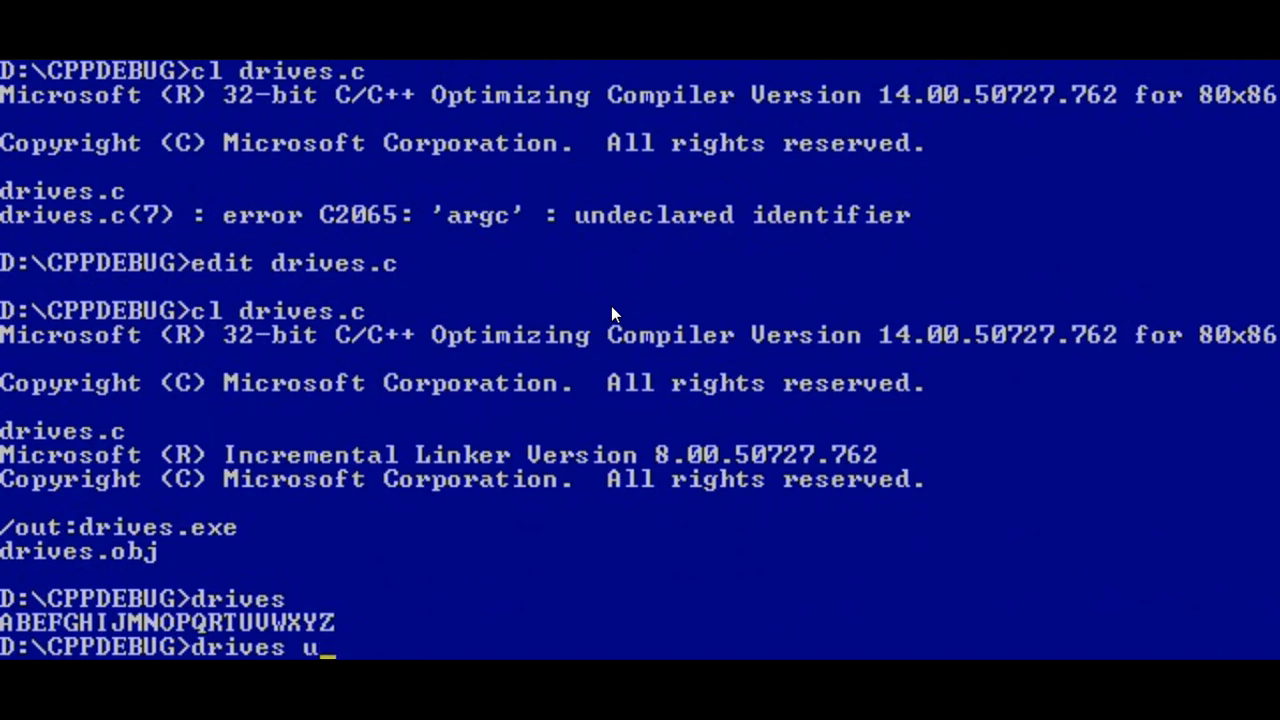
- Run 'drives u' (CDKLS), then move drives.exe into d:\utils, overwriting the old copy
key(Return)
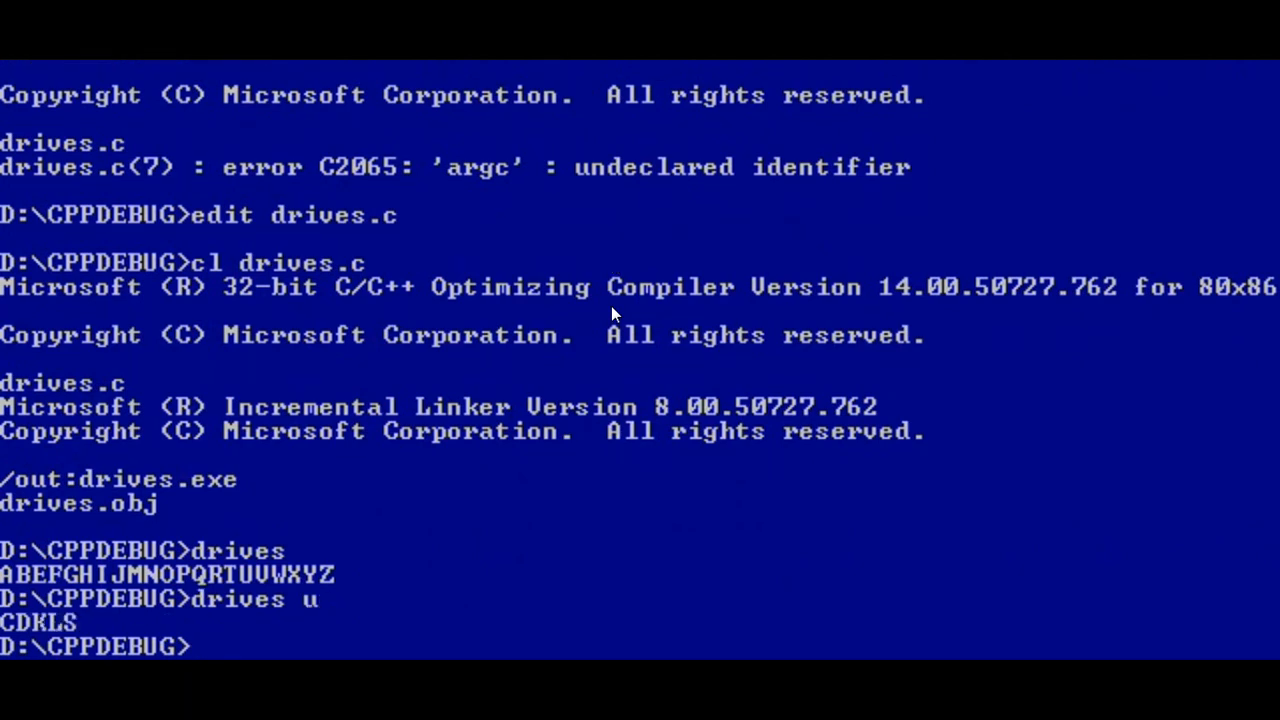
text(m)
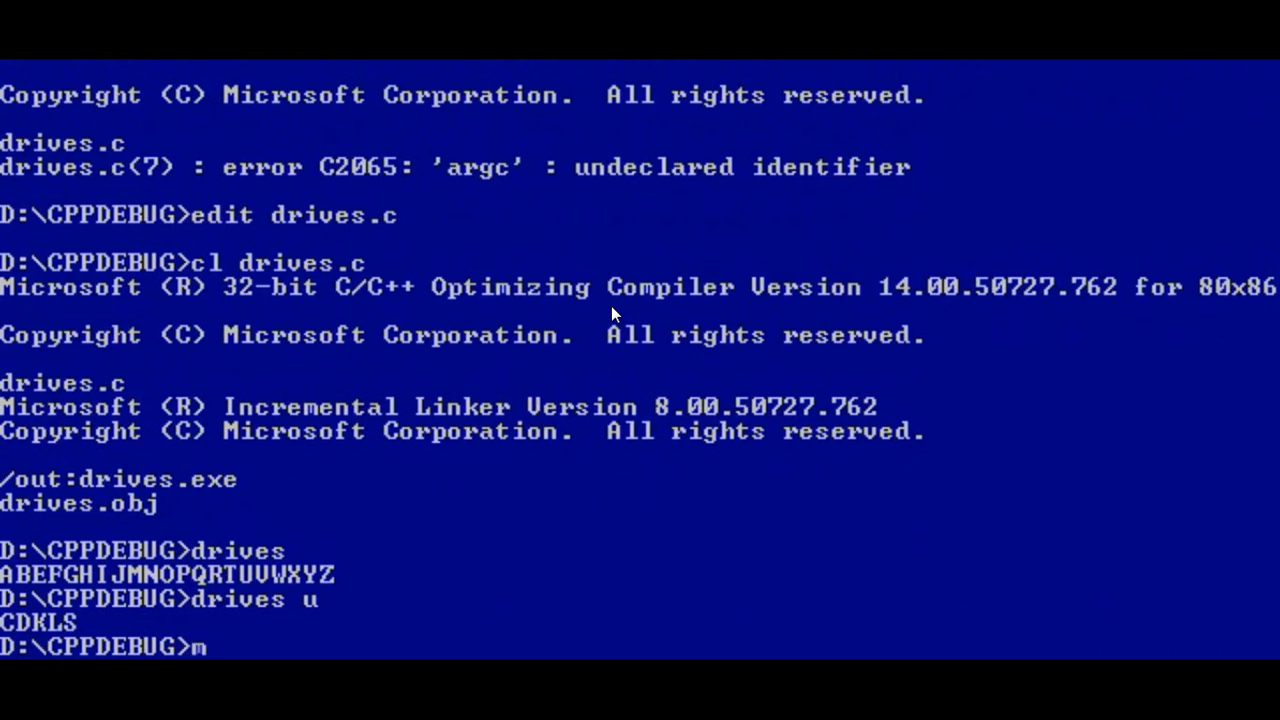
text(ove DRIVES.ASM)
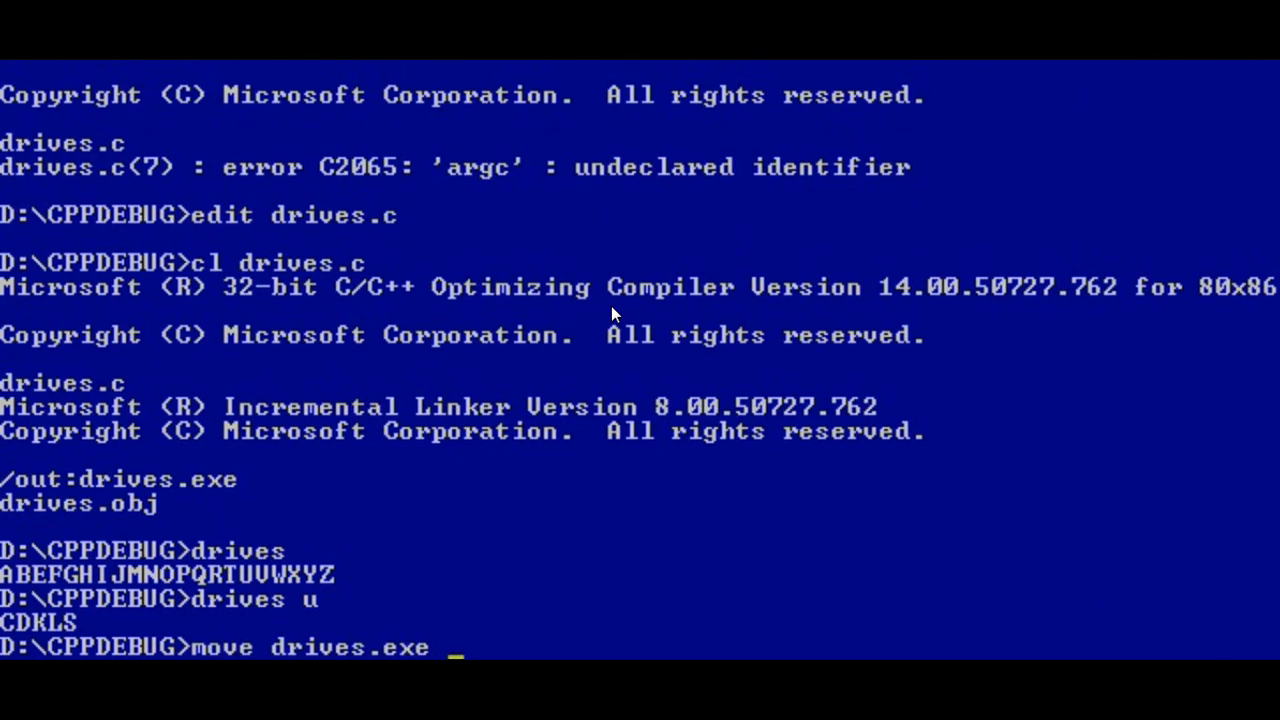
text(d:\uti)
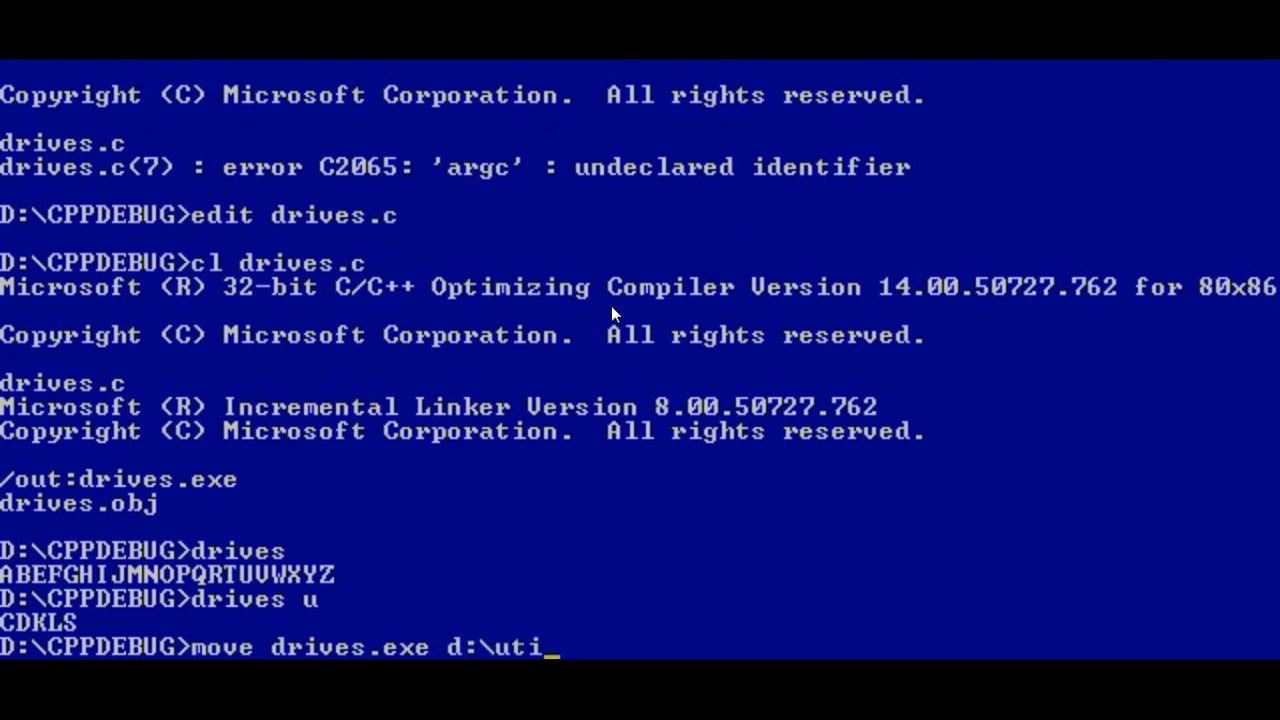
key(Return)
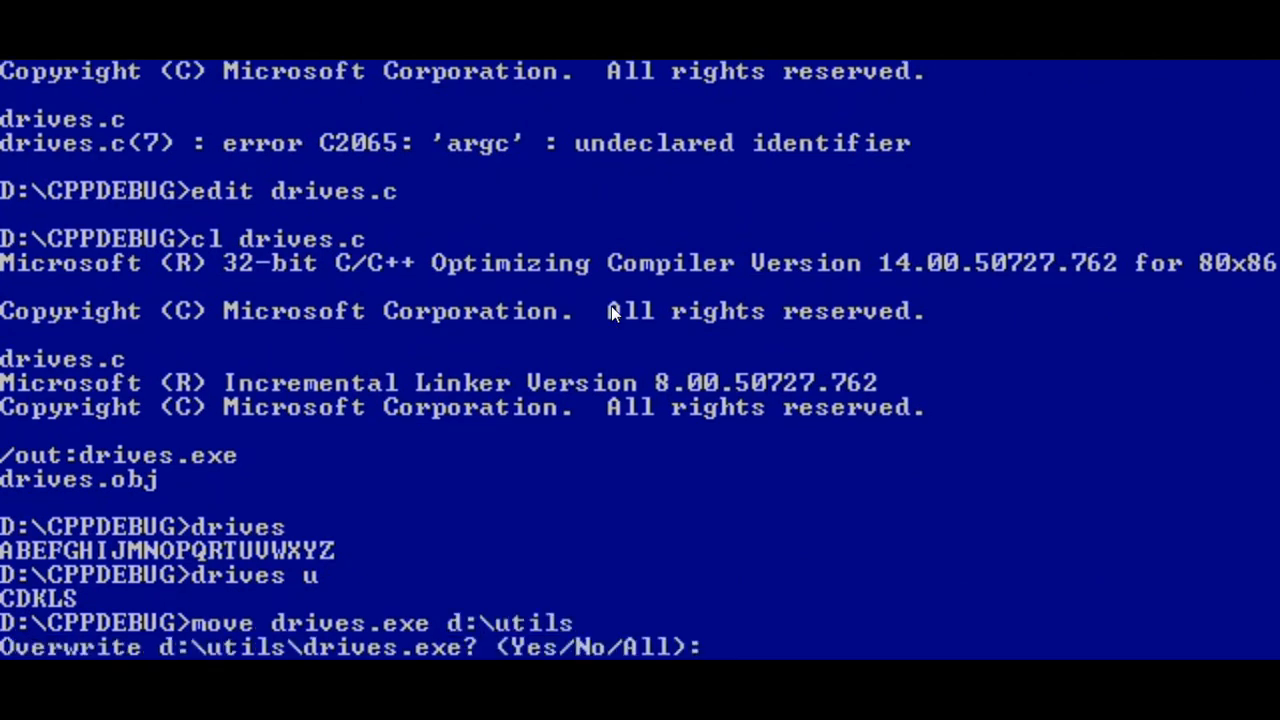
text(y)
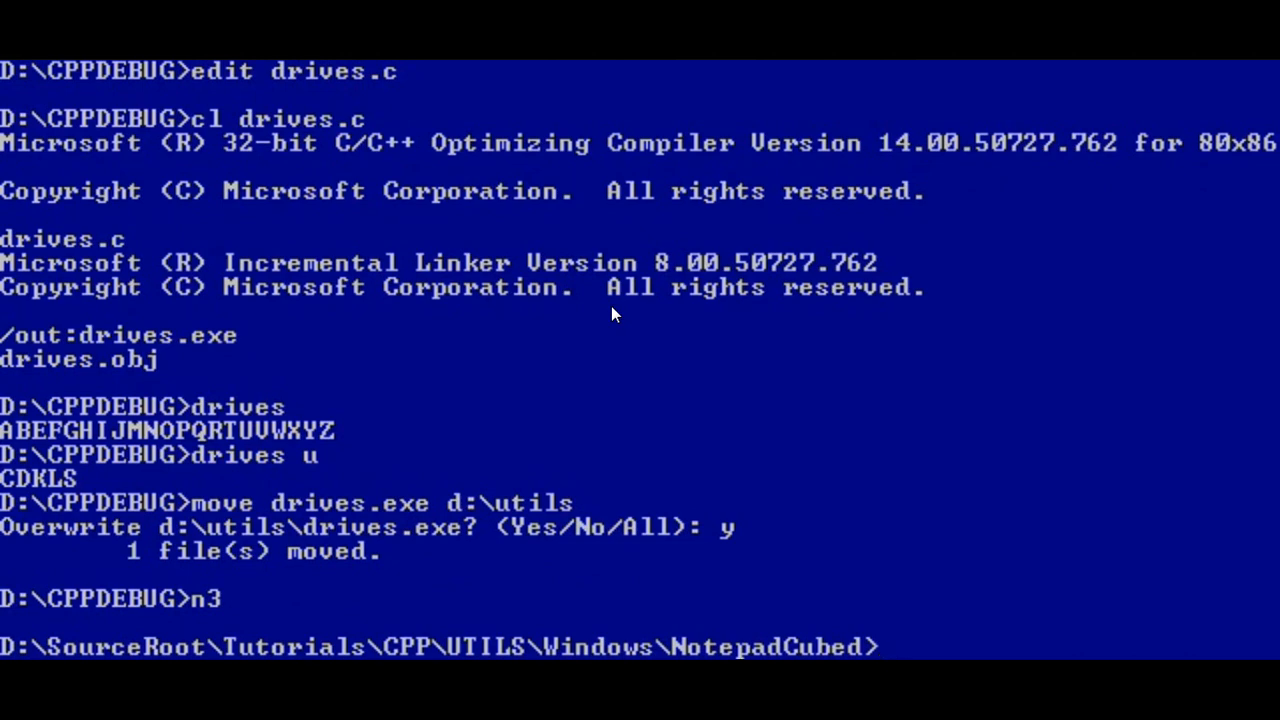
- List the NotepadCubed folder's 30 files with dir
key(Return)
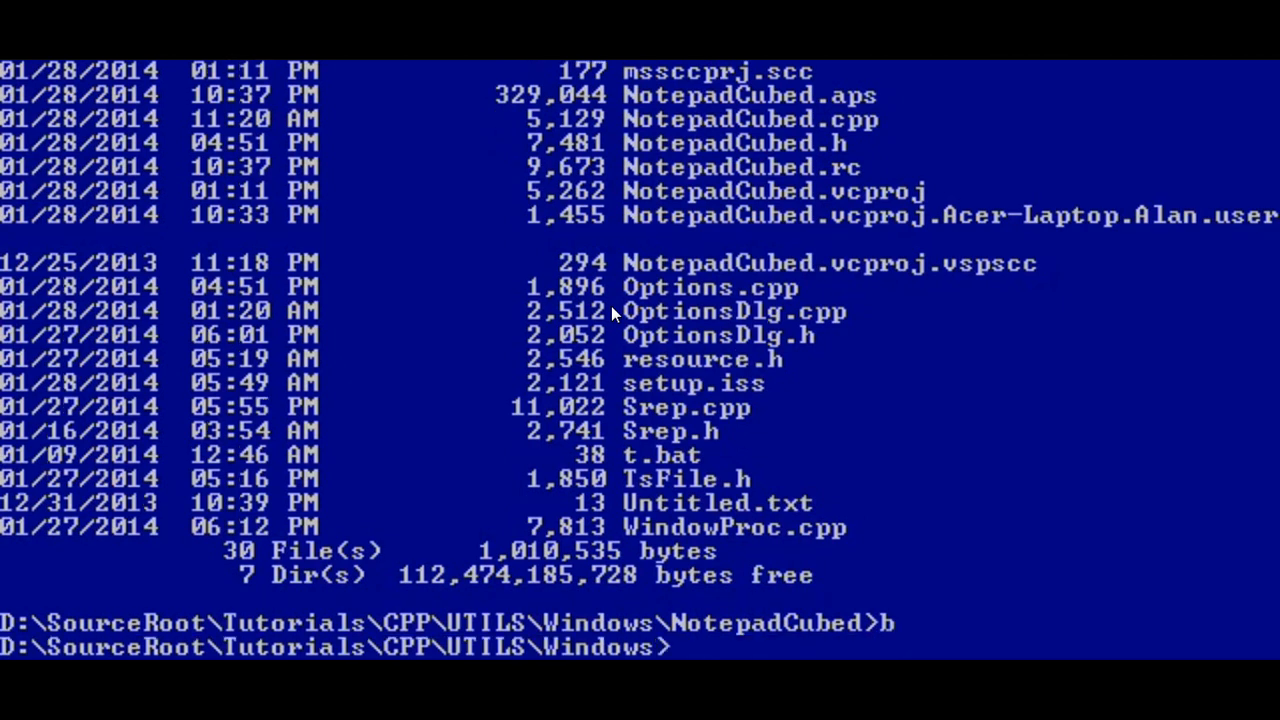
- List the Windows subfolders and display t.bat in TOTRAY and CreateHardLink
text(ir)
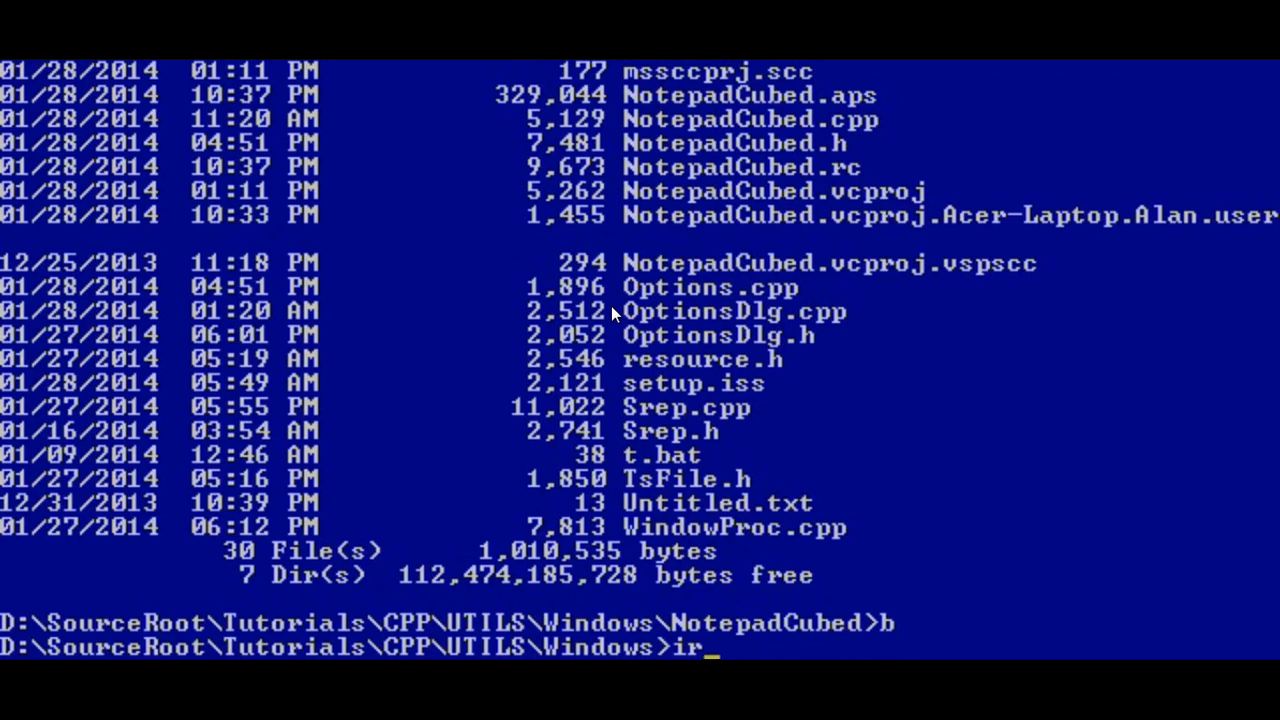
key(Return)
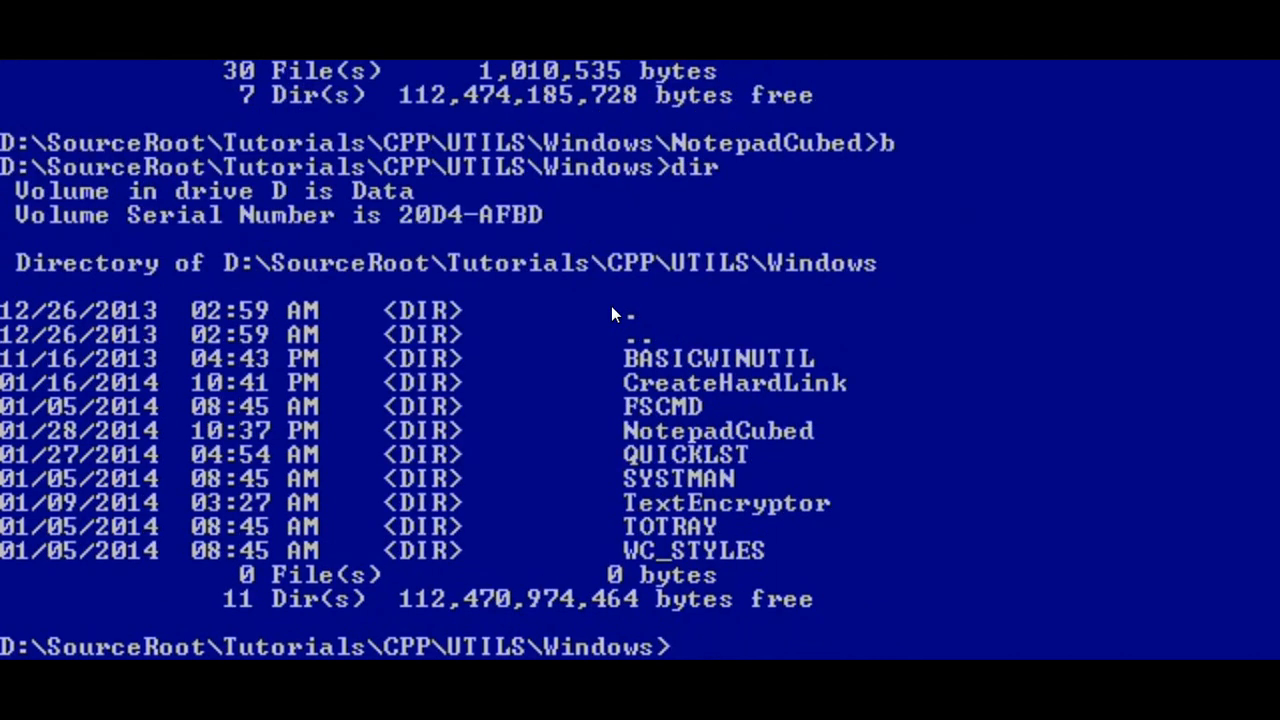
text(cd)
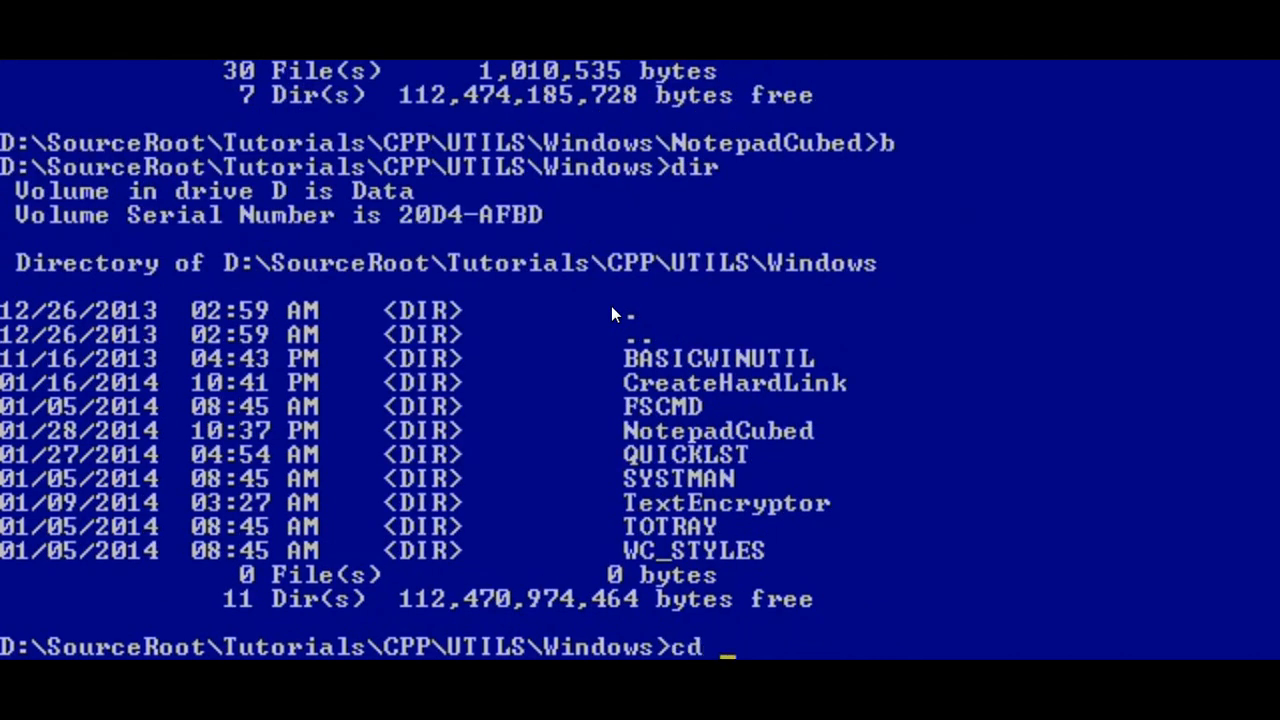
text(TOTRAY)
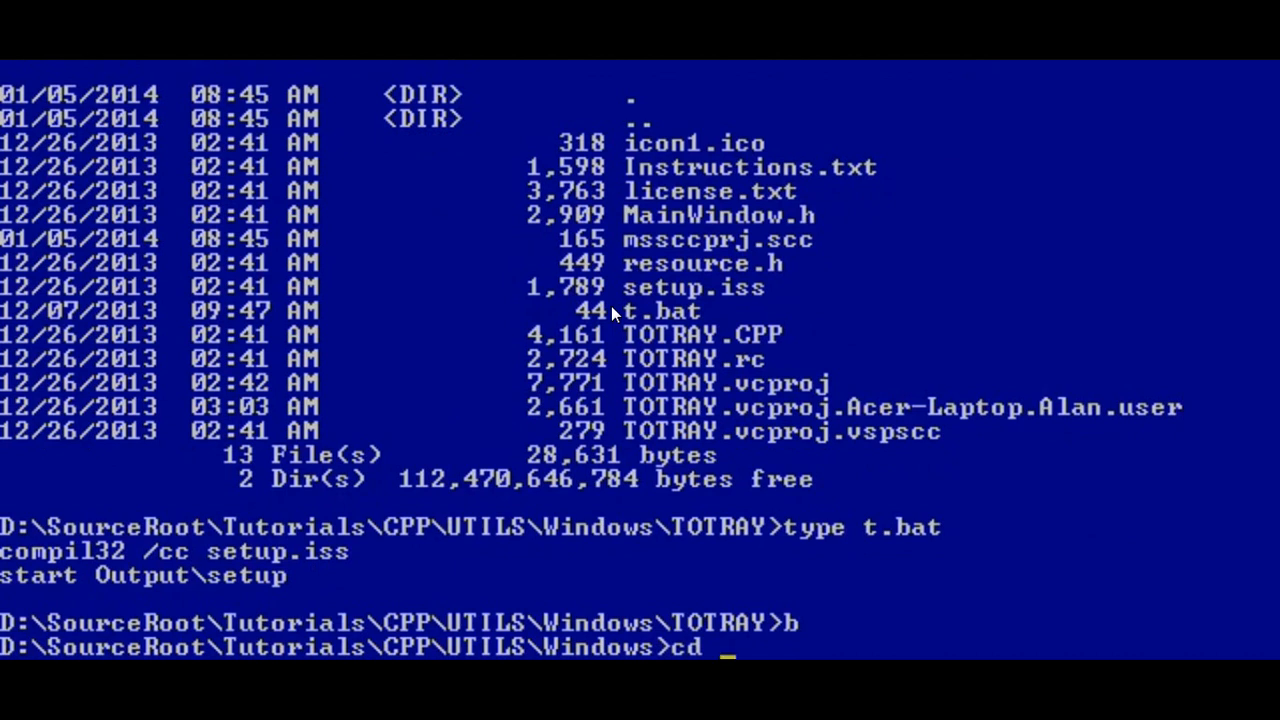
text(CreateHardLink)
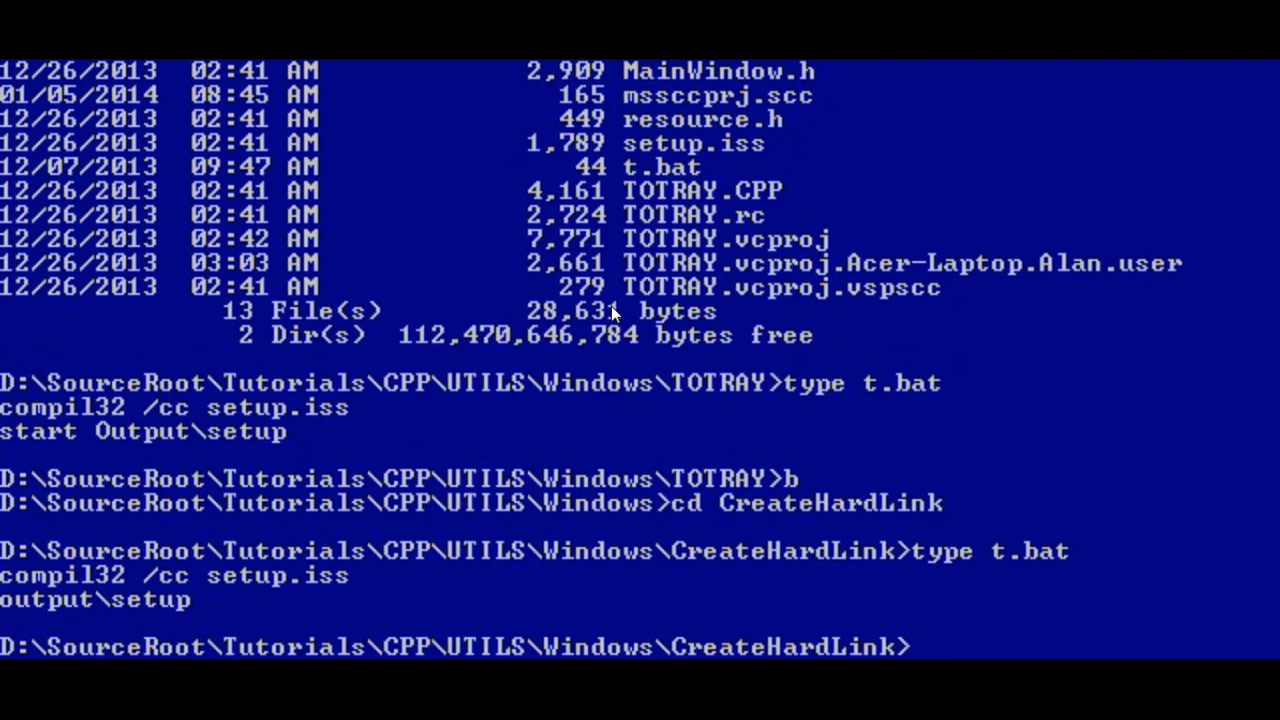
- List the 9 files in Console\EDIT32, then return to NotepadCubed with n3
text(b)
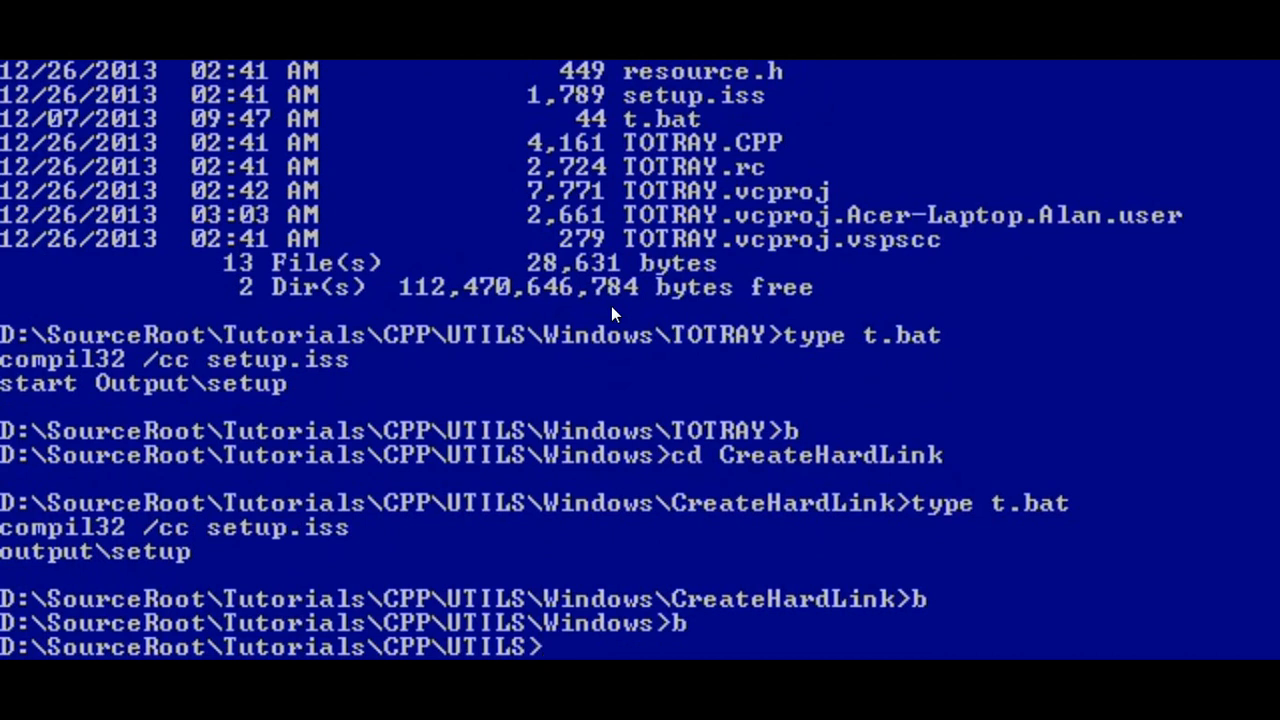
text(cd Windows)
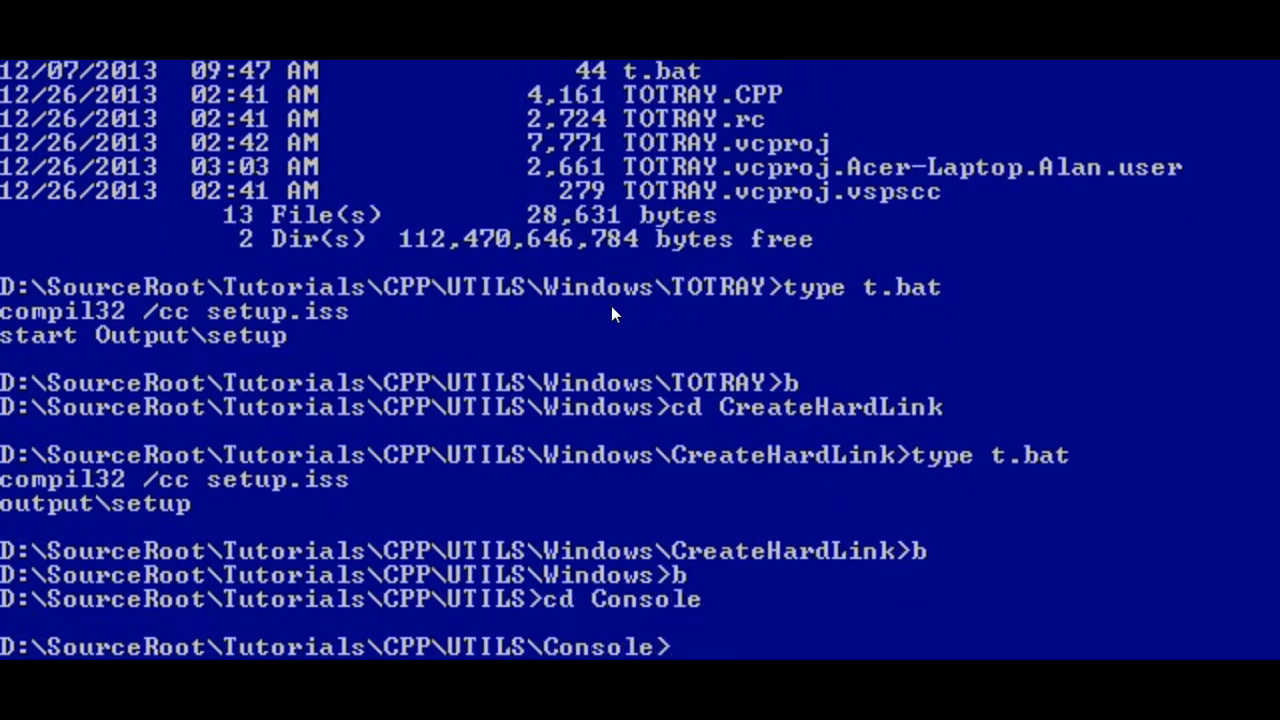
text(cd ATTRIBEX)
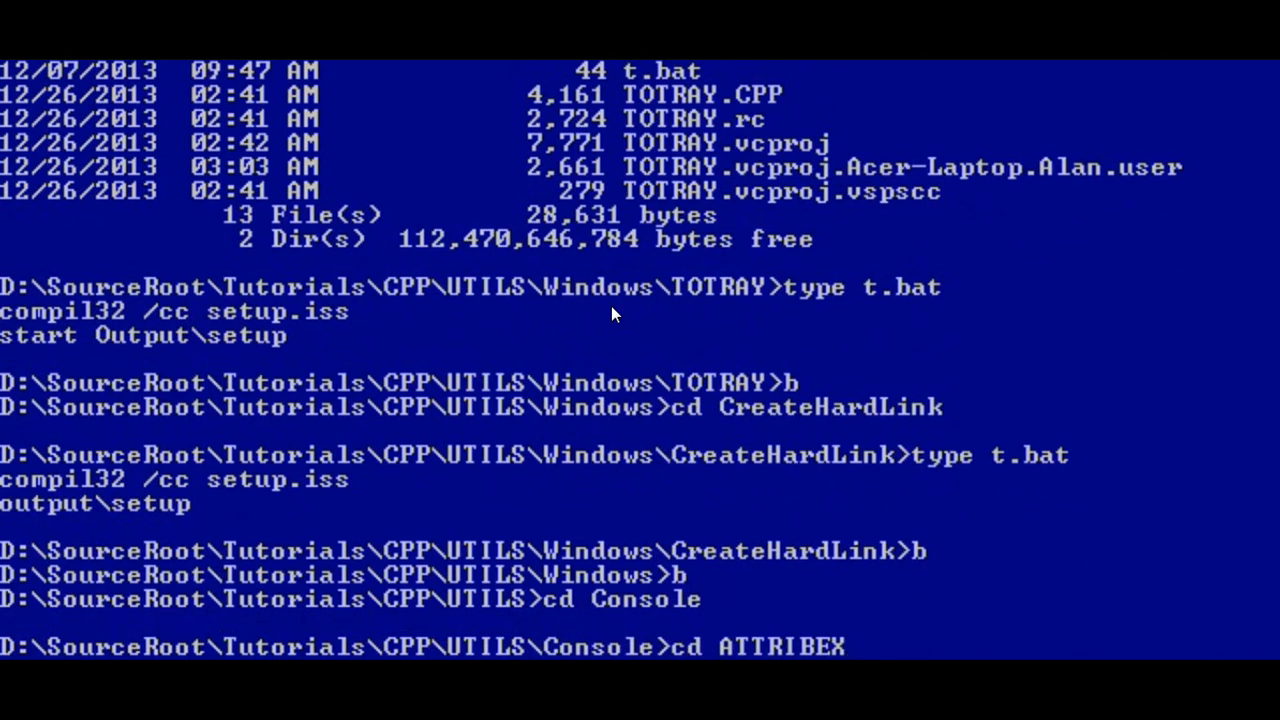
text(CRYPTO)
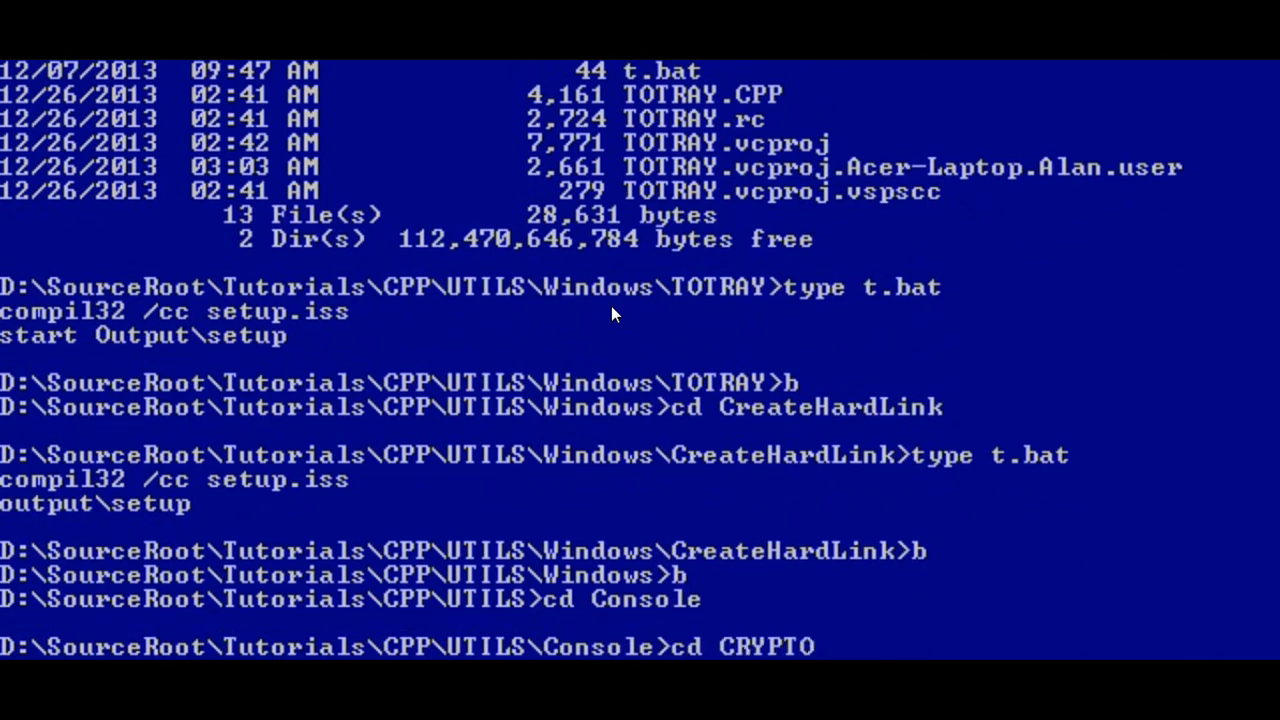
text(EDIT32)
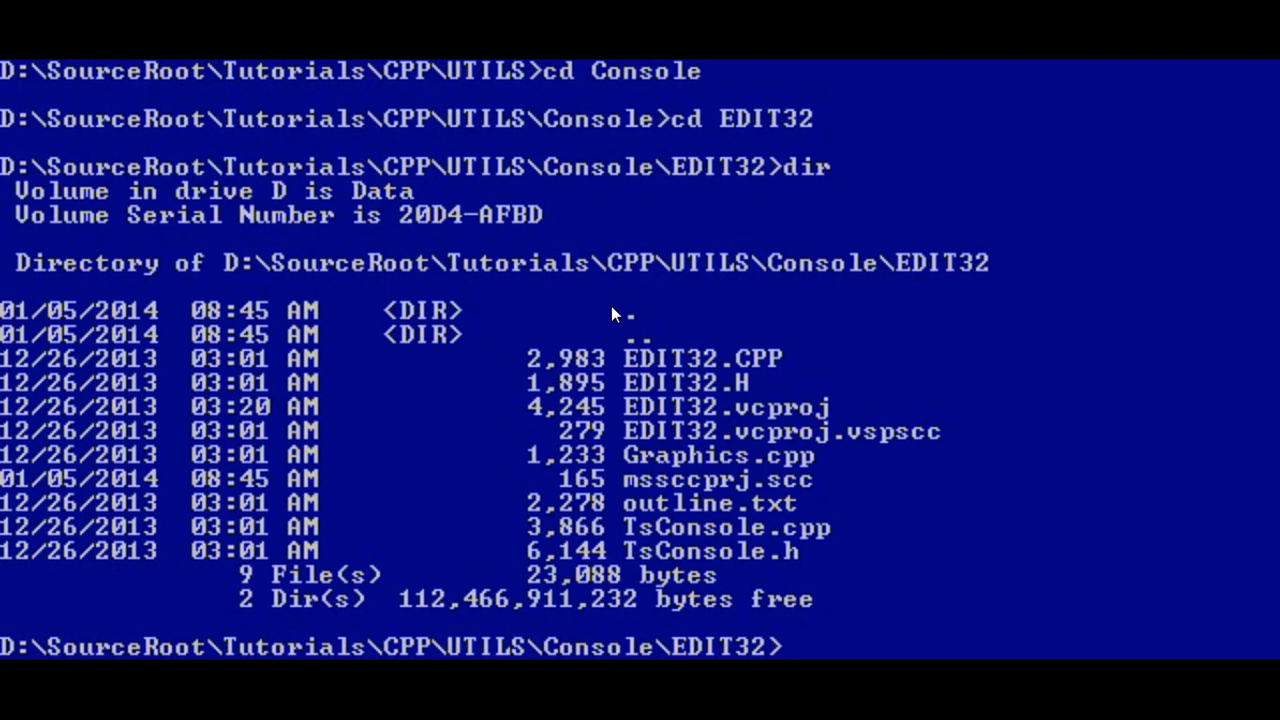
text(n3)
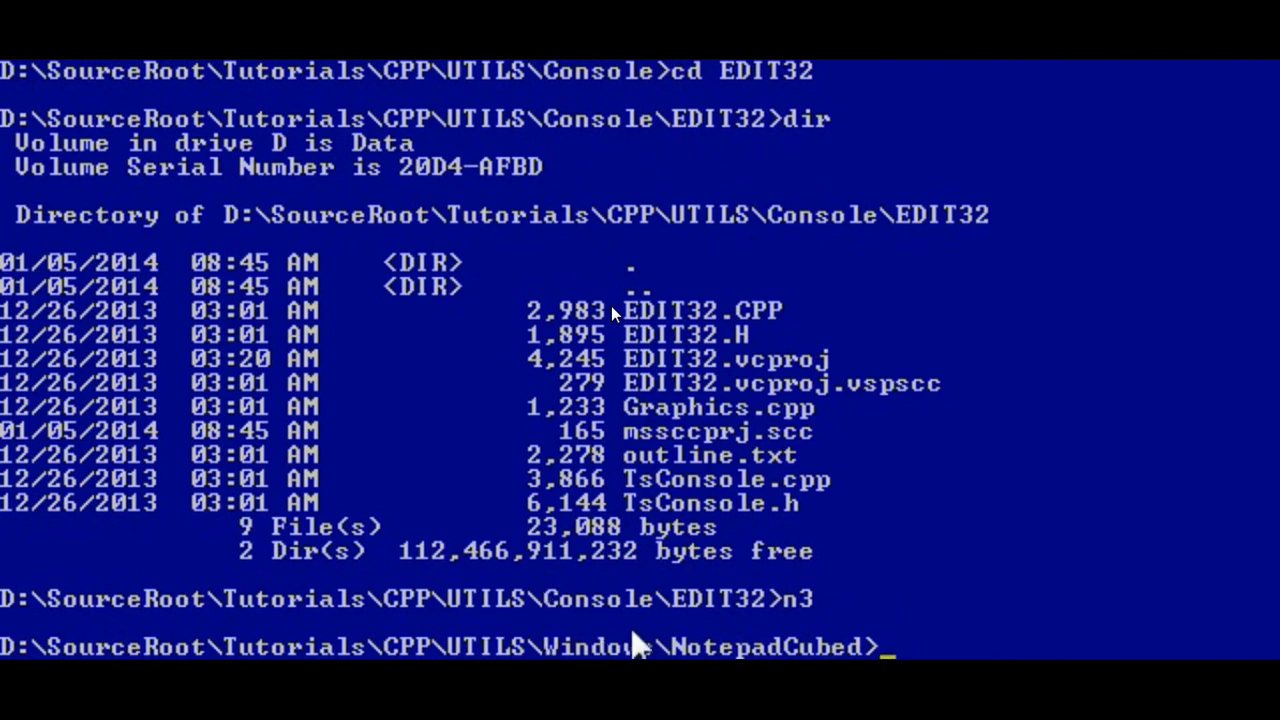
mouse_move(770, 447)
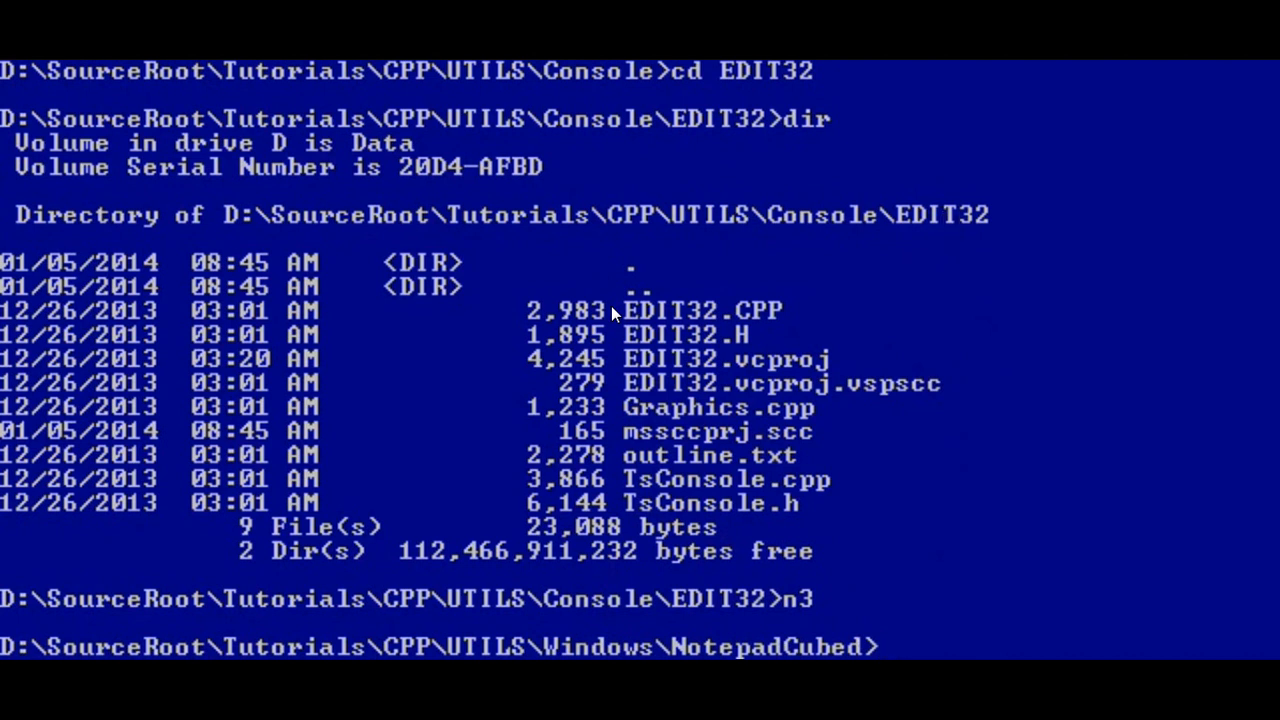
- List subst drives with anchor, then copy t.bat from U: into Console\EDIT32
text(anchor)
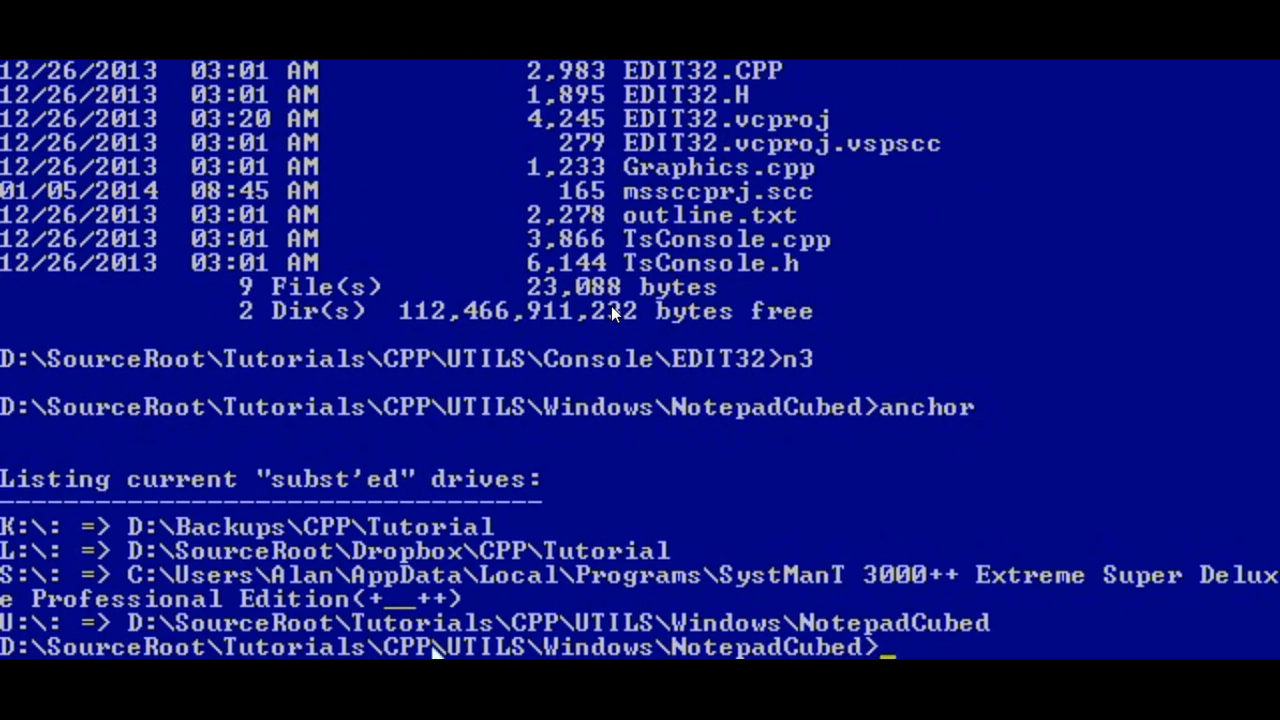
mouse_move(1000, 310)
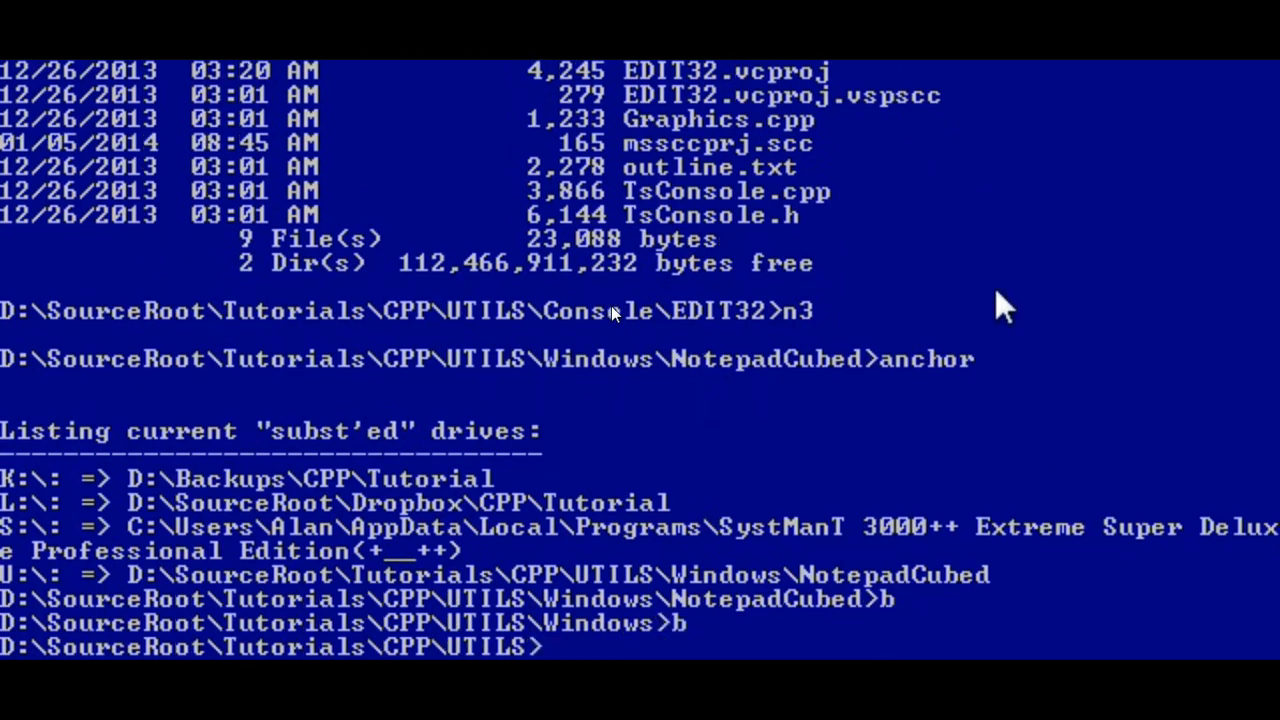
text(cd c)
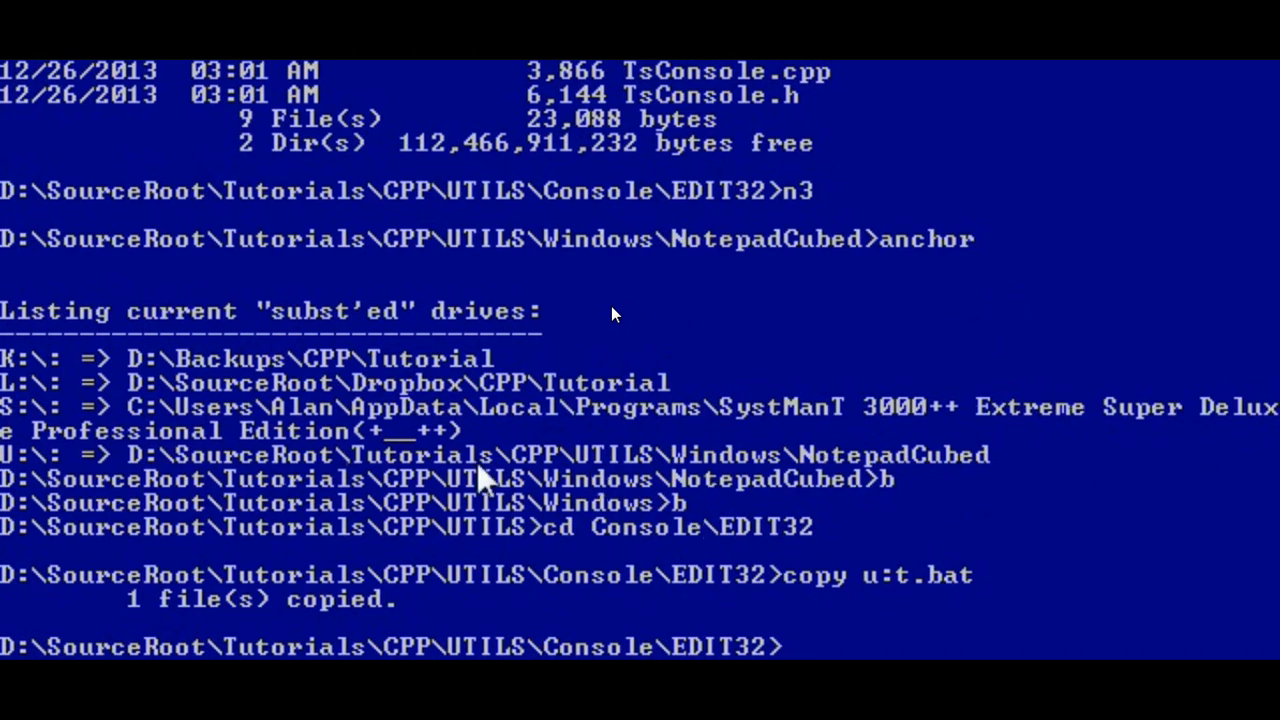
mouse_move(632, 372)
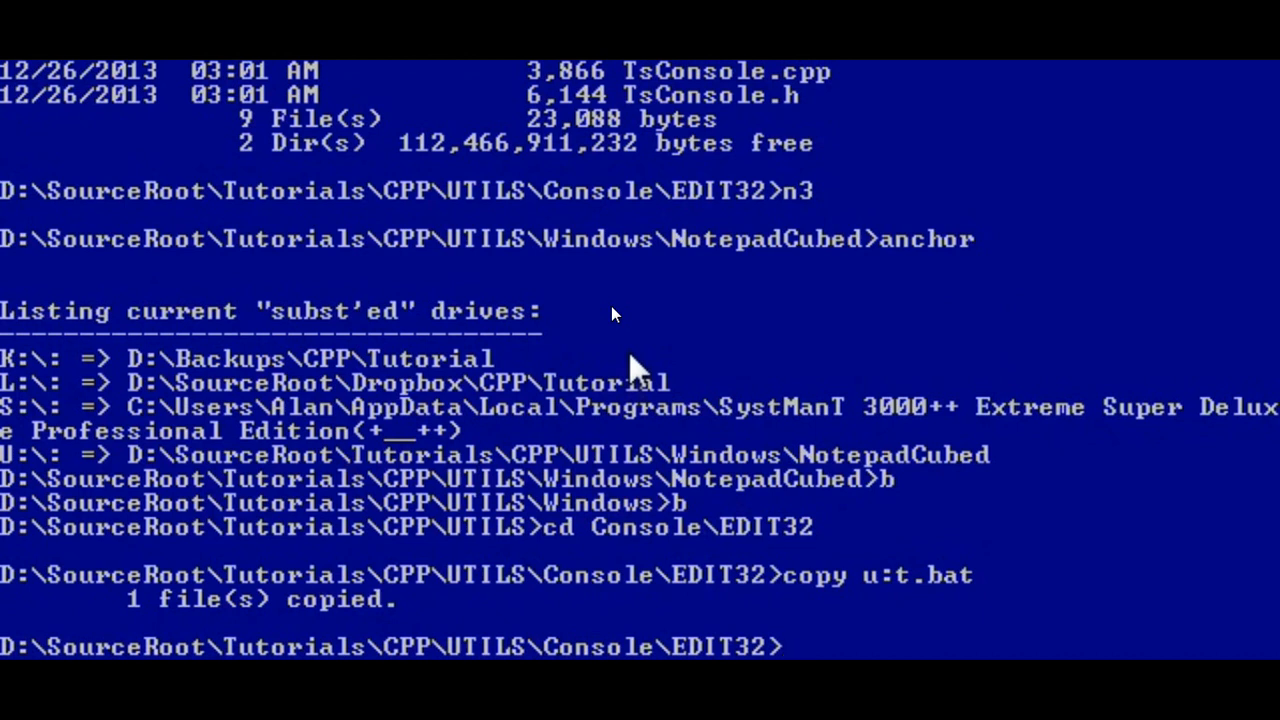
- Remove the U: substitution with 'anchor u: /d', leaving K:, L: and S:
text(anchor)
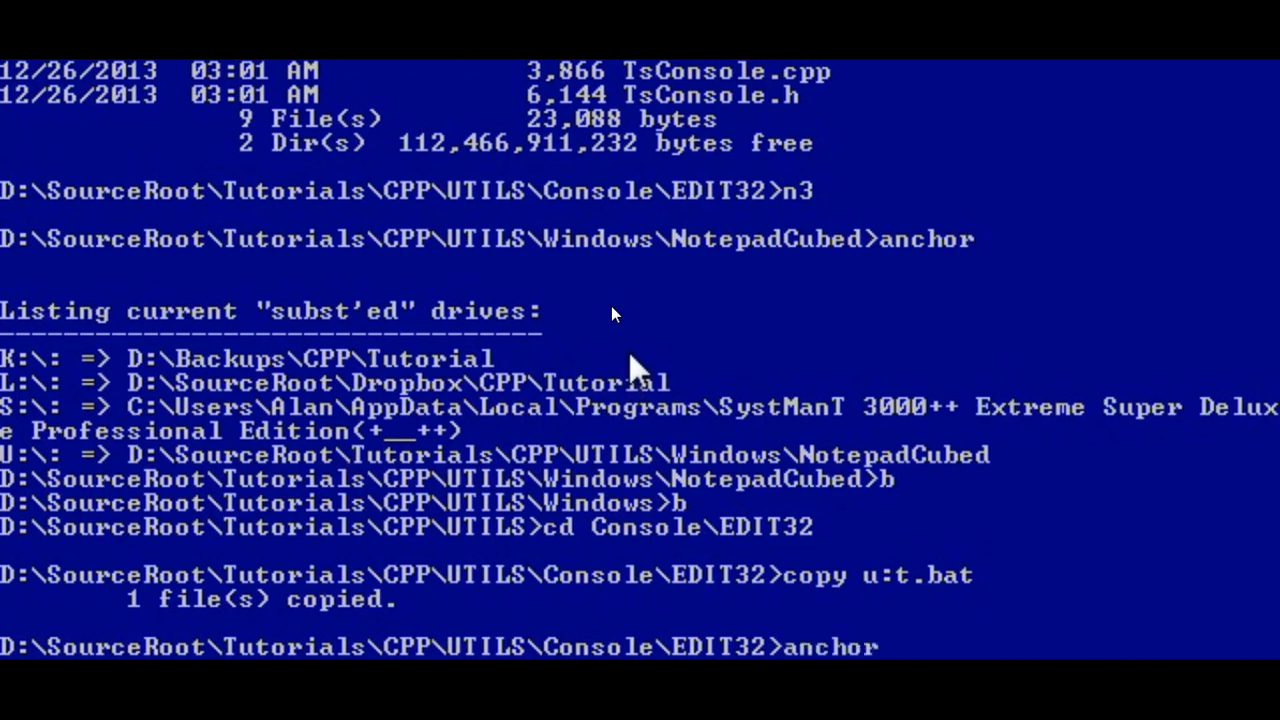
text(u: /d)
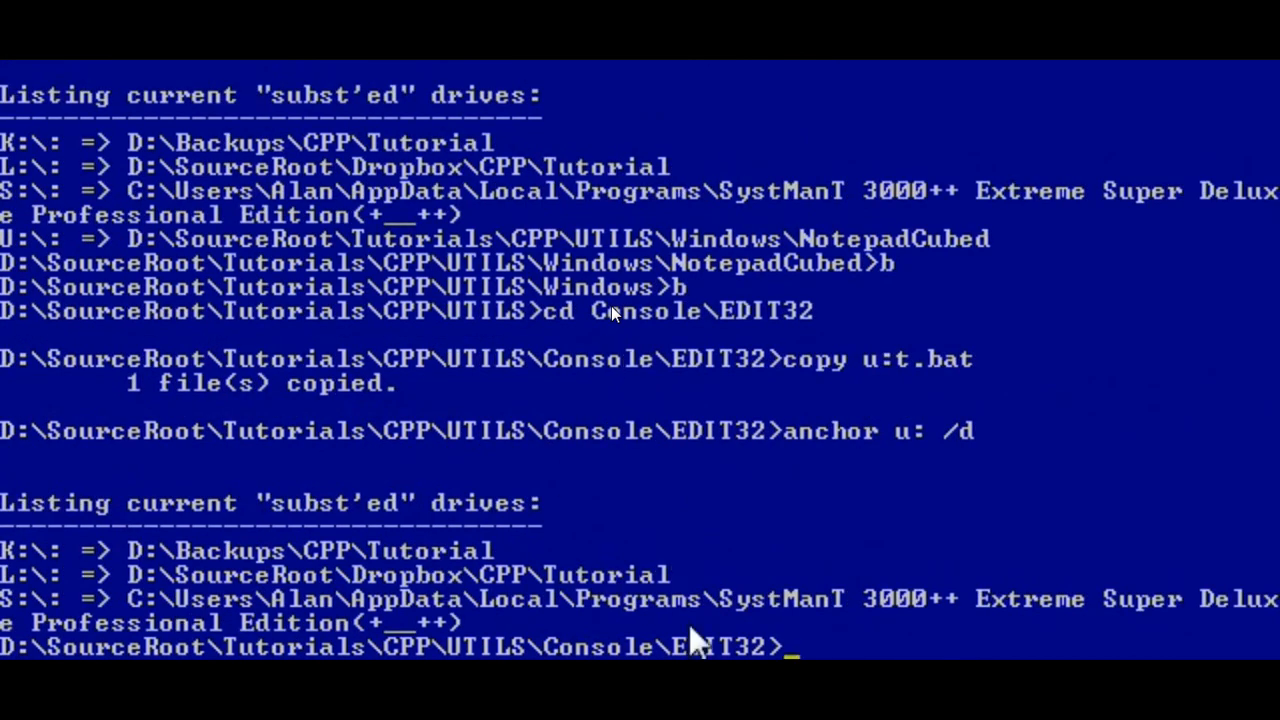
mouse_move(70, 415)
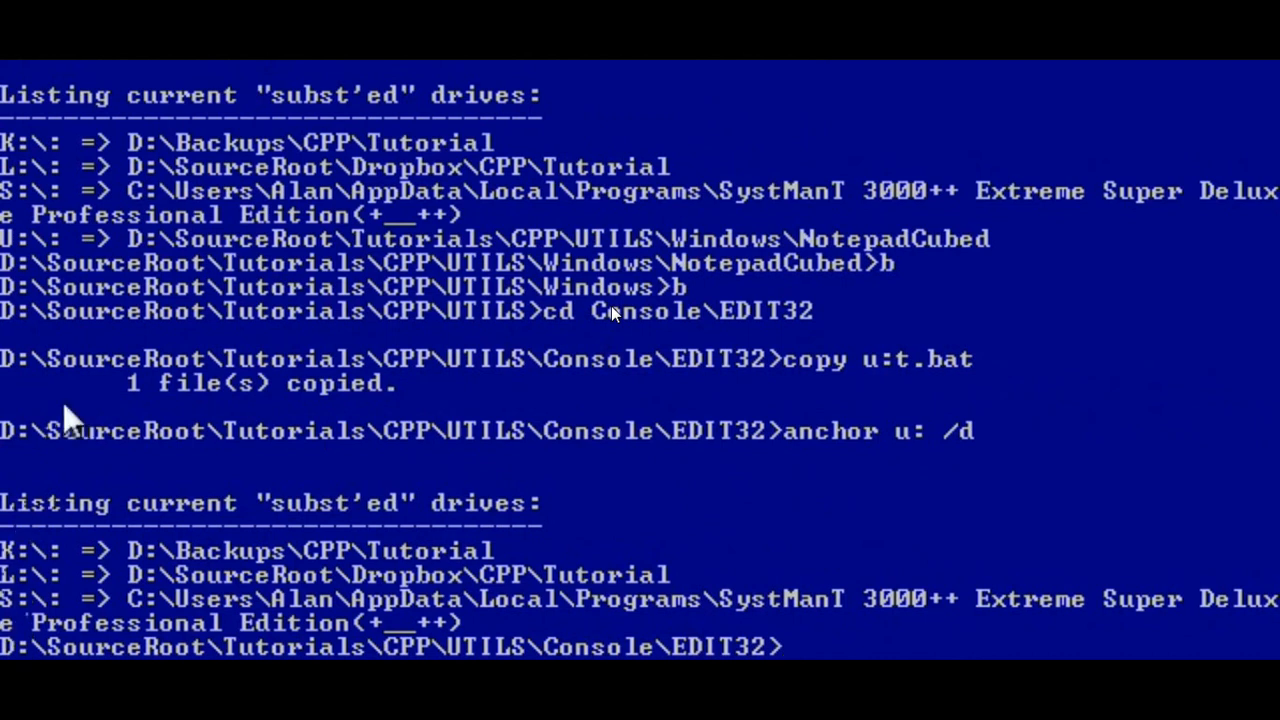
mouse_move(385, 515)
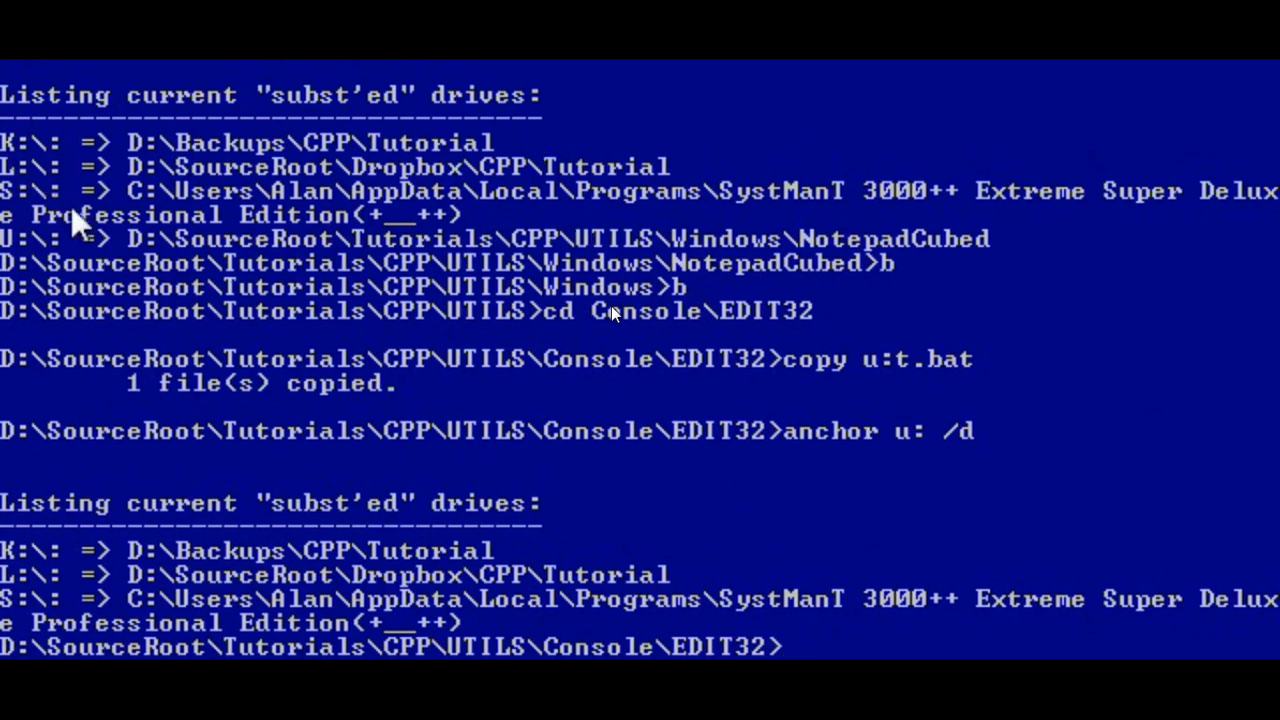
mouse_move(255, 235)
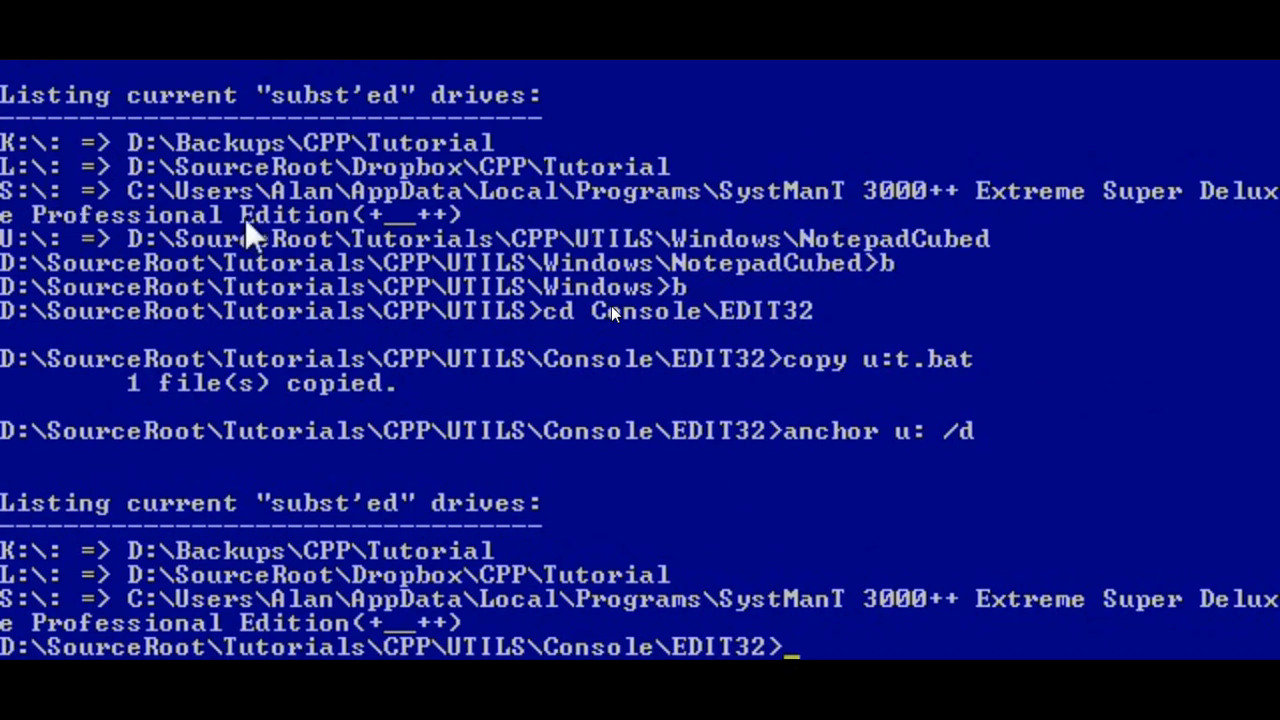
mouse_move(595, 477)
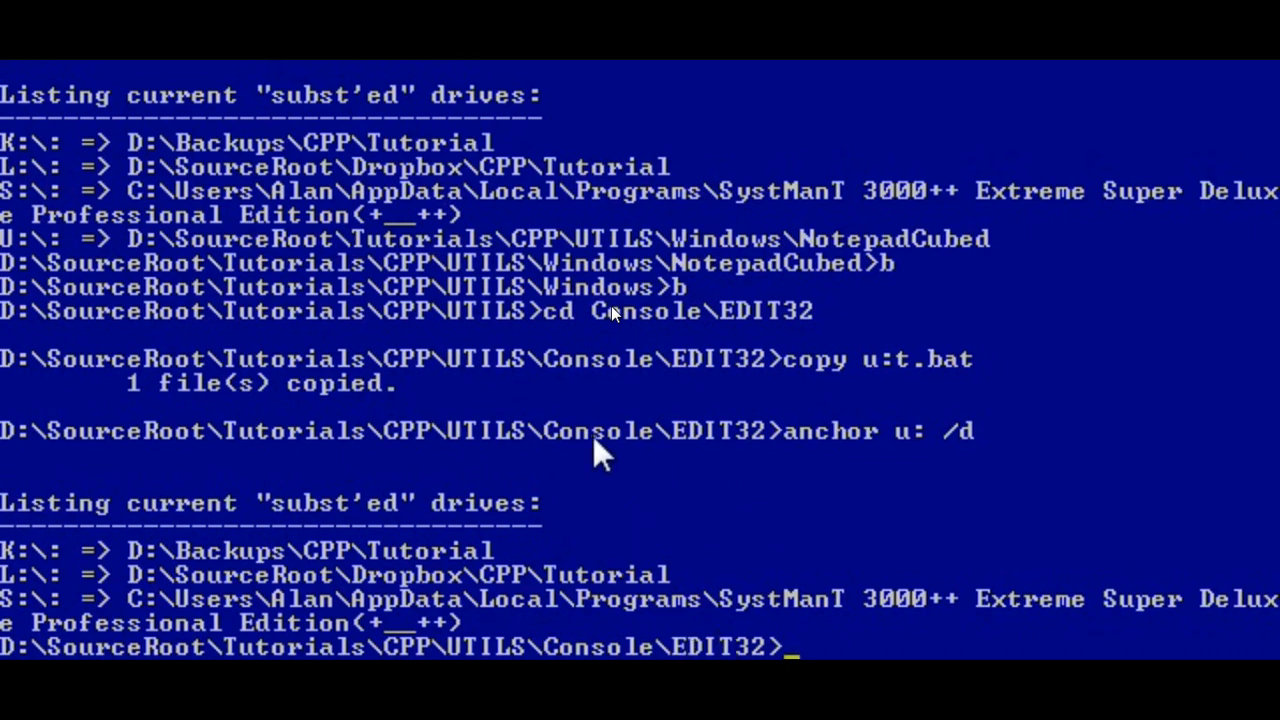
mouse_move(285, 505)
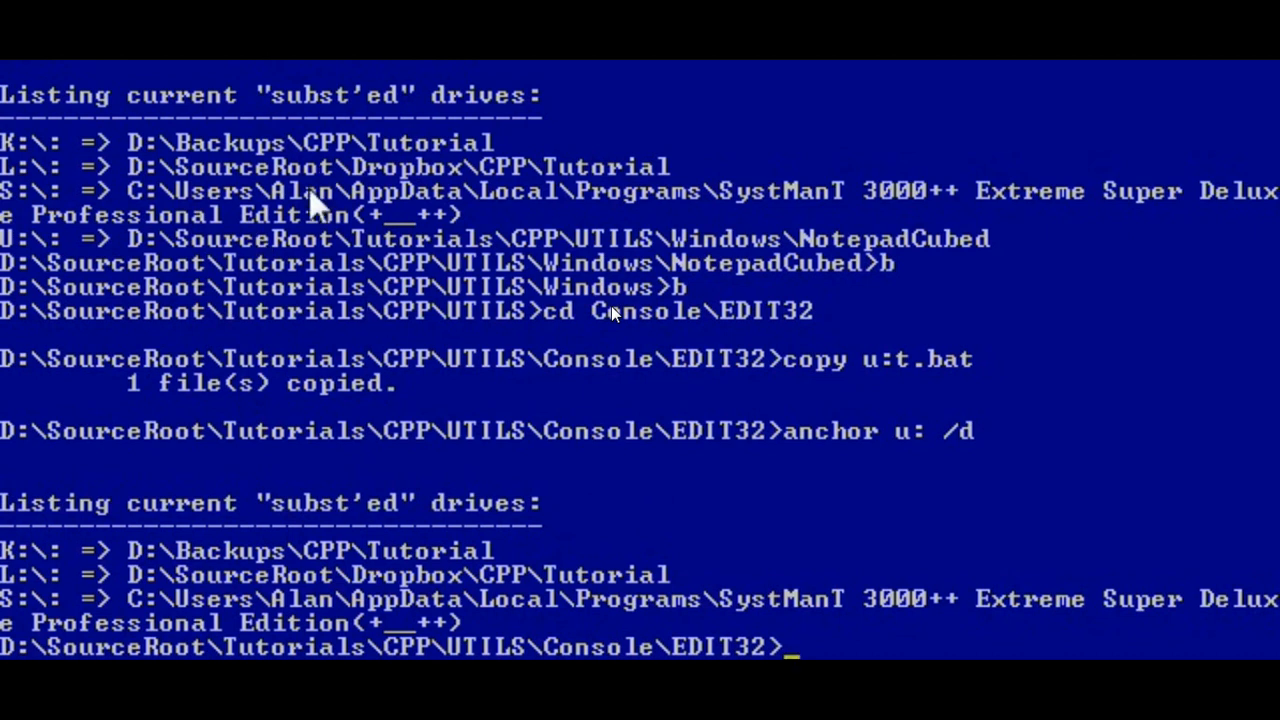
mouse_move(400, 142)
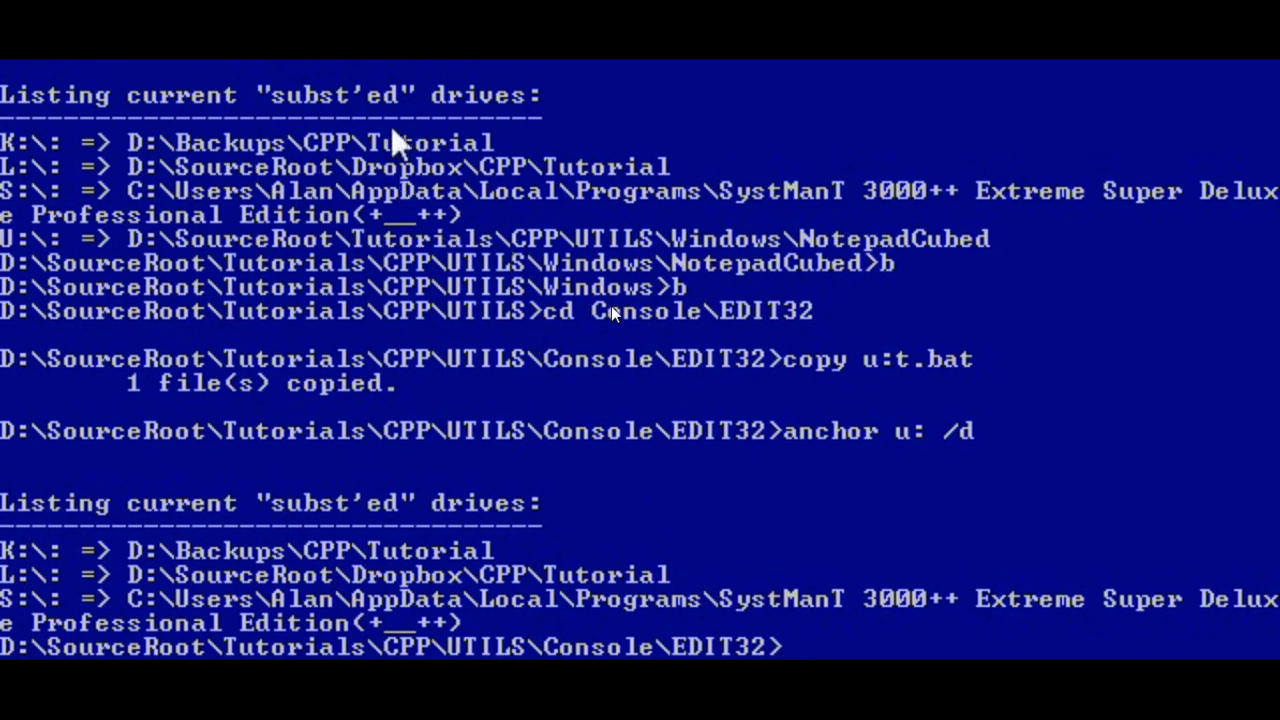
mouse_move(250, 260)
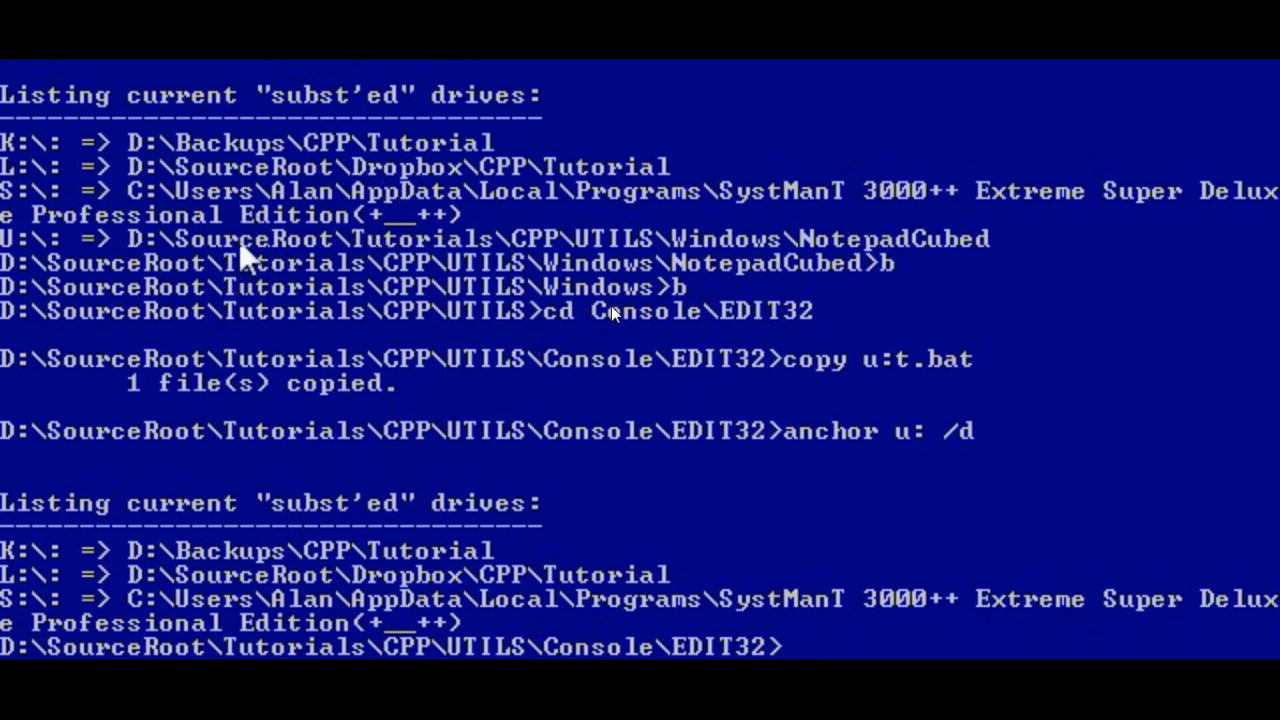
mouse_move(585, 245)
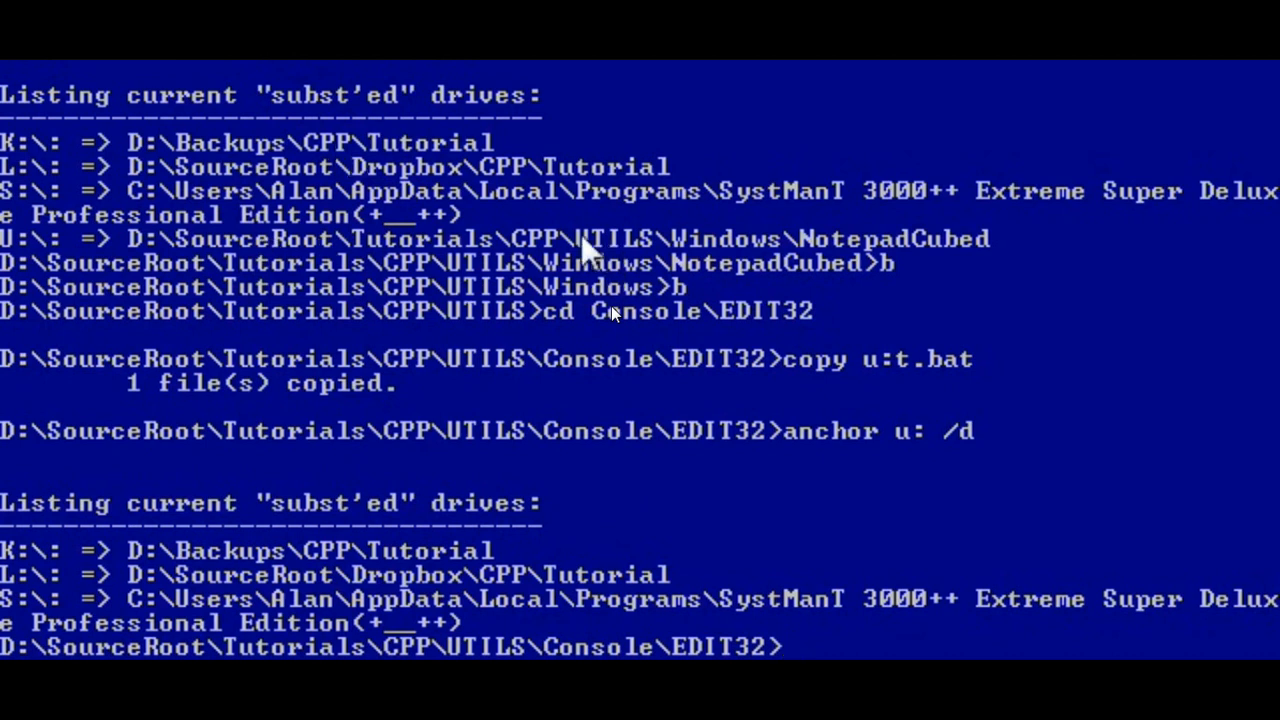
mouse_move(385, 275)
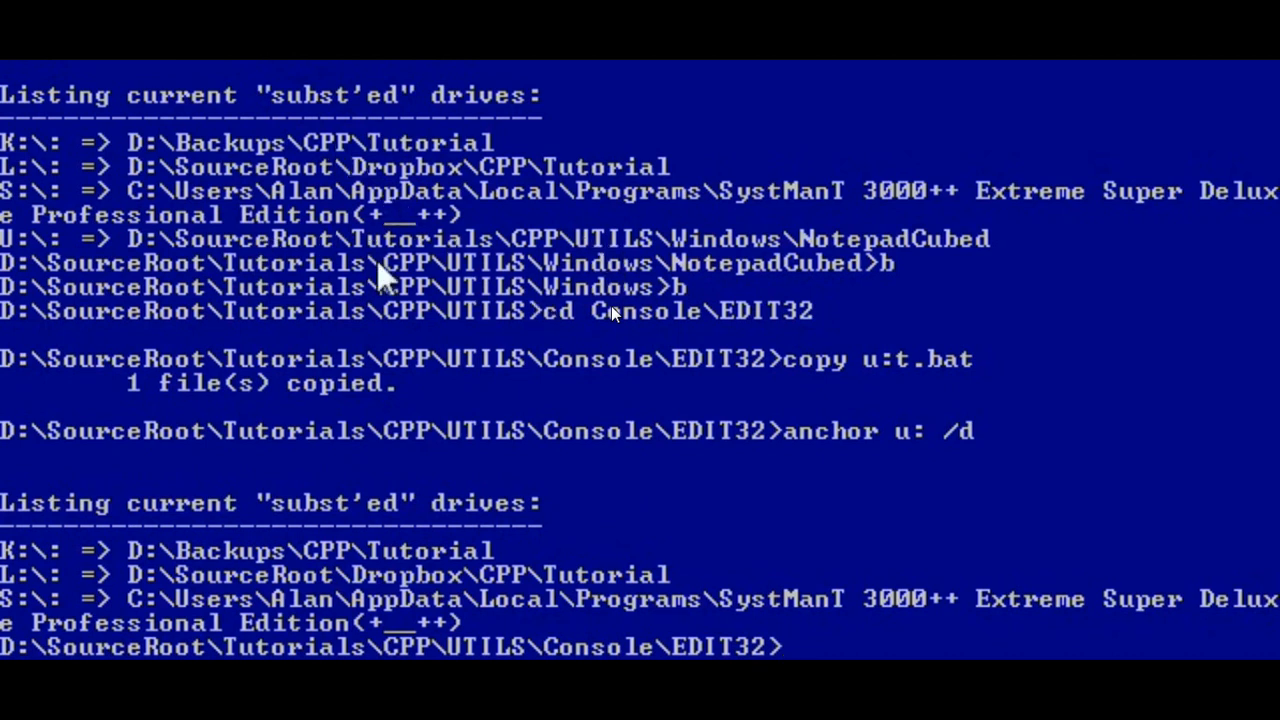
mouse_move(415, 408)
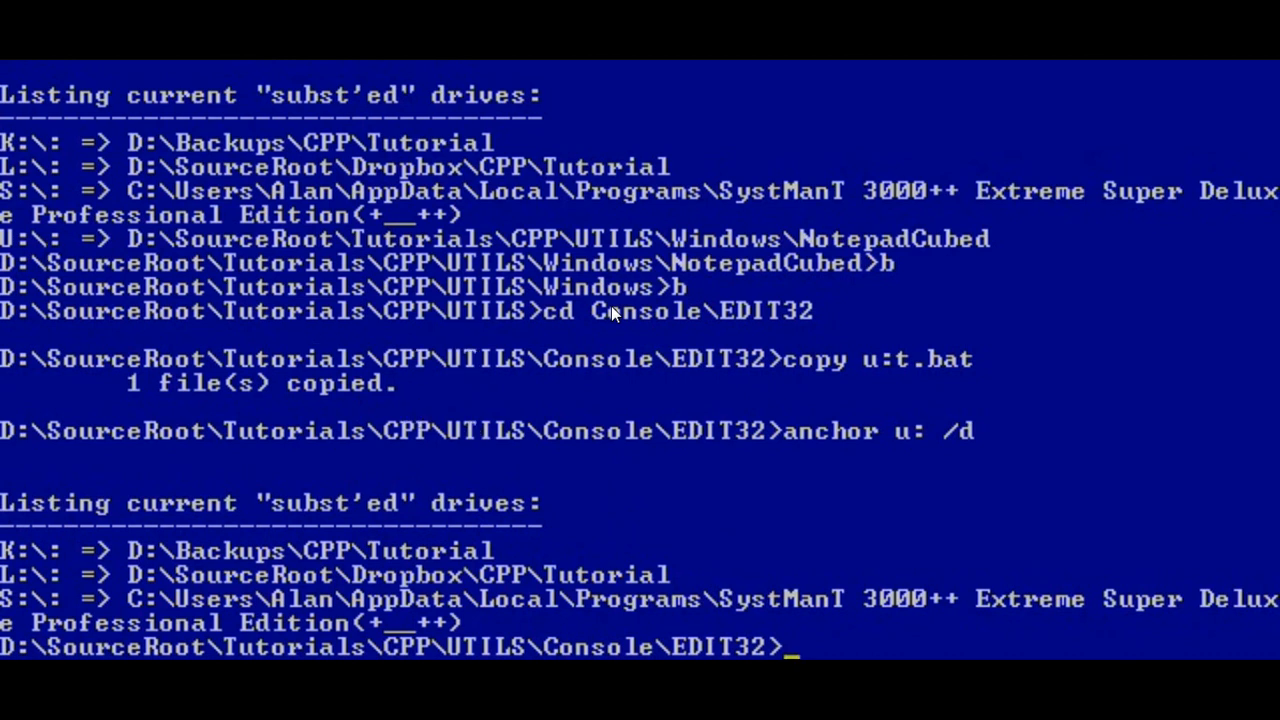
mouse_move(20, 255)
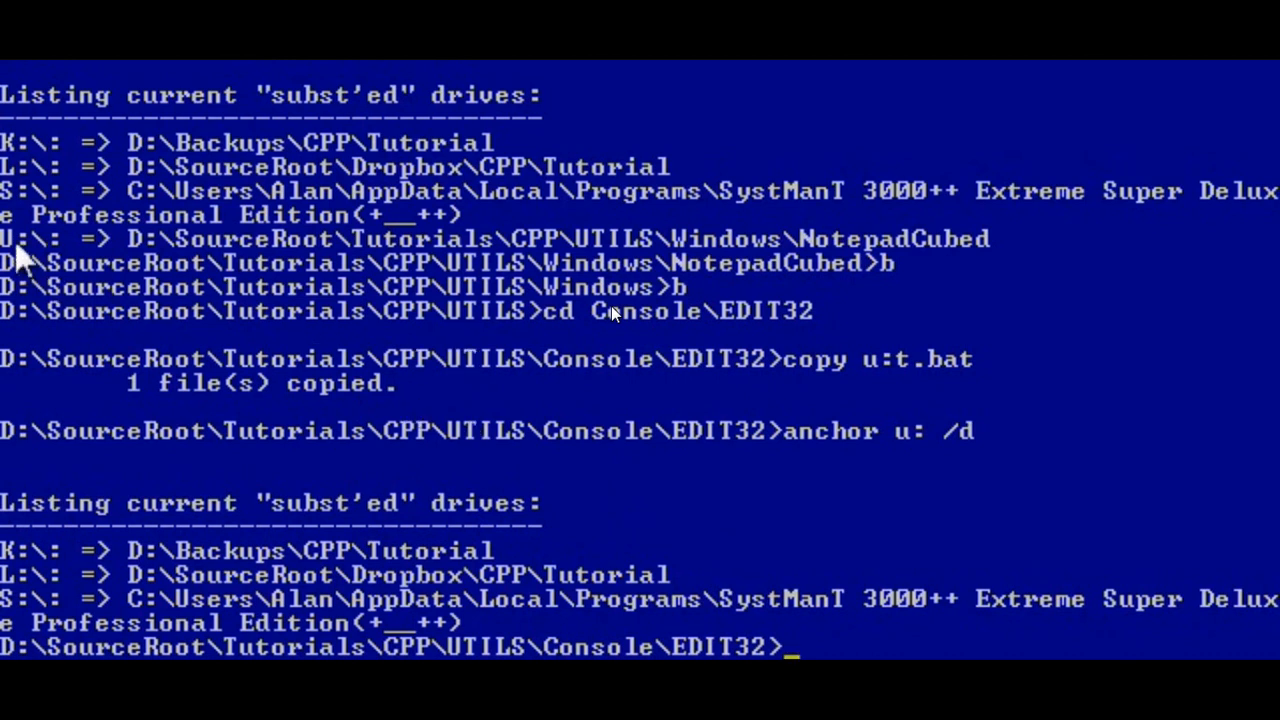
mouse_move(778, 462)
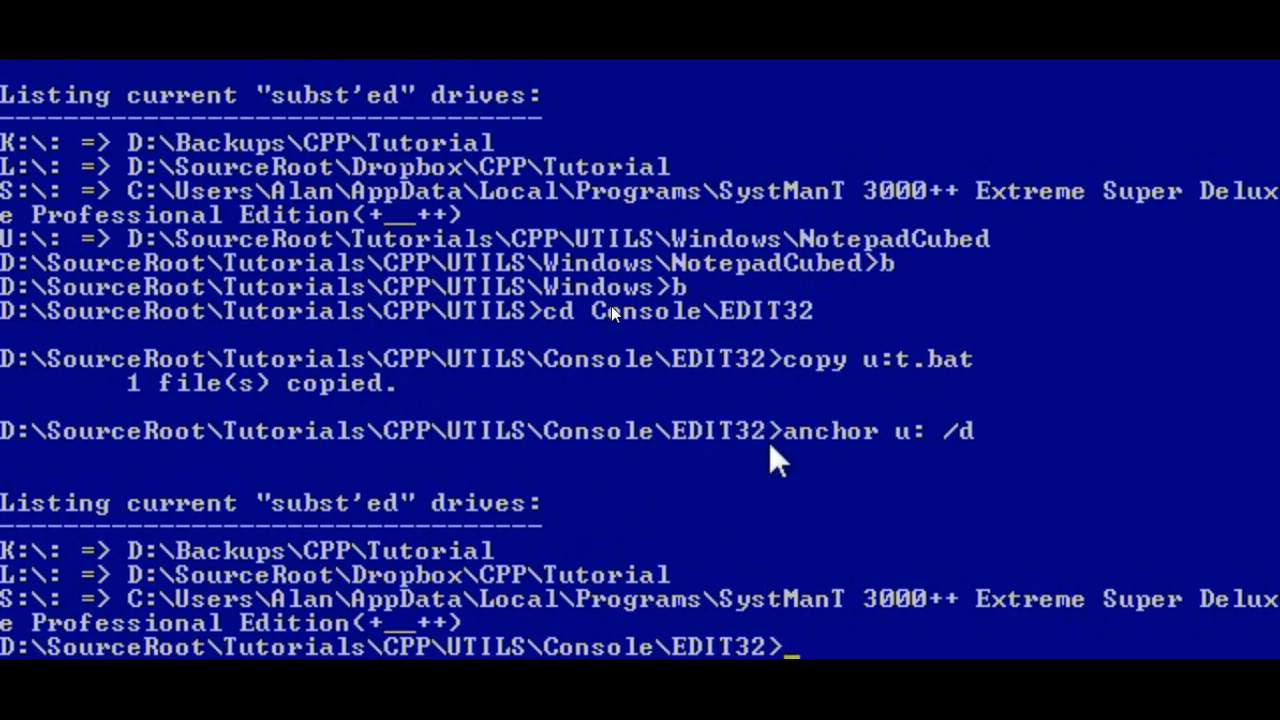
mouse_move(818, 460)
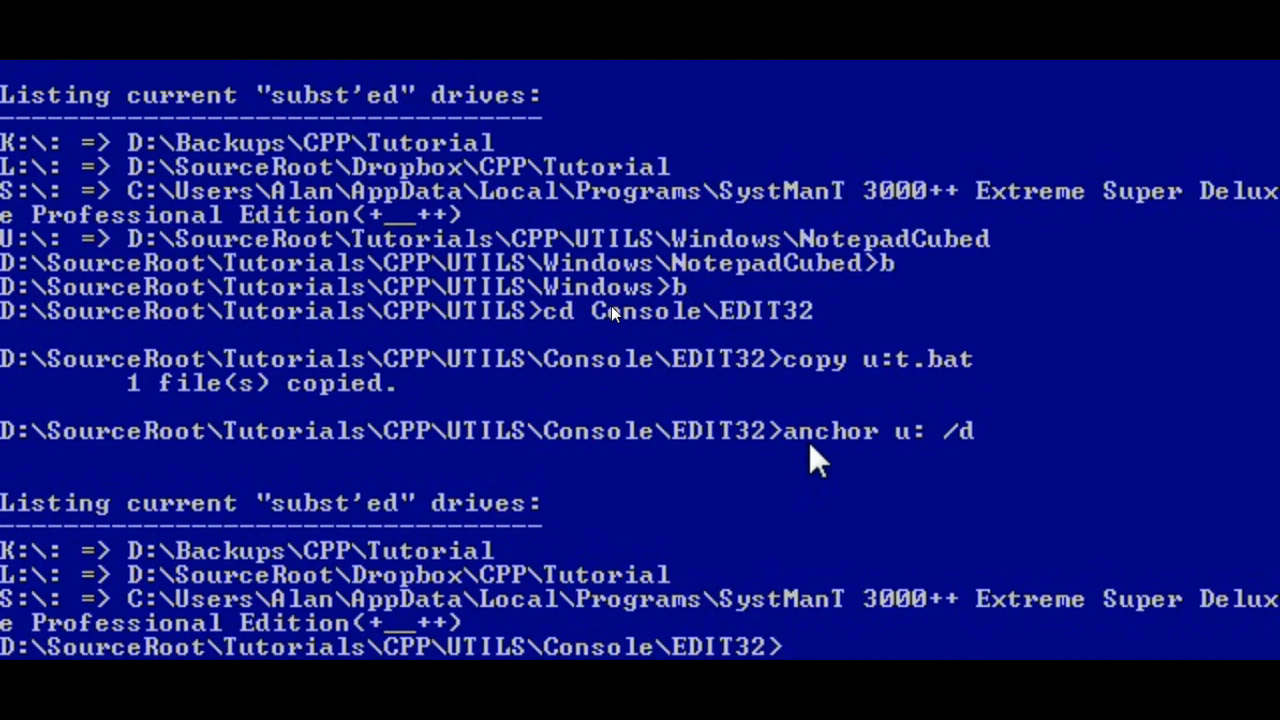
- Substitute the EDIT32 folder as drive N:, then remove that substitution
text(ahcno)
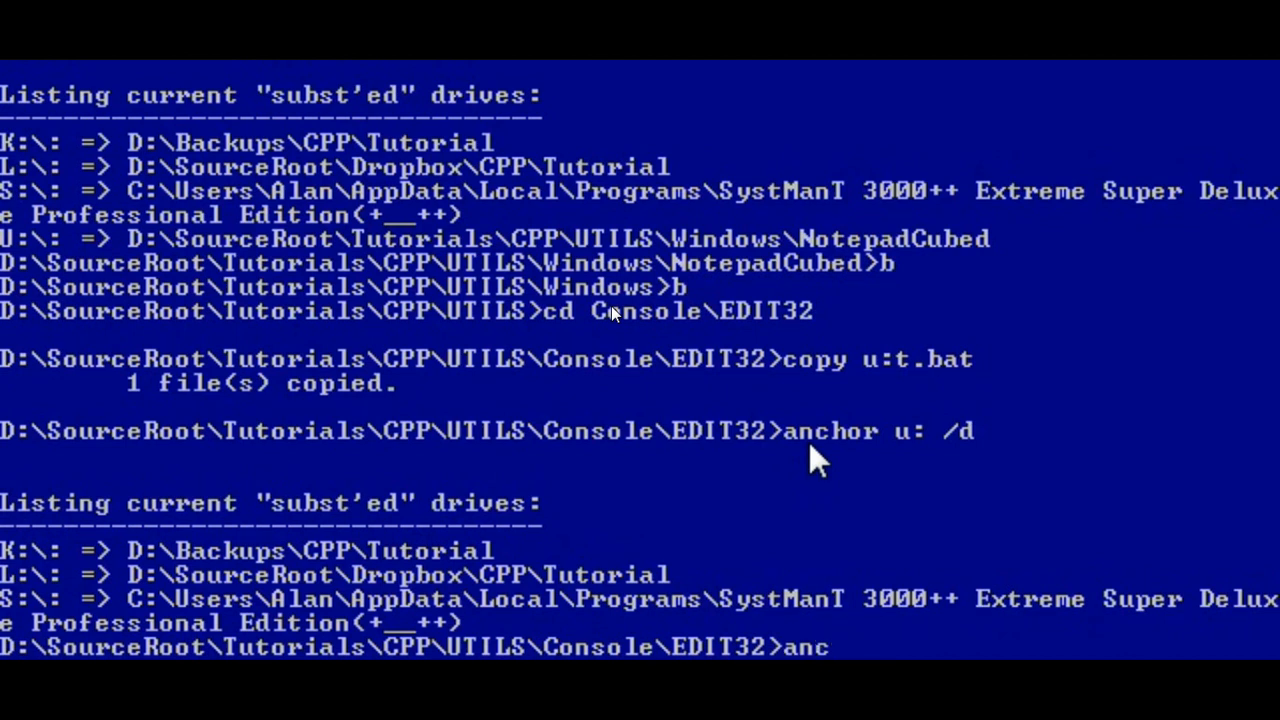
text(hor)
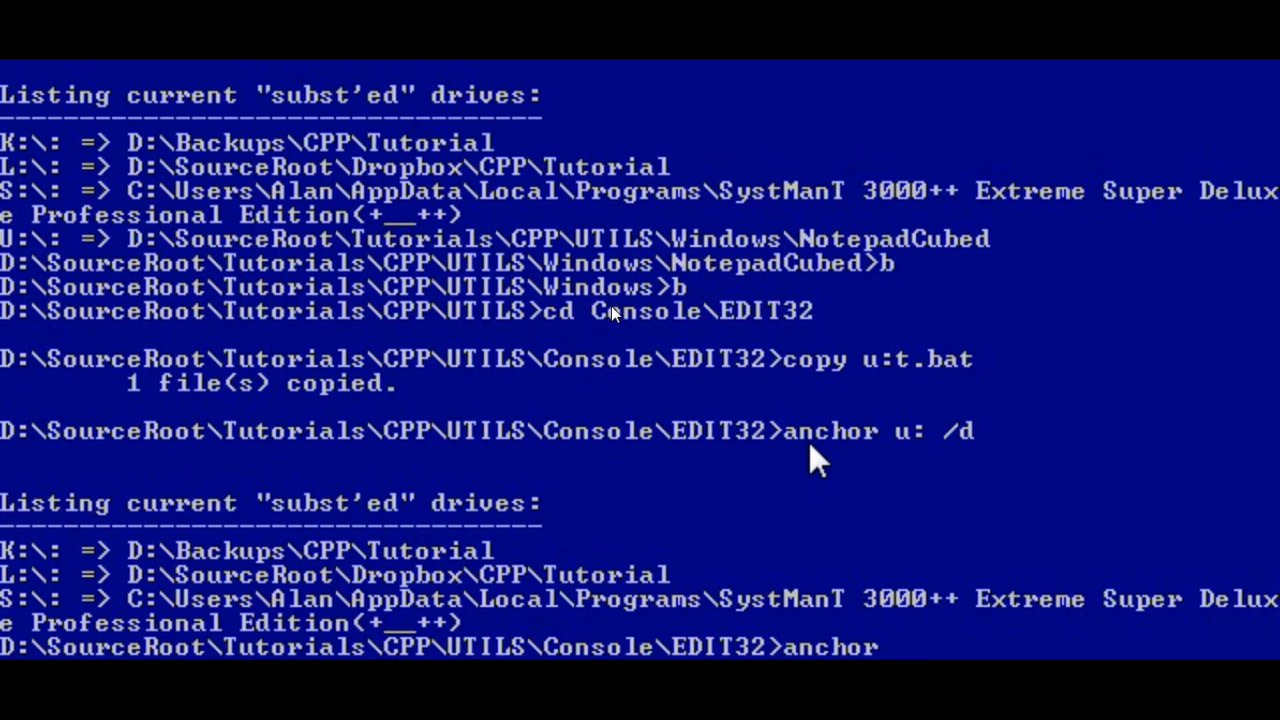
text(n)
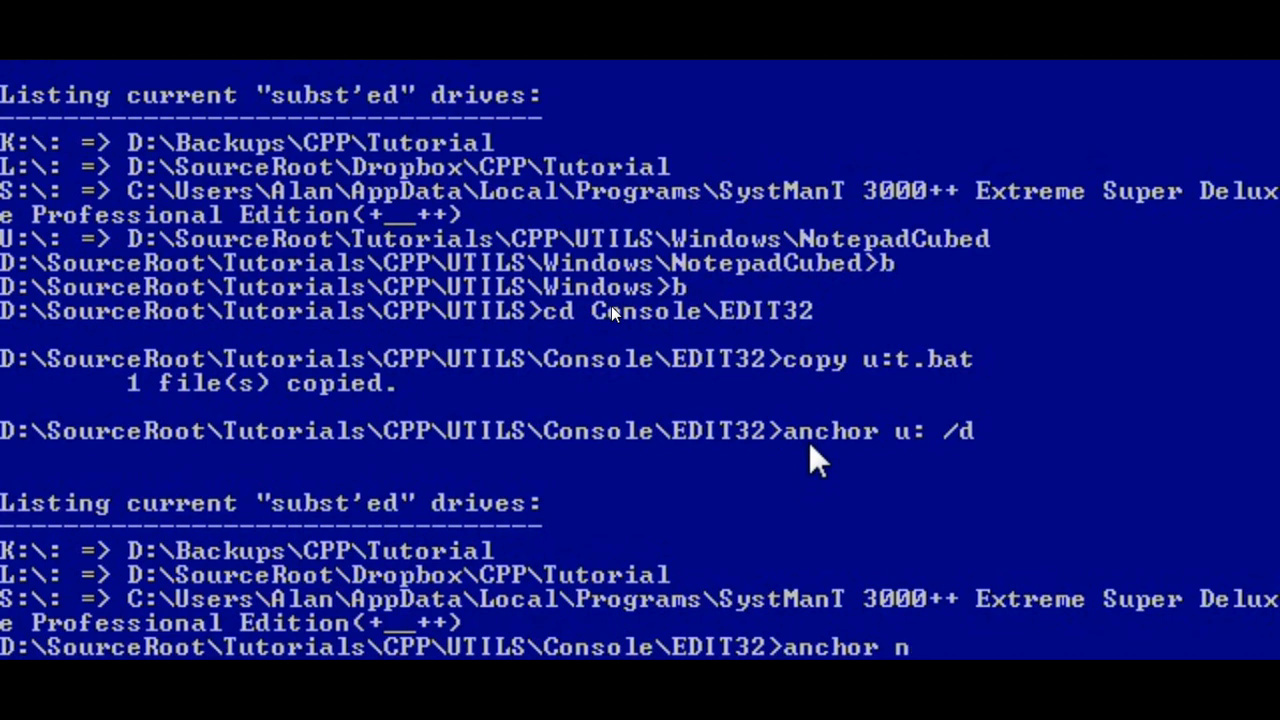
text(:4)
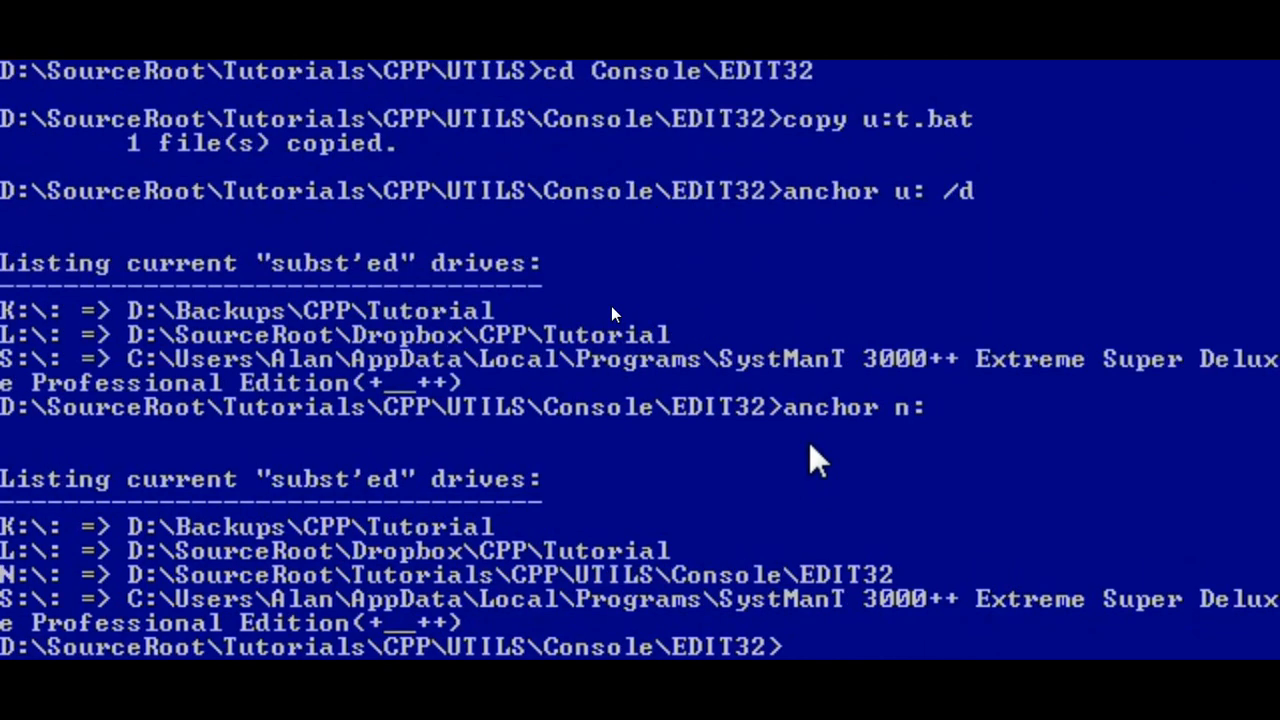
mouse_move(125, 605)
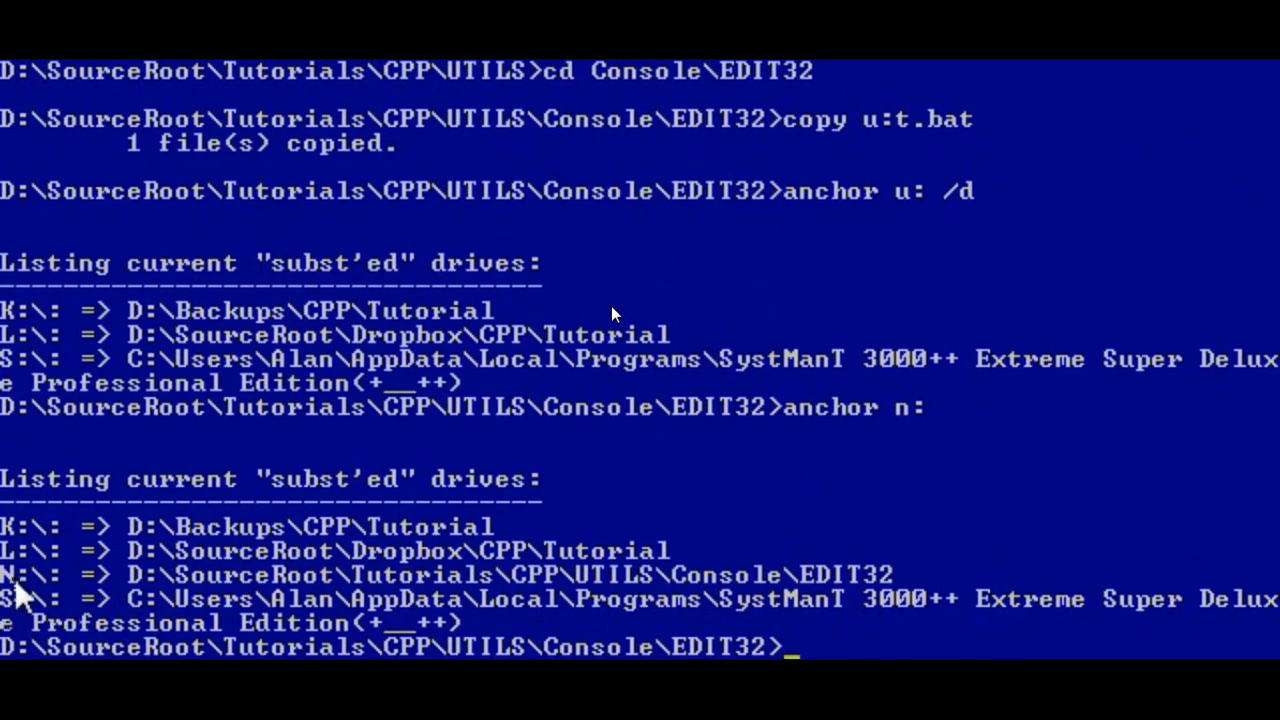
mouse_move(870, 400)
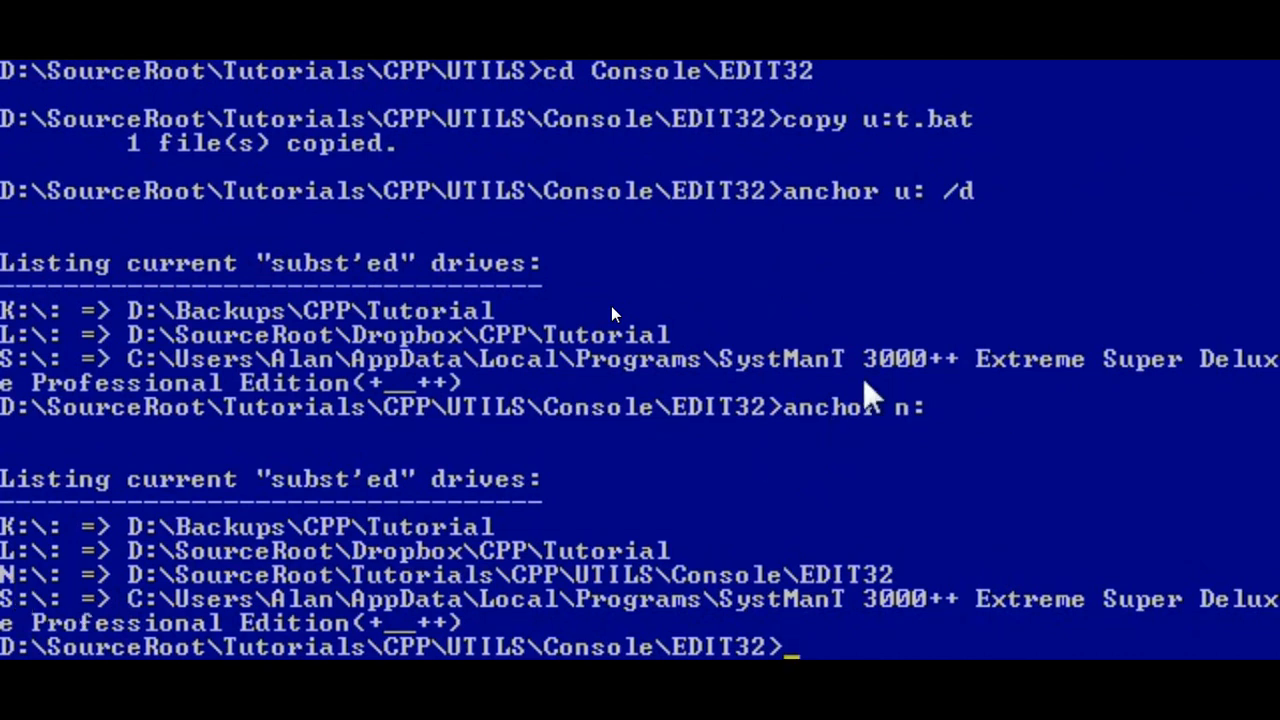
text(anchor n: /d)
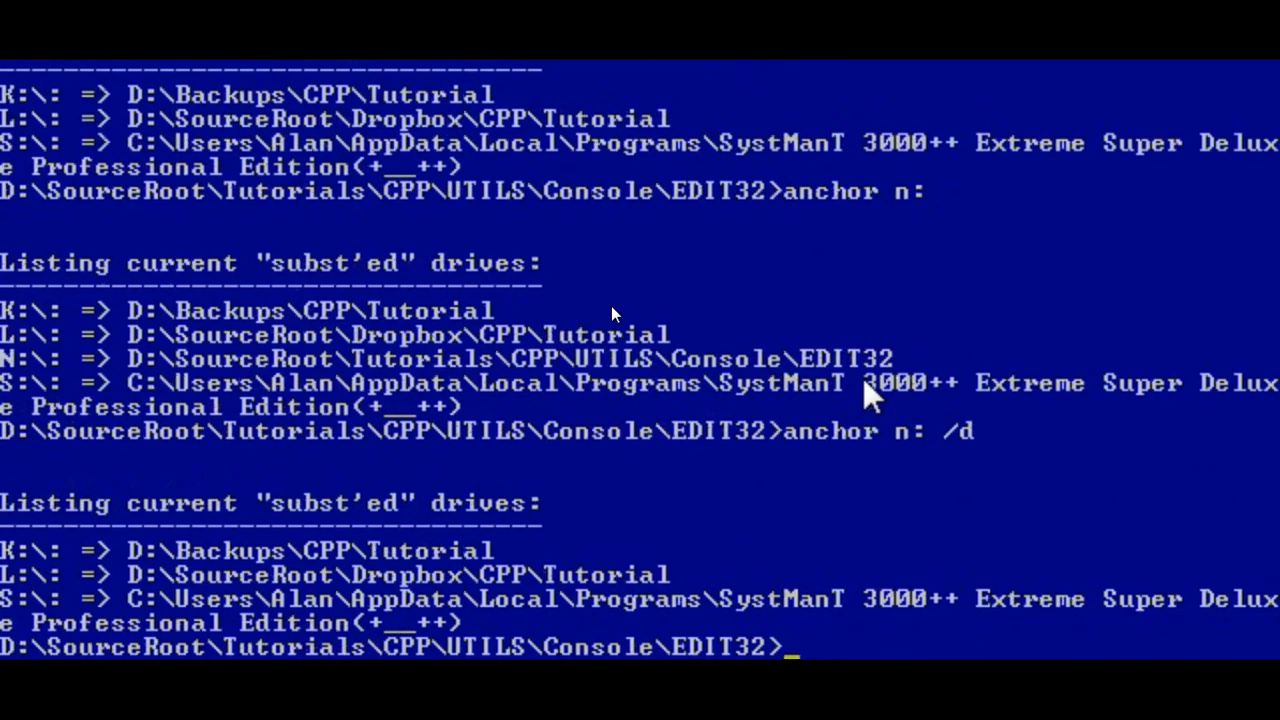
- From the CPP folder, create drive O:, then remove it, leaving K:, L: and S:
text(anchor)
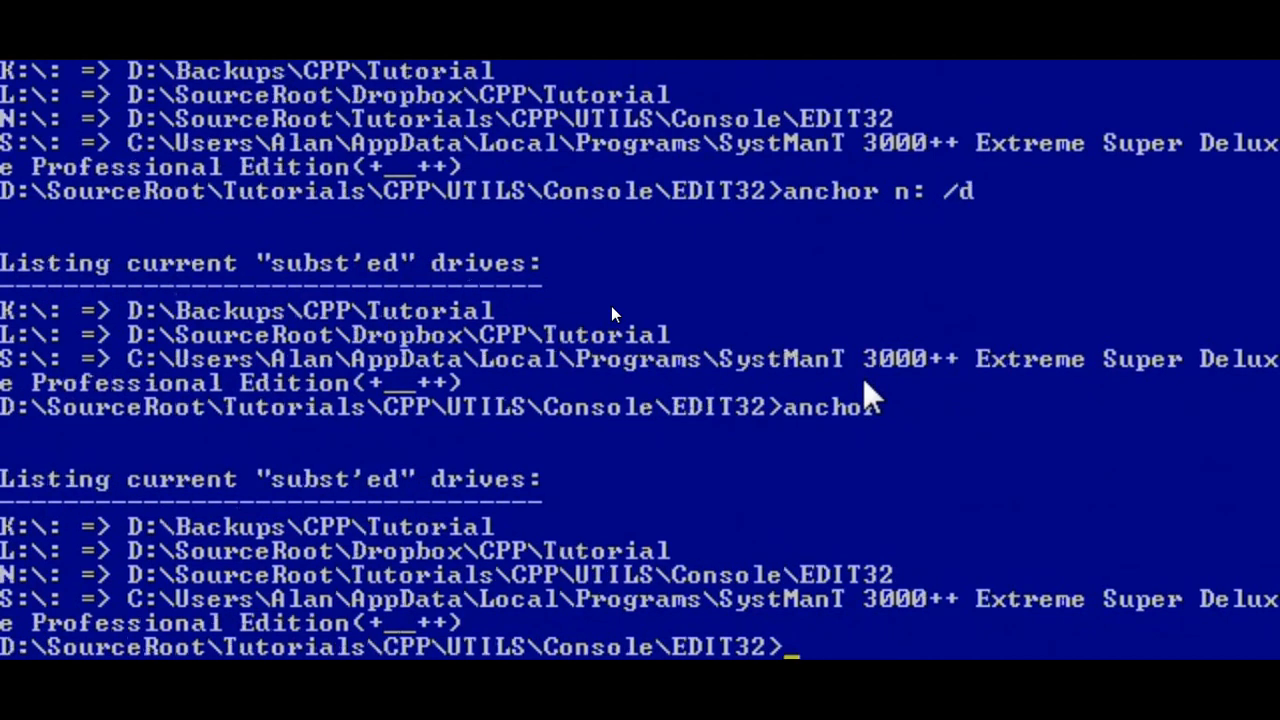
text(b)
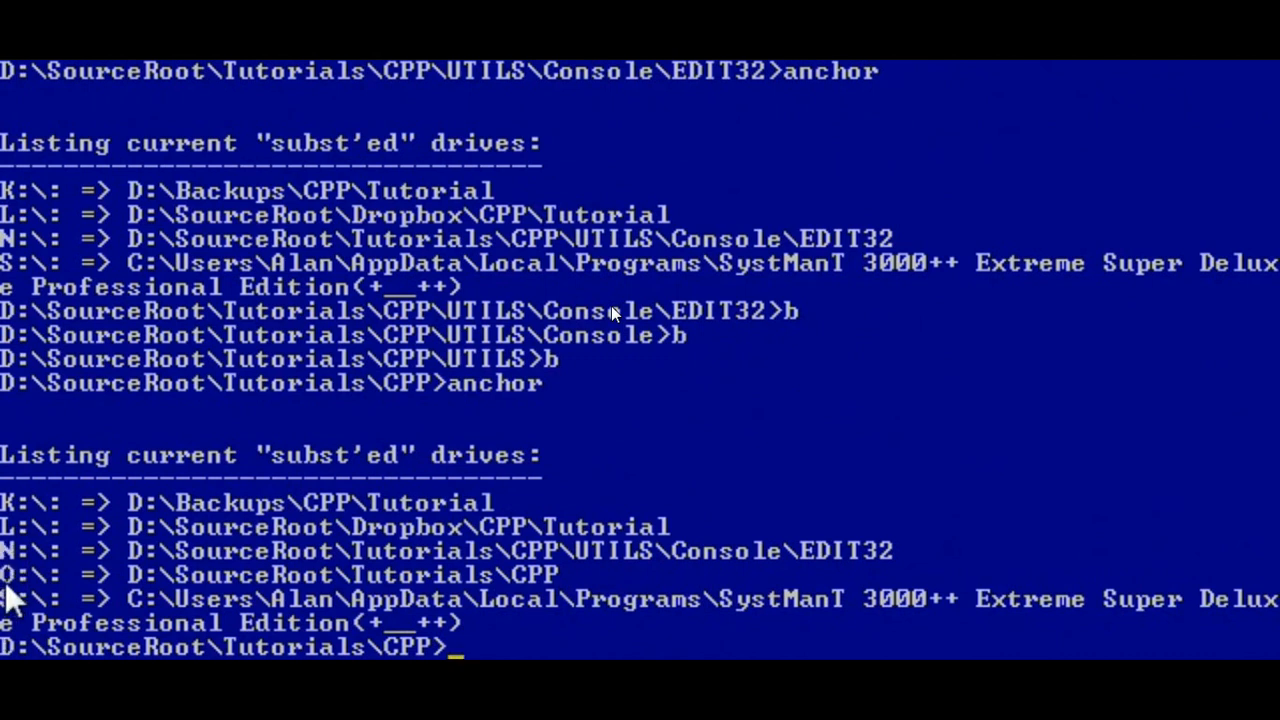
mouse_move(805, 405)
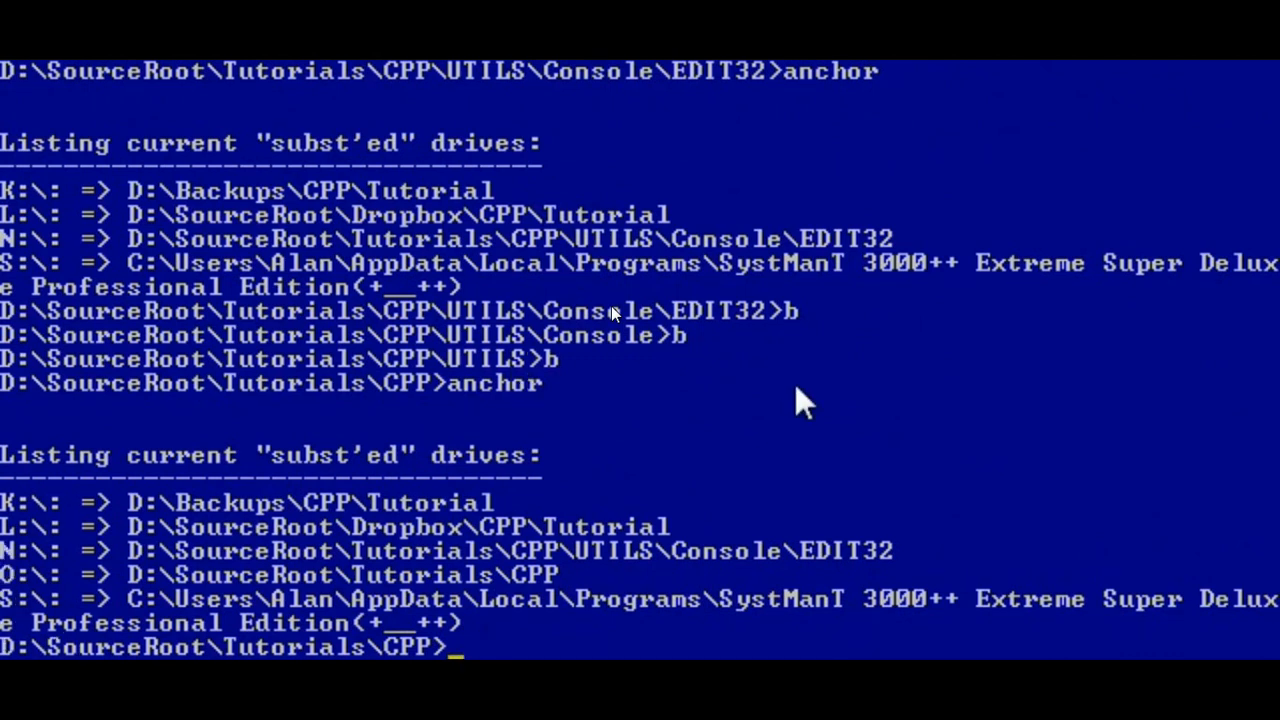
text(anchor)
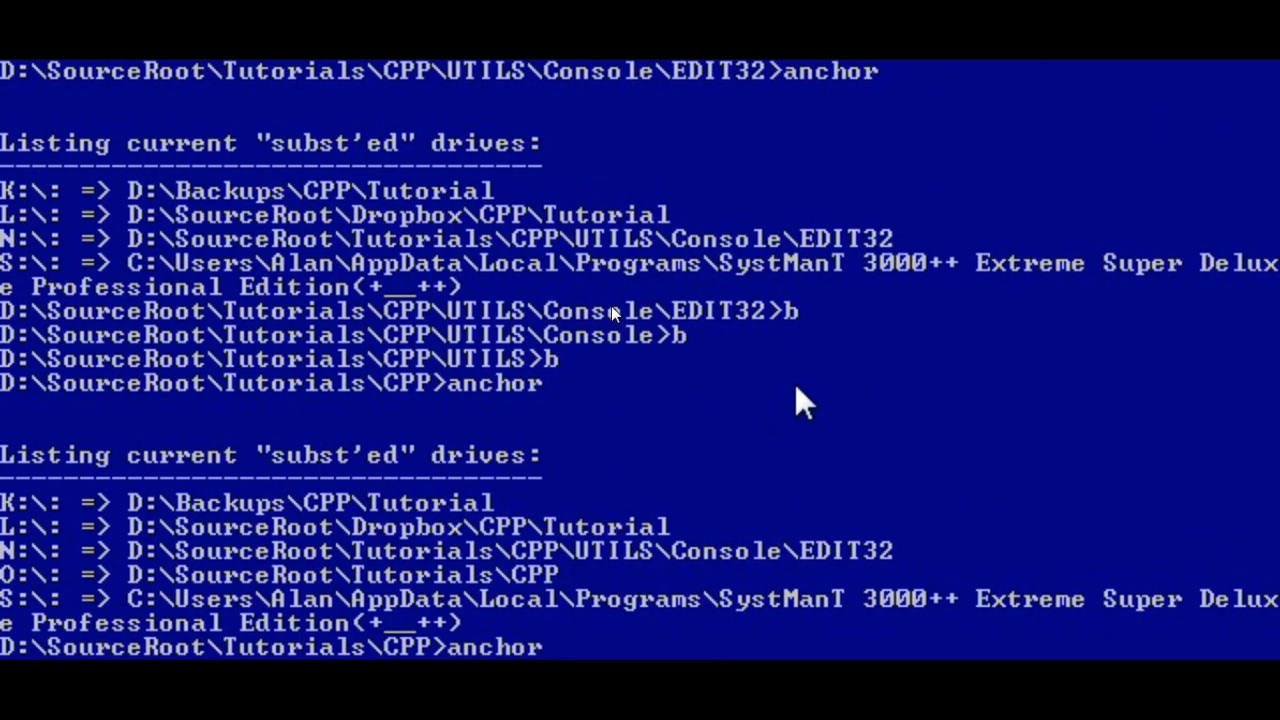
text(o:/)
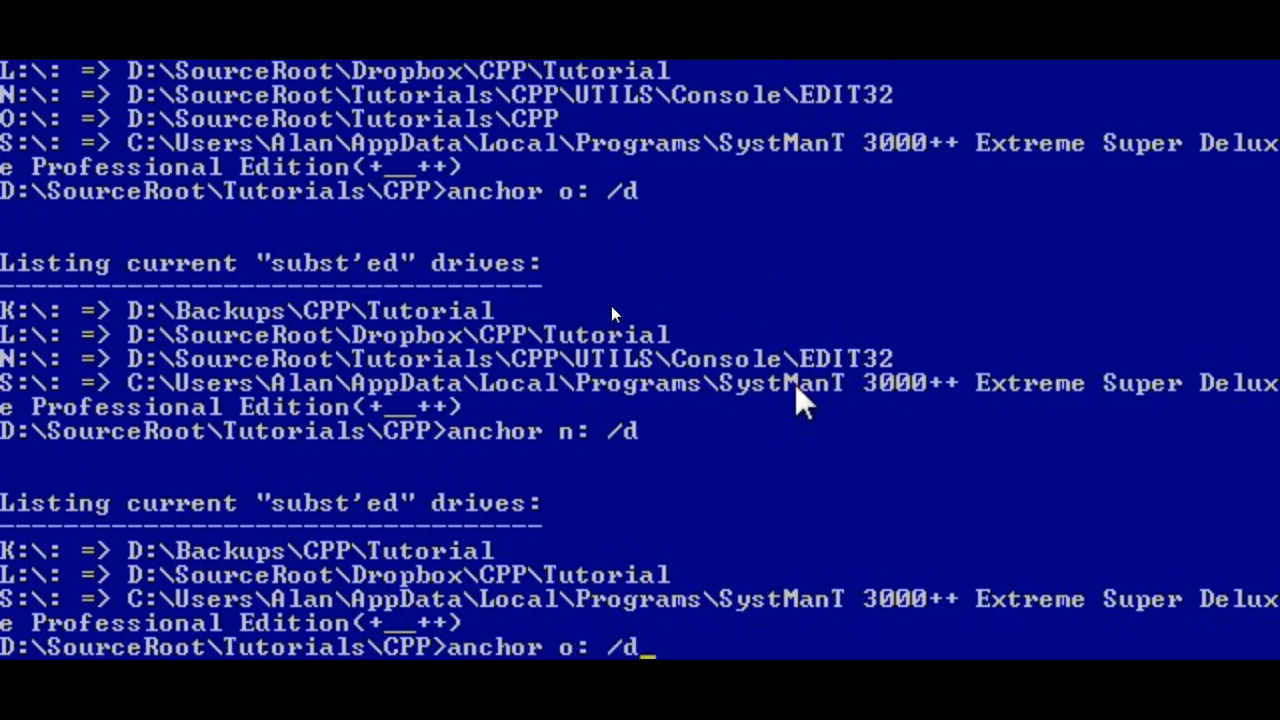
key(Return)
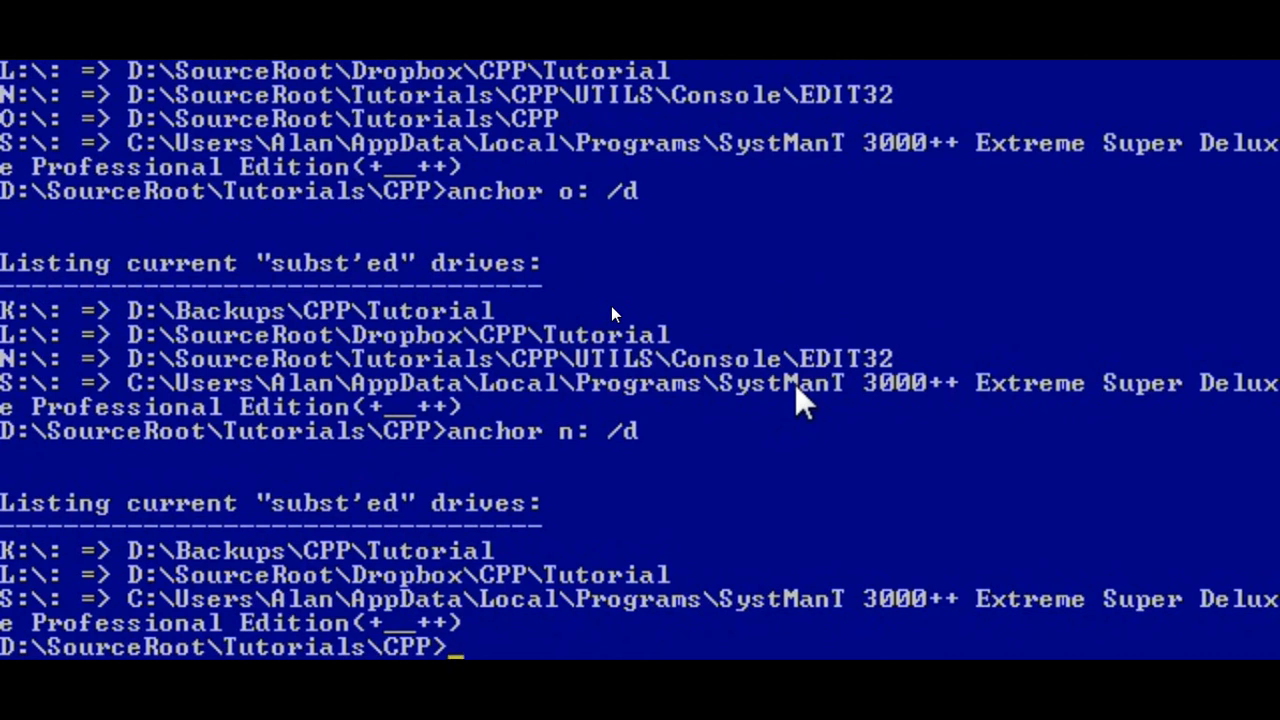
mouse_move(135, 572)
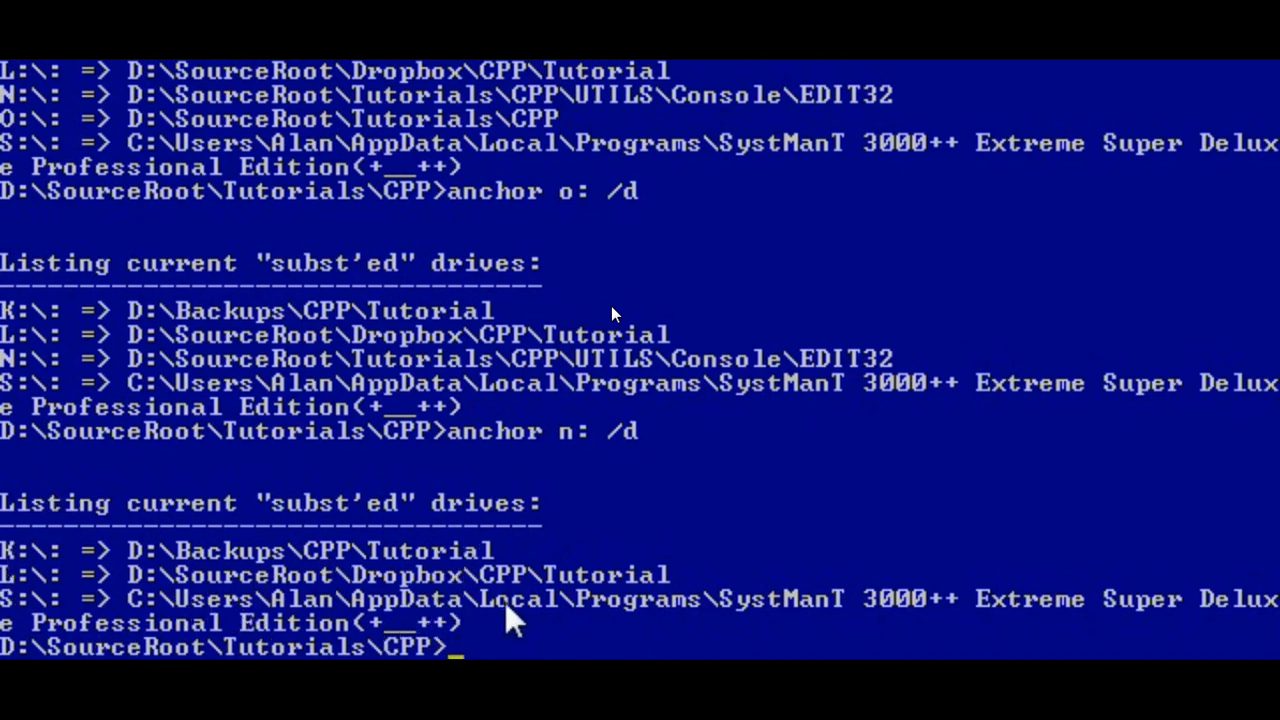
mouse_move(580, 515)
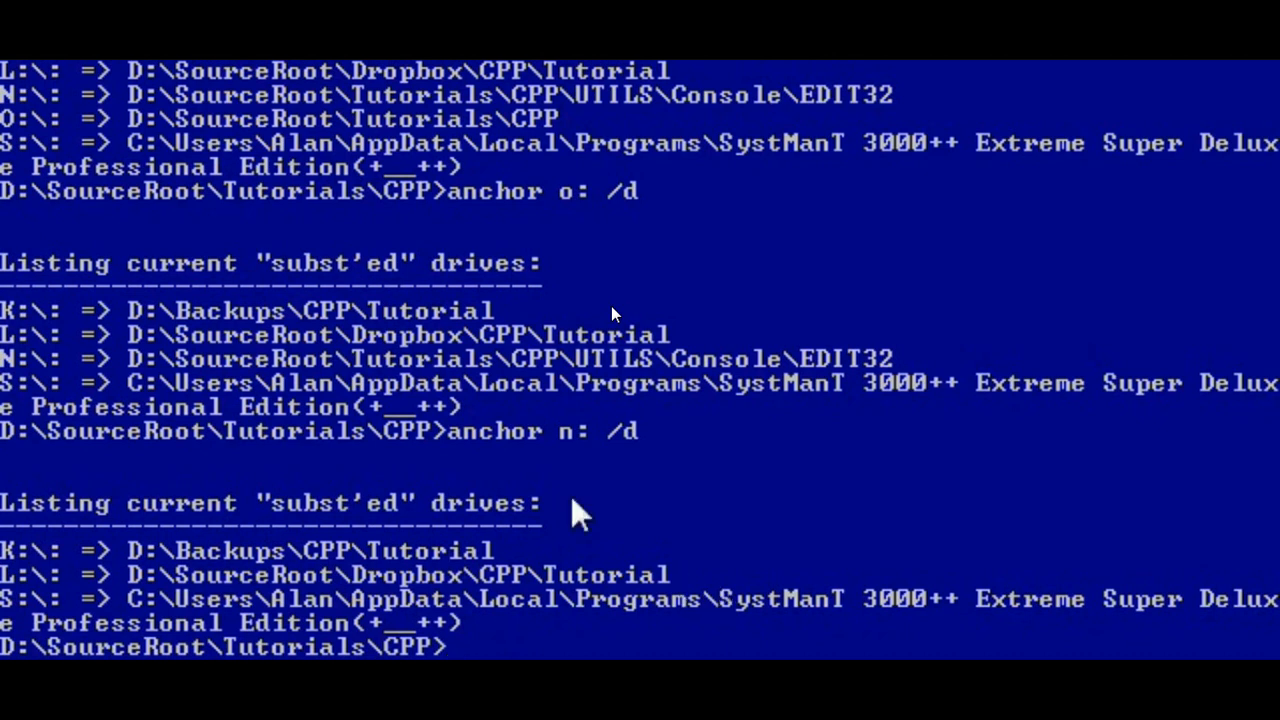
mouse_move(535, 512)
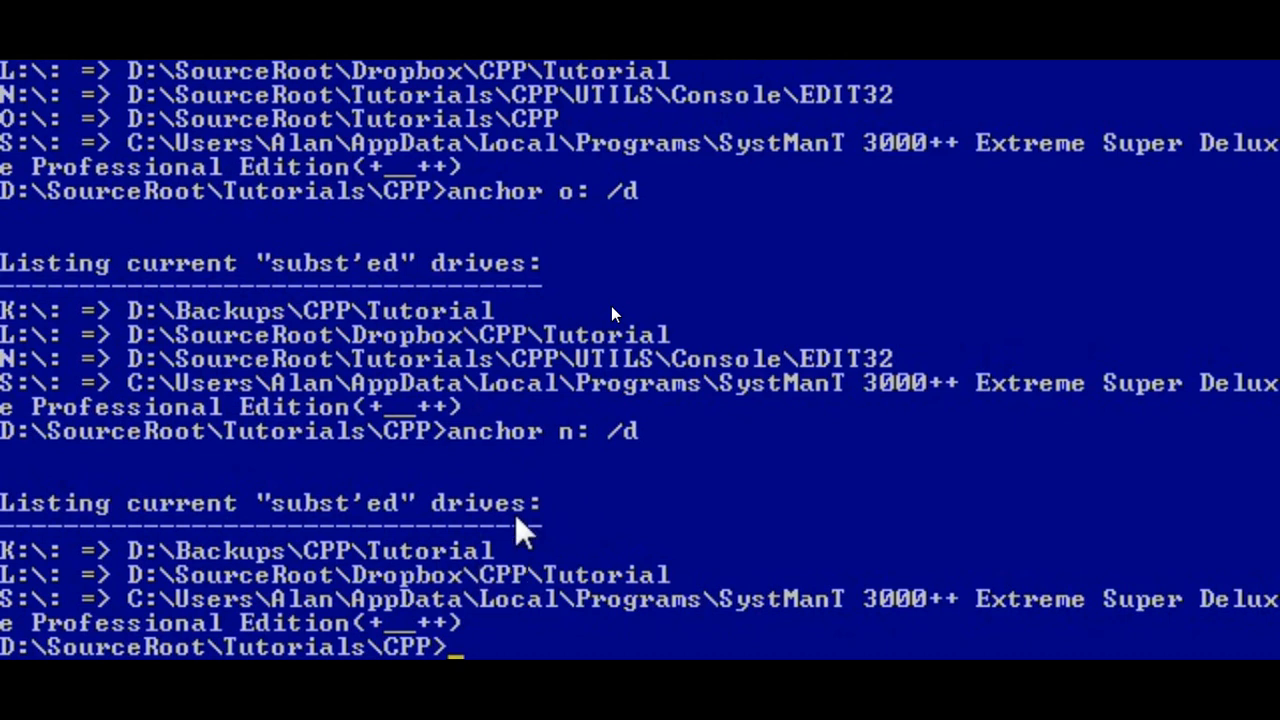
mouse_move(545, 458)
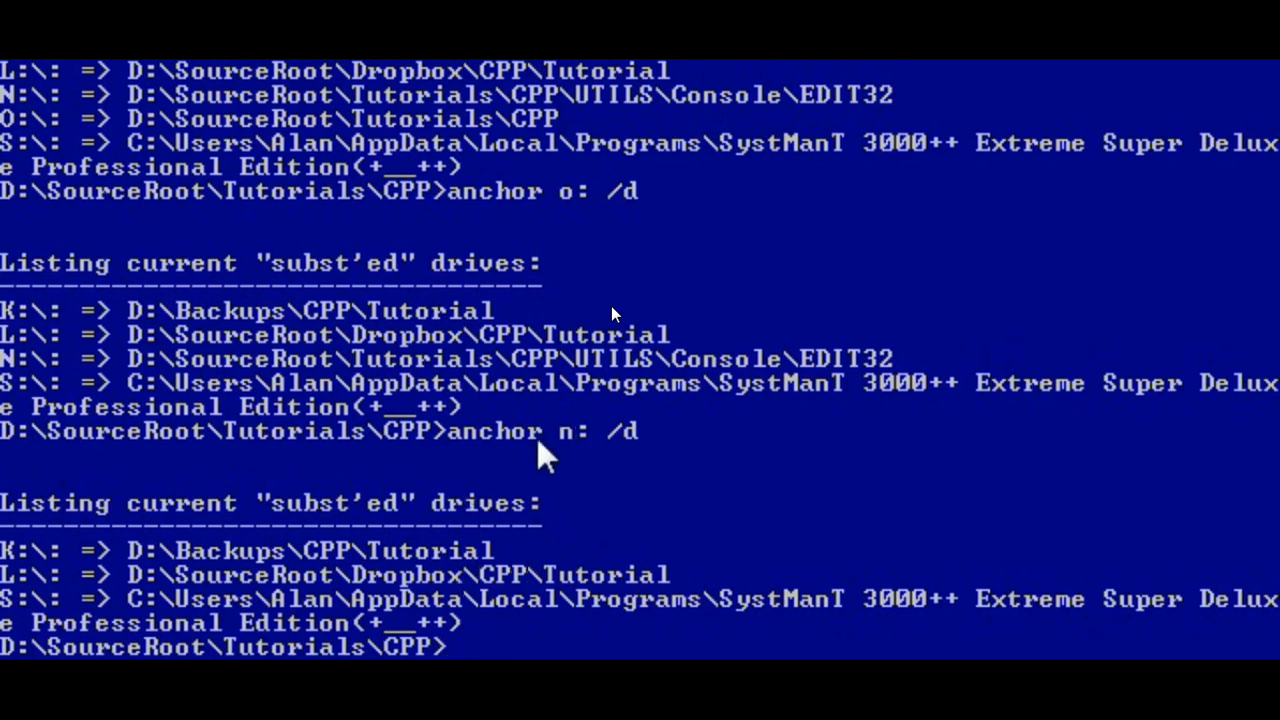
mouse_move(605, 490)
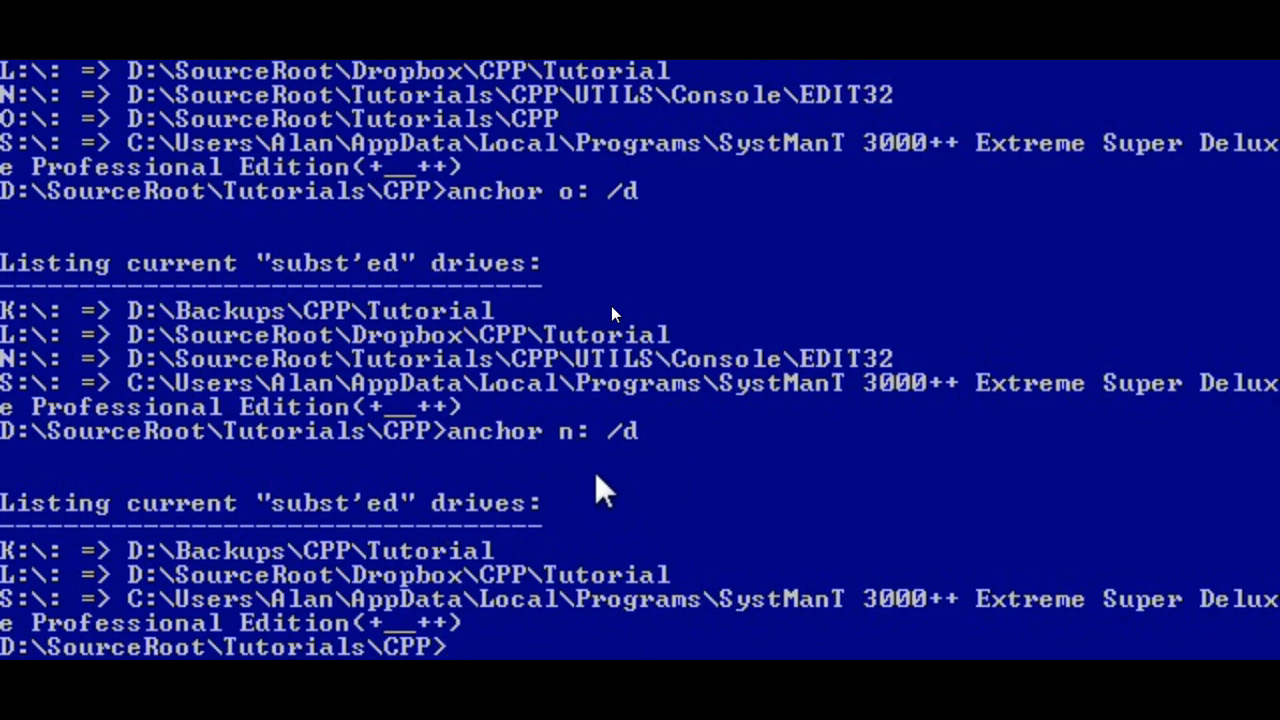
mouse_move(575, 445)
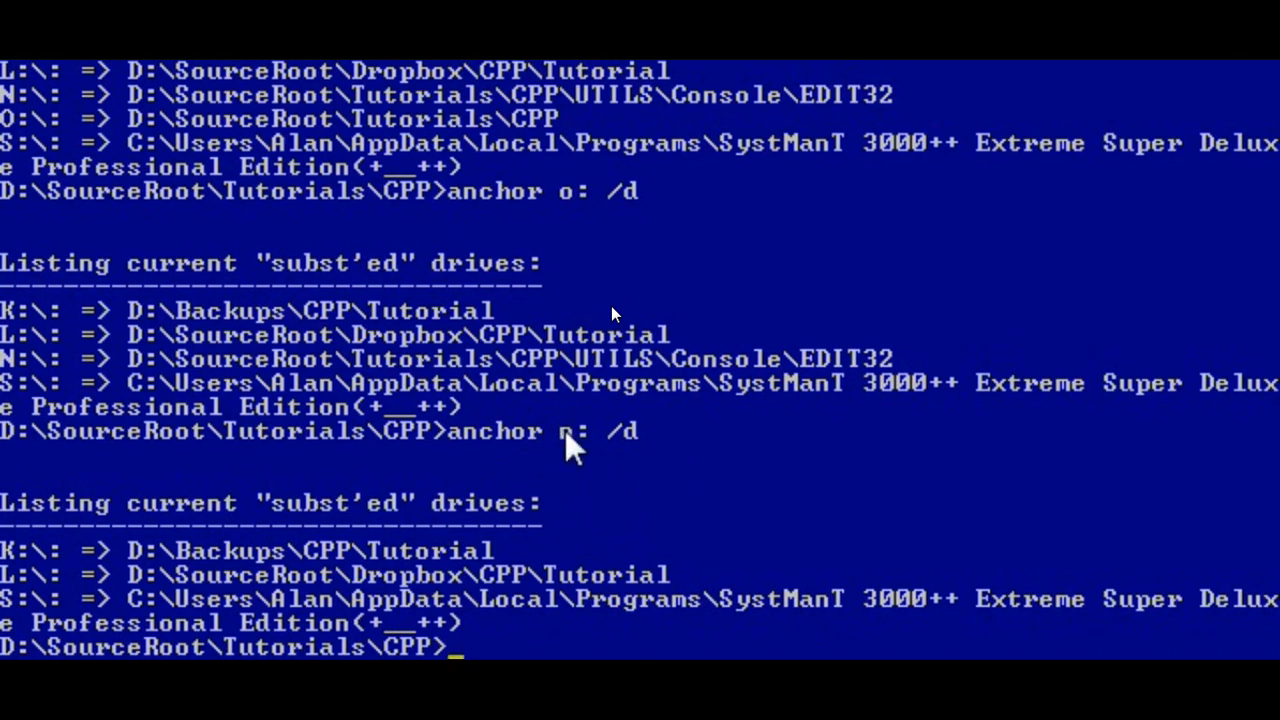
mouse_move(440, 580)
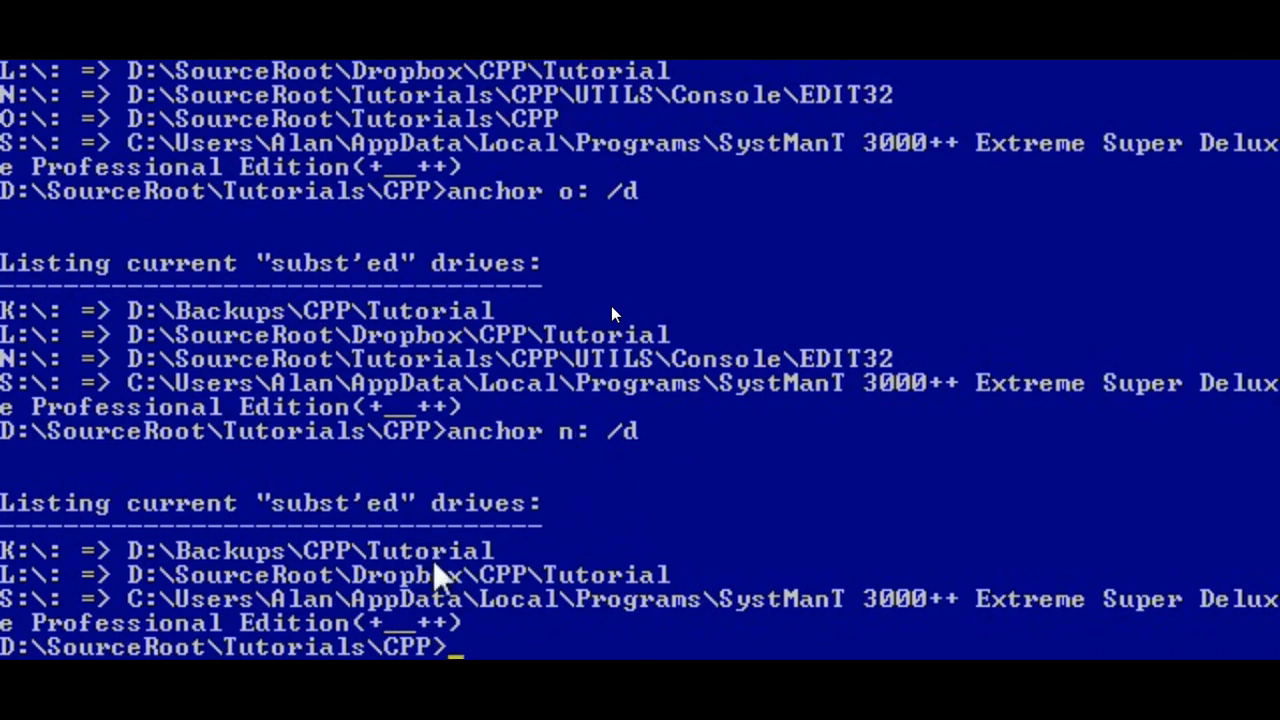
mouse_move(285, 420)
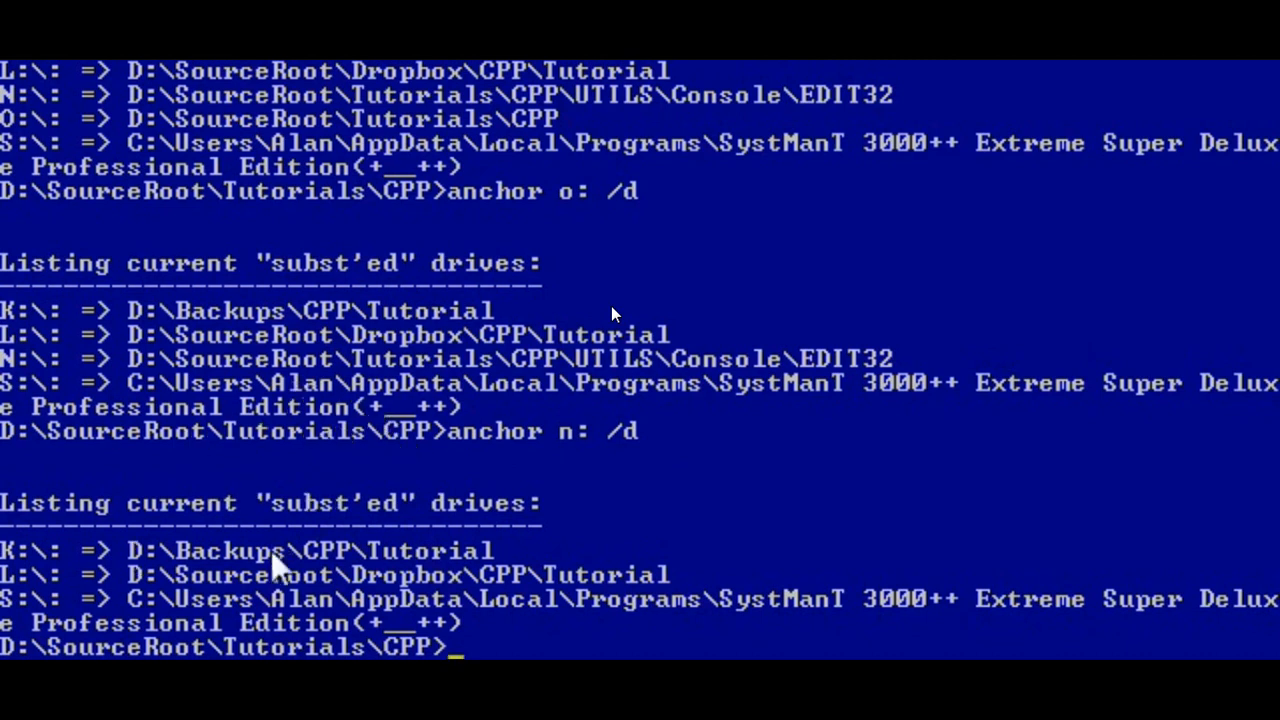
mouse_move(185, 497)
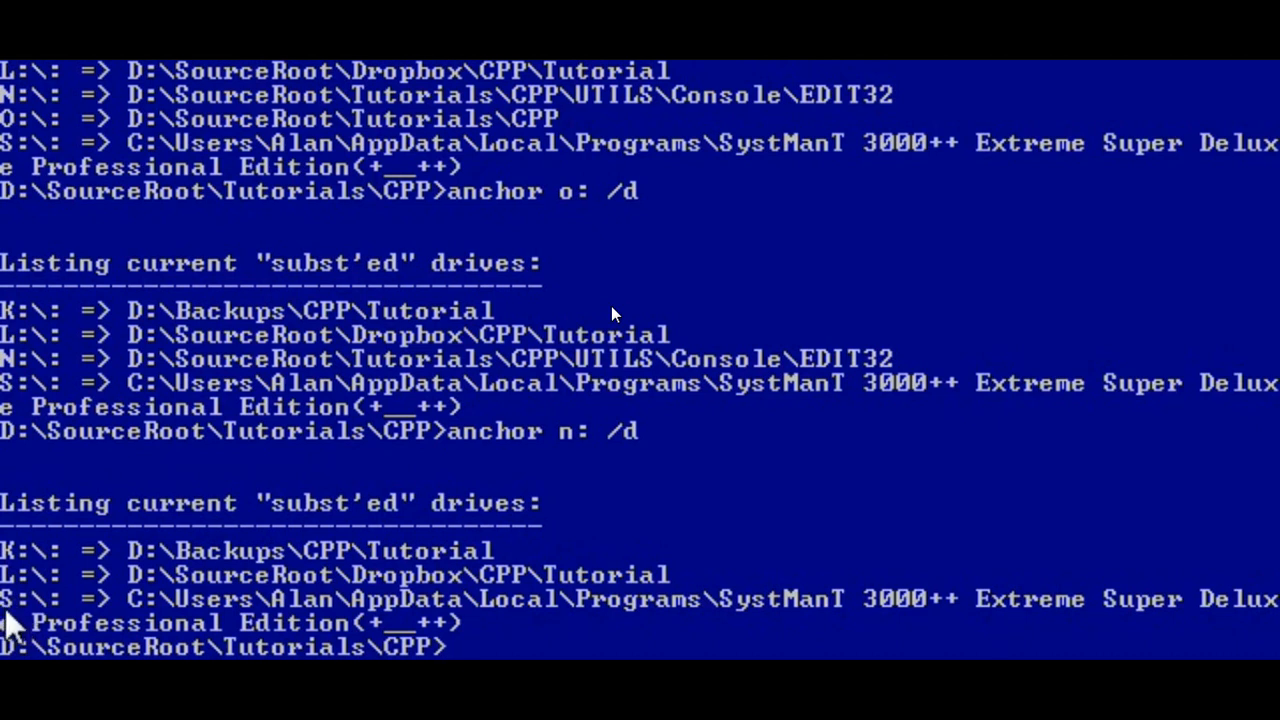
mouse_move(378, 442)
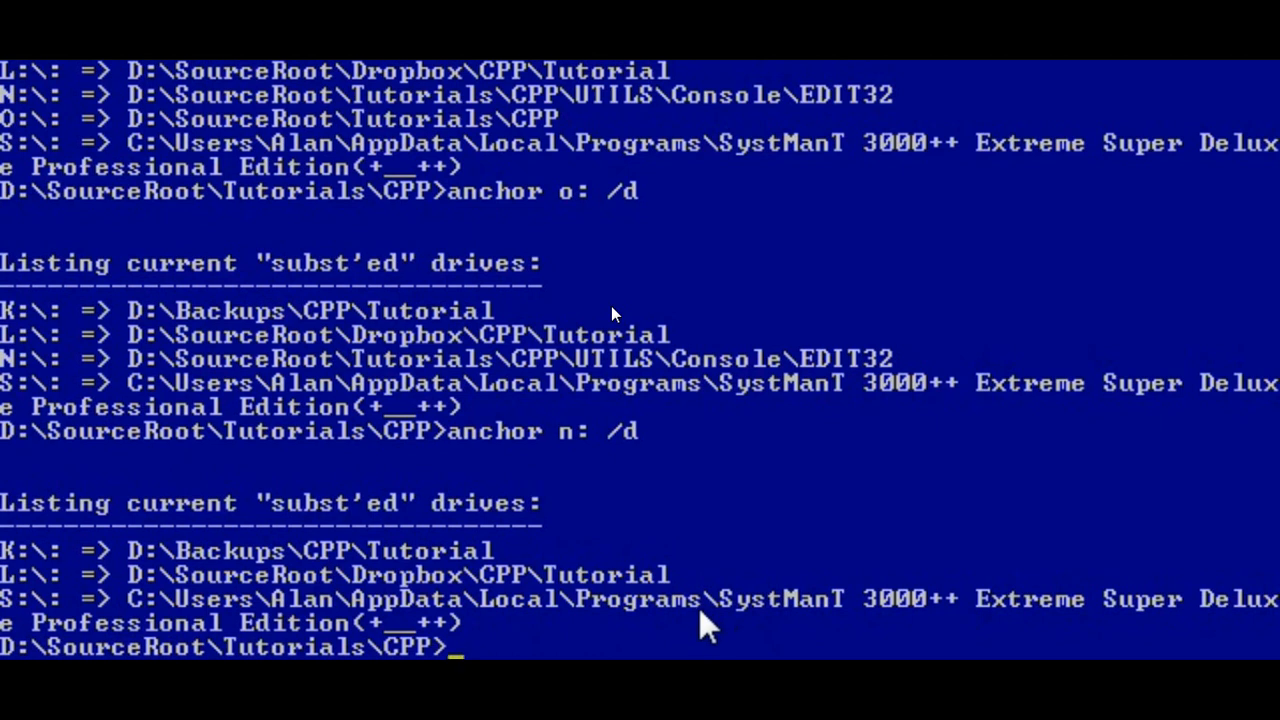
mouse_move(765, 640)
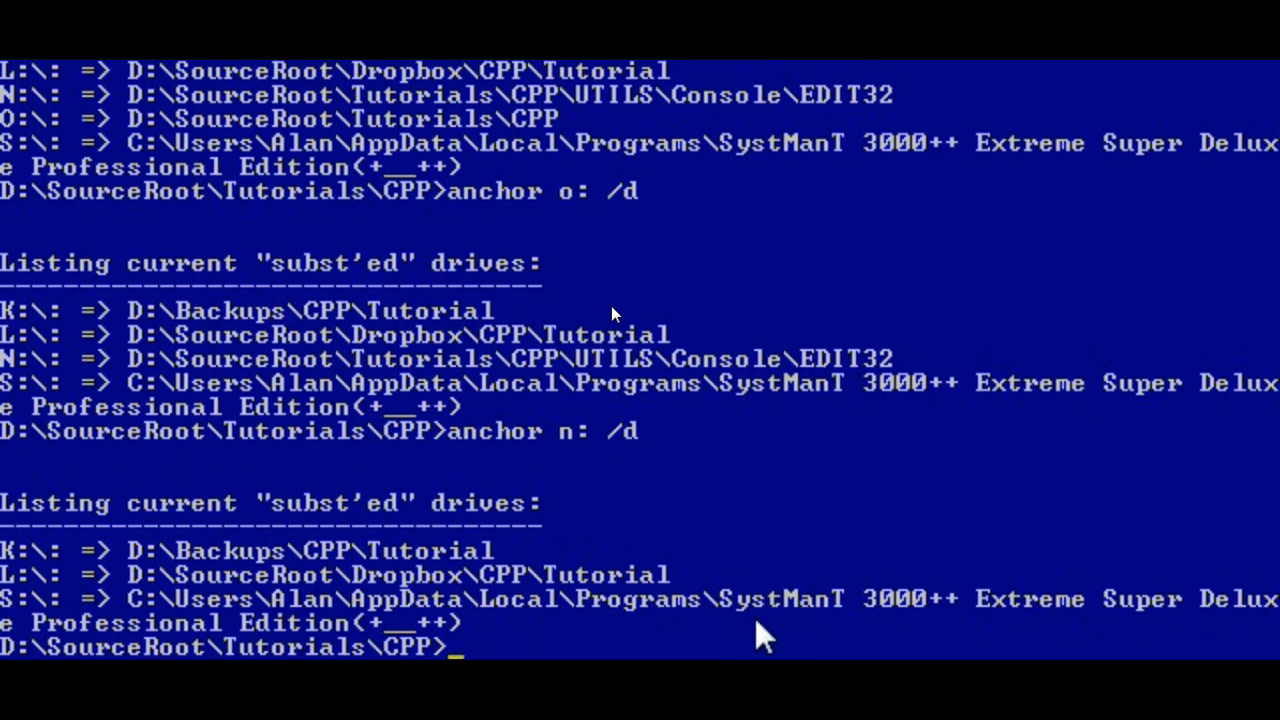
mouse_move(855, 625)
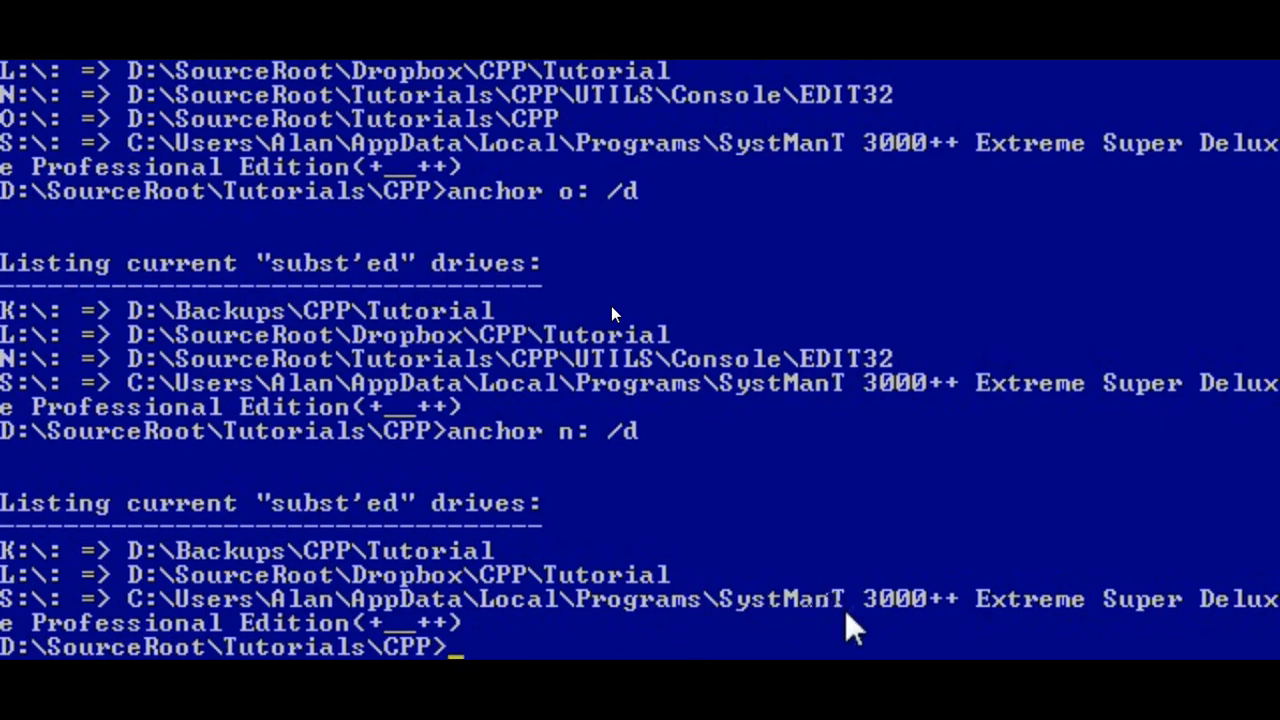
mouse_move(830, 610)
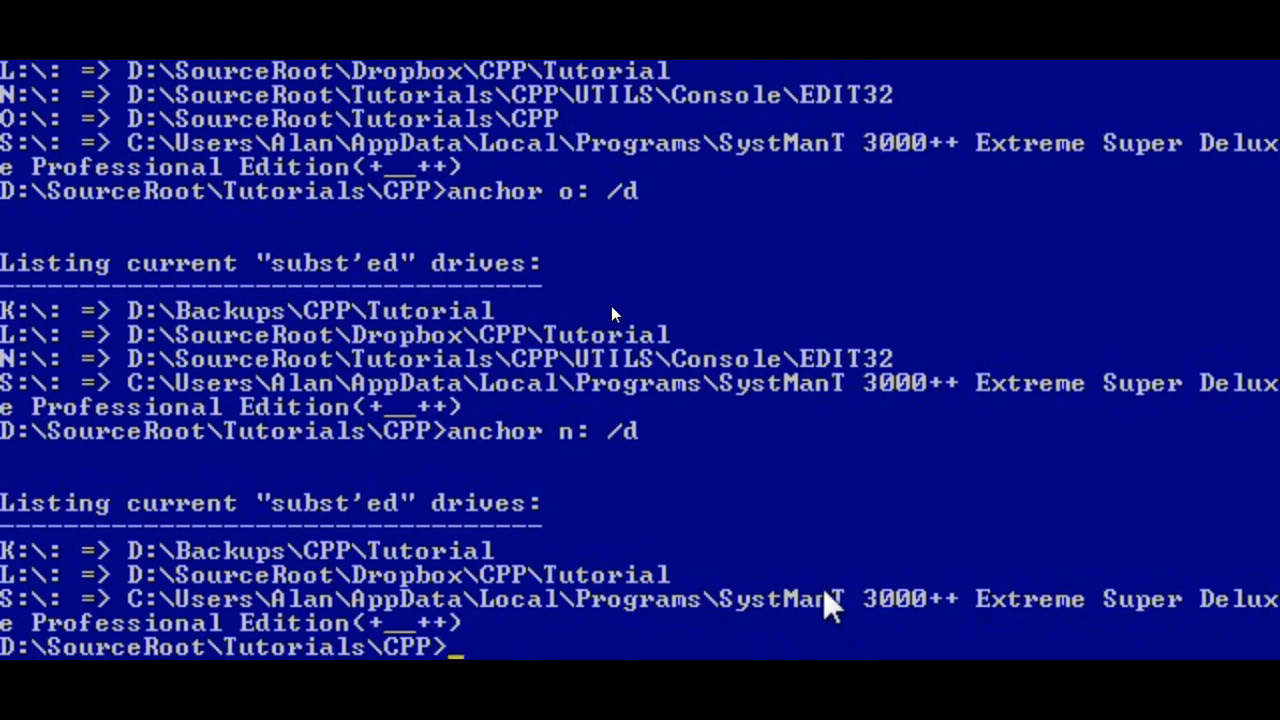
mouse_move(755, 430)
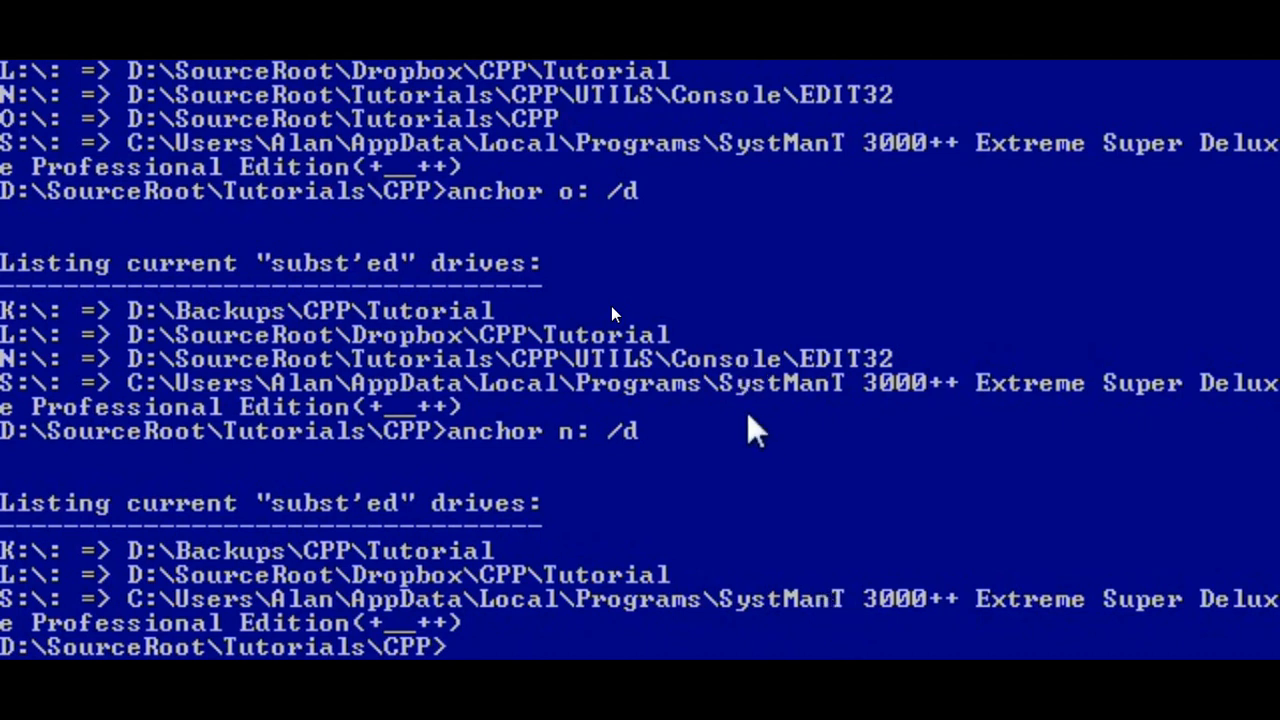
- Set the console code page to 1252, then list the substituted drives K:, L: and S:
text(m)
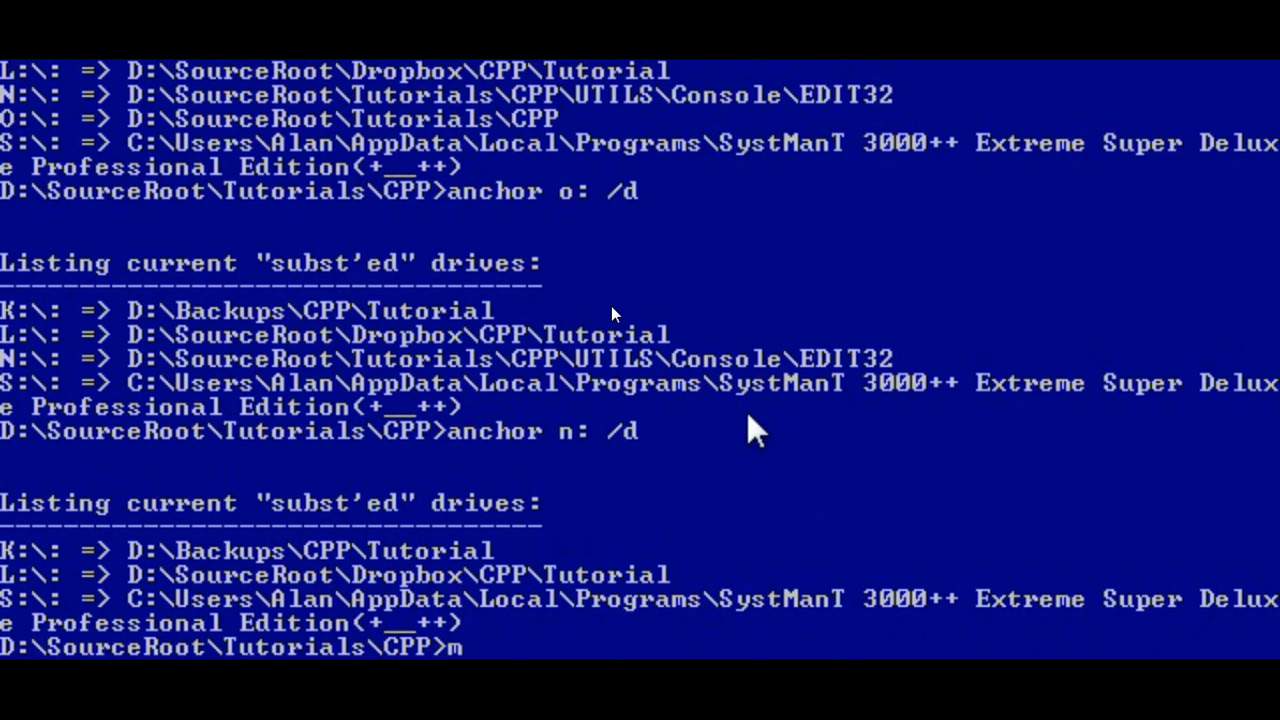
text(ode con)
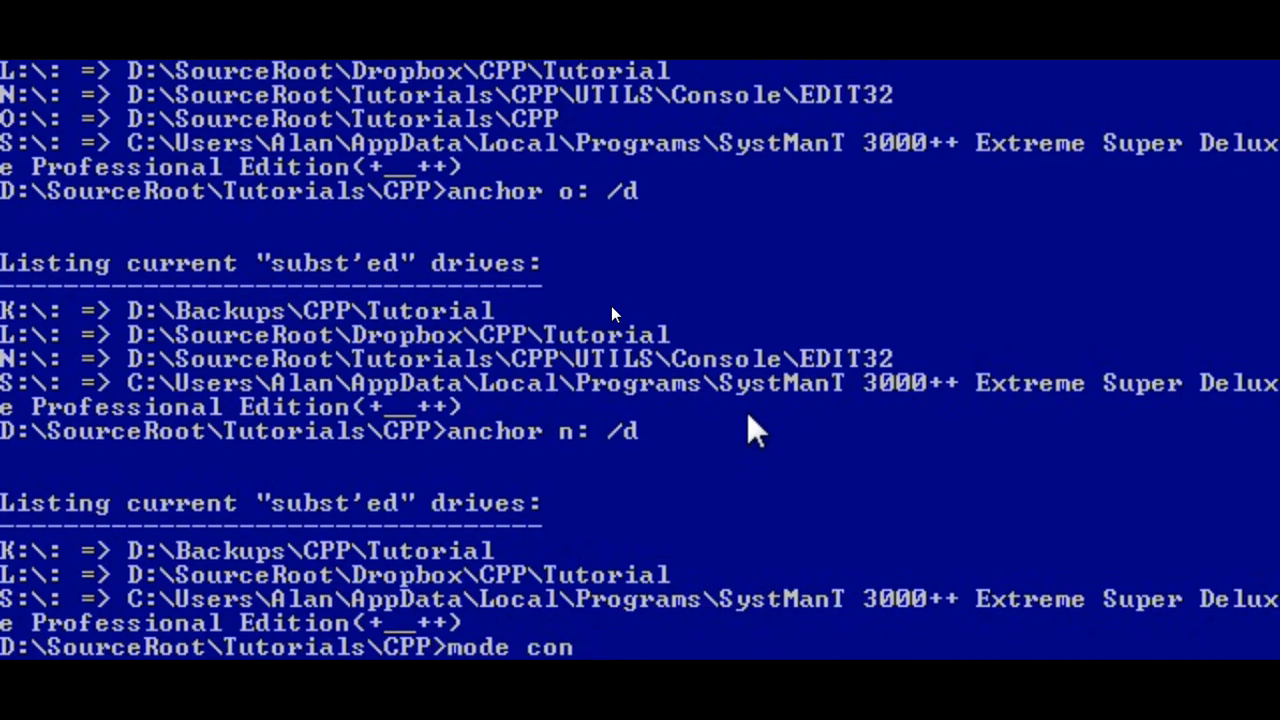
text(cp)
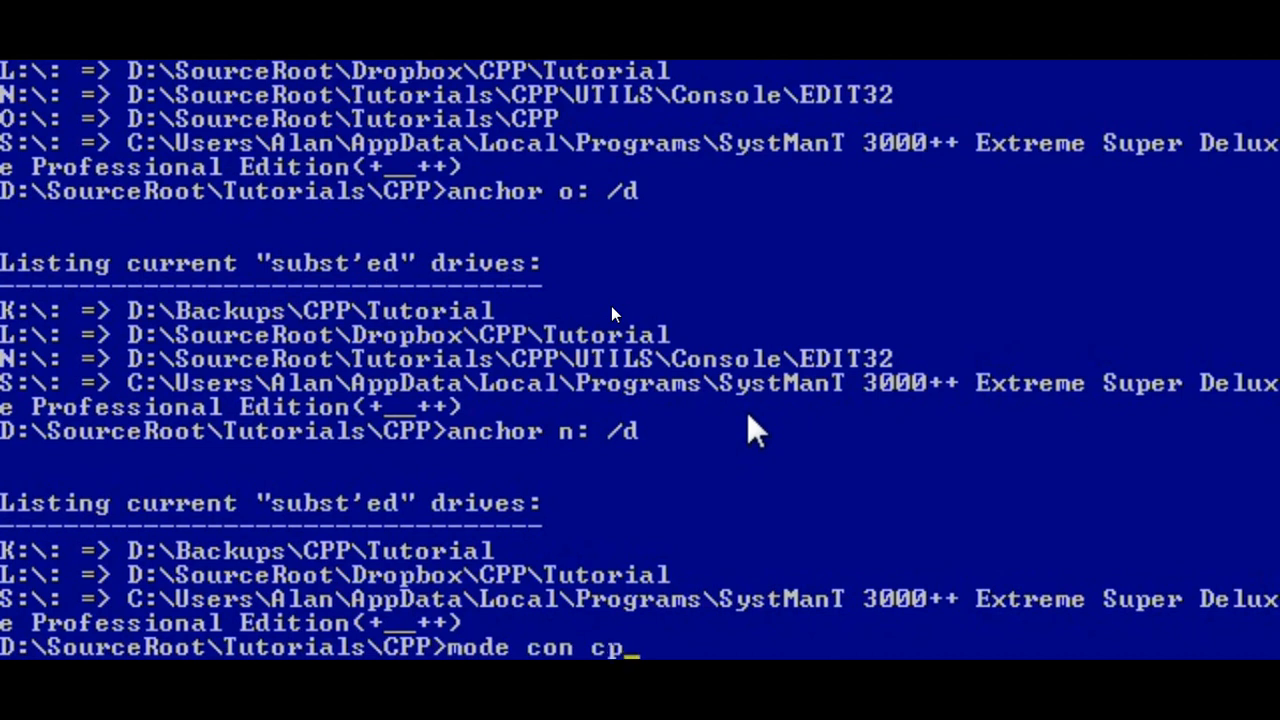
text(select)
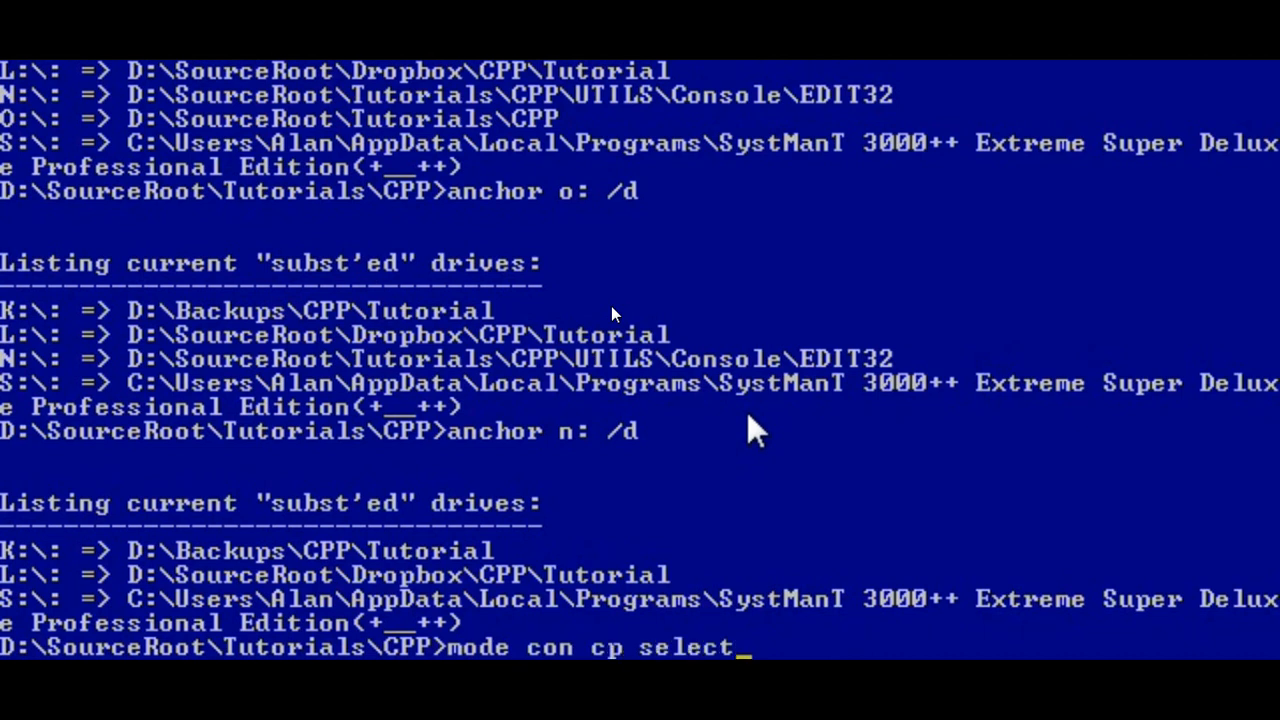
text(=1252)
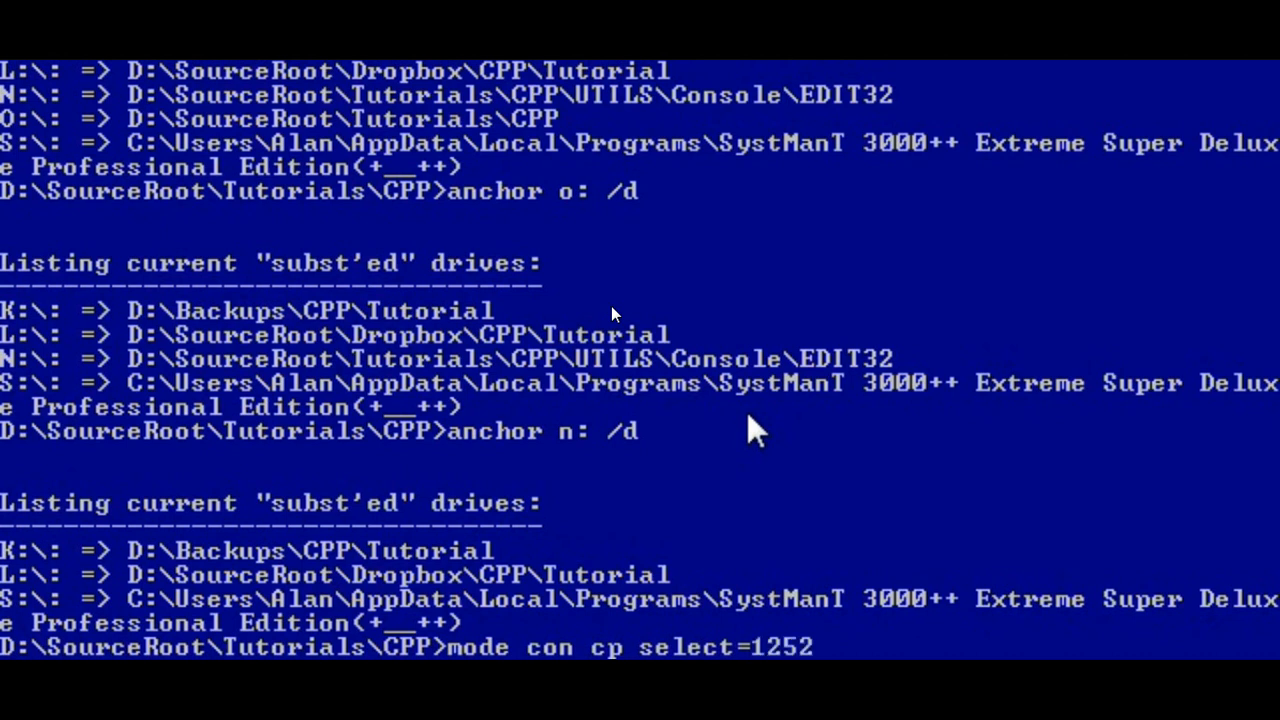
key(Return)
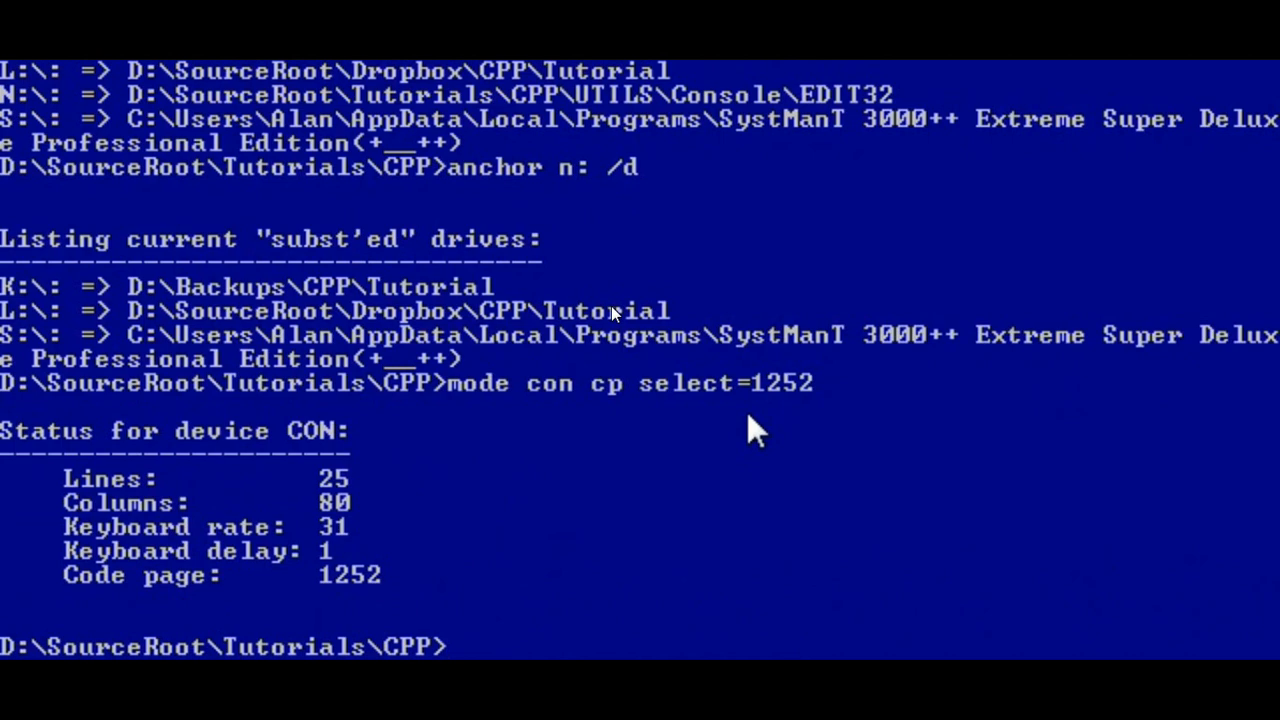
text(sub)
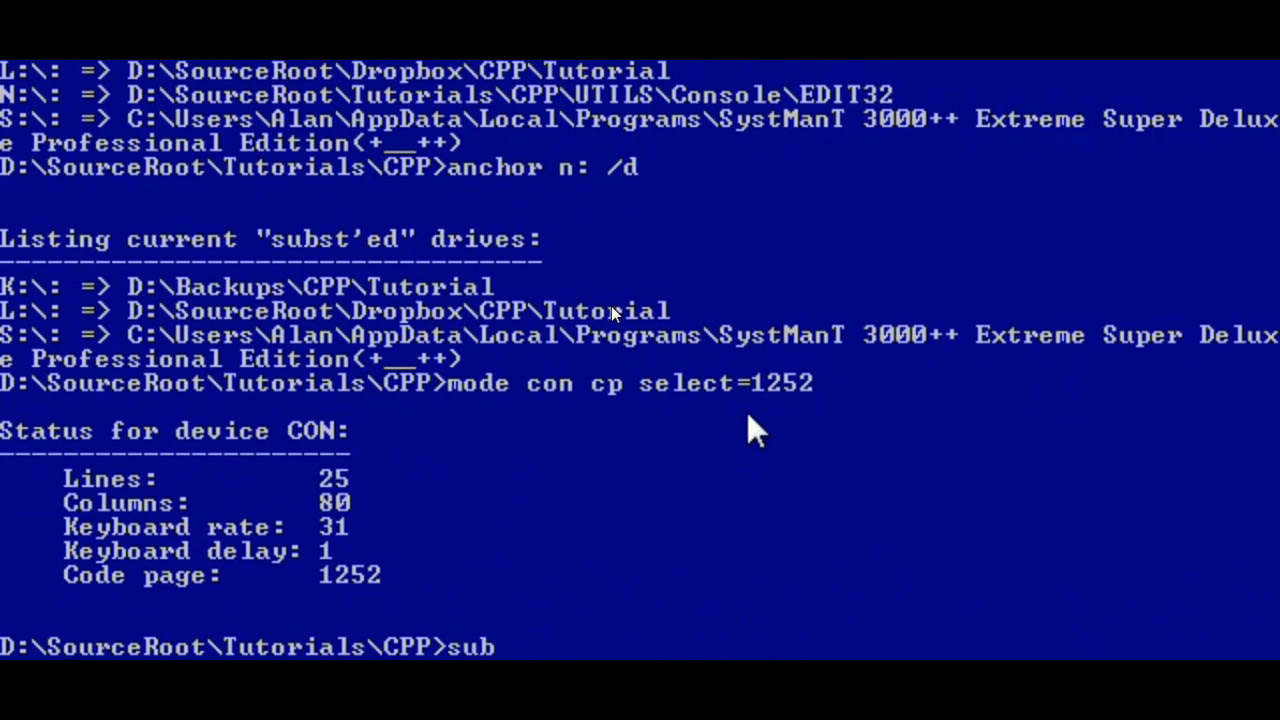
key(Return)
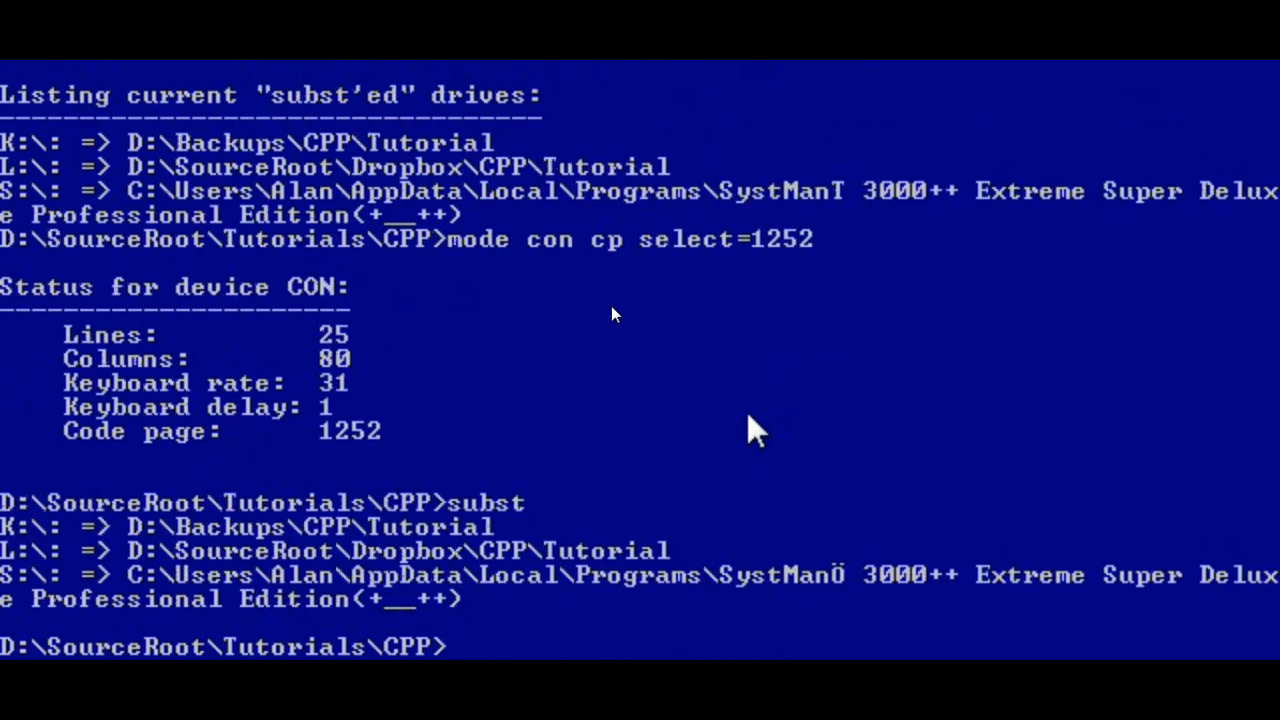
mouse_move(832, 618)
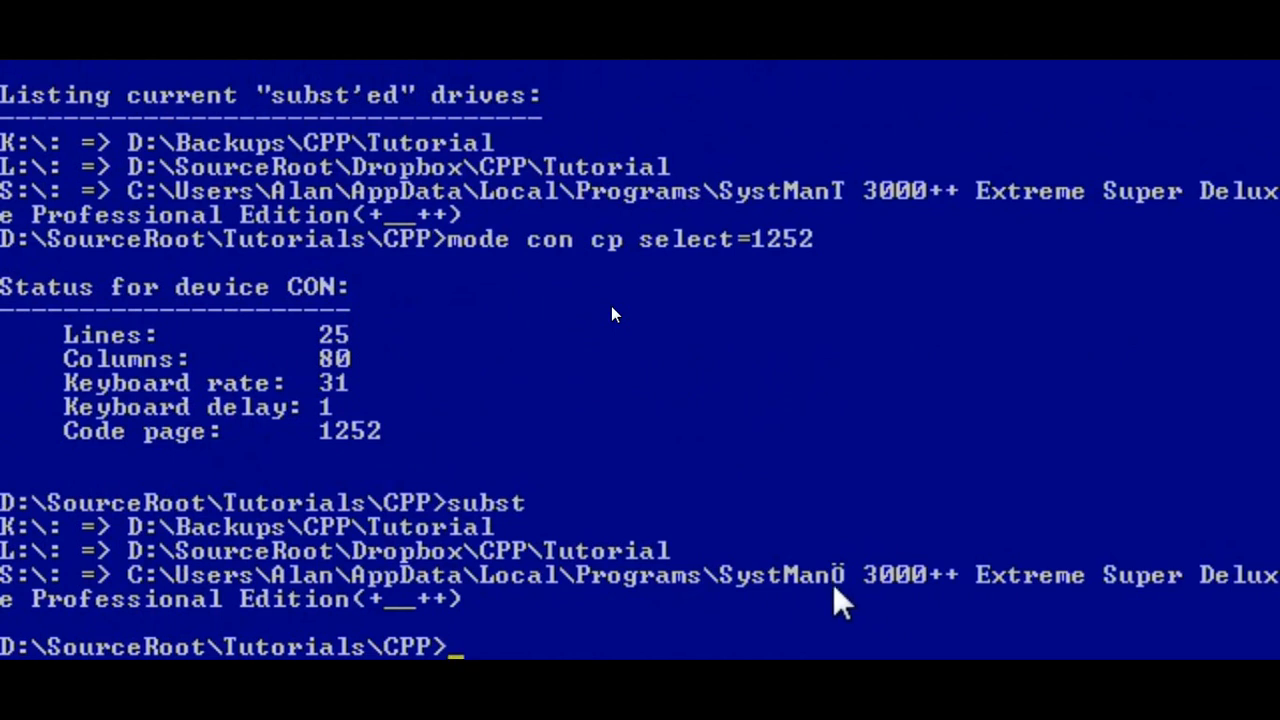
mouse_move(908, 613)
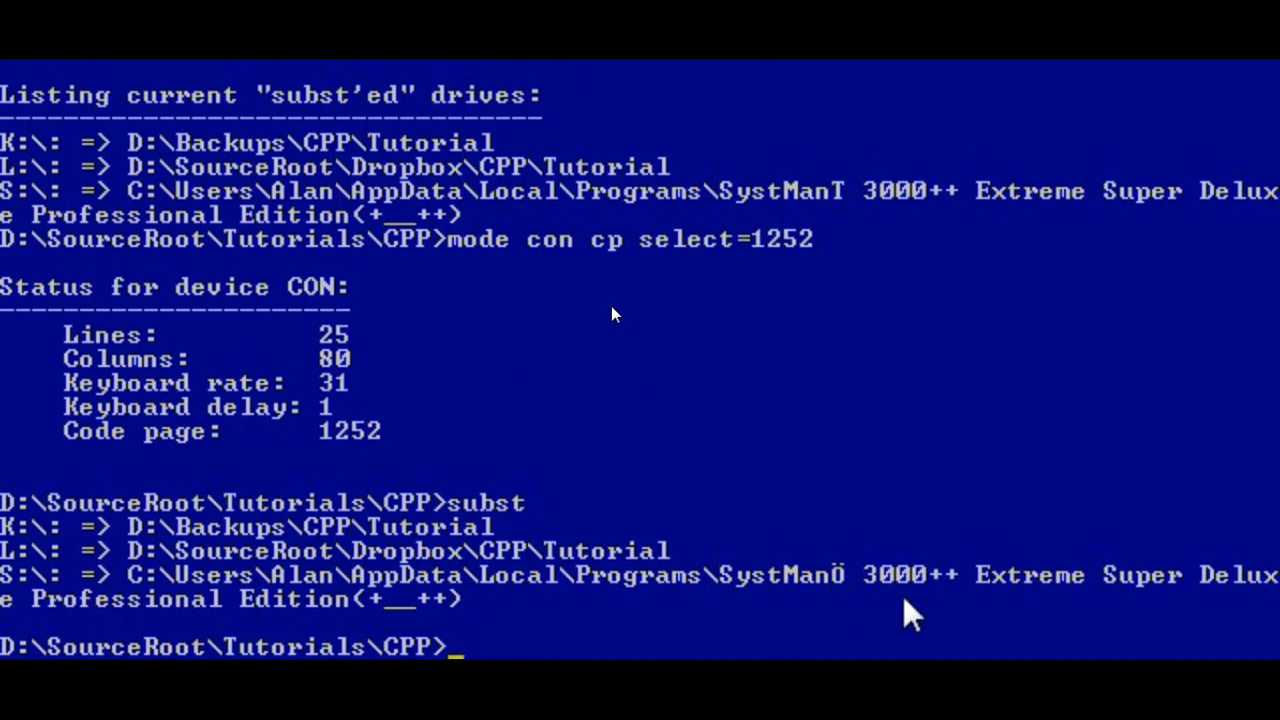
mouse_move(893, 415)
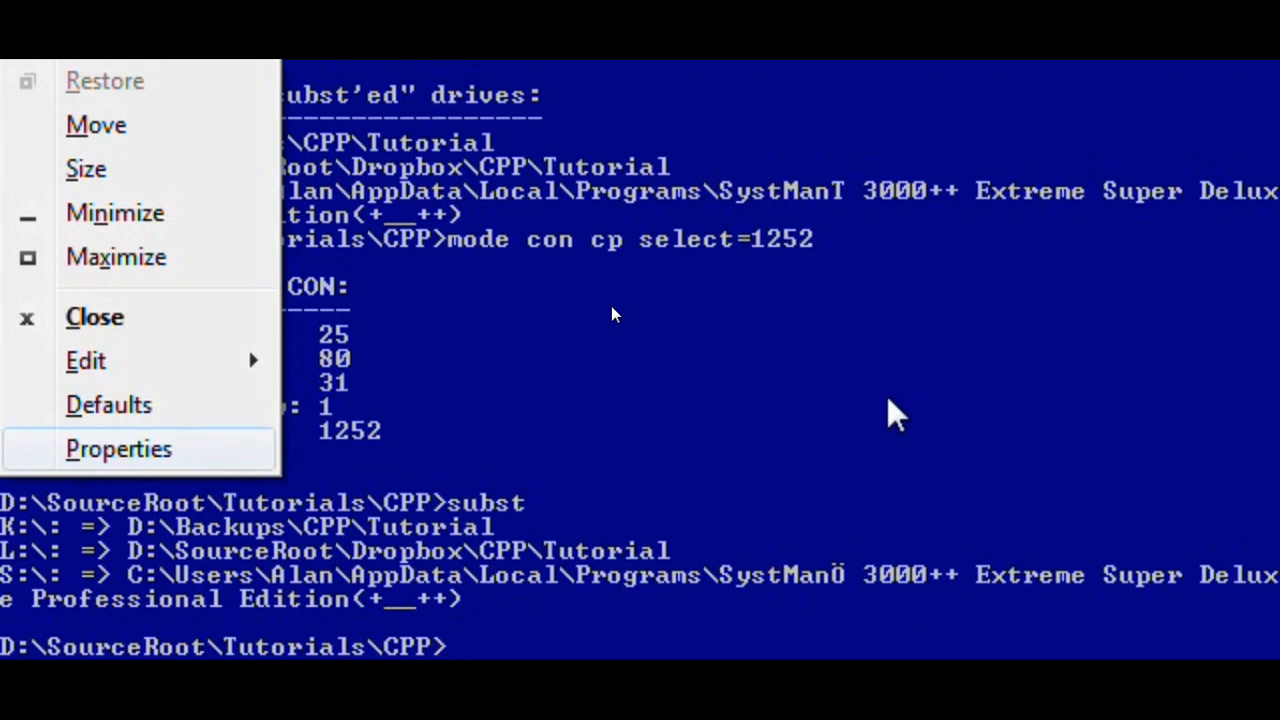
- Open the console window's Properties dialog on the Font page
click(118, 448)
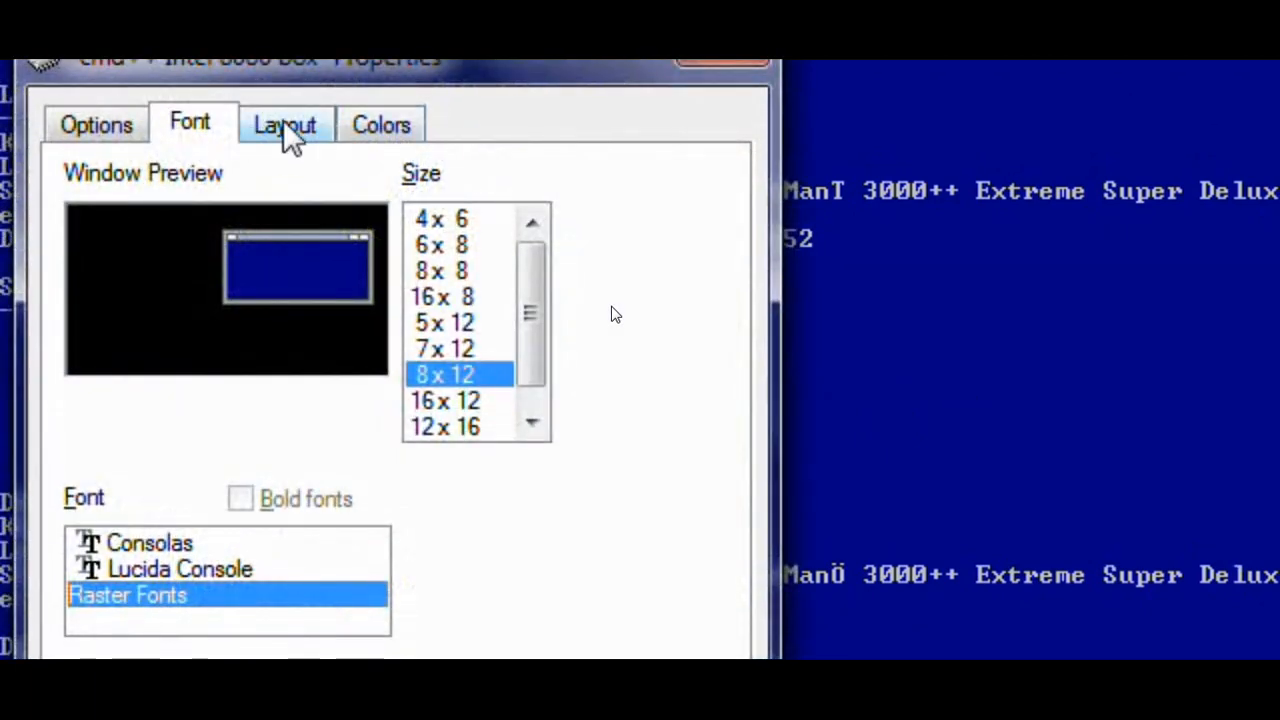
mouse_move(215, 595)
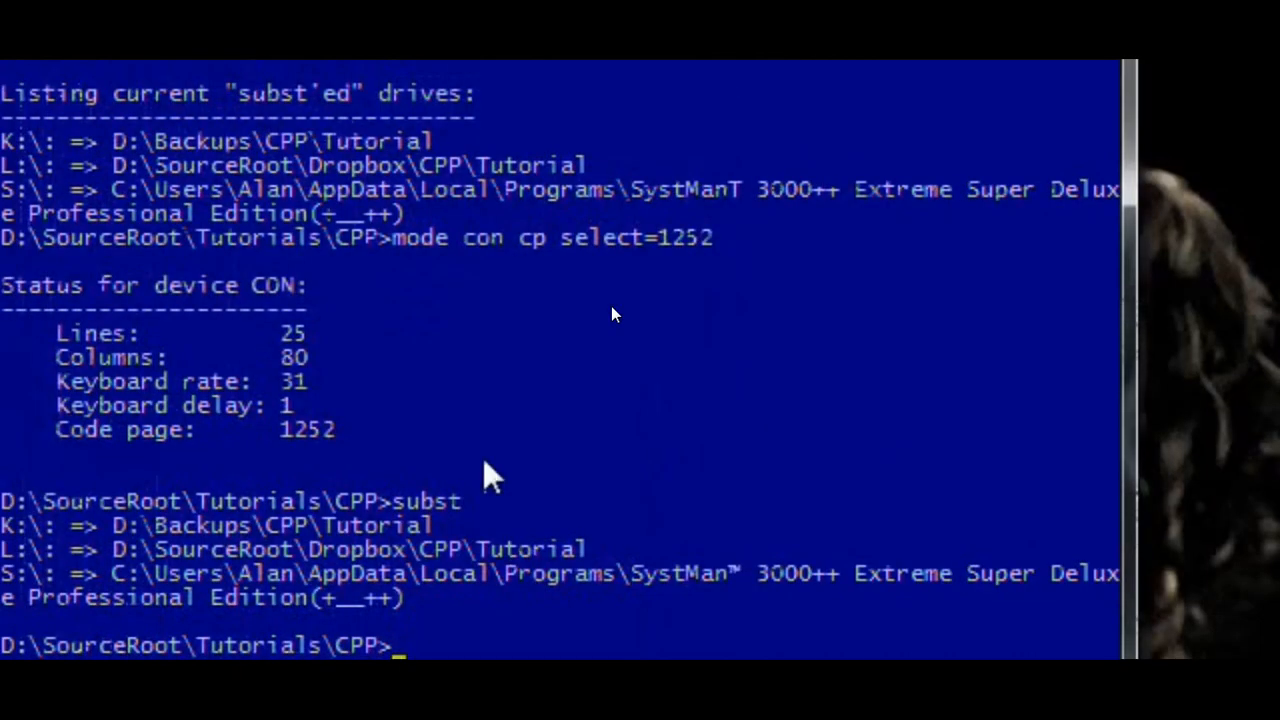
mouse_move(670, 293)
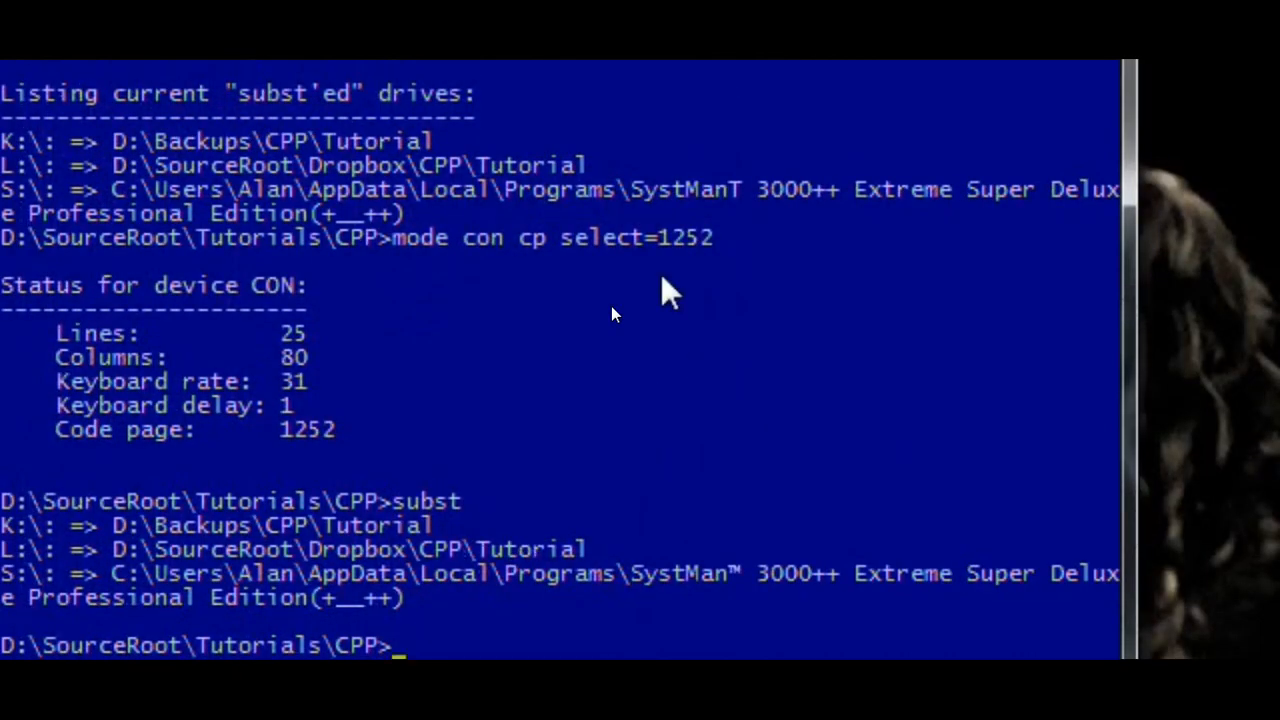
mouse_move(748, 590)
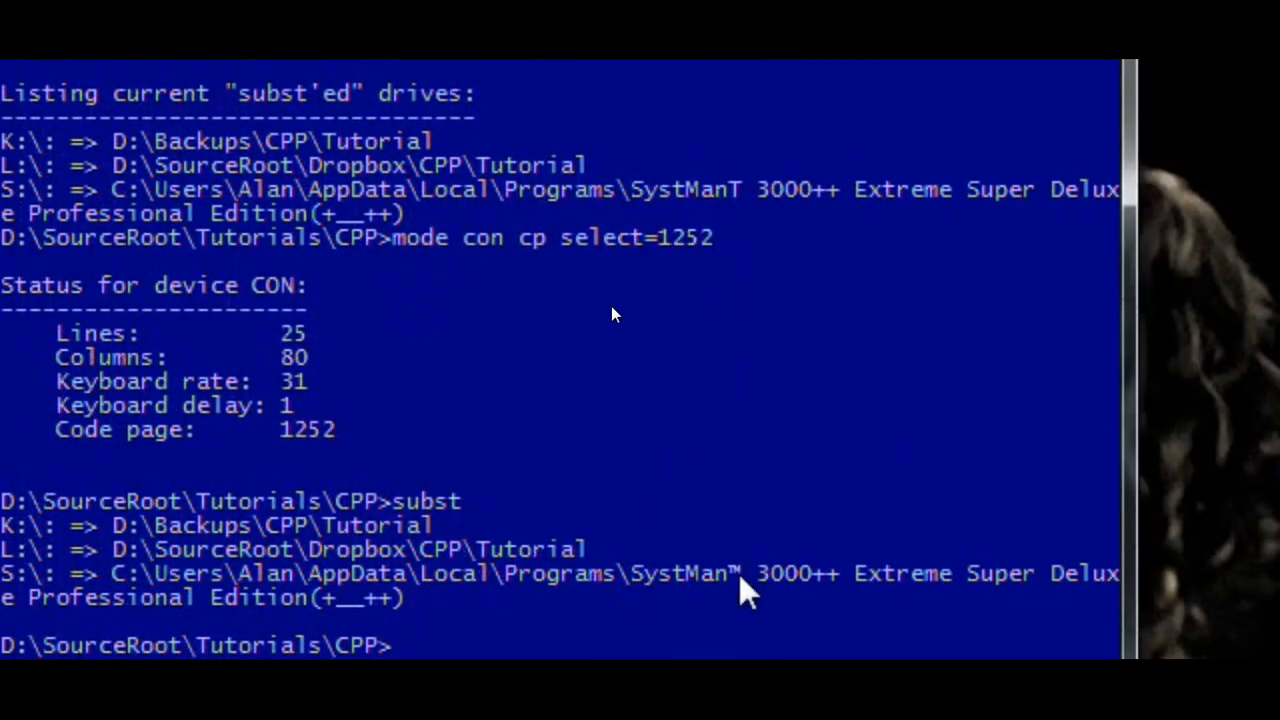
mouse_move(735, 595)
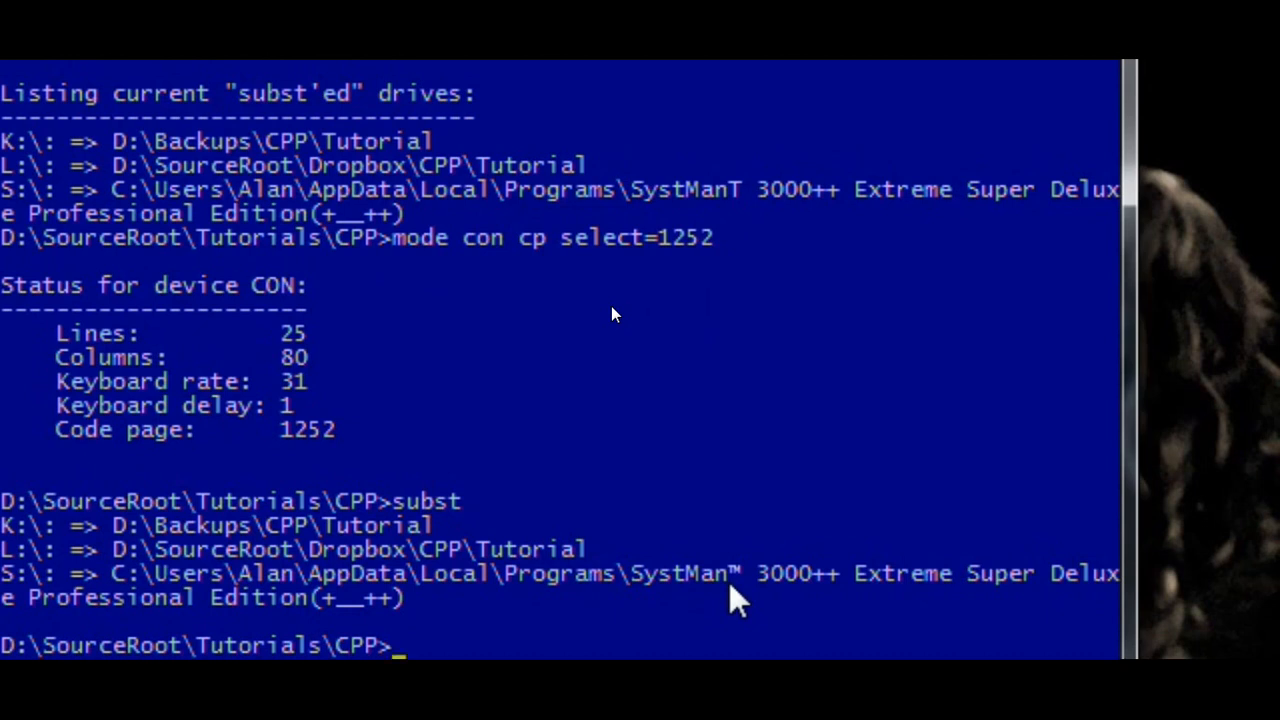
mouse_move(315, 460)
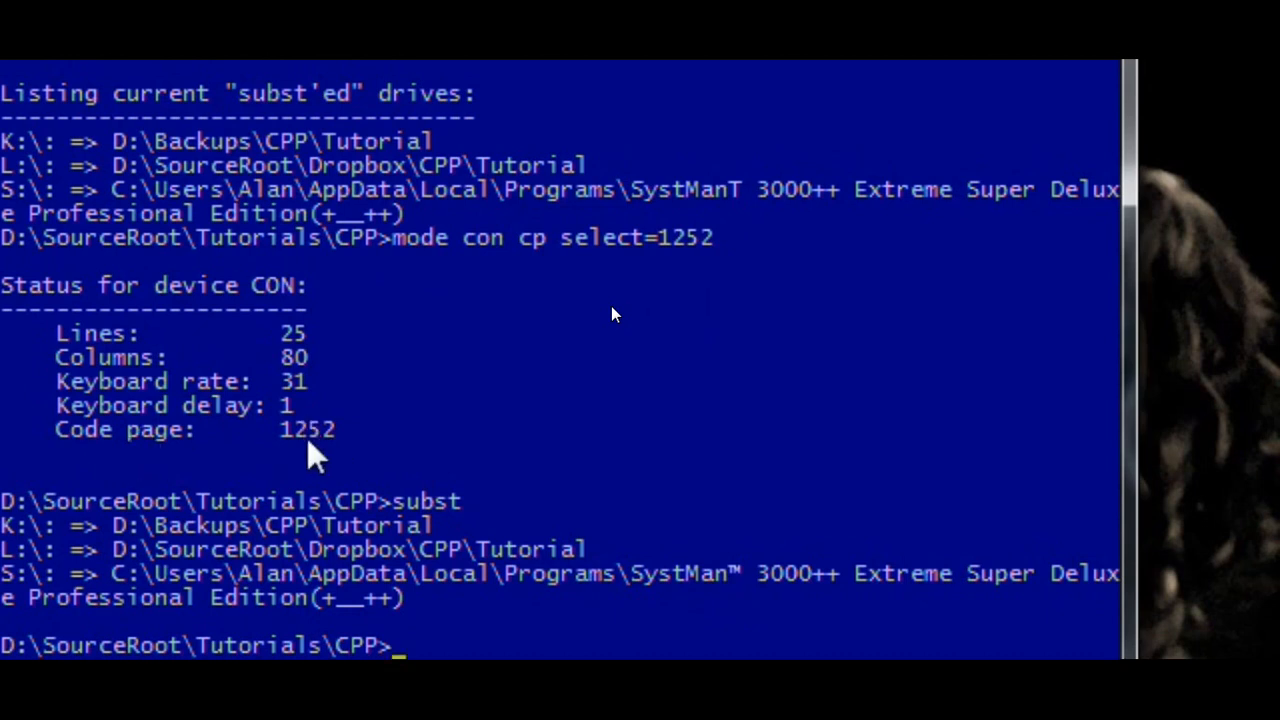
mouse_move(305, 455)
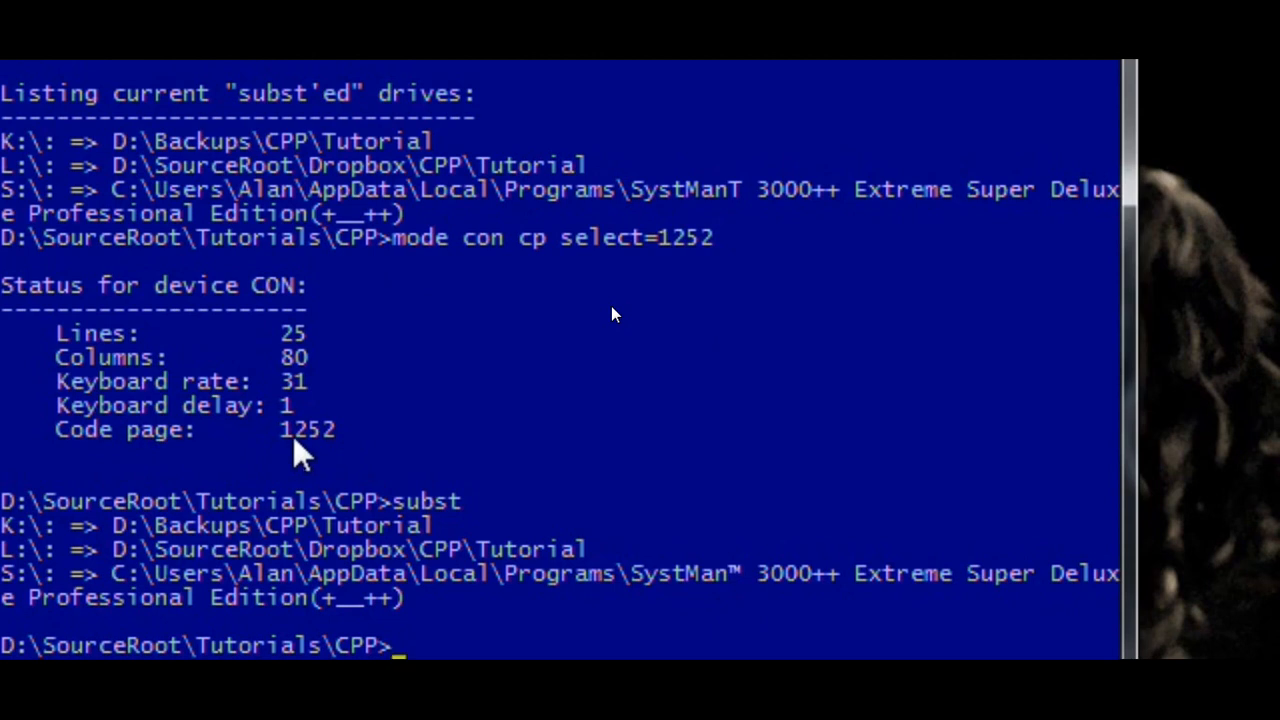
mouse_move(318, 455)
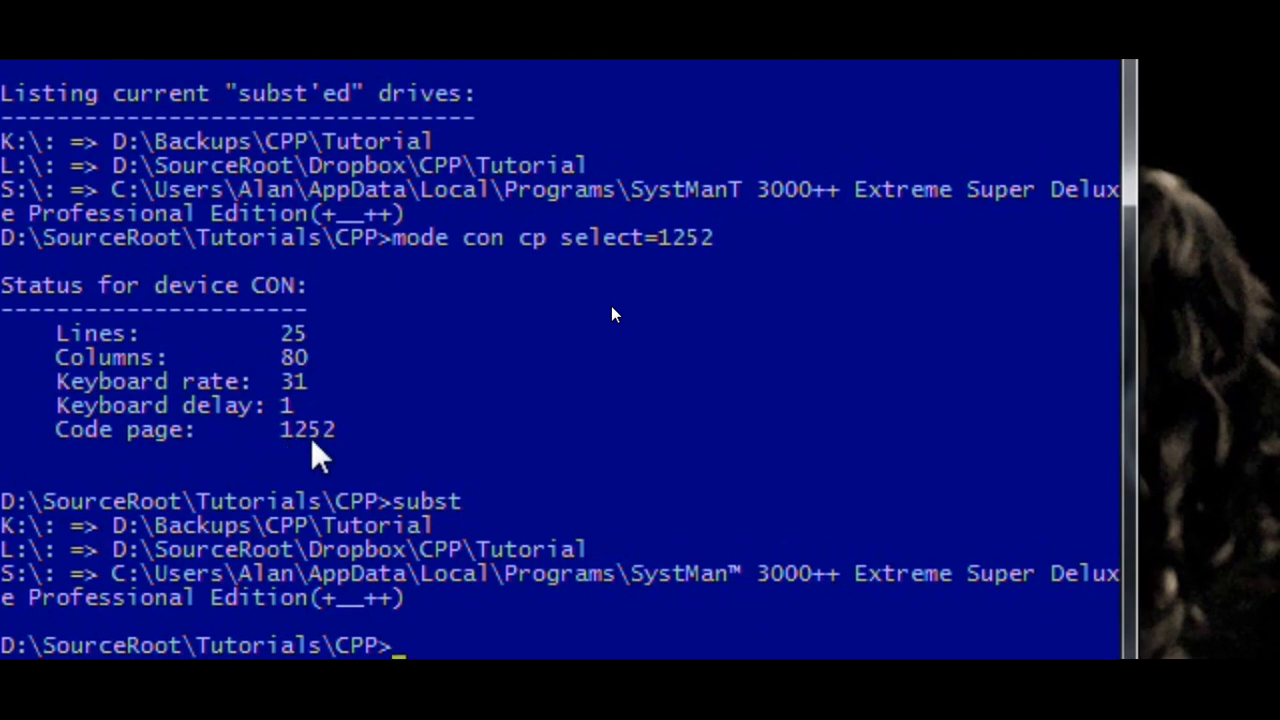
mouse_move(290, 455)
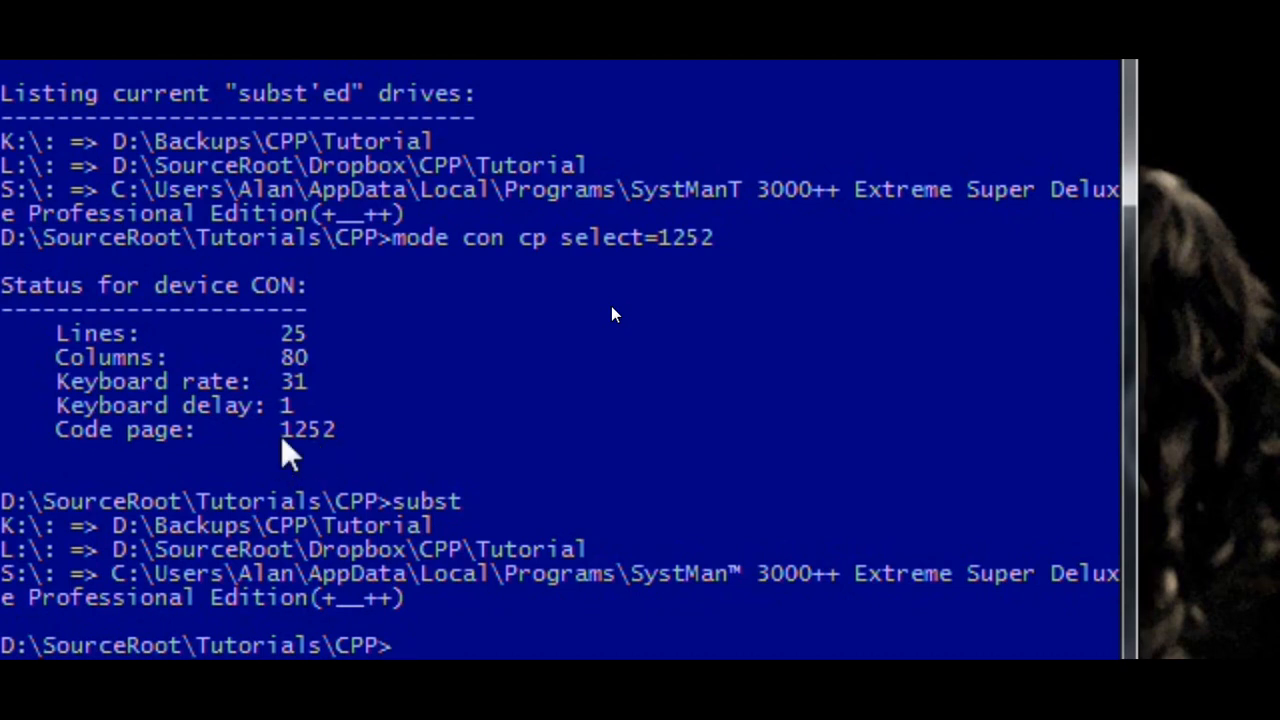
mouse_move(330, 455)
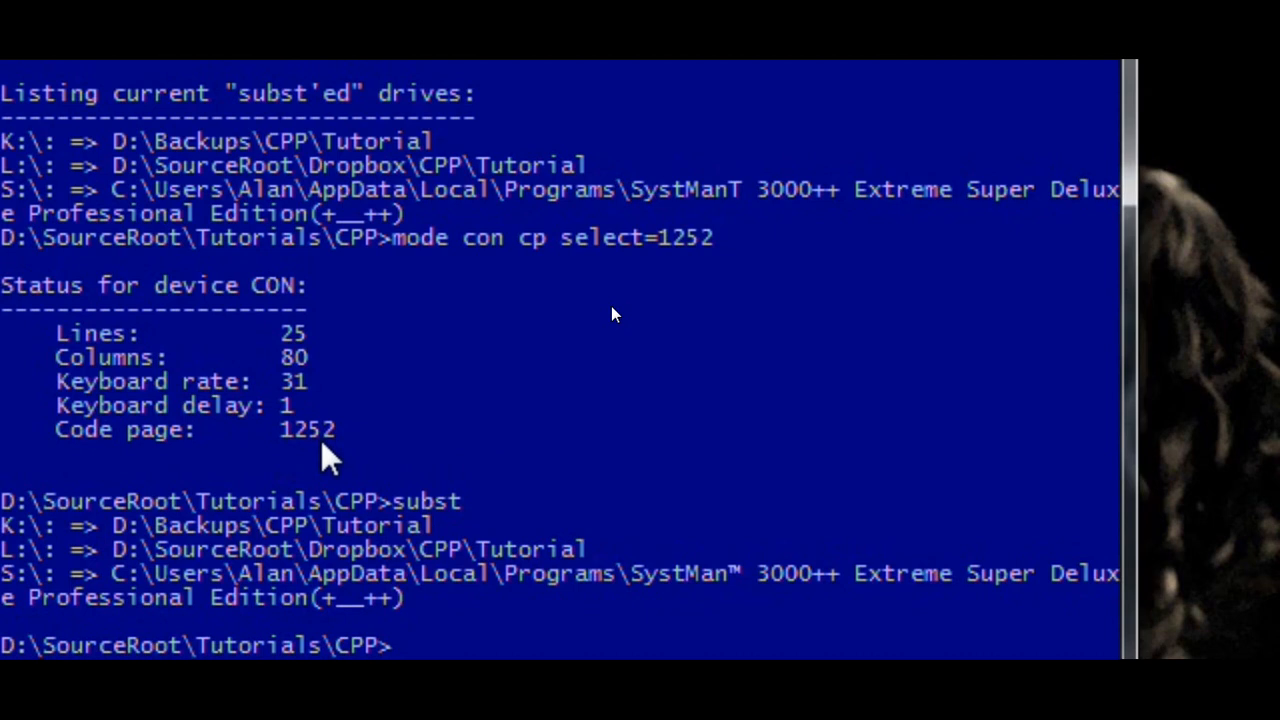
mouse_move(735, 595)
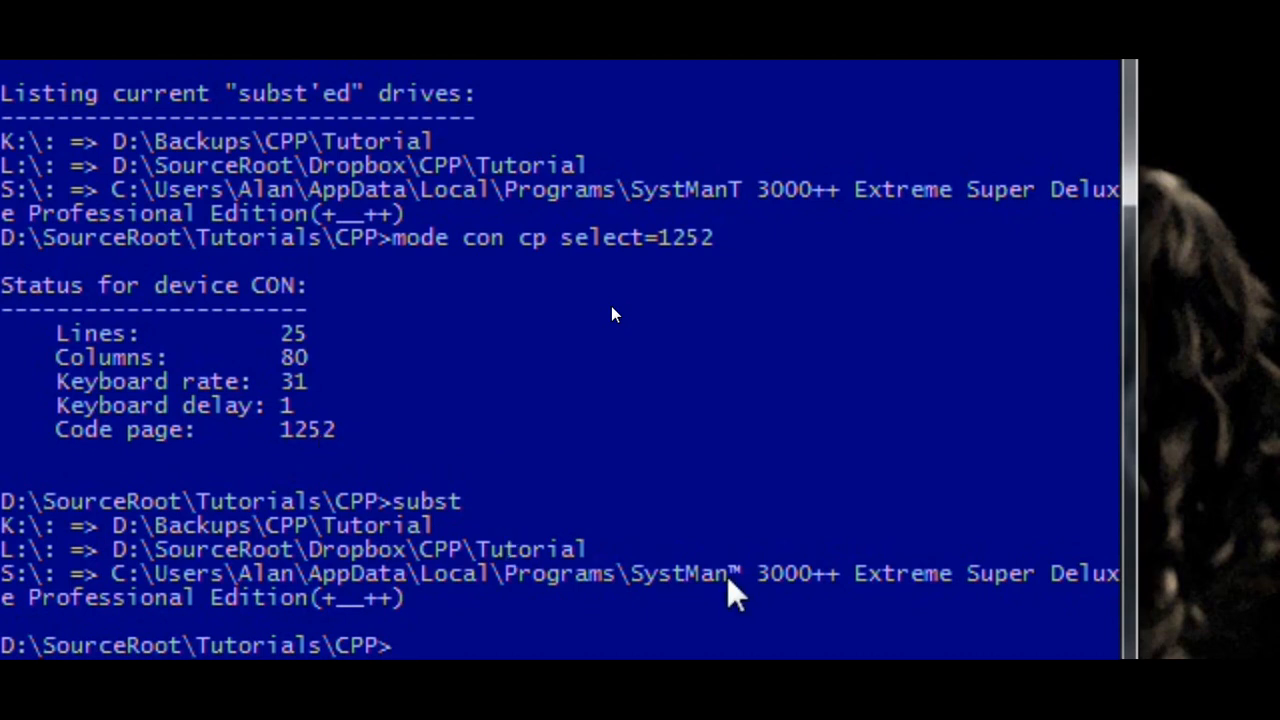
mouse_move(600, 190)
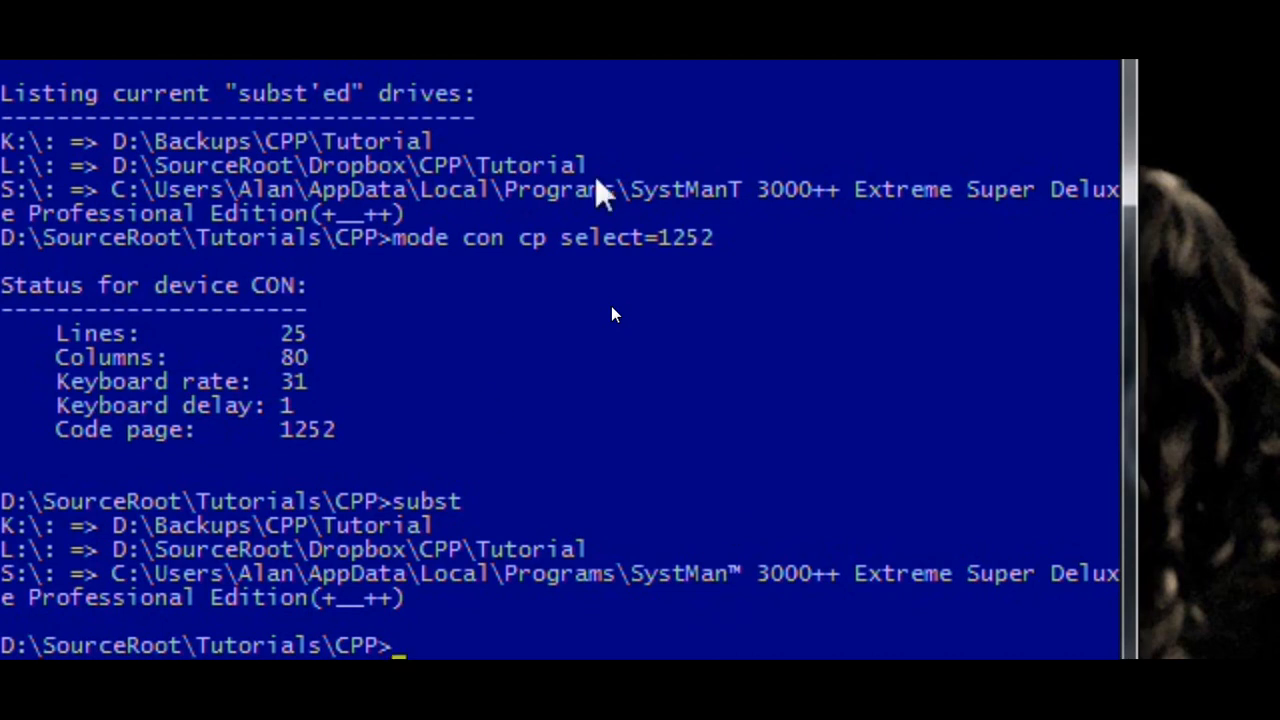
mouse_move(515, 335)
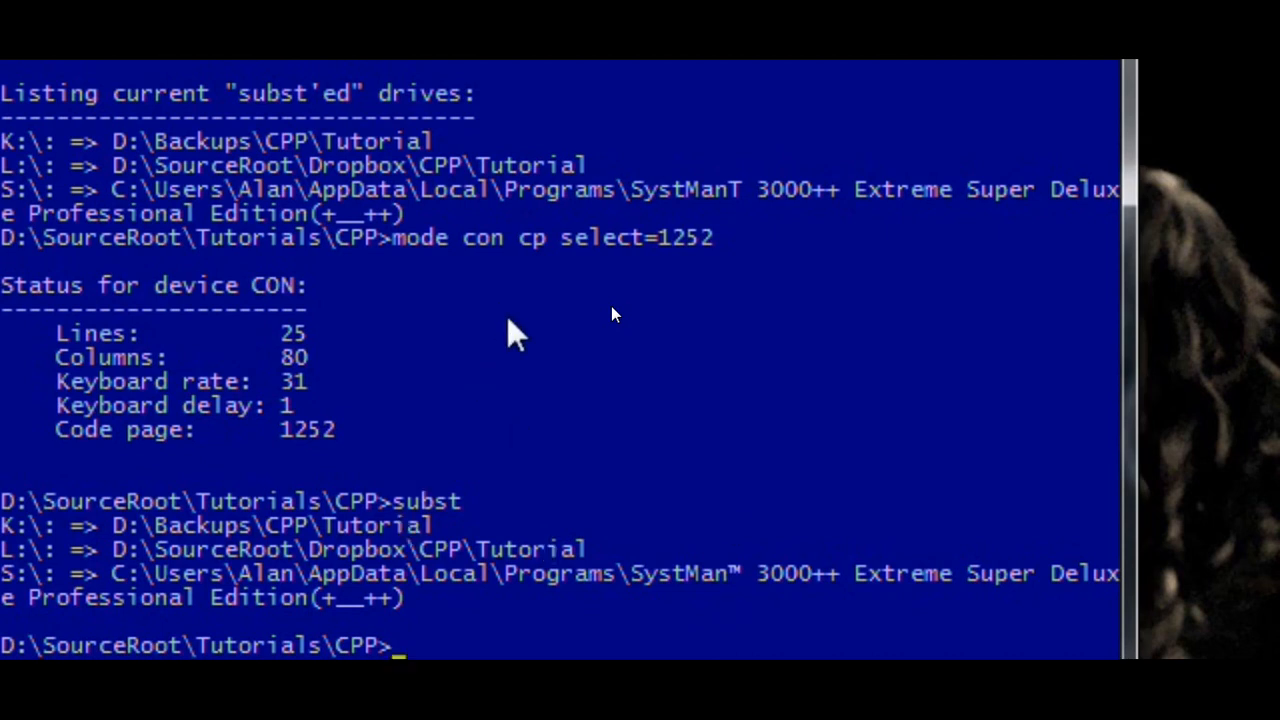
- Run mode con cp select=437 to restore code page 437
text(mode con cp select=1)
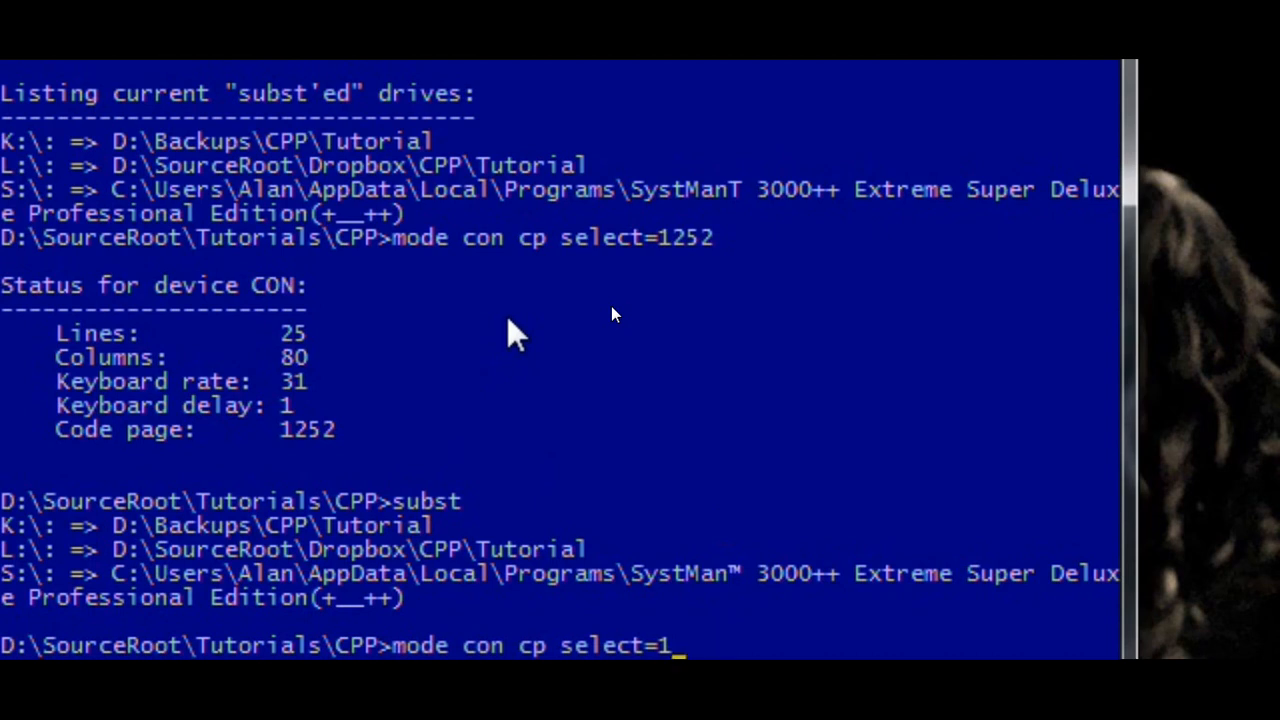
text(437)
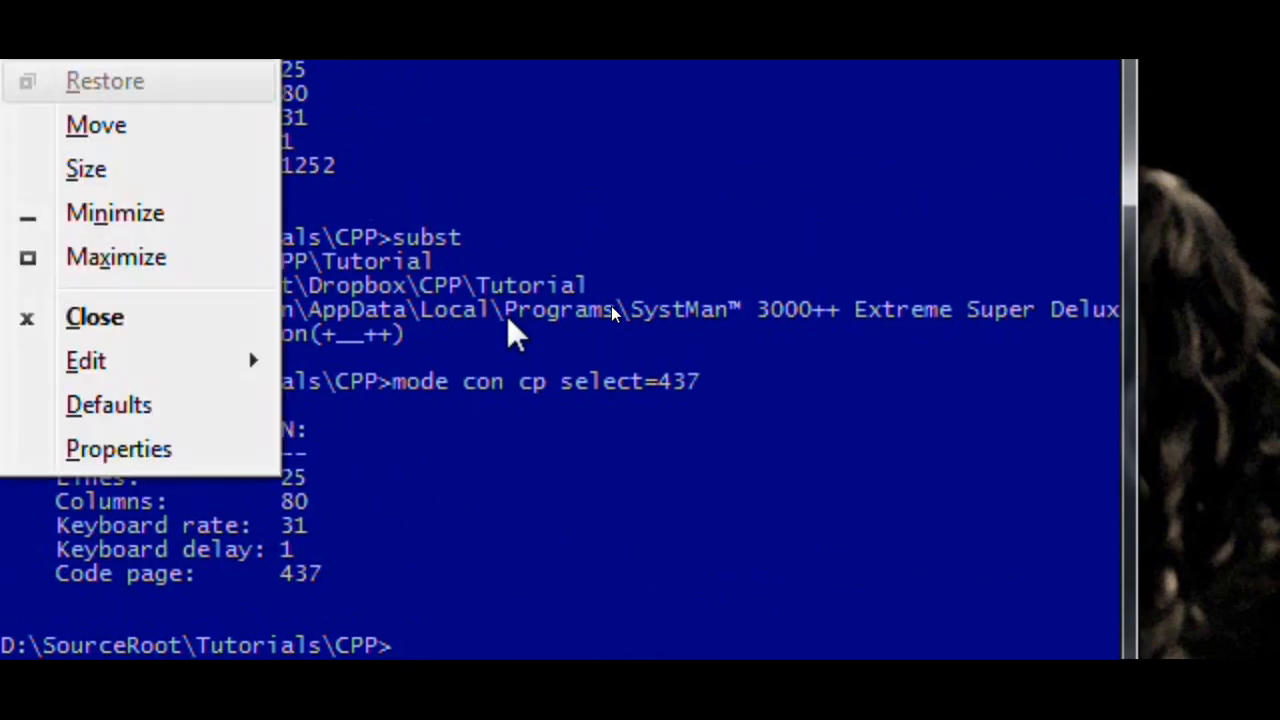
- Check the Layout settings, then switch the console font back to Raster Fonts
click(118, 448)
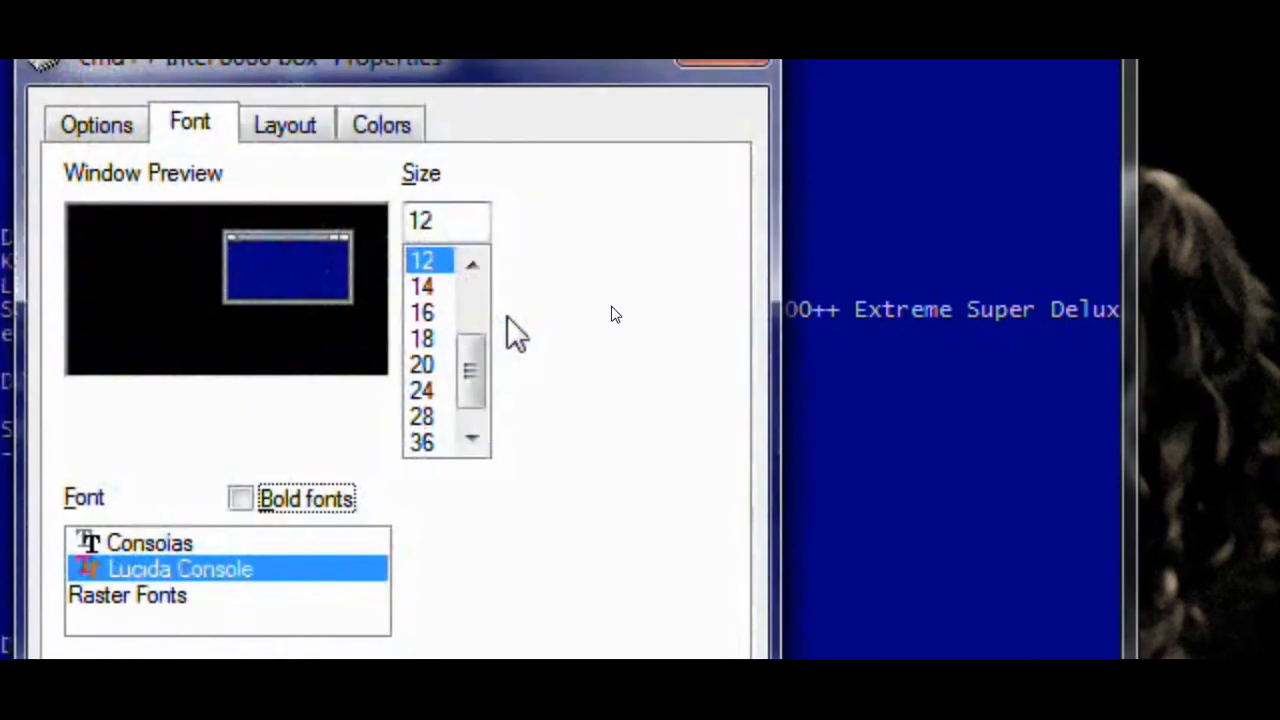
click(284, 124)
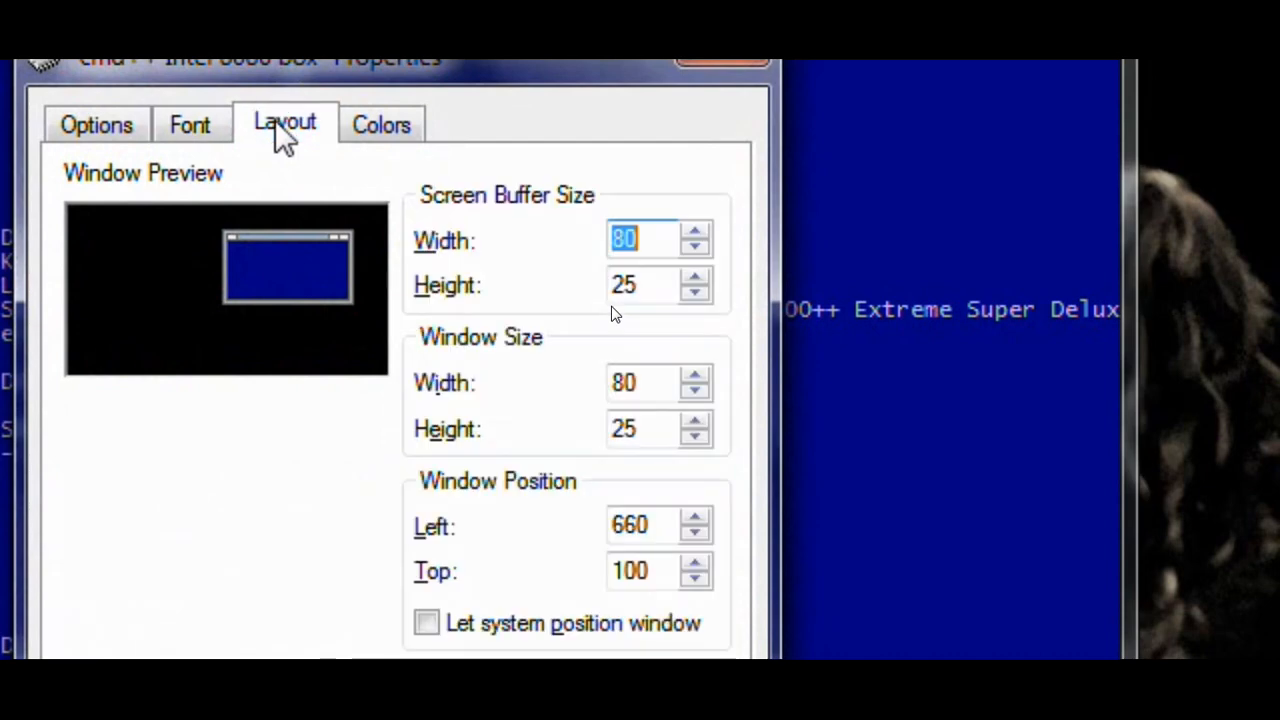
click(189, 124)
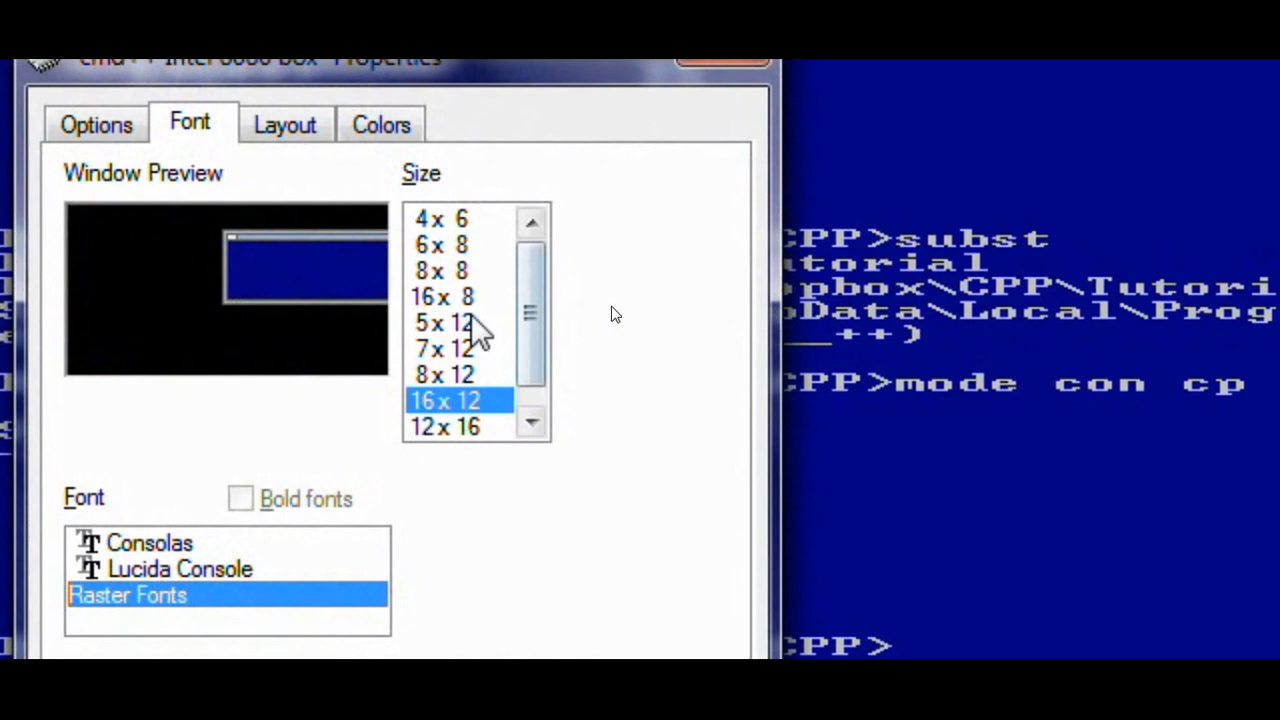
mouse_move(495, 315)
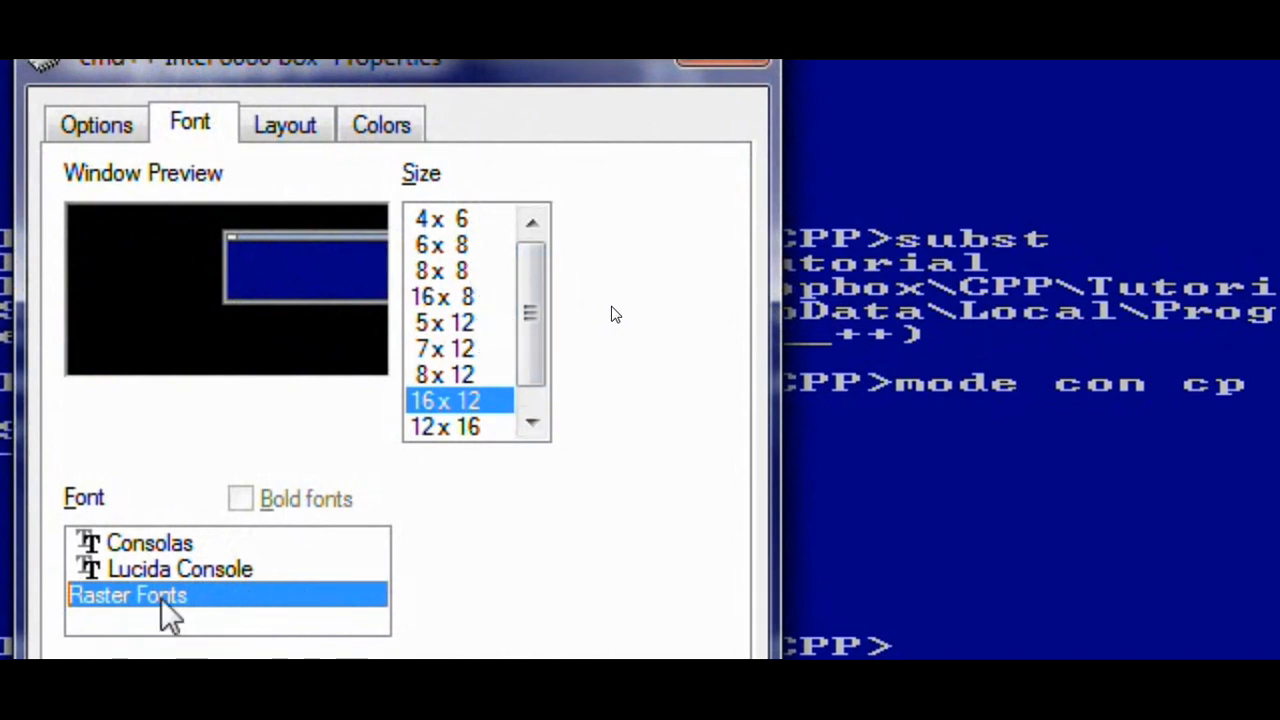
click(445, 374)
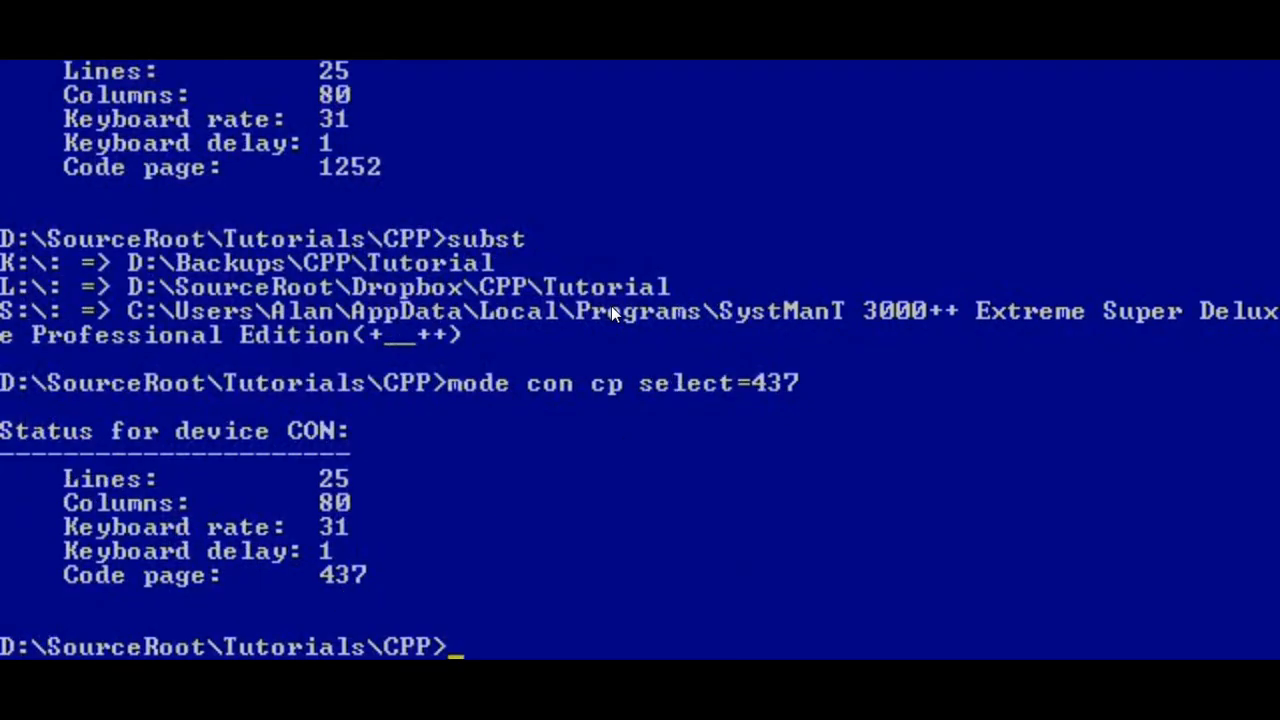
mouse_move(380, 590)
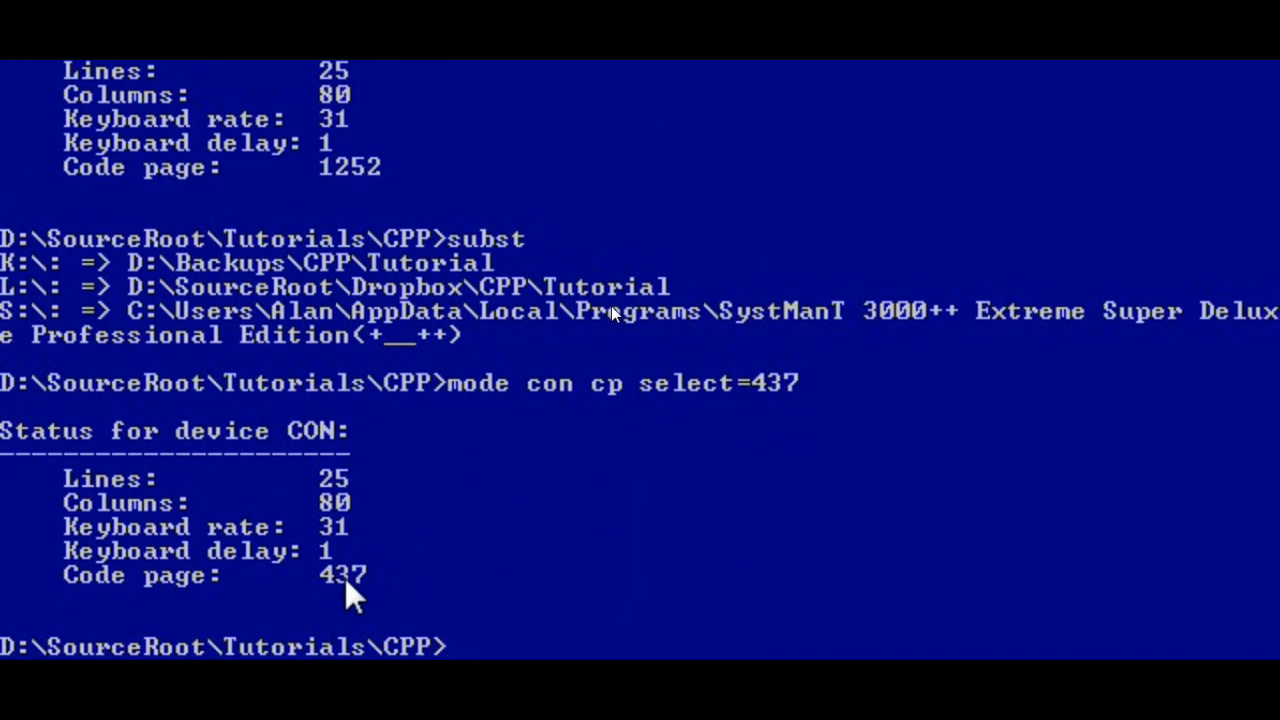
mouse_move(350, 585)
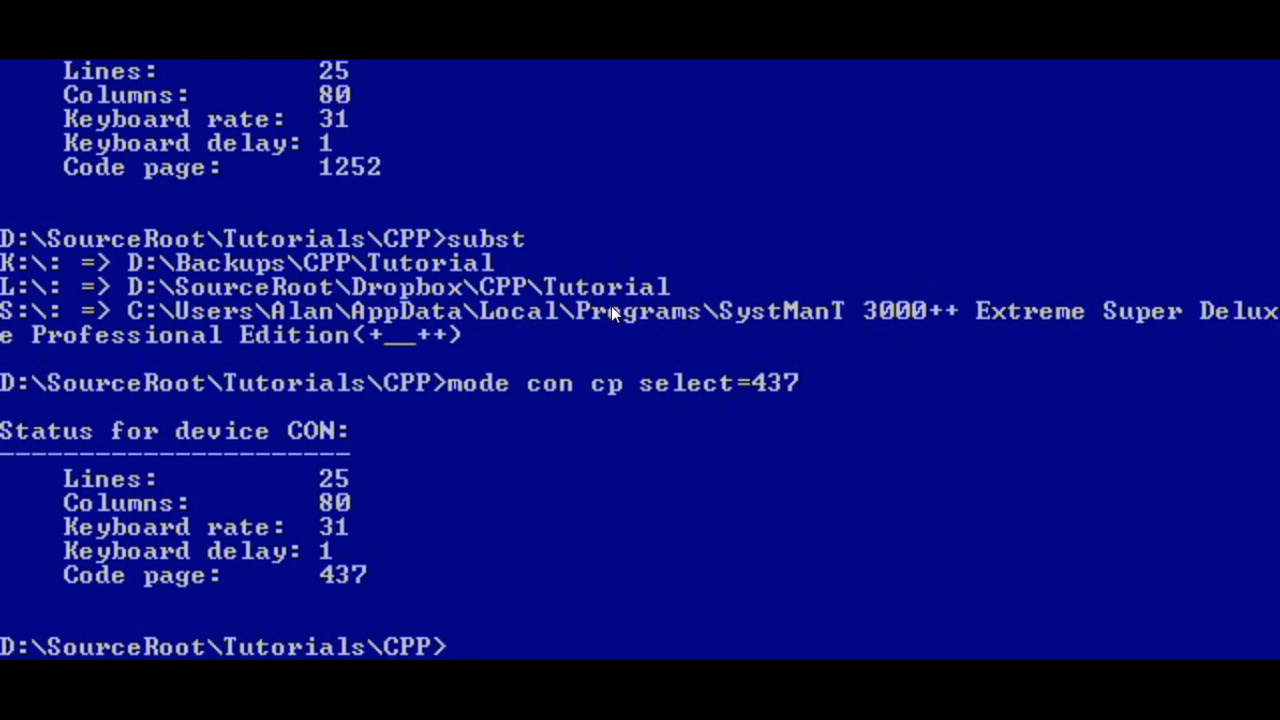
mouse_move(360, 615)
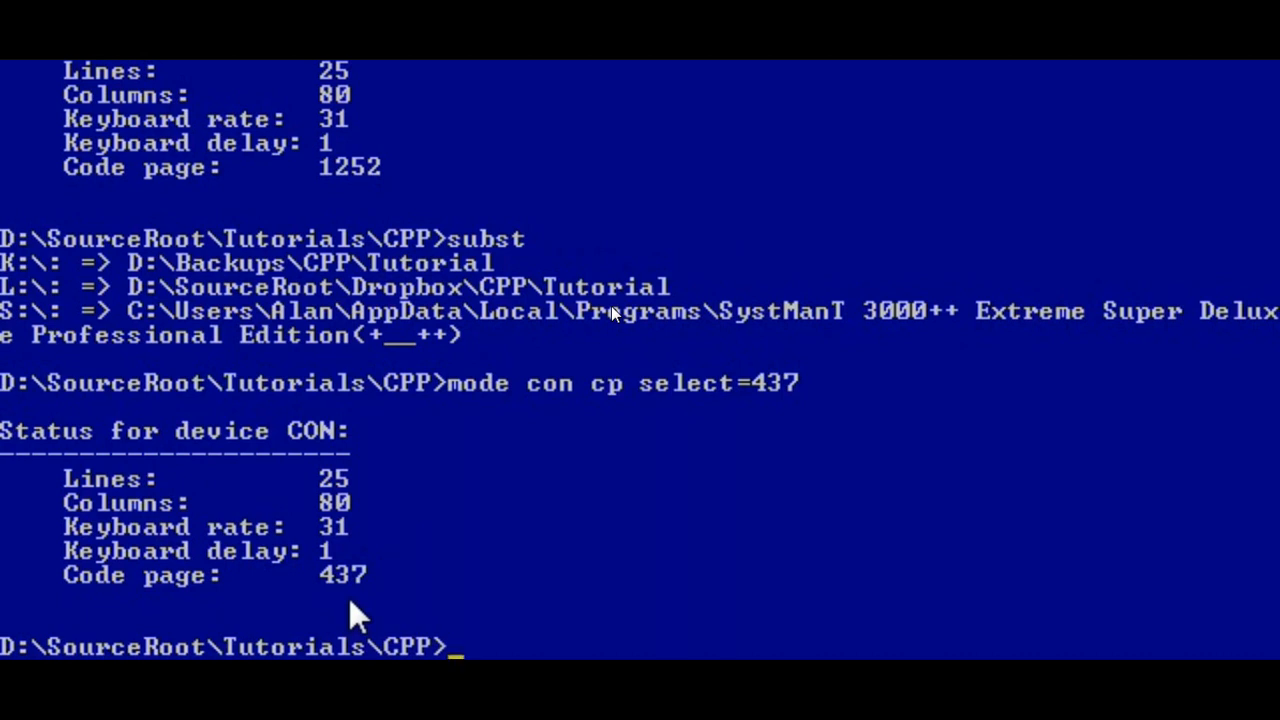
mouse_move(343, 607)
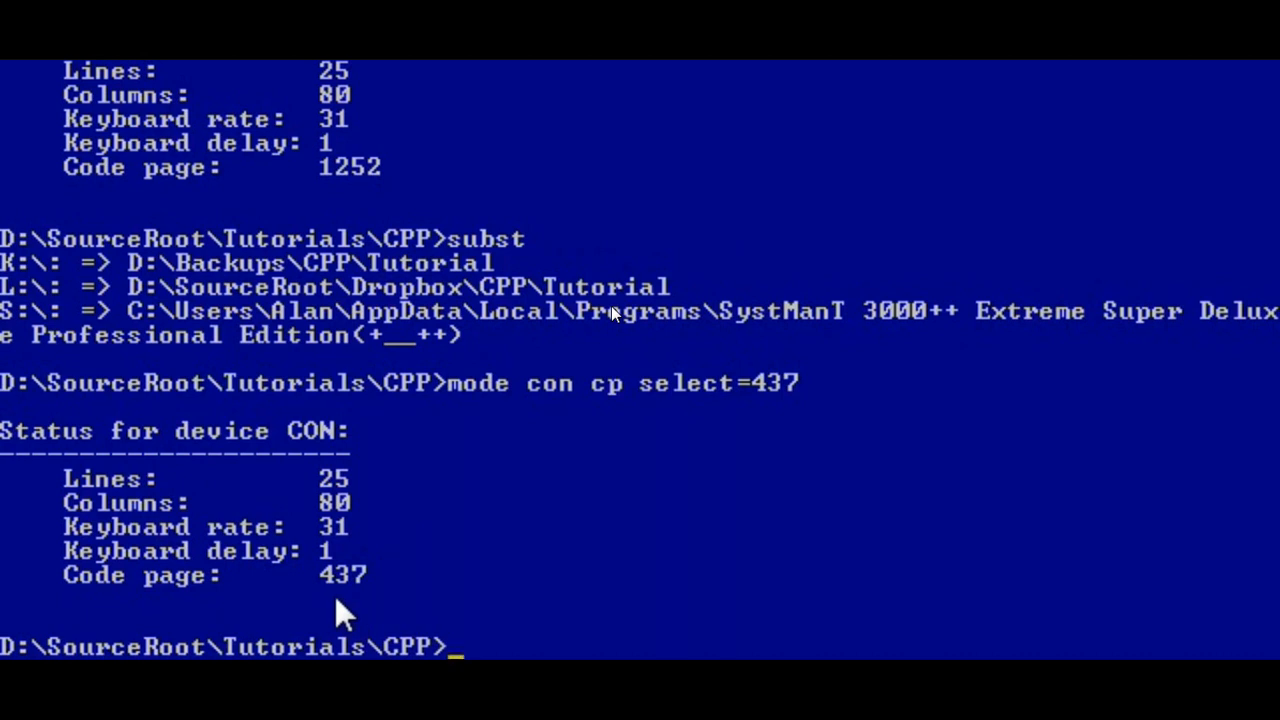
mouse_move(300, 460)
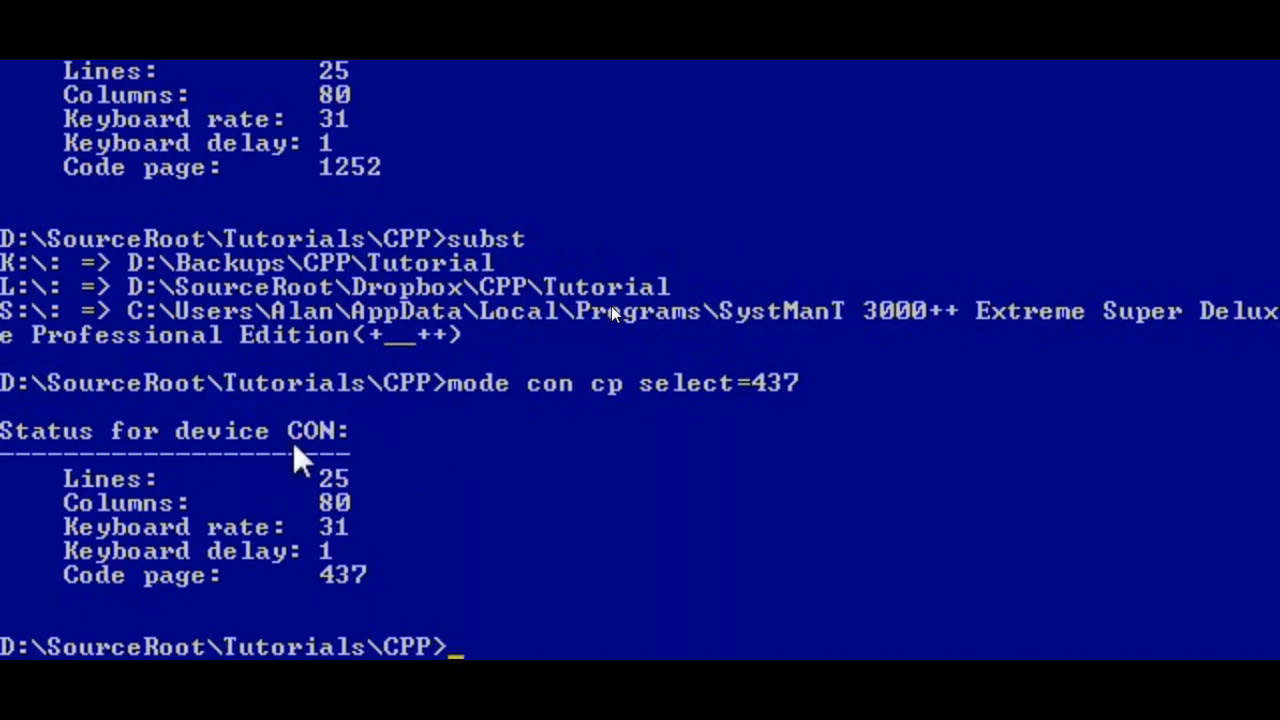
mouse_move(300, 262)
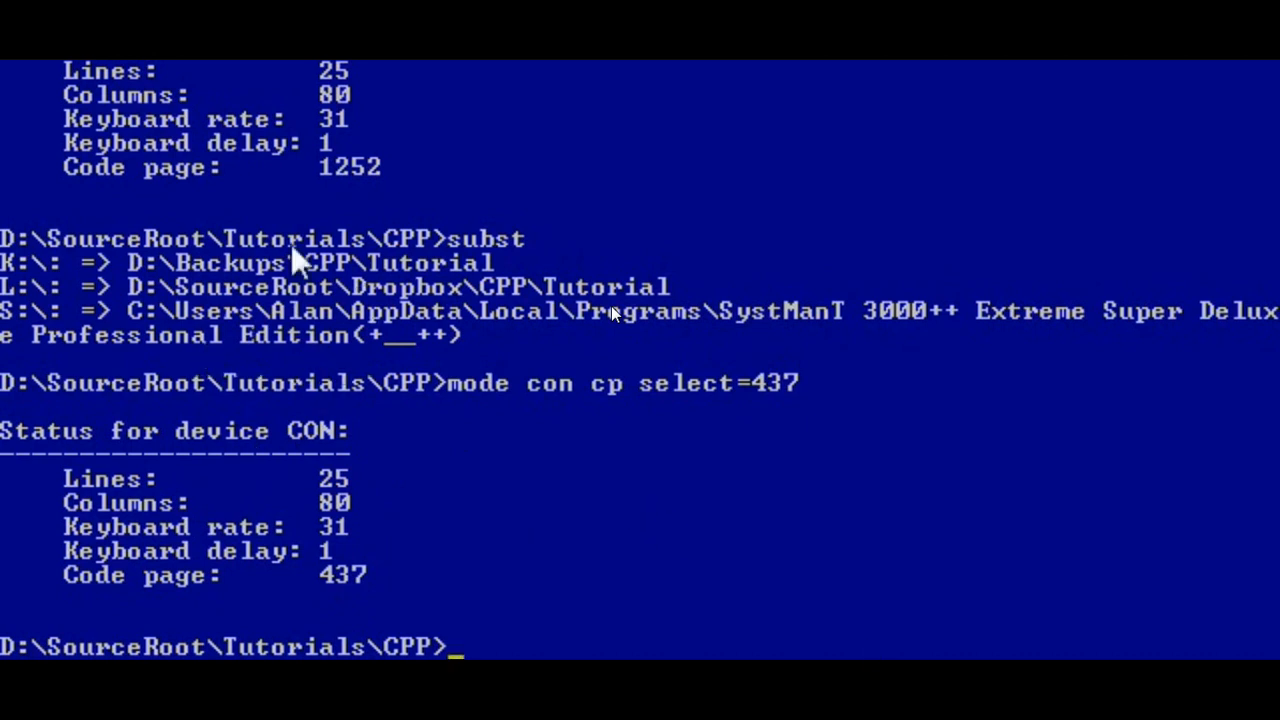
mouse_move(595, 605)
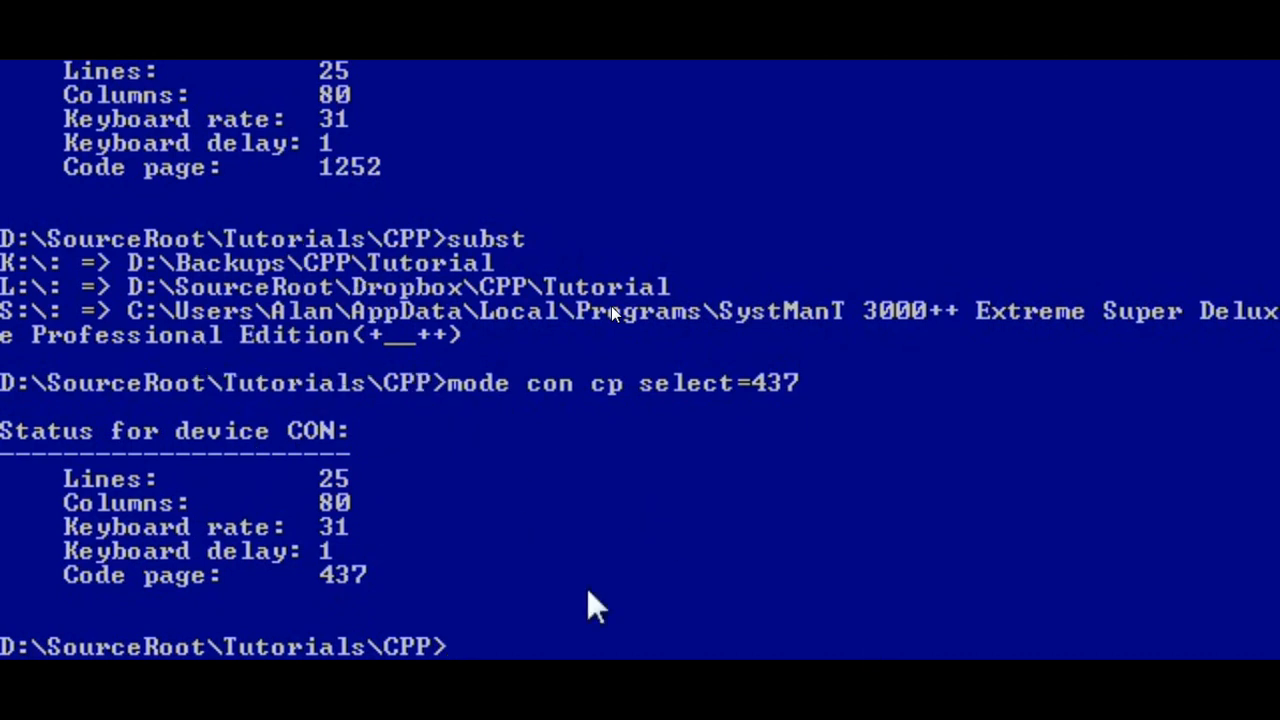
mouse_move(513, 525)
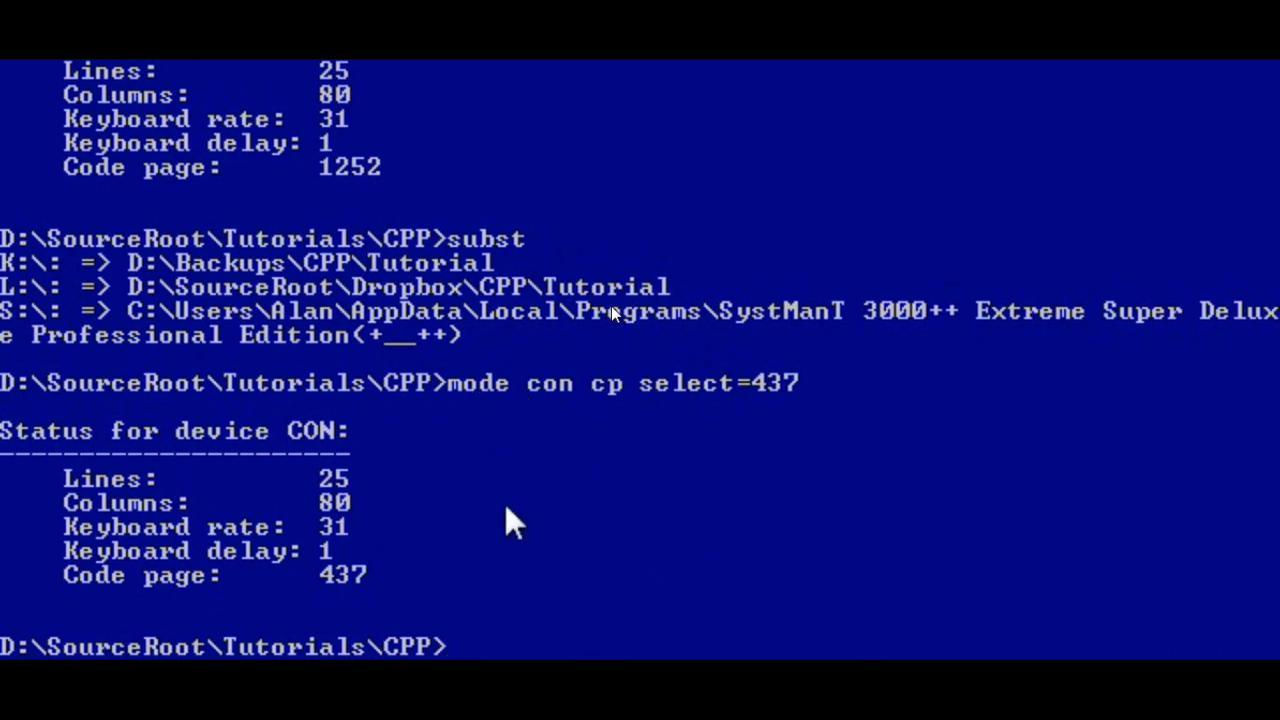
mouse_move(365, 375)
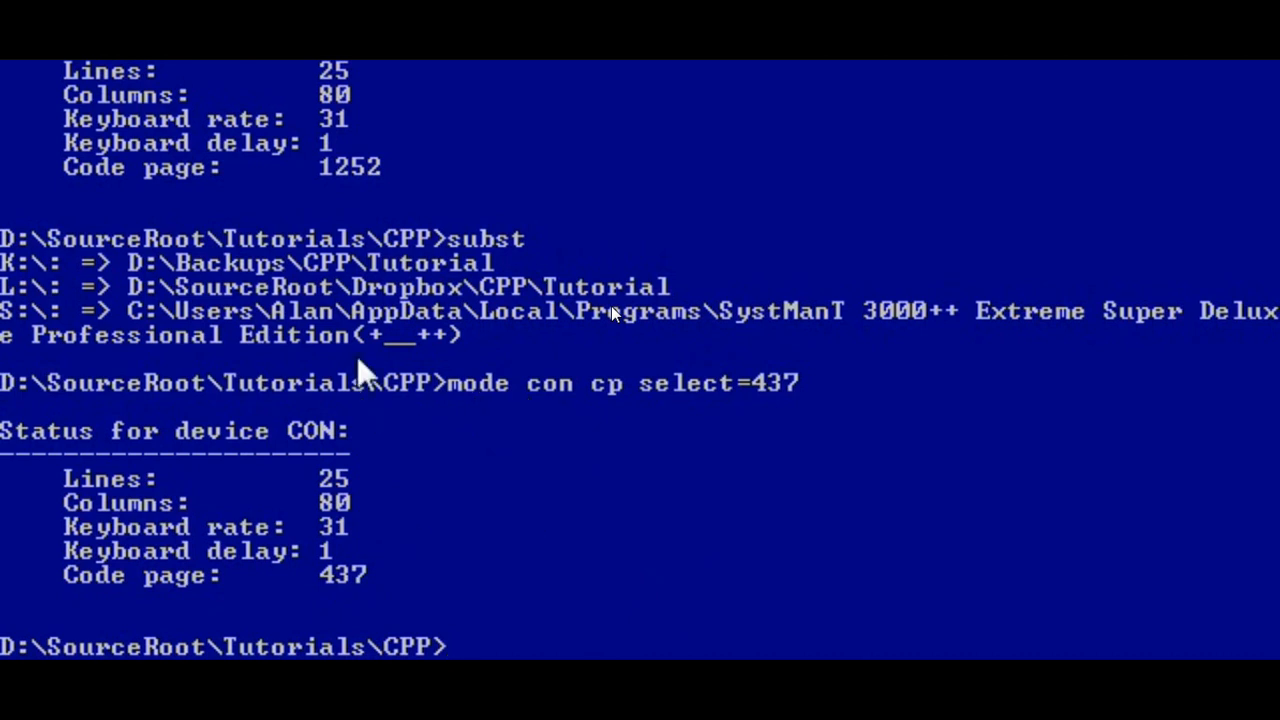
mouse_move(445, 410)
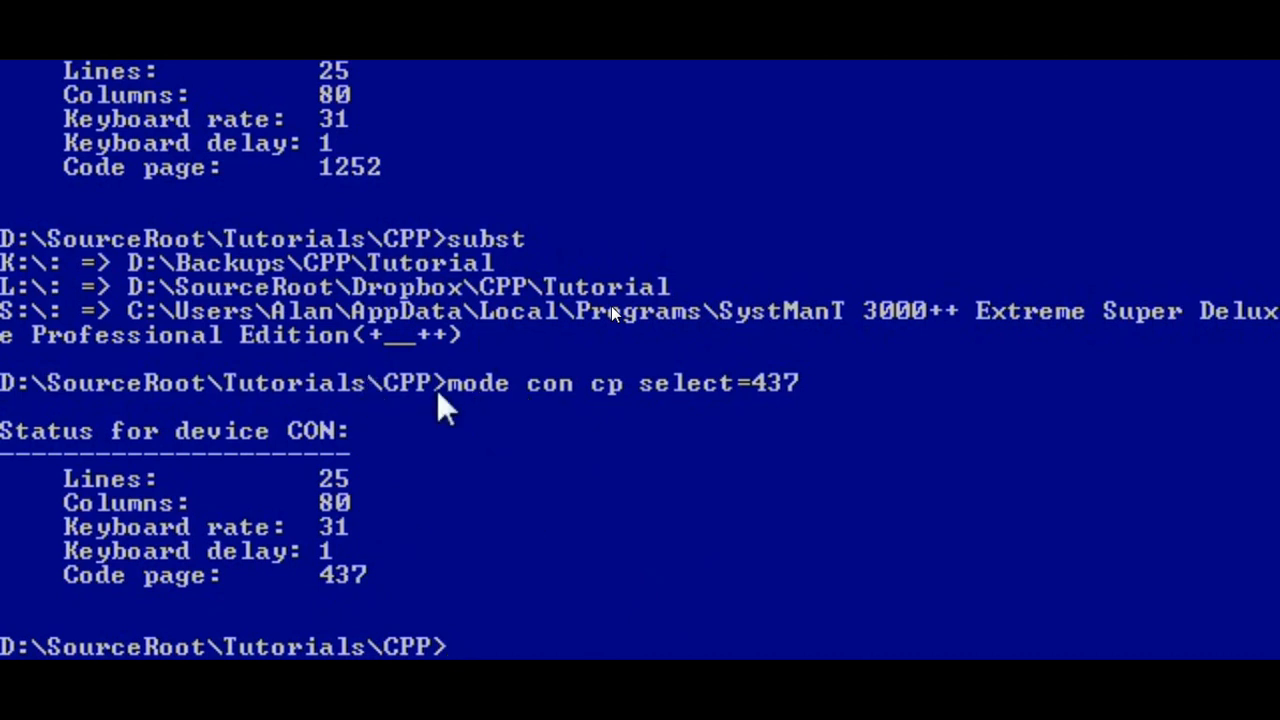
mouse_move(565, 420)
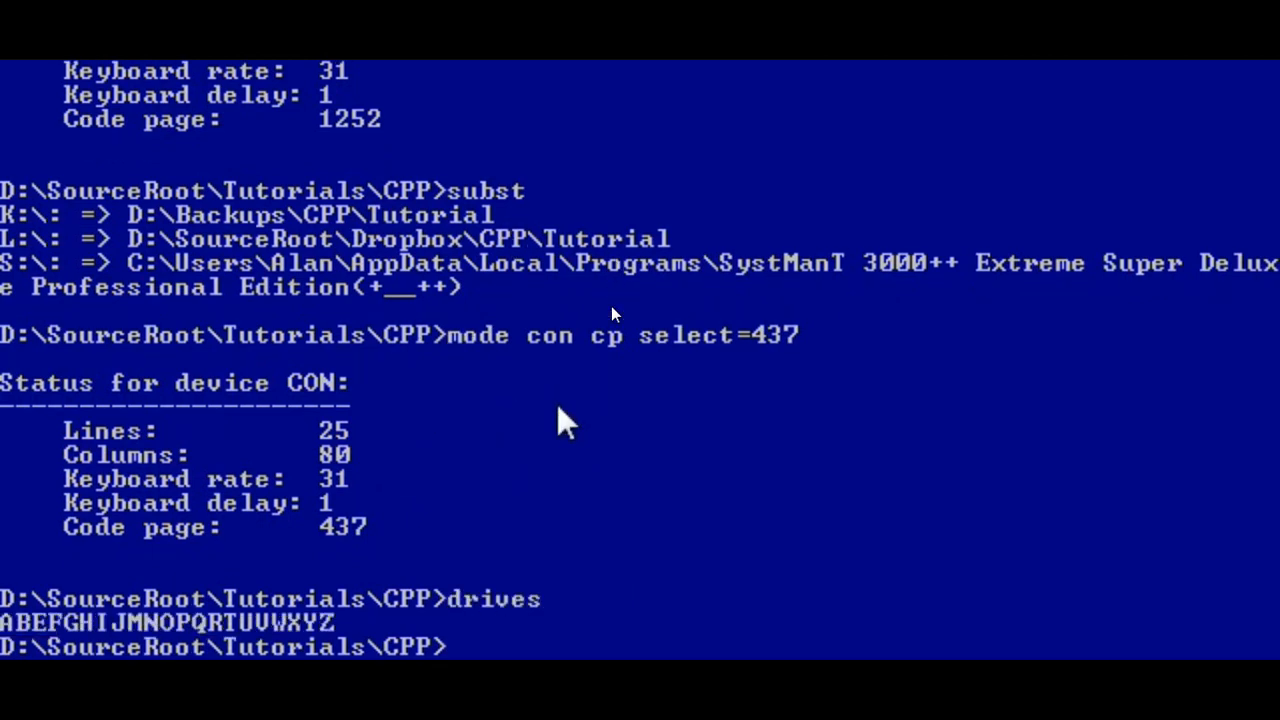
- Run drives u to list used drive letters CDKLS and start the next command
text(drives u)
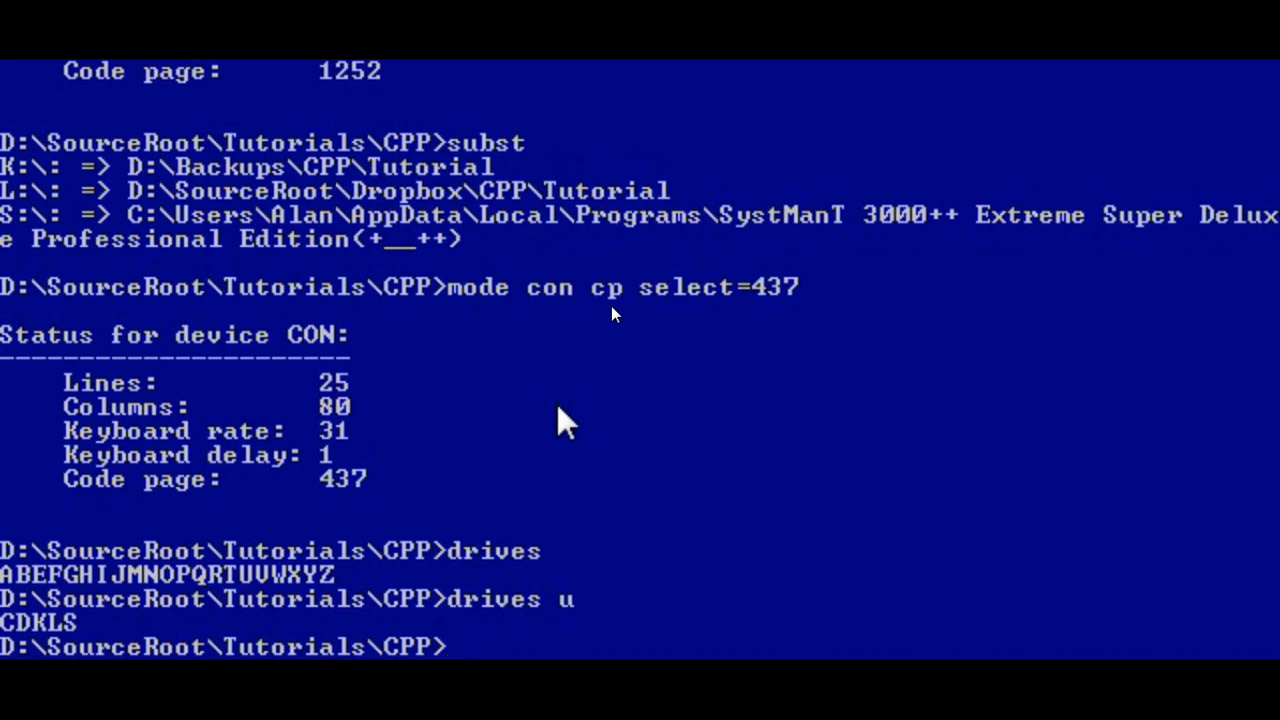
text(d)
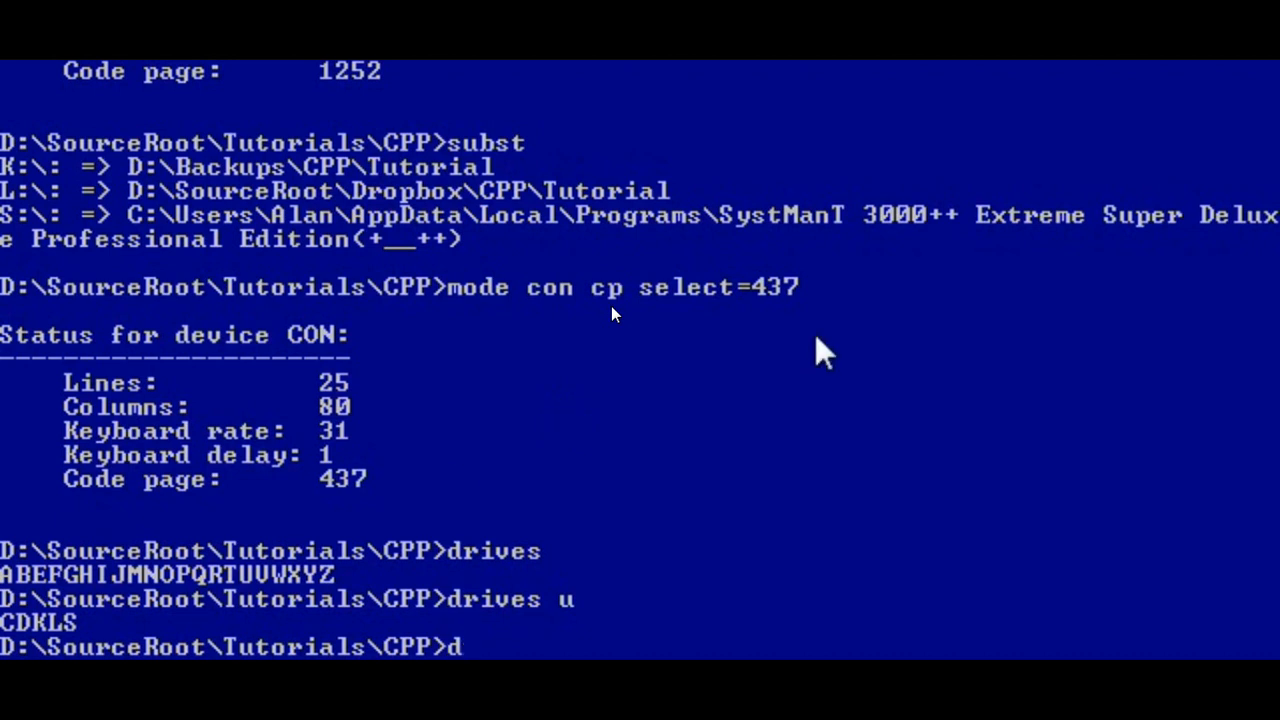
- Delete drives.exe from d:\UTILS
text(el d:\)
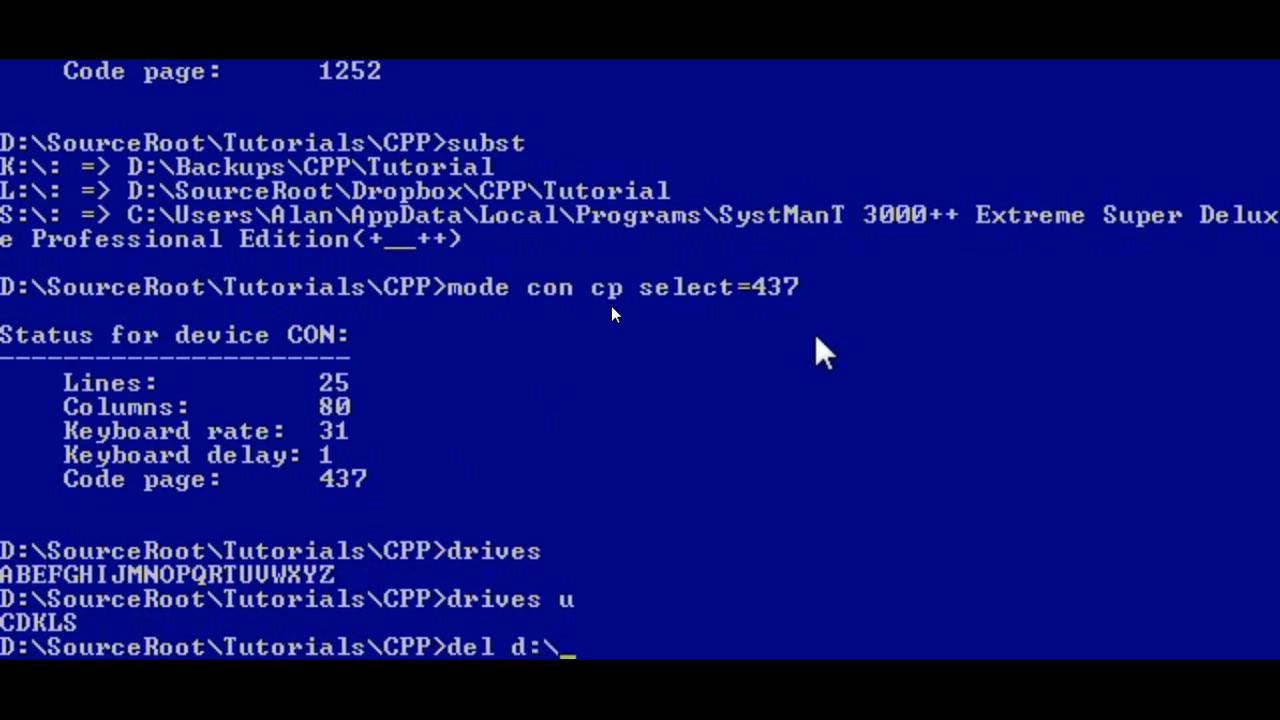
text(UTILS\drives.exe)
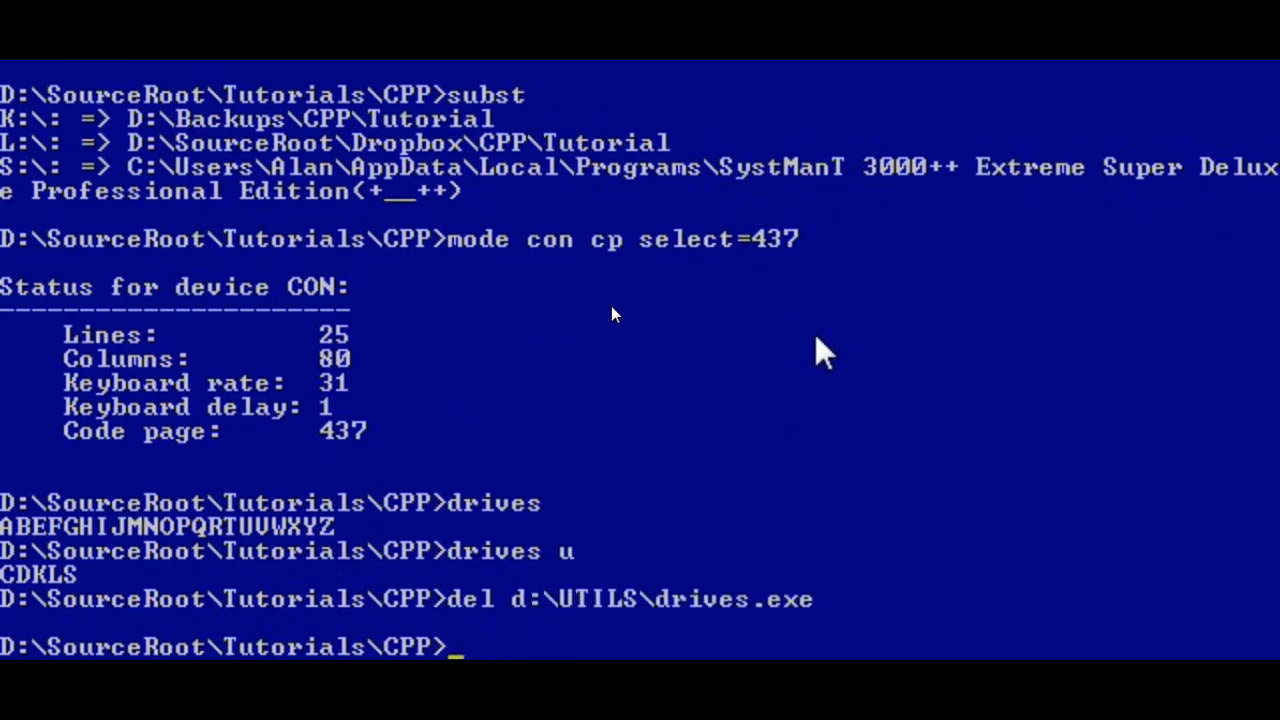
mouse_move(120, 115)
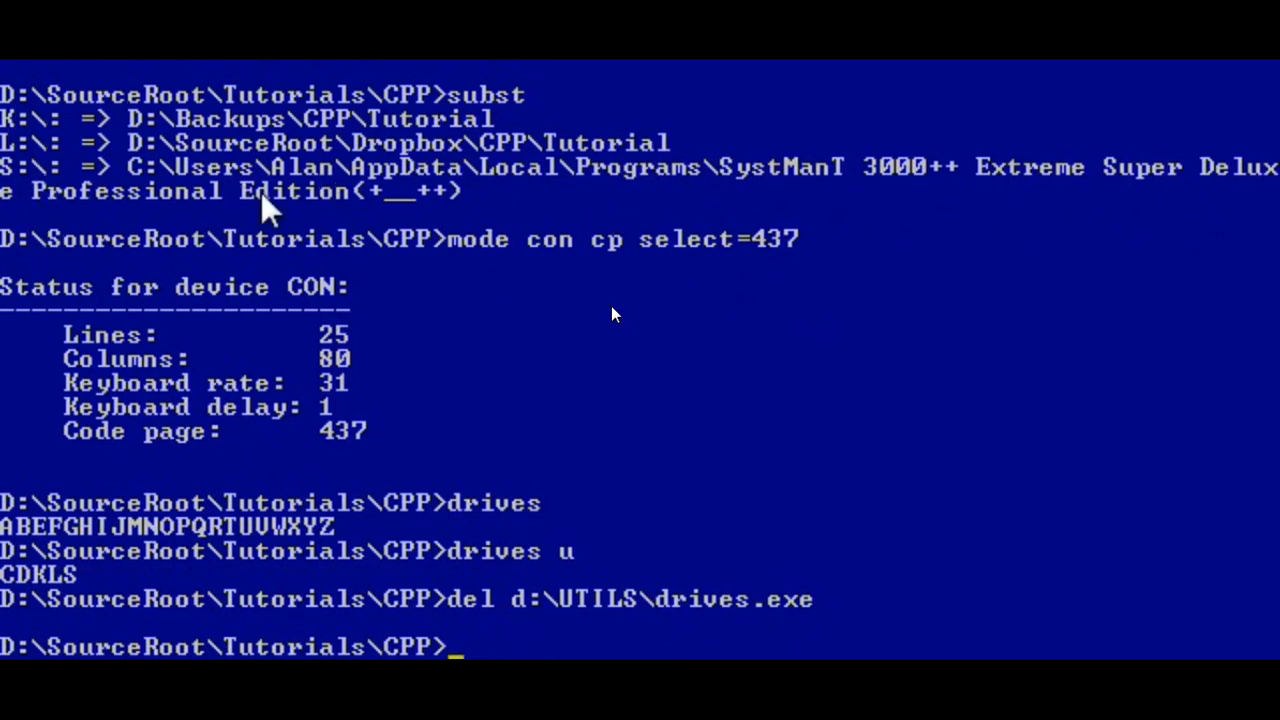
mouse_move(415, 150)
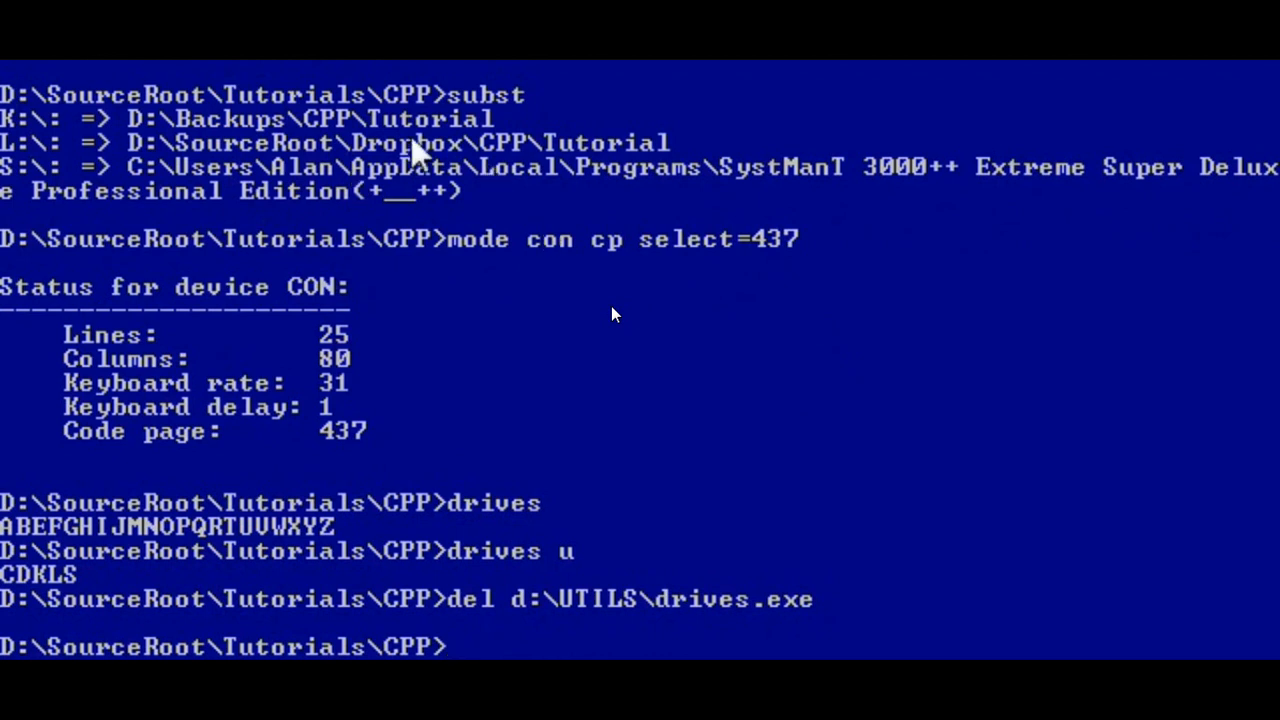
mouse_move(1043, 305)
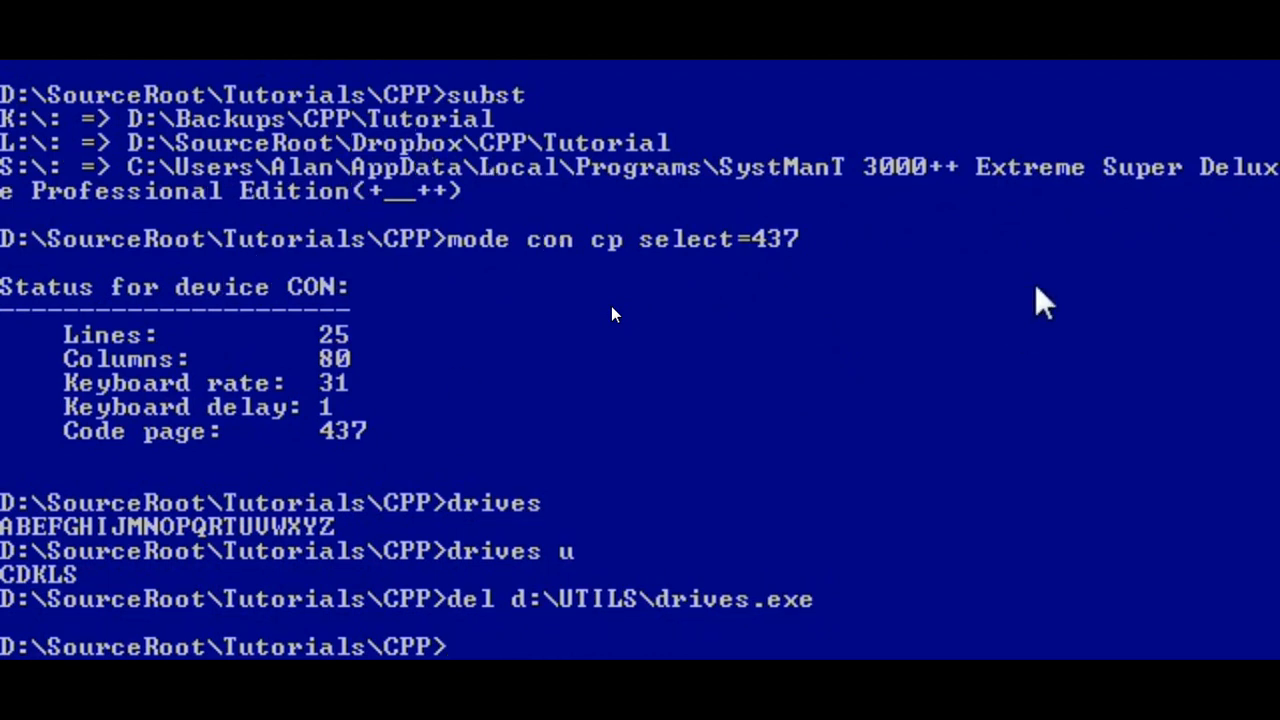
mouse_move(635, 410)
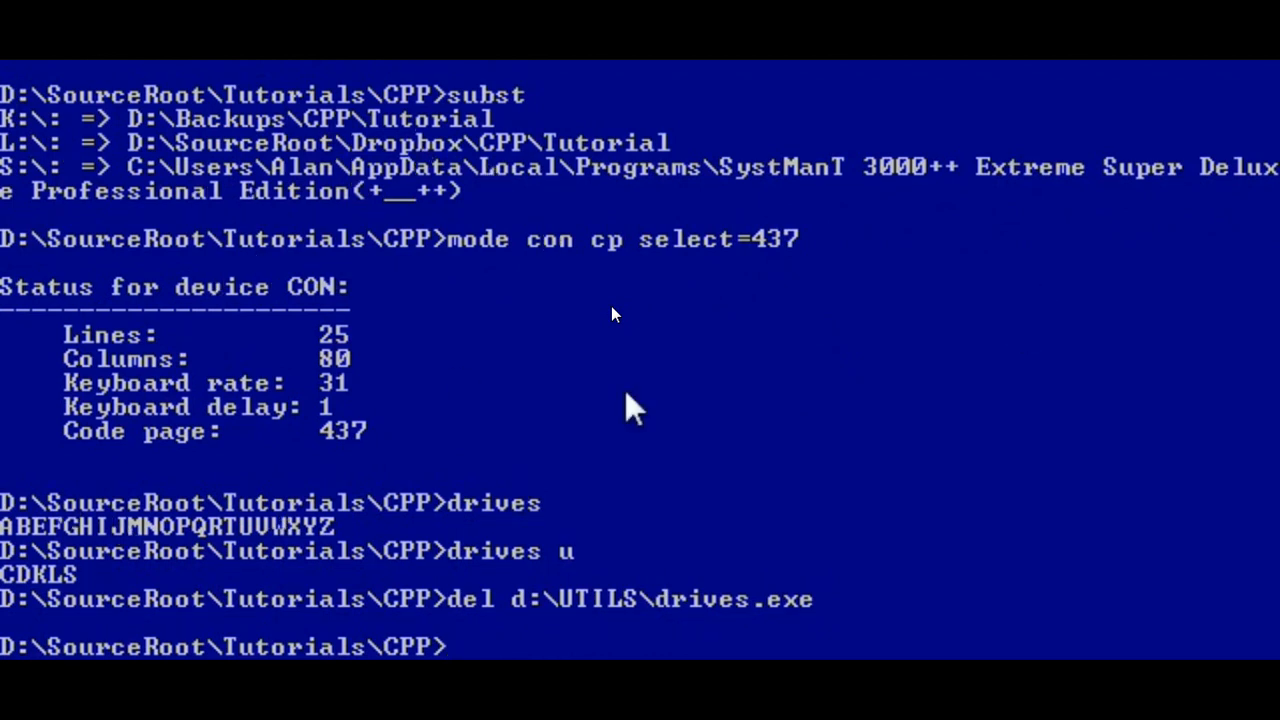
- List substituted drives with anchor, then remove N: with anchor n: /d
text(anch)
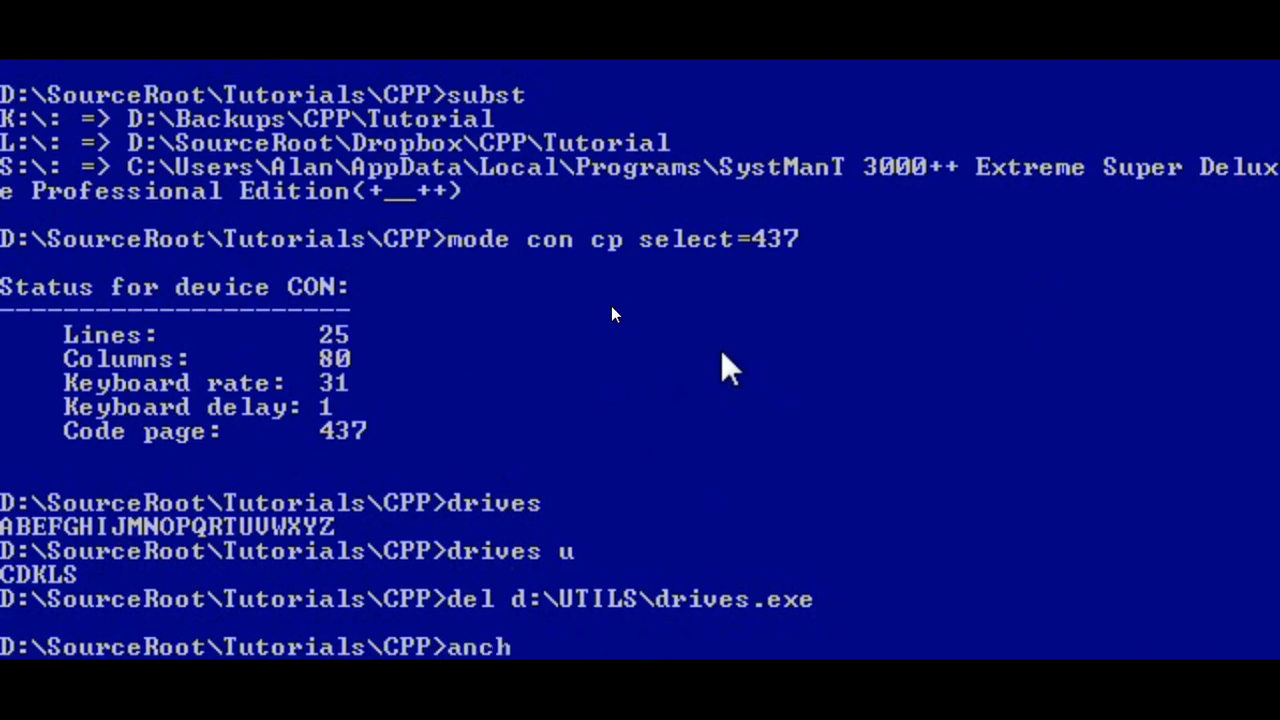
key(Return)
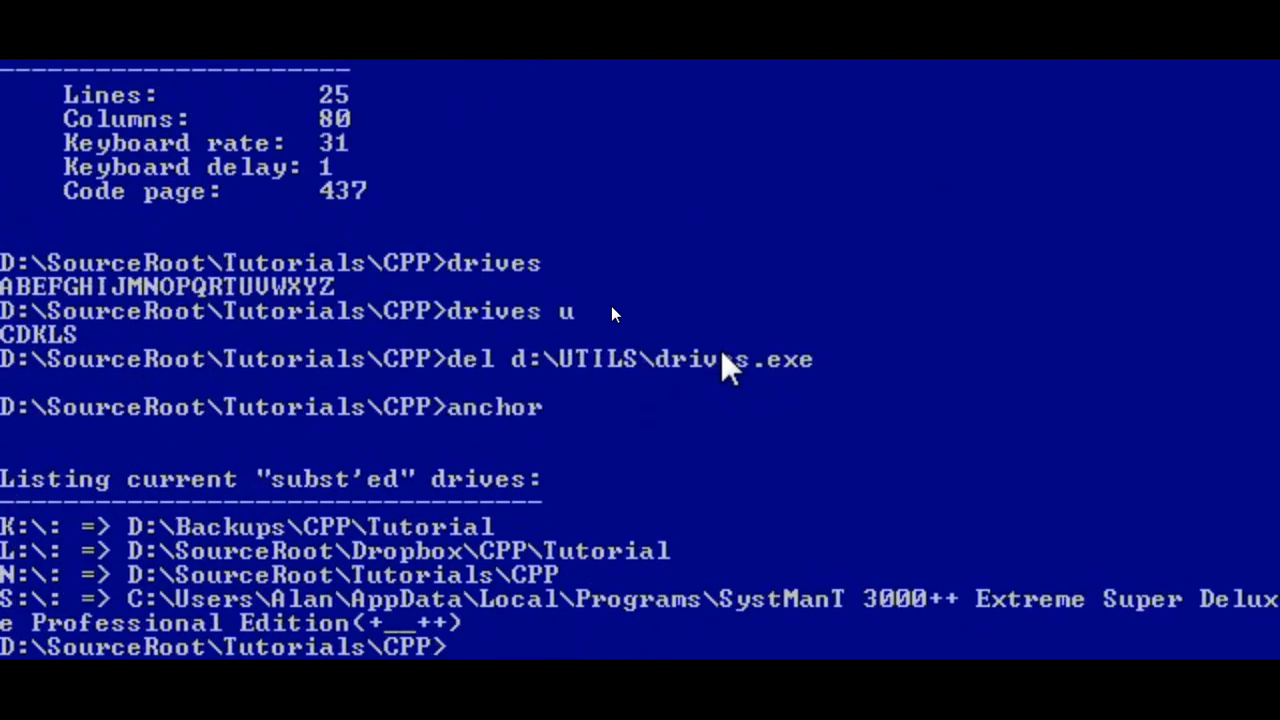
text(anchor)
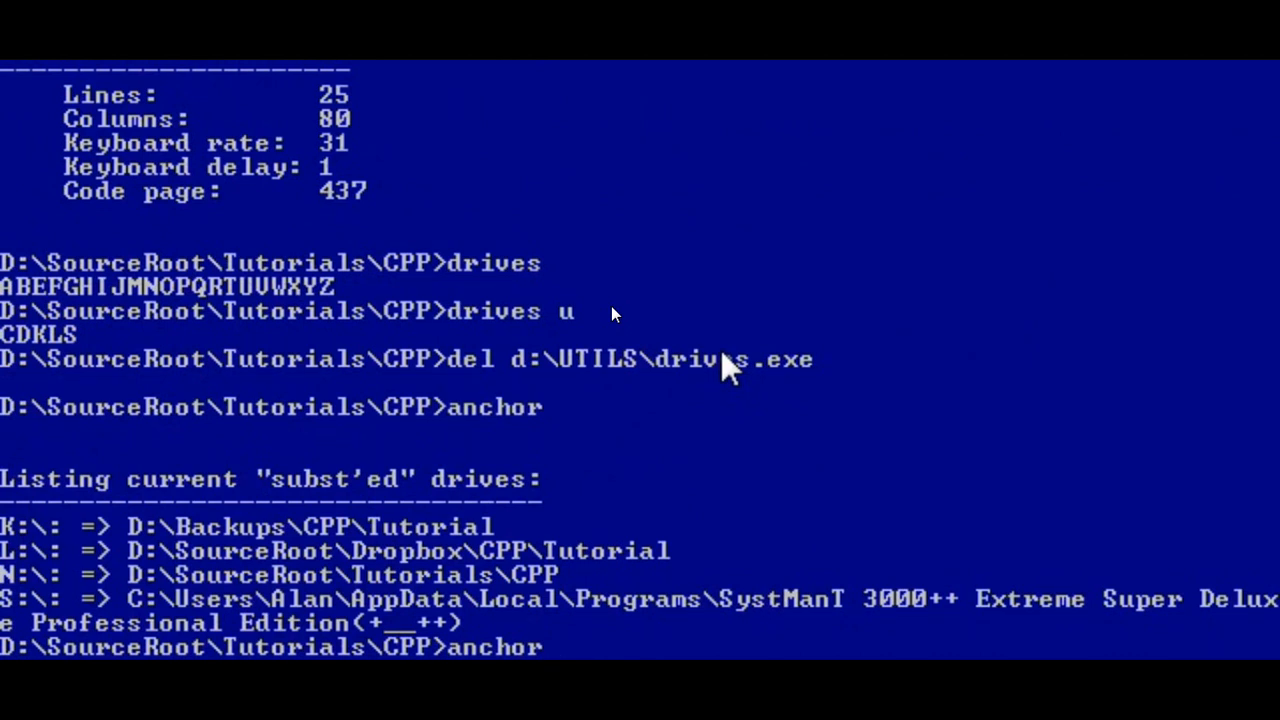
text(n: /d)
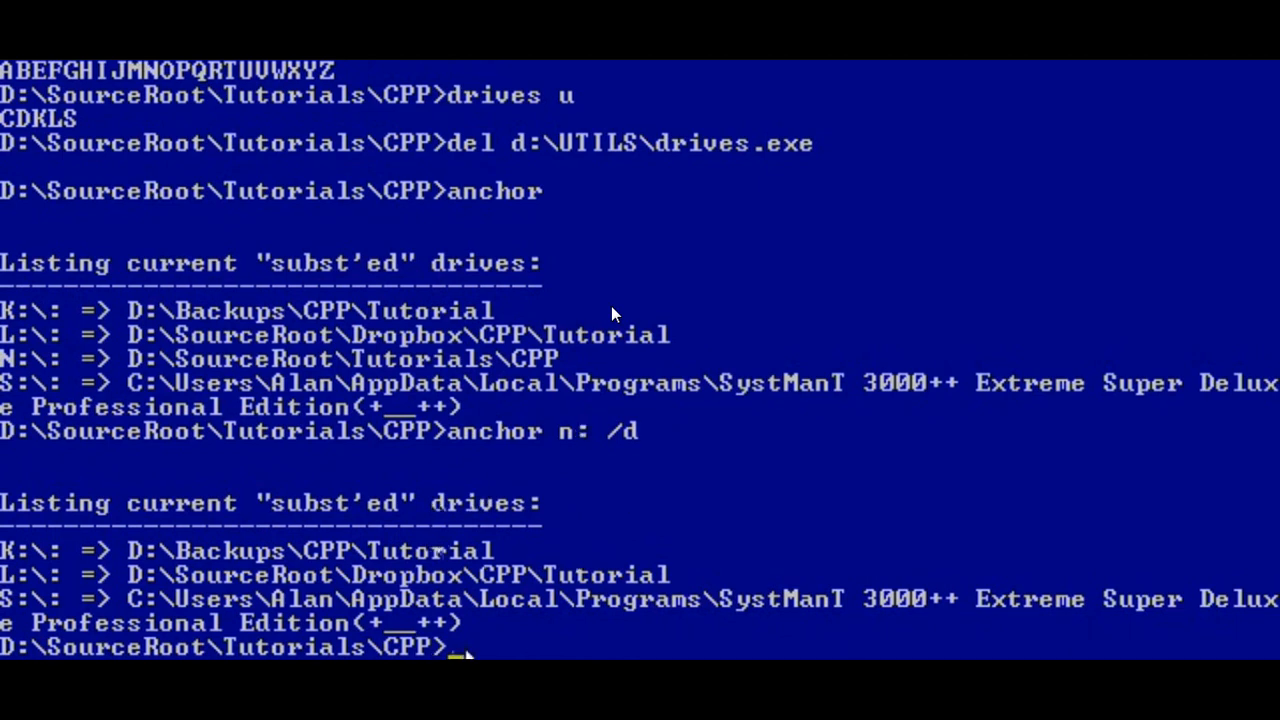
mouse_move(485, 410)
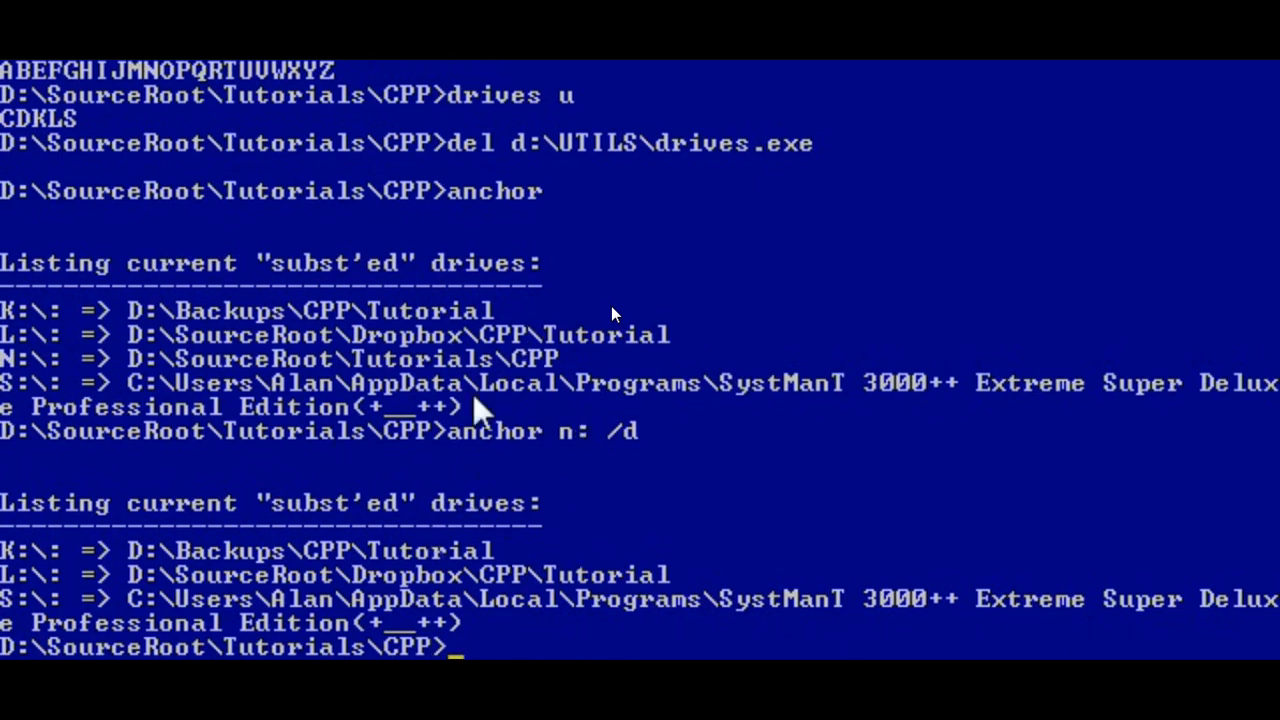
mouse_move(400, 565)
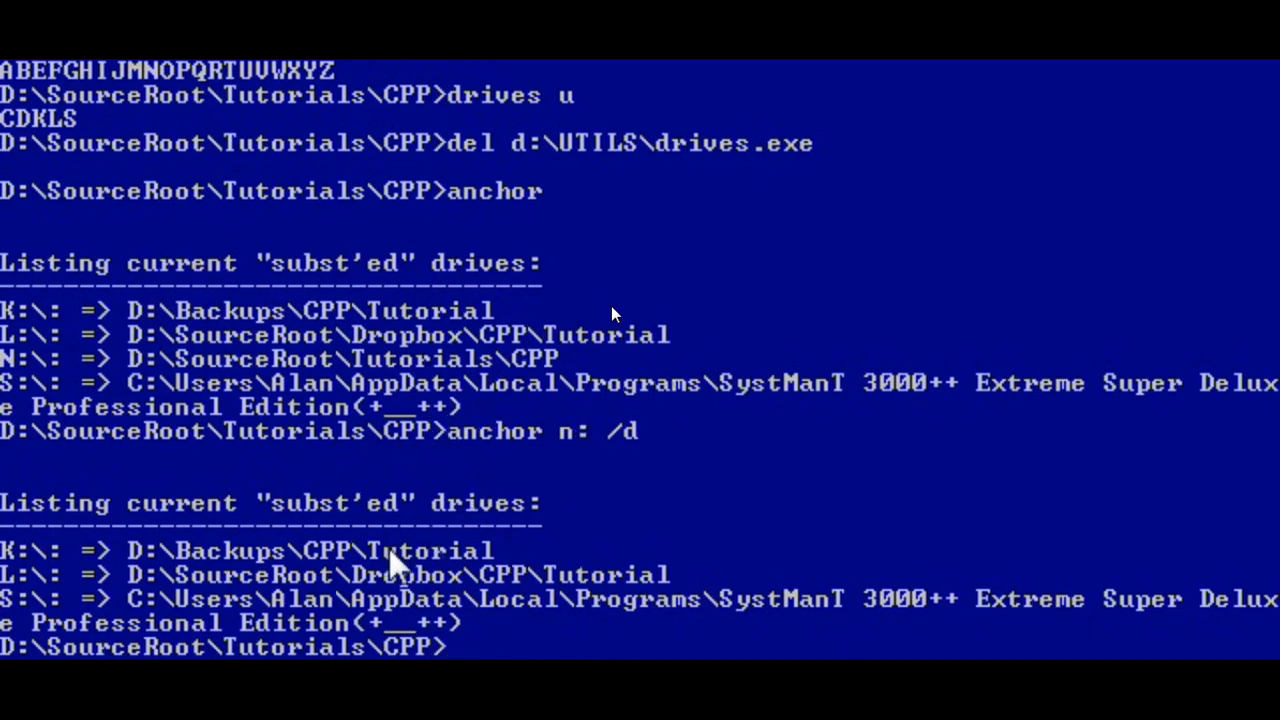
mouse_move(625, 465)
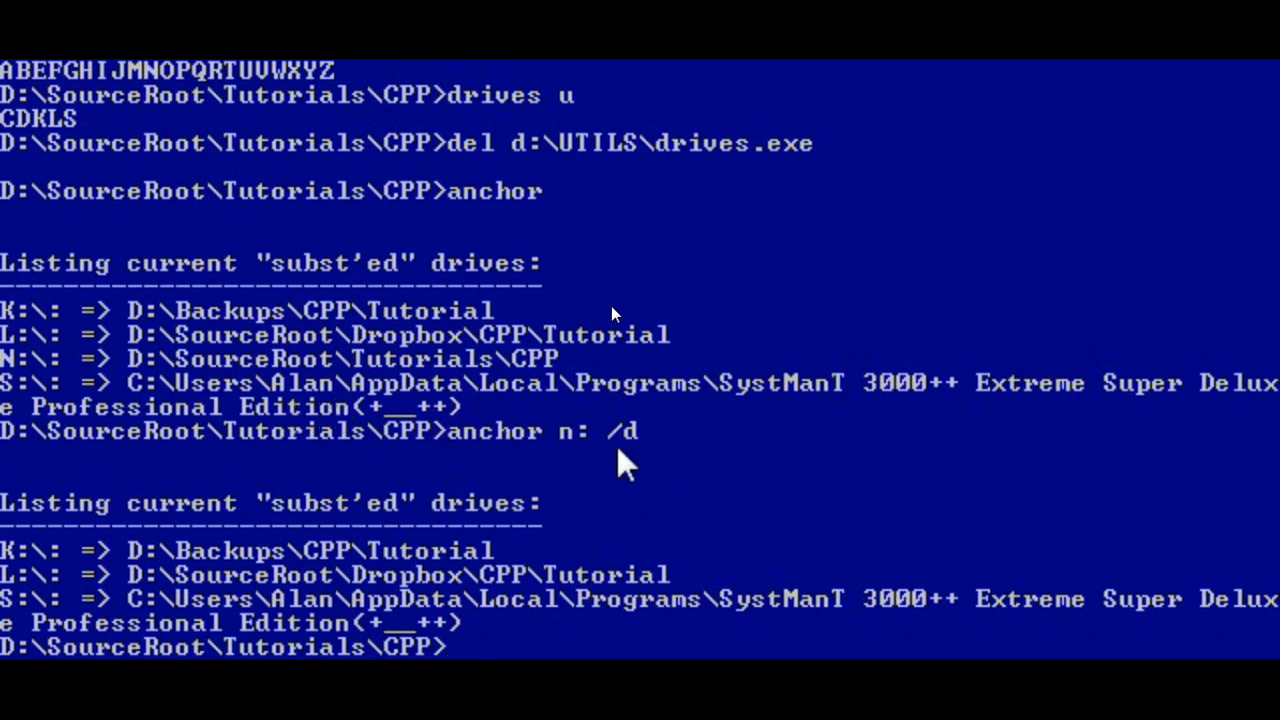
mouse_move(350, 445)
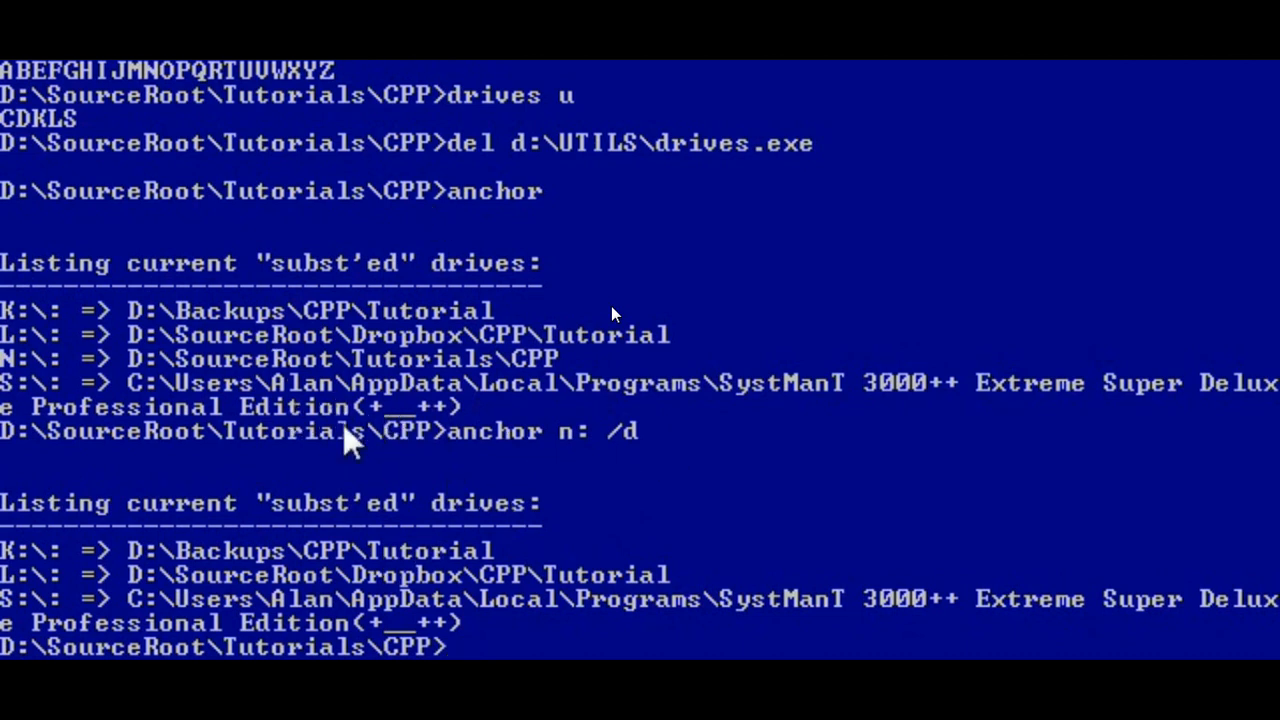
mouse_move(415, 480)
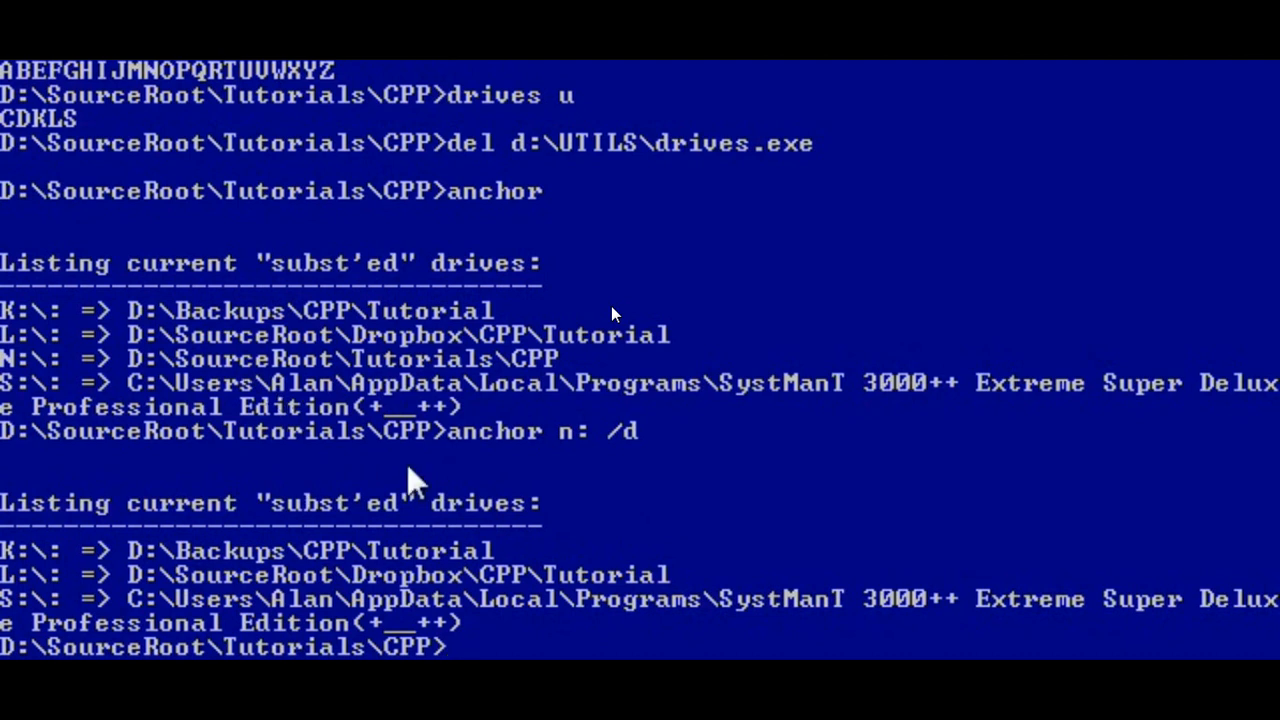
mouse_move(490, 460)
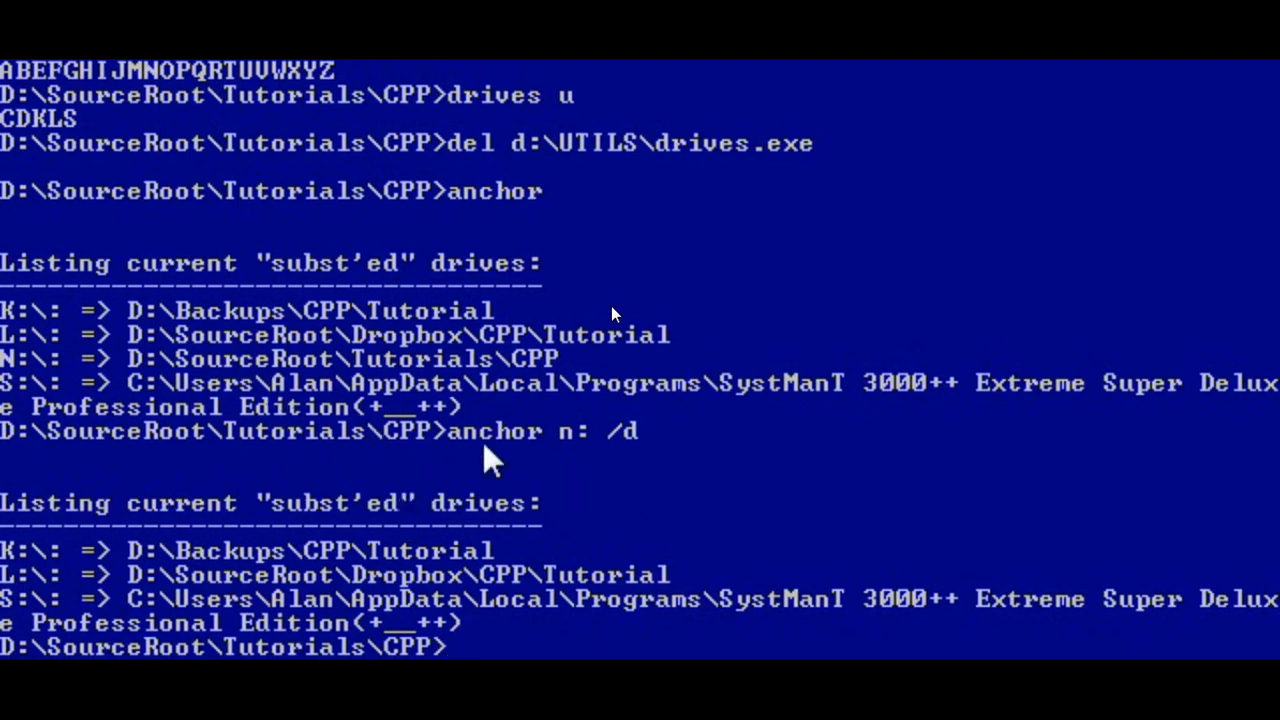
mouse_move(470, 430)
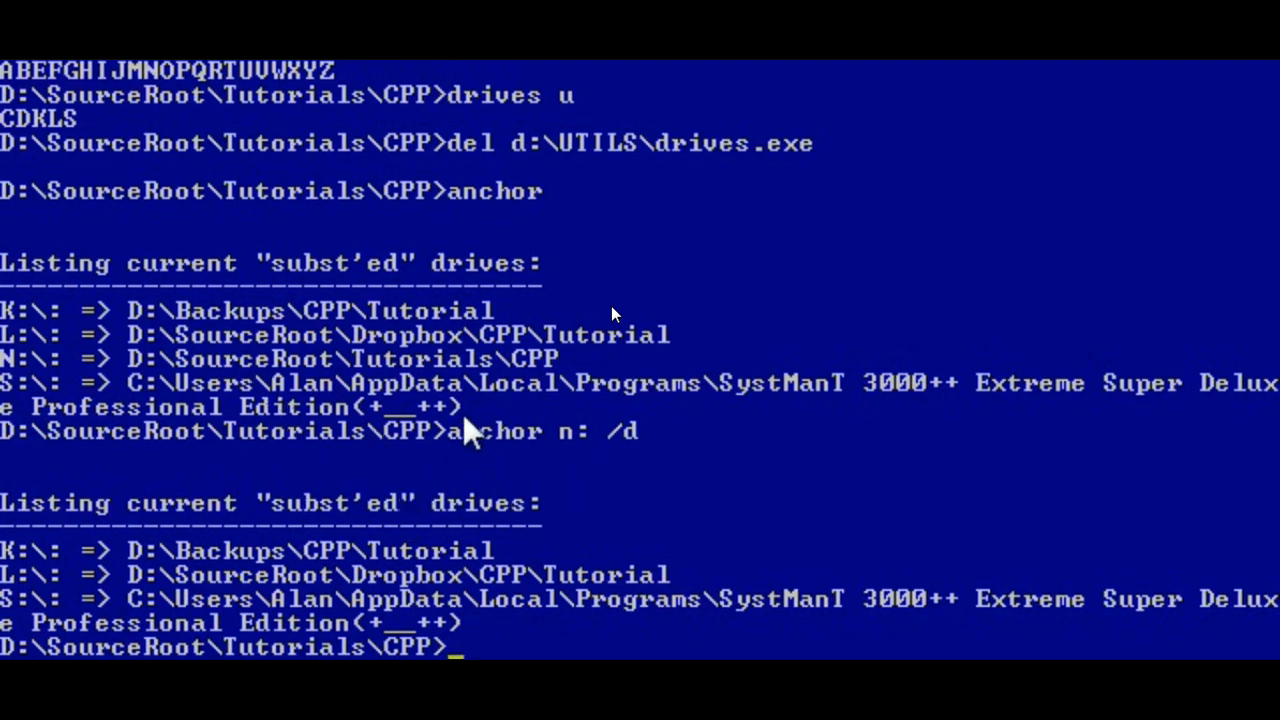
mouse_move(365, 505)
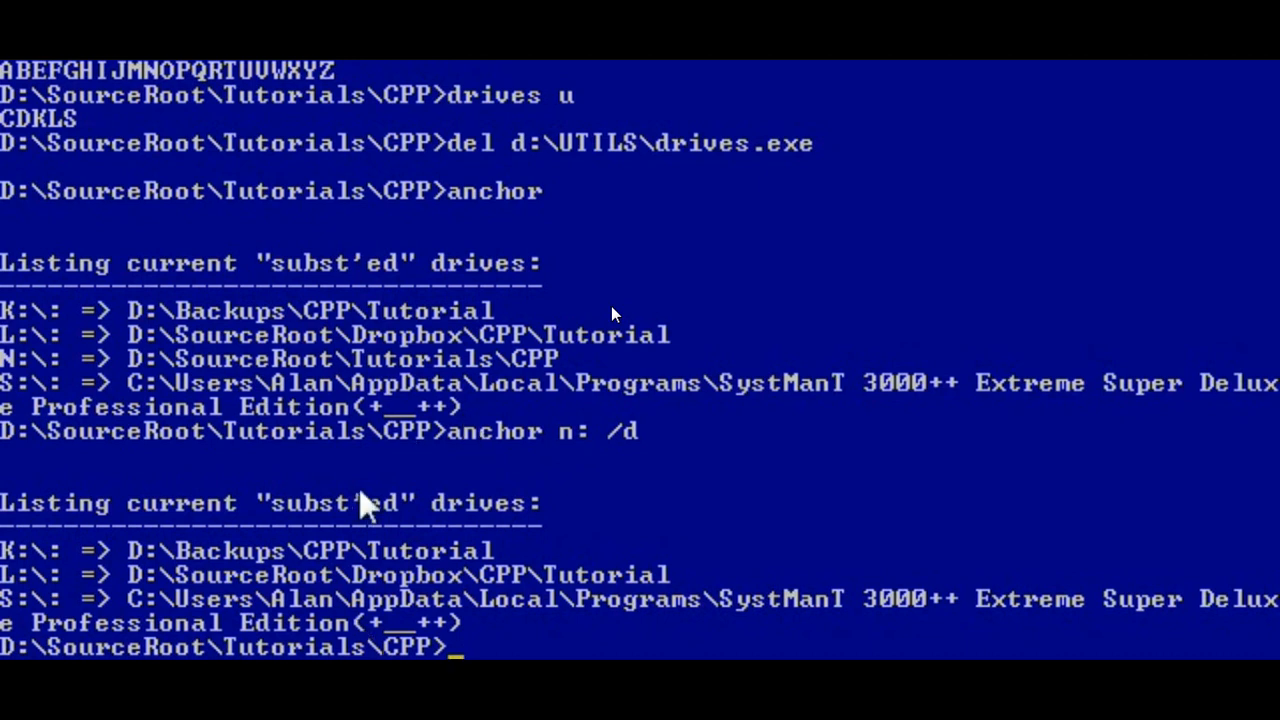
mouse_move(445, 450)
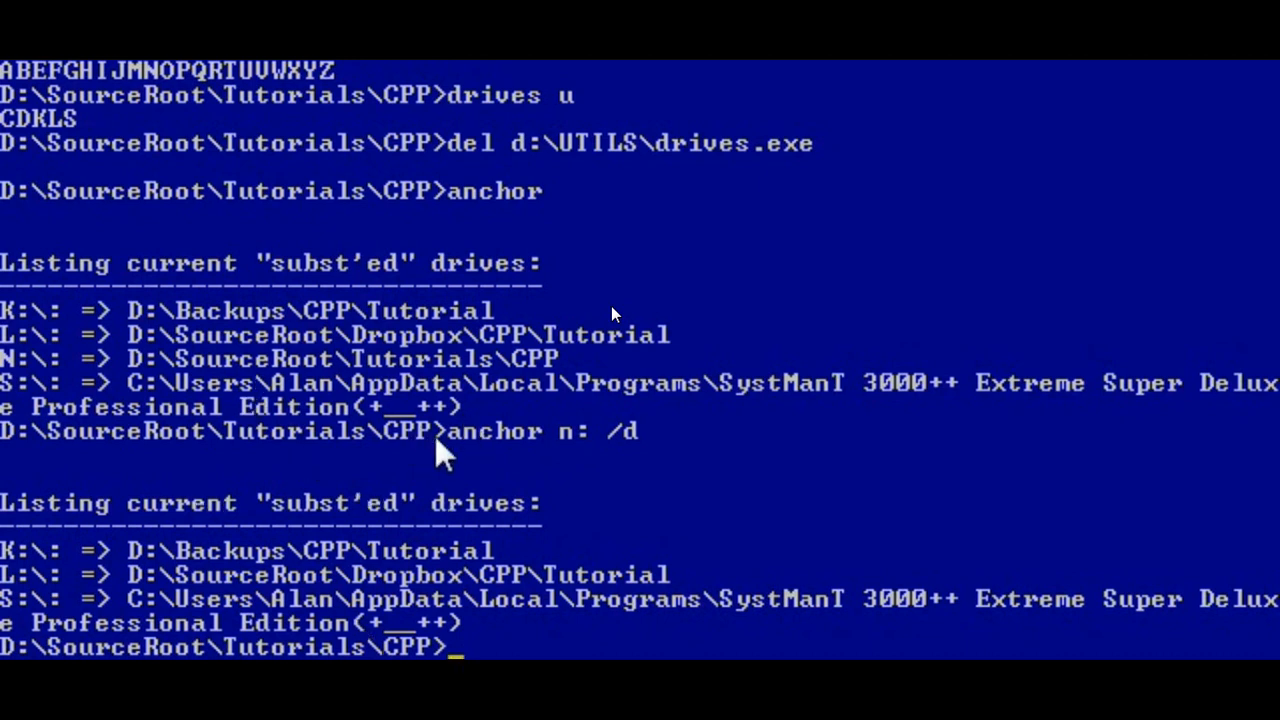
mouse_move(432, 448)
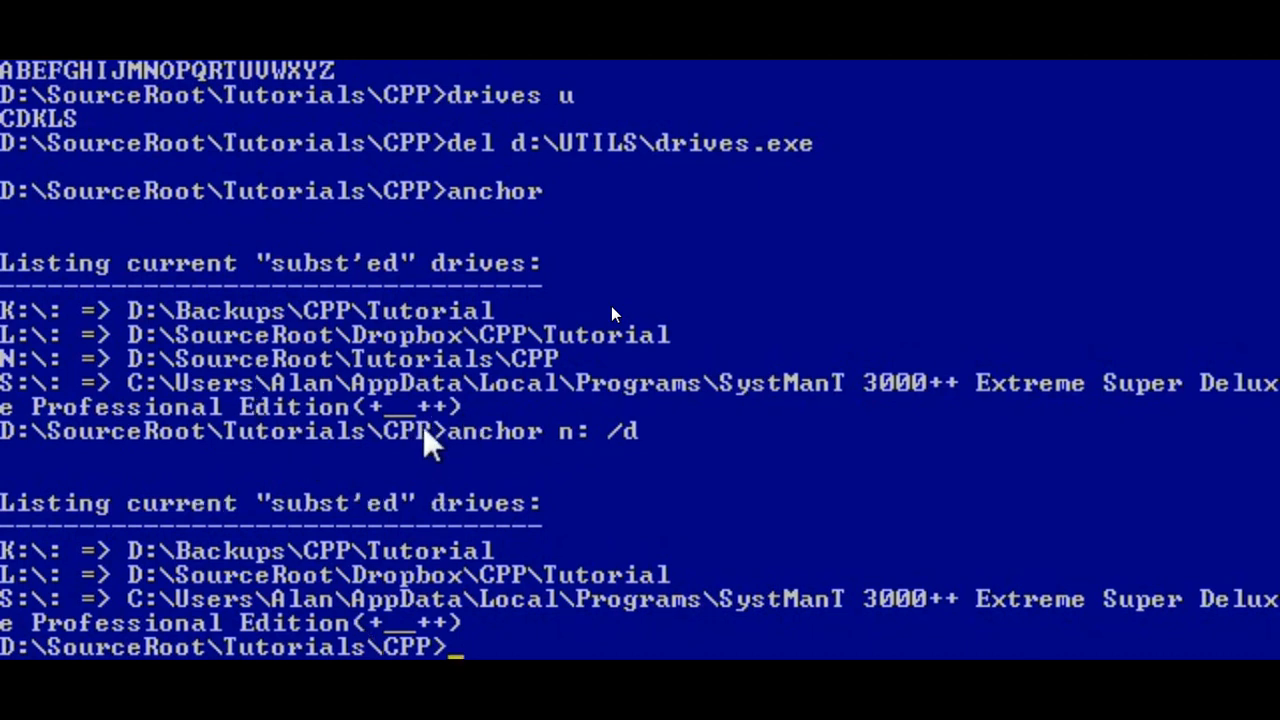
mouse_move(393, 456)
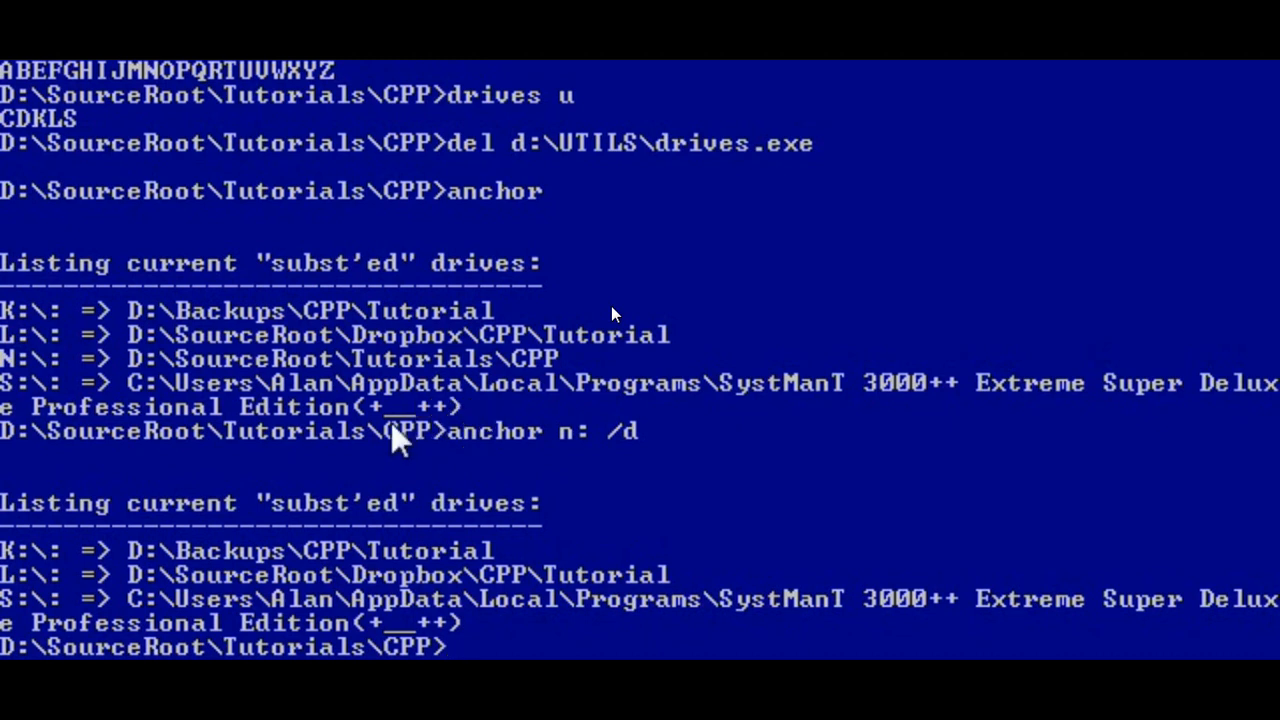
mouse_move(405, 505)
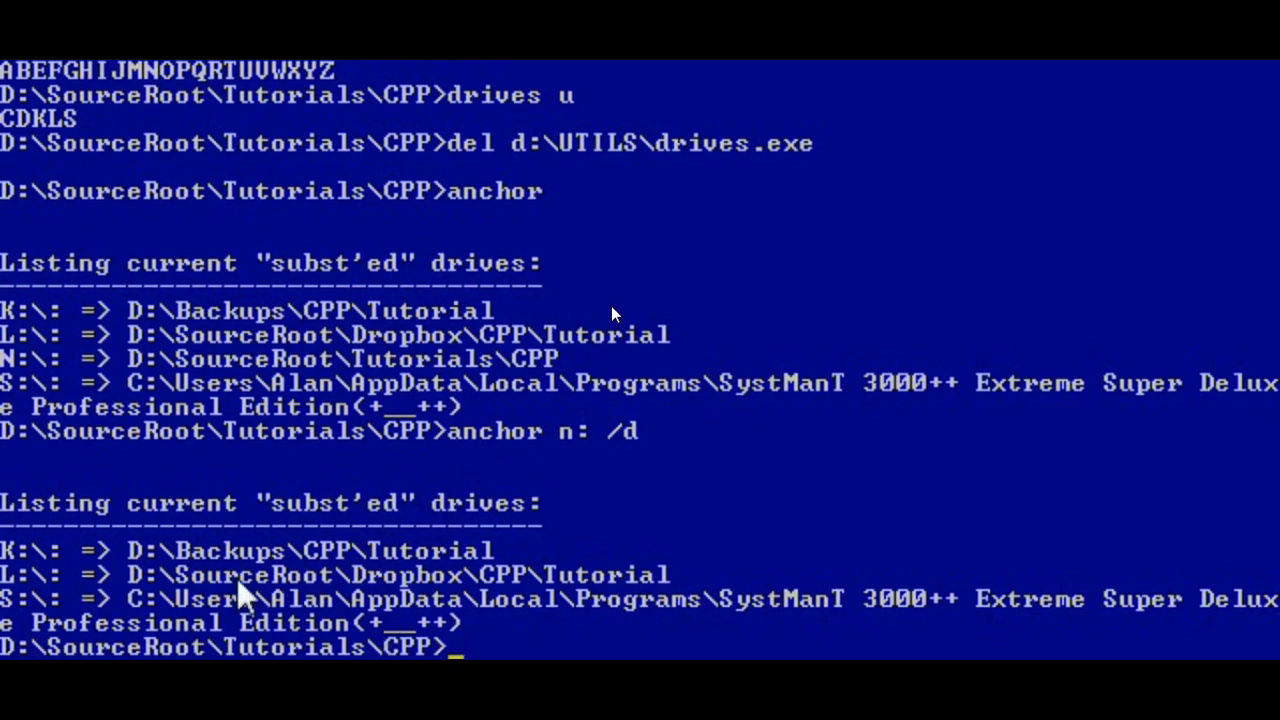
mouse_move(253, 508)
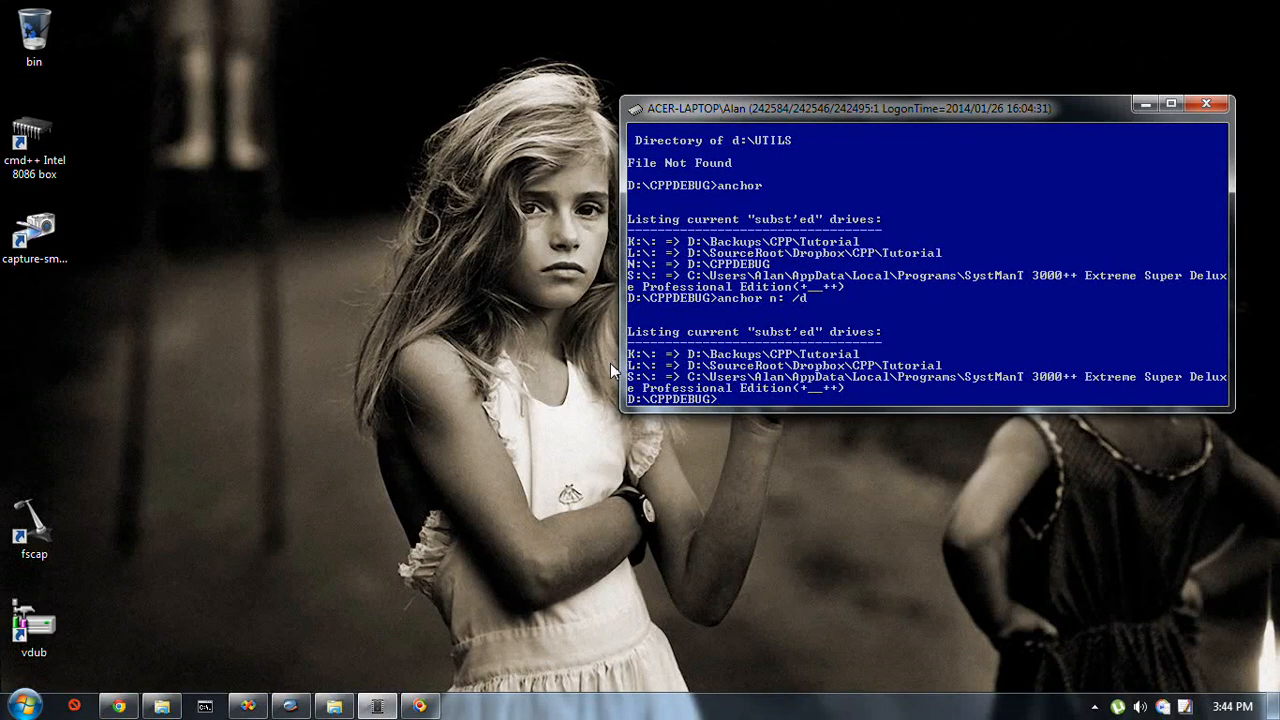
mouse_move(448, 498)
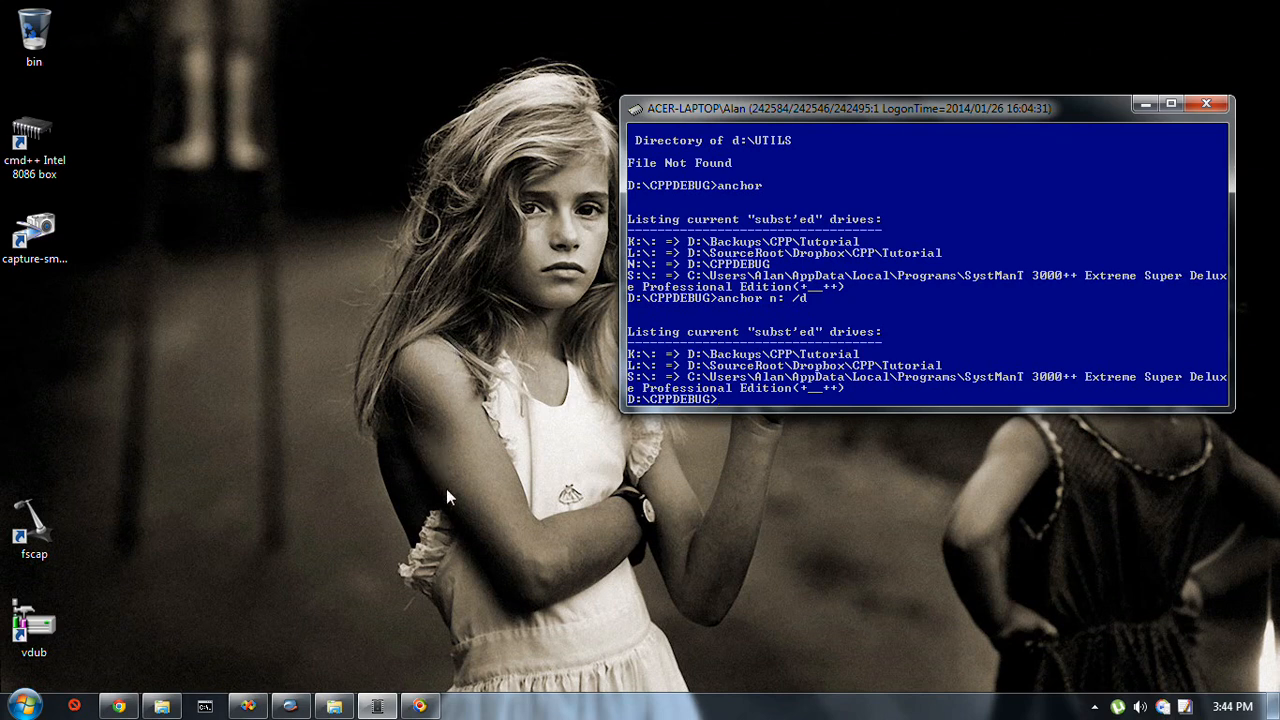
mouse_move(730, 390)
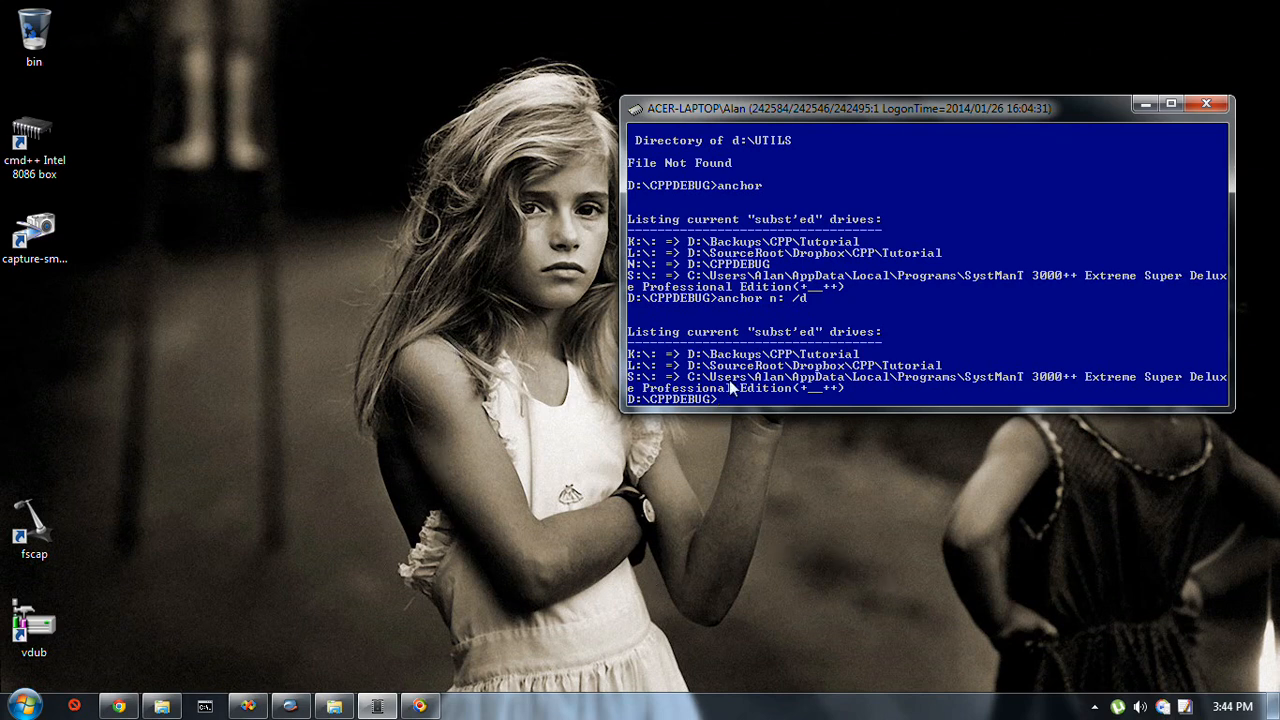
mouse_move(392, 440)
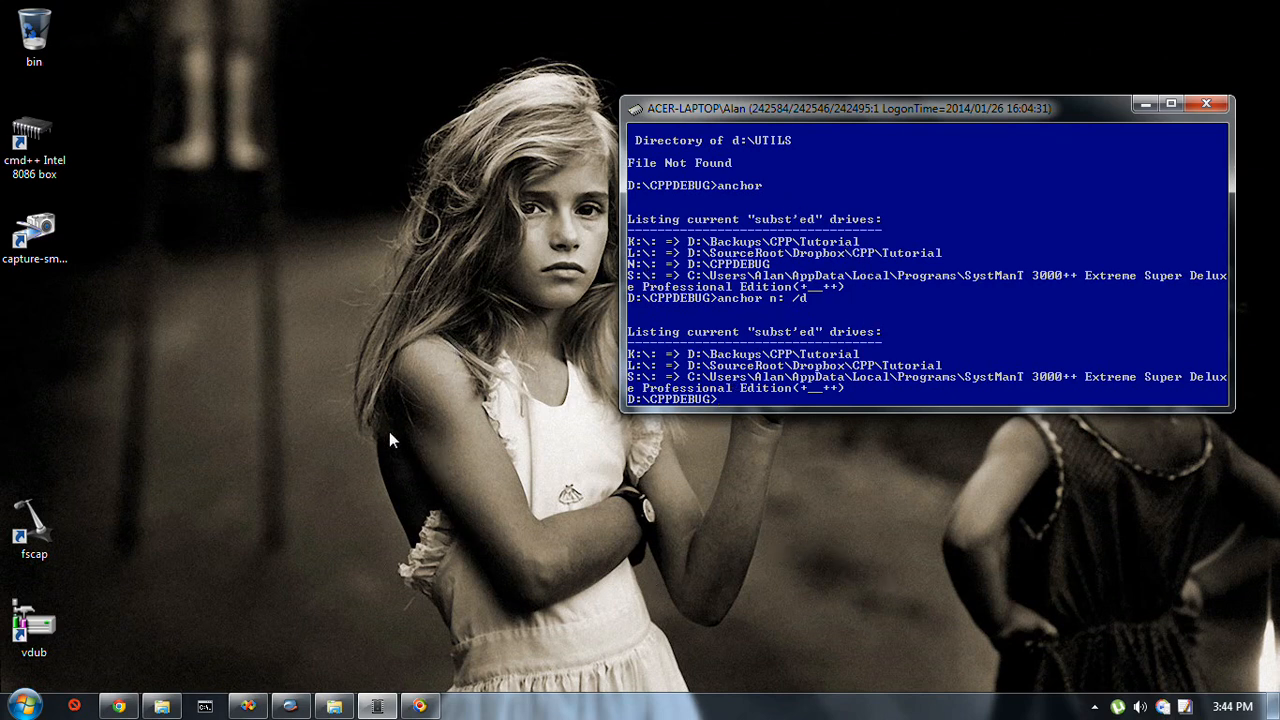
mouse_move(276, 363)
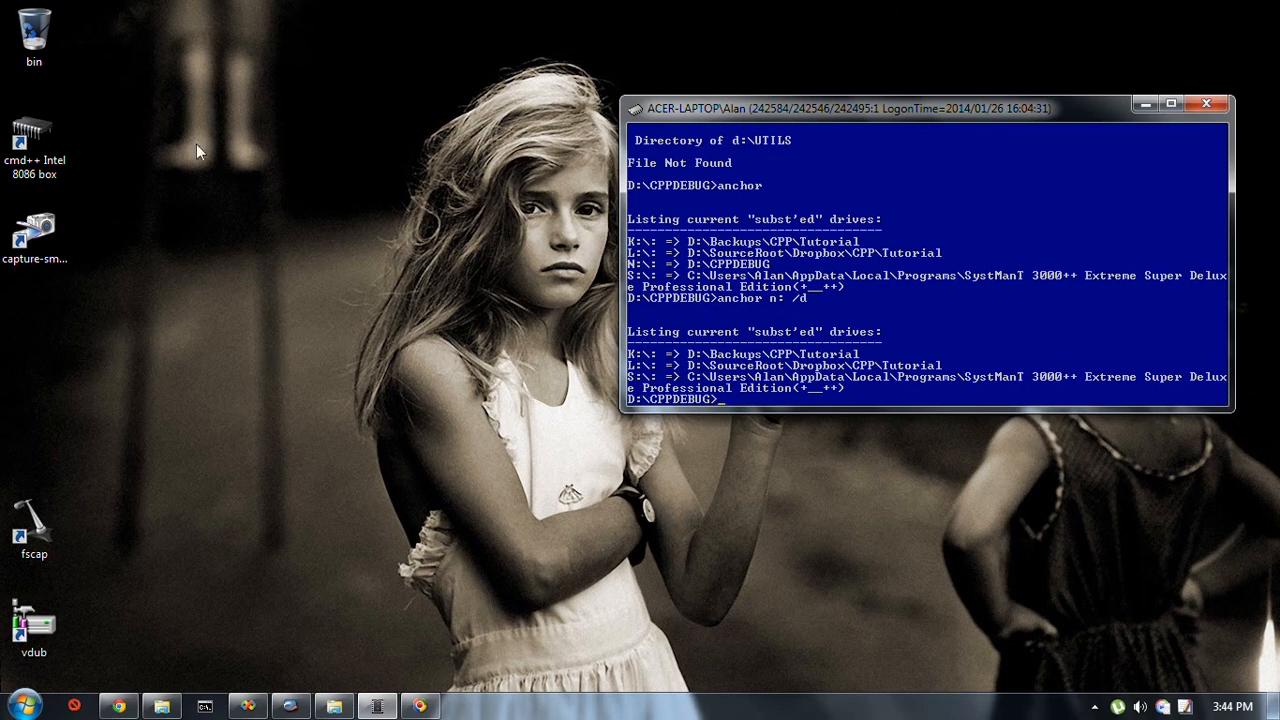
mouse_move(308, 408)
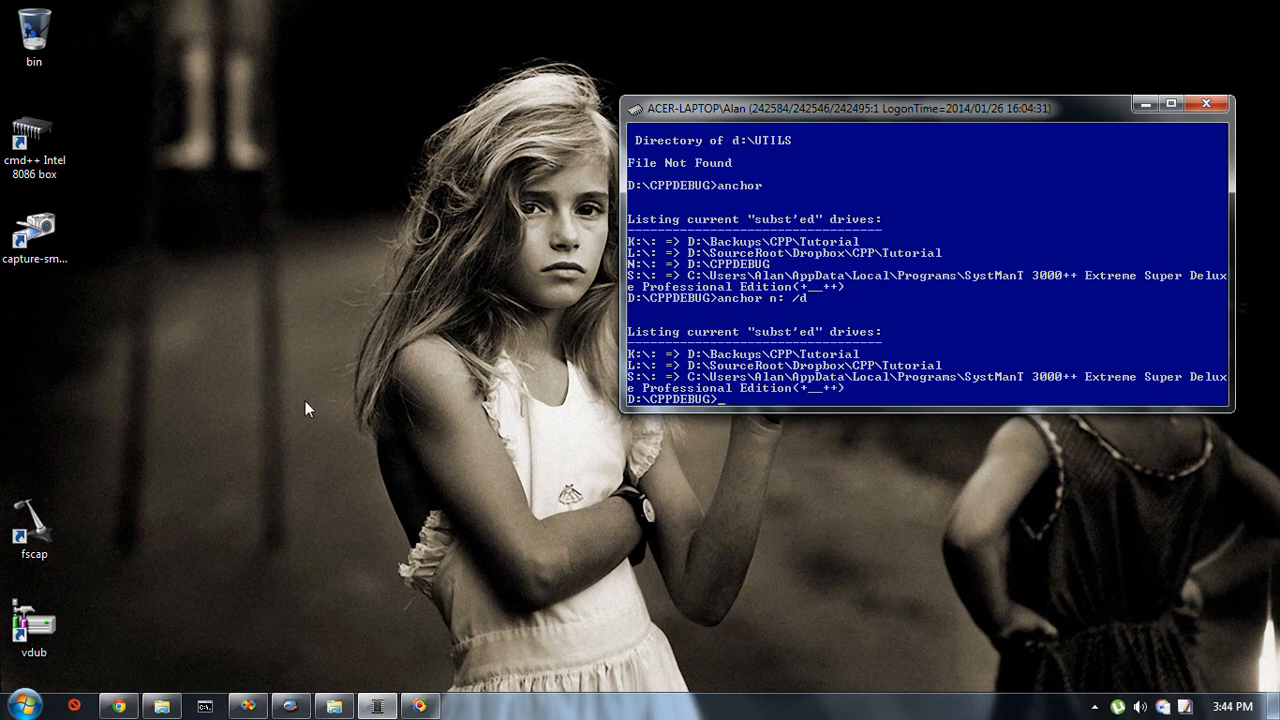
mouse_move(322, 443)
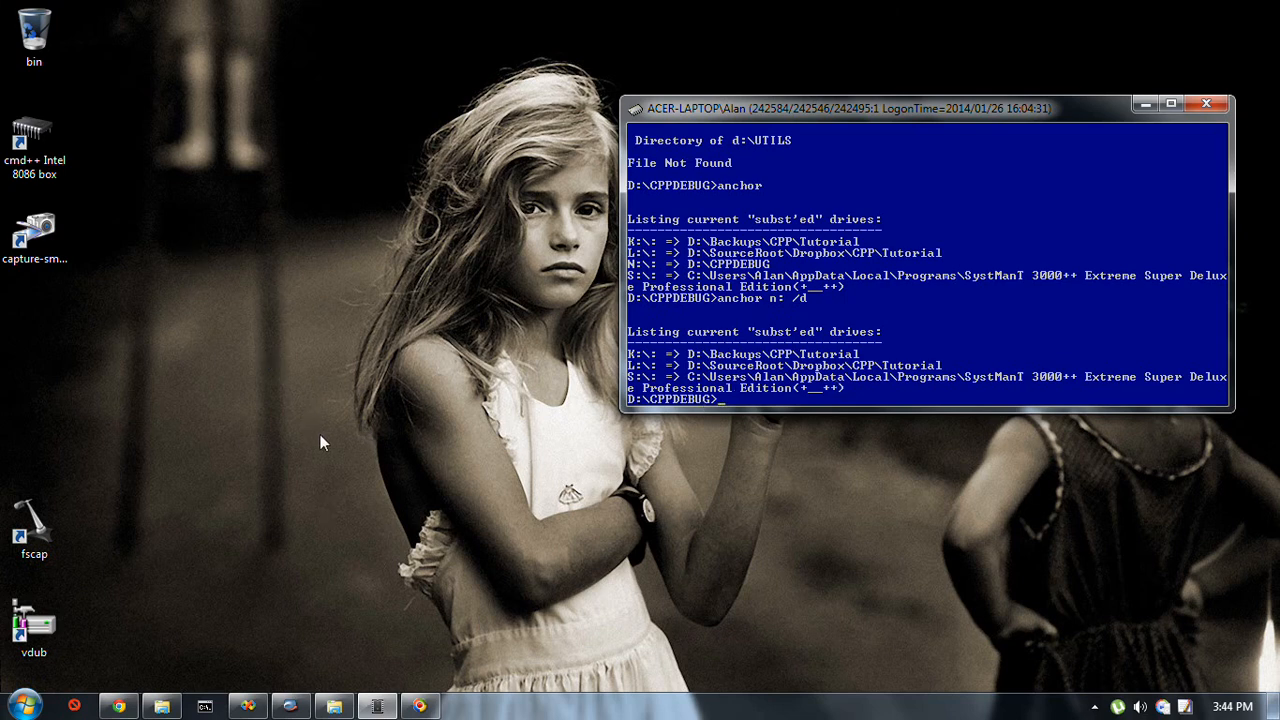
mouse_move(308, 286)
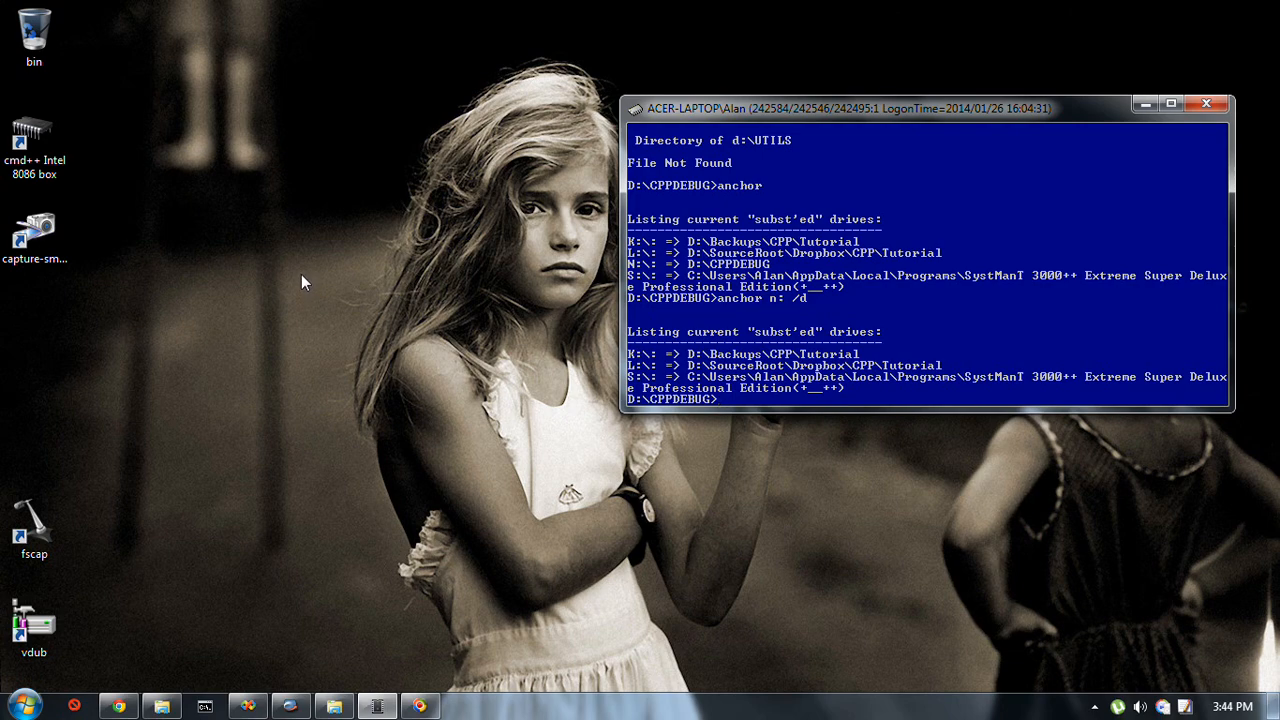
- Get the console window out of view to reveal the desktop
click(1206, 103)
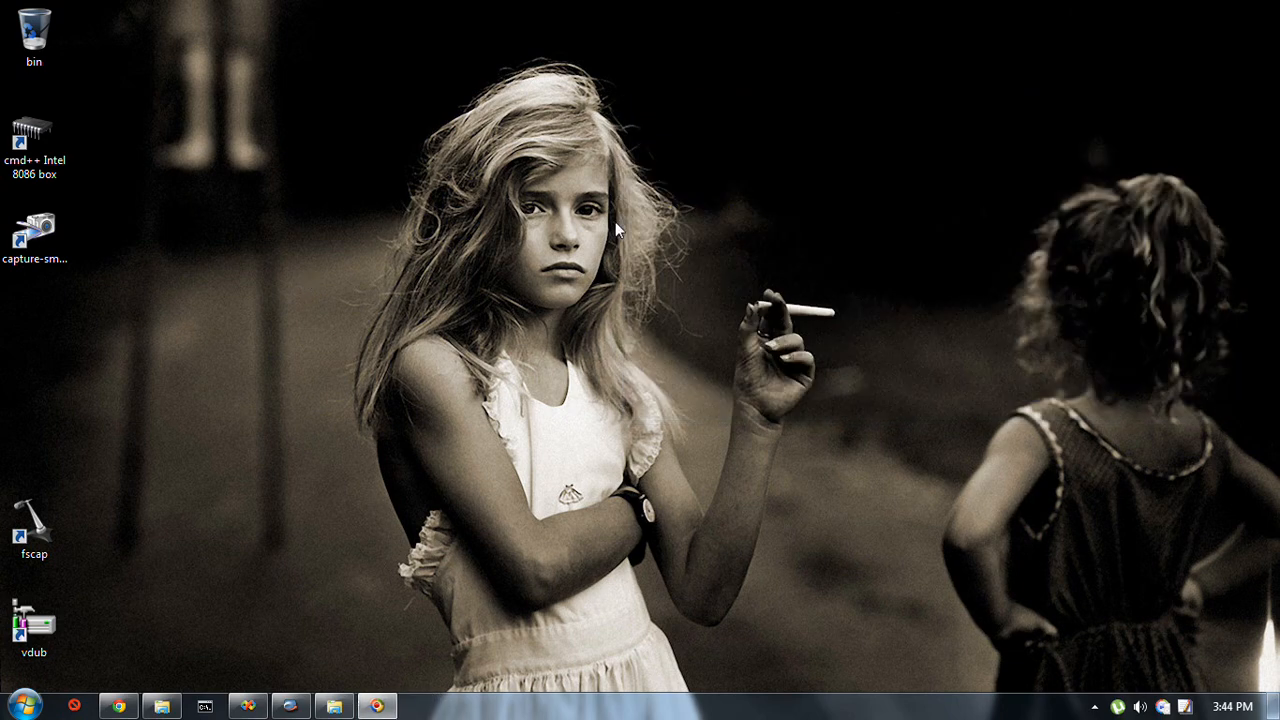
mouse_move(477, 377)
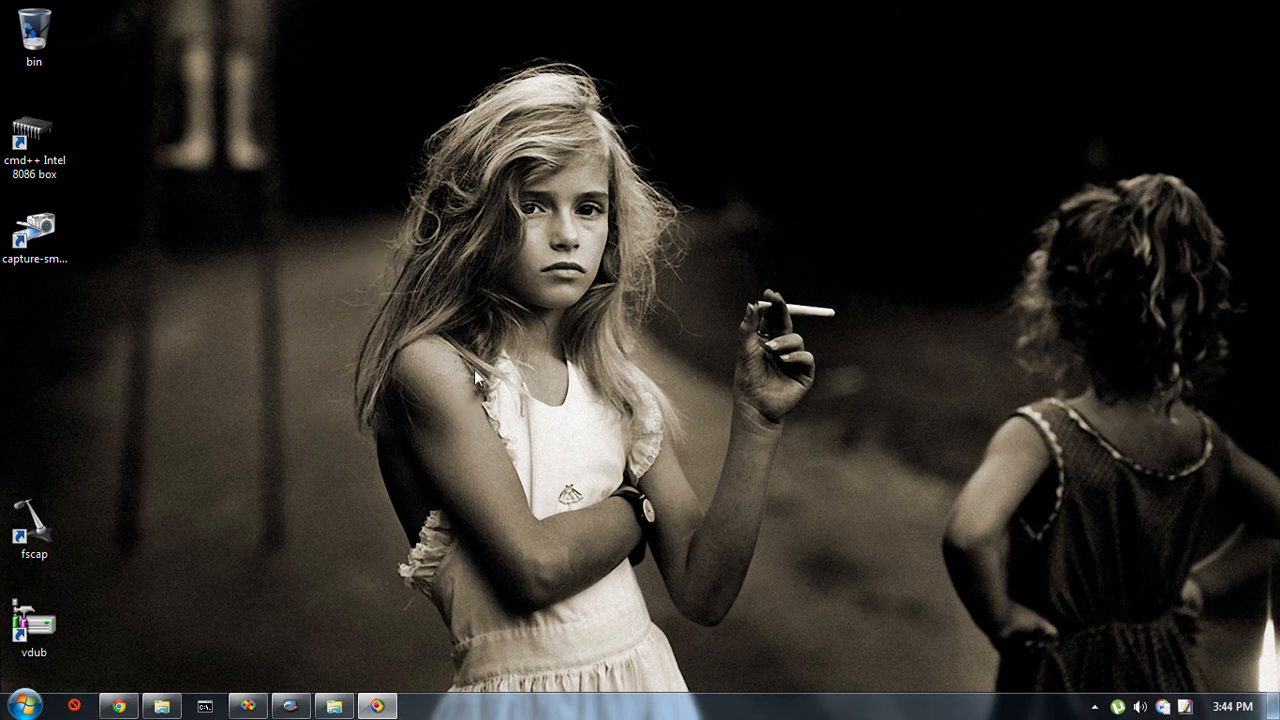
mouse_move(575, 351)
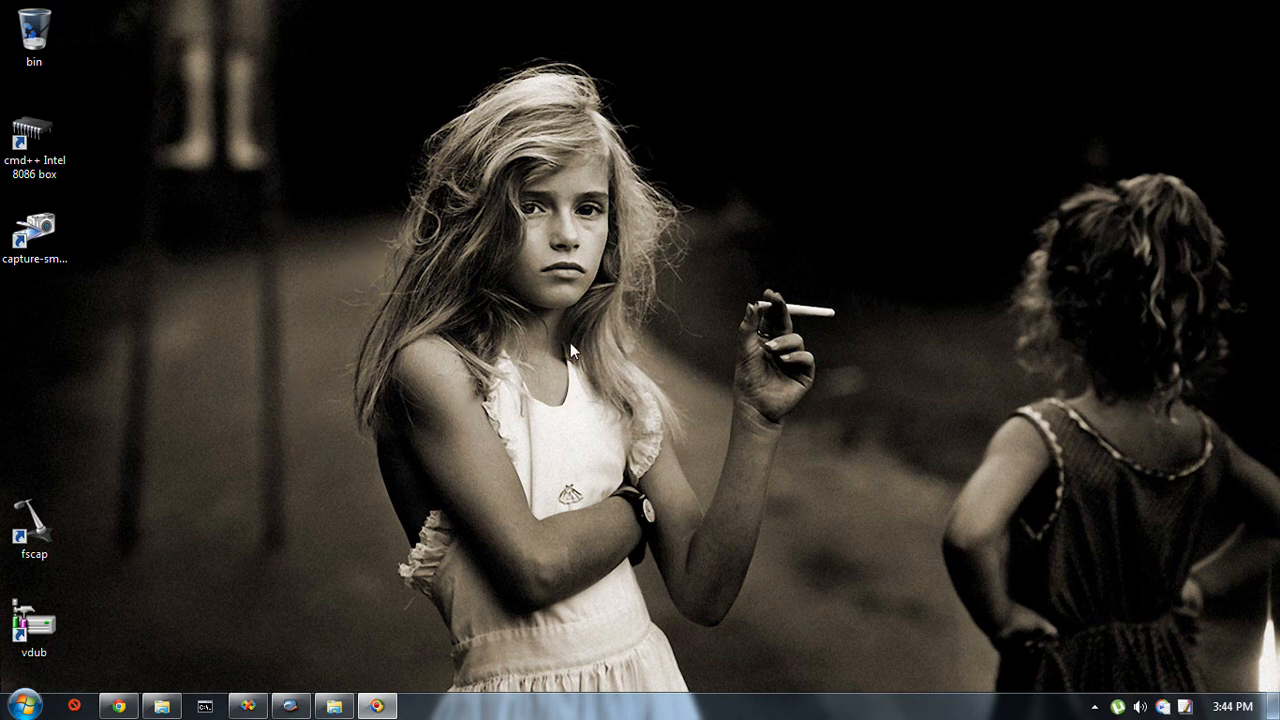
mouse_move(920, 485)
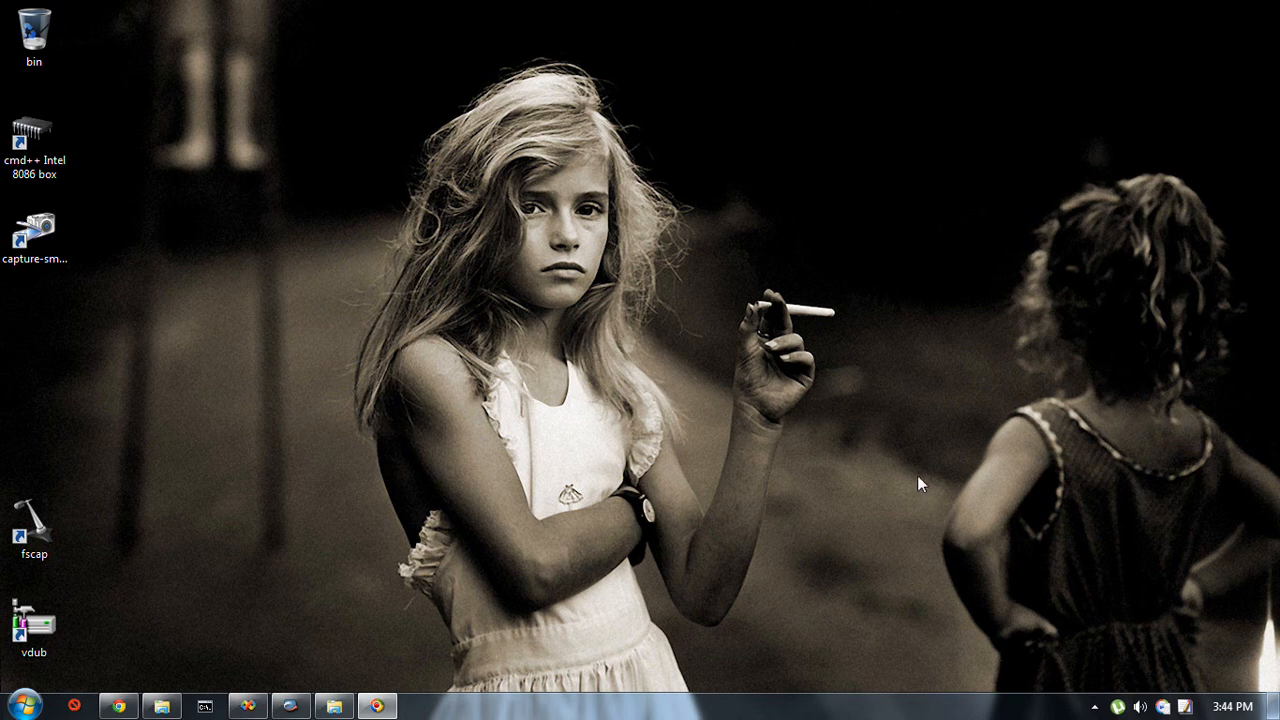
mouse_move(692, 305)
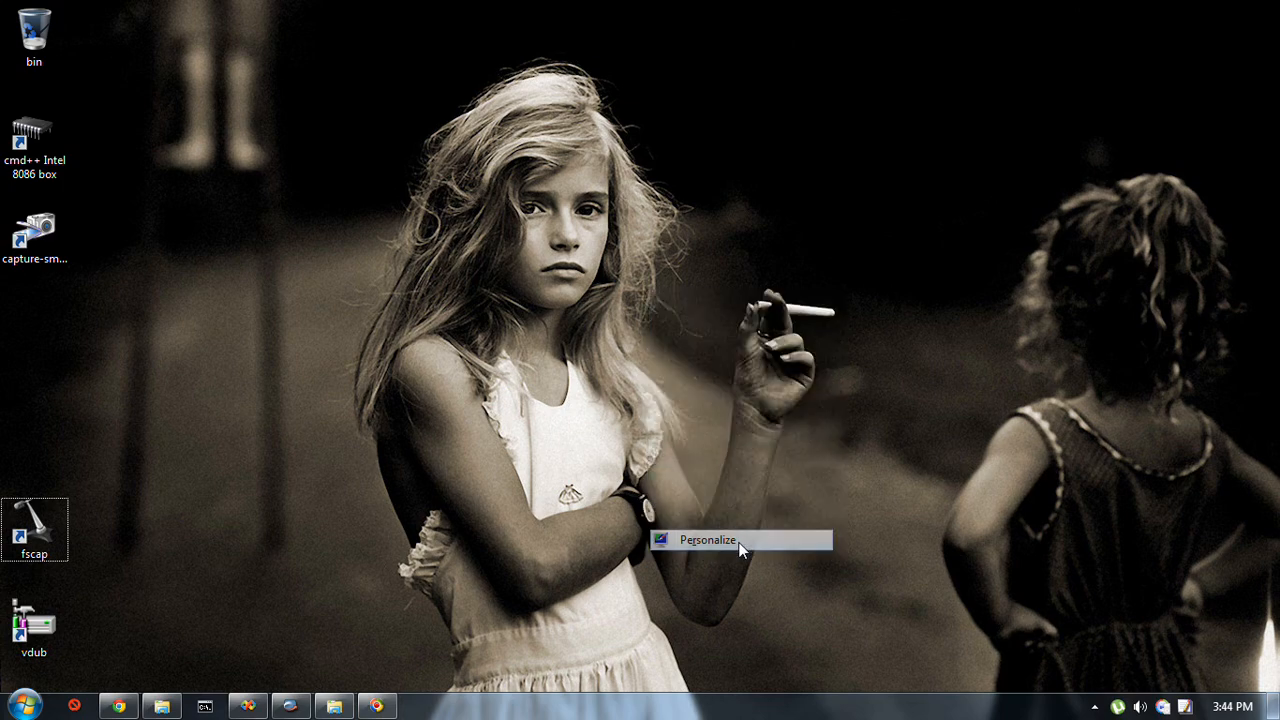
- Set img3_closeup_BW as the desktop background and close Personalization
click(708, 540)
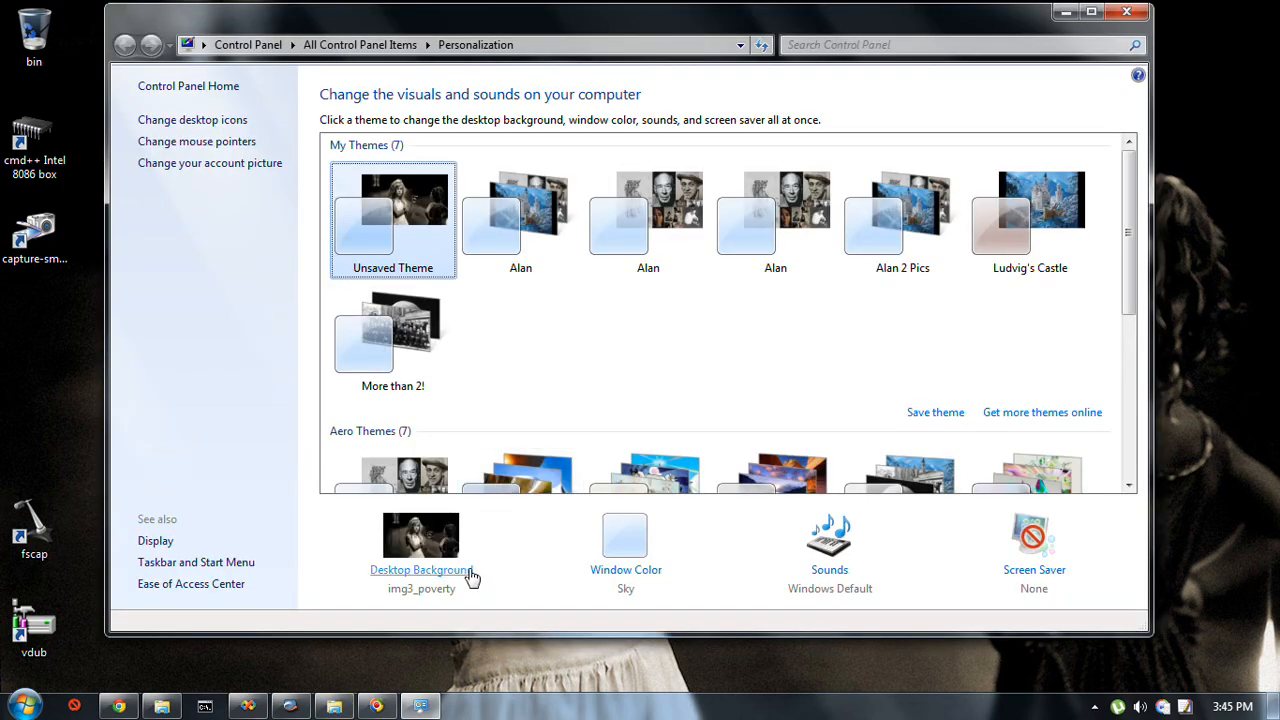
click(421, 569)
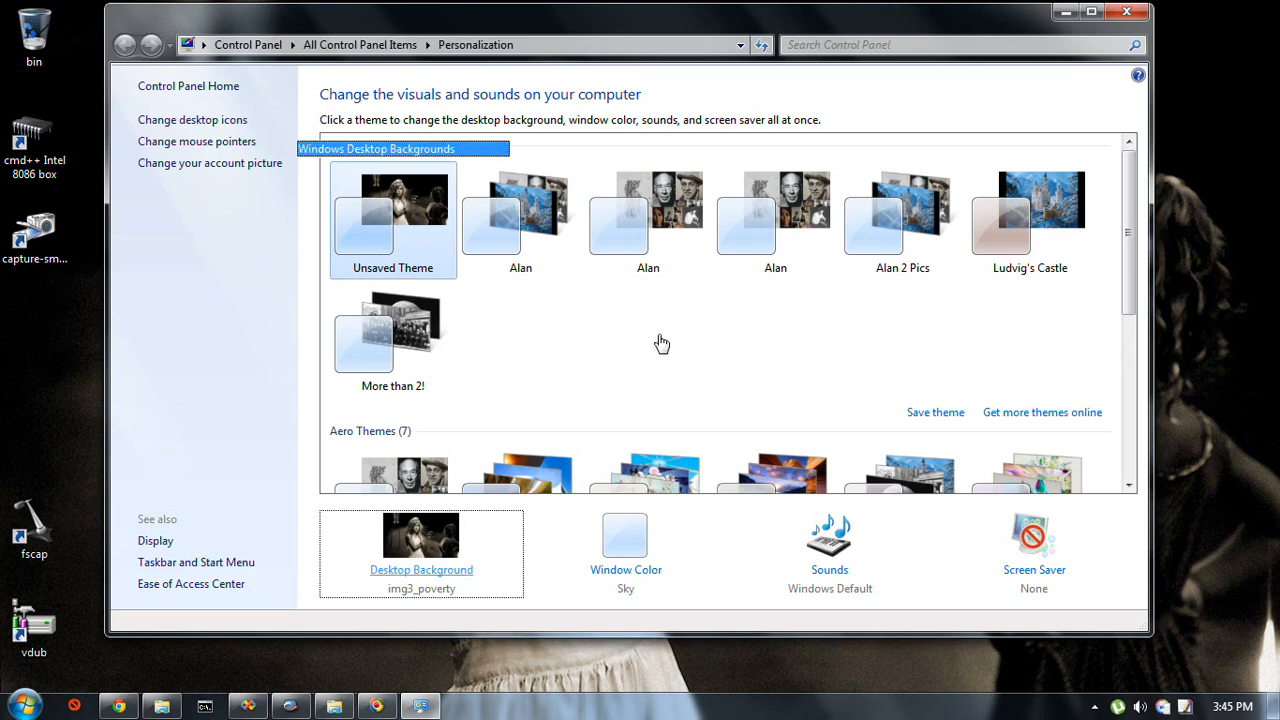
mouse_move(760, 361)
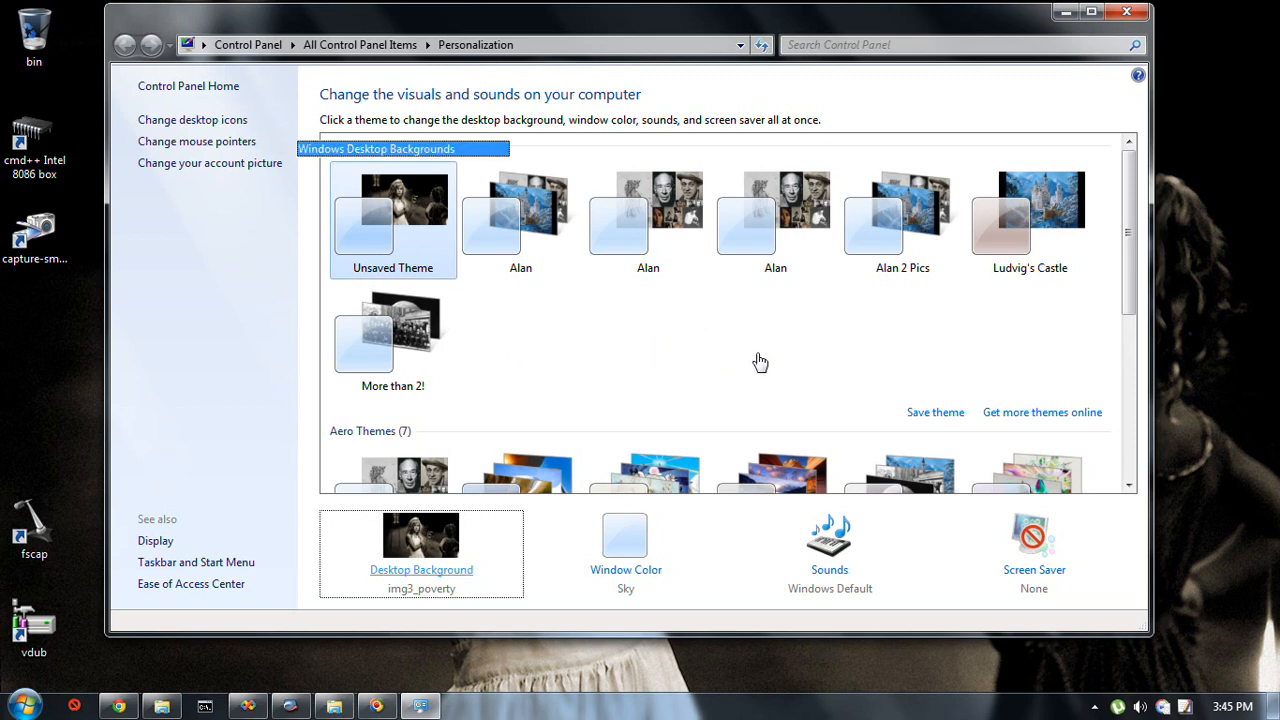
click(421, 569)
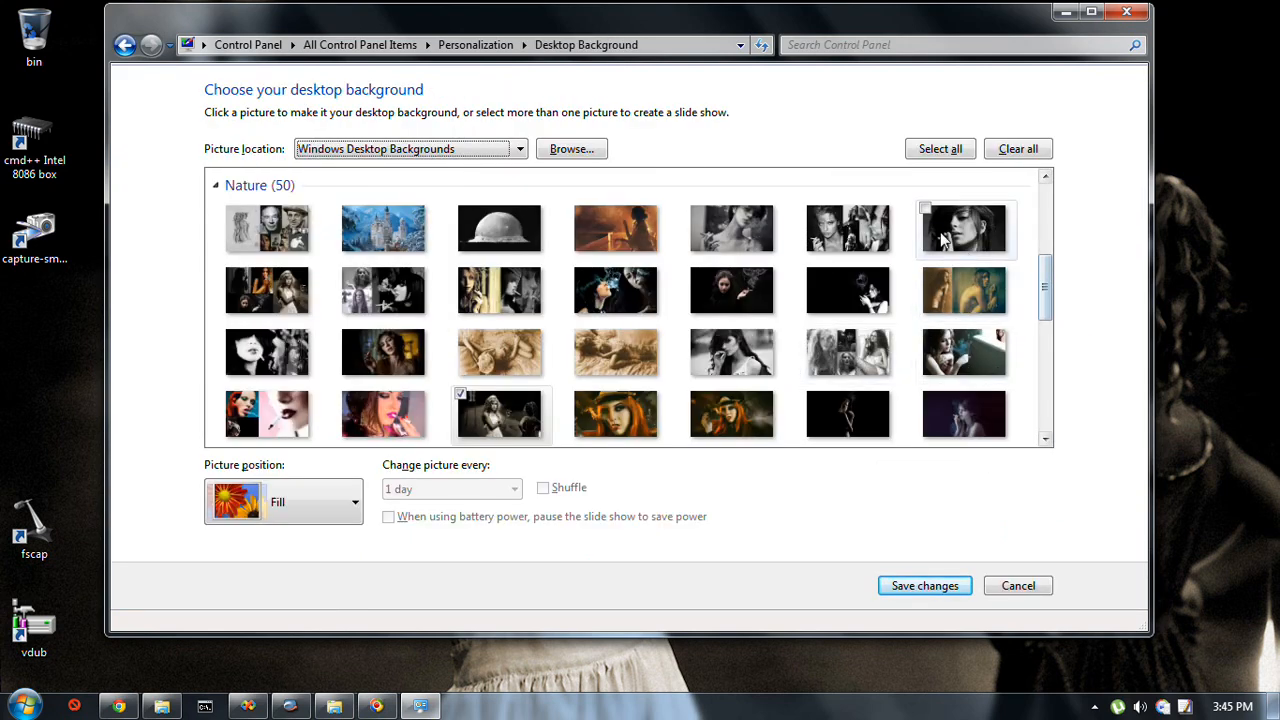
click(963, 228)
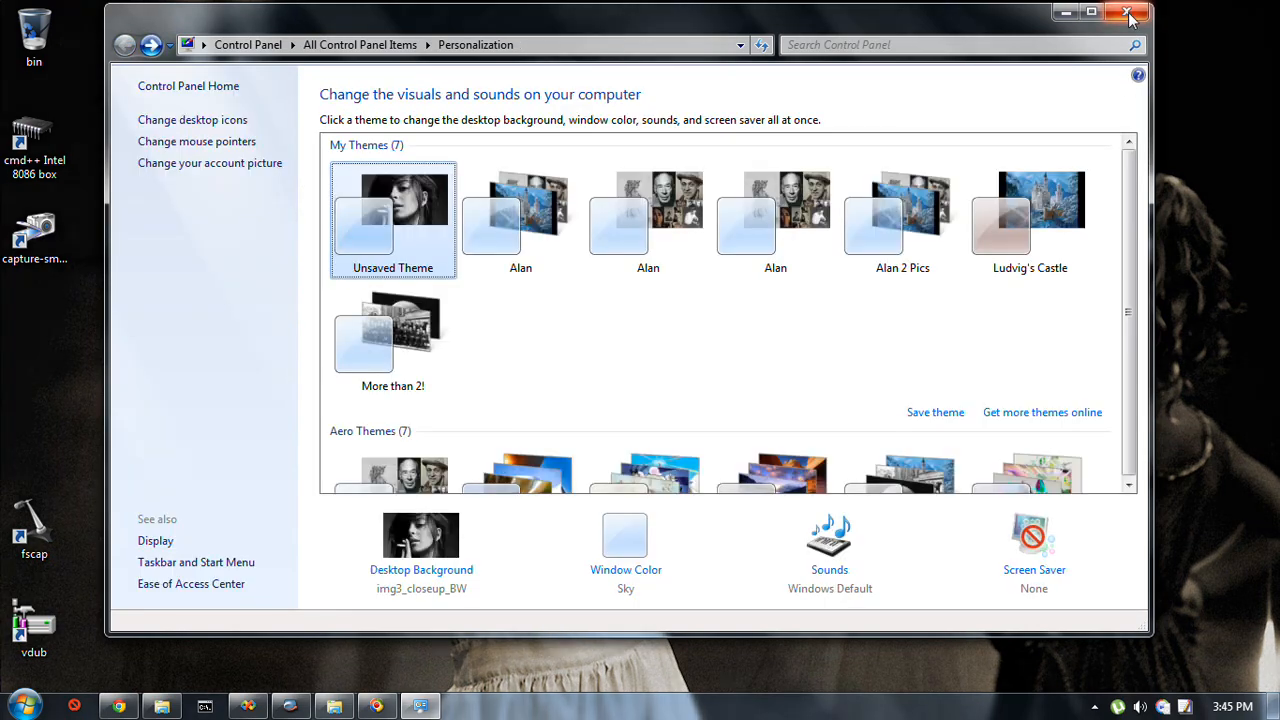
click(1129, 12)
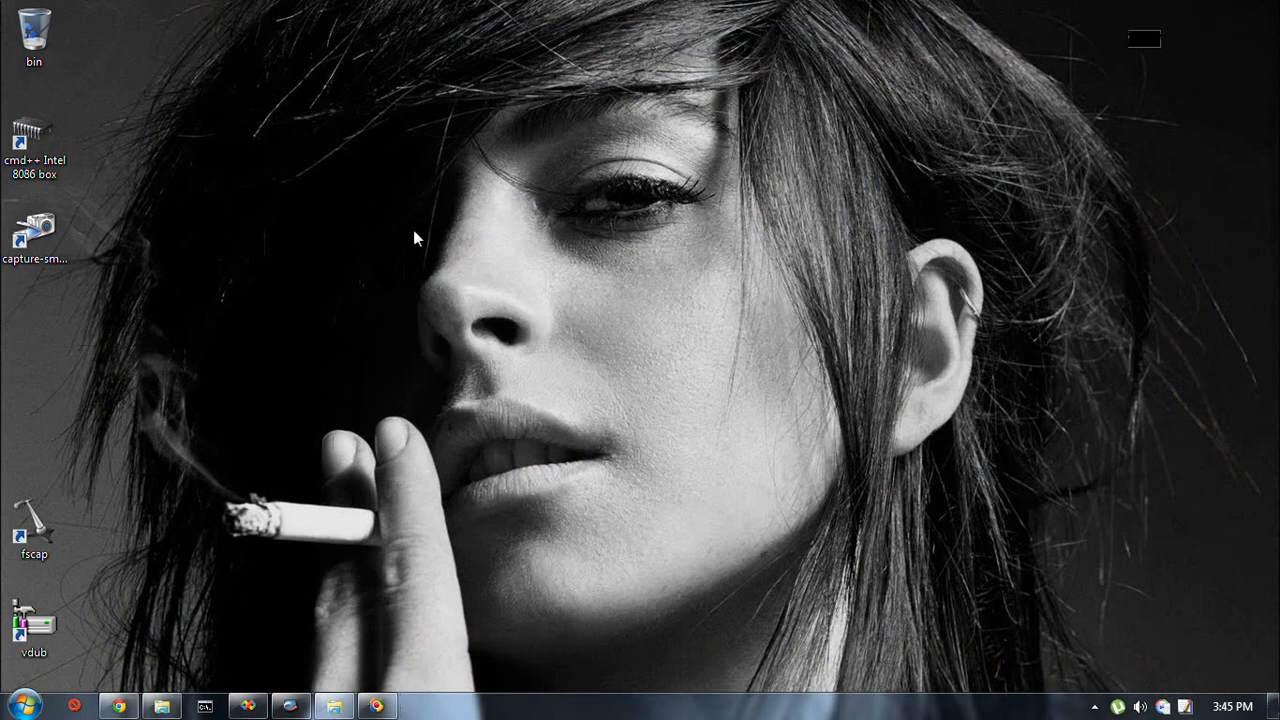
mouse_move(625, 258)
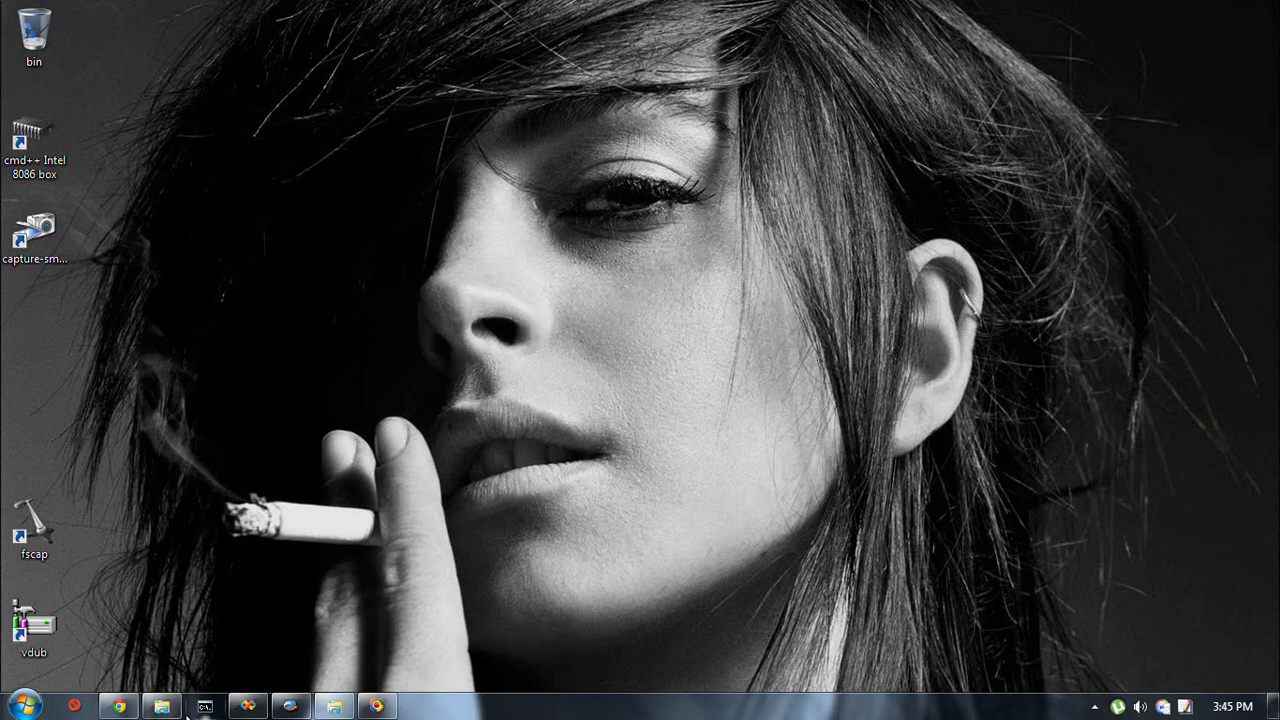
mouse_move(940, 324)
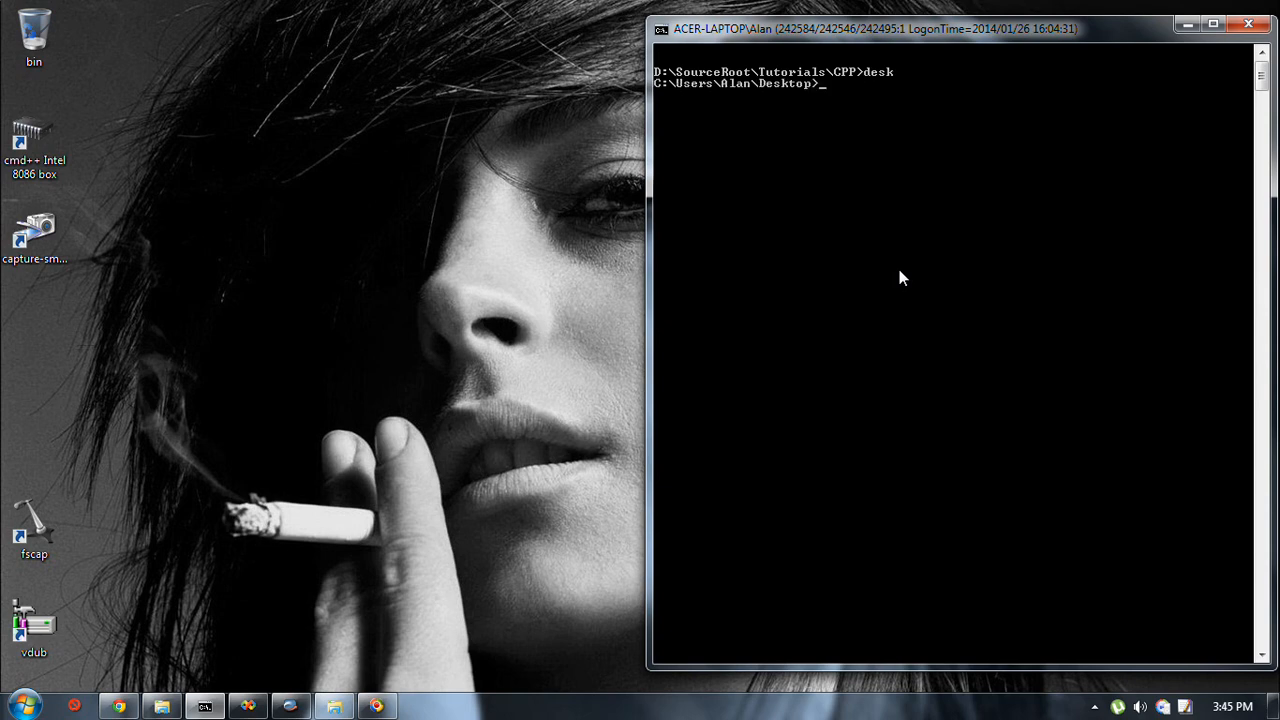
- Move "cmd++ Intel 8086 box.lnk" into the Stuff folder
text(move c)
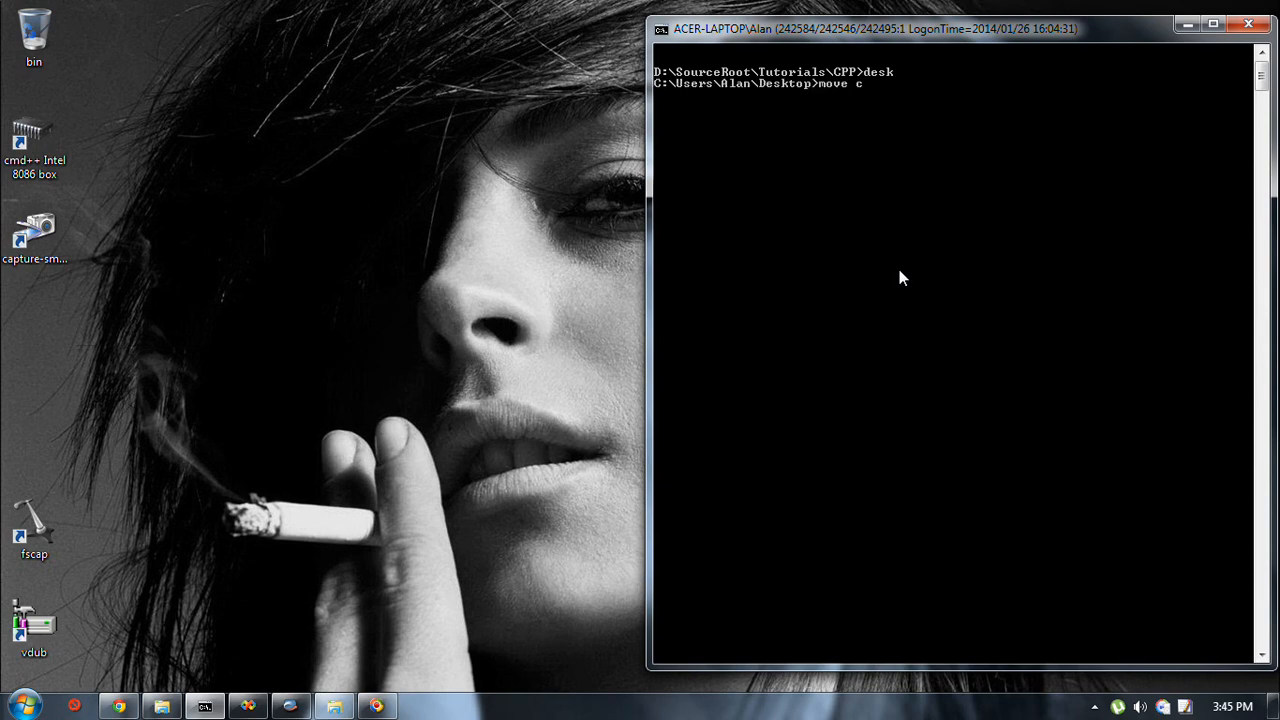
text("cmd++ Intel 8086 box.lnk" Stuff)
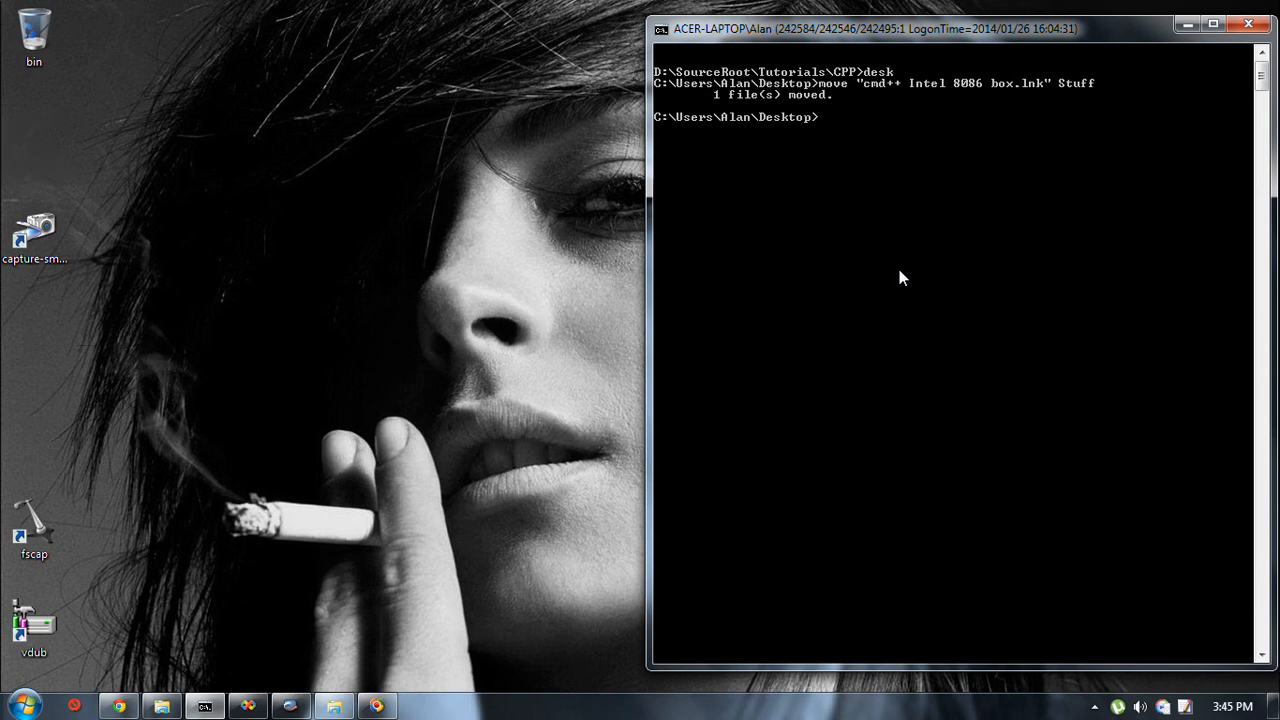
- Move capture-small-mic.lnk into Stuff using Tab completion
text(move)
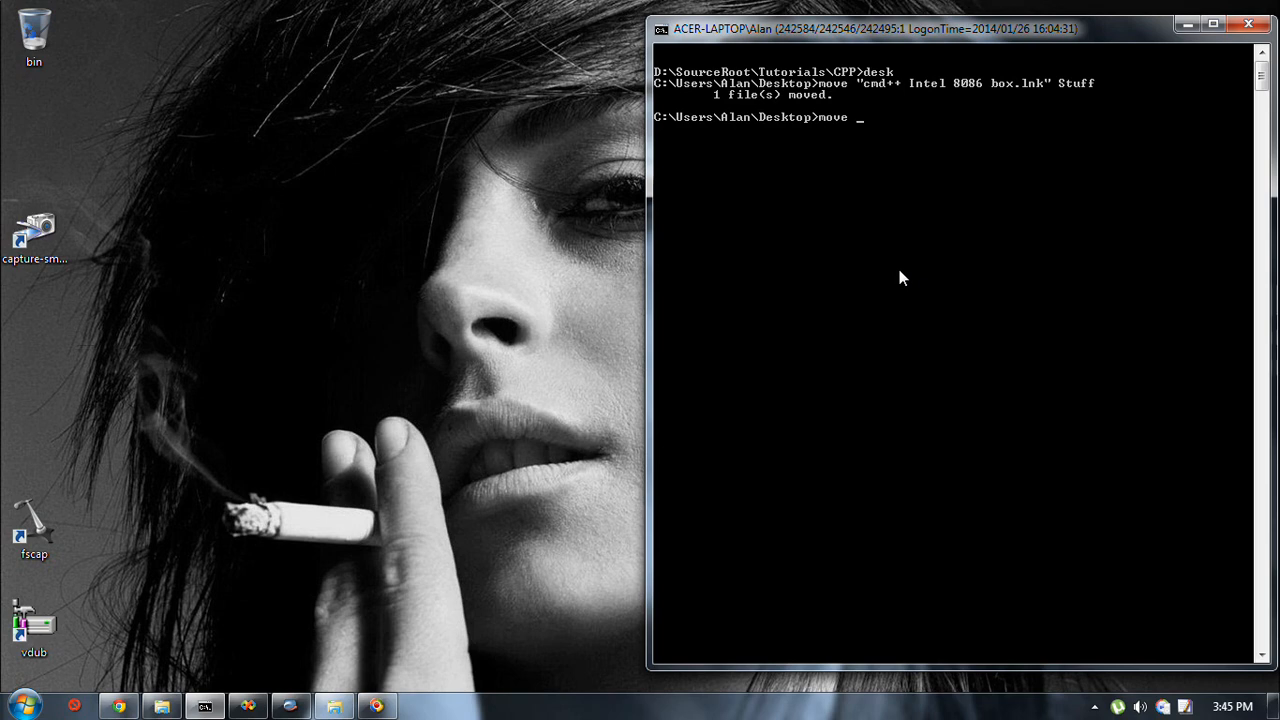
text(cao)
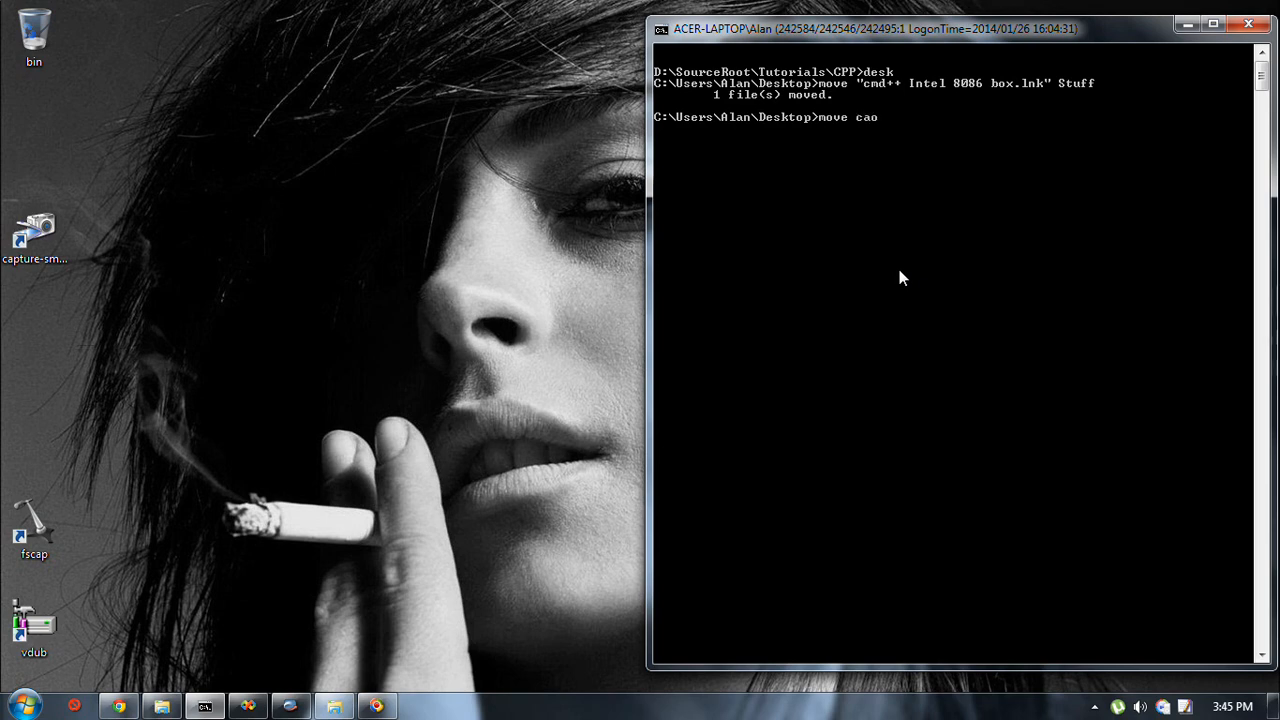
key(Backspace)
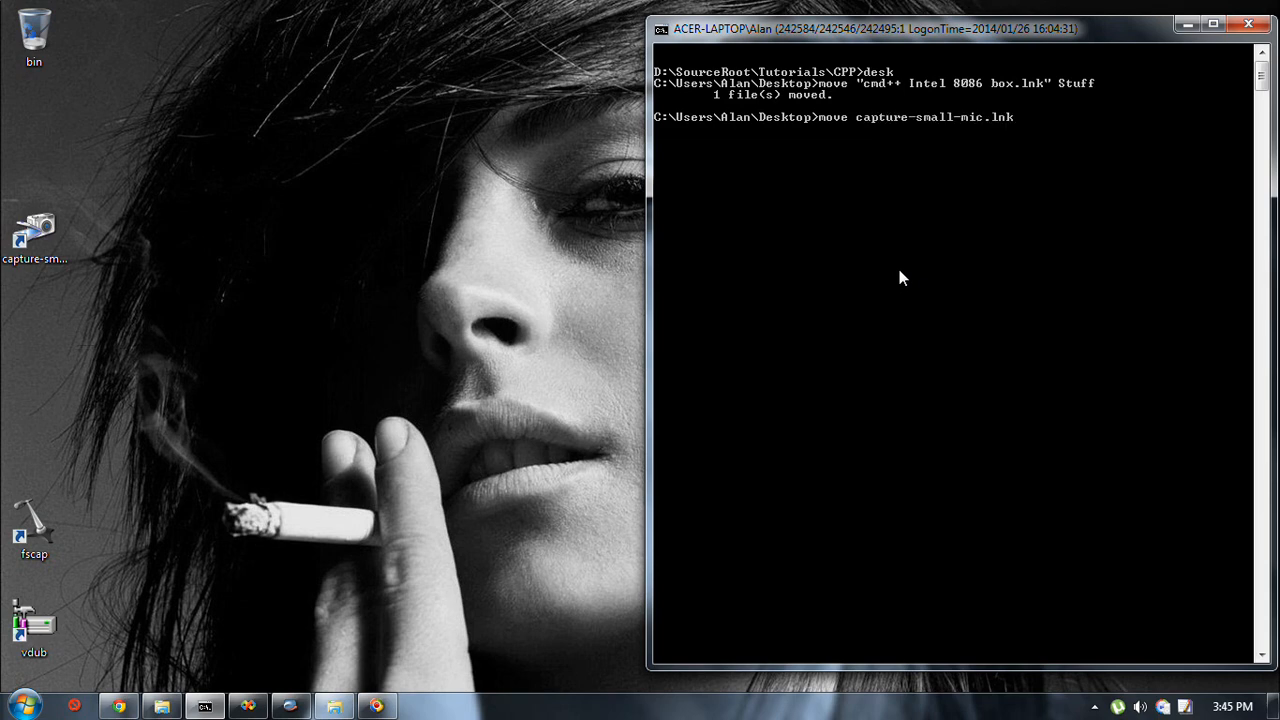
text(Stuff)
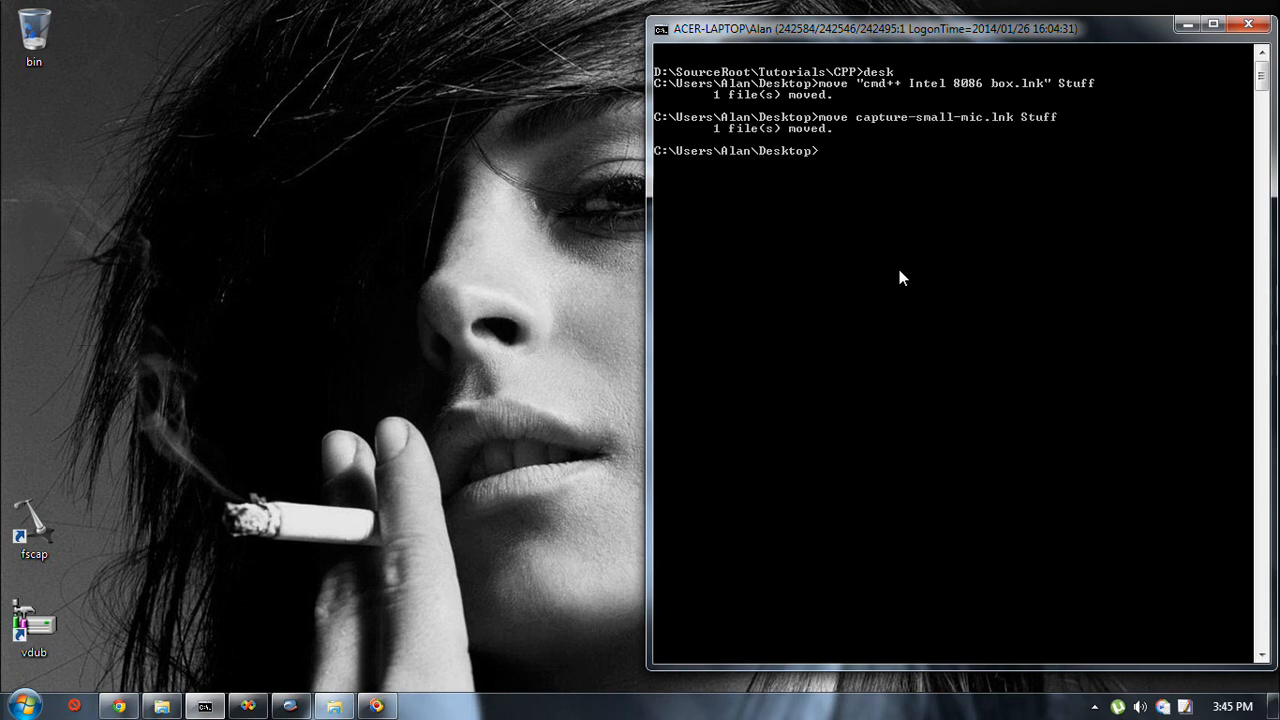
mouse_move(740, 420)
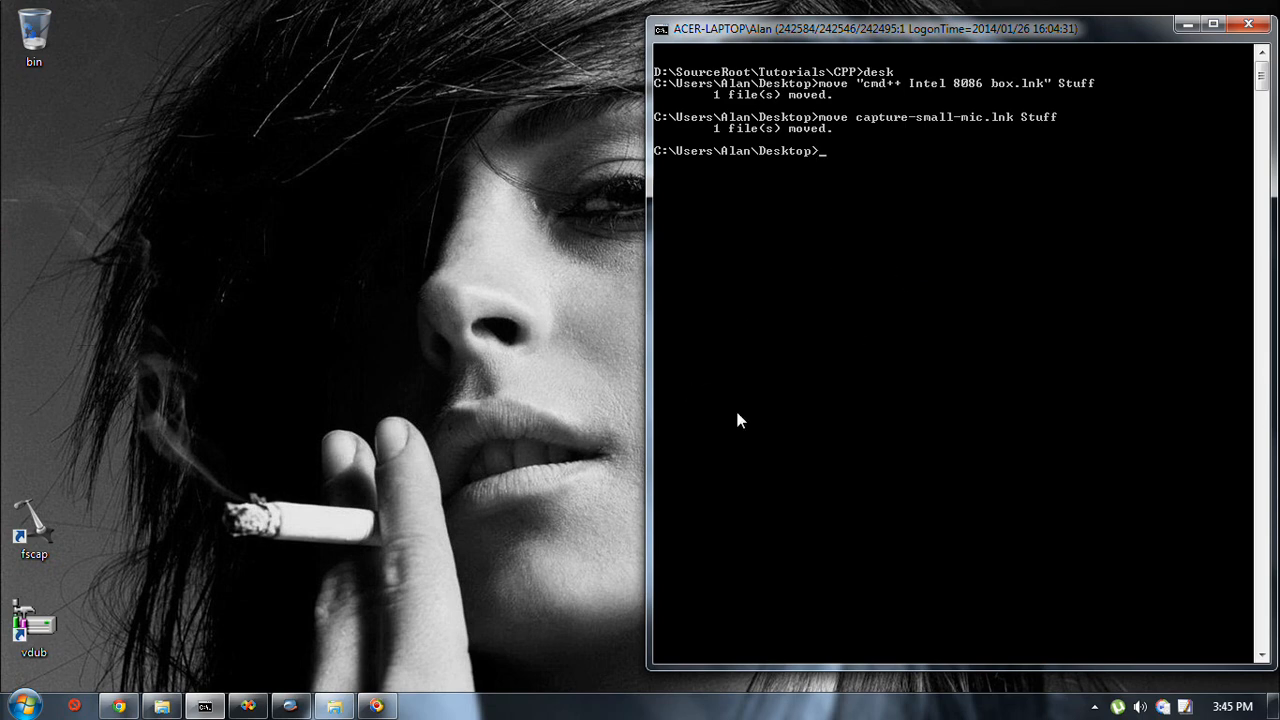
mouse_move(75, 263)
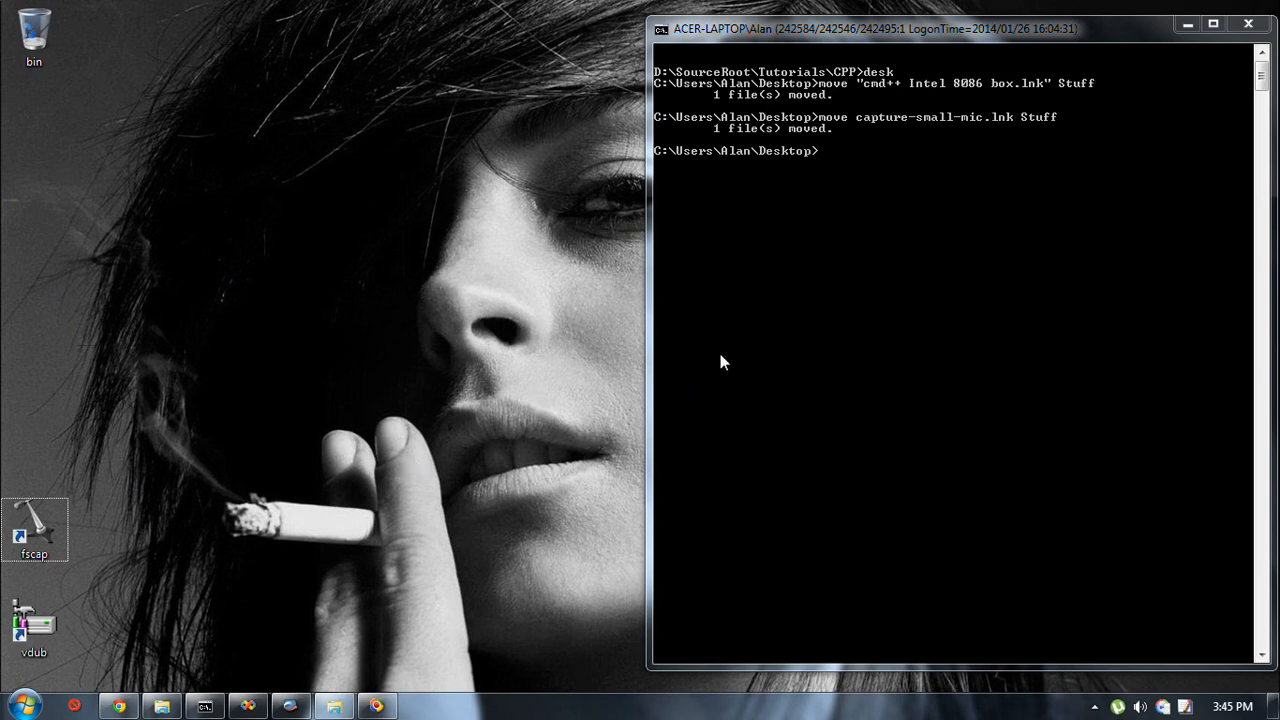
mouse_move(790, 238)
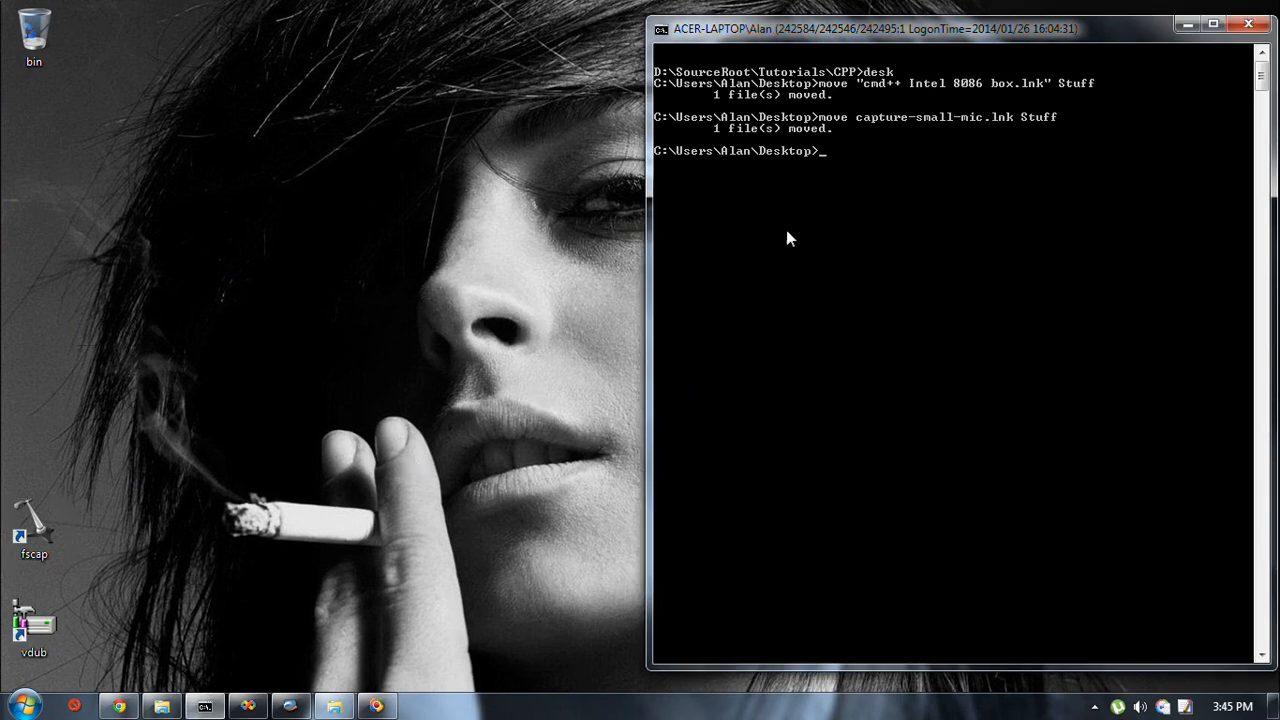
mouse_move(930, 214)
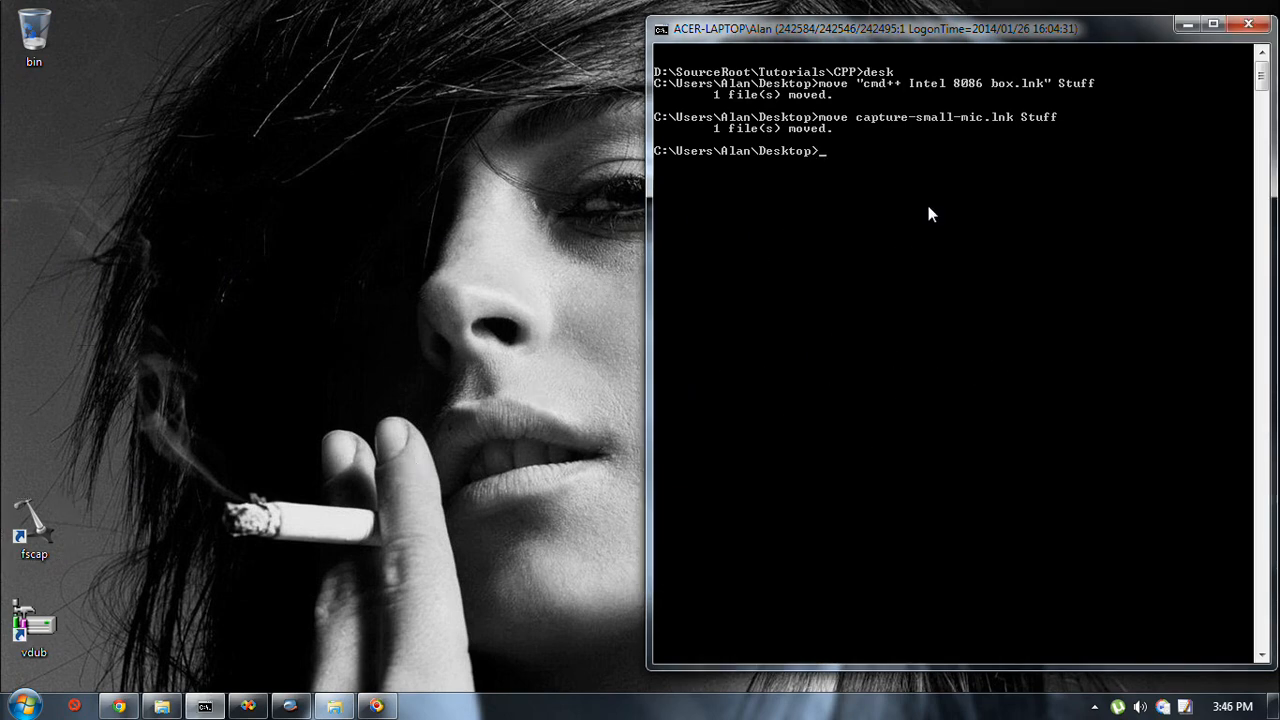
mouse_move(867, 191)
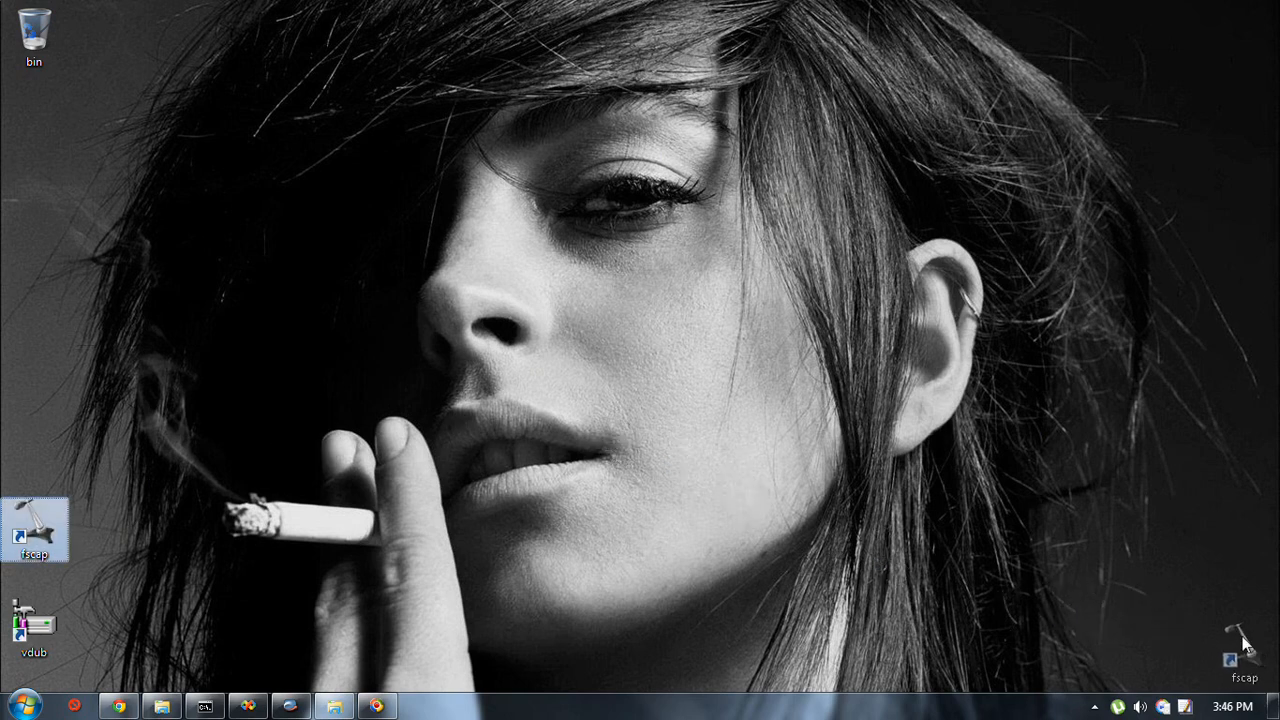
- Drag the fscap shortcut from the left side to the desktop's lower-right corner
drag(35, 528, 1228, 635)
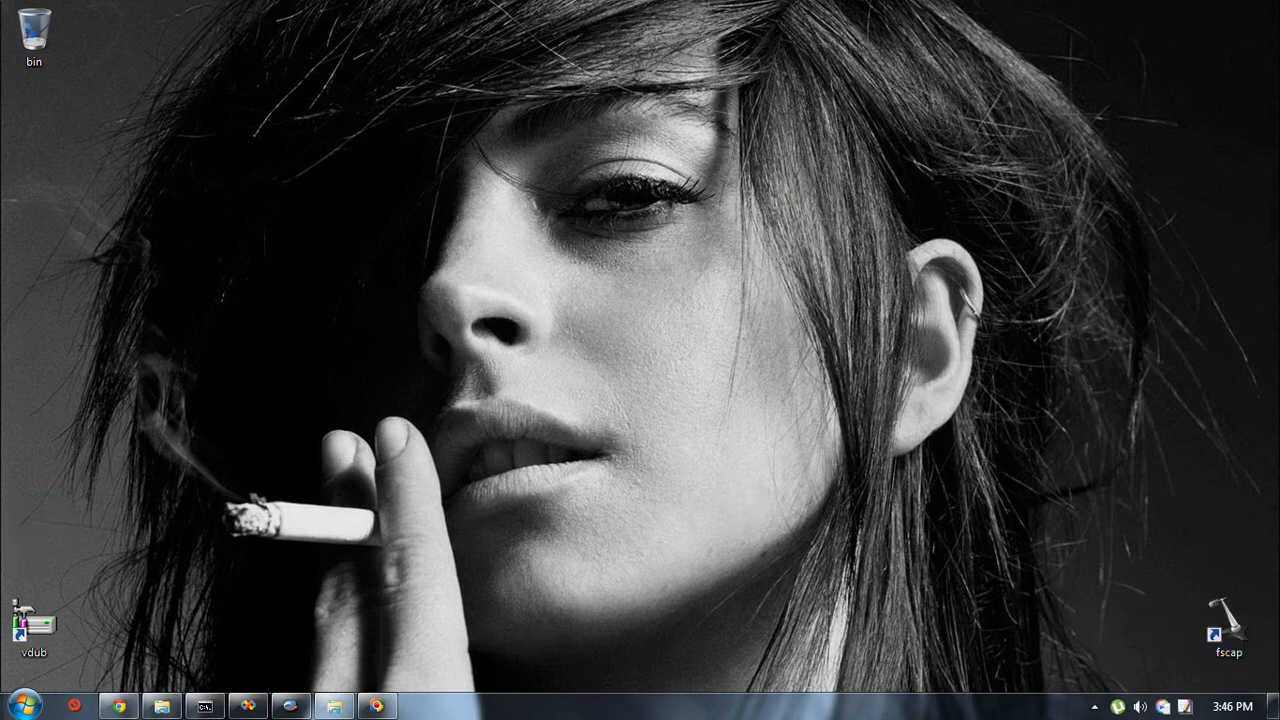
mouse_move(768, 10)
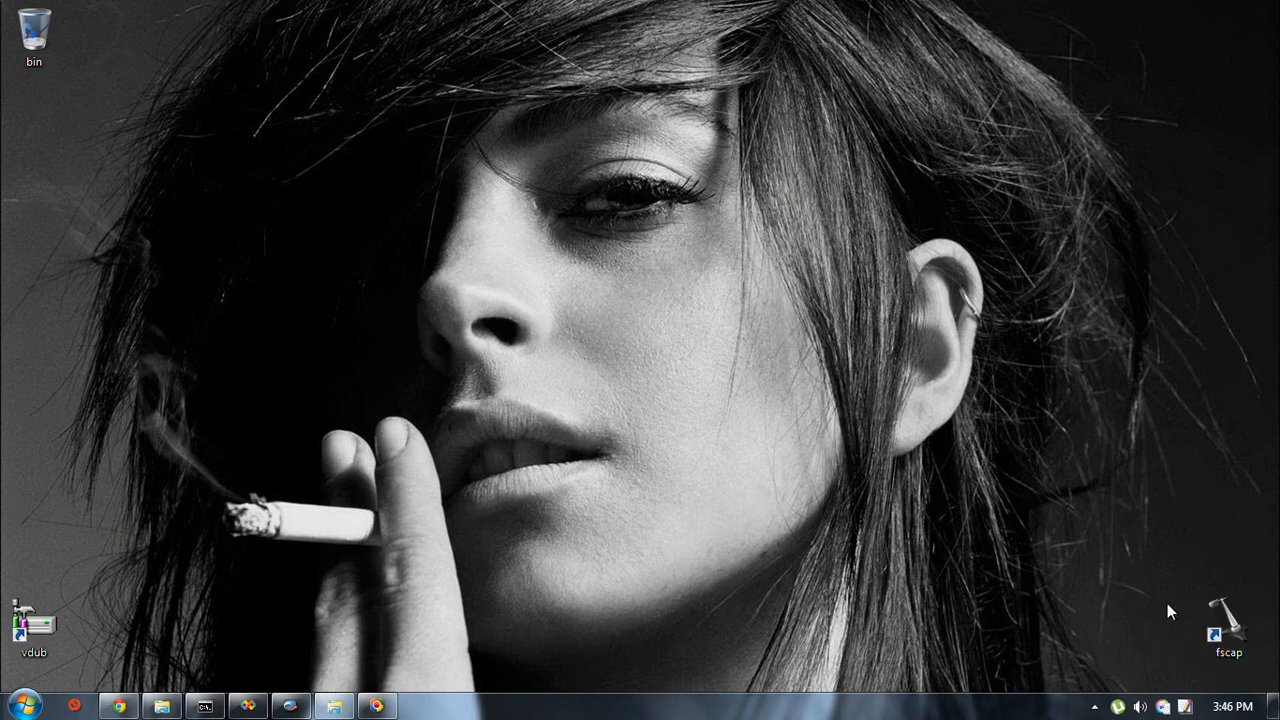
click(22, 705)
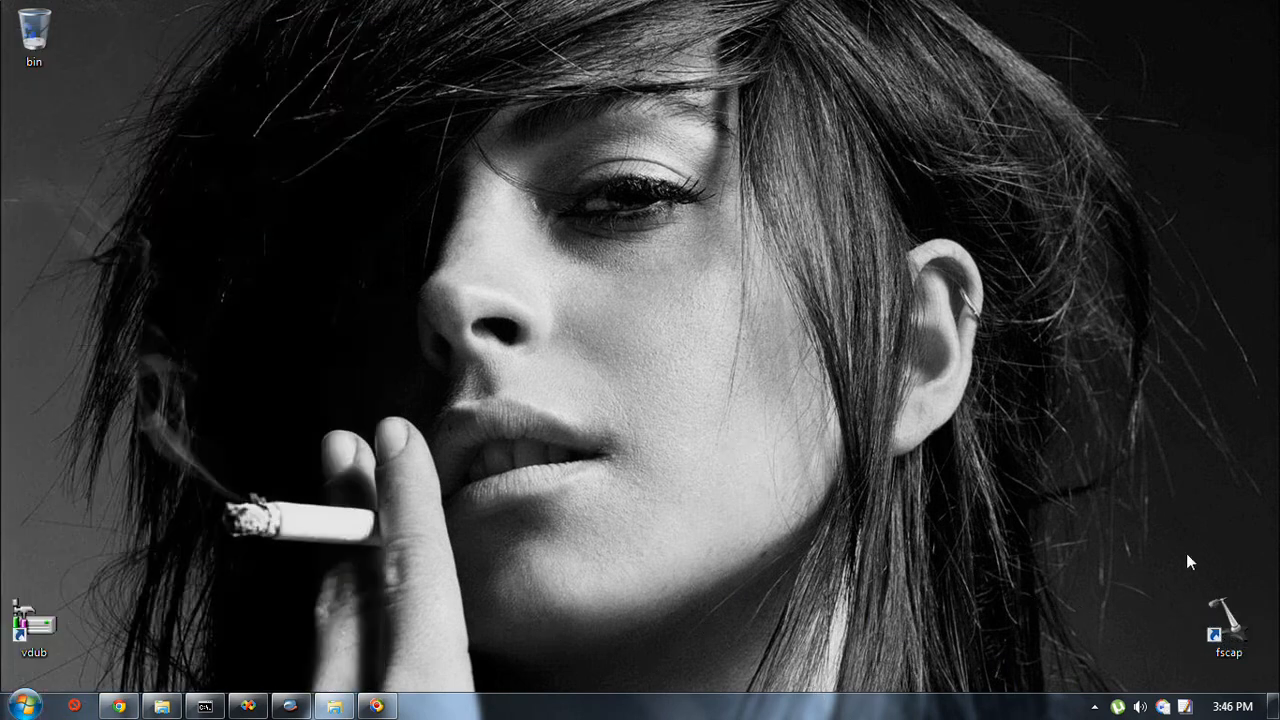
mouse_move(1010, 598)
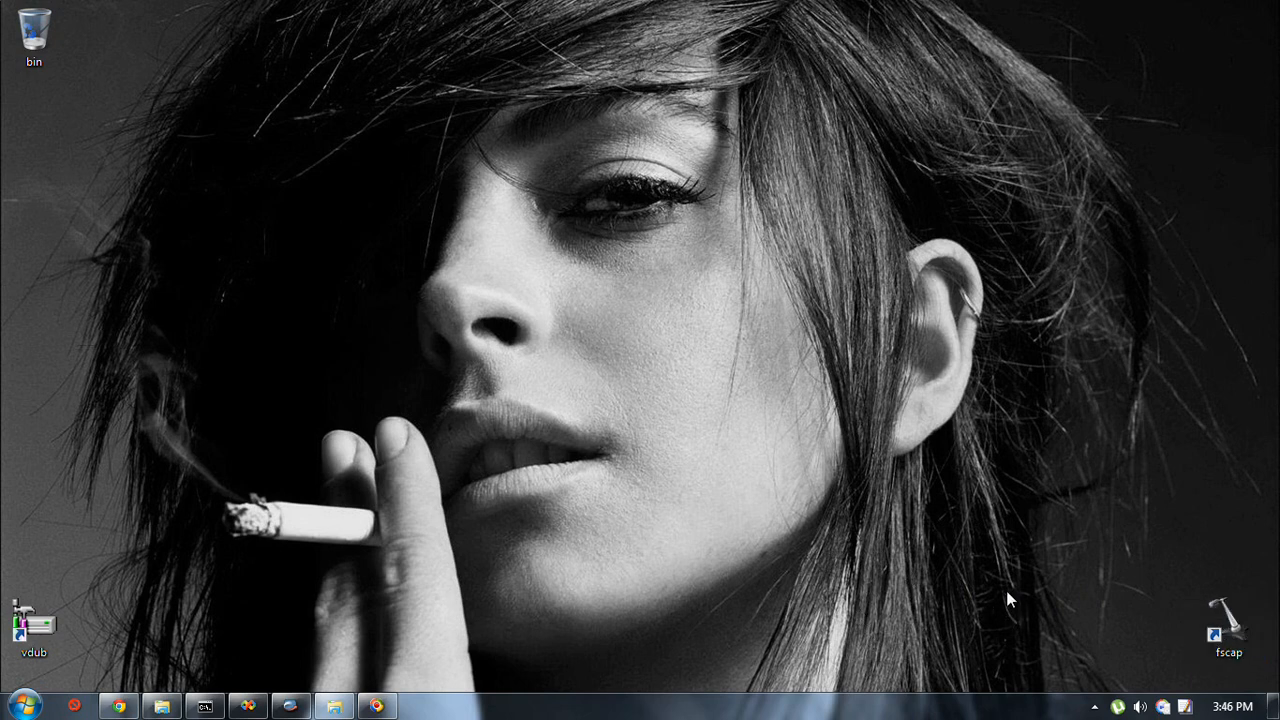
mouse_move(1043, 577)
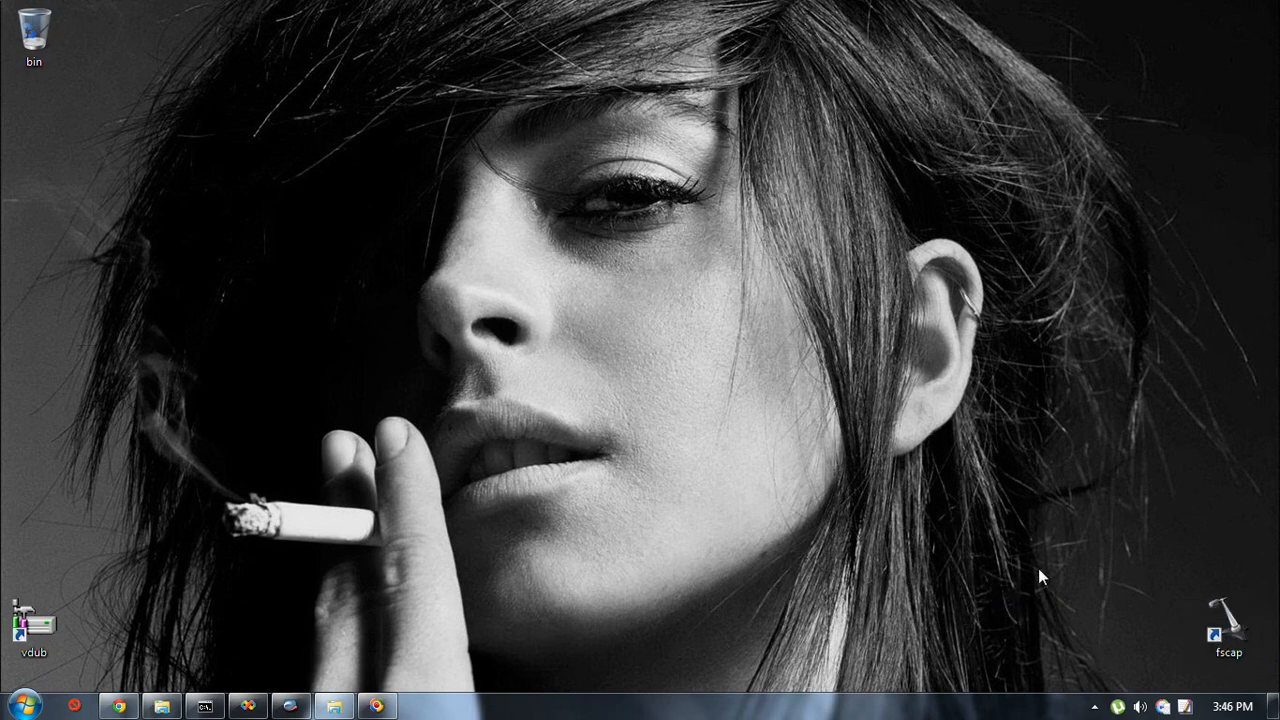
mouse_move(719, 708)
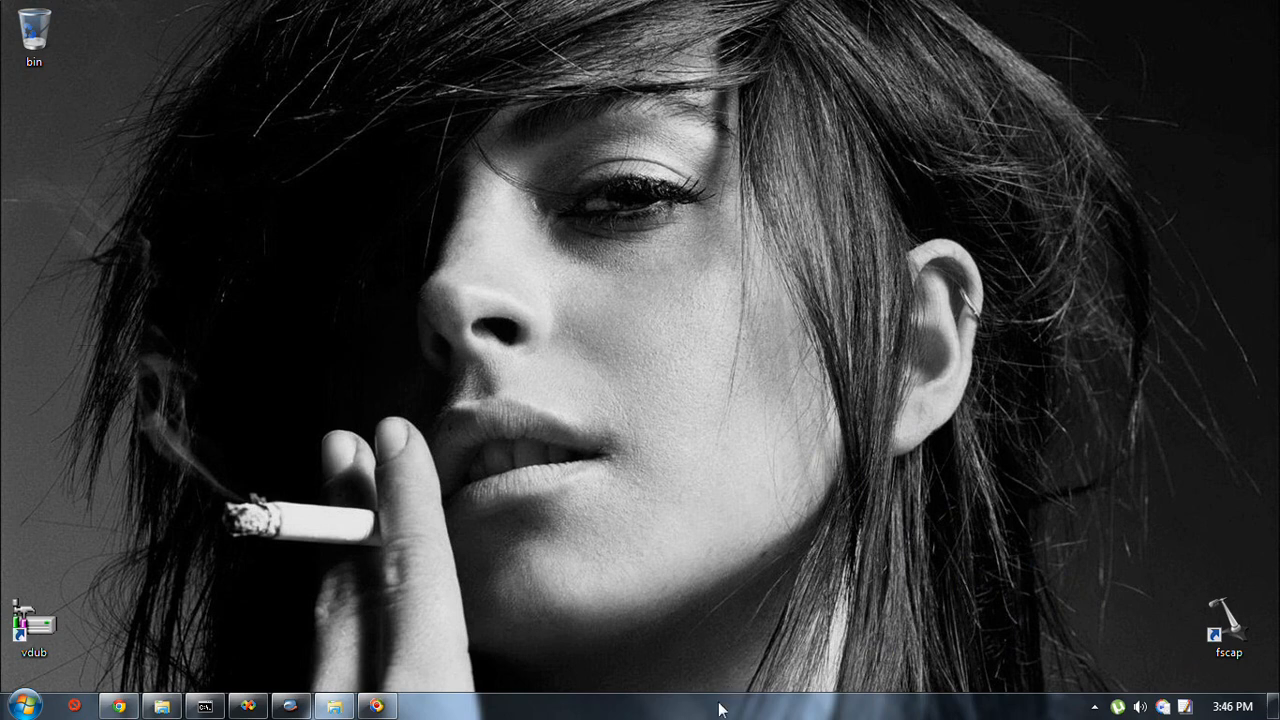
- Open the Start menu to see fscap pinned at the top
click(20, 706)
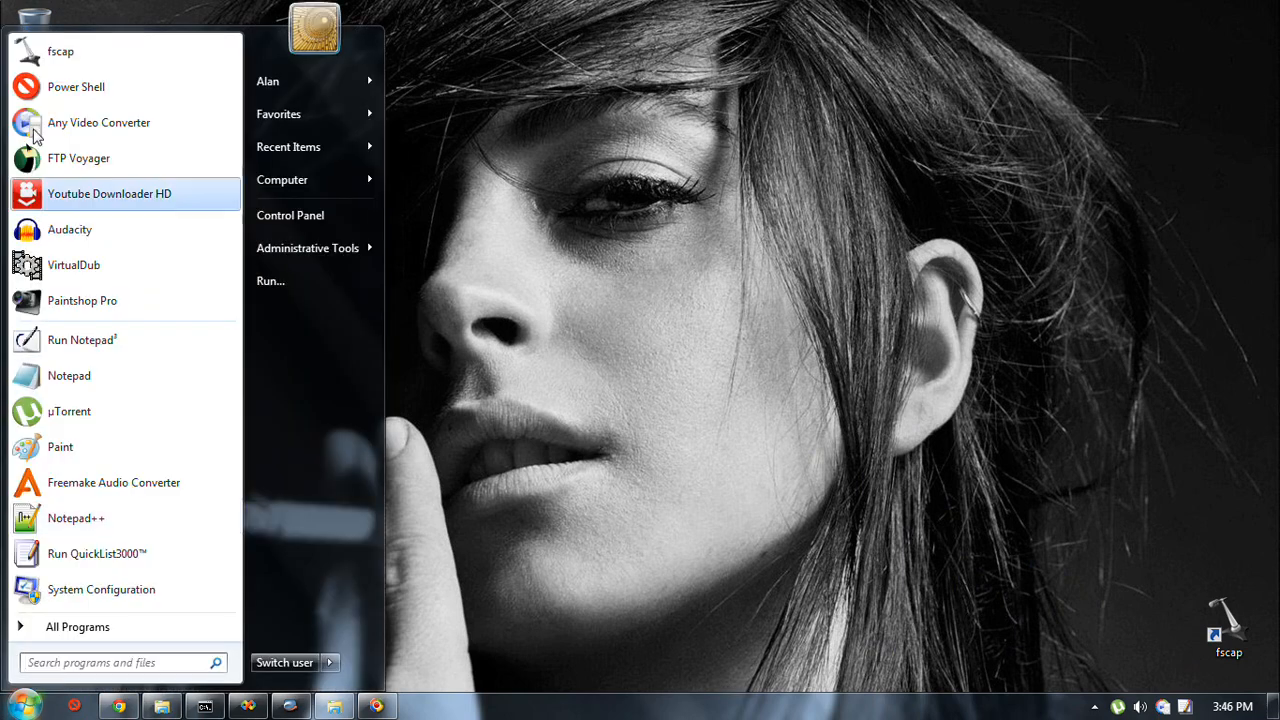
mouse_move(100, 51)
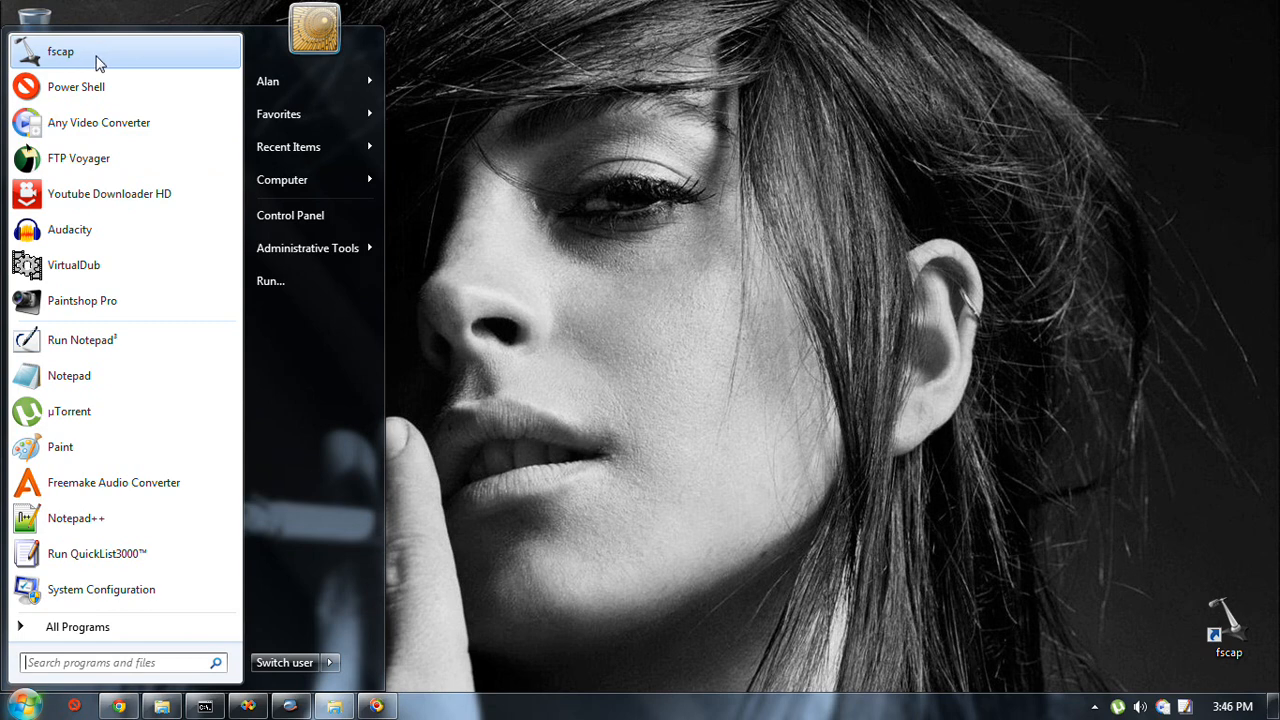
mouse_move(65, 51)
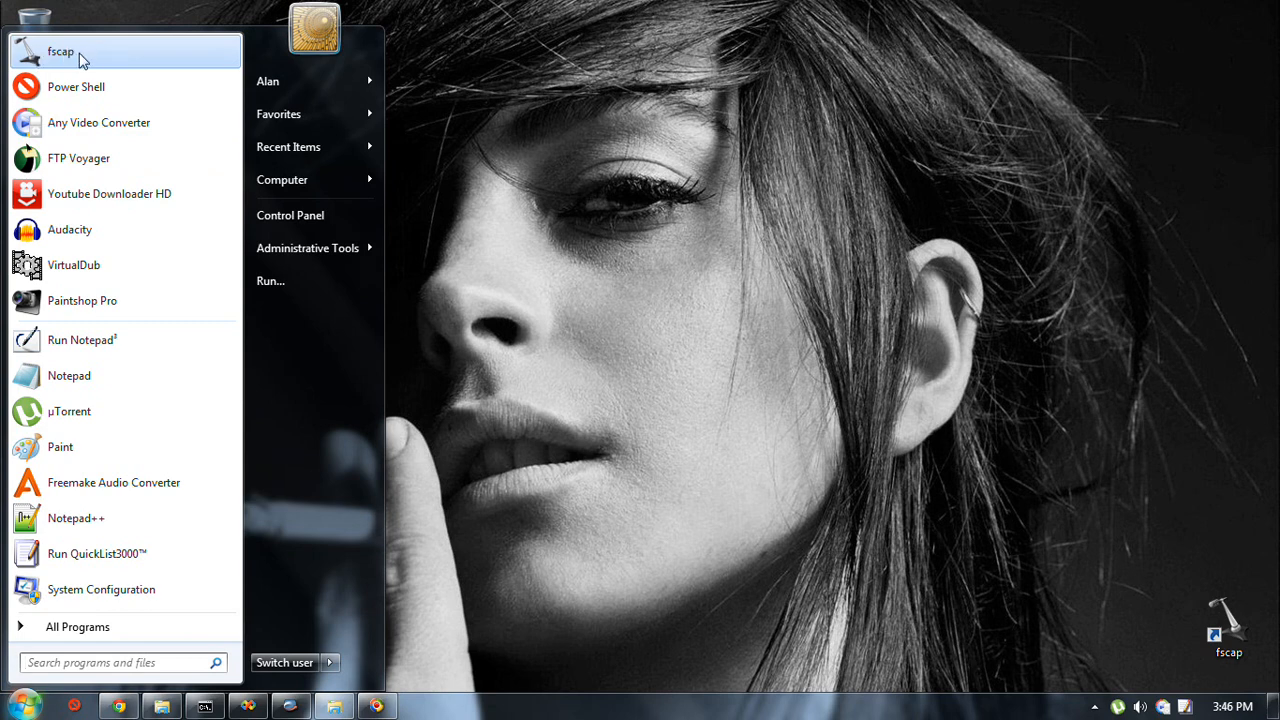
mouse_move(1229, 628)
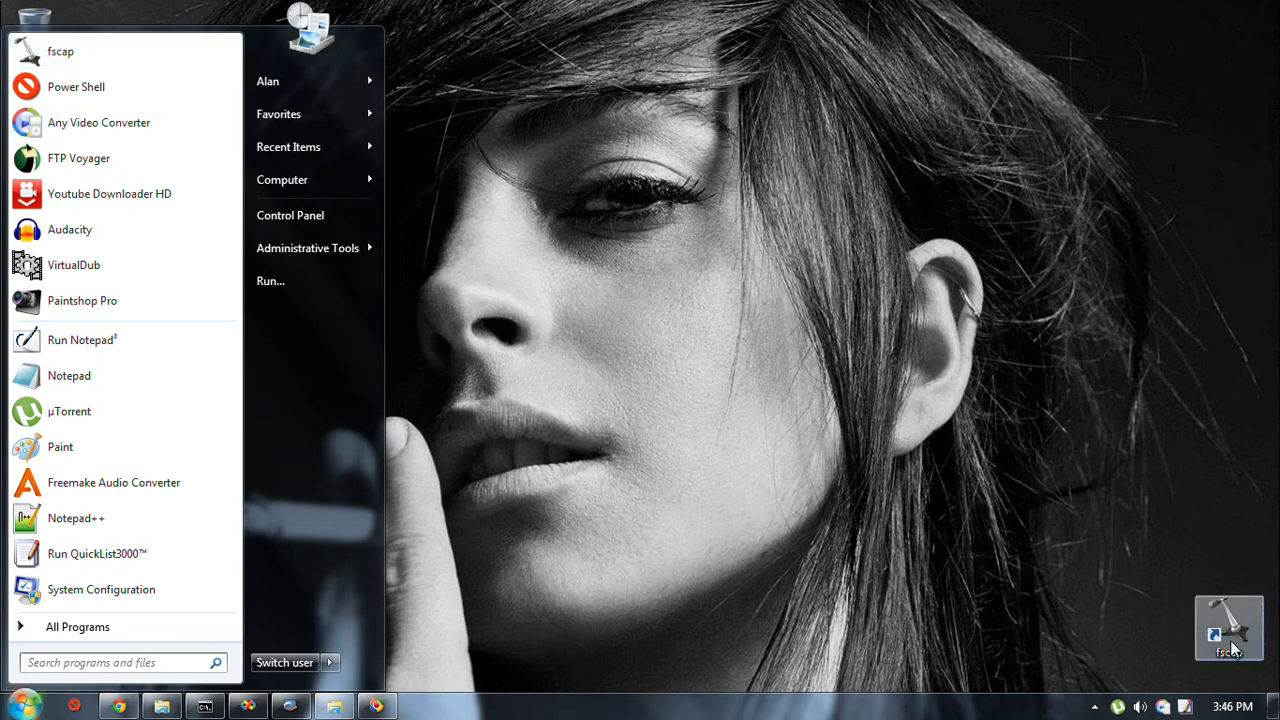
mouse_move(60, 51)
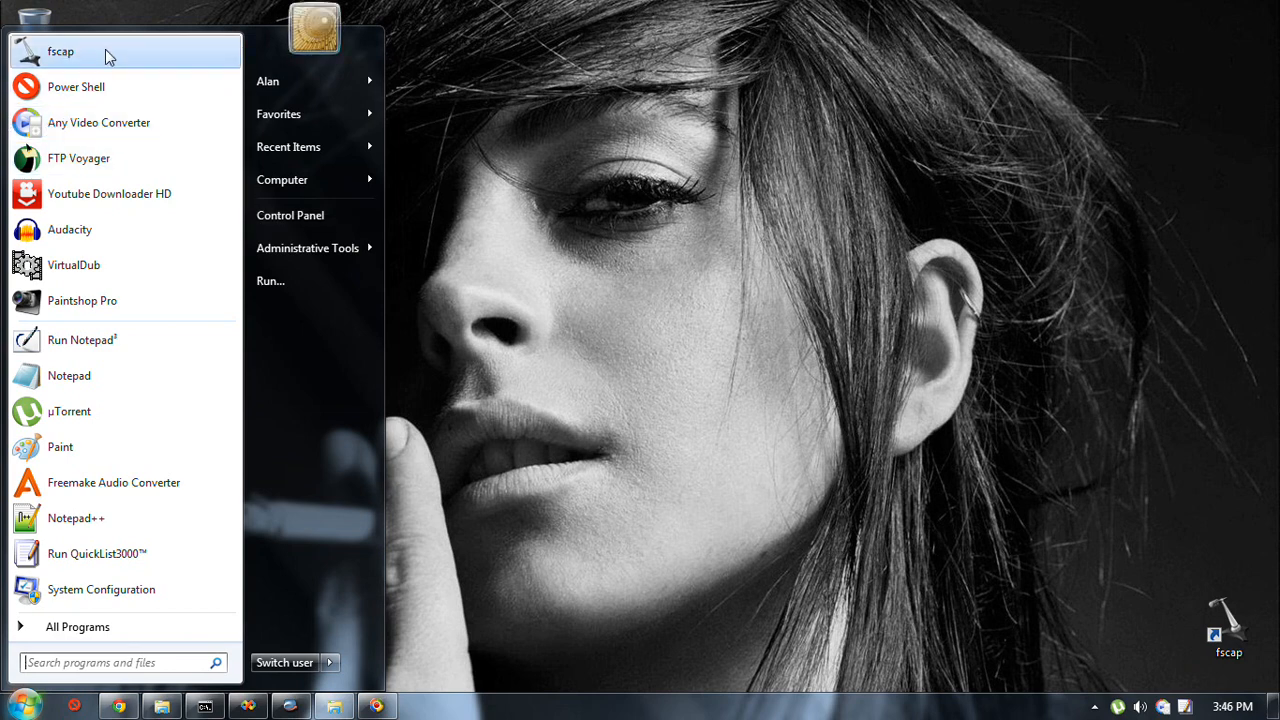
mouse_move(108, 57)
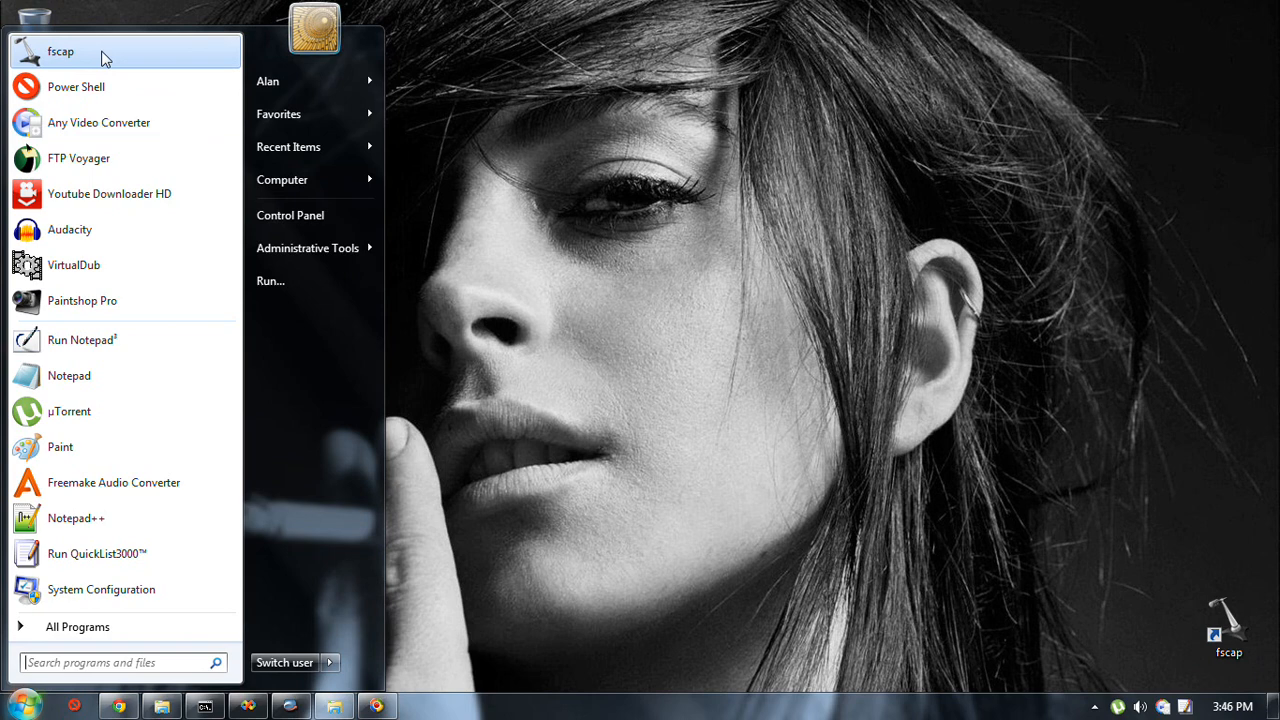
mouse_move(1148, 652)
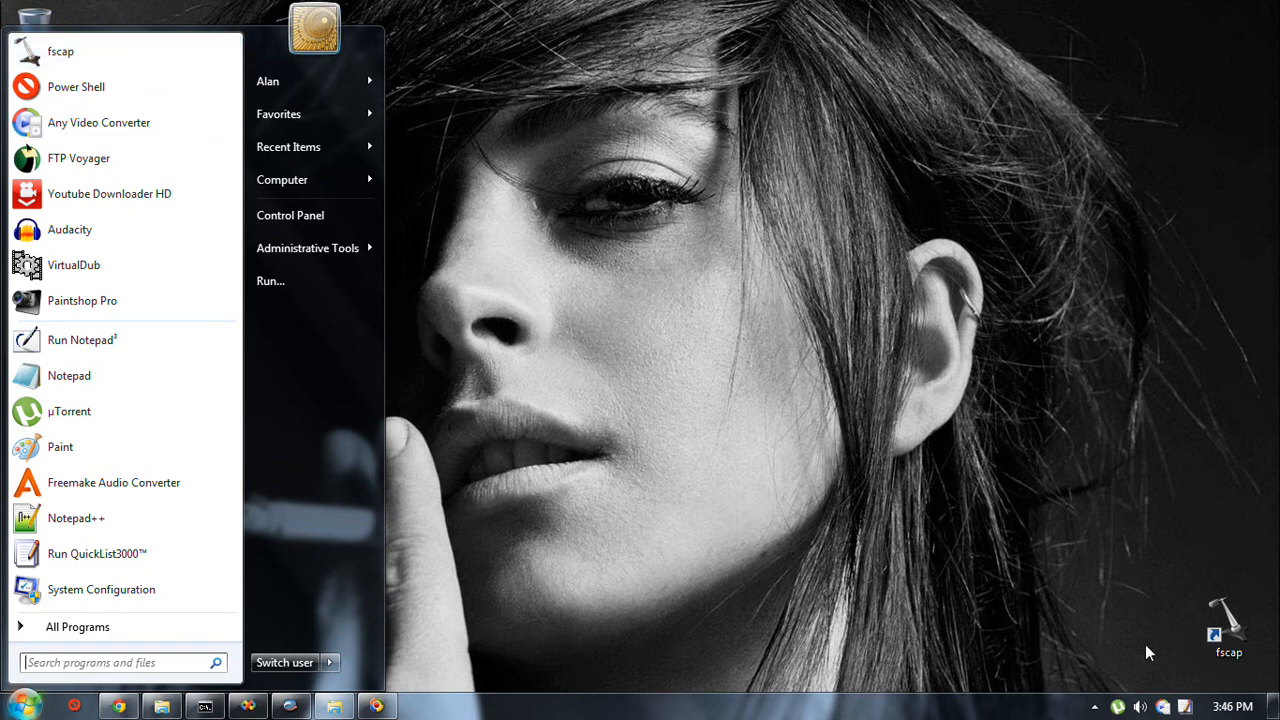
- Close the Start menu and select, double-click and right-click the desktop shortcuts
click(905, 390)
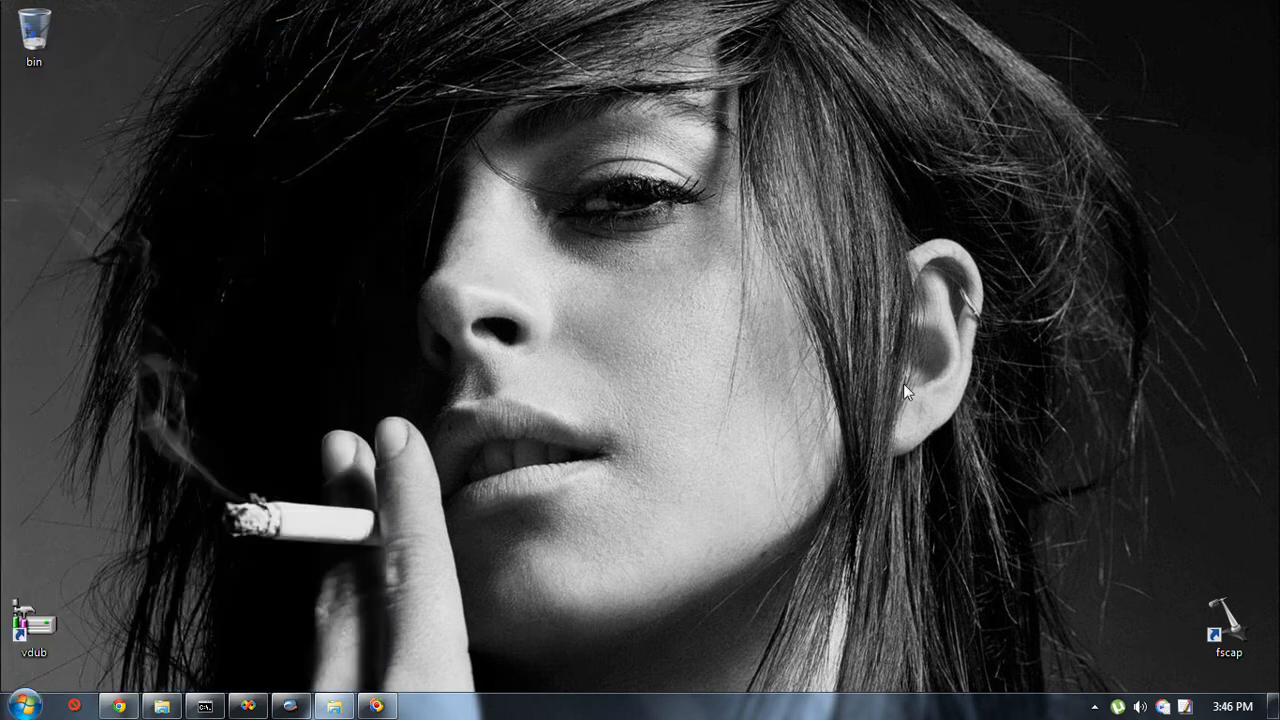
click(33, 625)
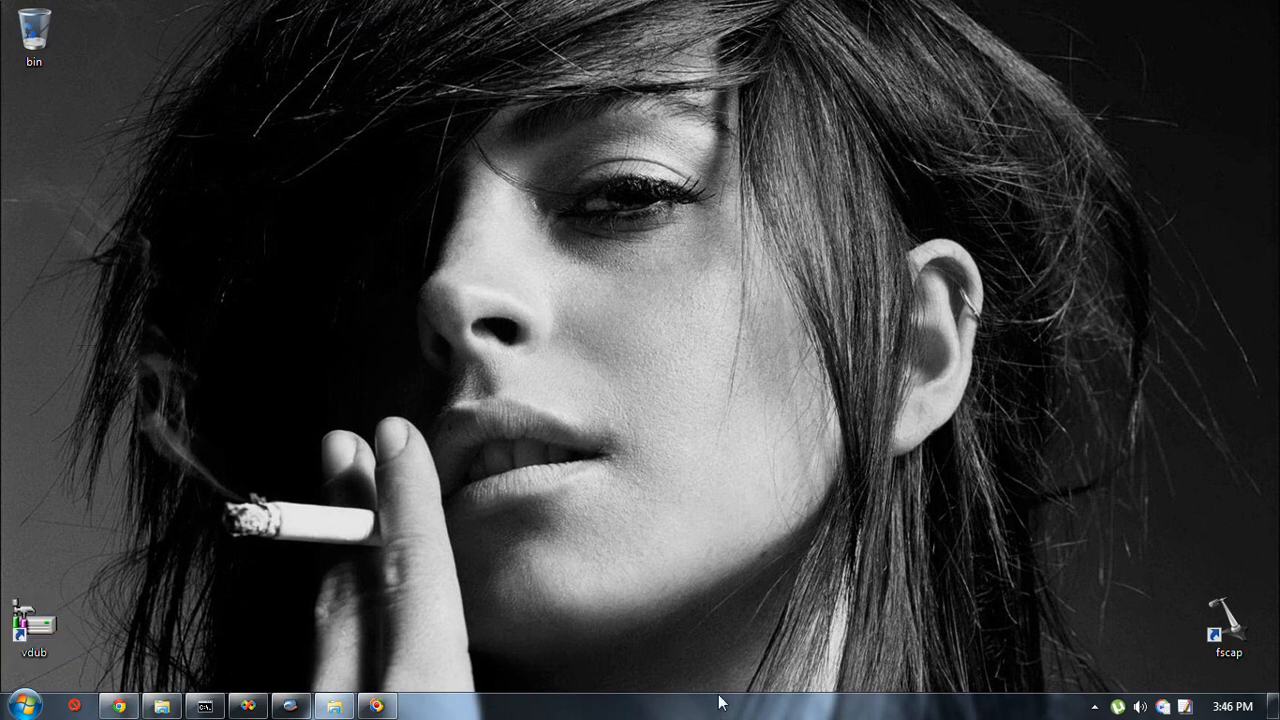
mouse_move(726, 493)
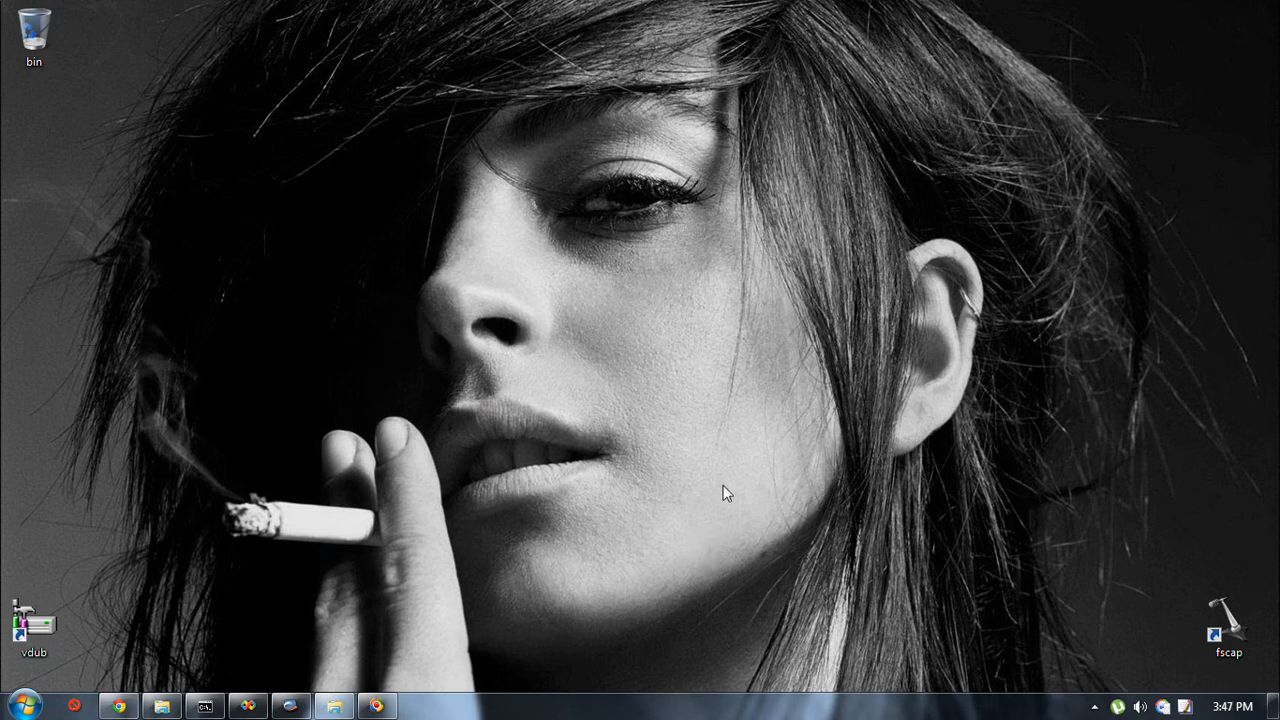
mouse_move(812, 711)
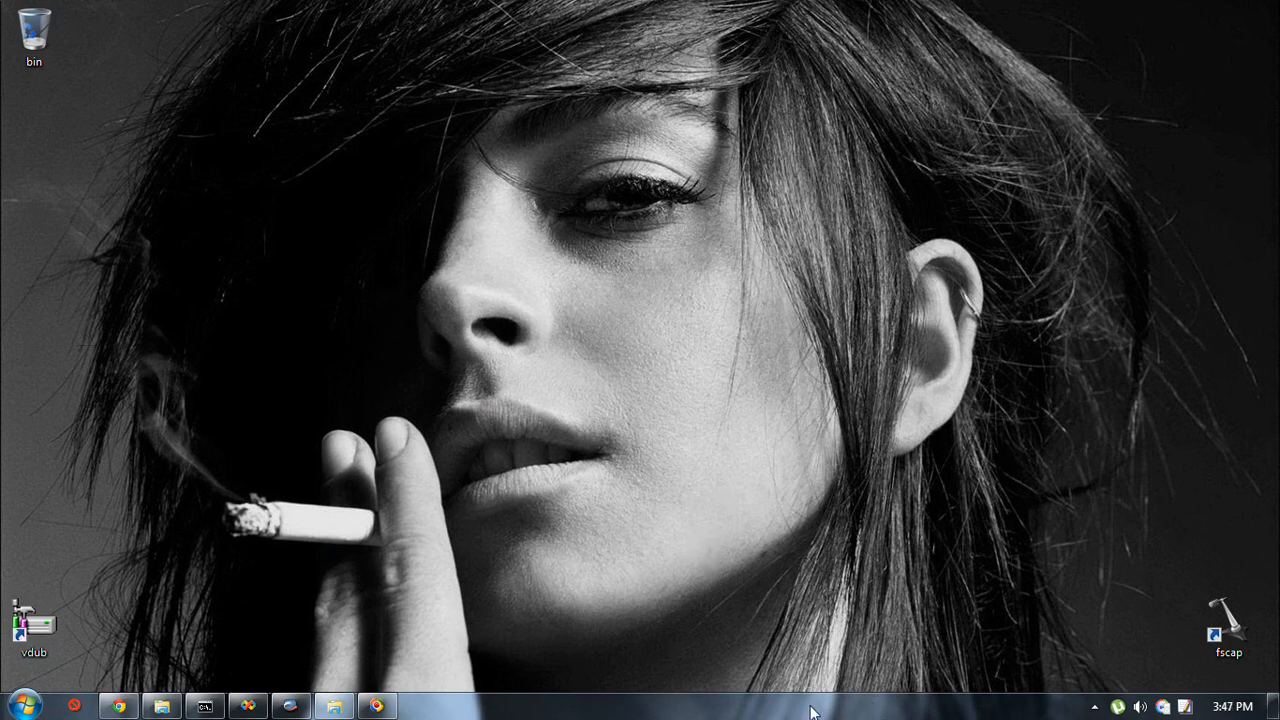
mouse_move(582, 565)
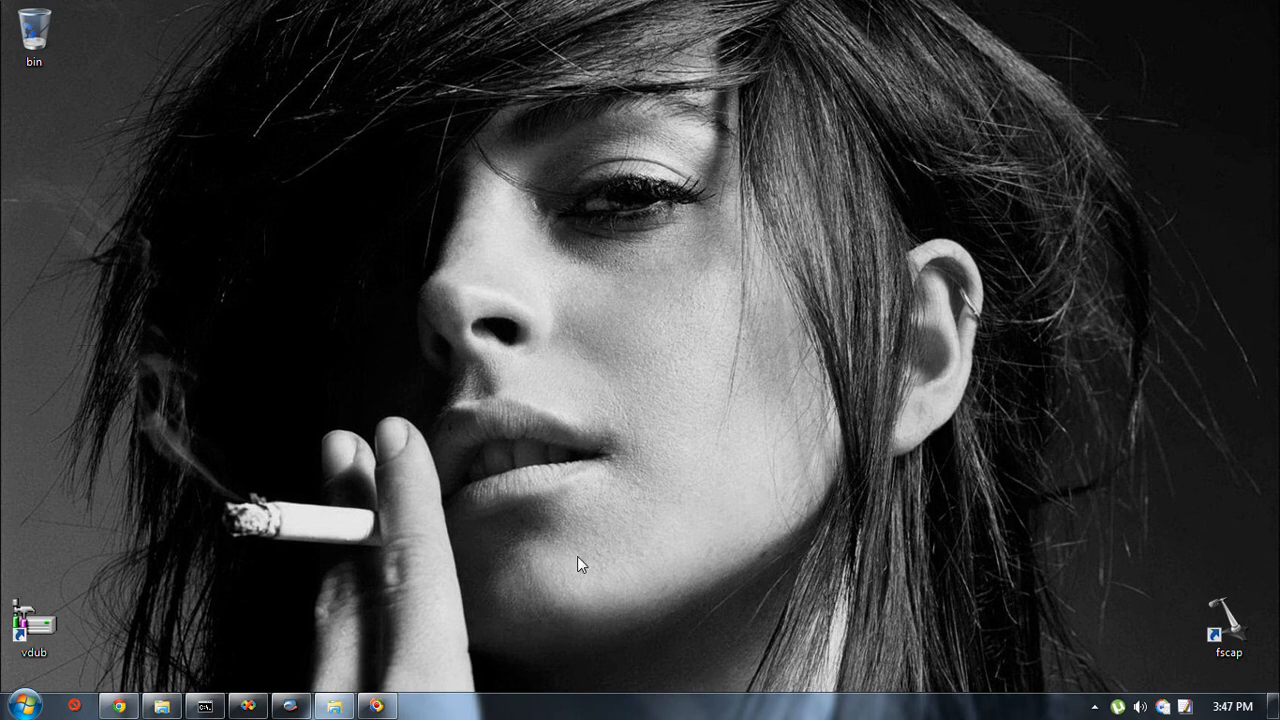
double_click(33, 611)
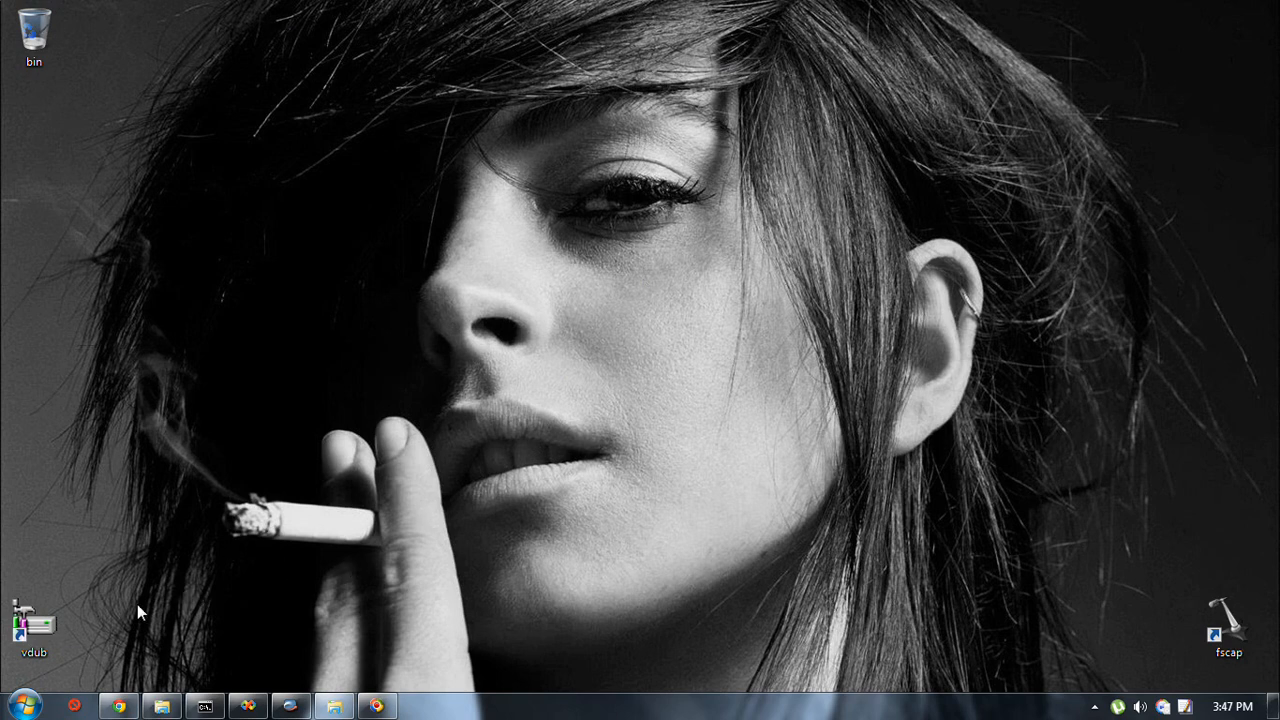
mouse_move(240, 605)
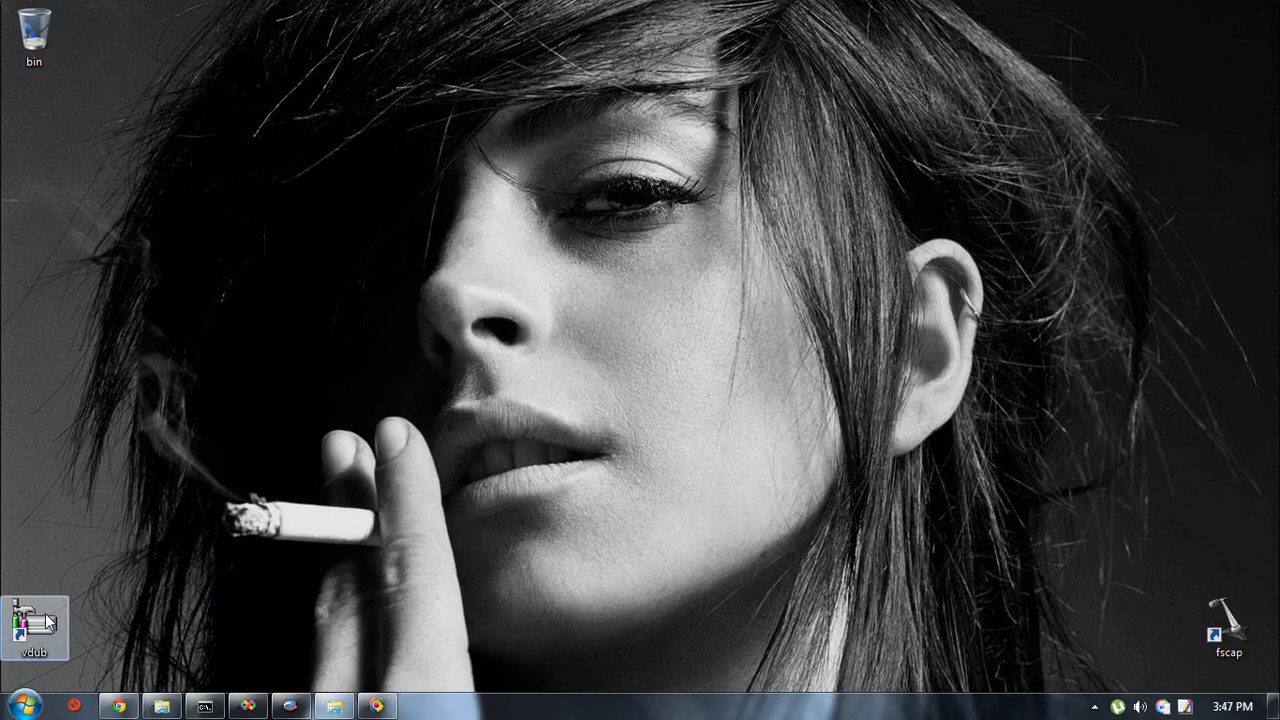
right_click(35, 628)
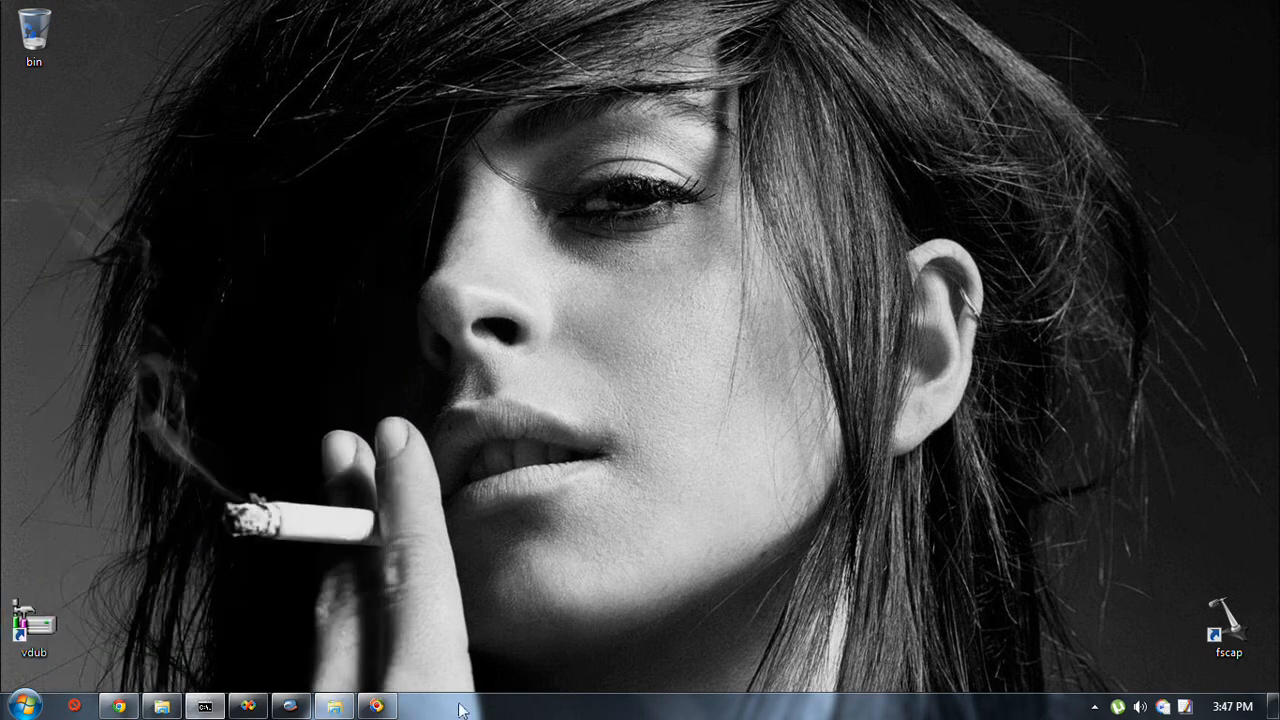
mouse_move(575, 348)
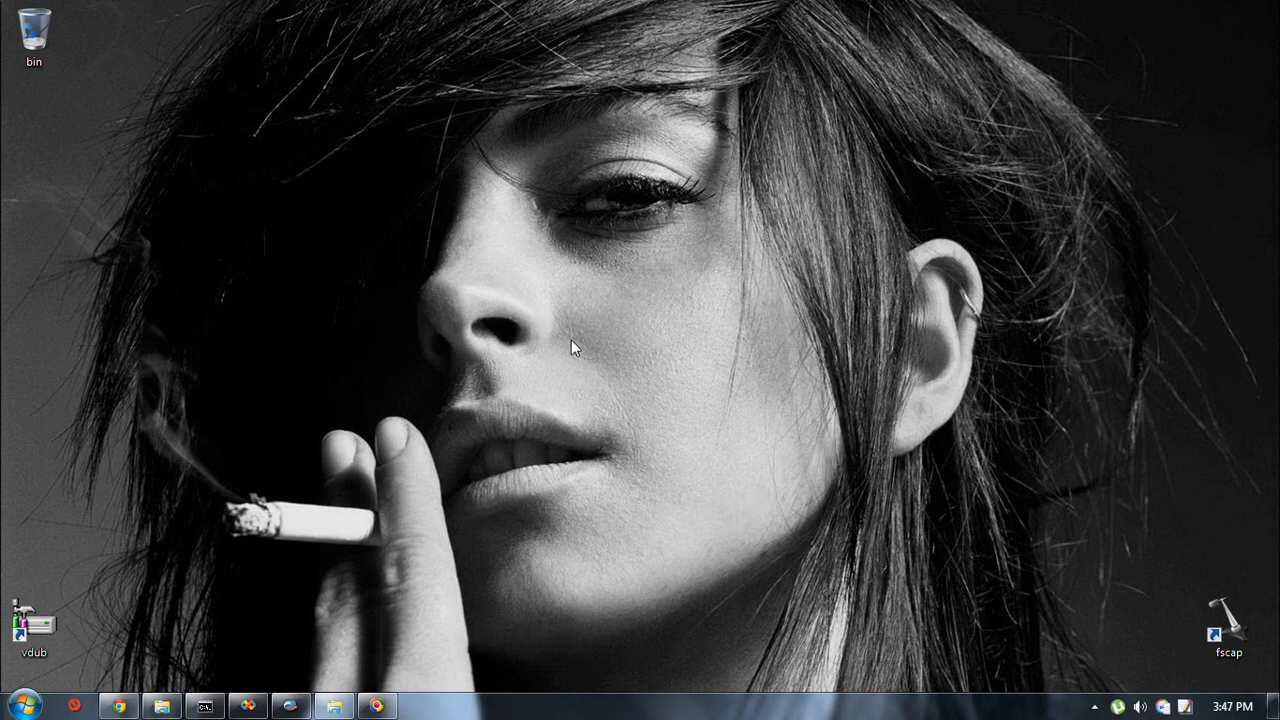
mouse_move(740, 712)
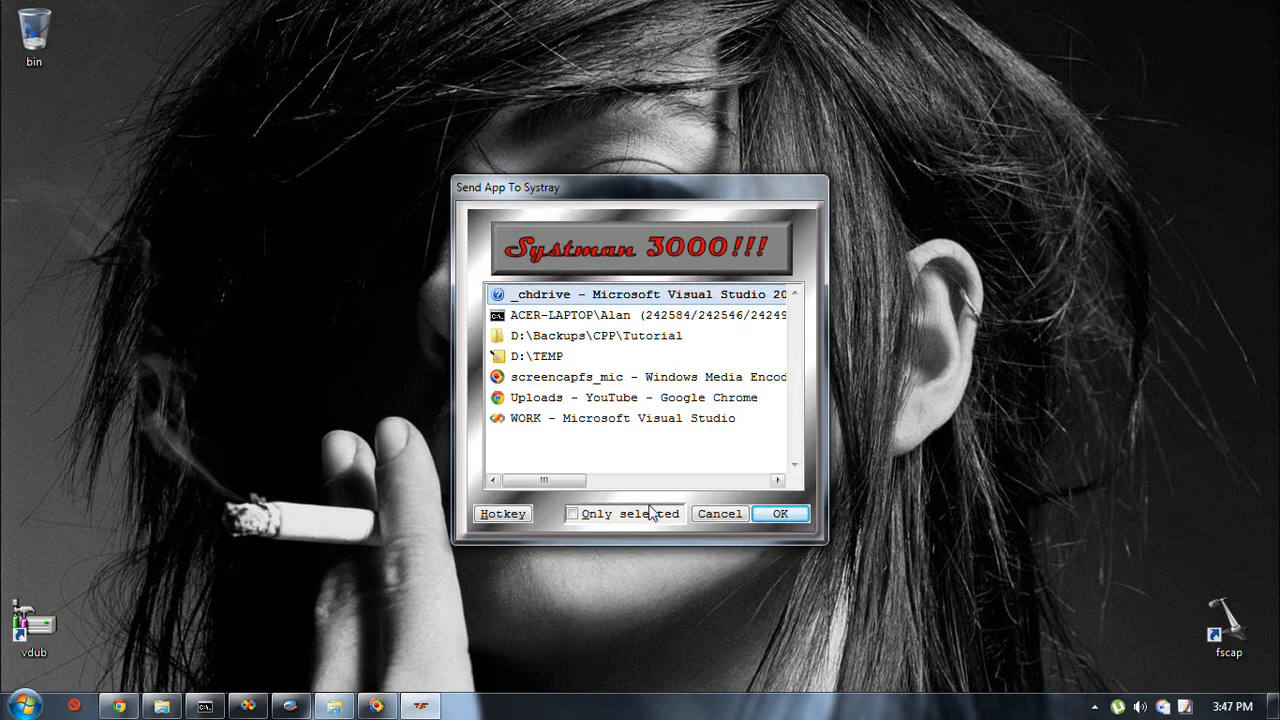
click(779, 513)
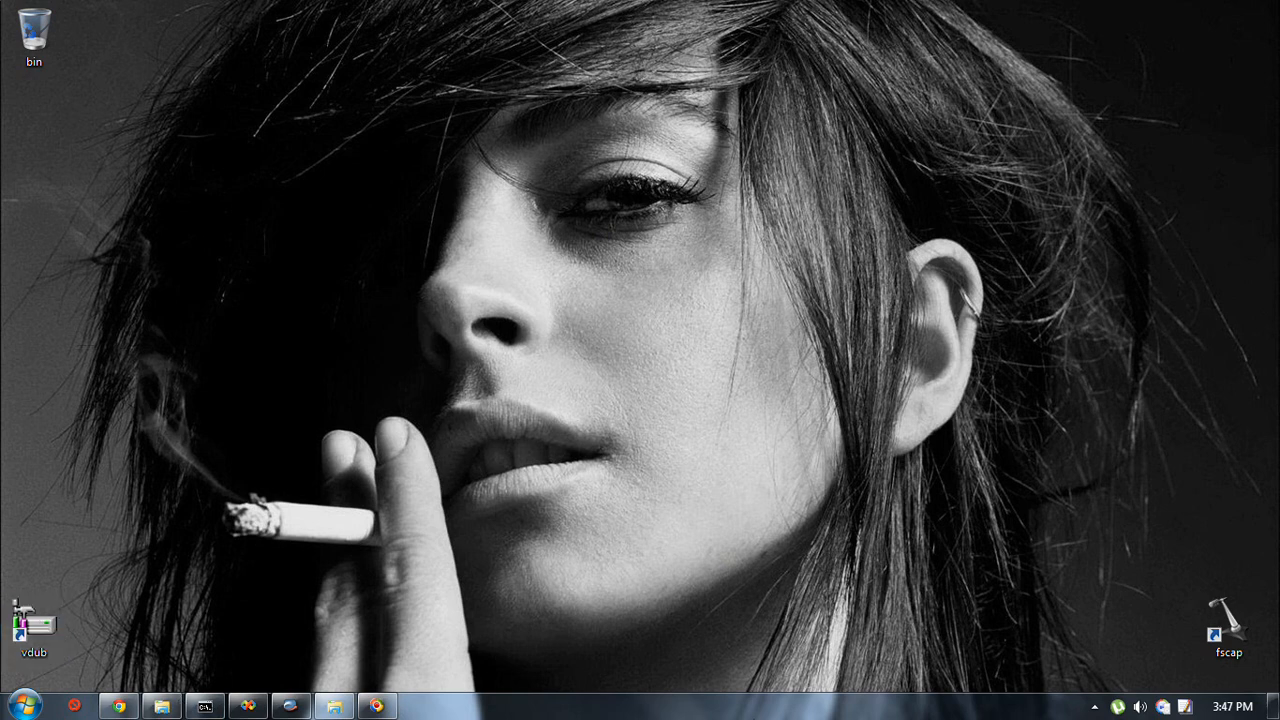
click(34, 35)
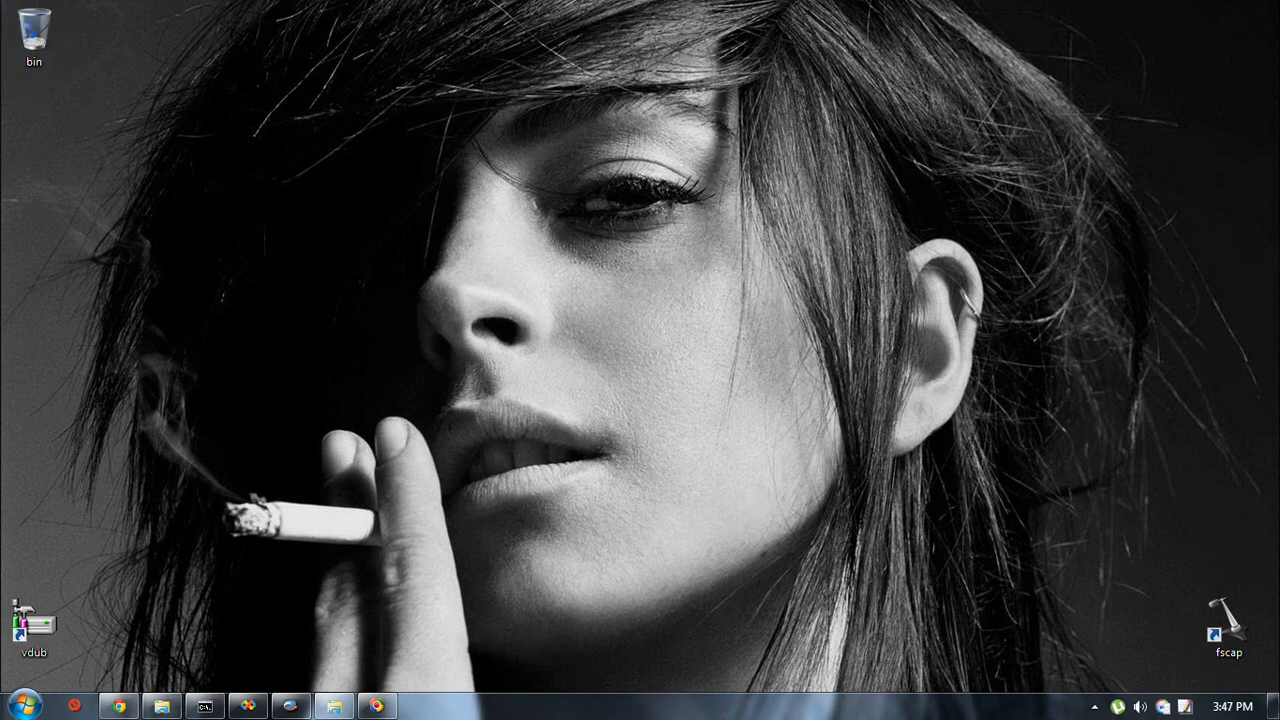
mouse_move(639, 376)
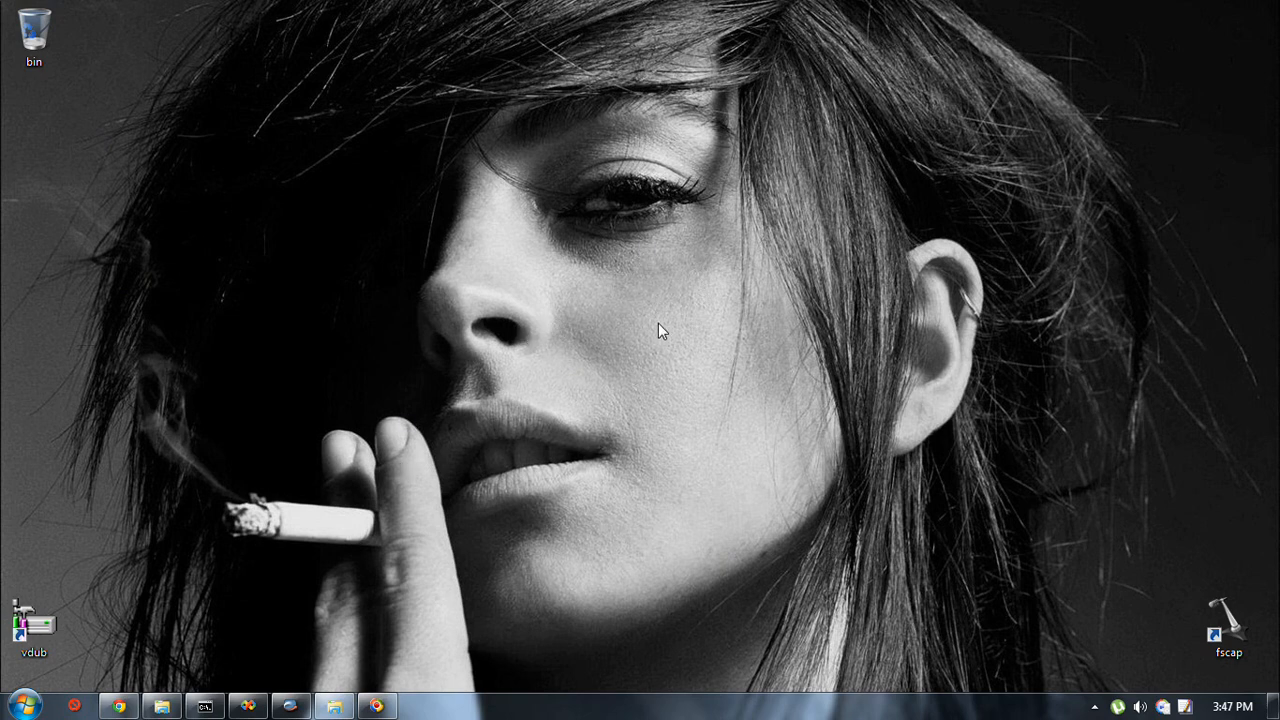
mouse_move(718, 570)
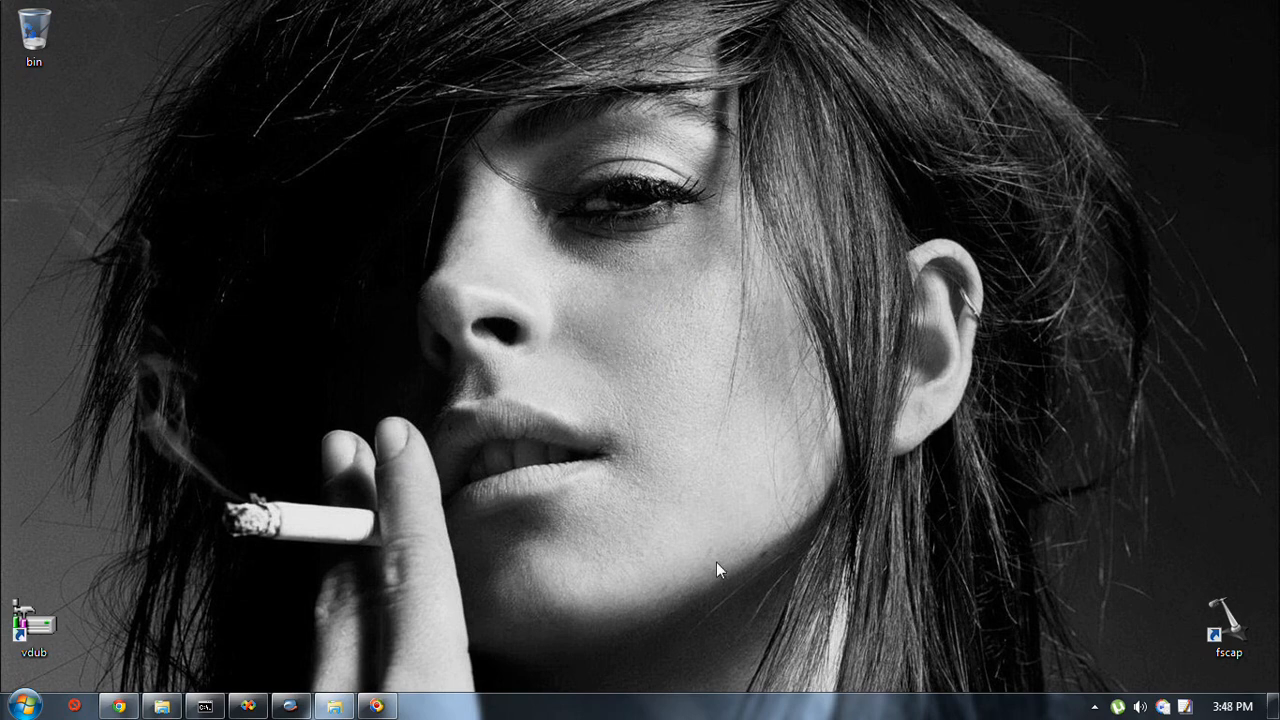
mouse_move(808, 353)
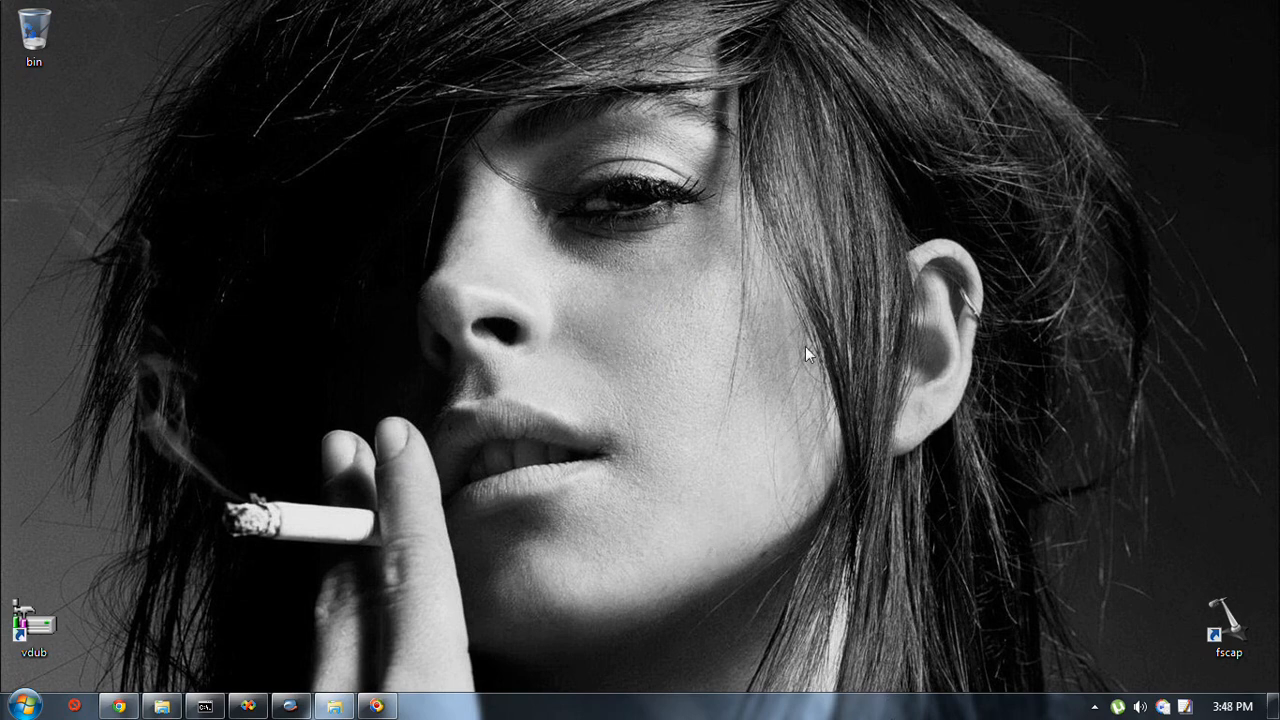
mouse_move(754, 482)
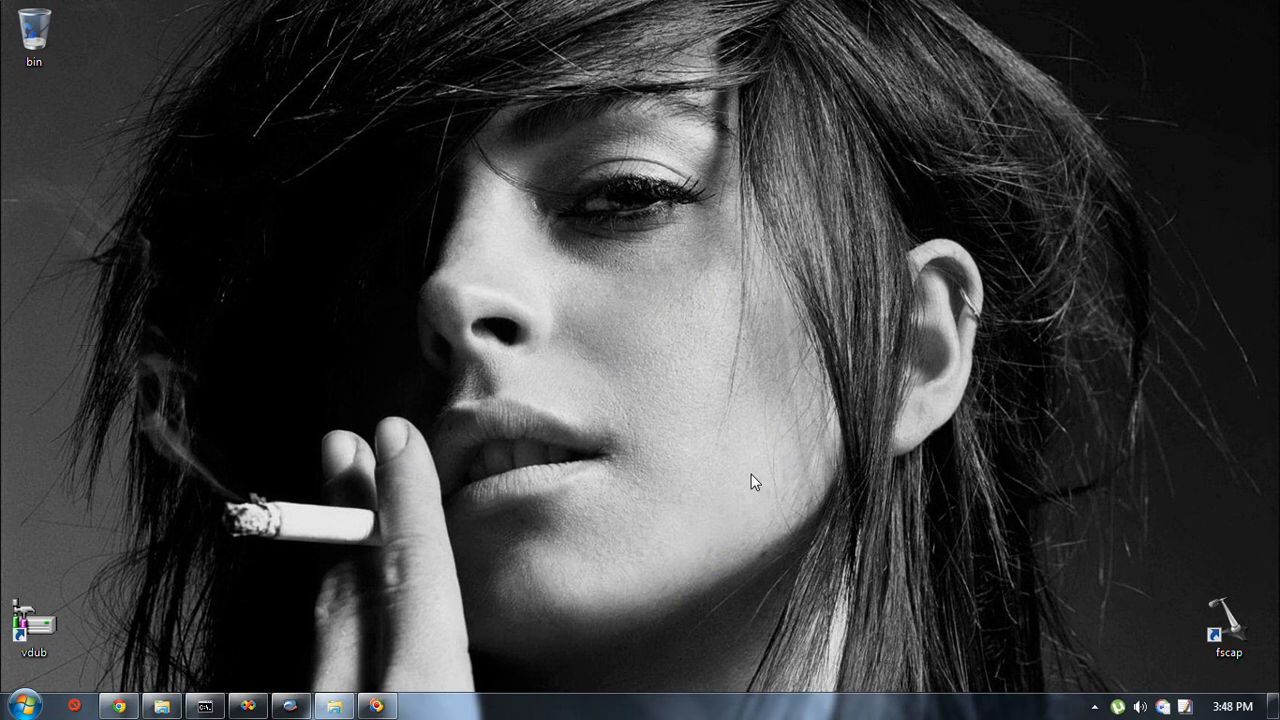
mouse_move(685, 715)
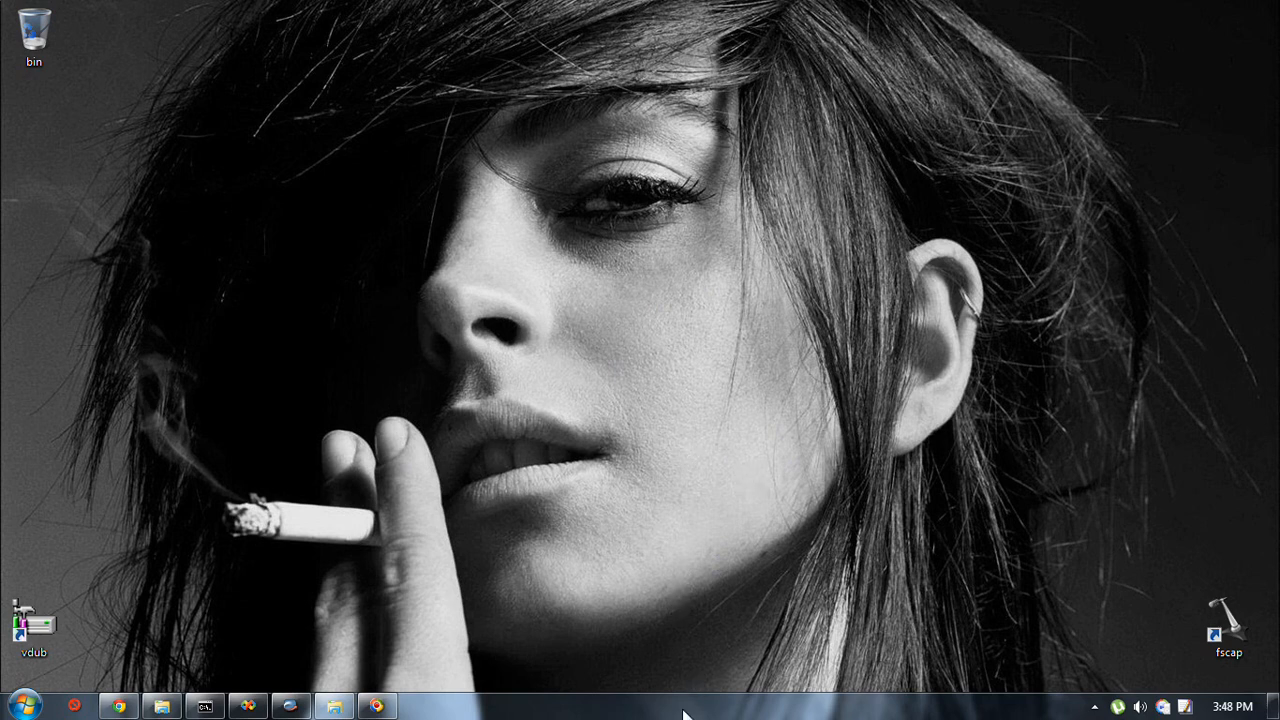
mouse_move(645, 560)
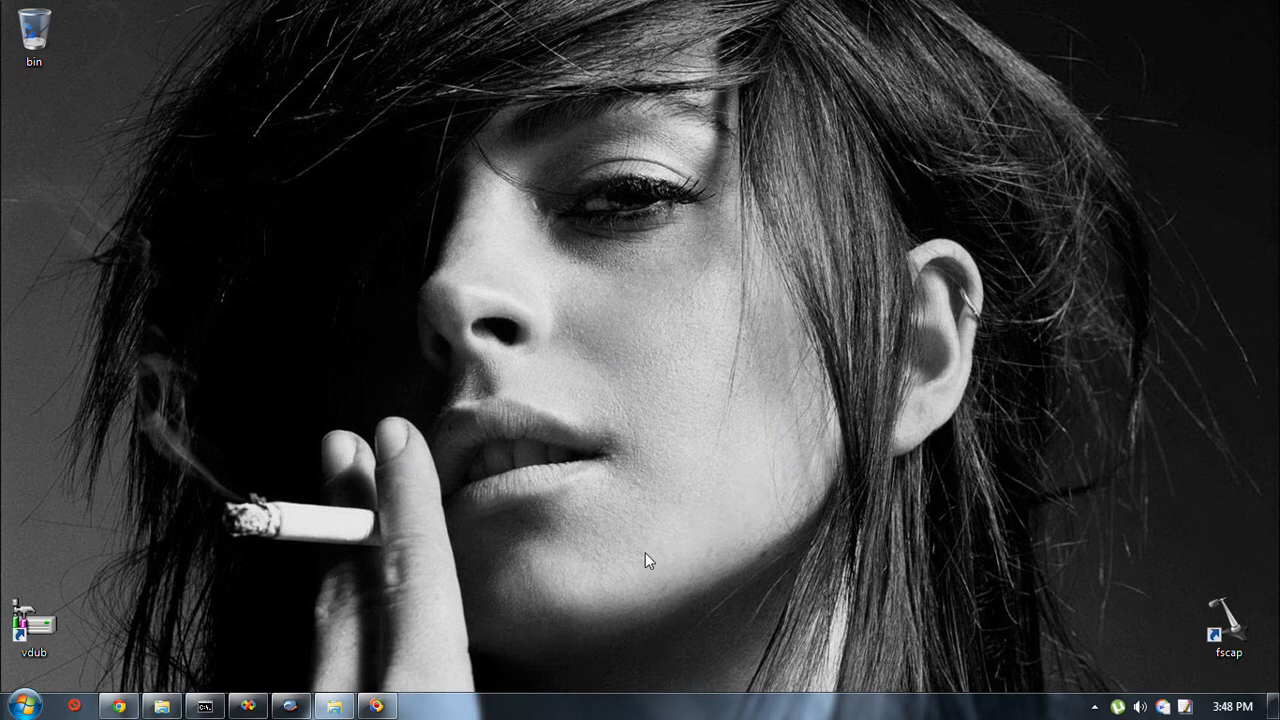
mouse_move(742, 428)
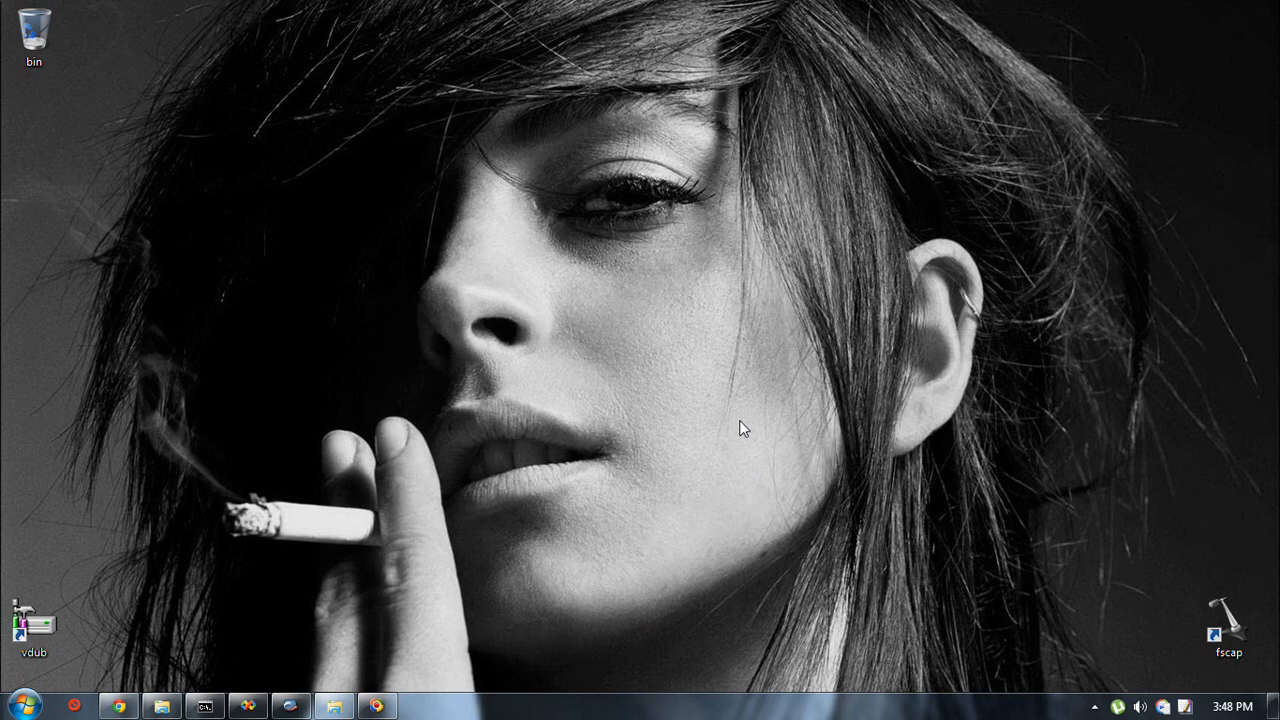
mouse_move(816, 422)
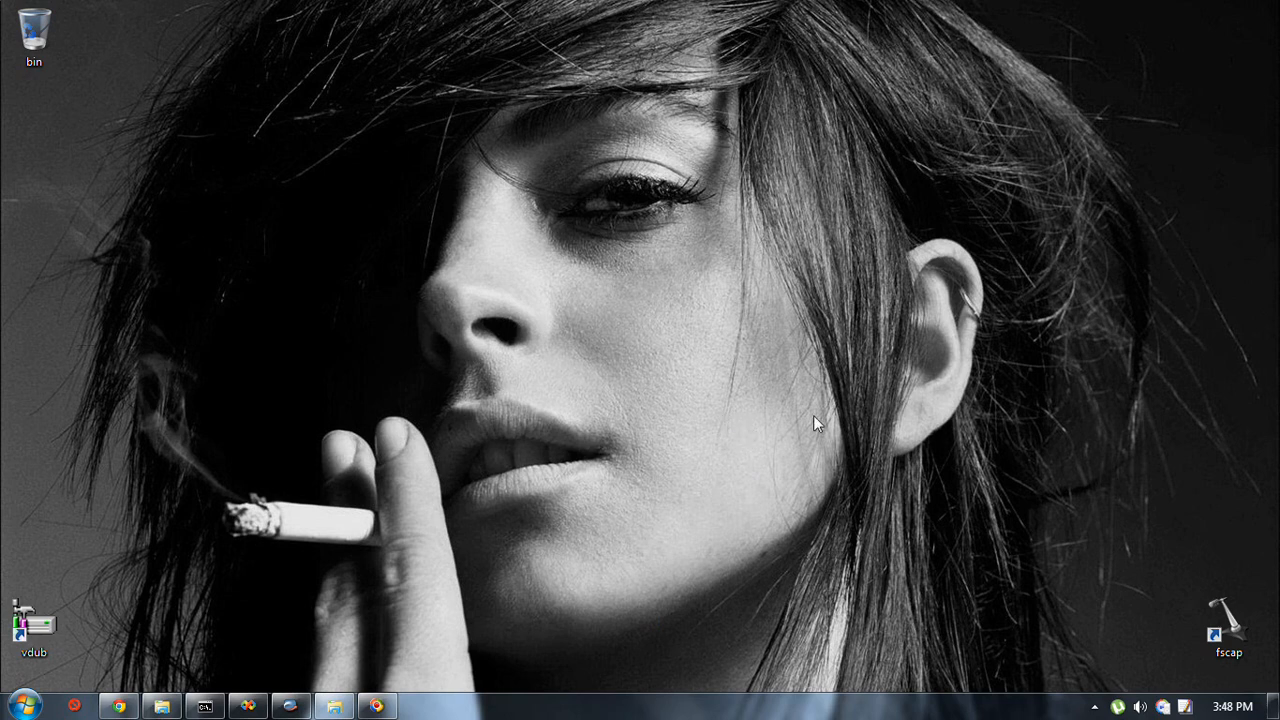
mouse_move(578, 428)
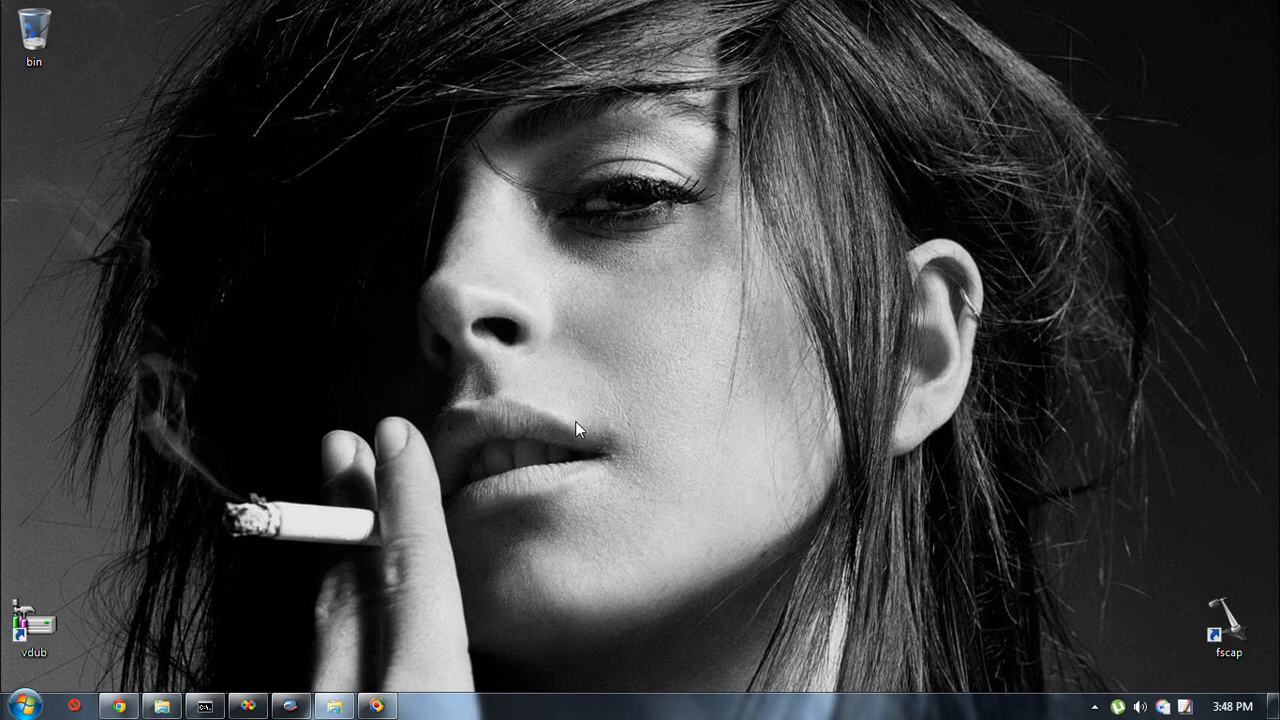
mouse_move(686, 443)
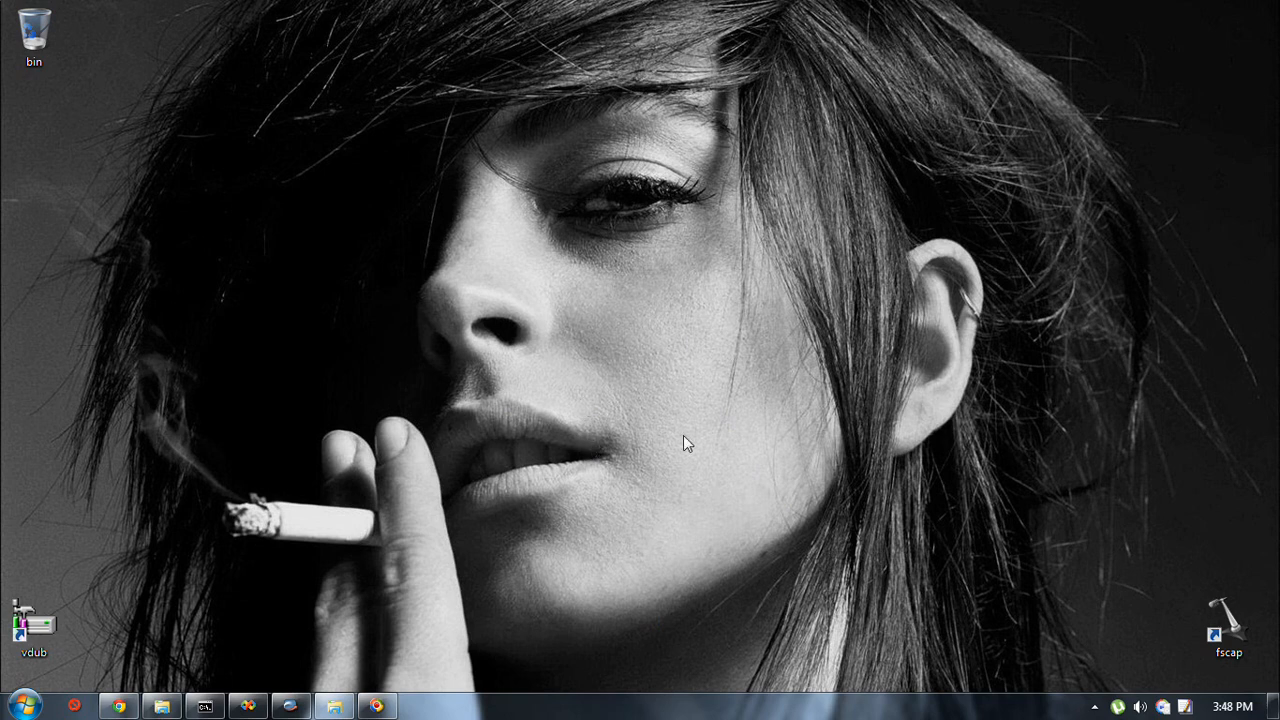
mouse_move(854, 416)
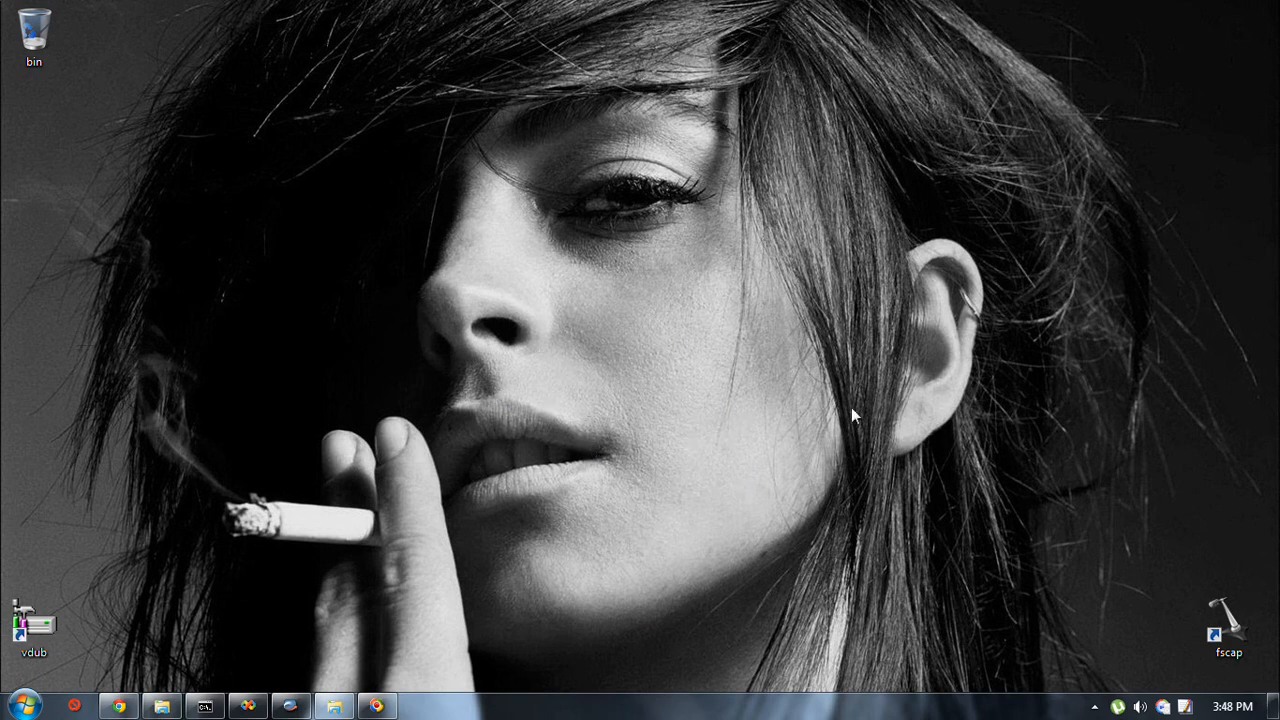
mouse_move(640, 470)
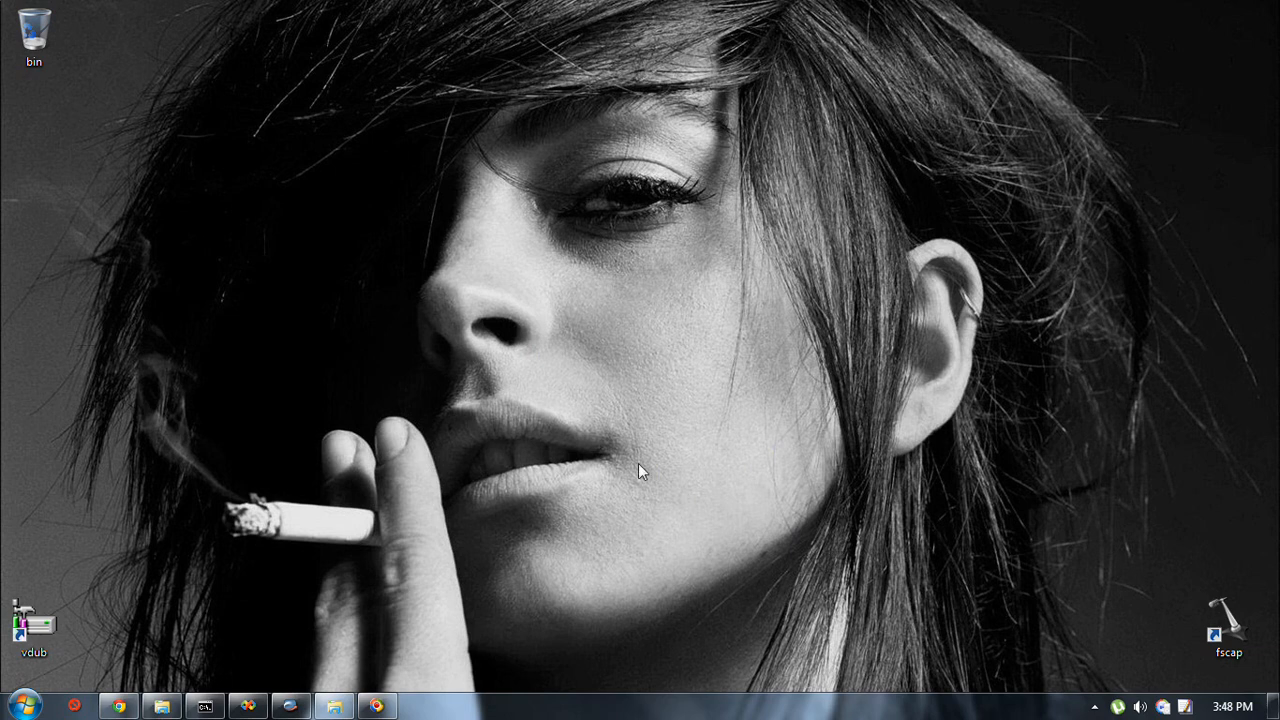
mouse_move(735, 469)
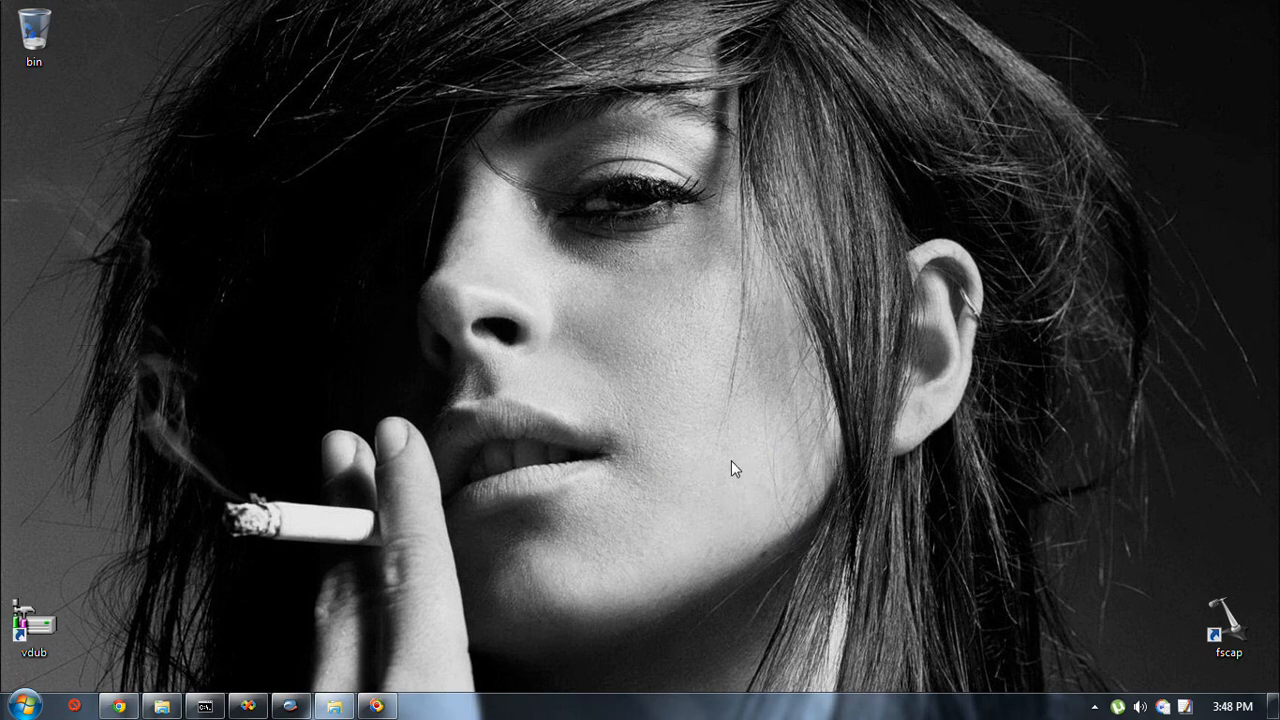
mouse_move(798, 390)
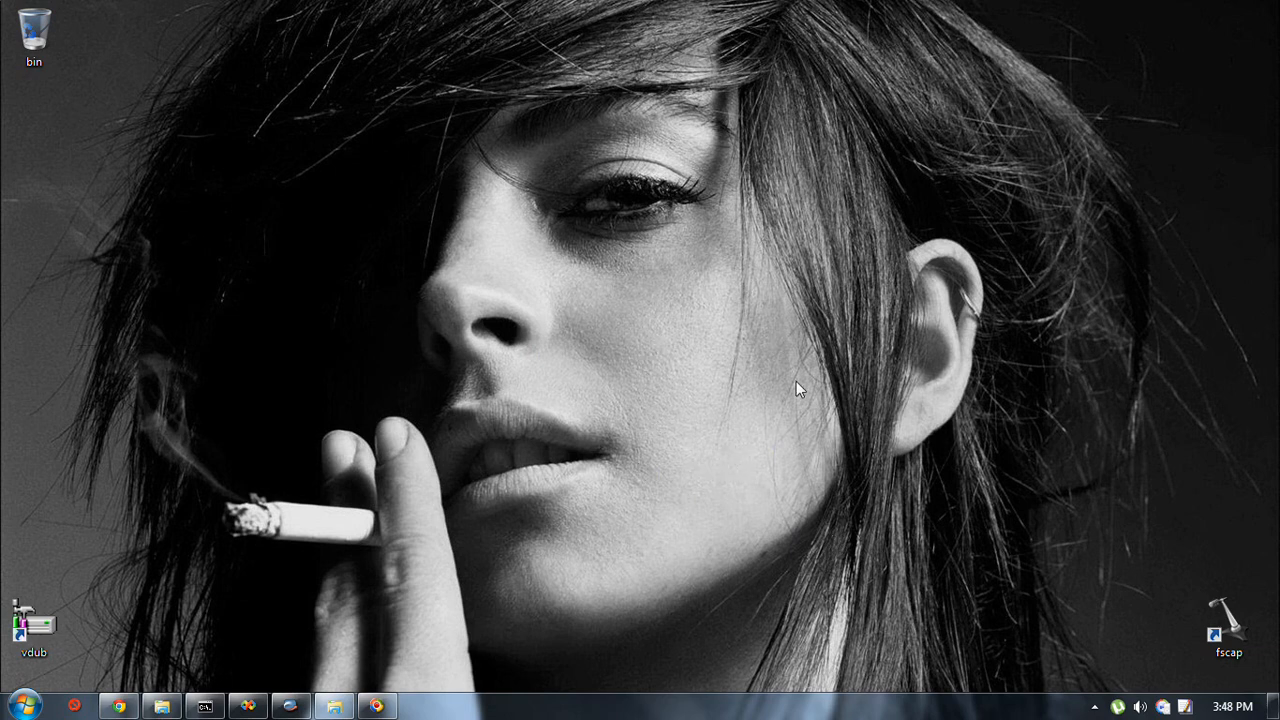
mouse_move(821, 423)
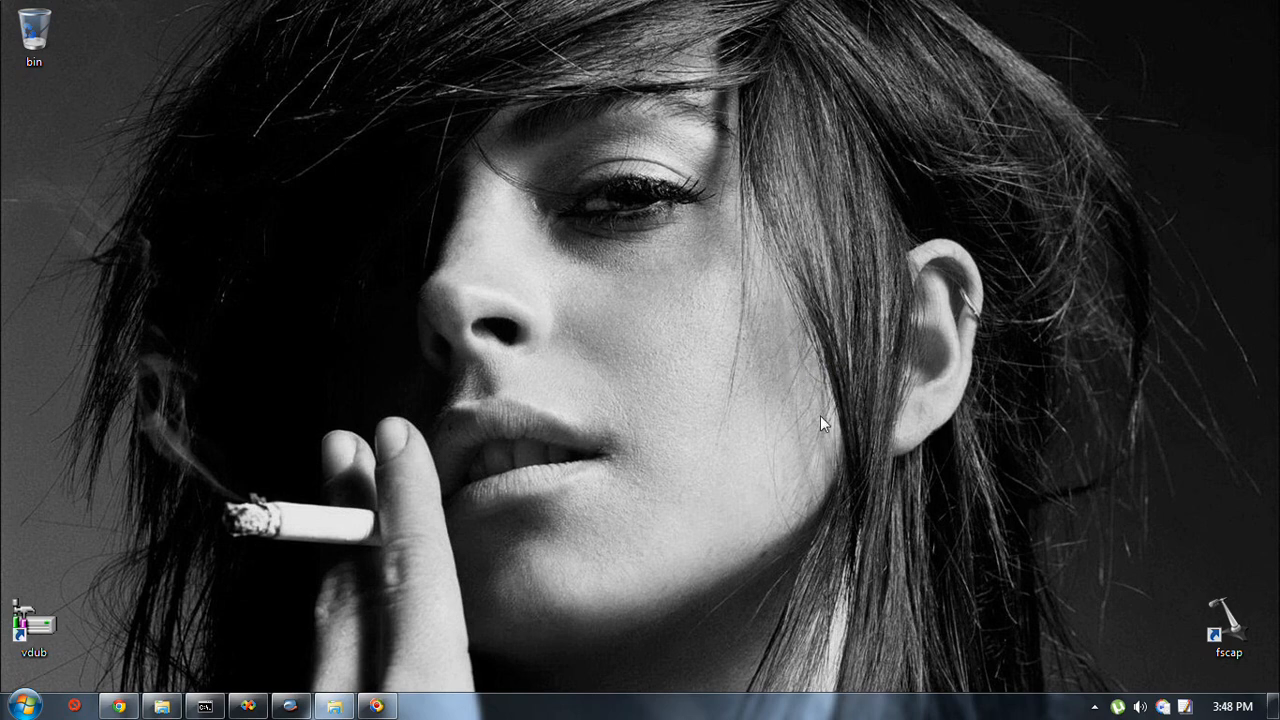
mouse_move(845, 398)
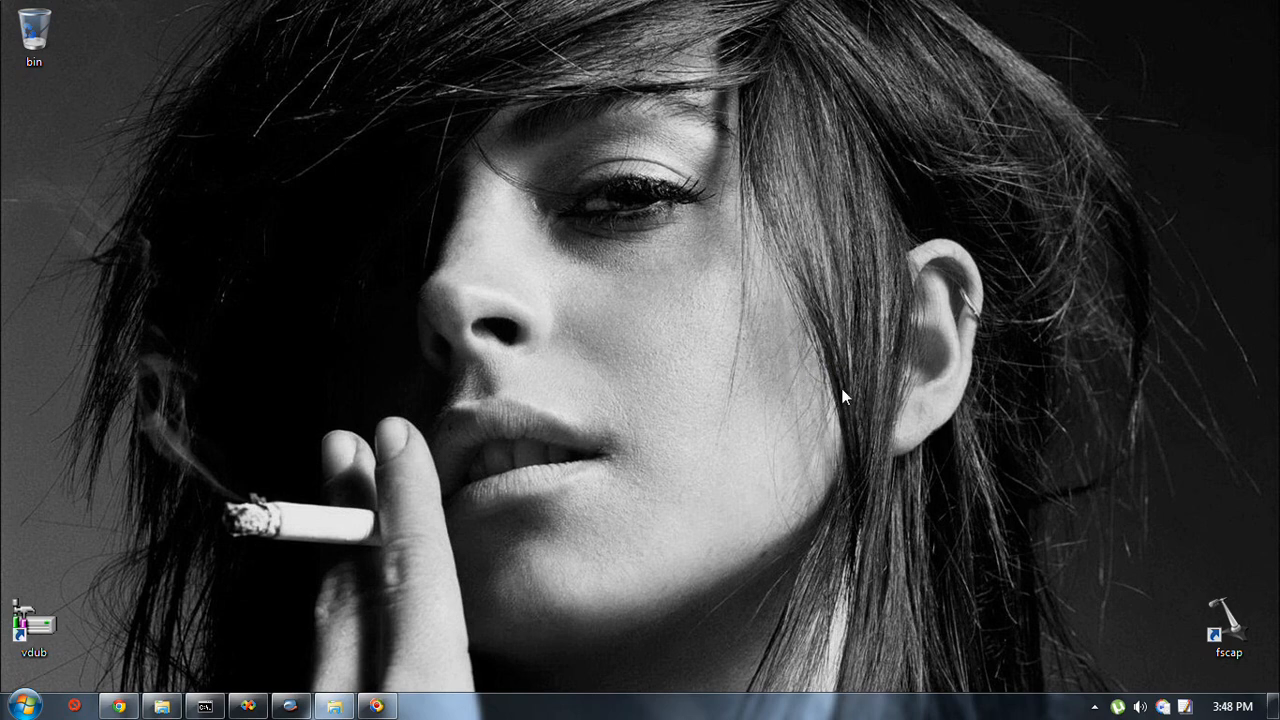
mouse_move(863, 409)
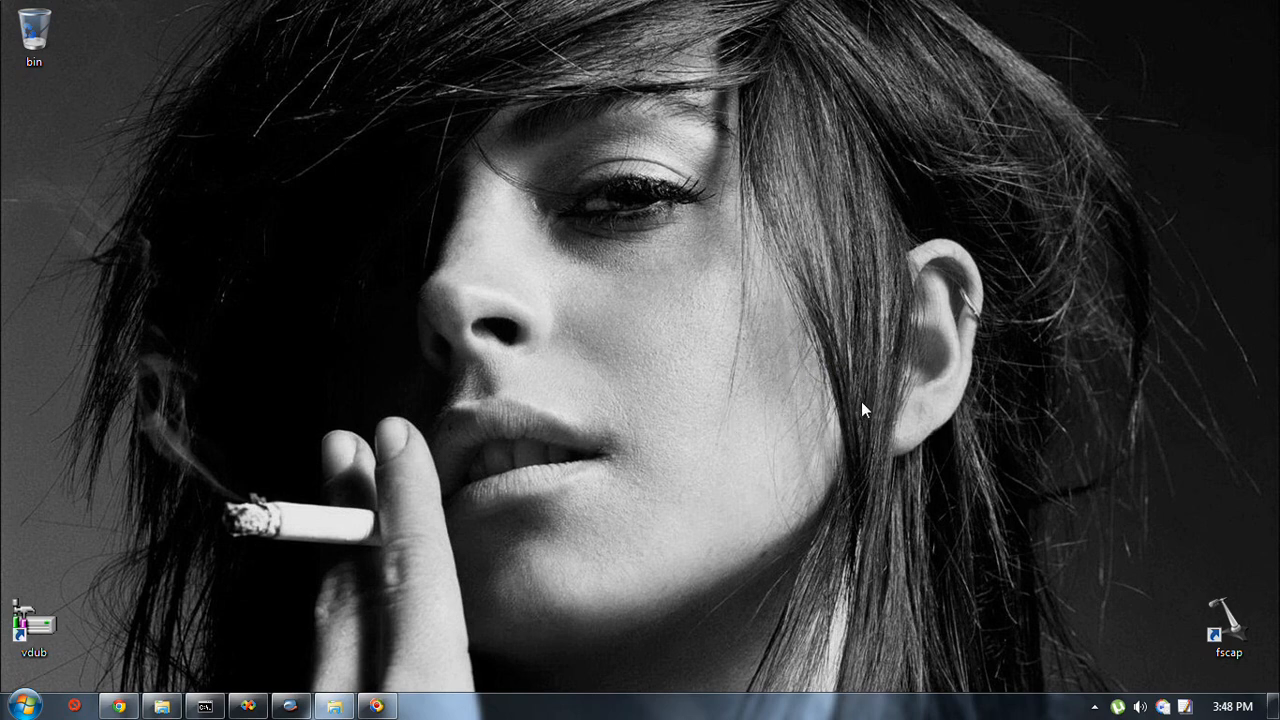
mouse_move(762, 392)
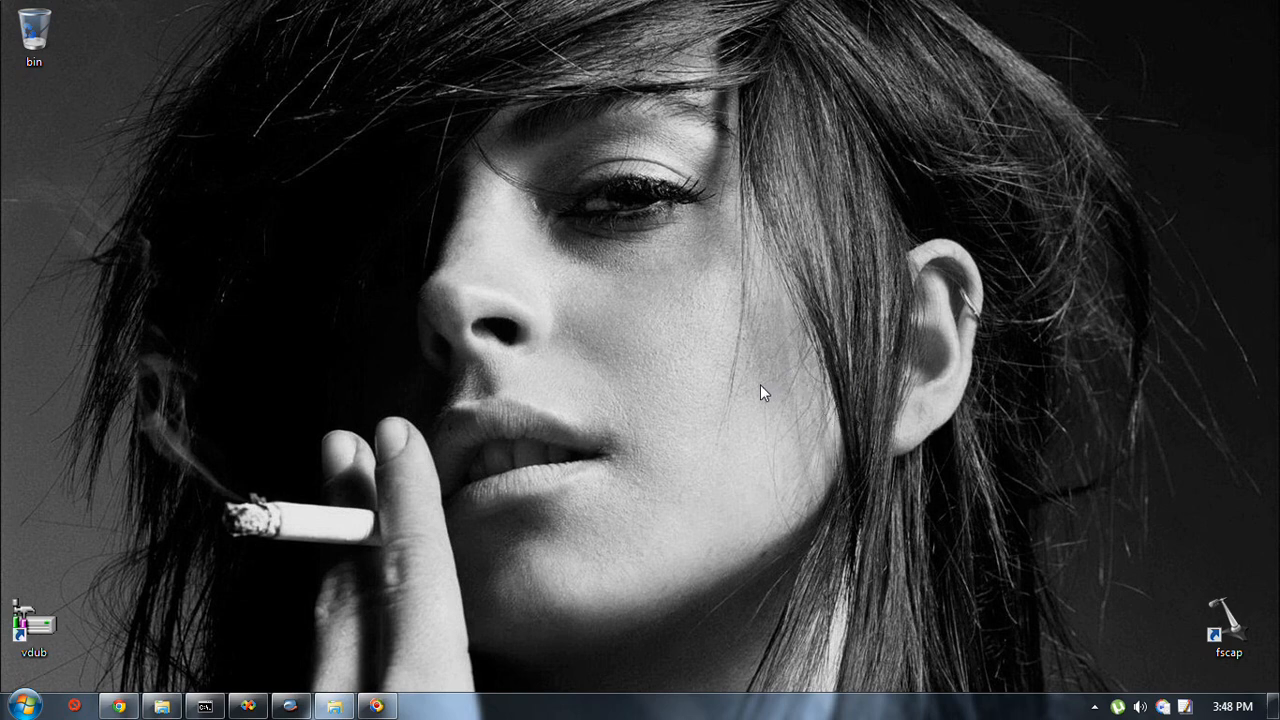
mouse_move(719, 331)
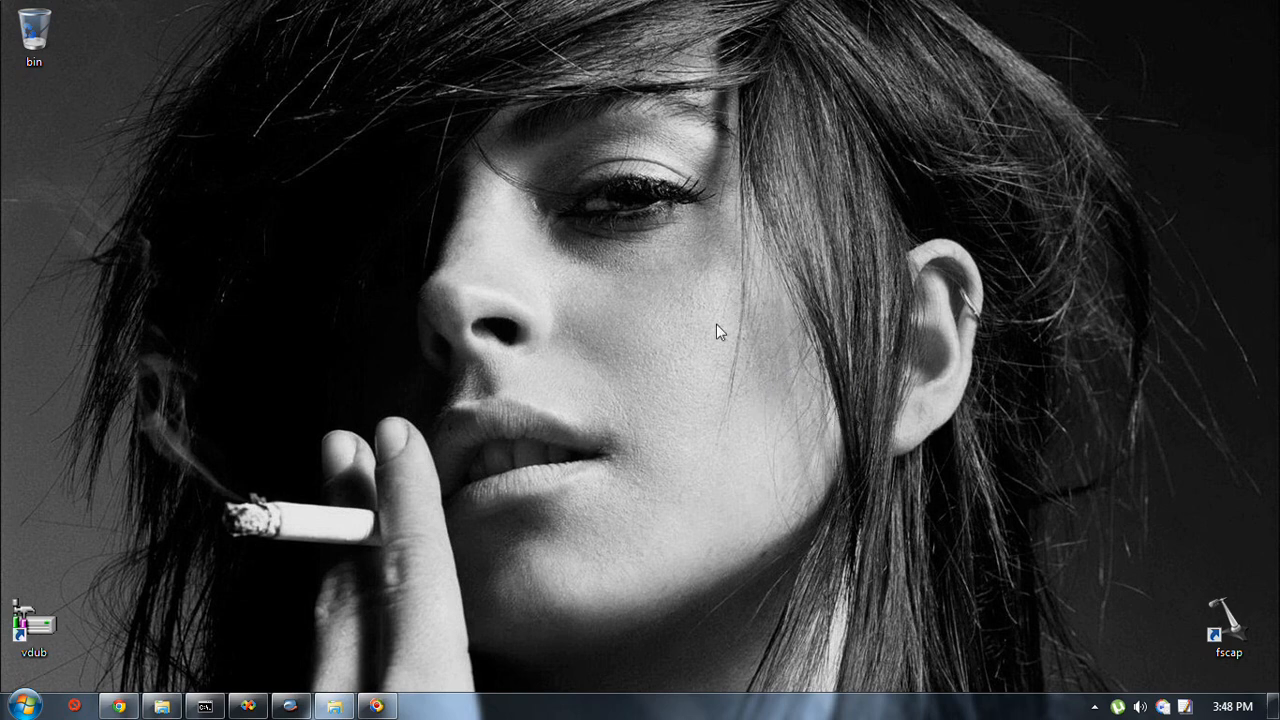
mouse_move(805, 368)
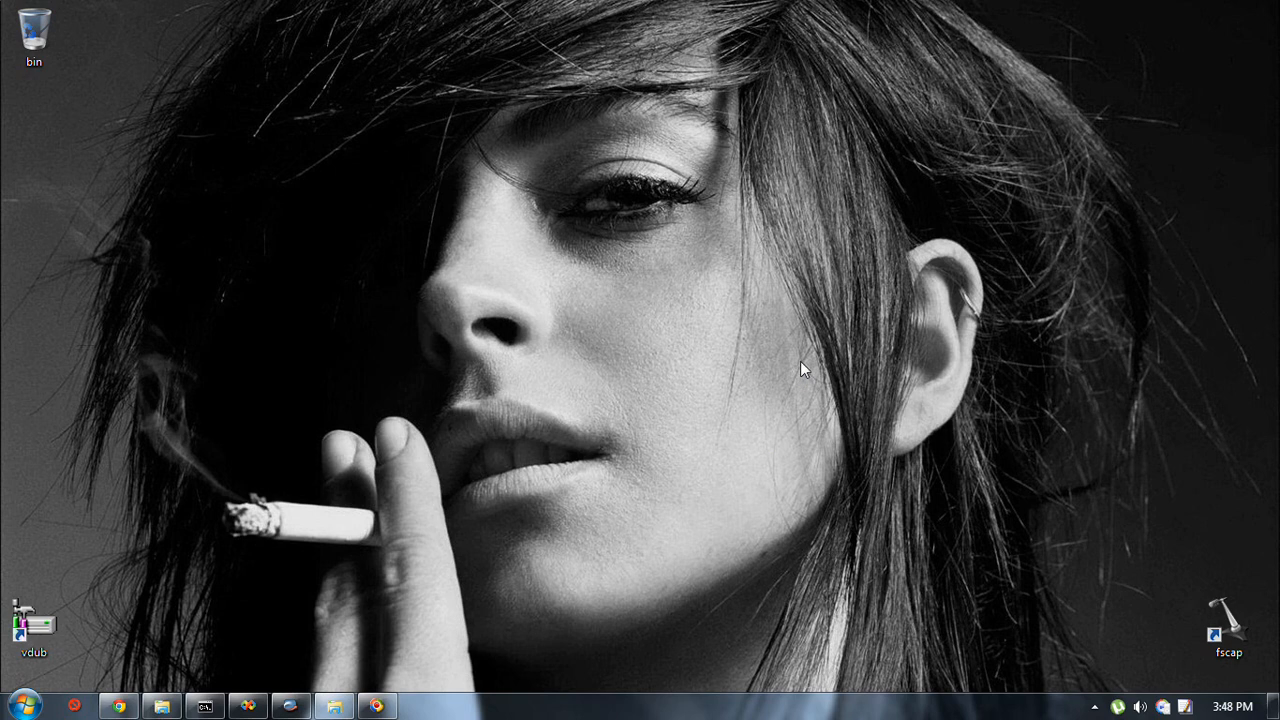
mouse_move(810, 342)
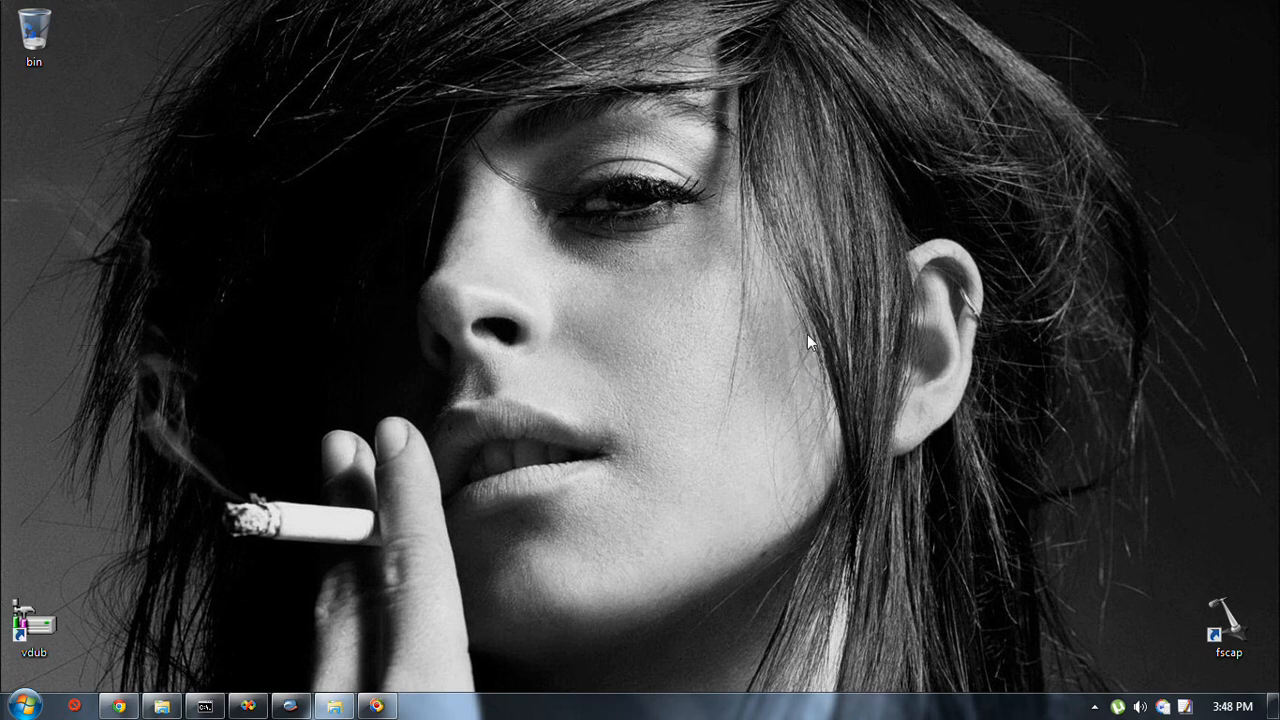
mouse_move(820, 410)
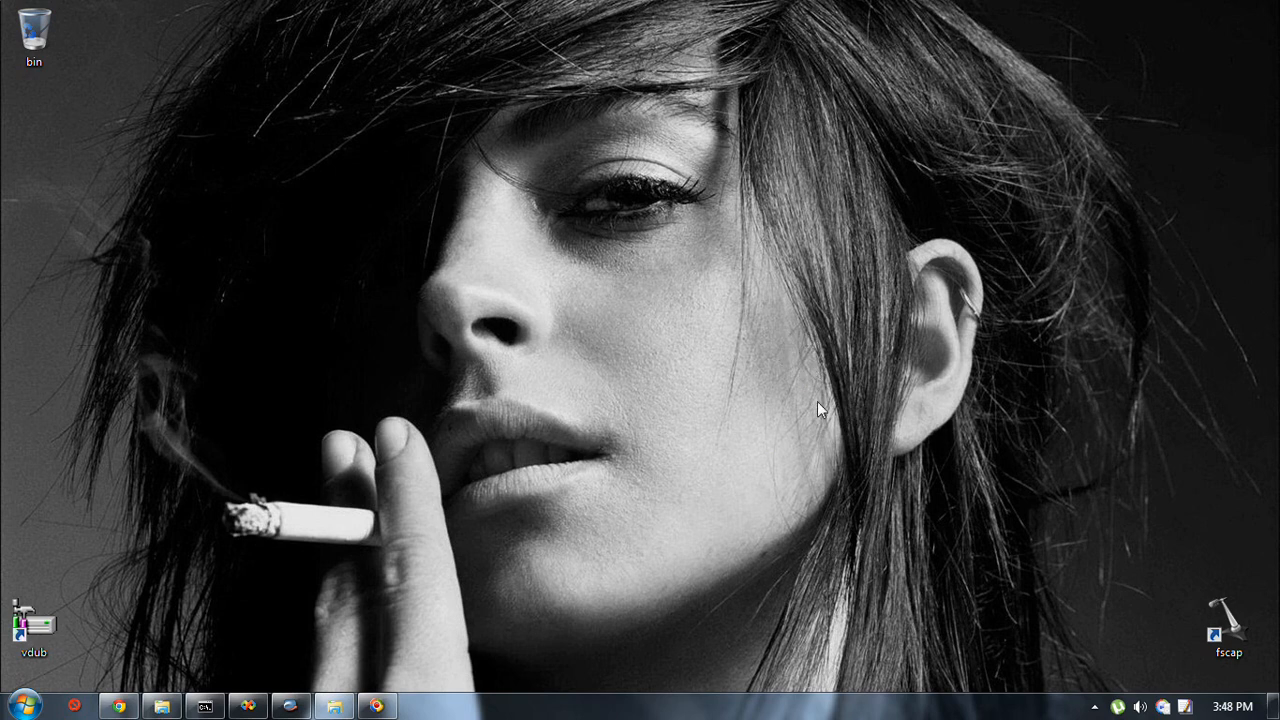
mouse_move(763, 475)
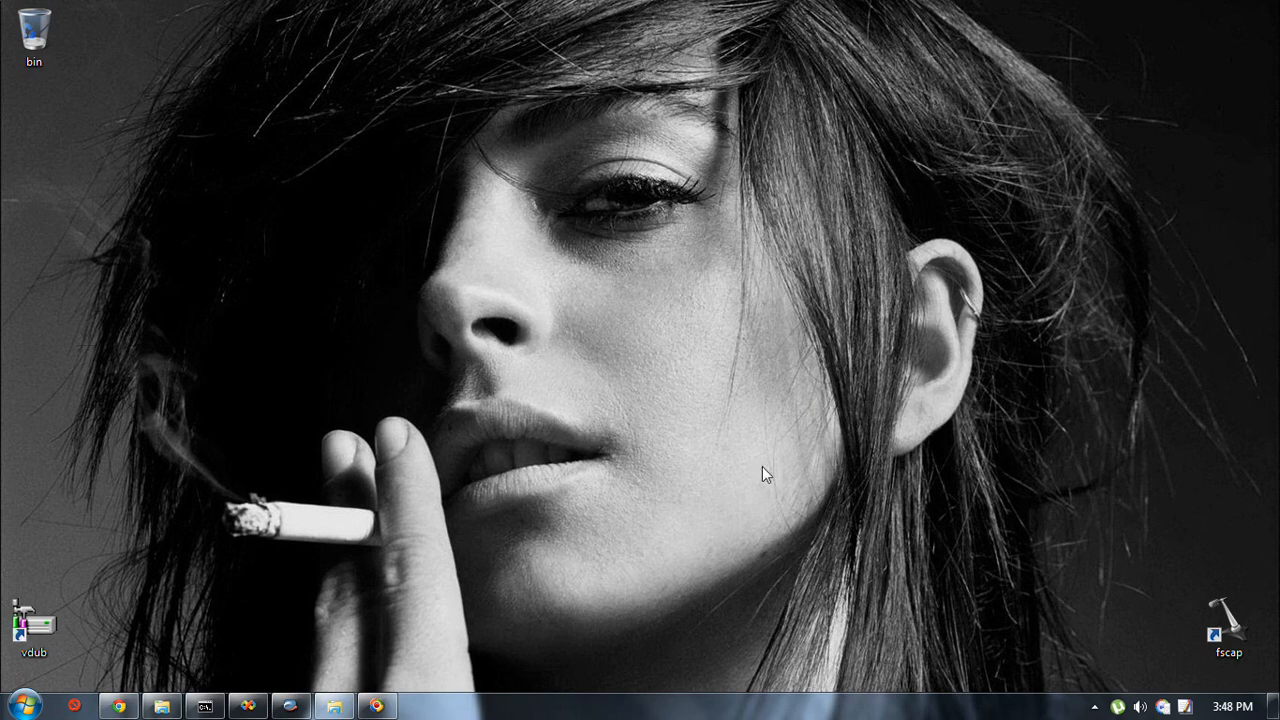
mouse_move(565, 385)
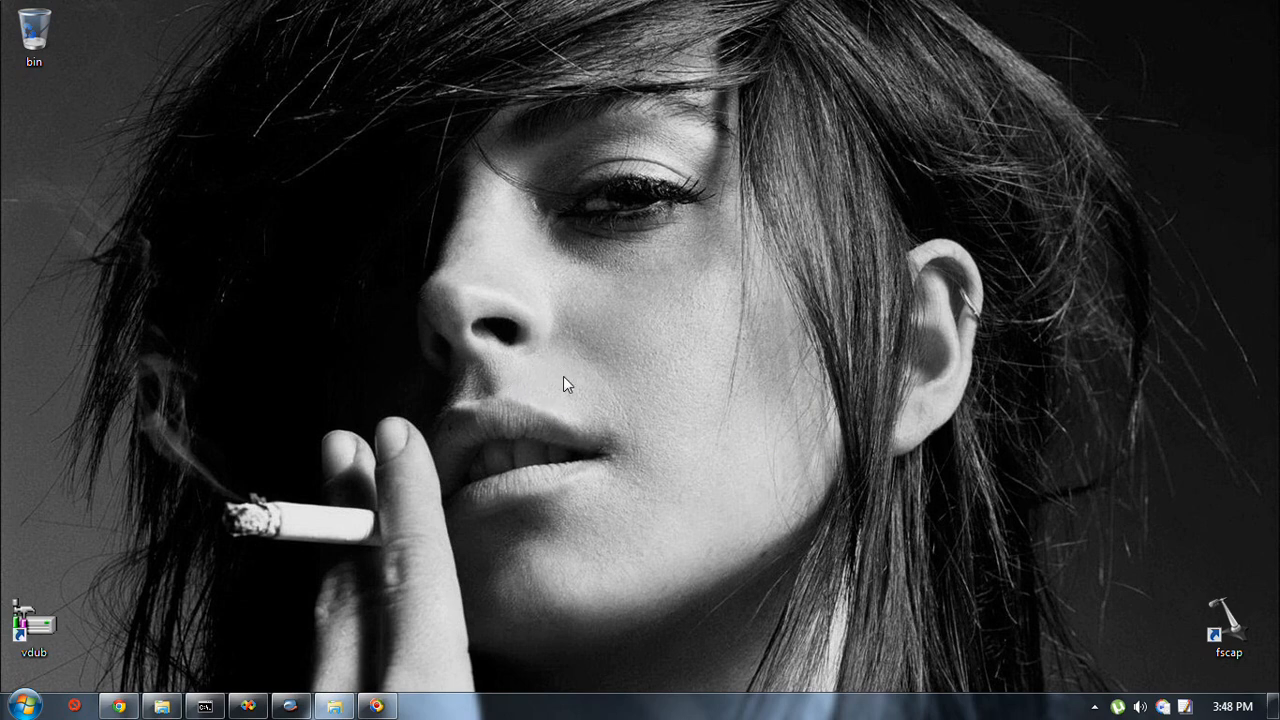
mouse_move(390, 370)
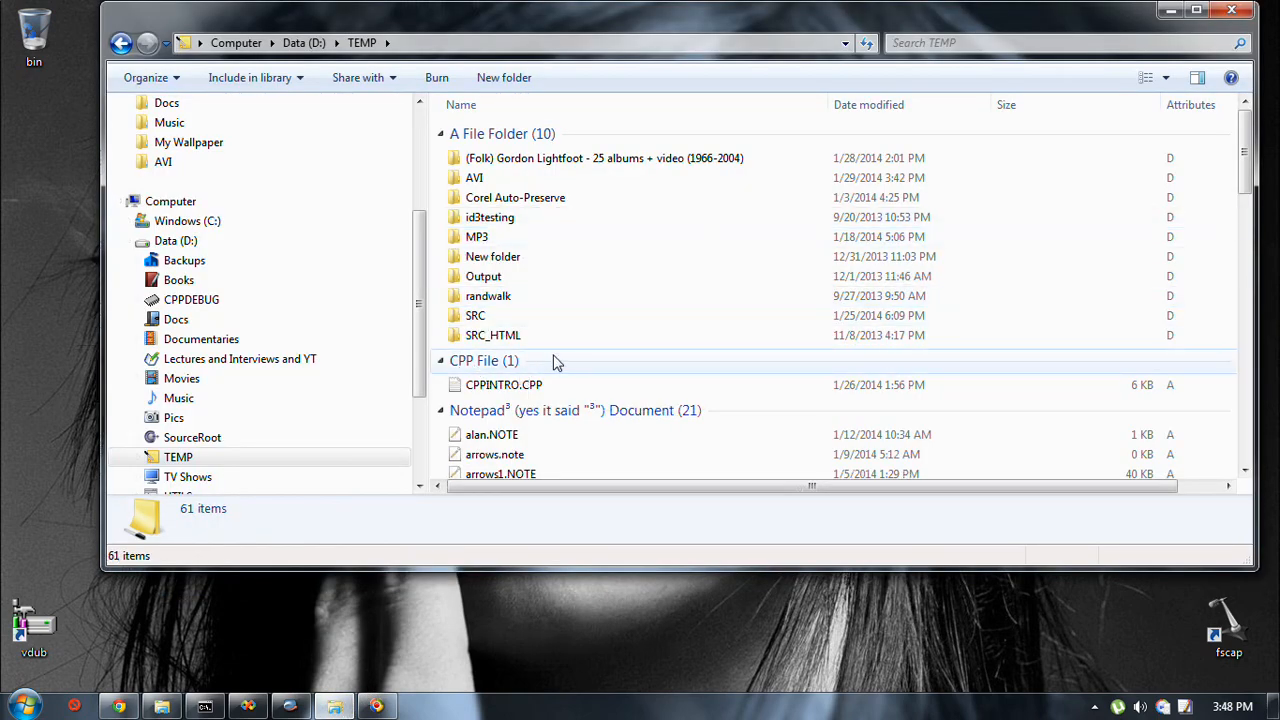
- Open D:\SourceRoot\Tutorials\CPP\UTILS\Windows\NotepadCubed in Explorer
click(192, 437)
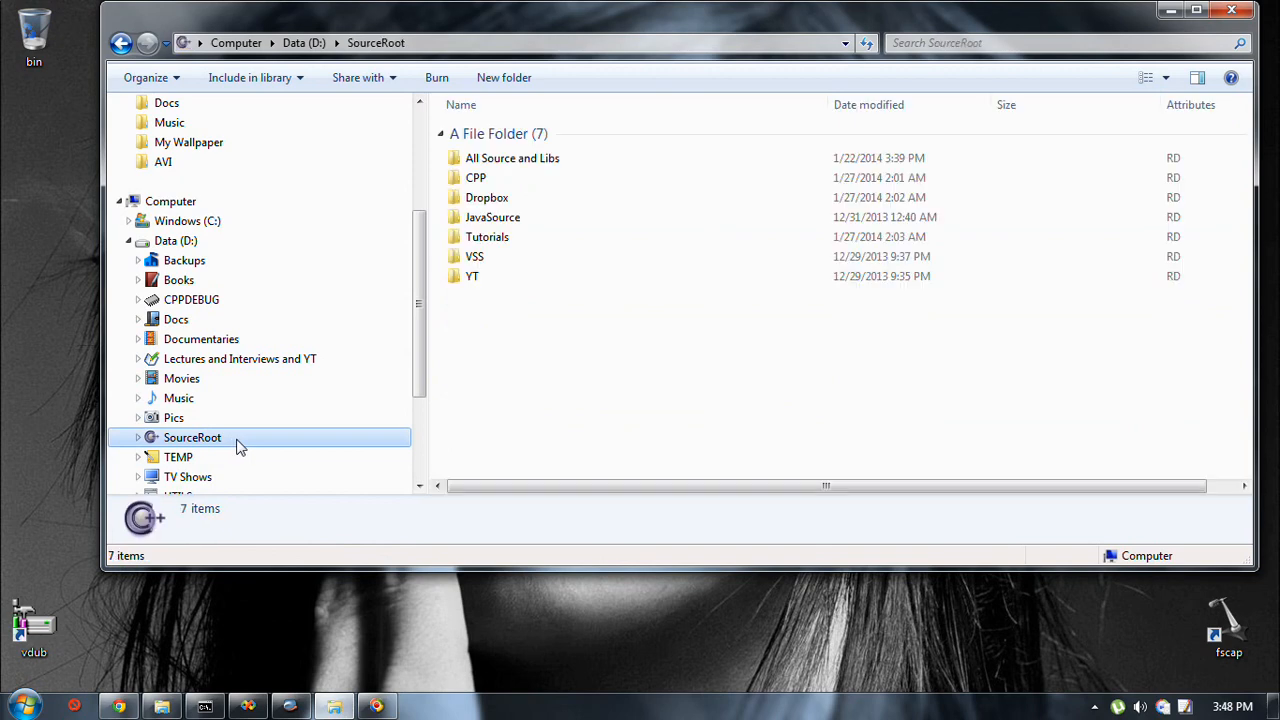
click(487, 237)
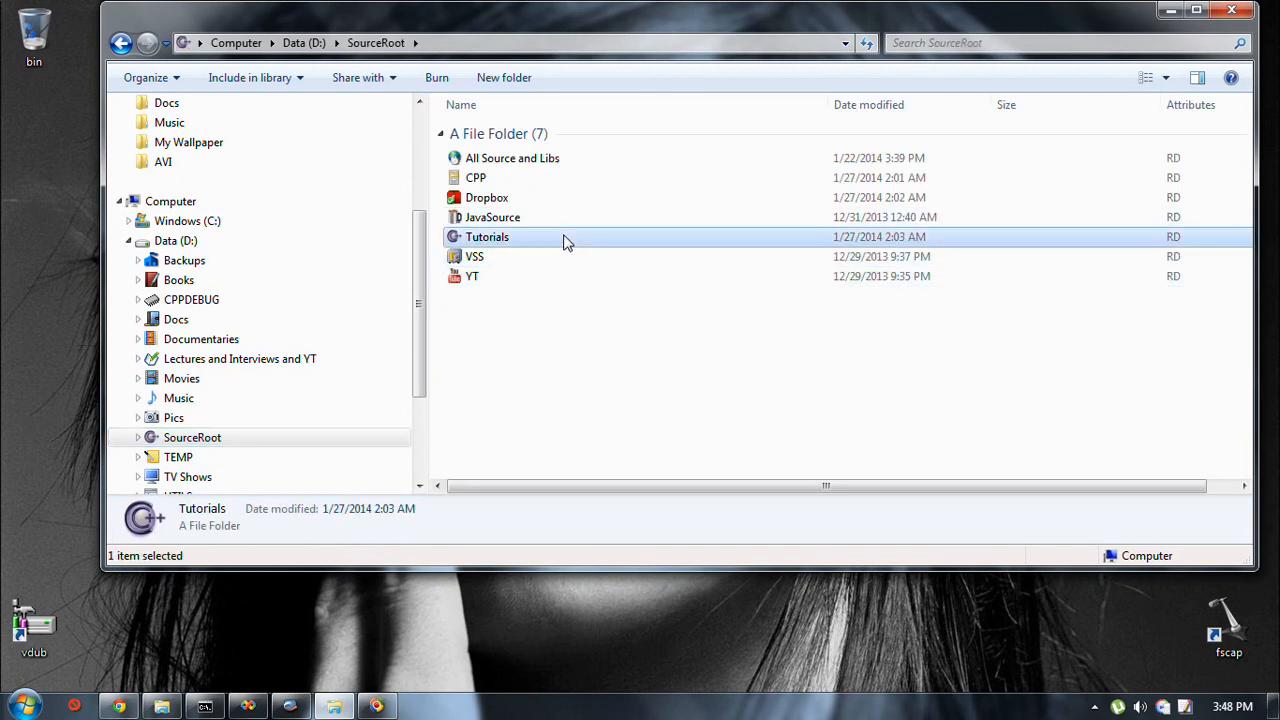
double_click(487, 236)
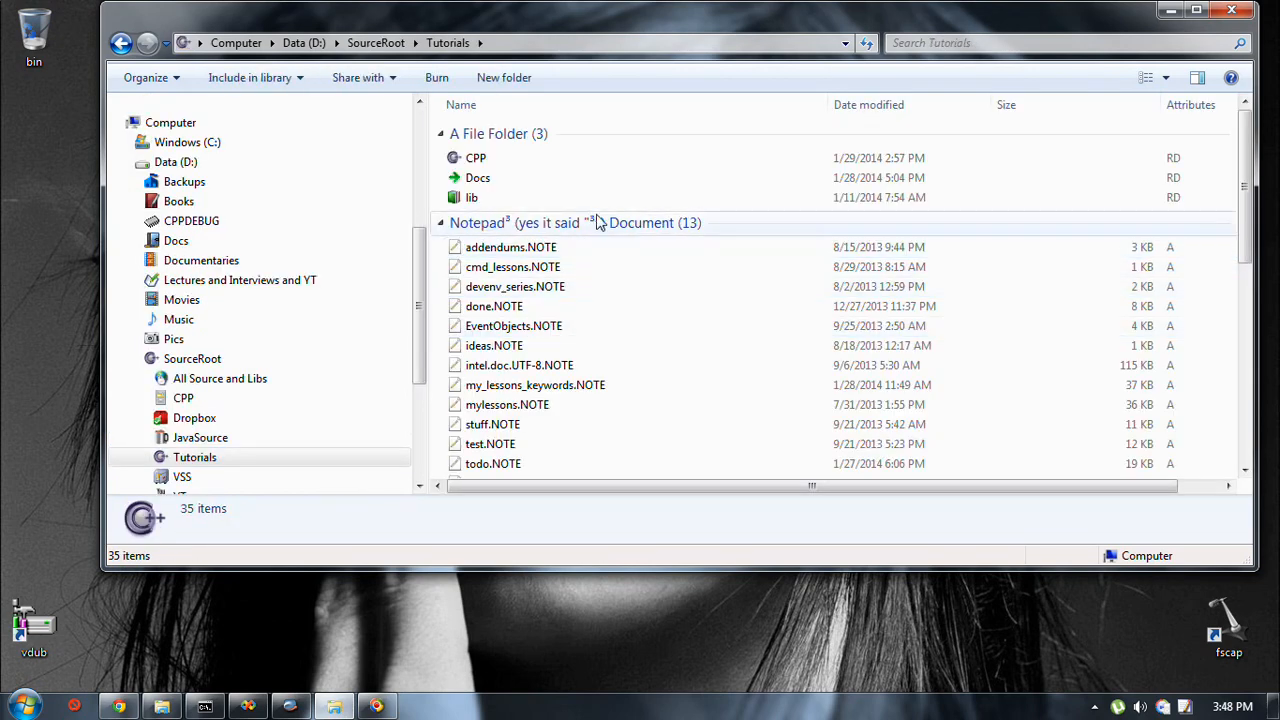
double_click(475, 157)
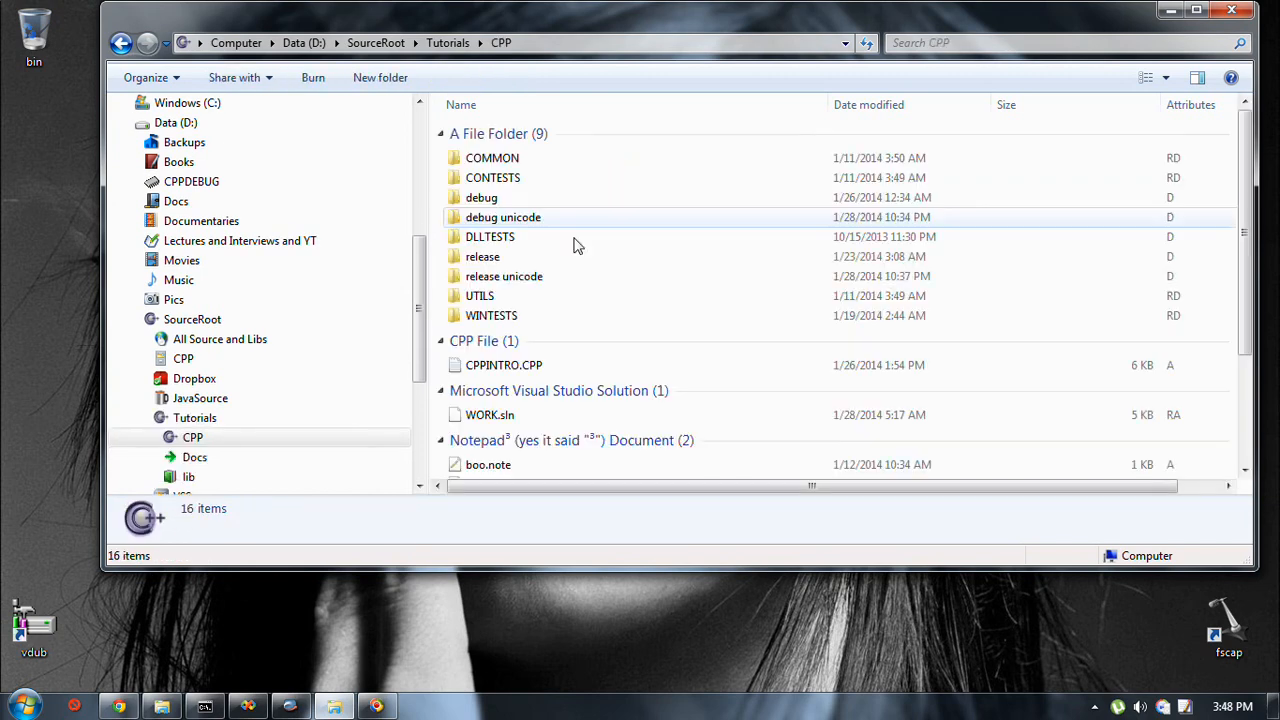
click(479, 295)
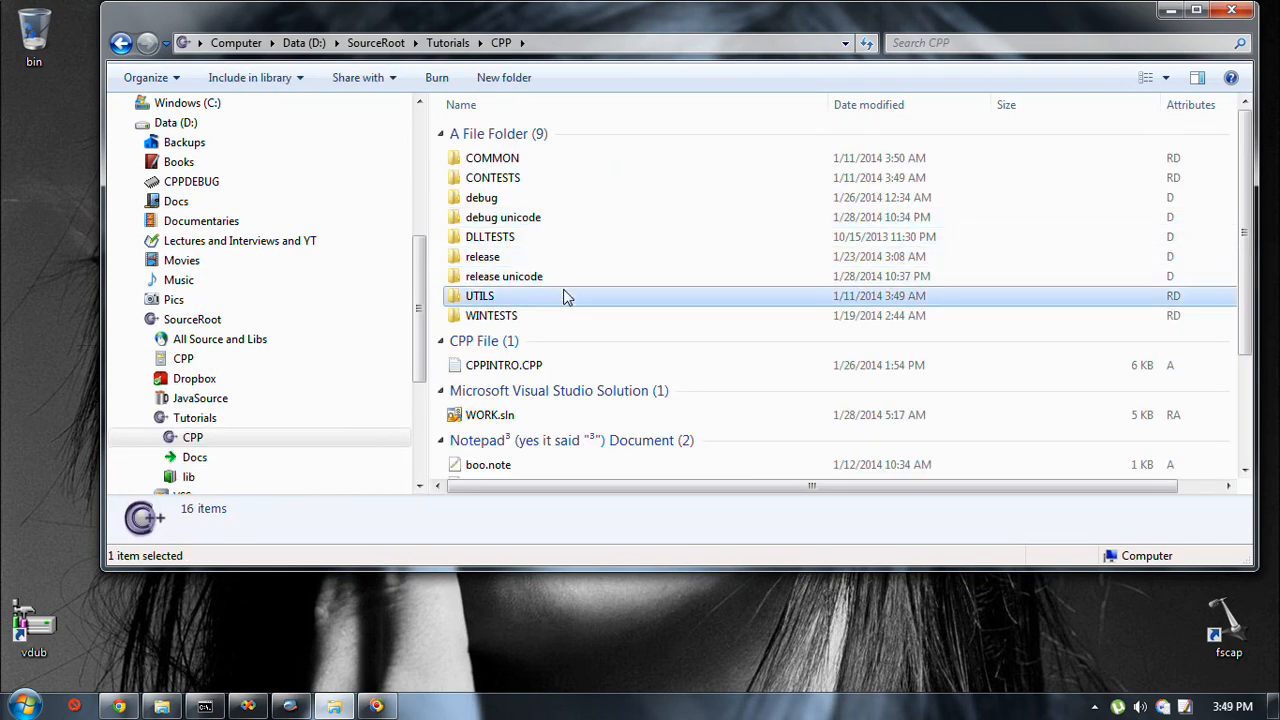
double_click(480, 295)
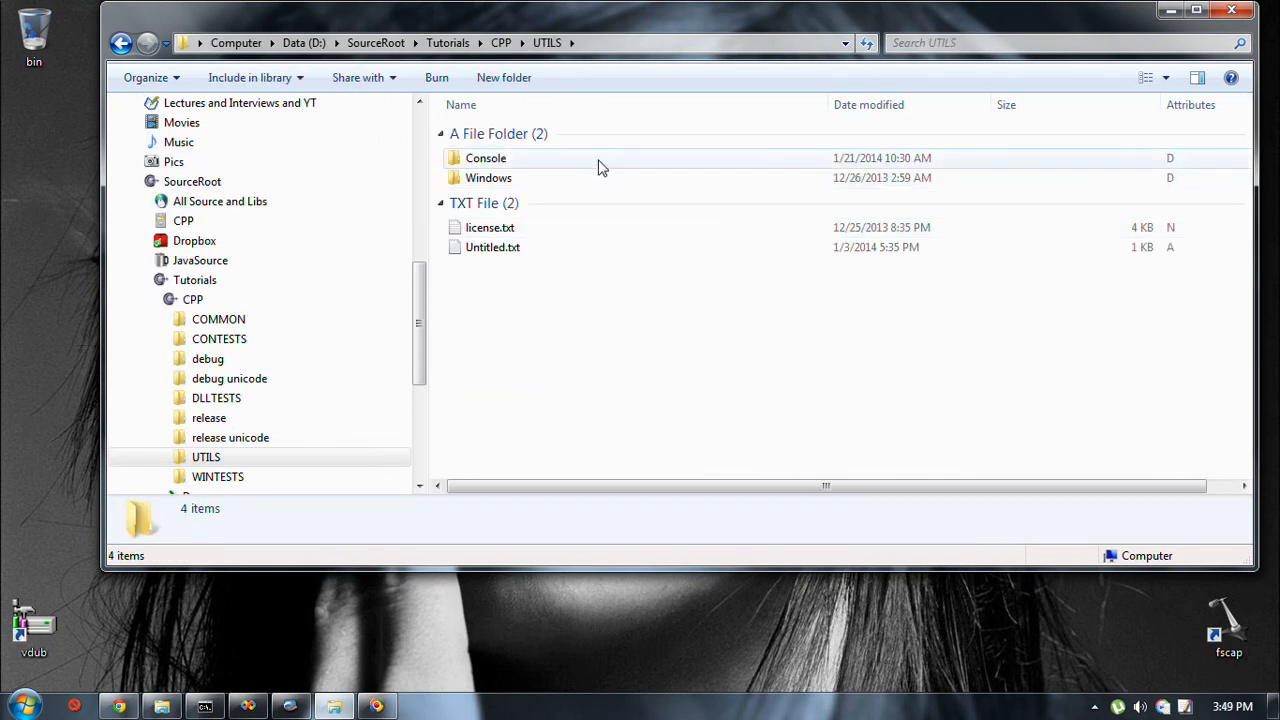
click(489, 177)
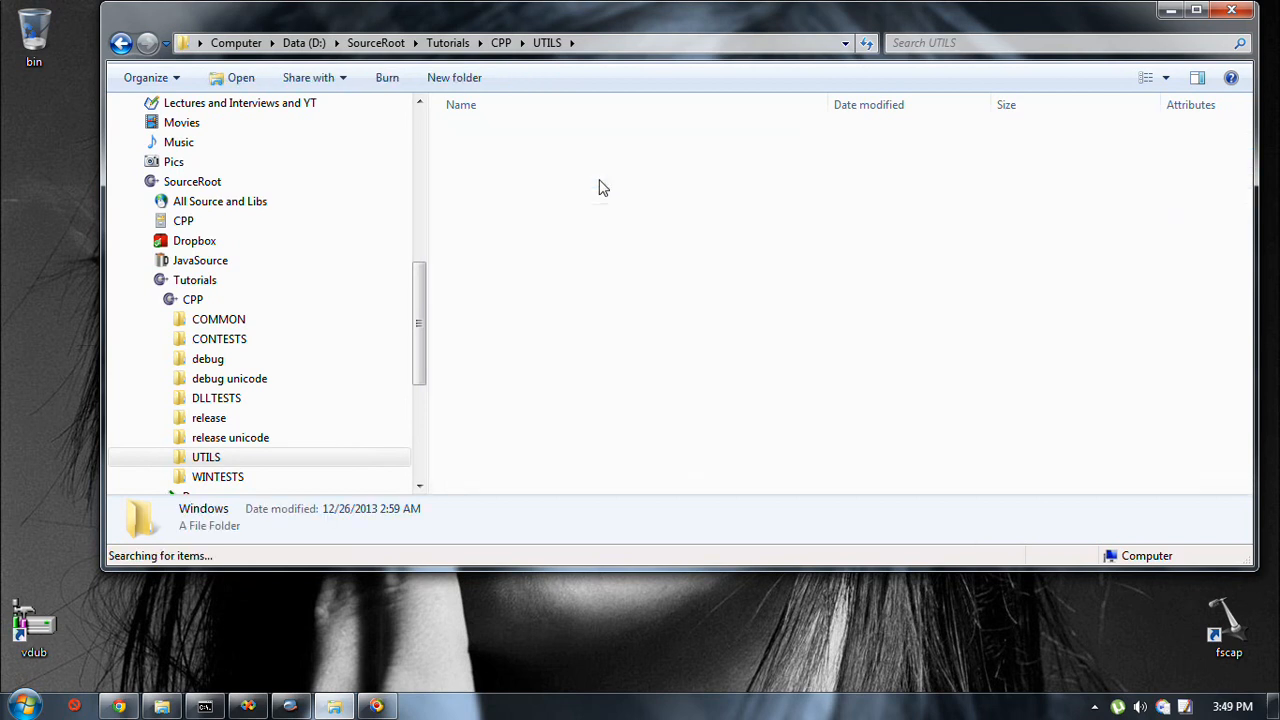
double_click(204, 508)
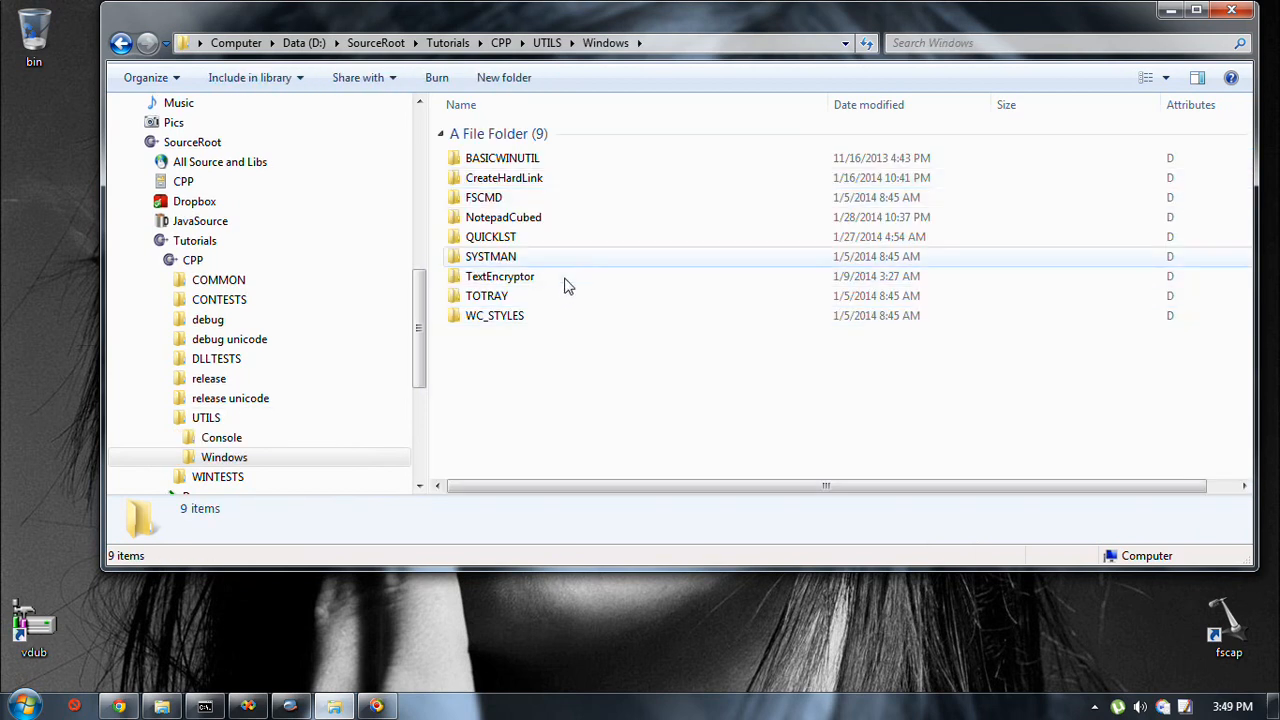
mouse_move(603, 217)
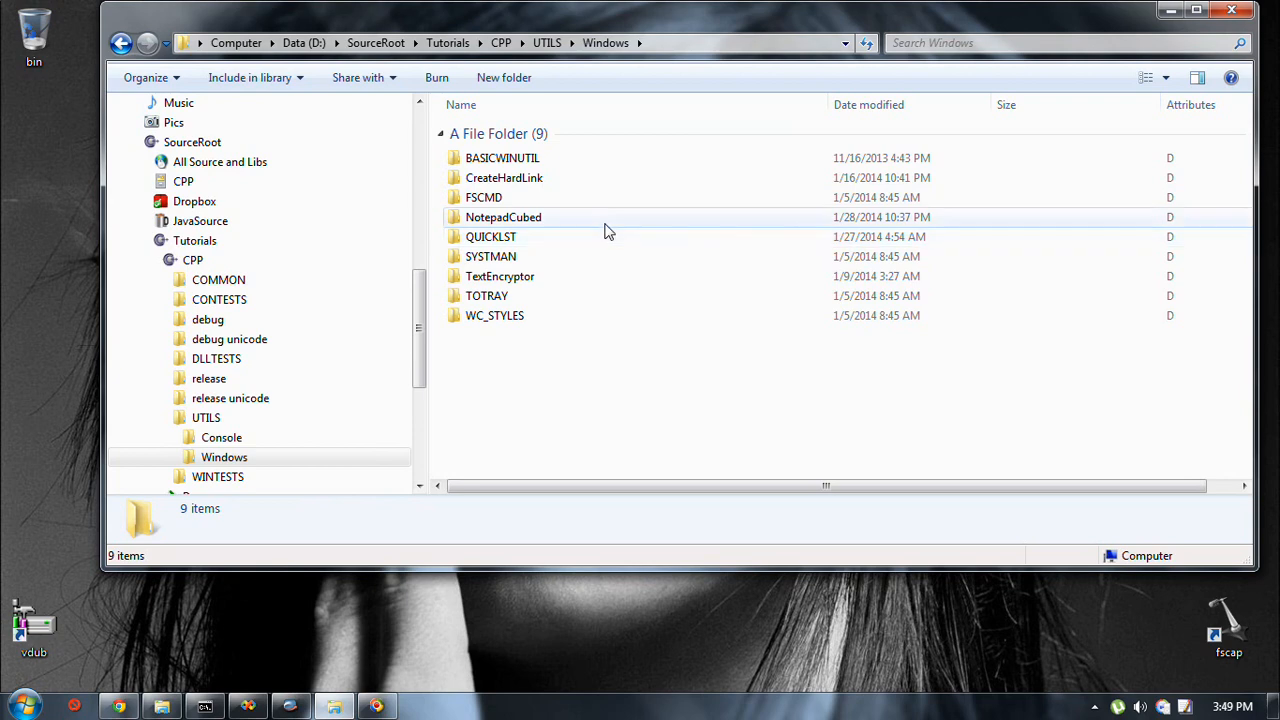
double_click(503, 217)
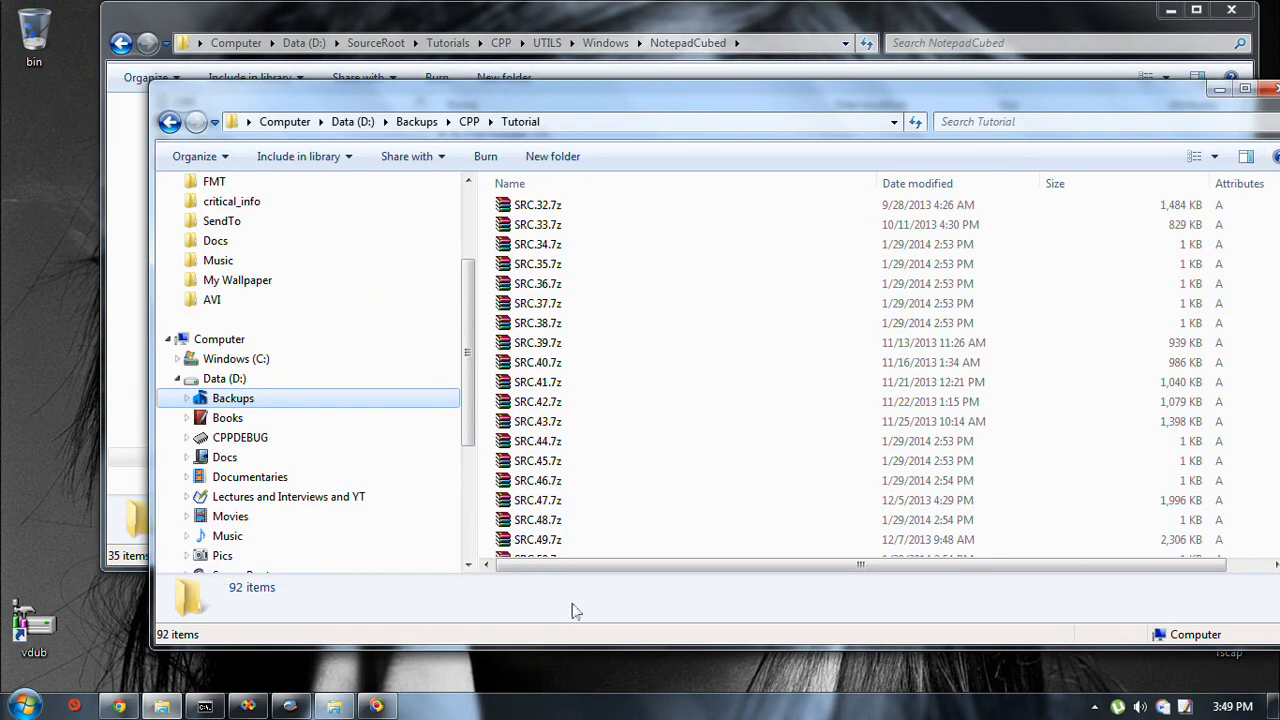
mouse_move(575, 640)
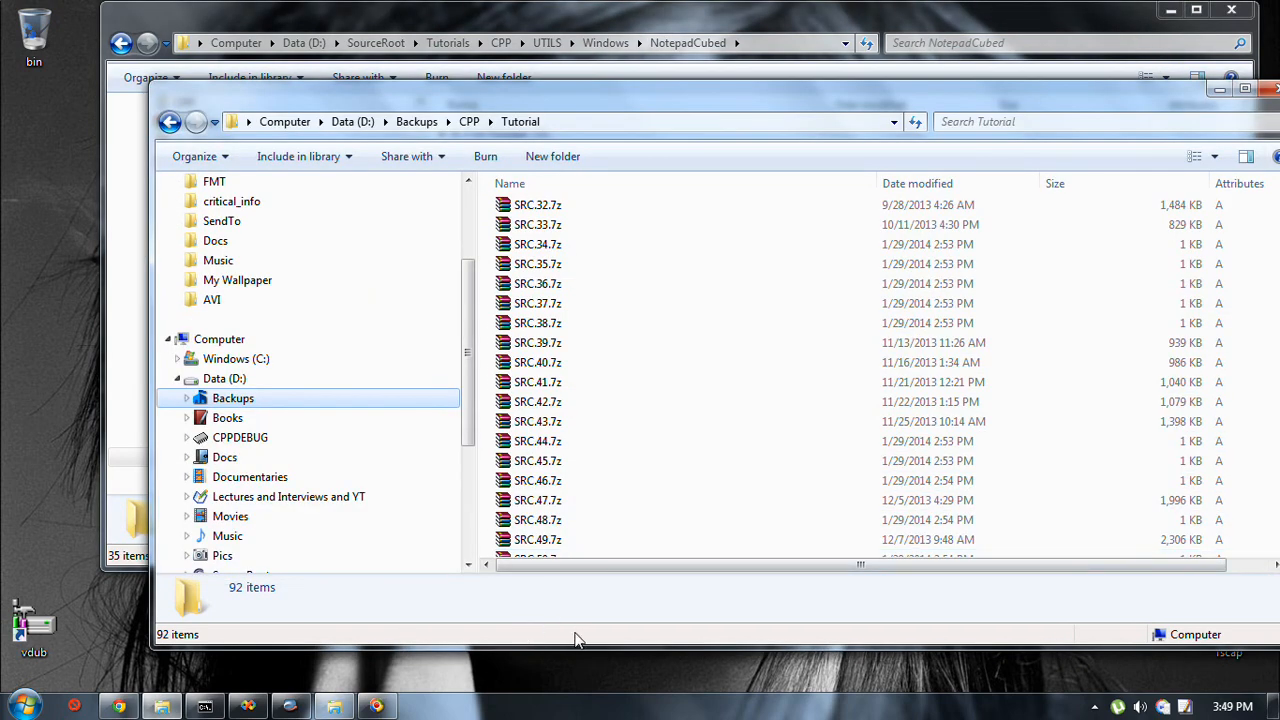
mouse_move(570, 625)
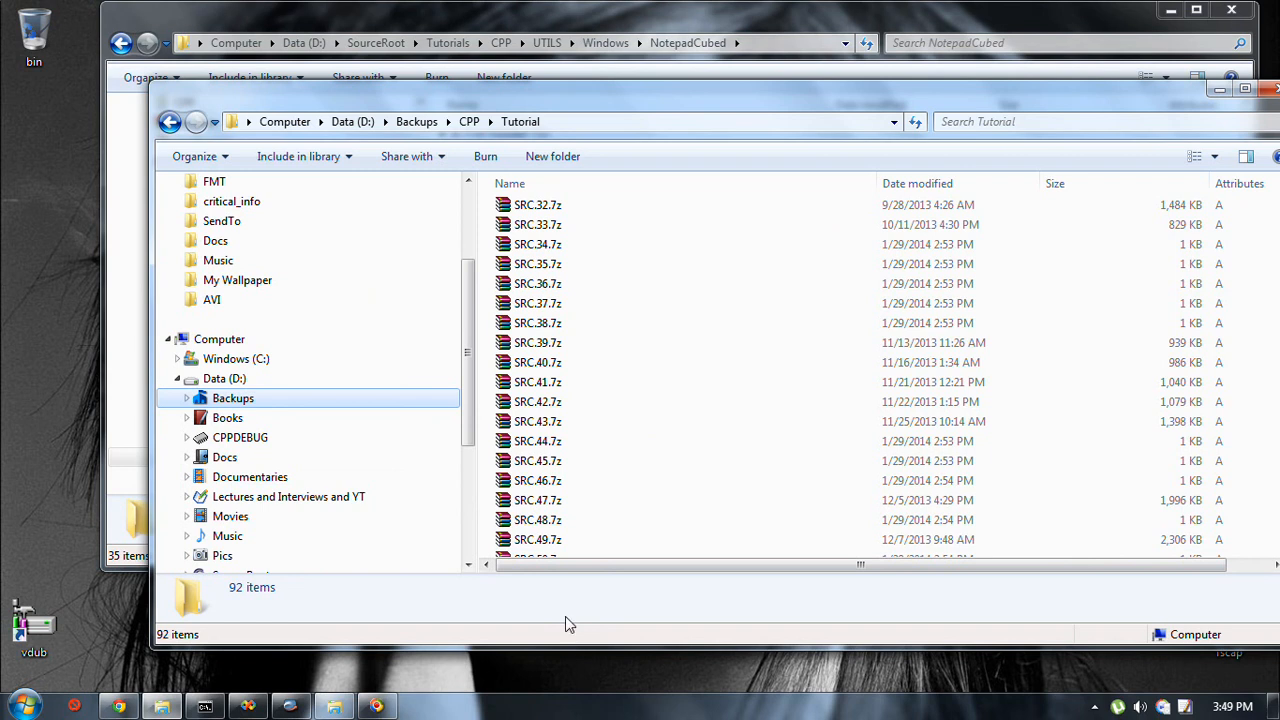
mouse_move(678, 513)
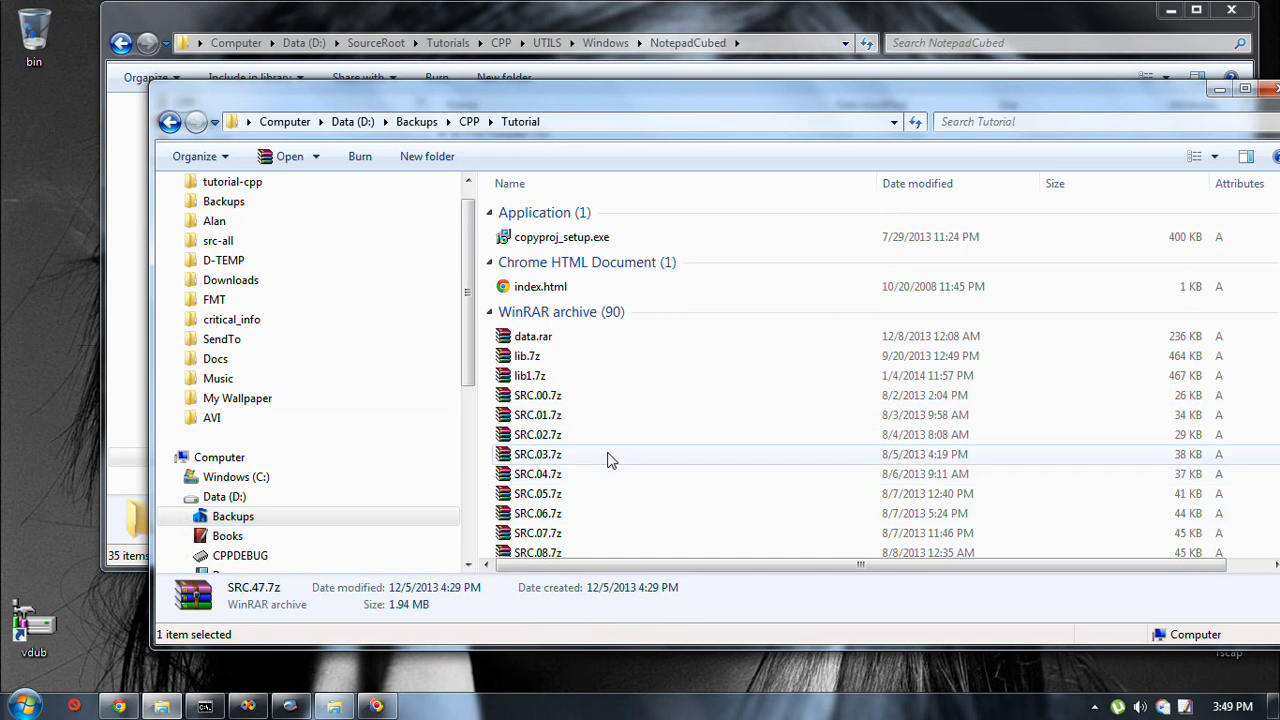
scroll(down, 3)
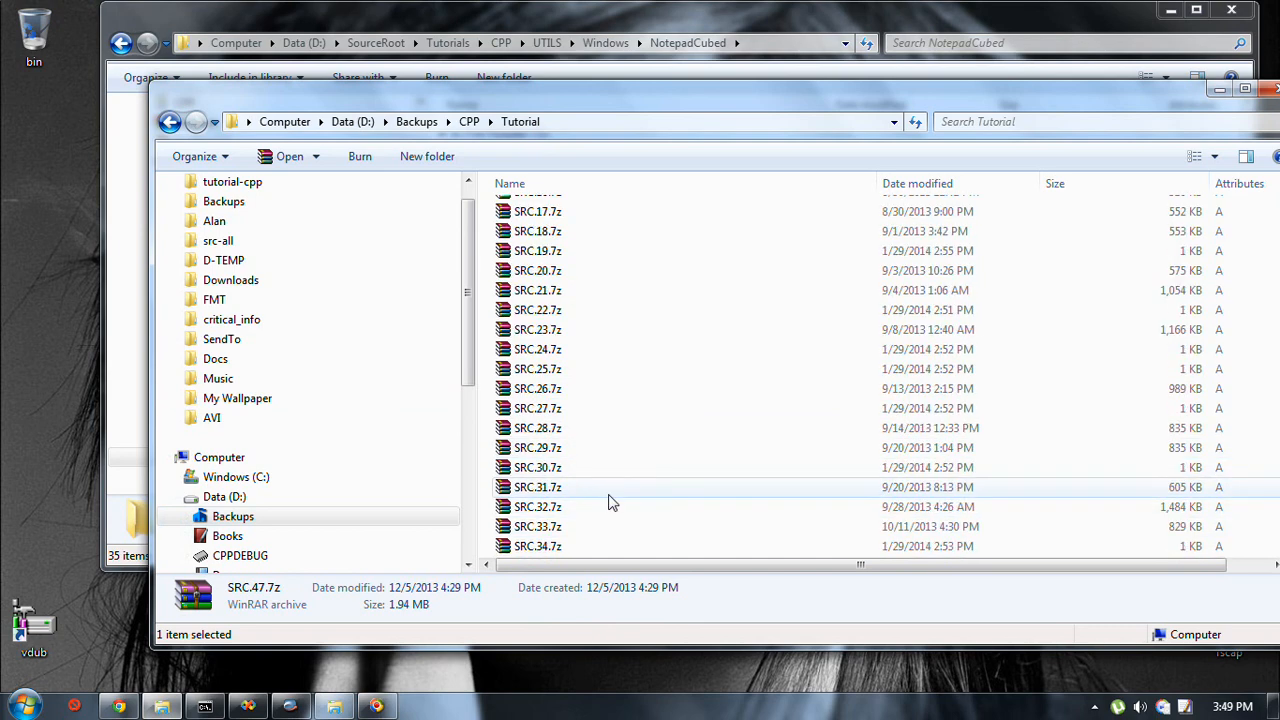
scroll(down, 3)
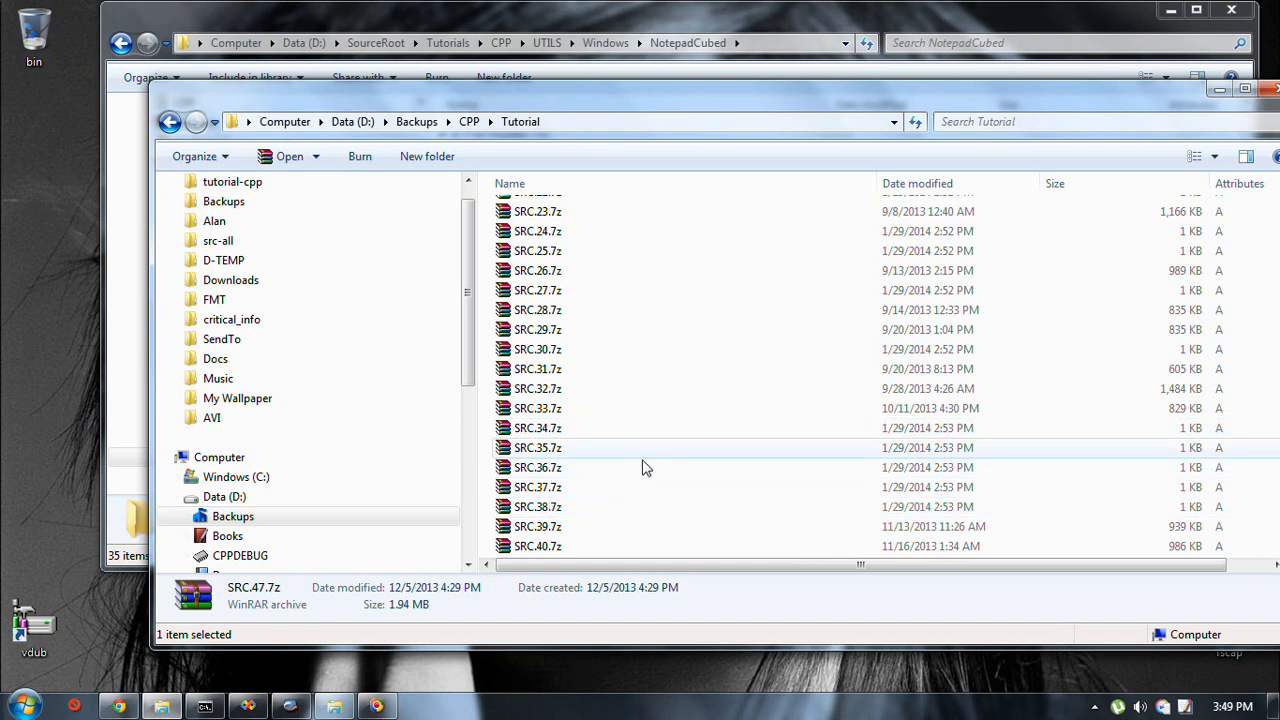
scroll(down, 3)
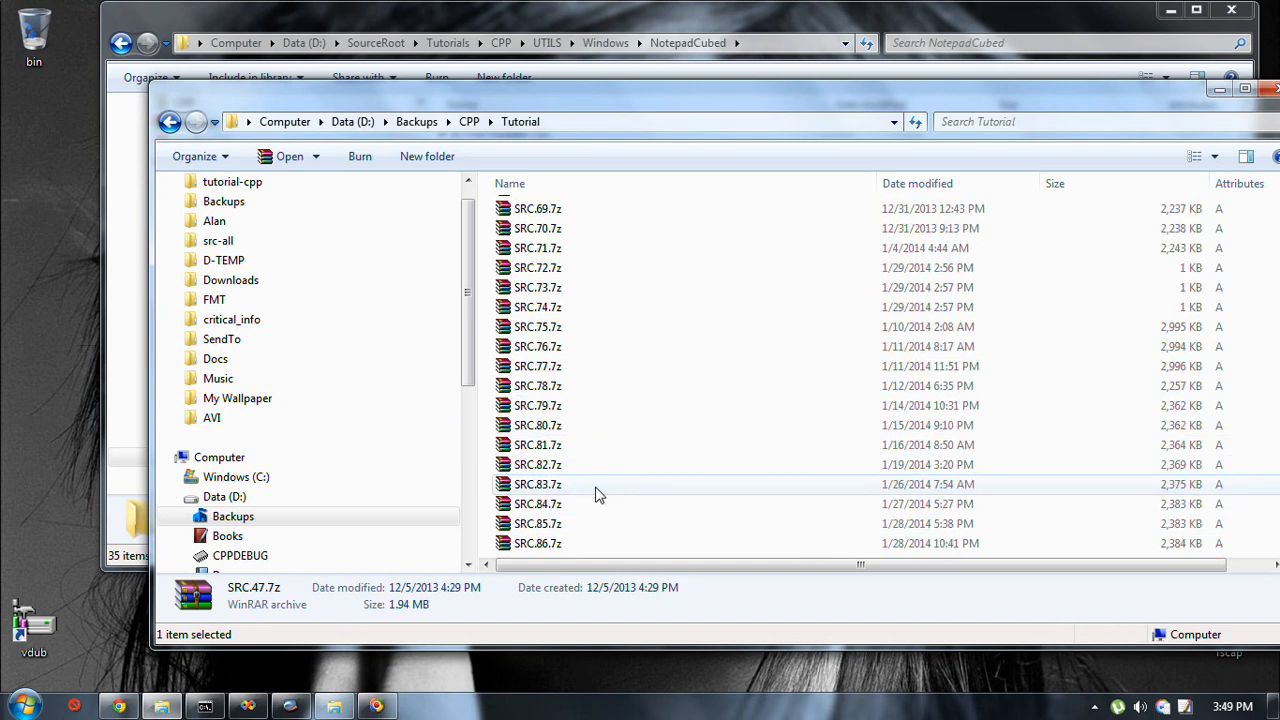
mouse_move(449, 430)
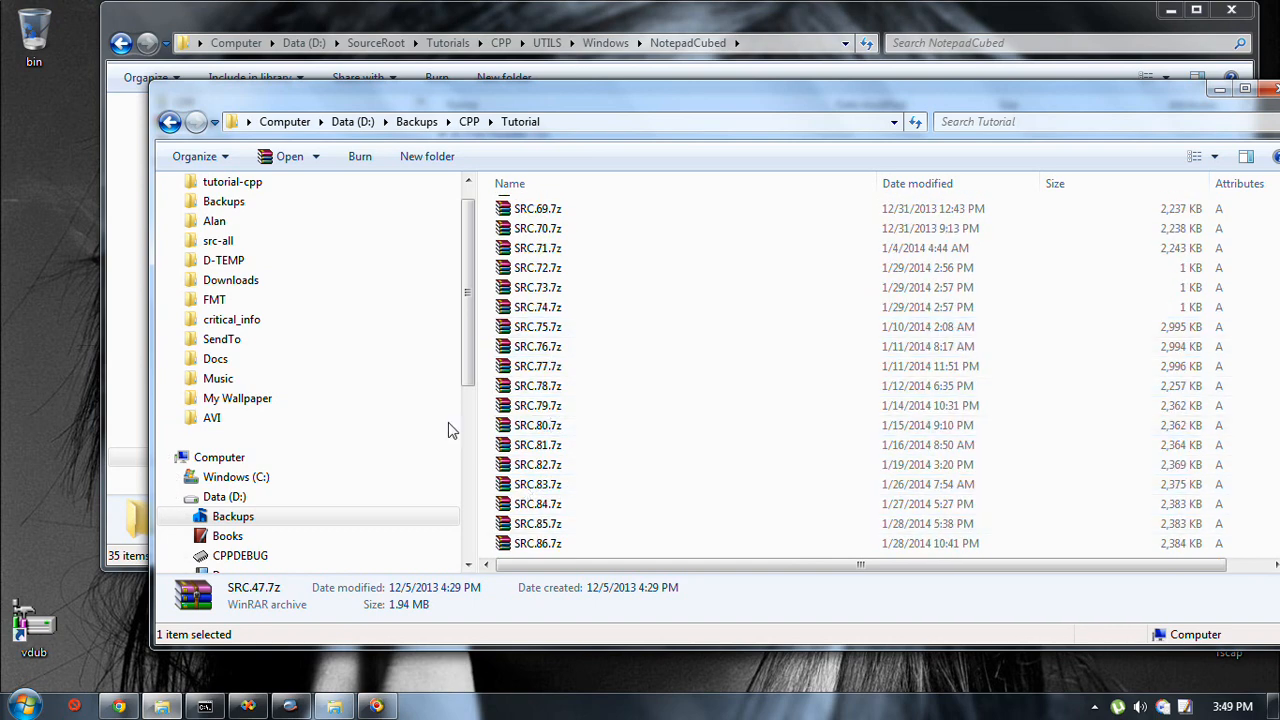
scroll(up, 3)
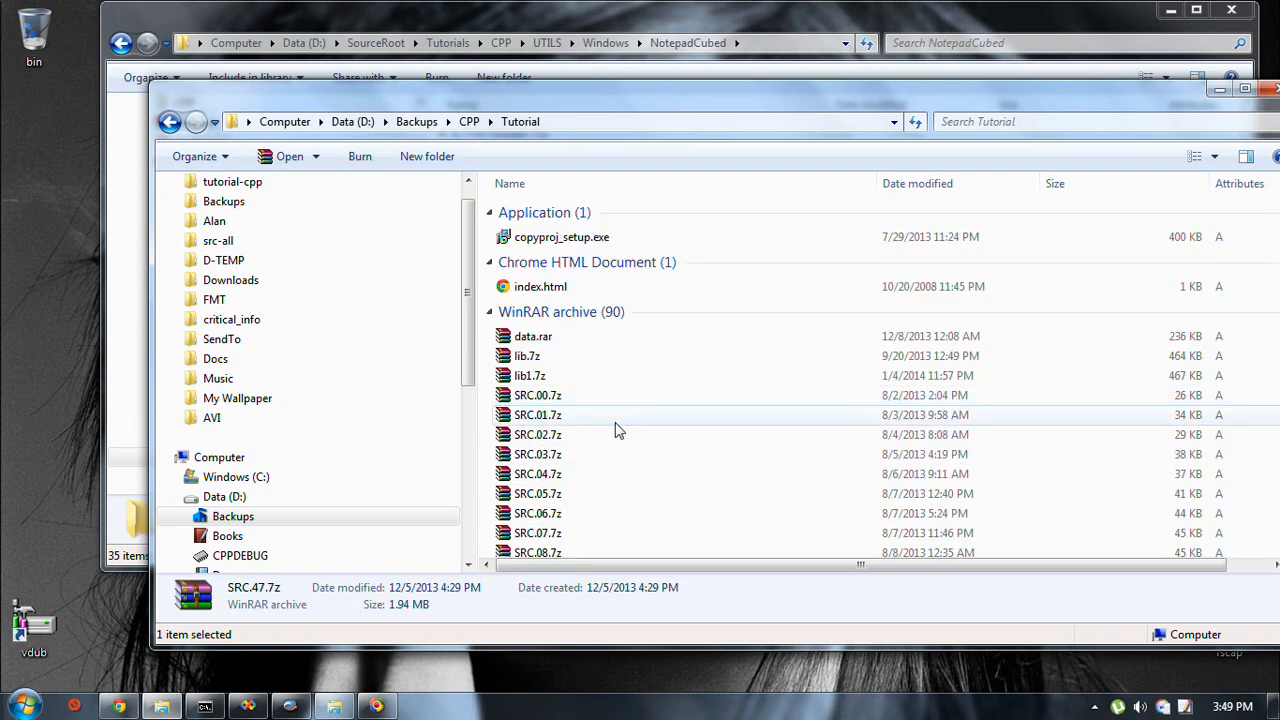
mouse_move(639, 493)
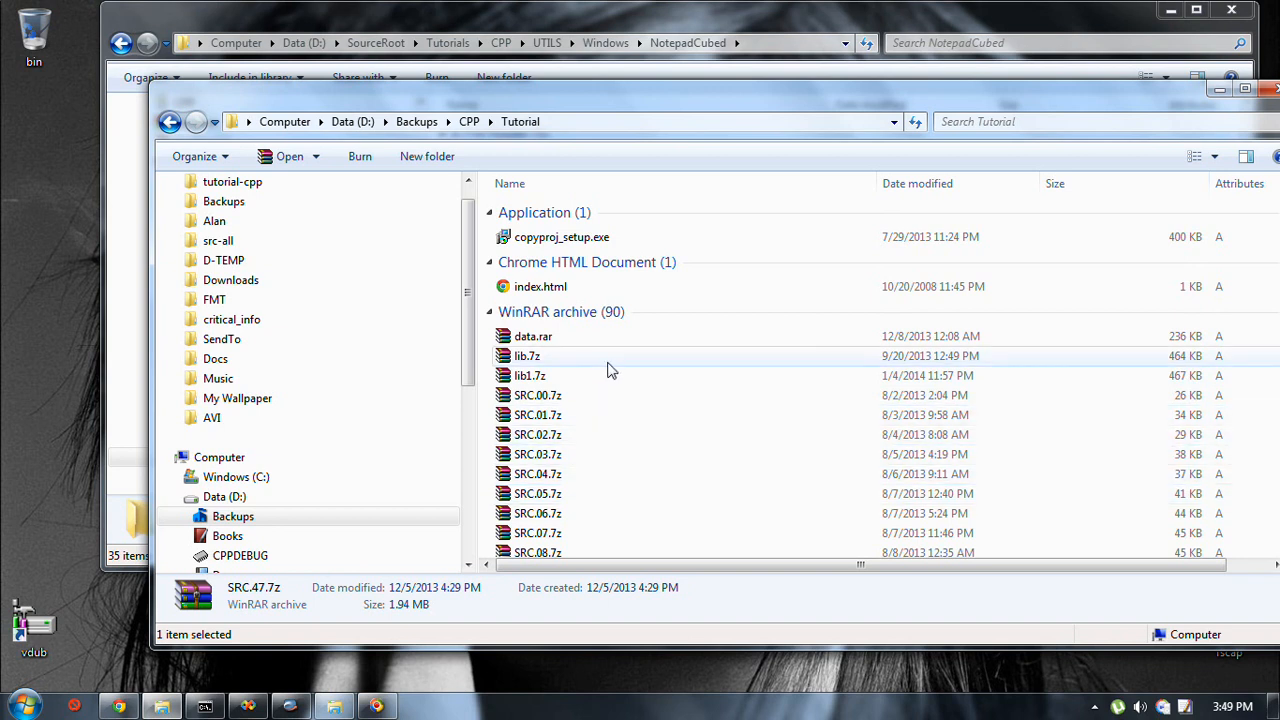
mouse_move(622, 473)
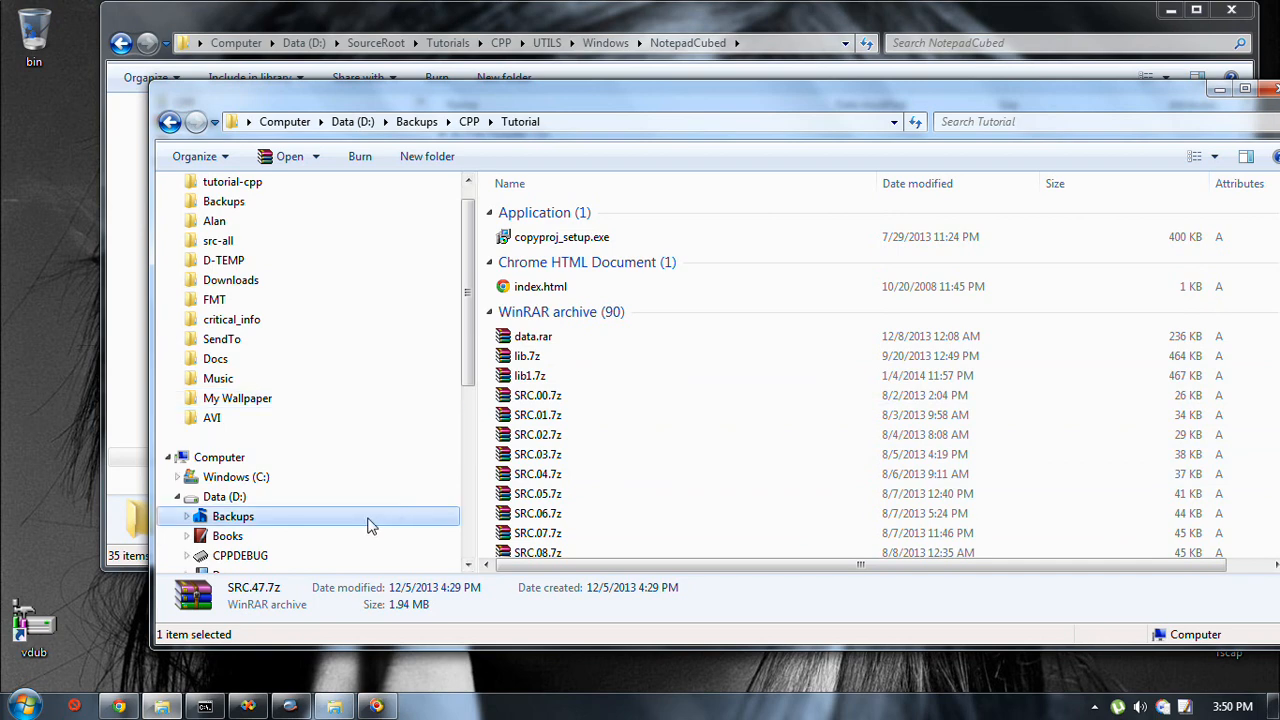
- Browse Books and Backups into D:\Backups\CPP, look into Tutorial, then return to CPP
click(227, 535)
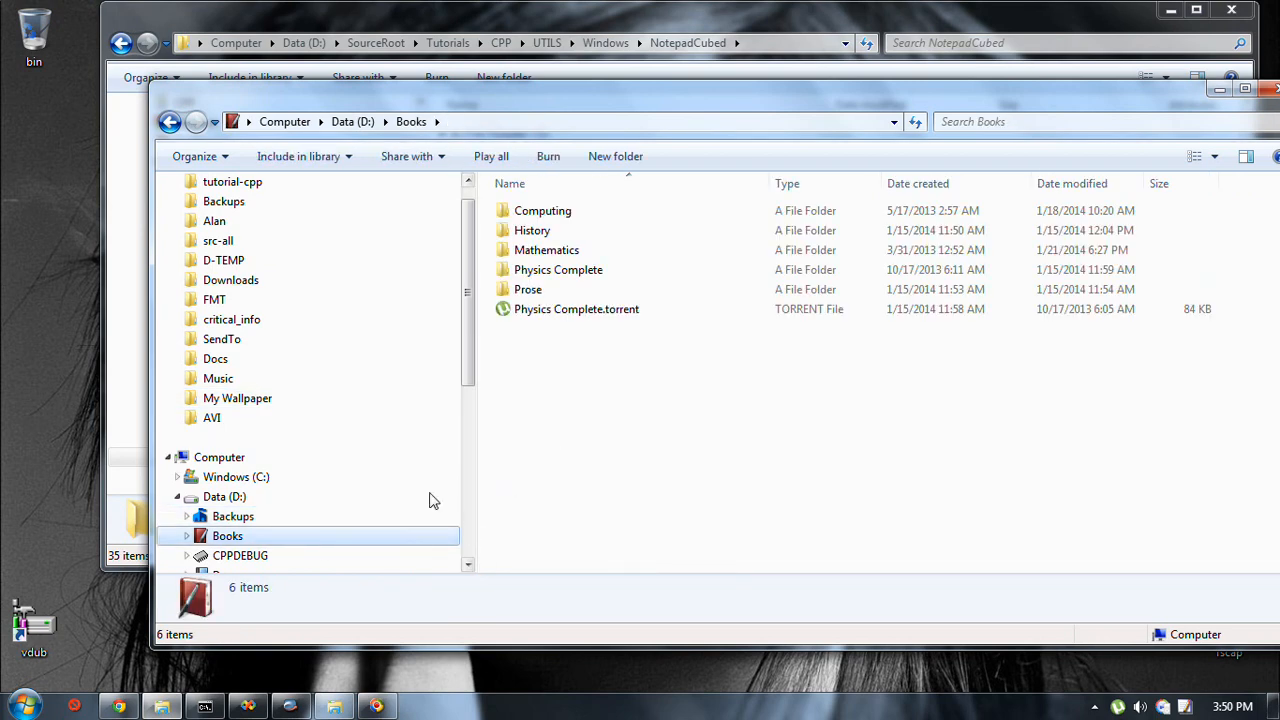
click(233, 516)
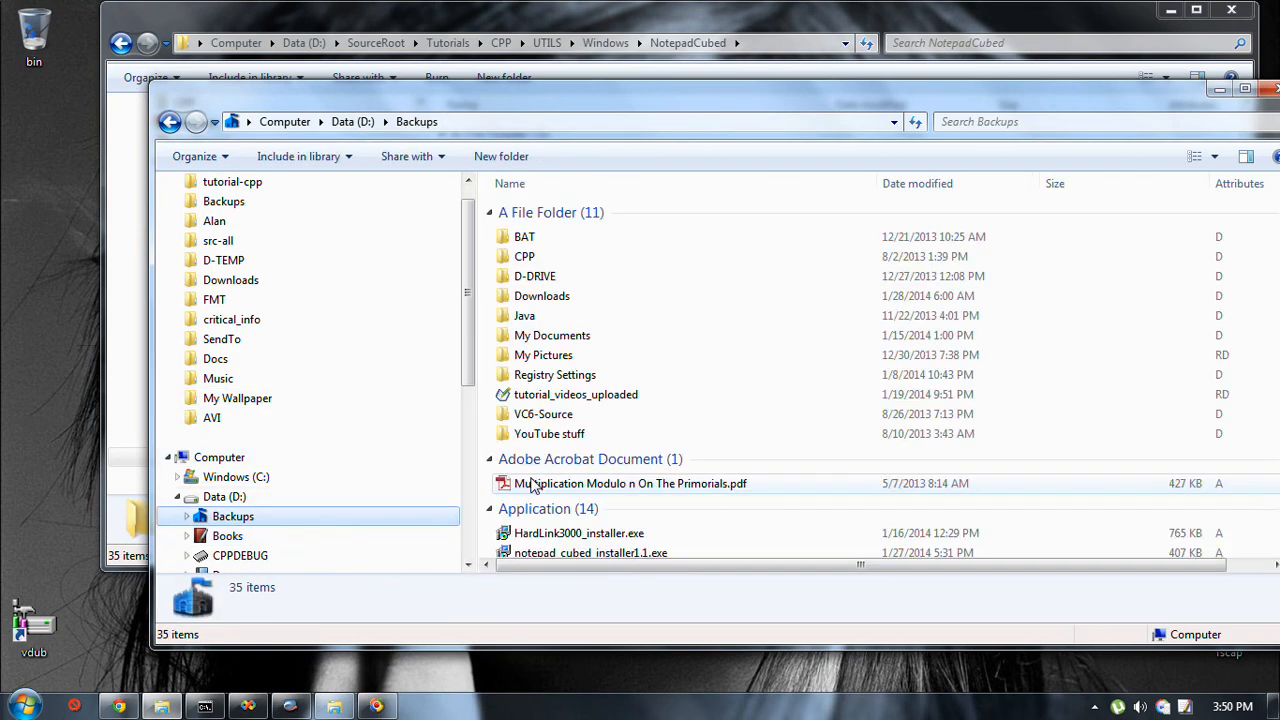
mouse_move(640, 256)
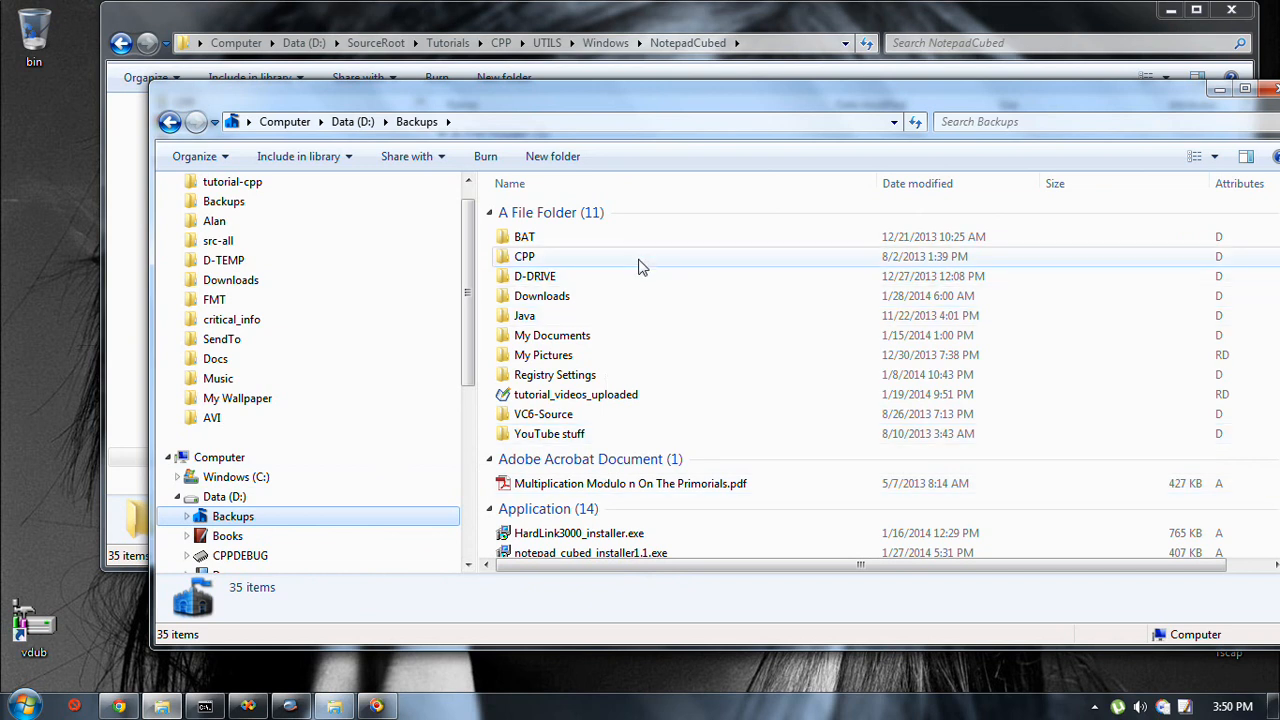
double_click(524, 256)
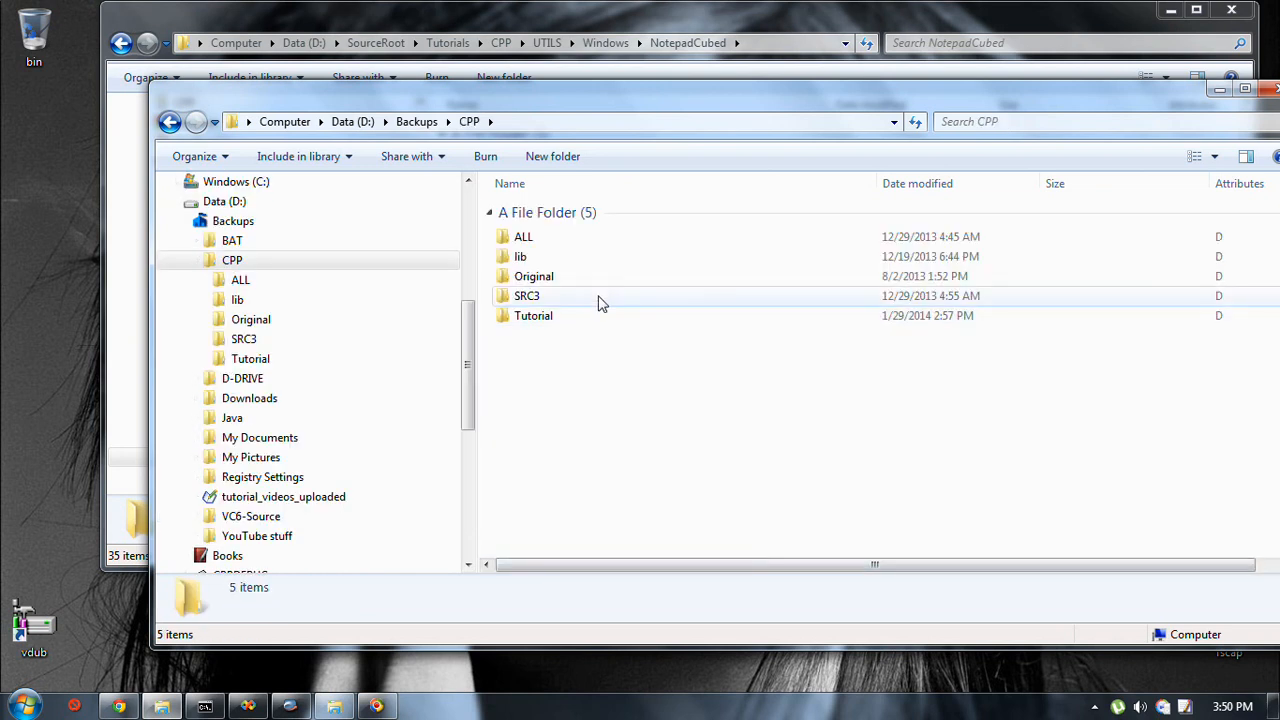
click(527, 295)
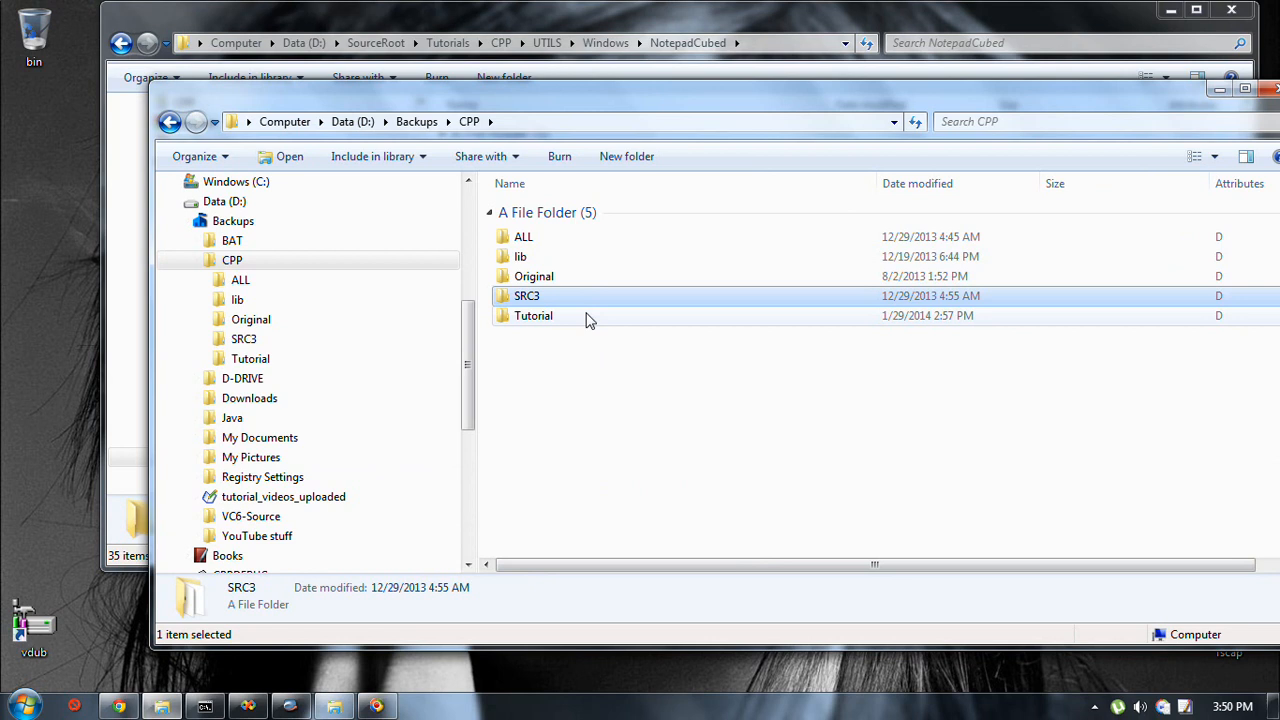
double_click(533, 315)
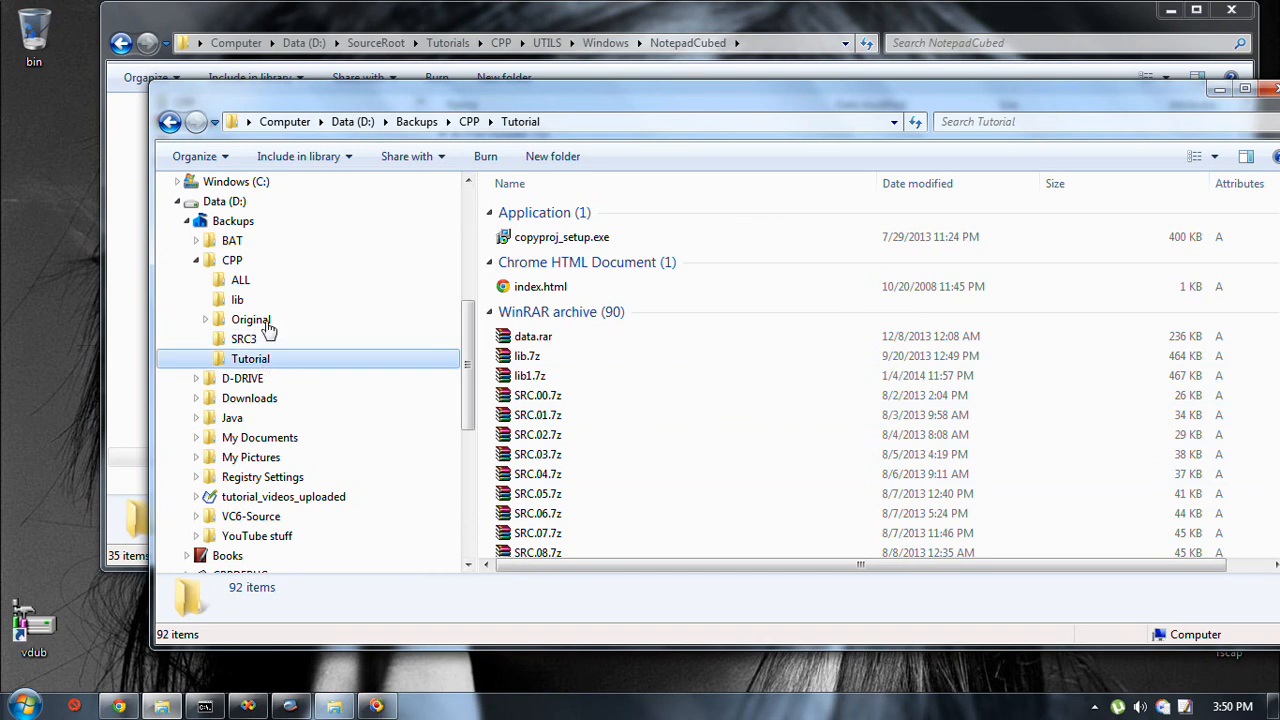
click(469, 121)
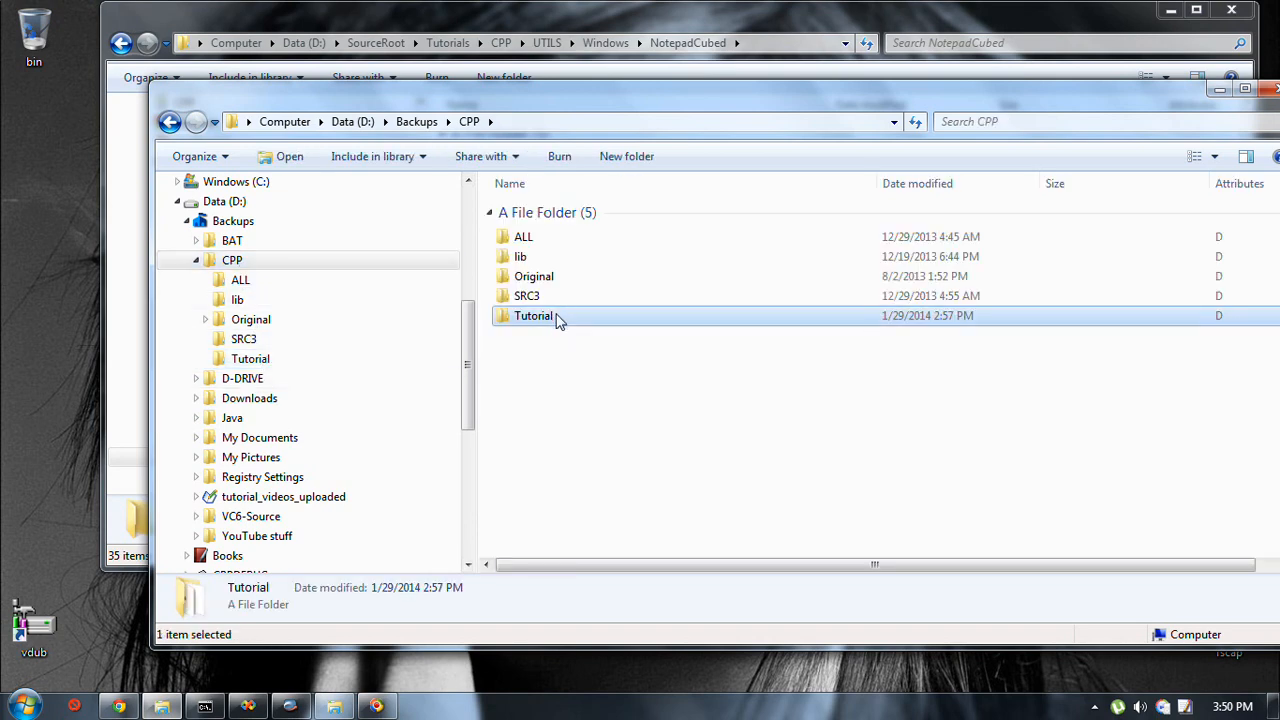
- Copy the Tutorial folder to D:\TEMP using Copy To folder
right_click(533, 315)
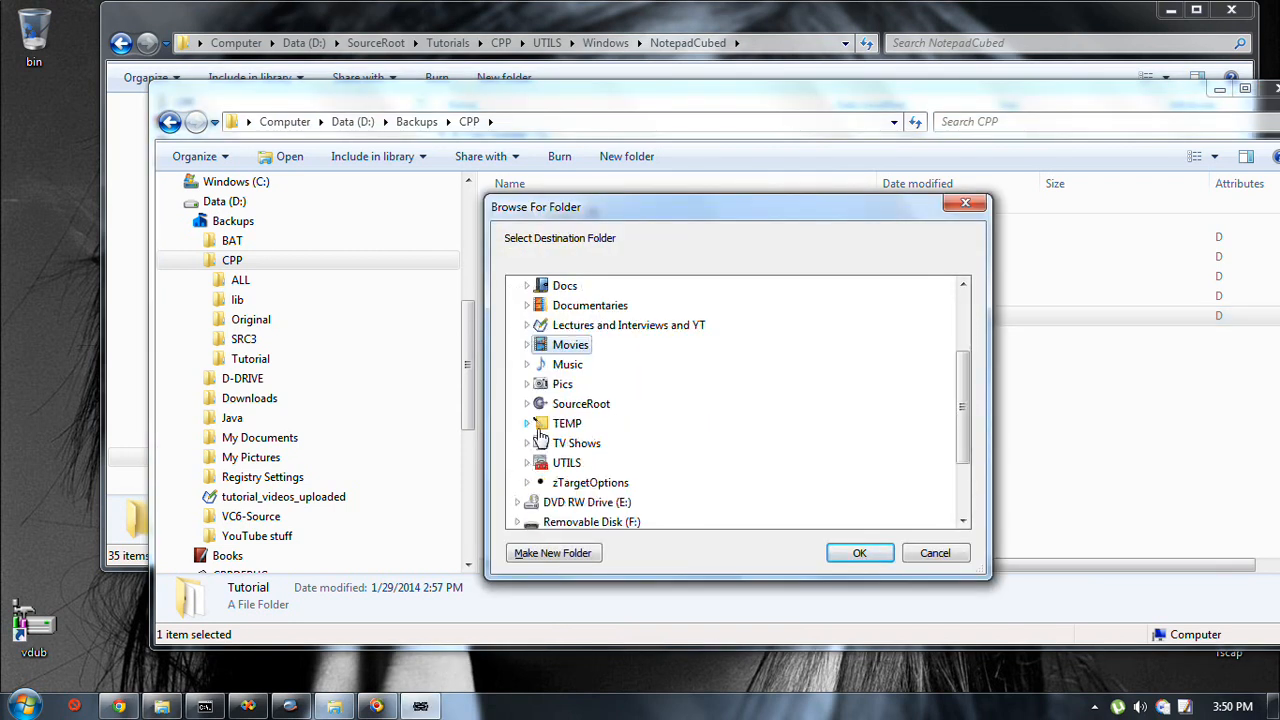
click(527, 423)
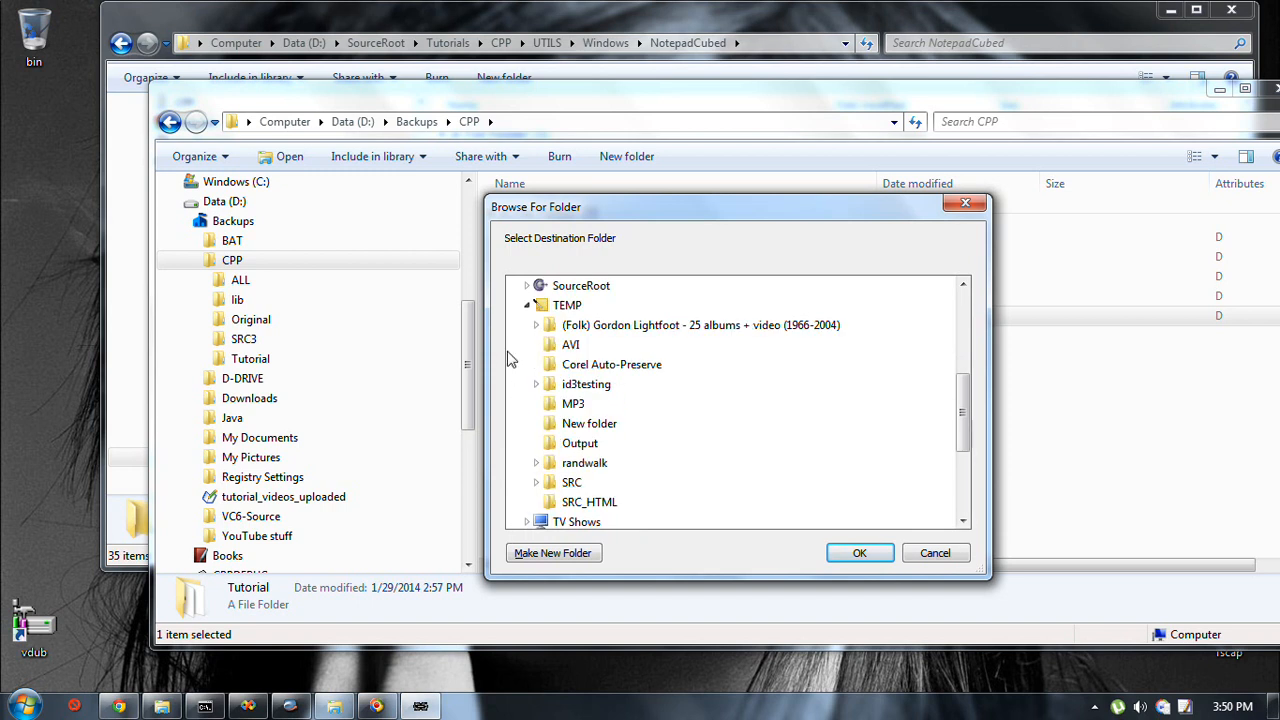
mouse_move(595, 364)
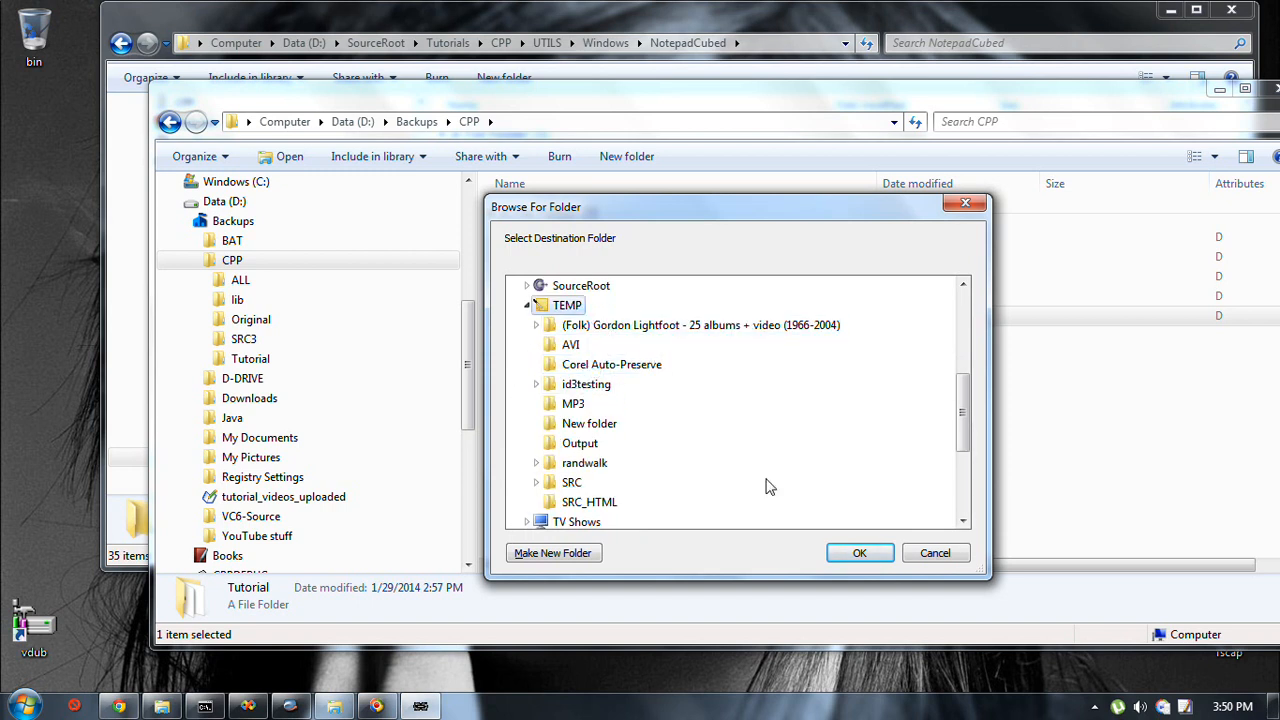
click(934, 552)
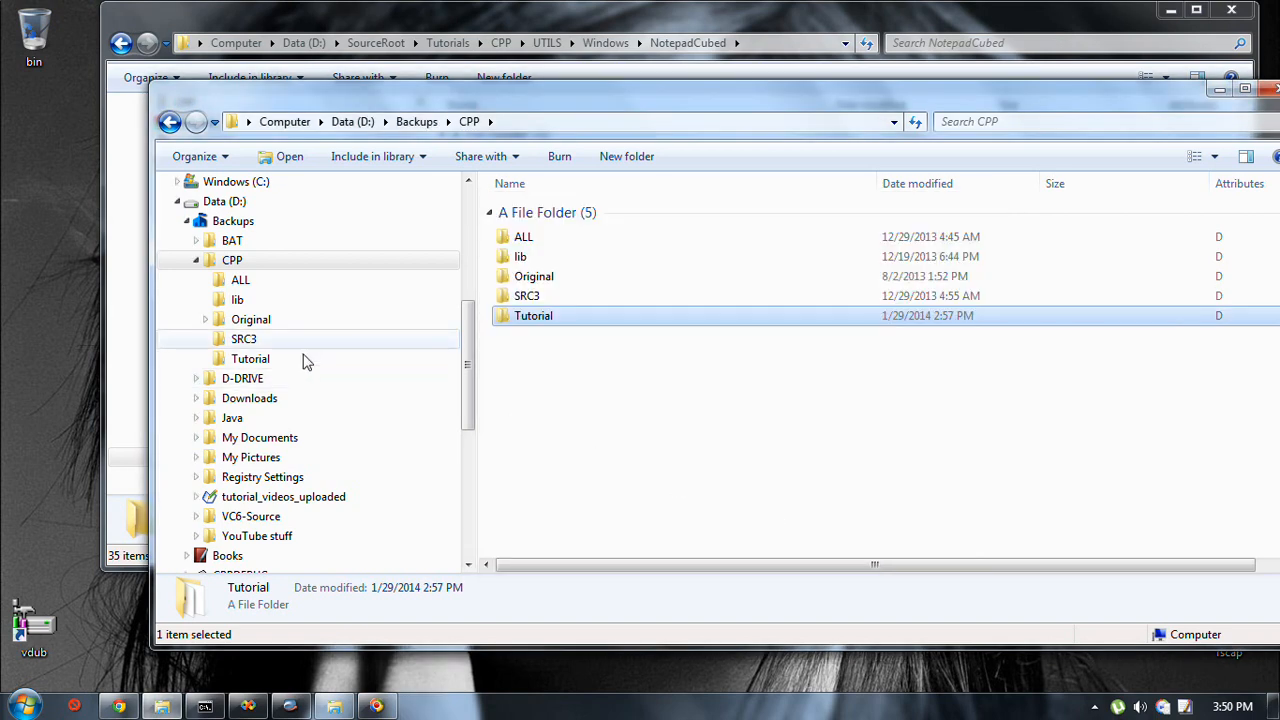
- Collapse CPP, open D:\TEMP\Tutorial and browse its SRC.NN.7z archives
click(232, 260)
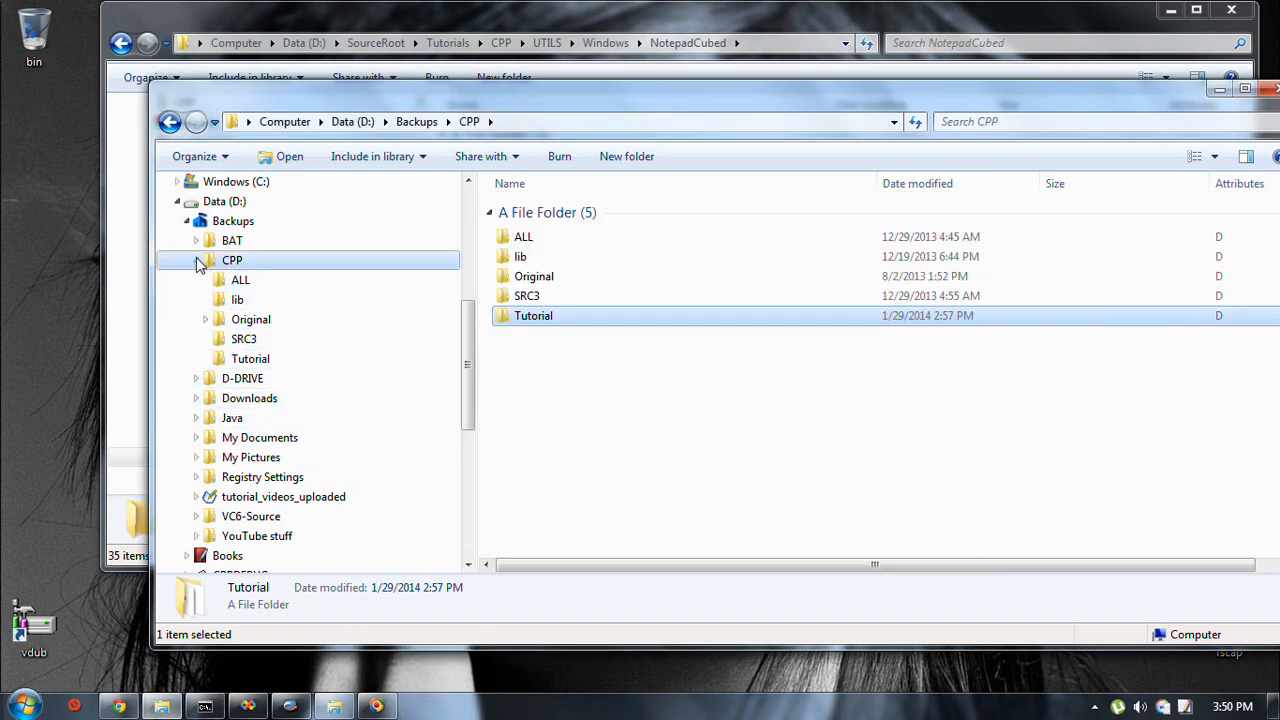
click(197, 260)
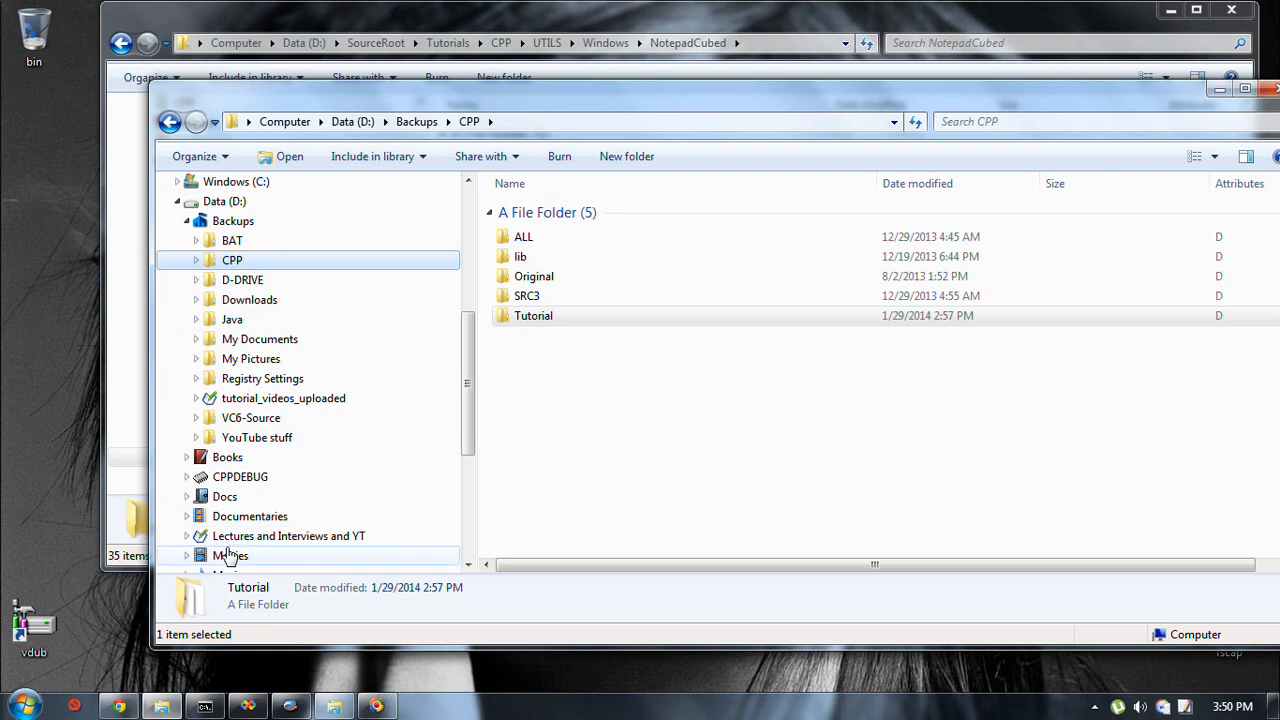
scroll(down, 3)
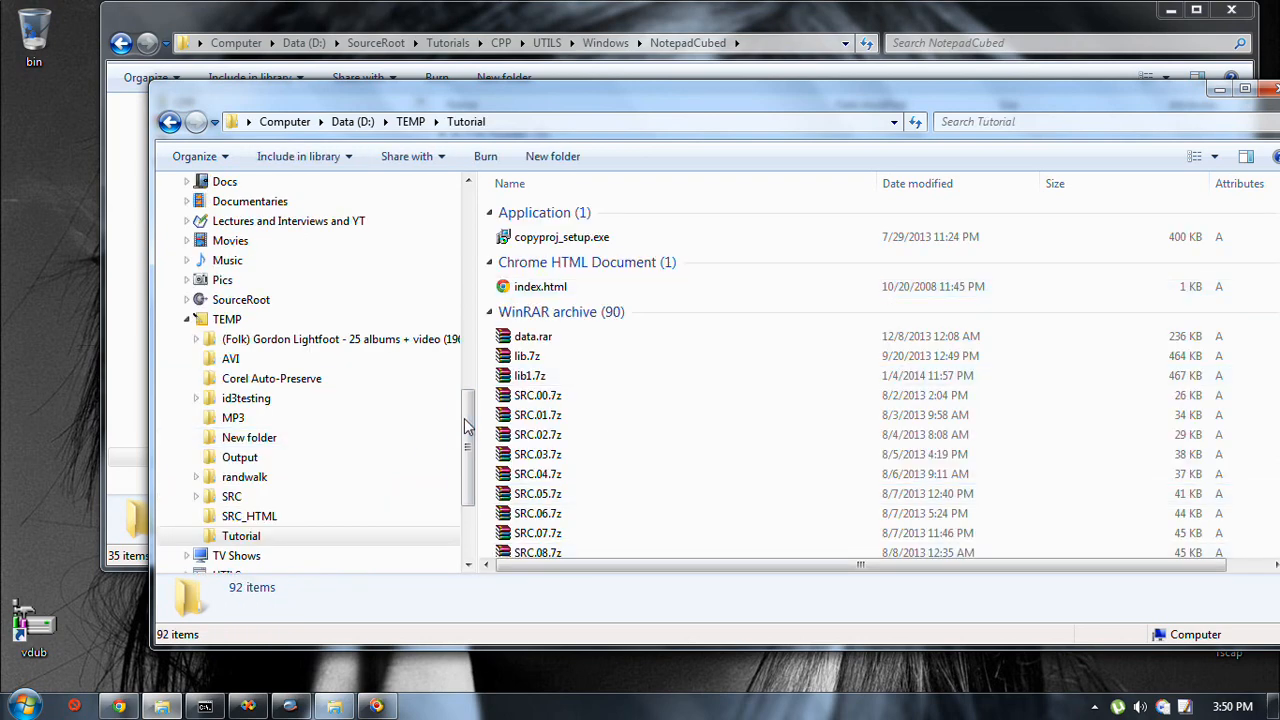
scroll(down, 3)
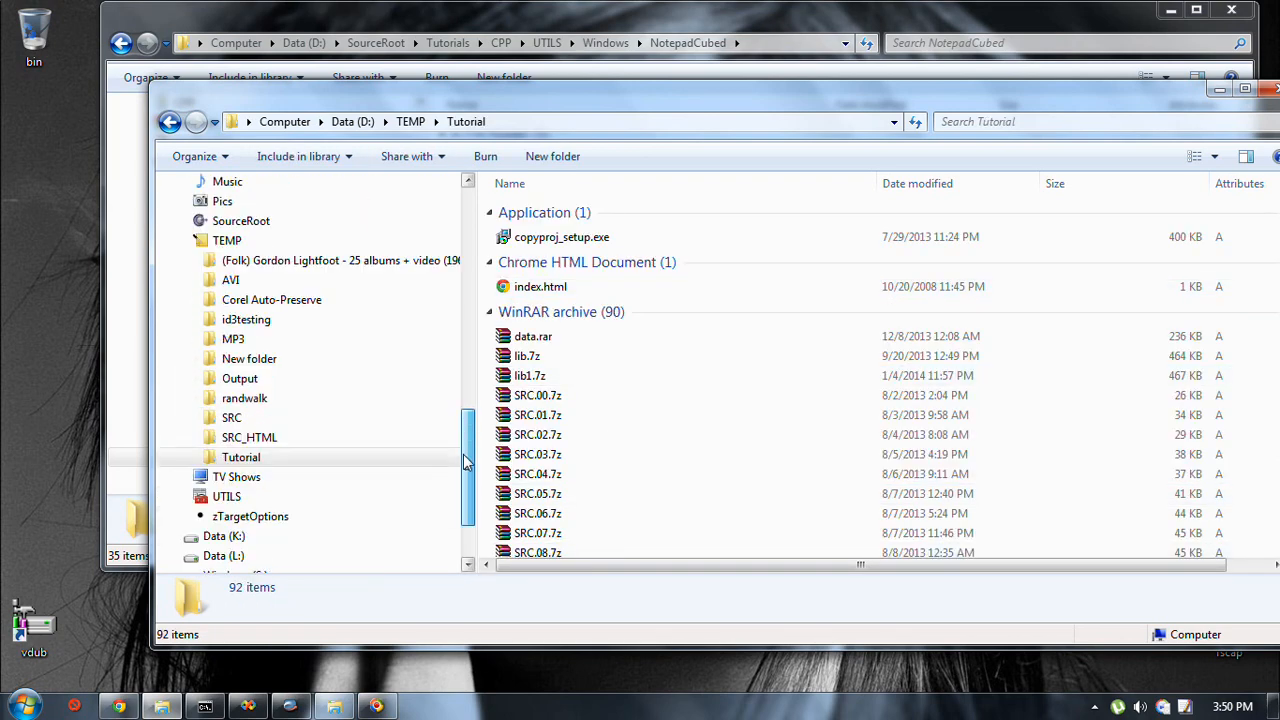
scroll(down, 3)
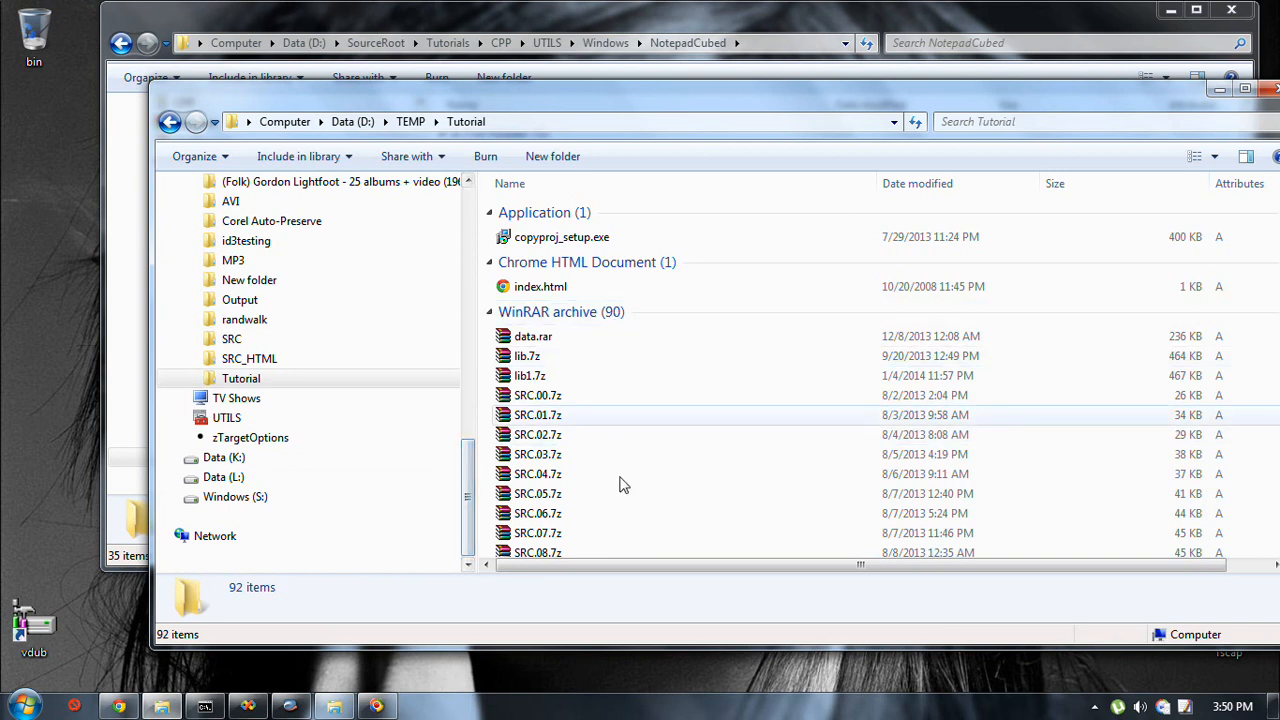
mouse_move(632, 336)
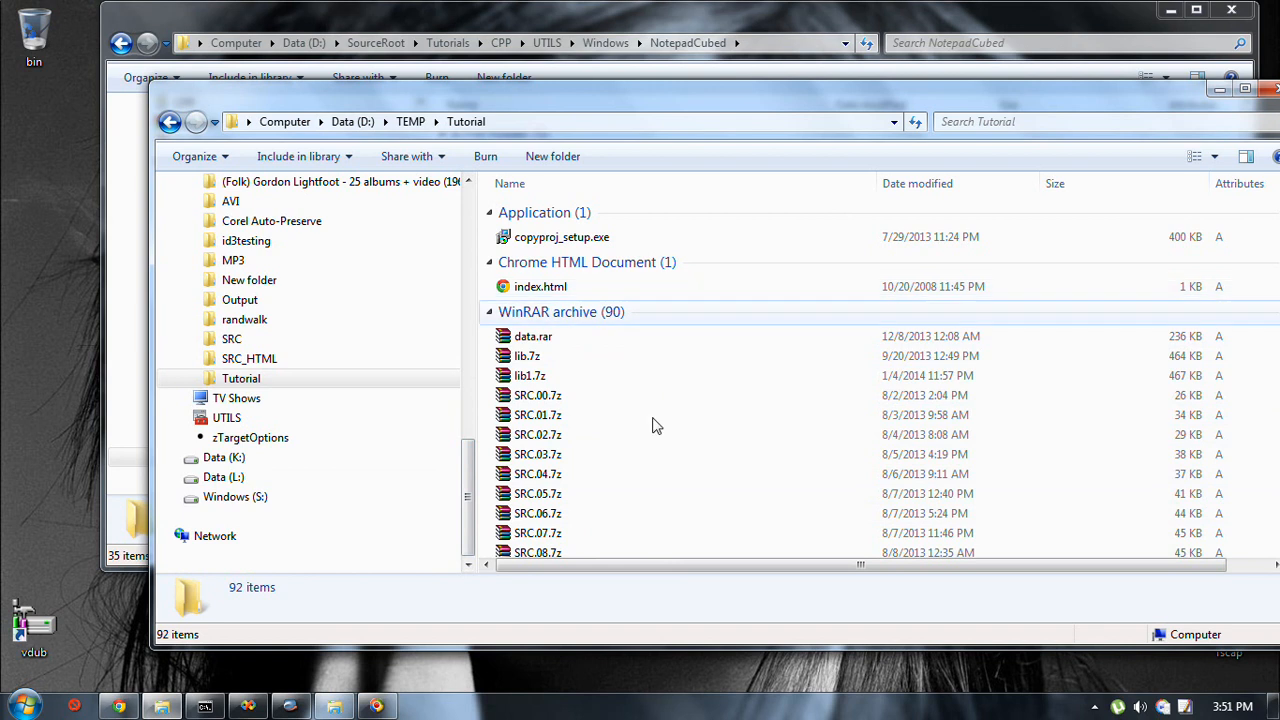
mouse_move(597, 415)
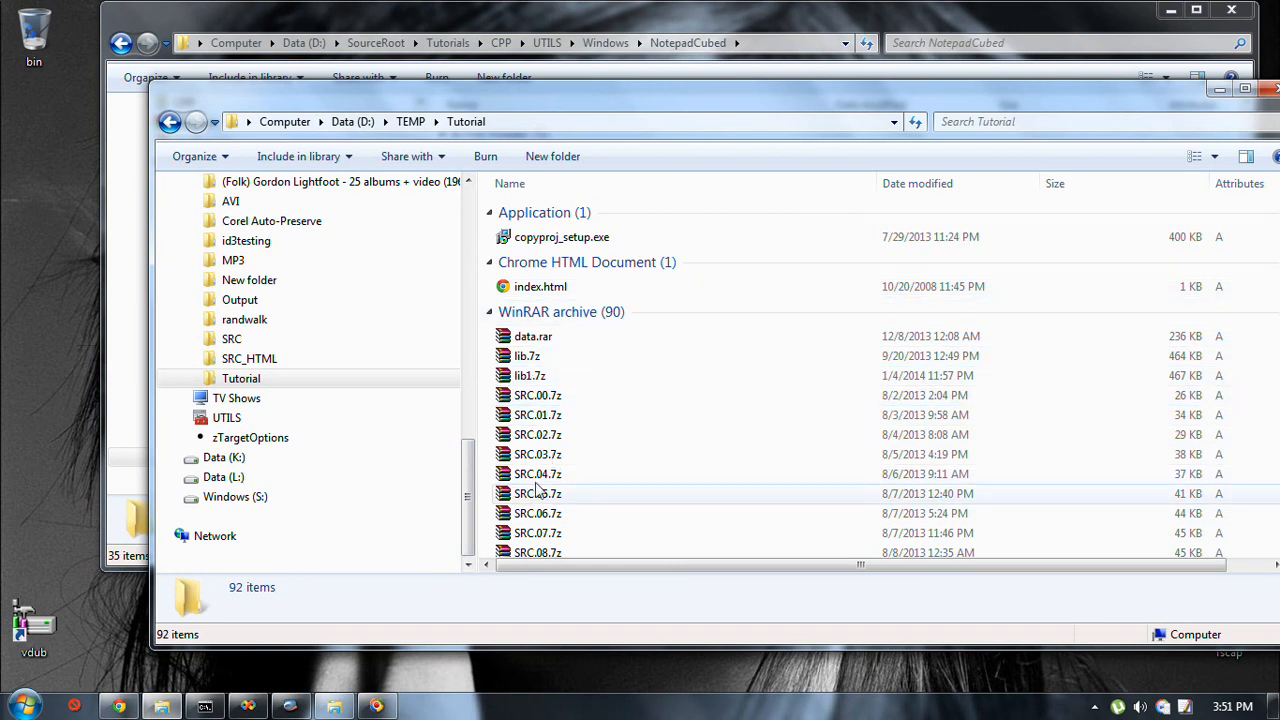
click(538, 414)
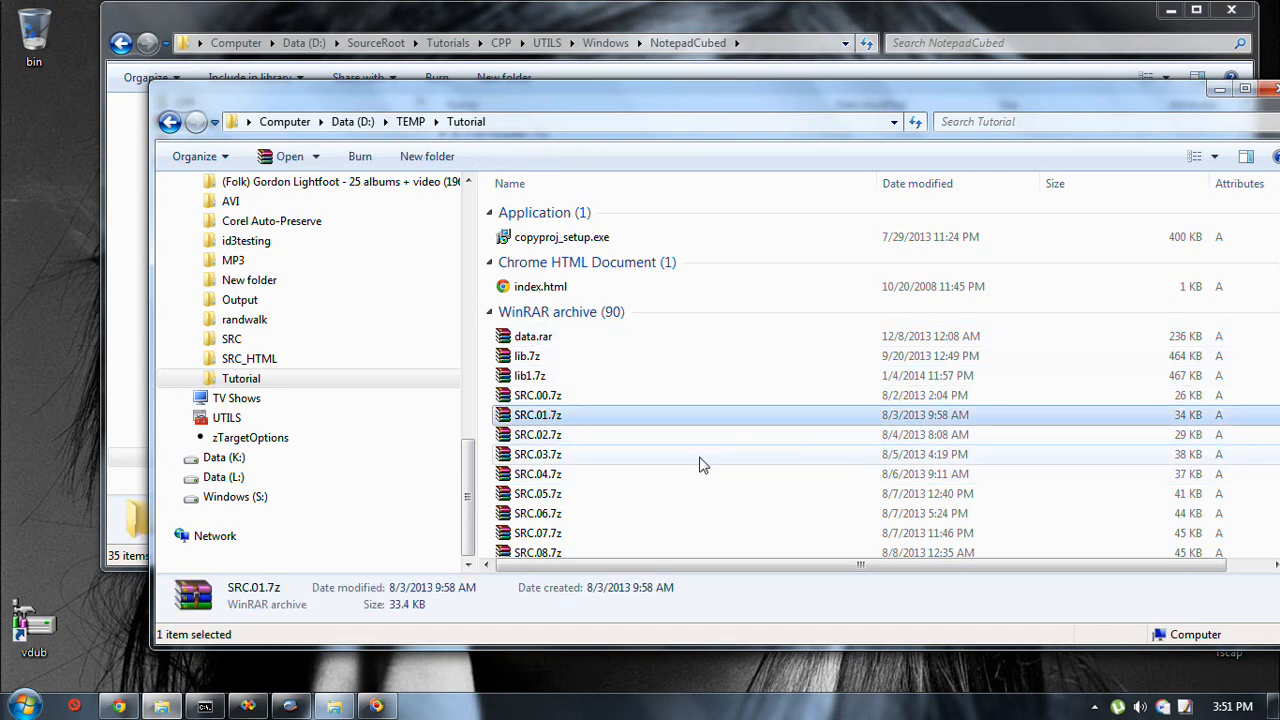
scroll(down, 3)
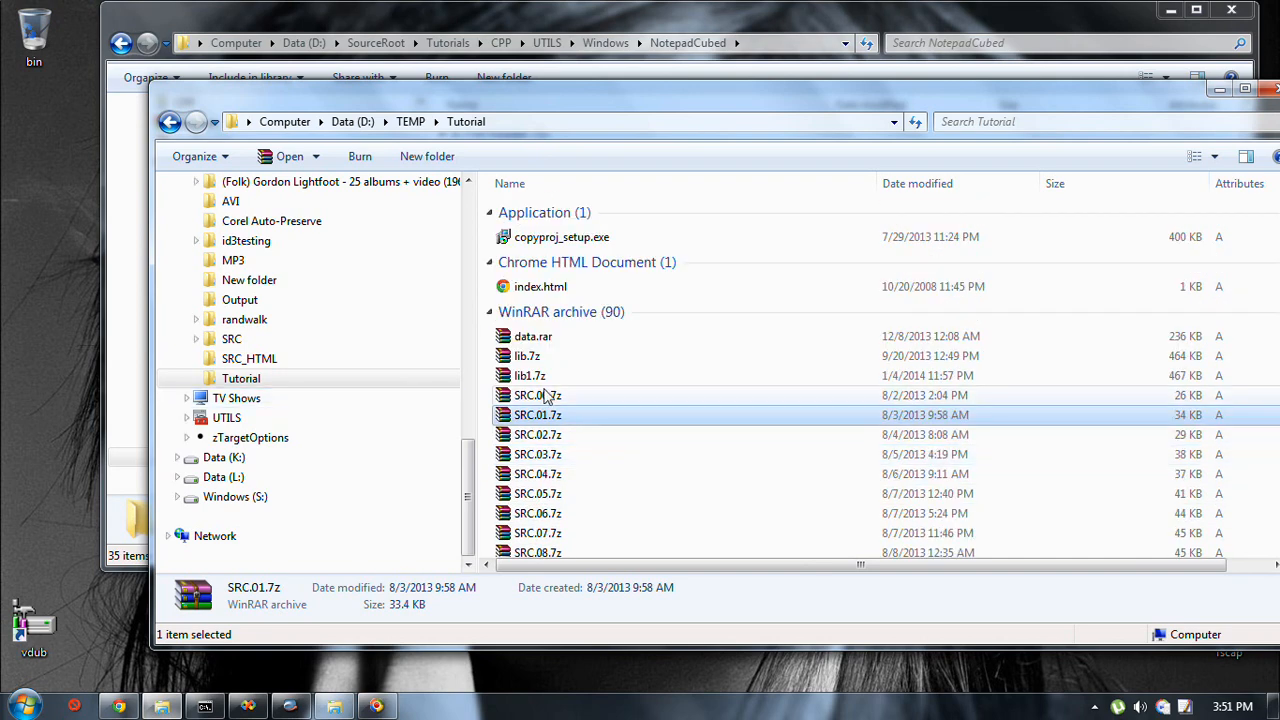
click(241, 378)
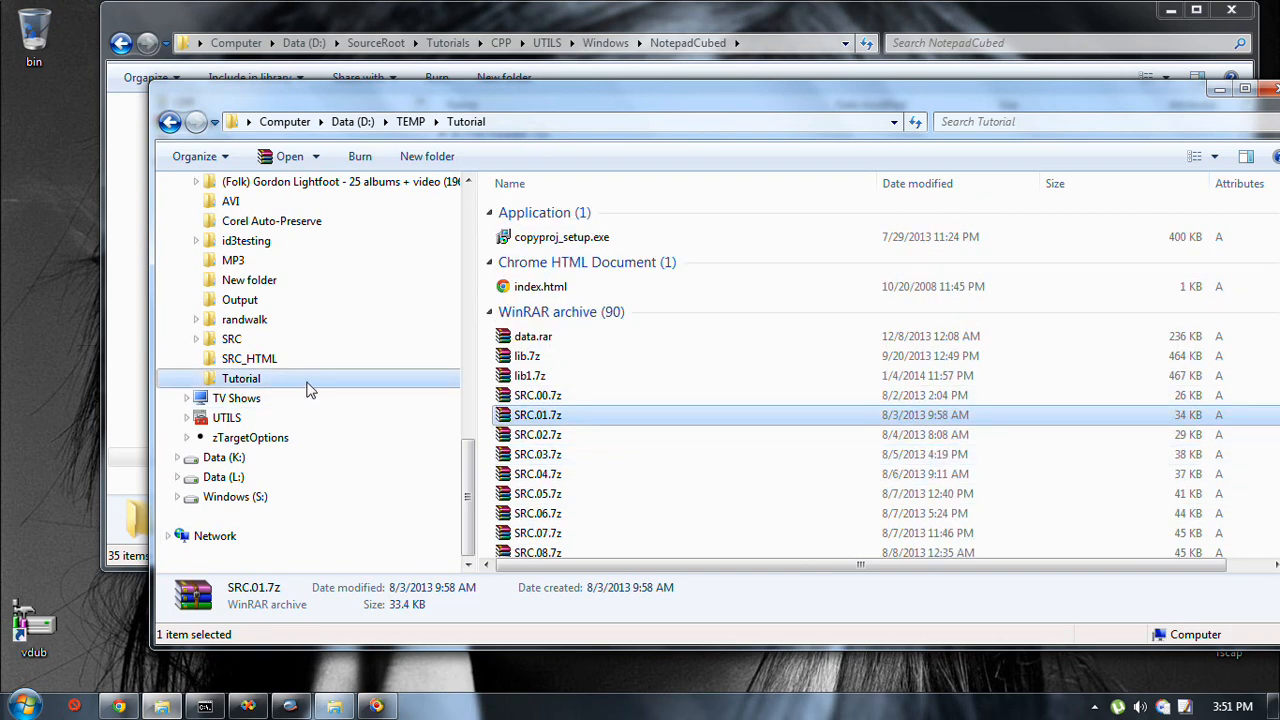
mouse_move(1080, 493)
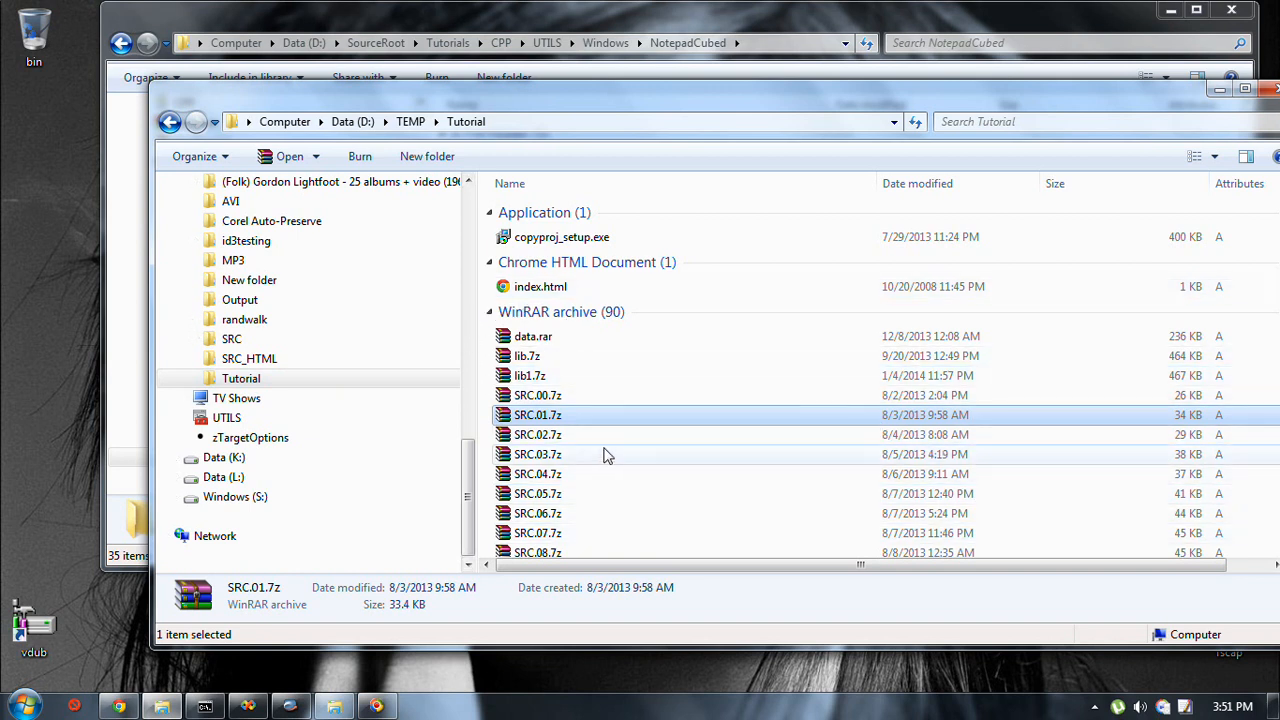
mouse_move(623, 392)
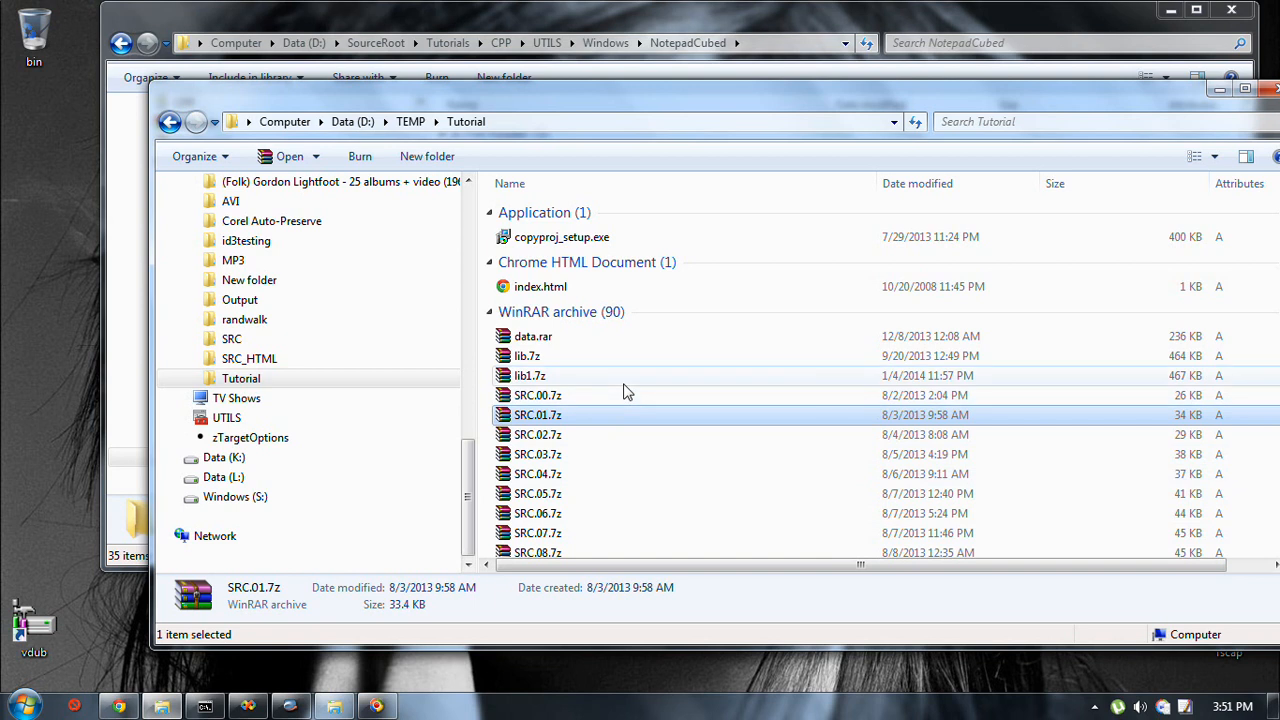
mouse_move(630, 340)
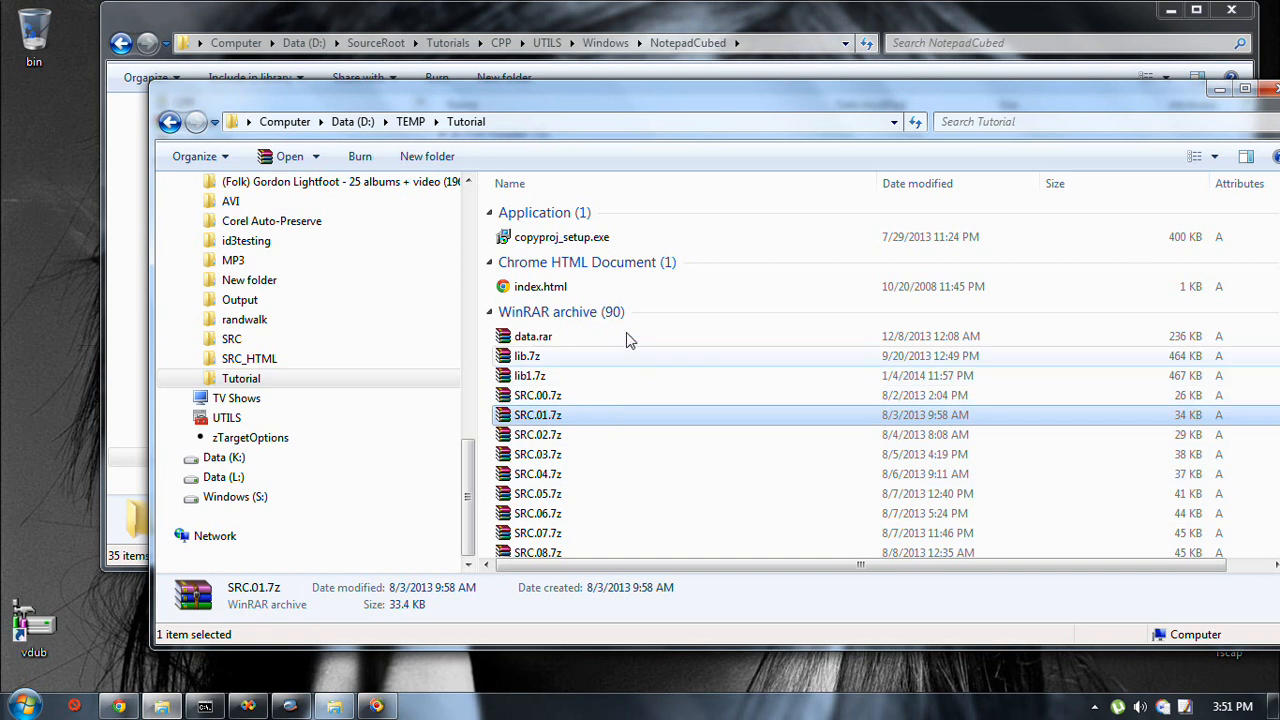
mouse_move(340, 408)
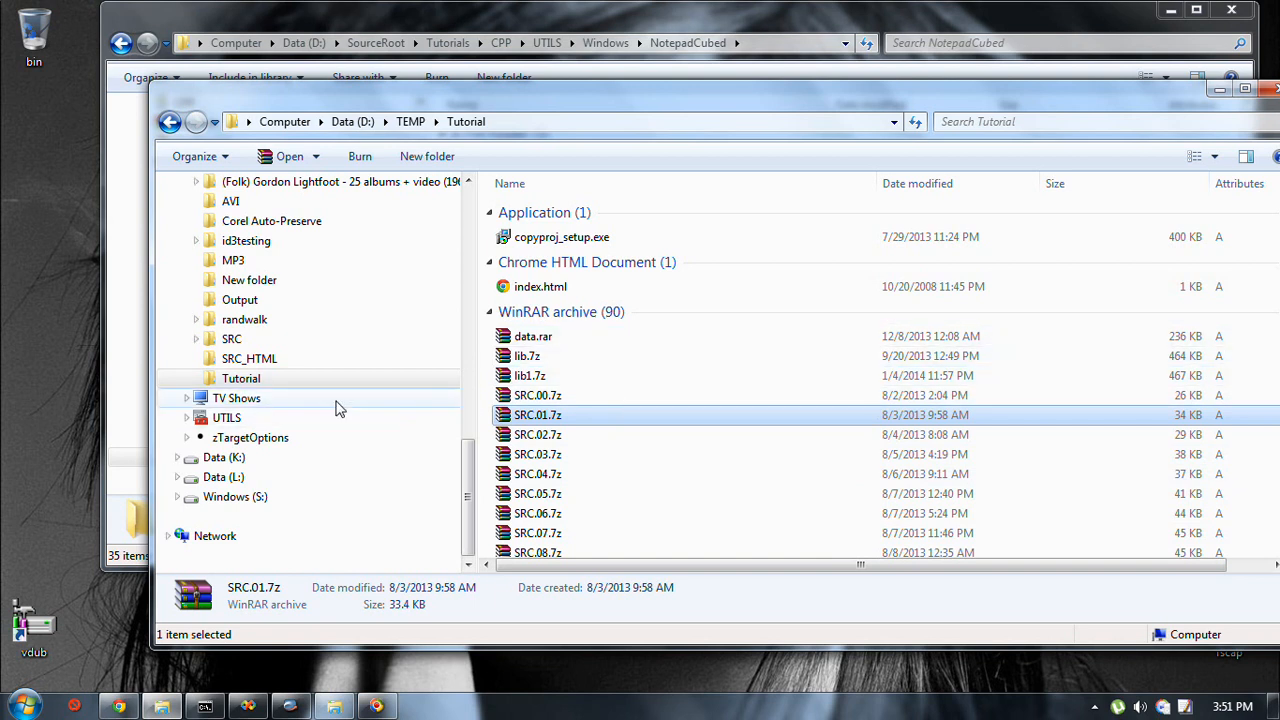
key(Delete)
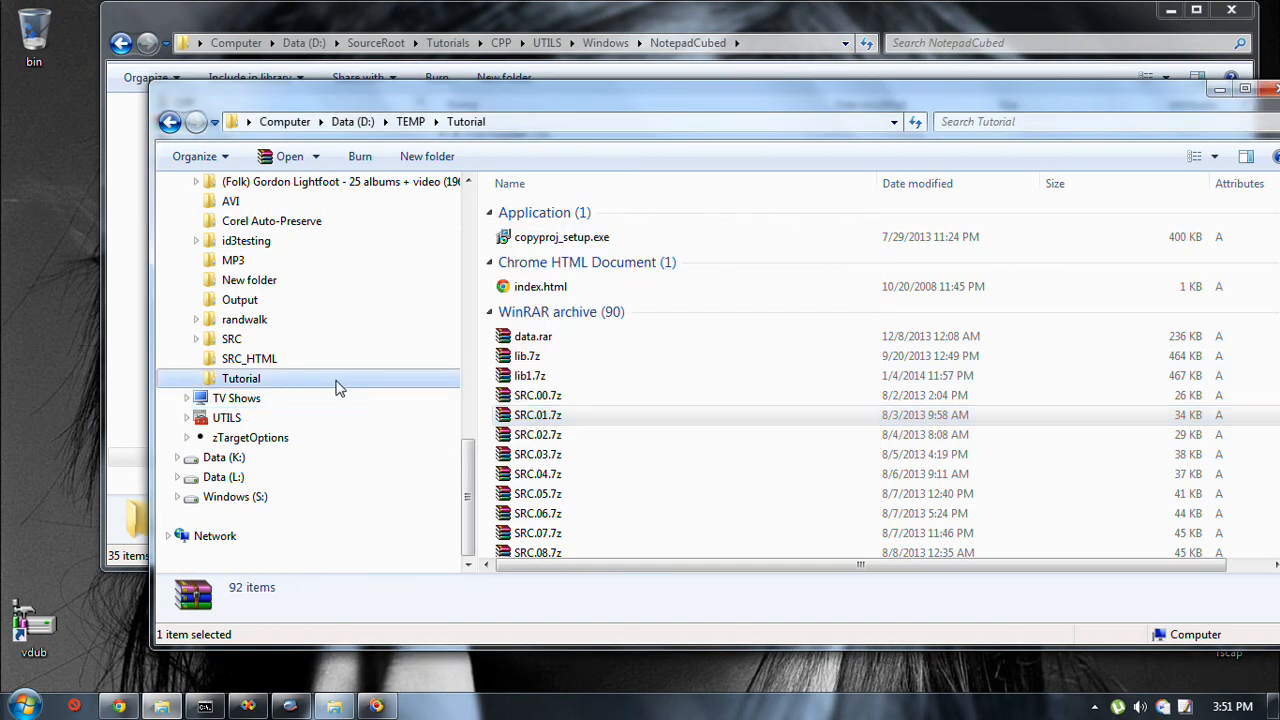
- Delete the copied Tutorial folder from D:\TEMP into the Recycle Bin
key(Delete)
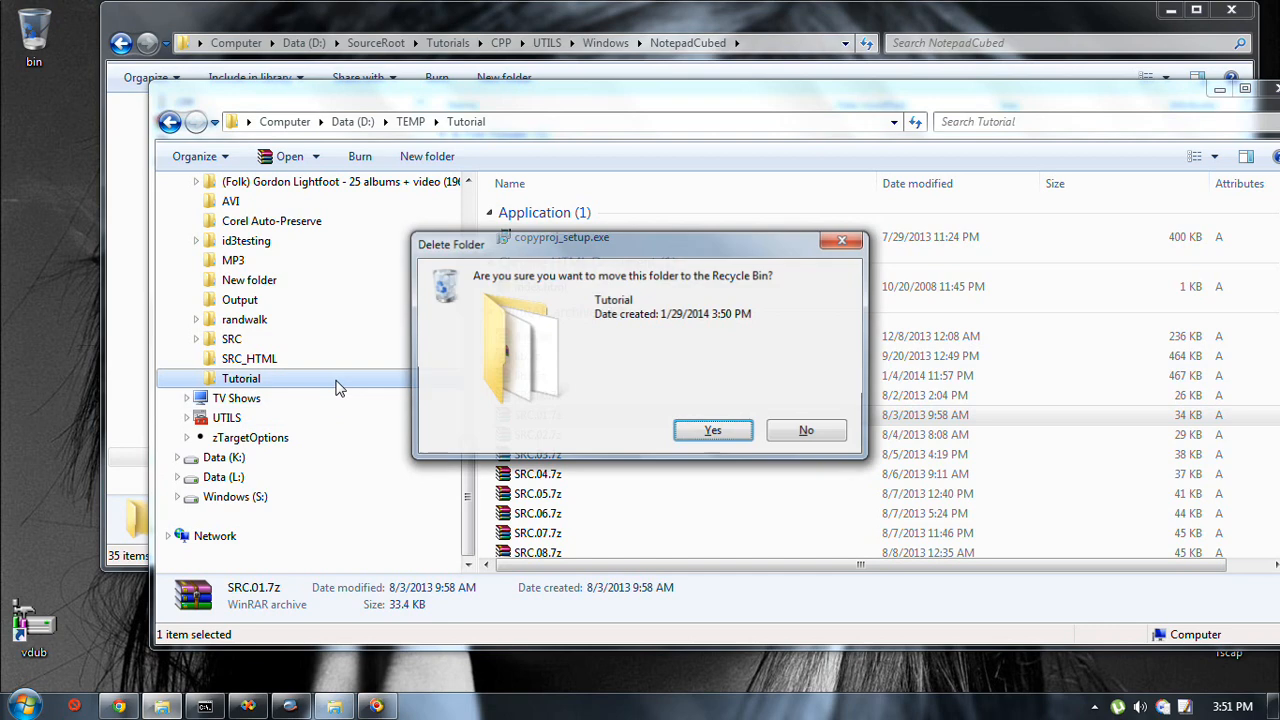
click(712, 429)
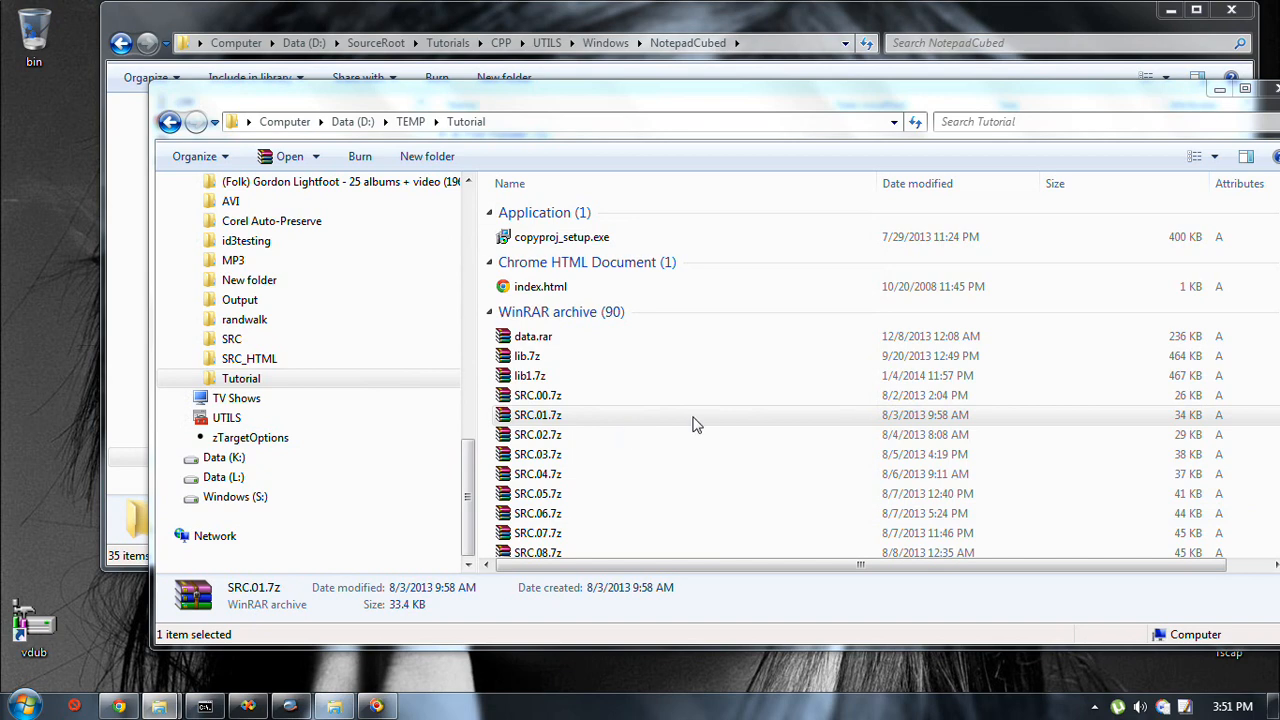
key(Delete)
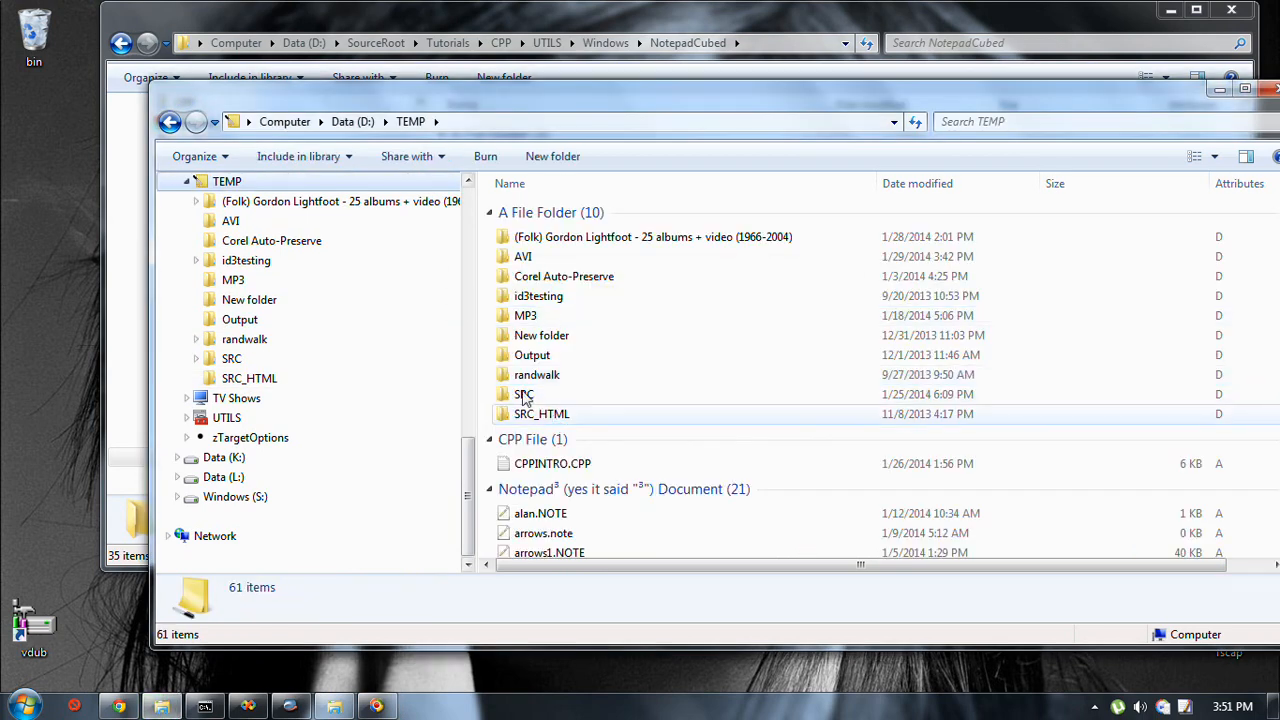
- Expand Backups > CPP and open the backup Tutorial folder, selecting SRC.02.7z
scroll(up, 3)
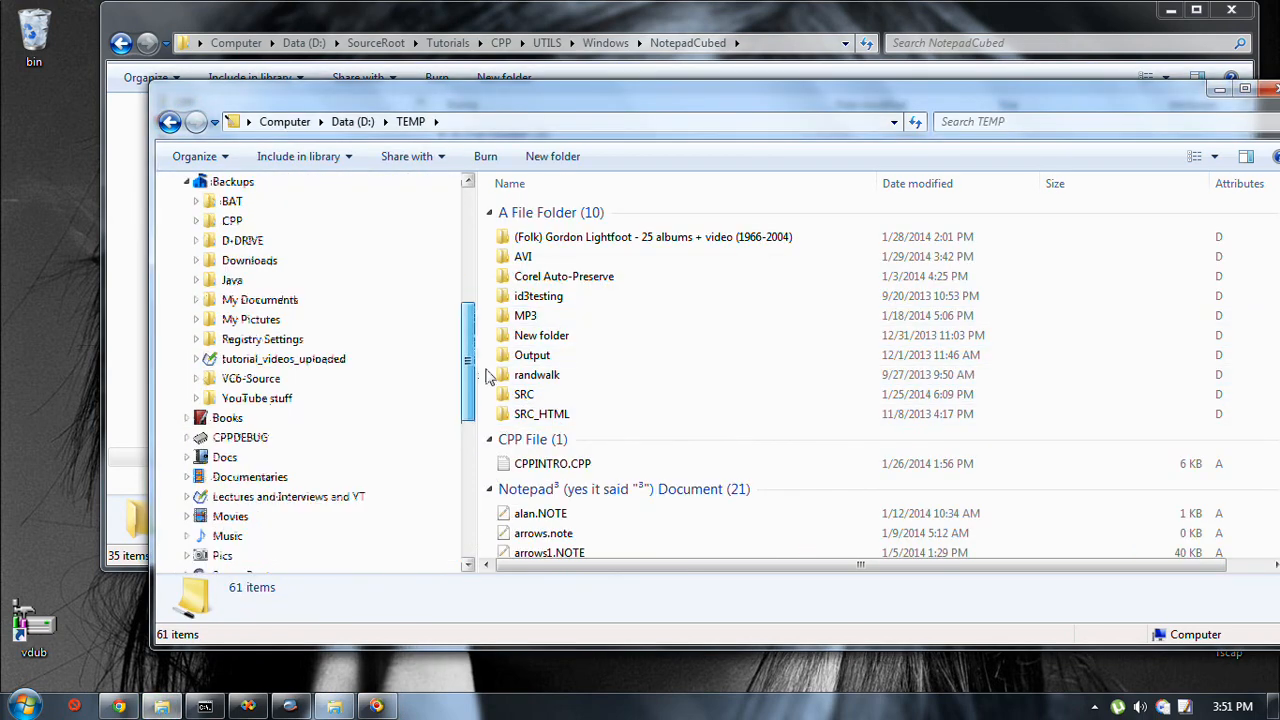
scroll(up, 3)
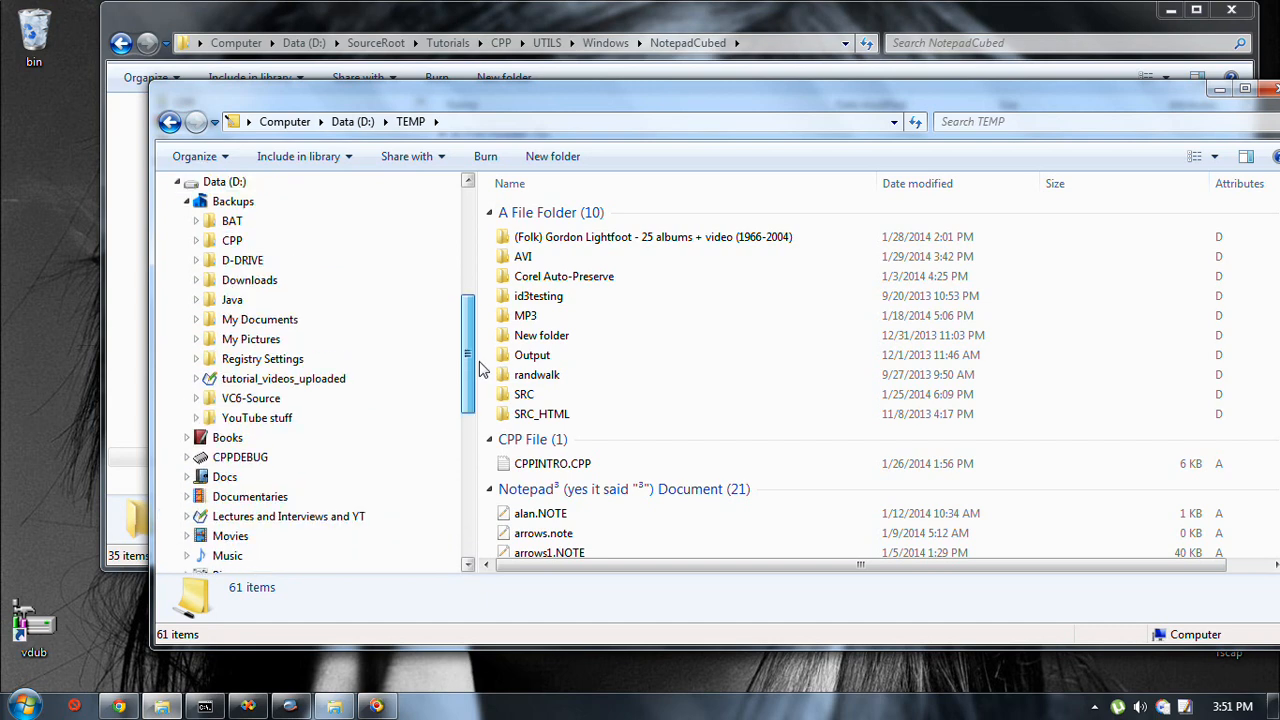
scroll(up, 3)
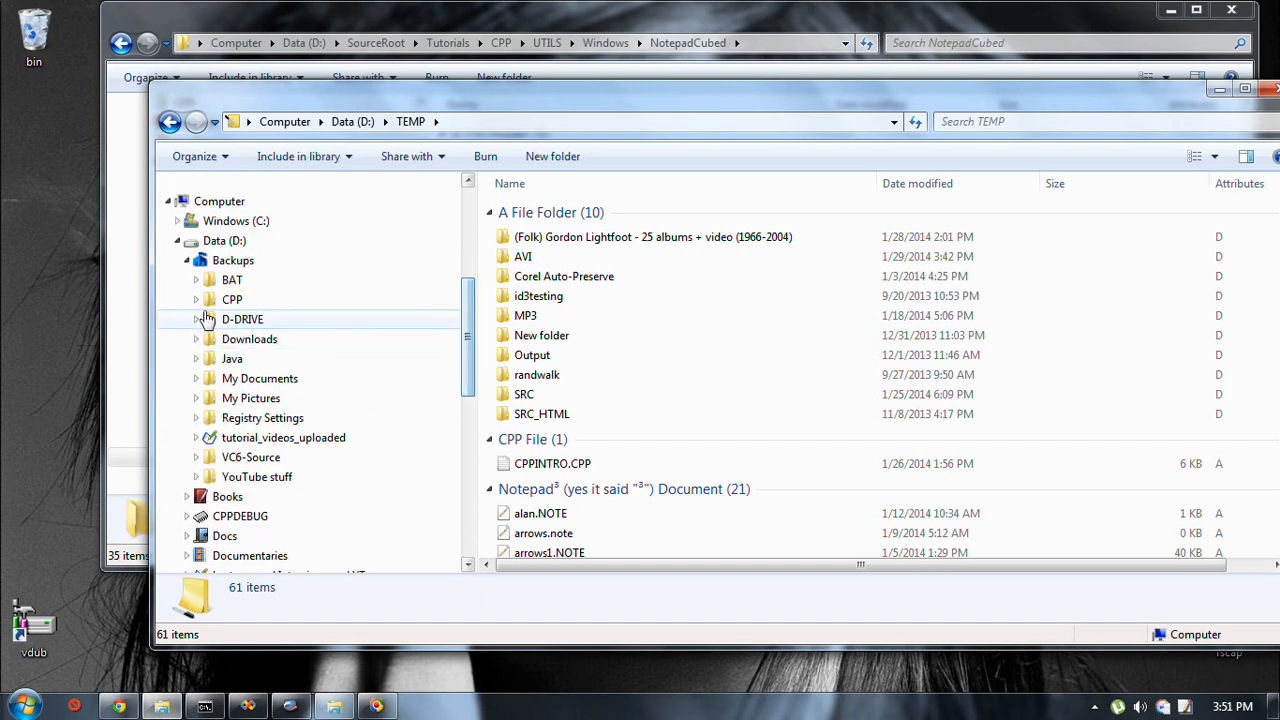
click(197, 299)
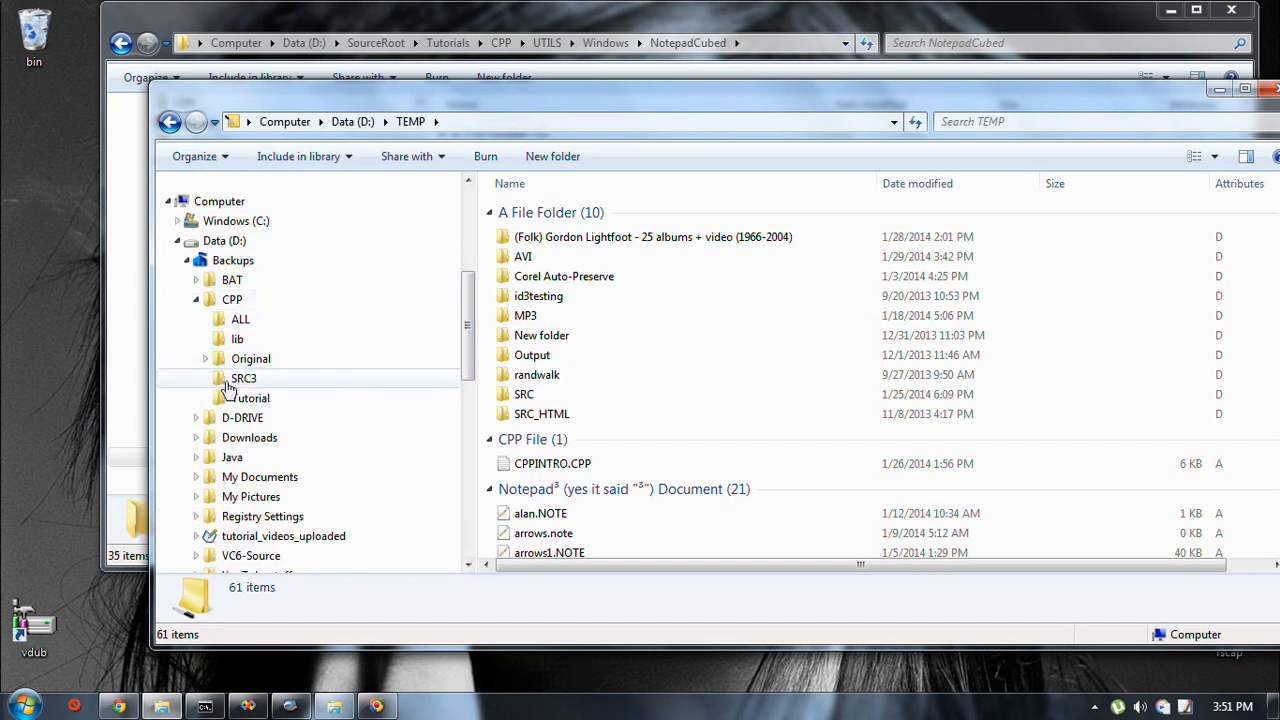
click(252, 398)
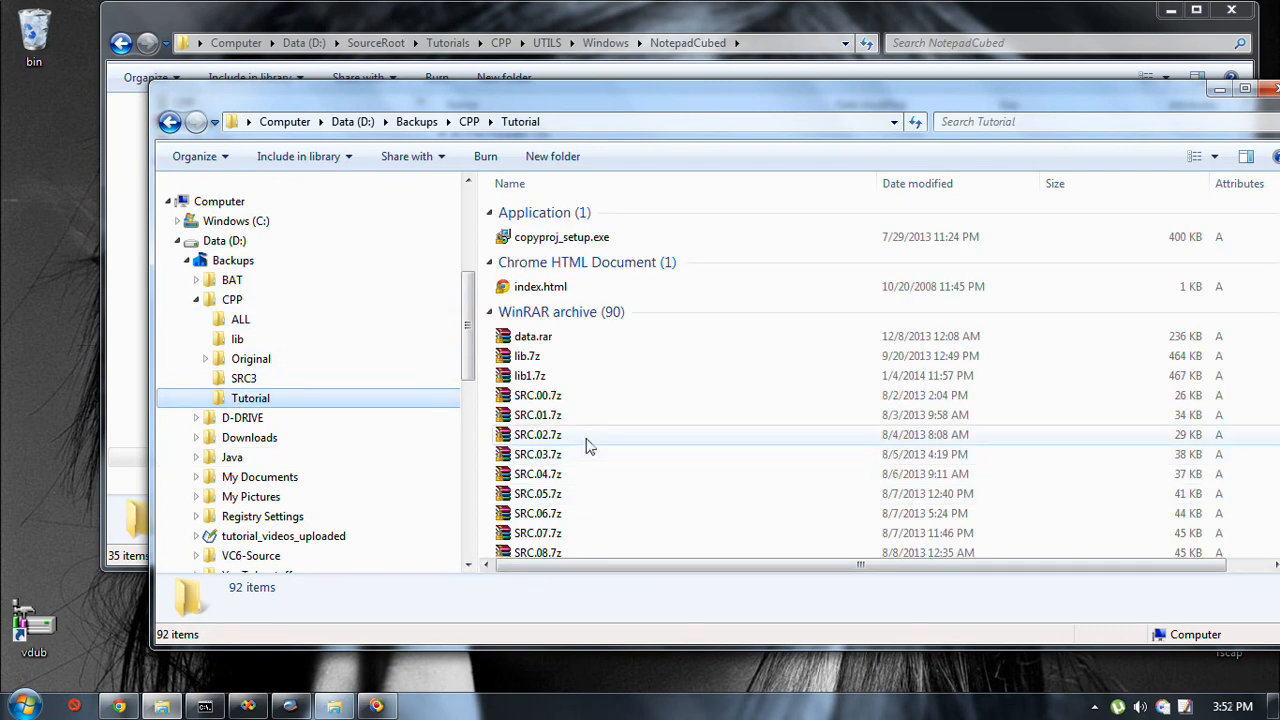
click(537, 434)
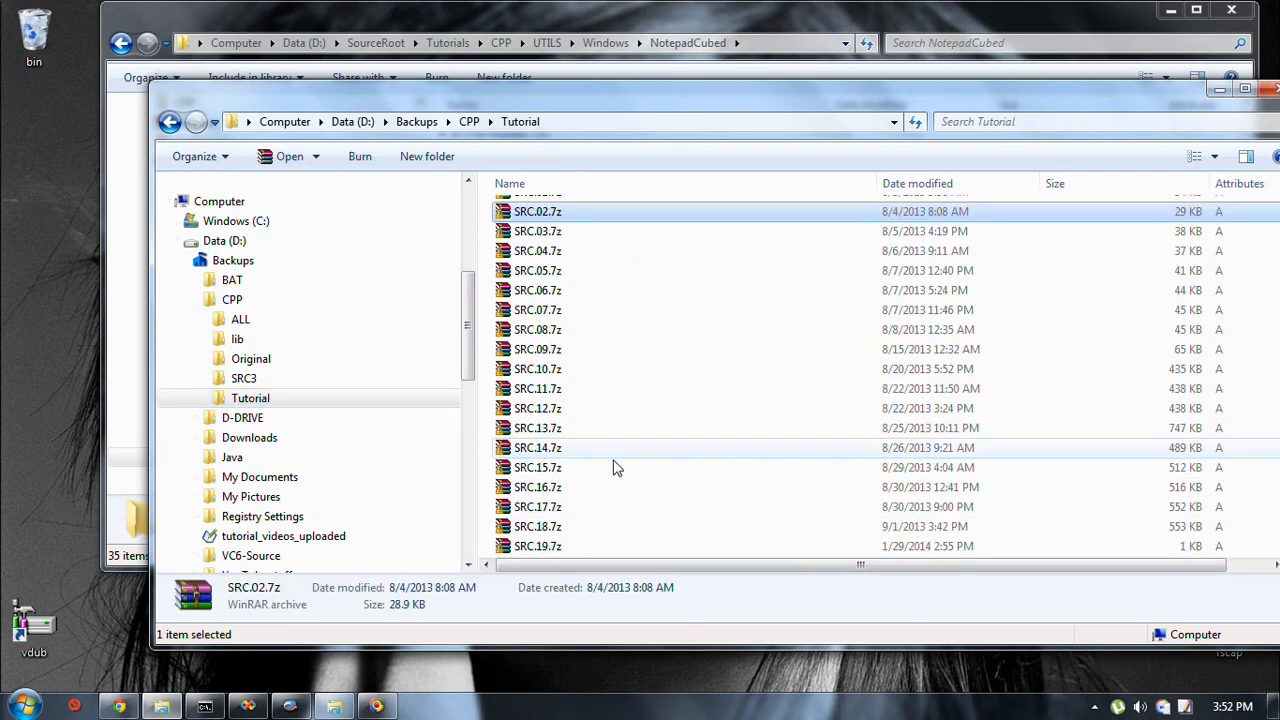
- Scroll through the backup archives and select SRC.66.7z
scroll(down, 3)
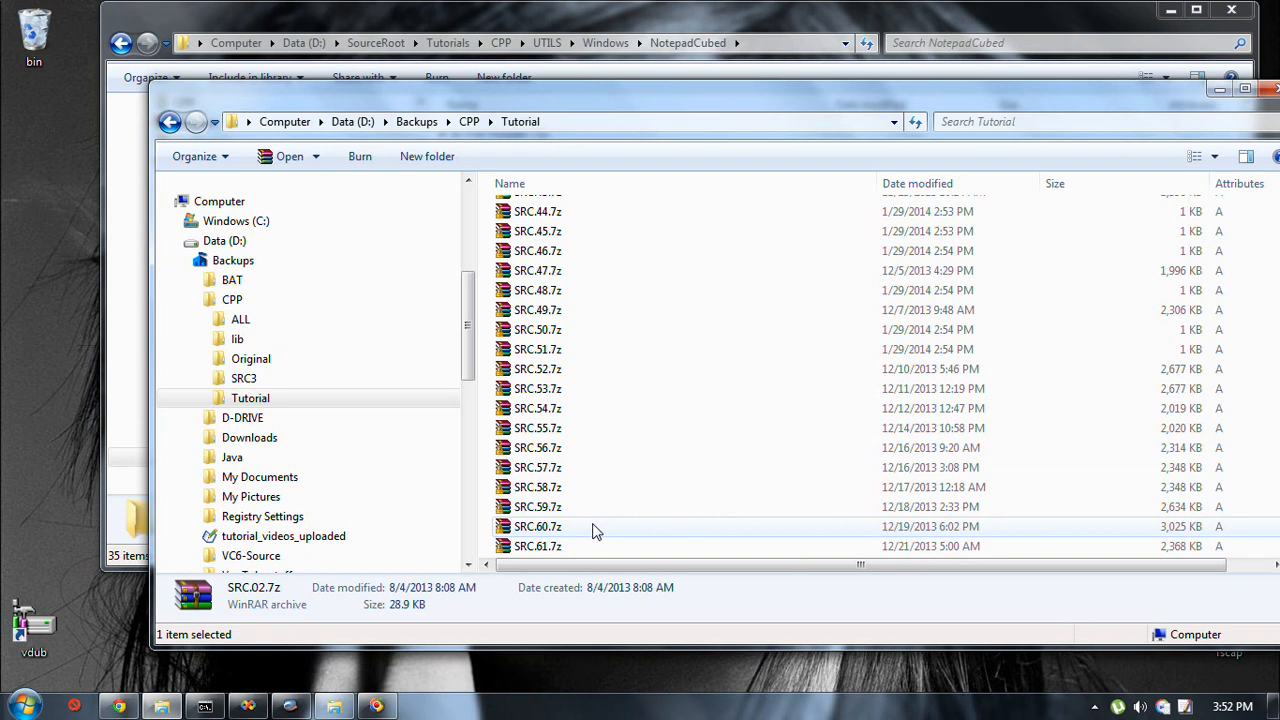
scroll(down, 3)
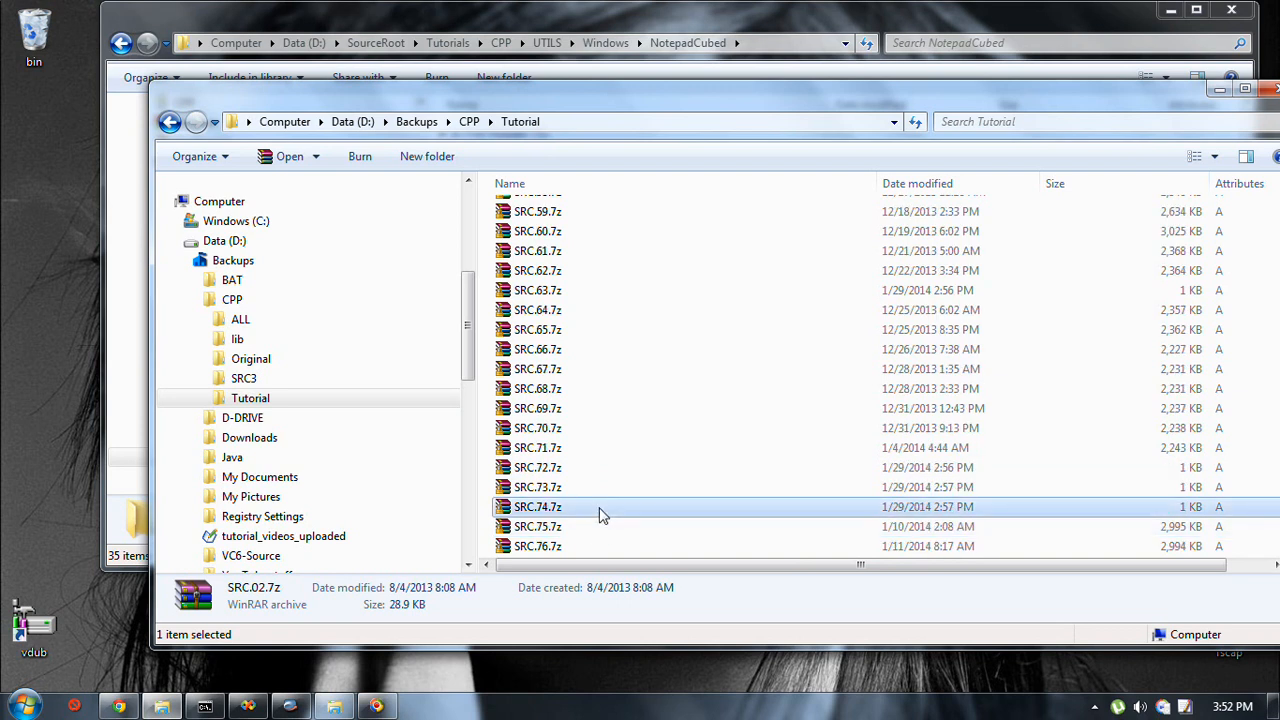
click(537, 349)
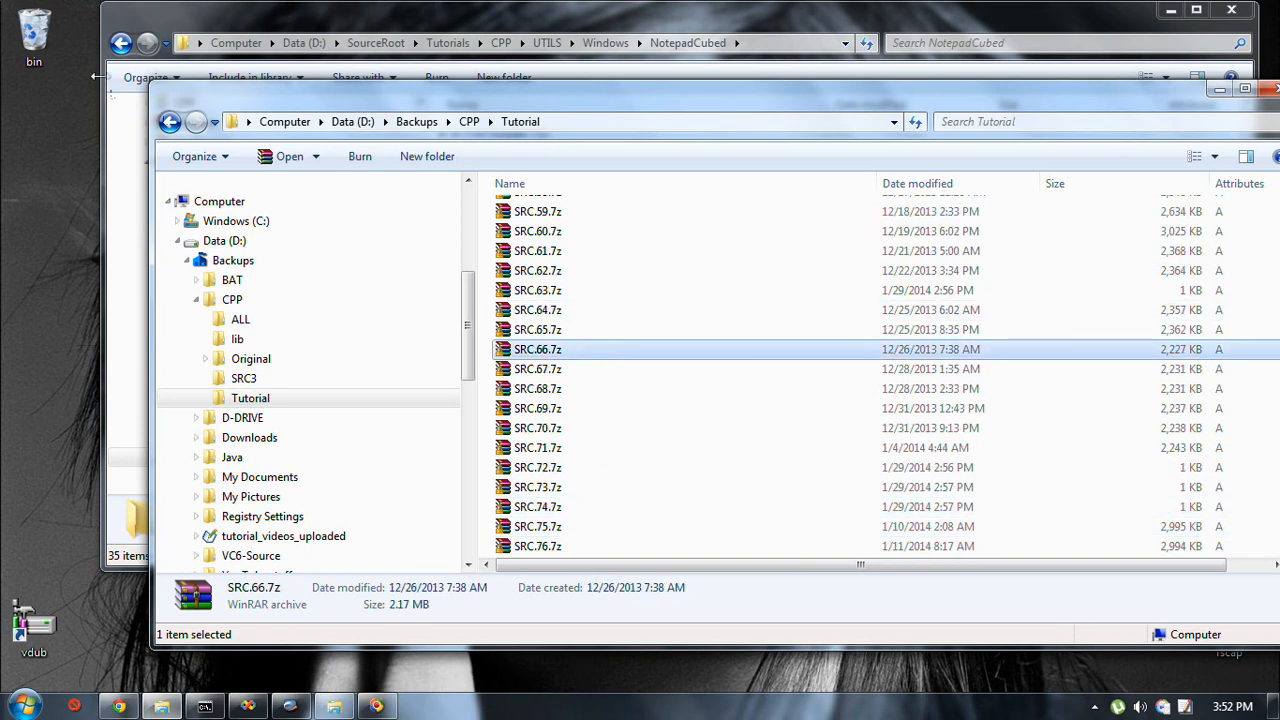
right_click(34, 35)
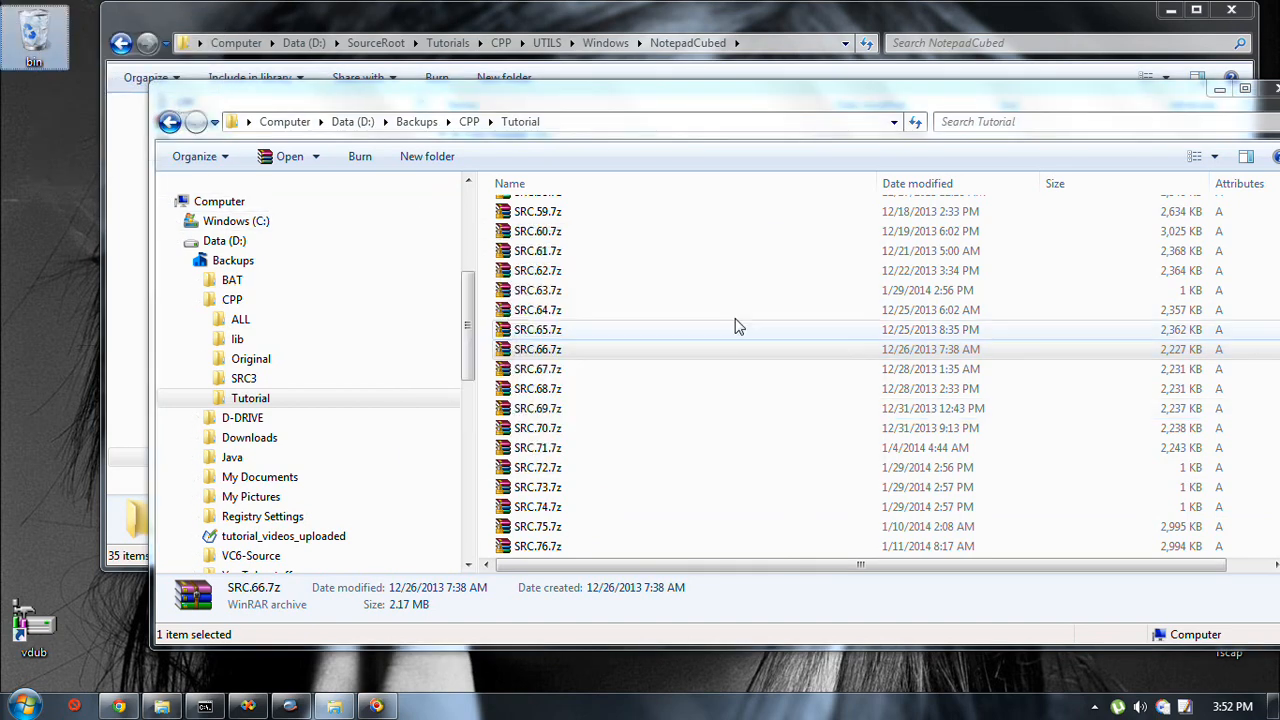
click(537, 349)
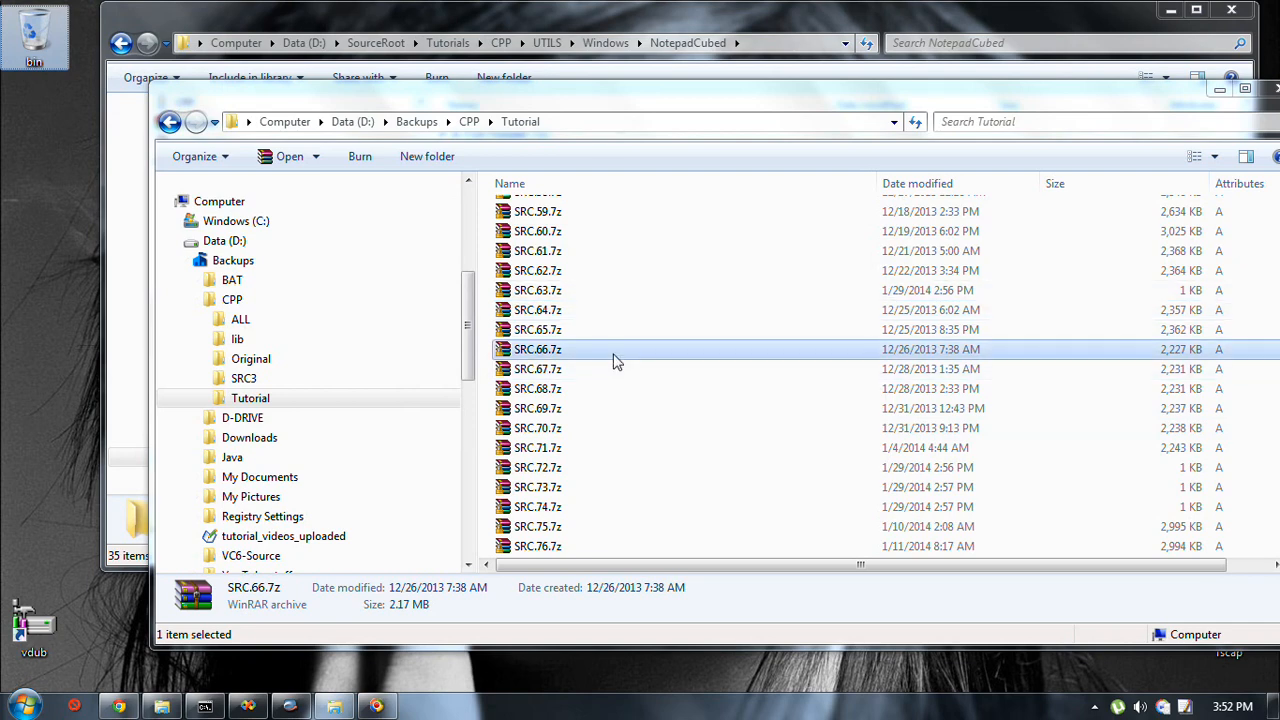
scroll(down, 3)
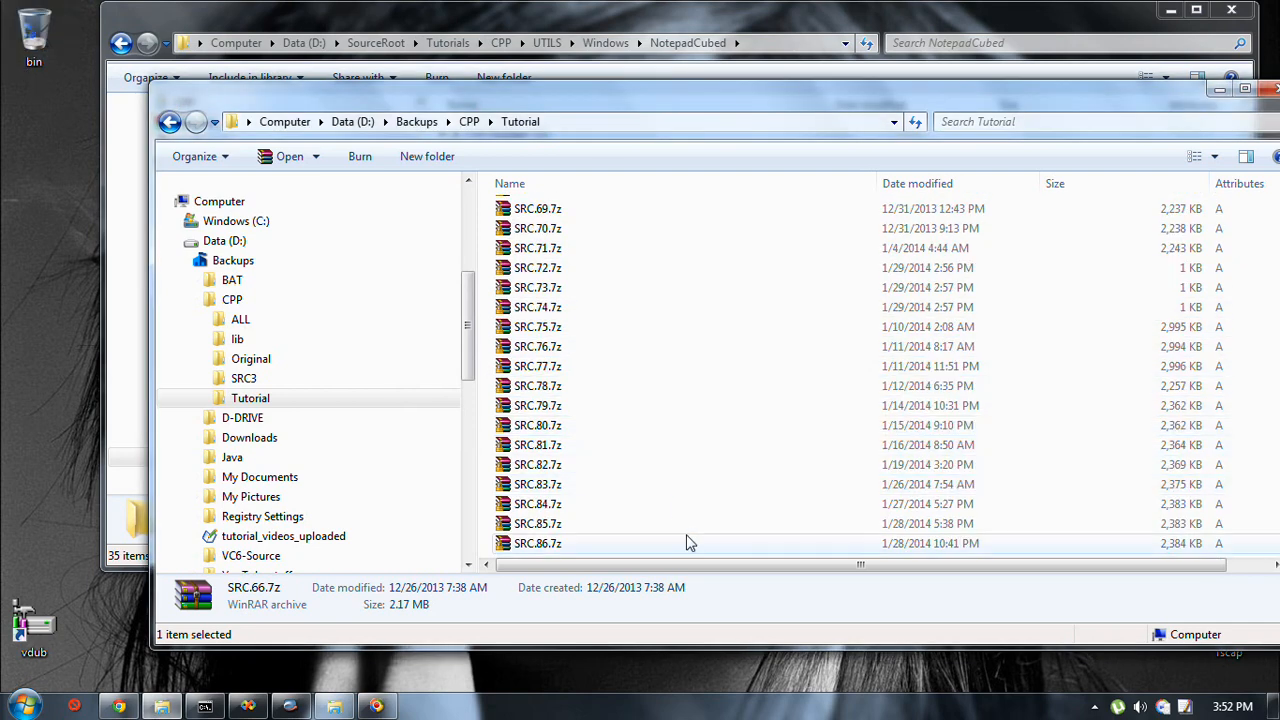
scroll(up, 3)
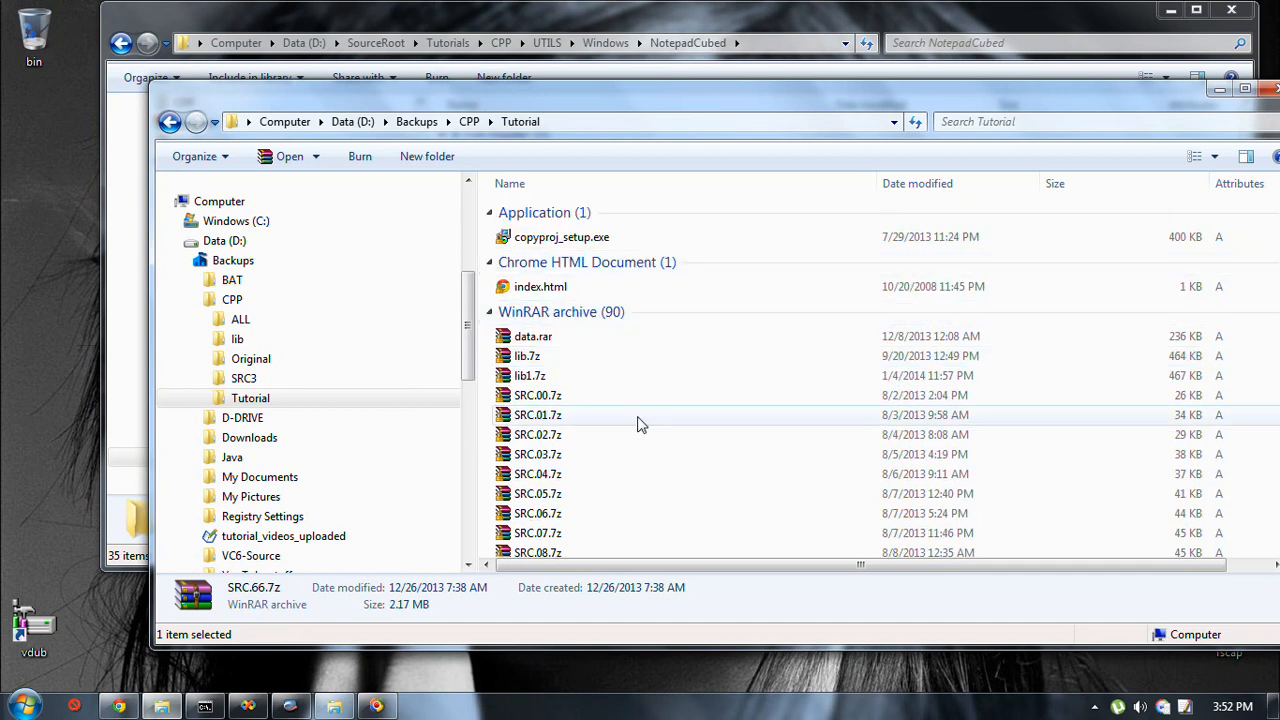
scroll(down, 3)
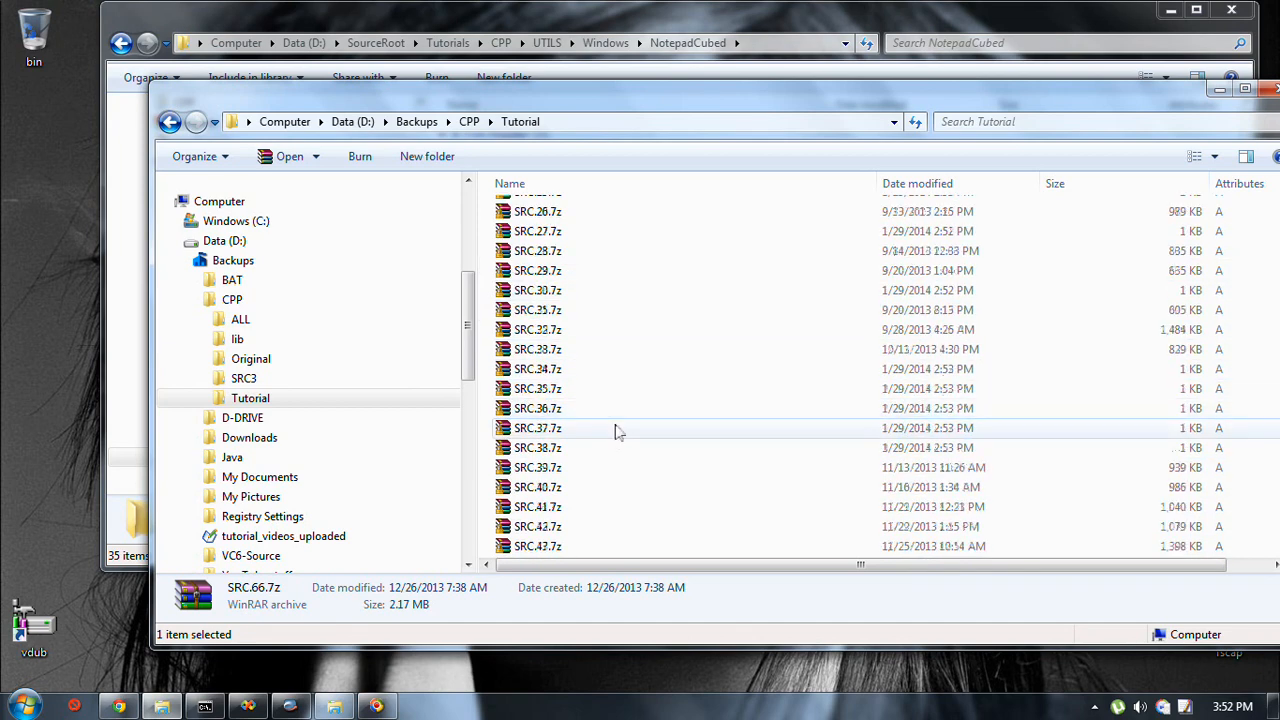
scroll(up, 3)
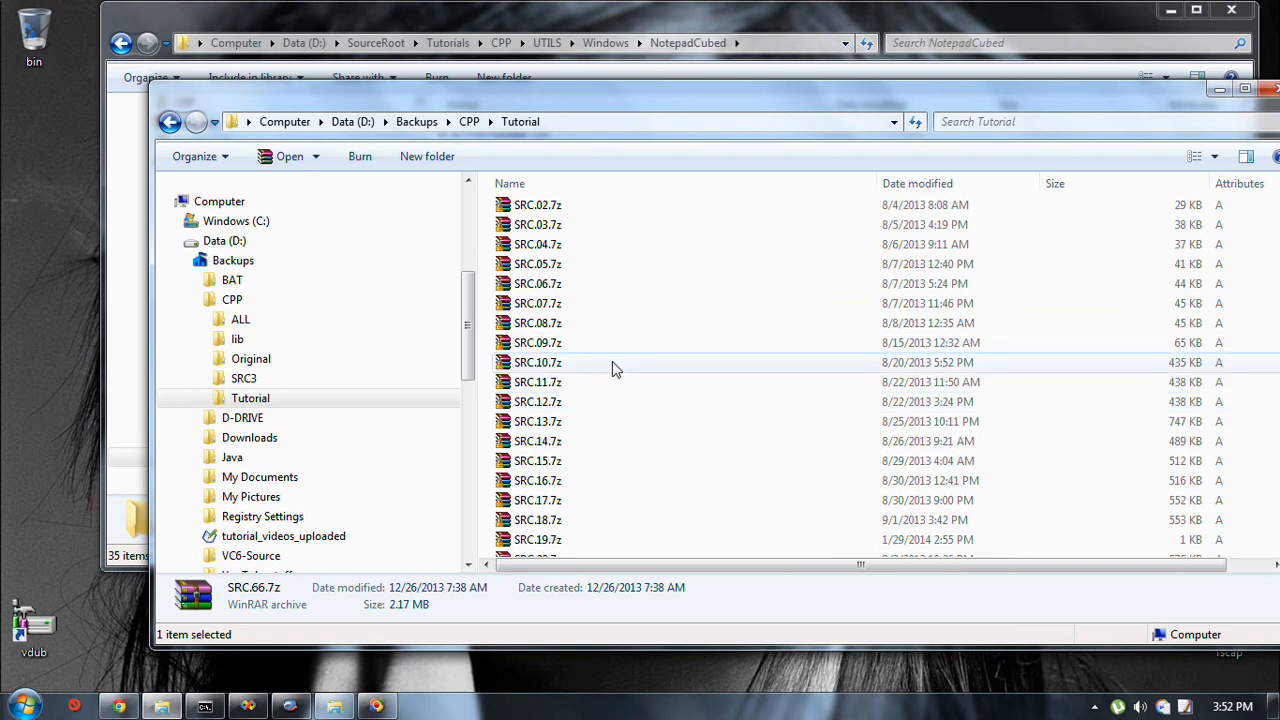
- Select SRC.10.7z and SRC.03.7z while scrolling the archive list
click(538, 362)
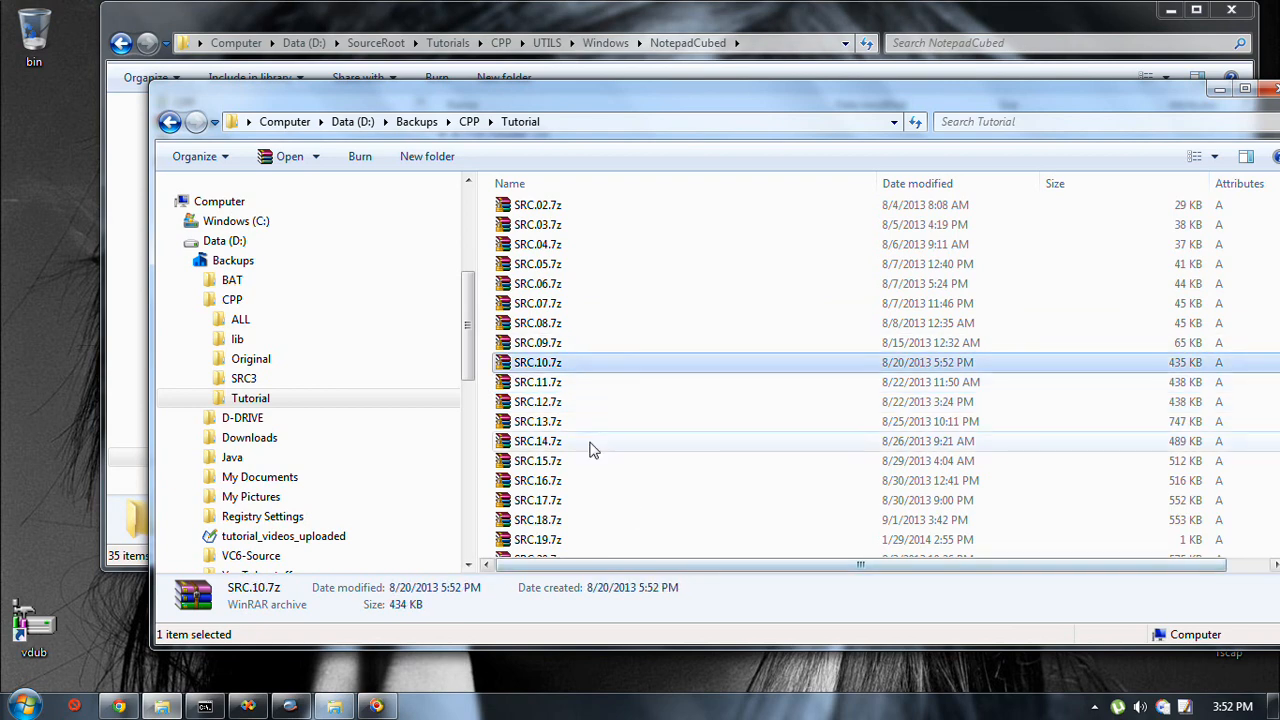
scroll(down, 3)
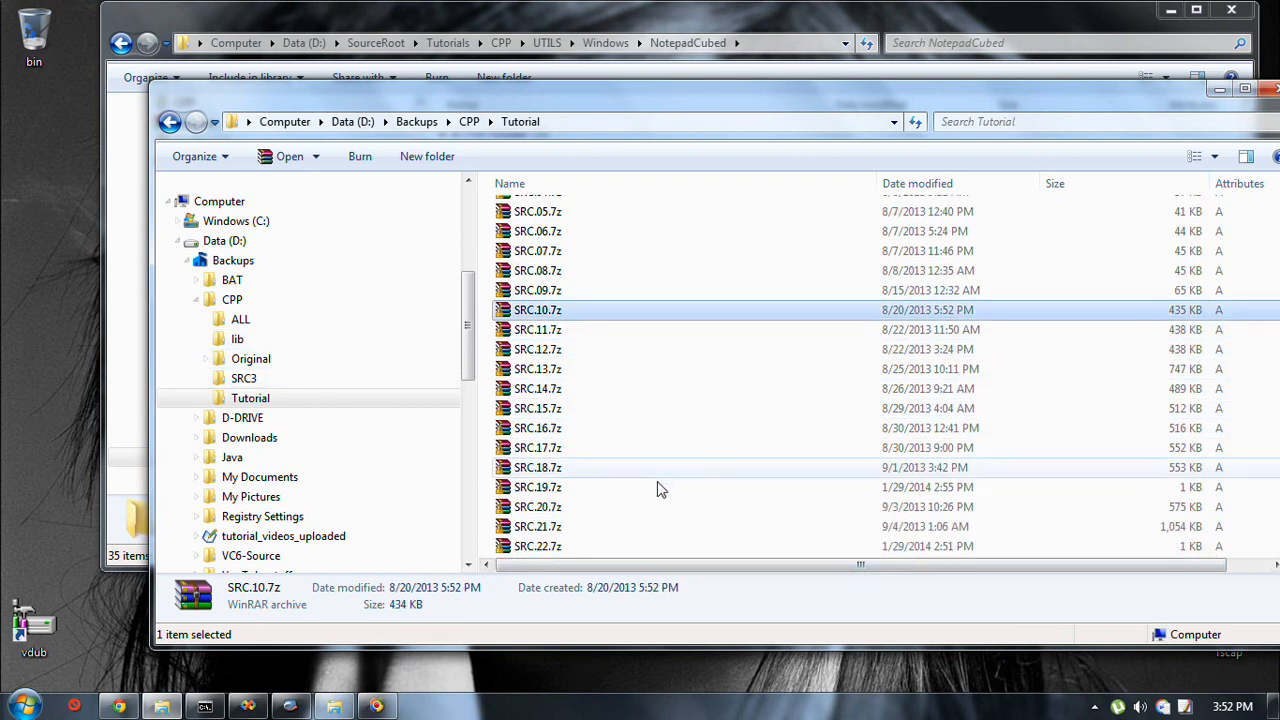
scroll(down, 3)
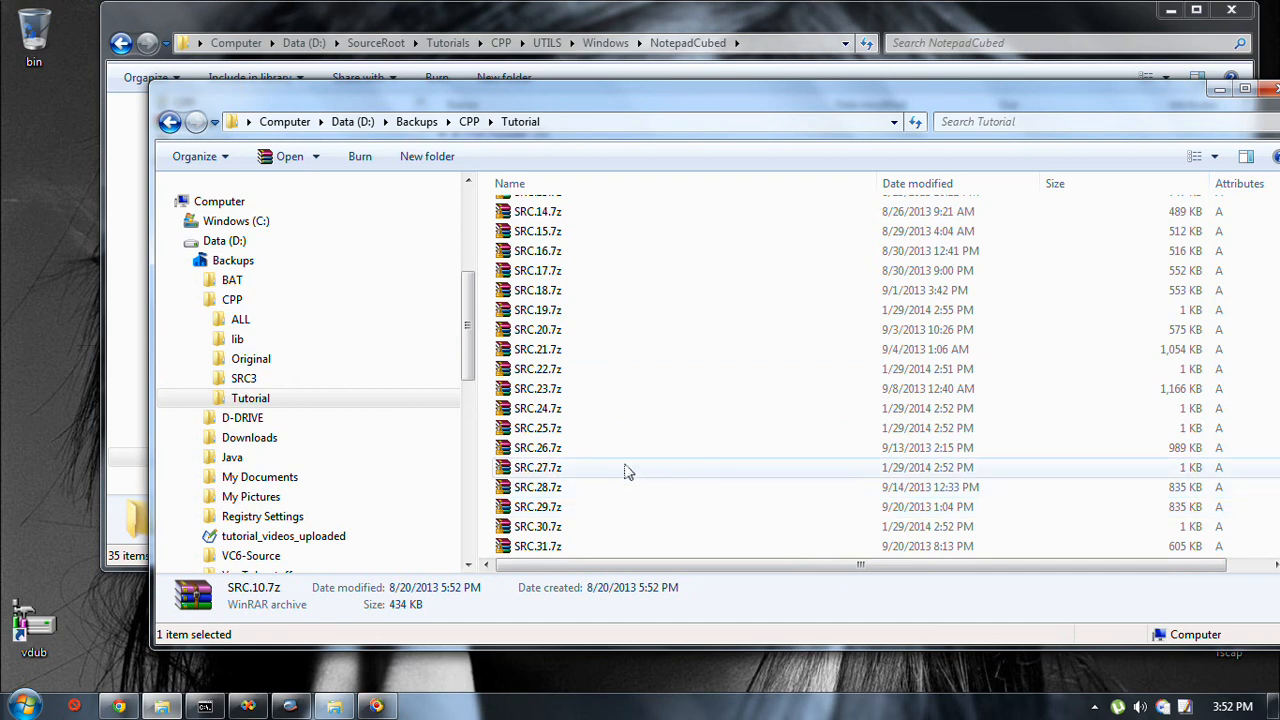
scroll(up, 3)
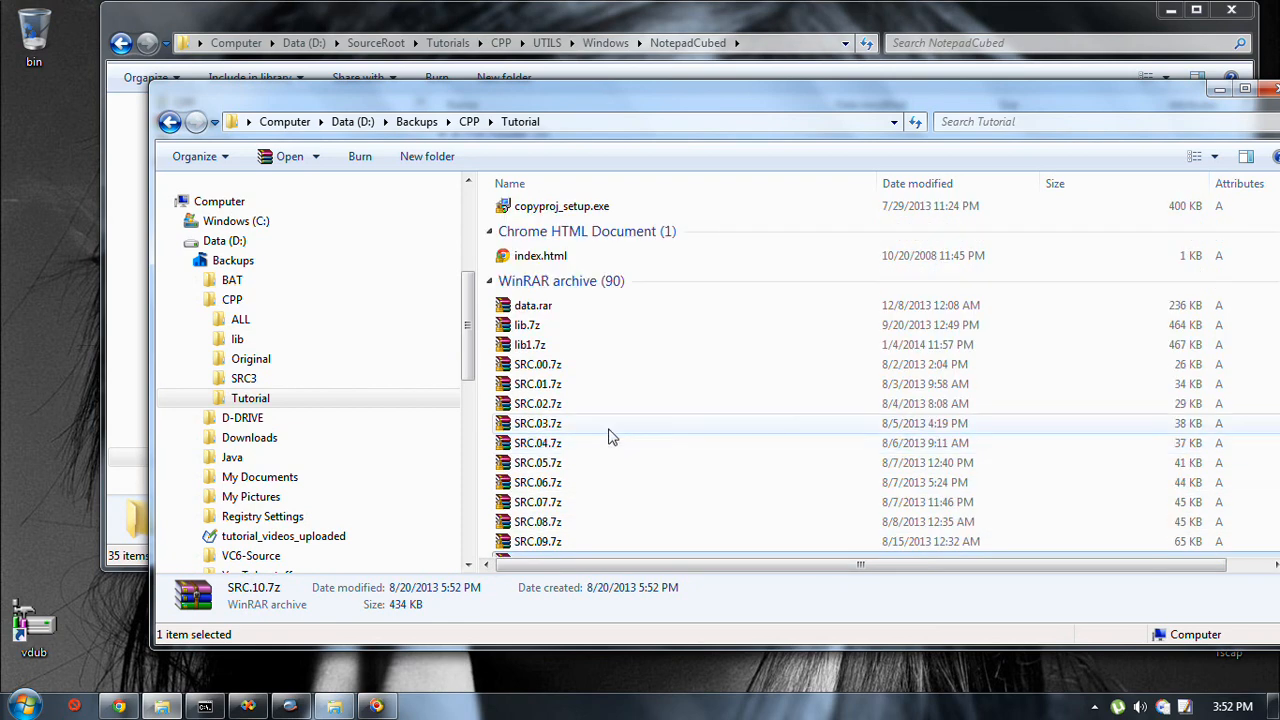
click(538, 423)
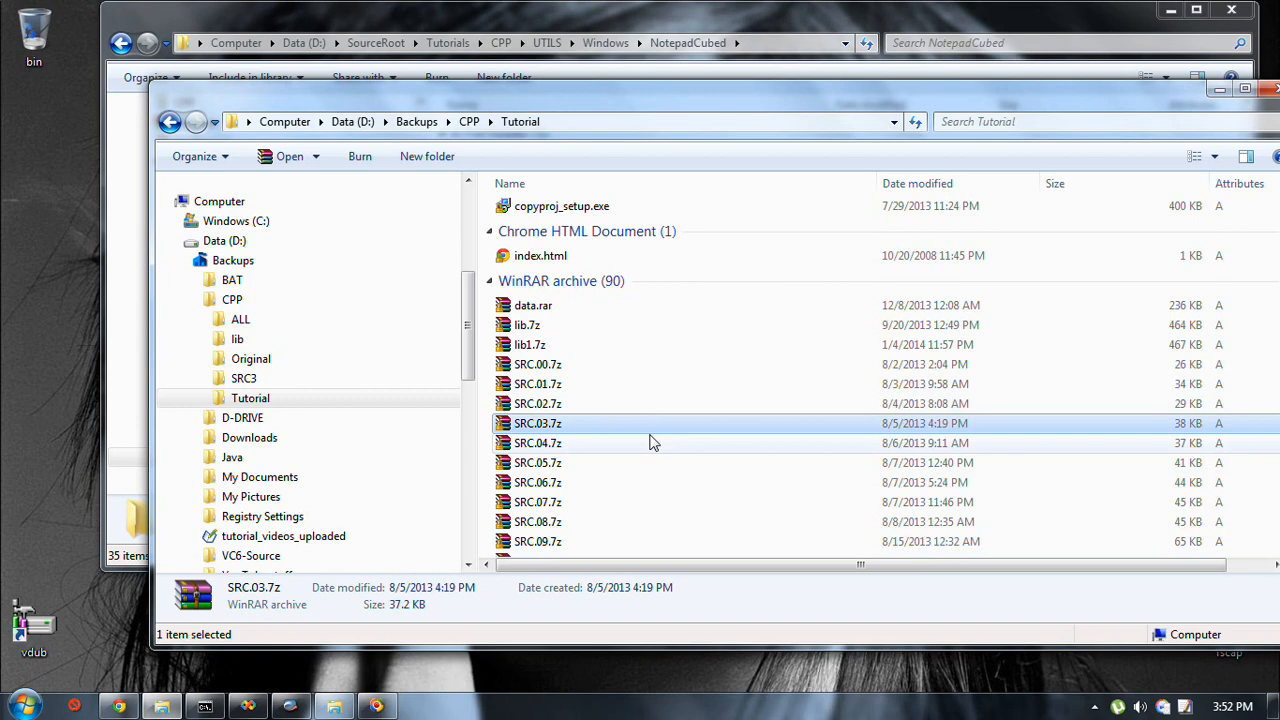
scroll(down, 3)
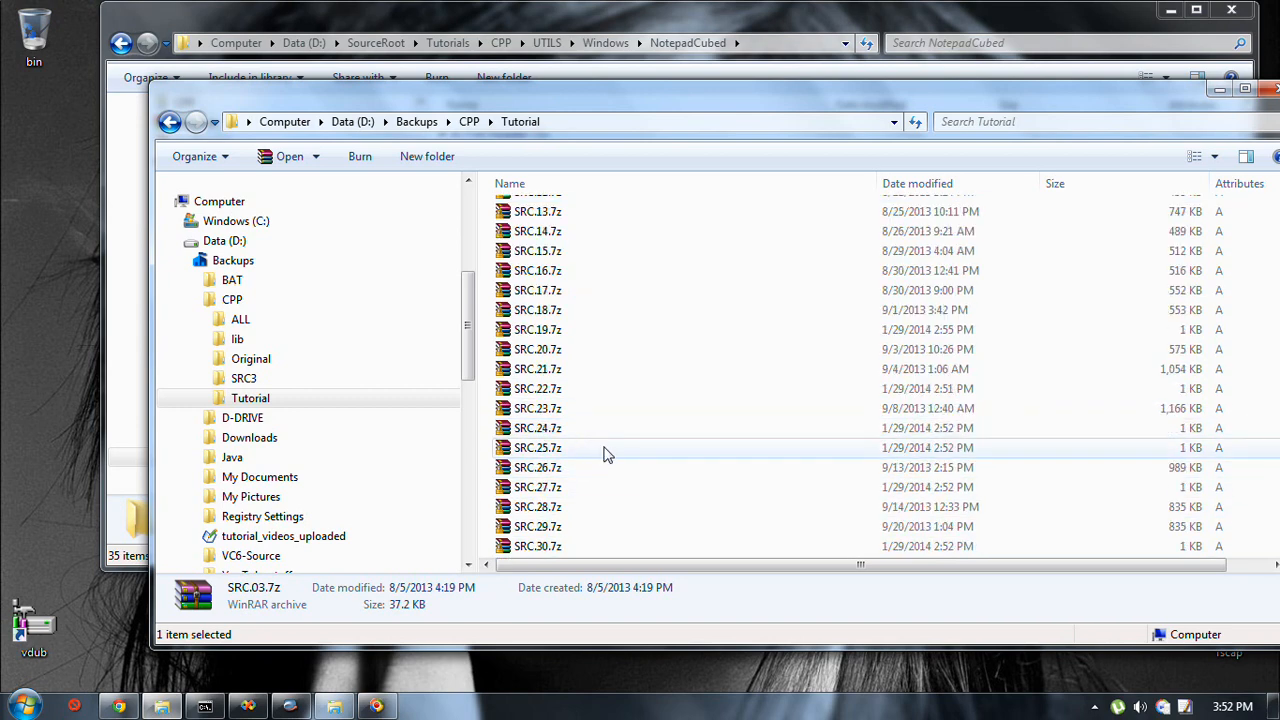
scroll(down, 3)
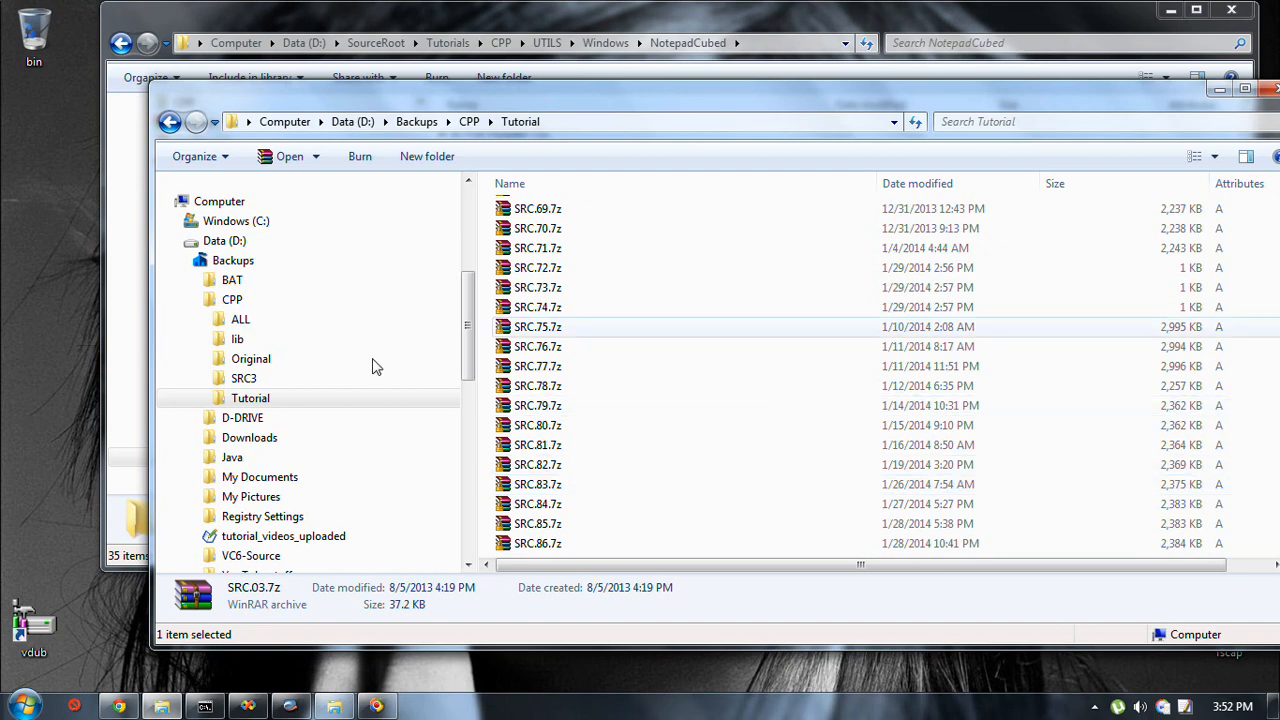
scroll(up, 3)
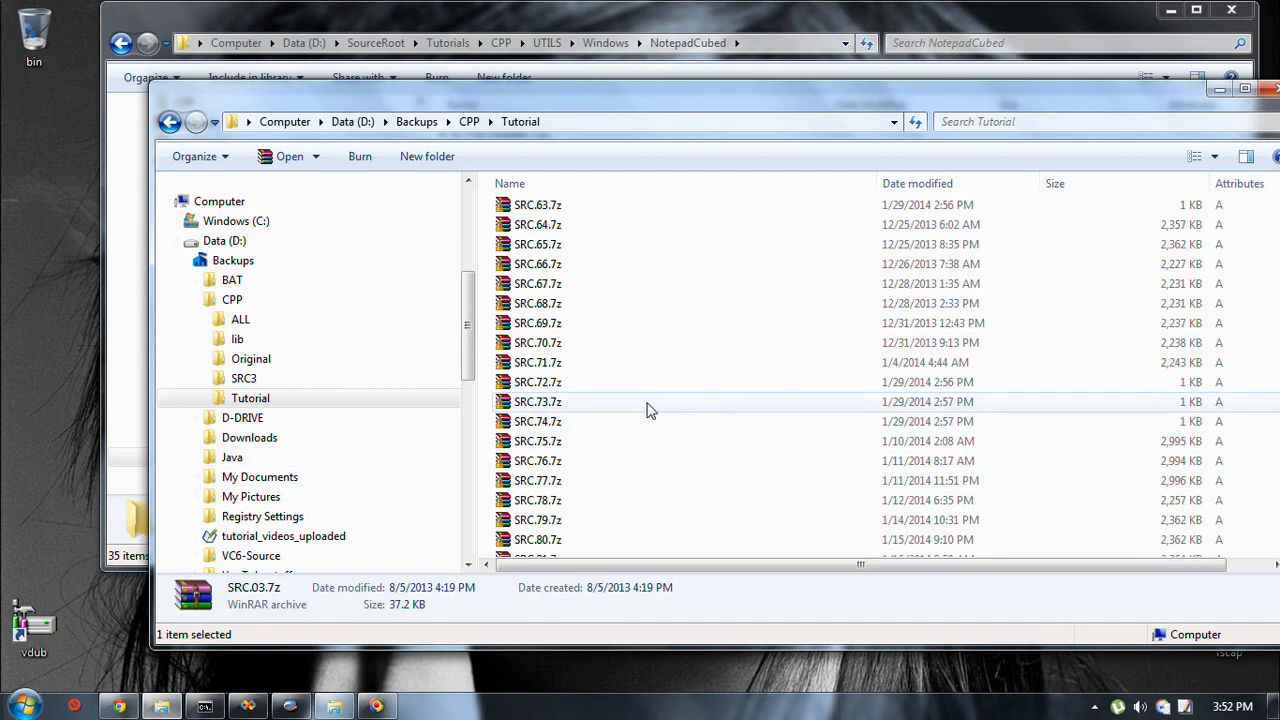
scroll(up, 3)
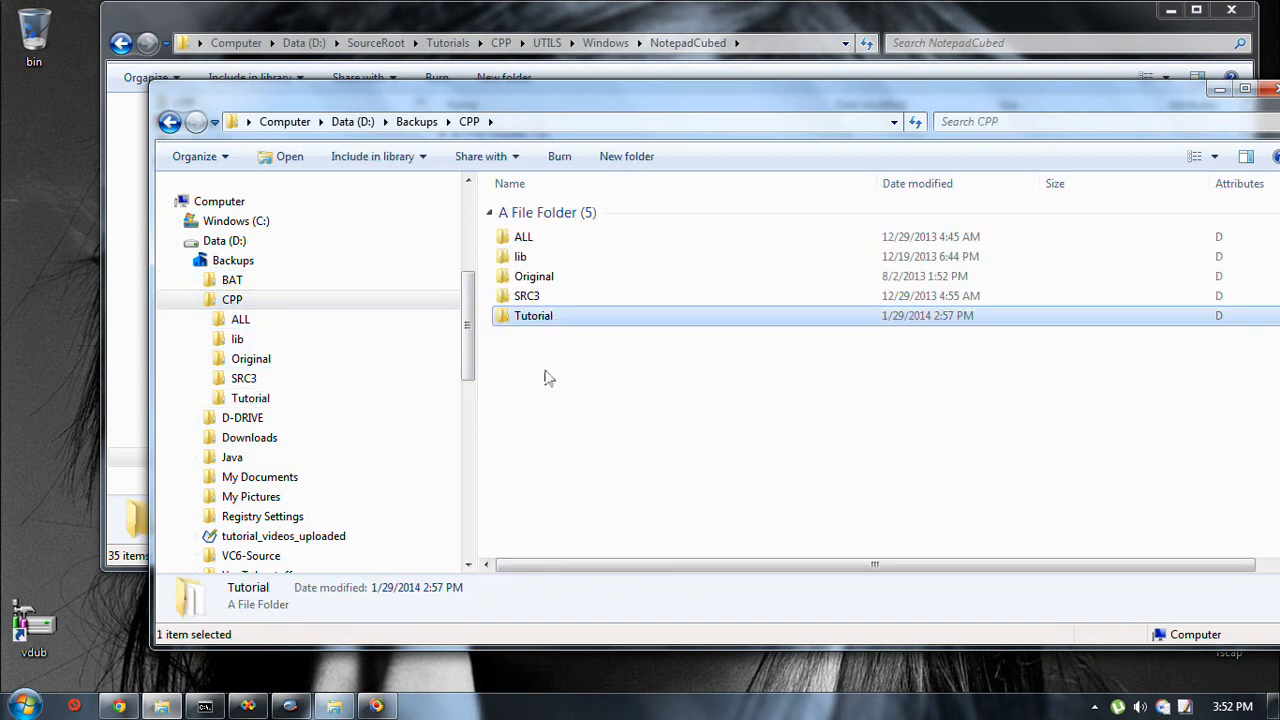
- Paste the backup Tutorial folder into D:\TEMP, starting the 94-item copy
click(196, 299)
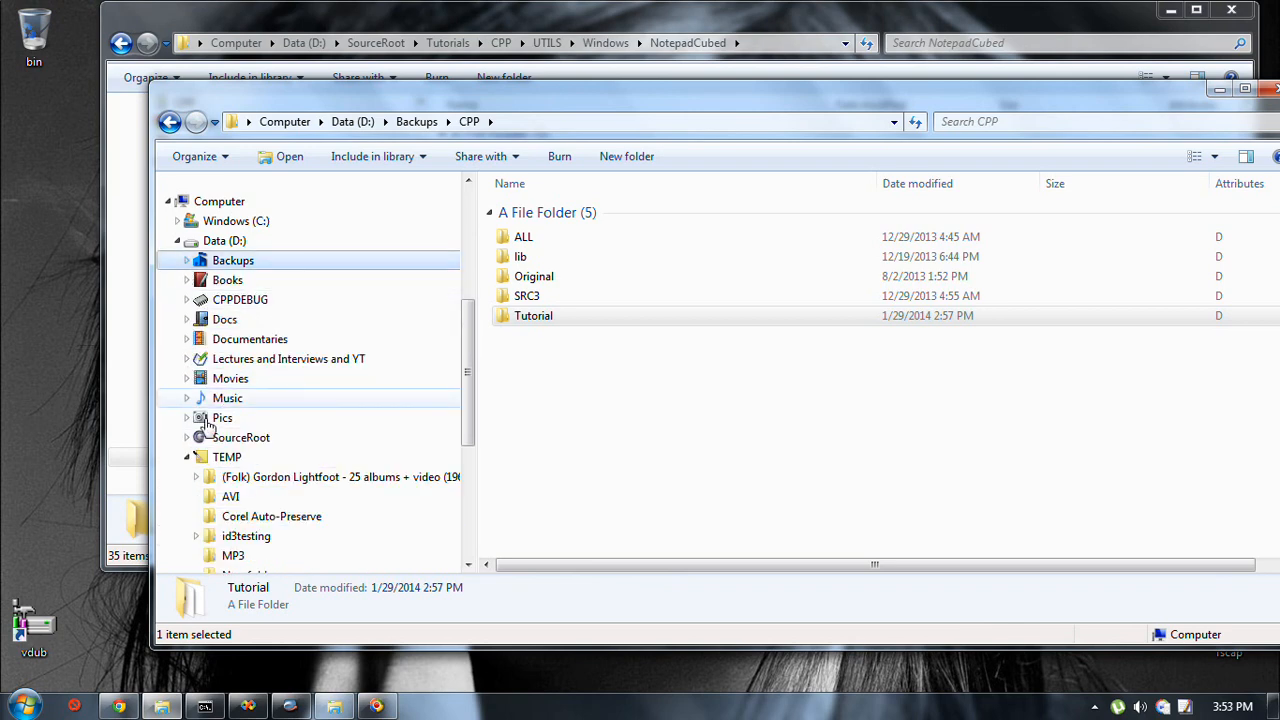
click(227, 457)
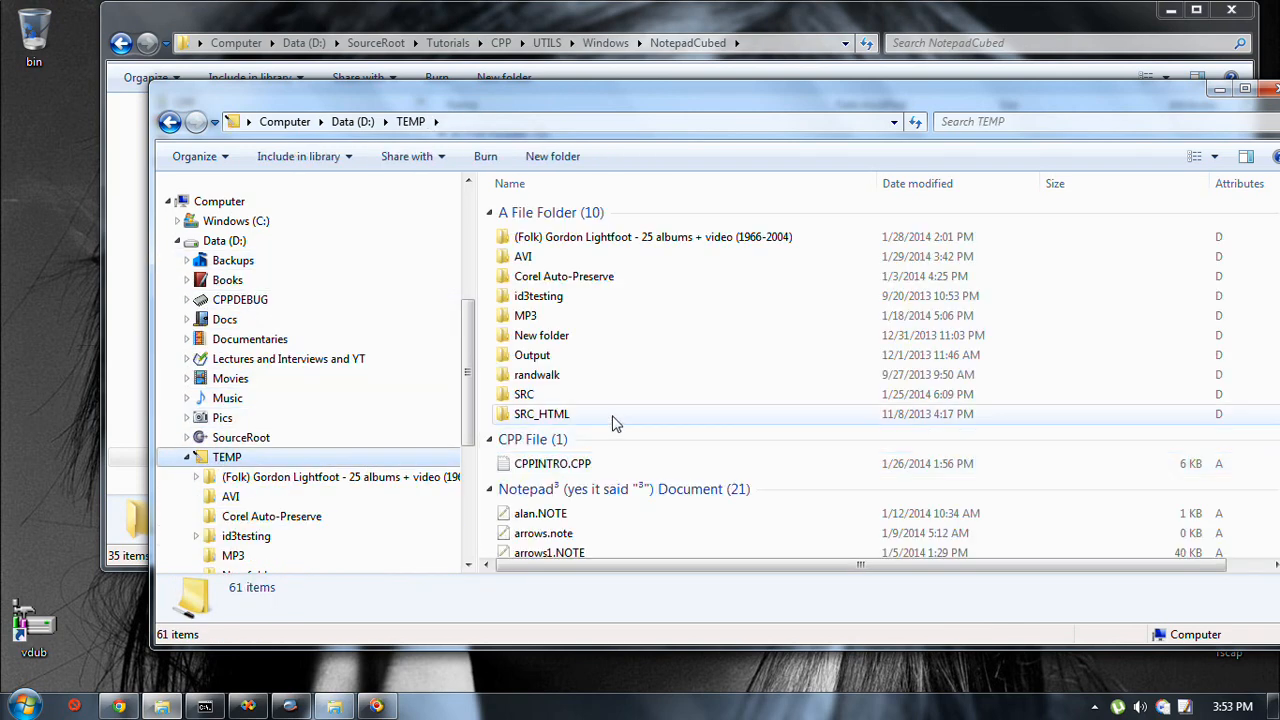
click(544, 533)
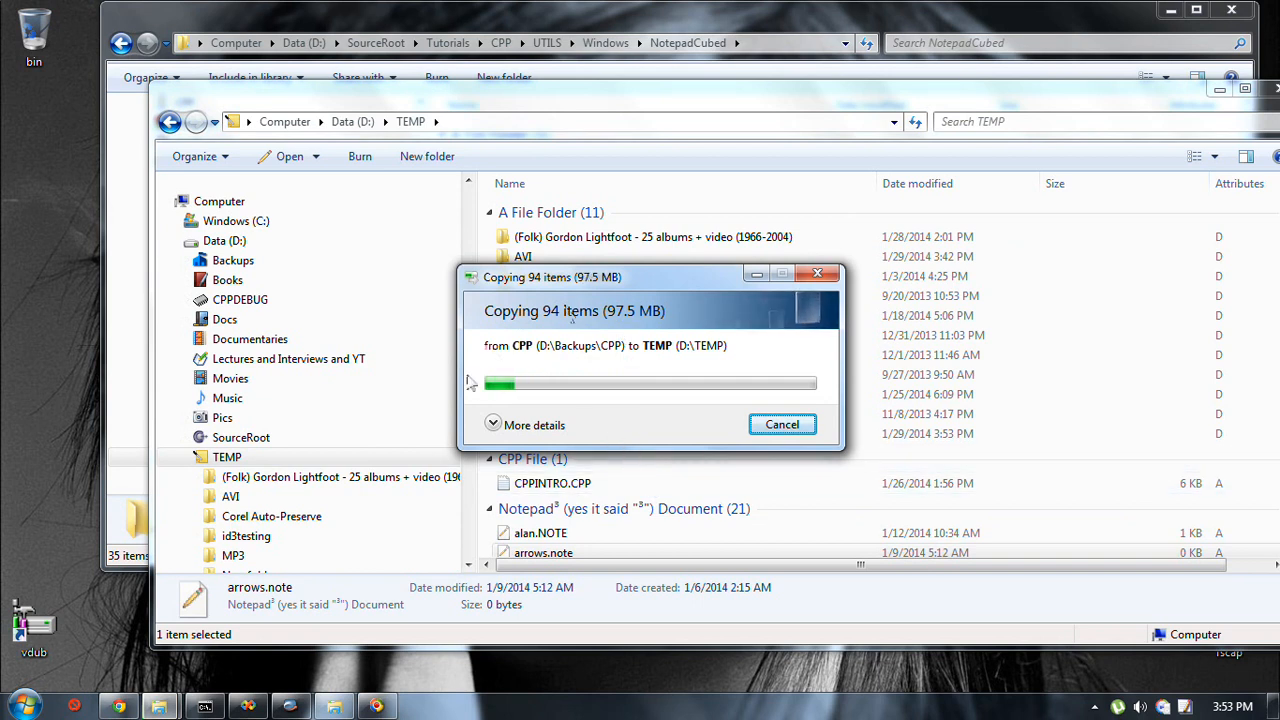
mouse_move(588, 508)
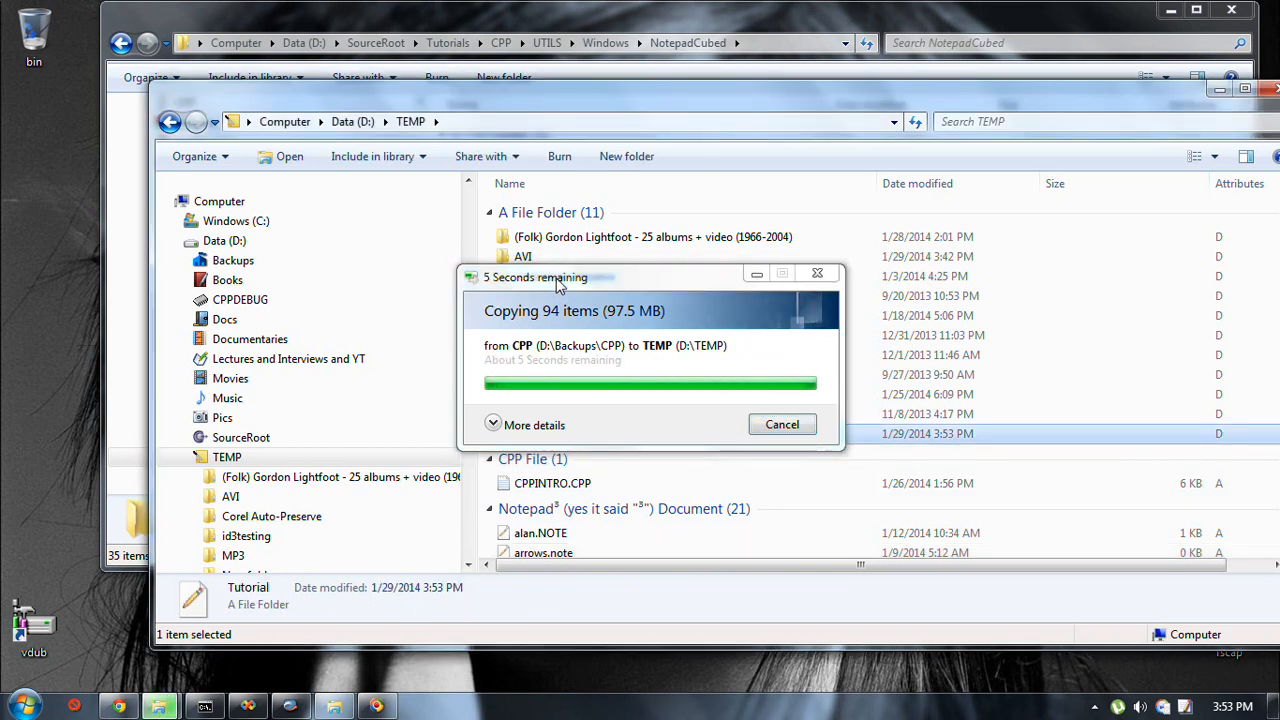
- Open D:\TEMP\Tutorial and scroll through its SRC archives
click(781, 424)
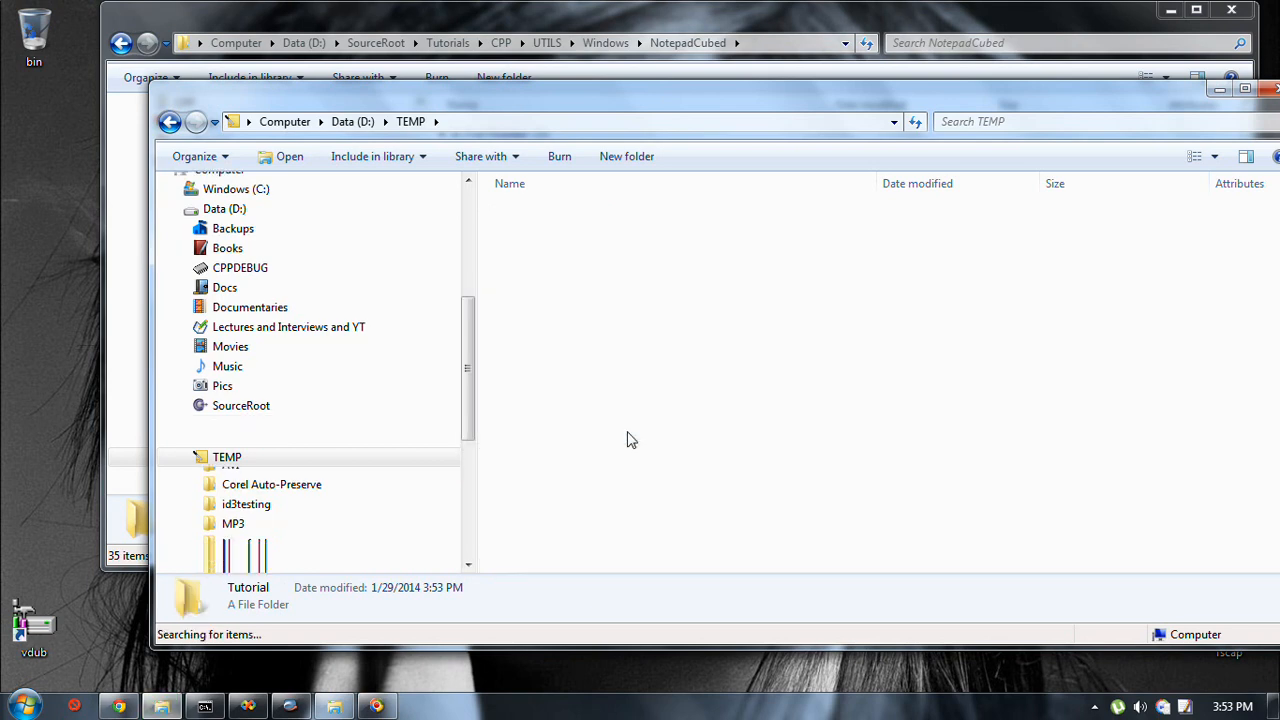
double_click(248, 587)
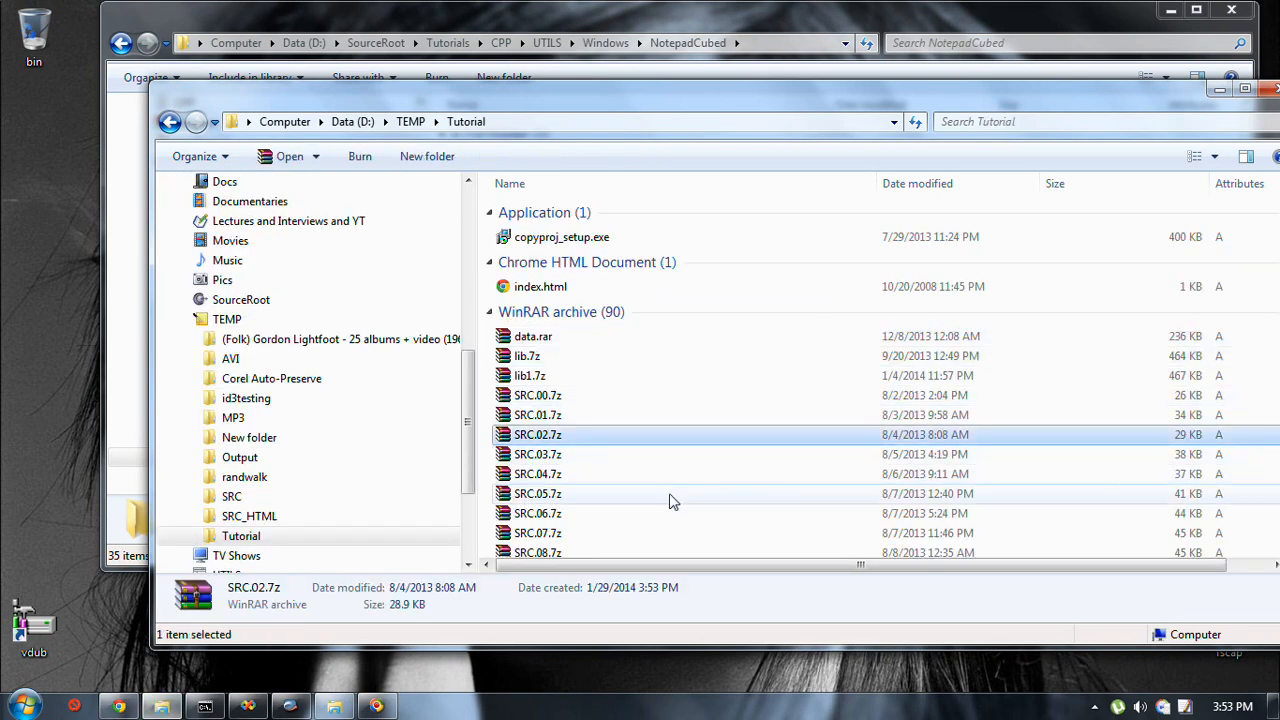
scroll(down, 3)
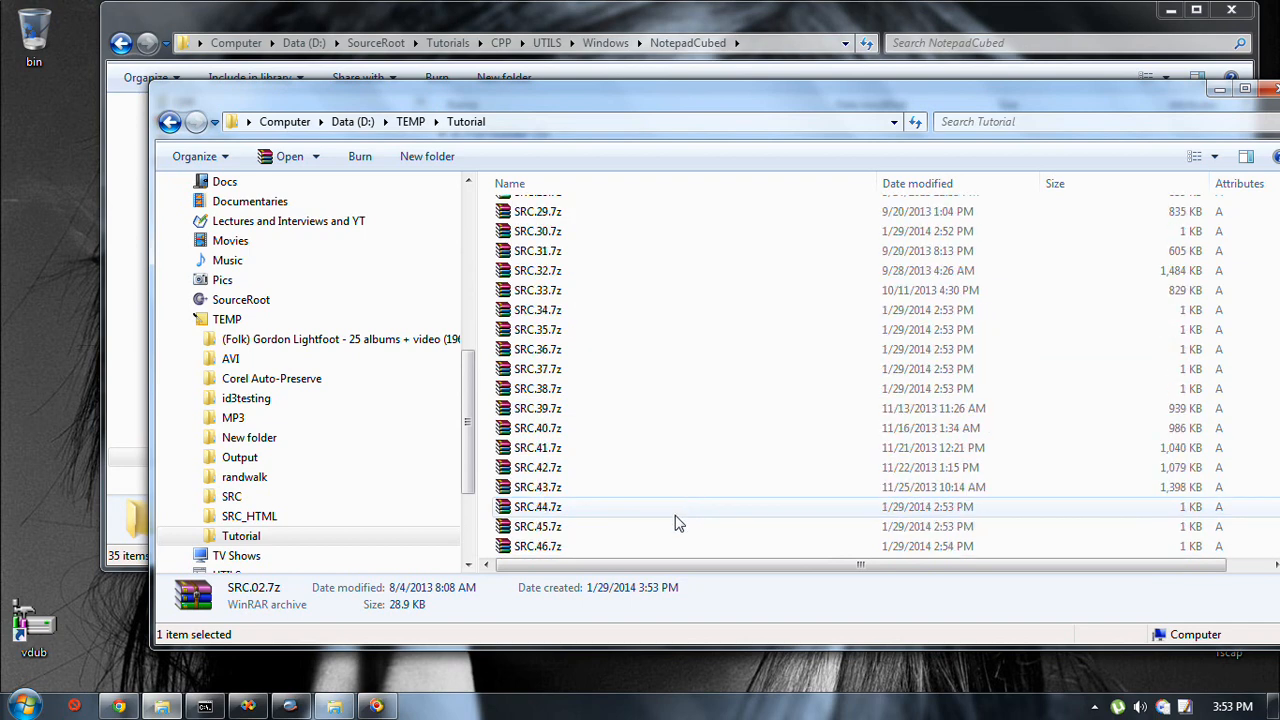
scroll(down, 3)
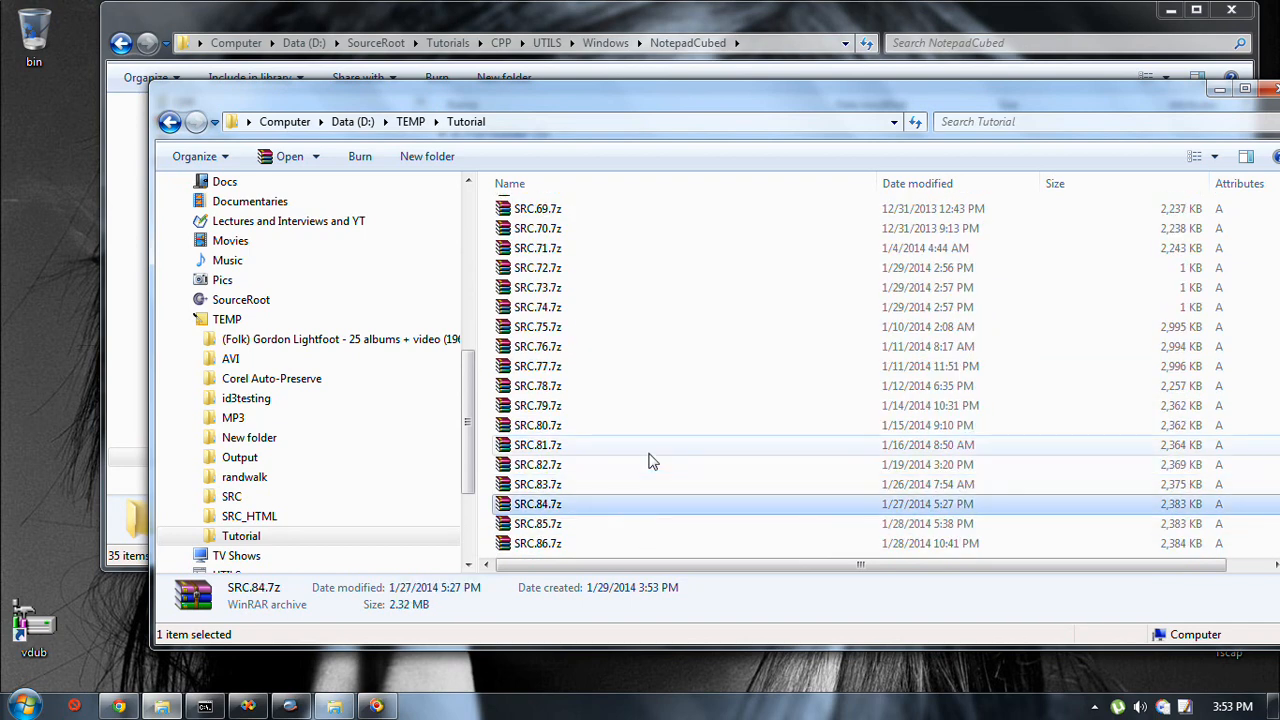
scroll(up, 3)
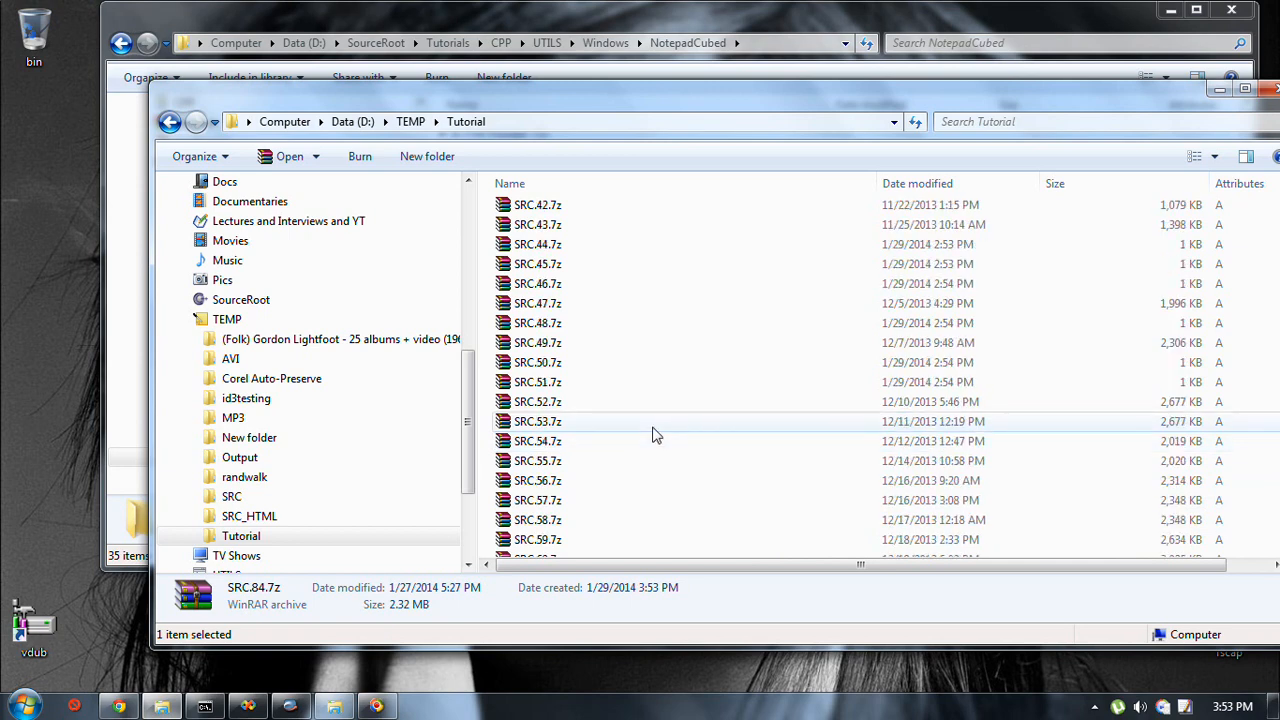
scroll(down, 3)
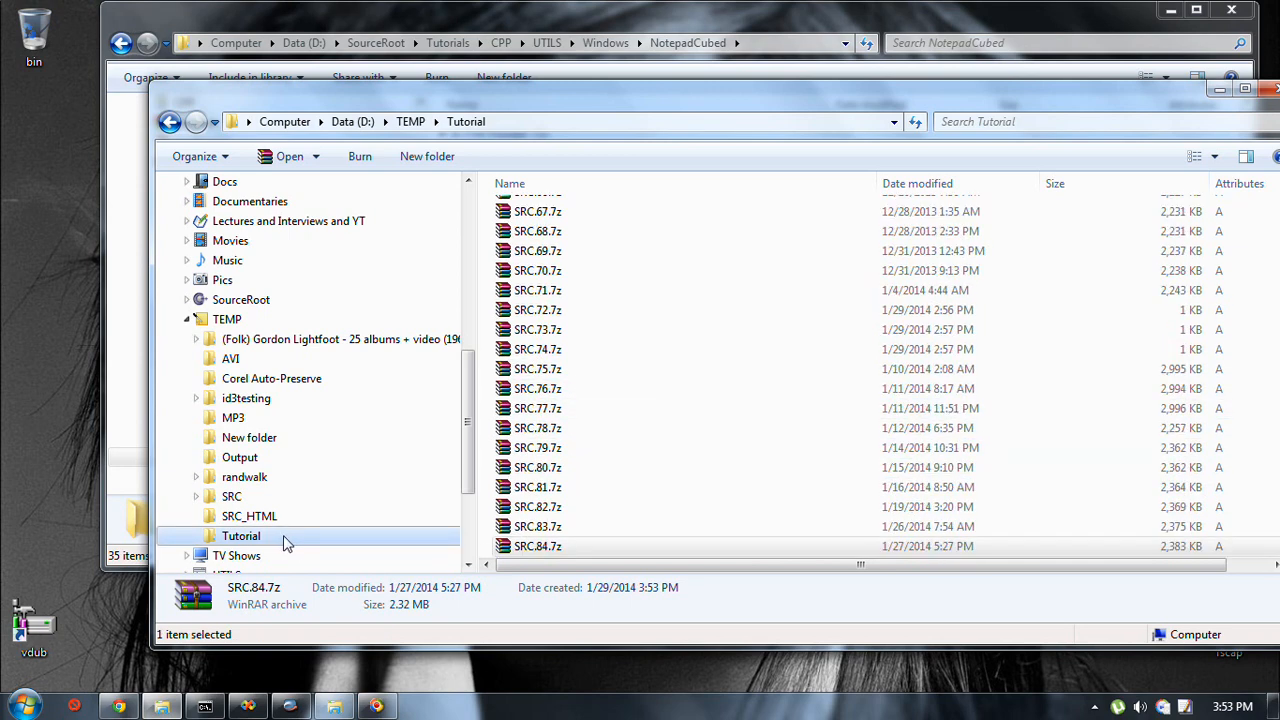
mouse_move(270, 555)
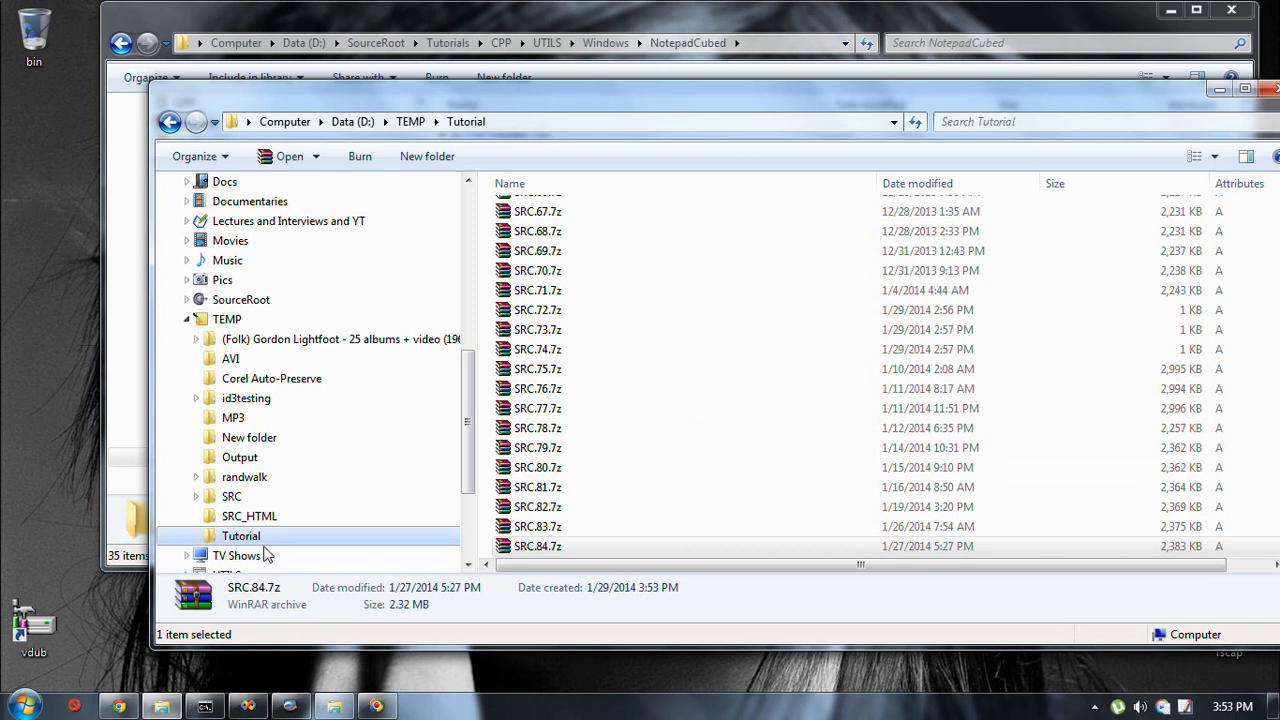
mouse_move(322, 543)
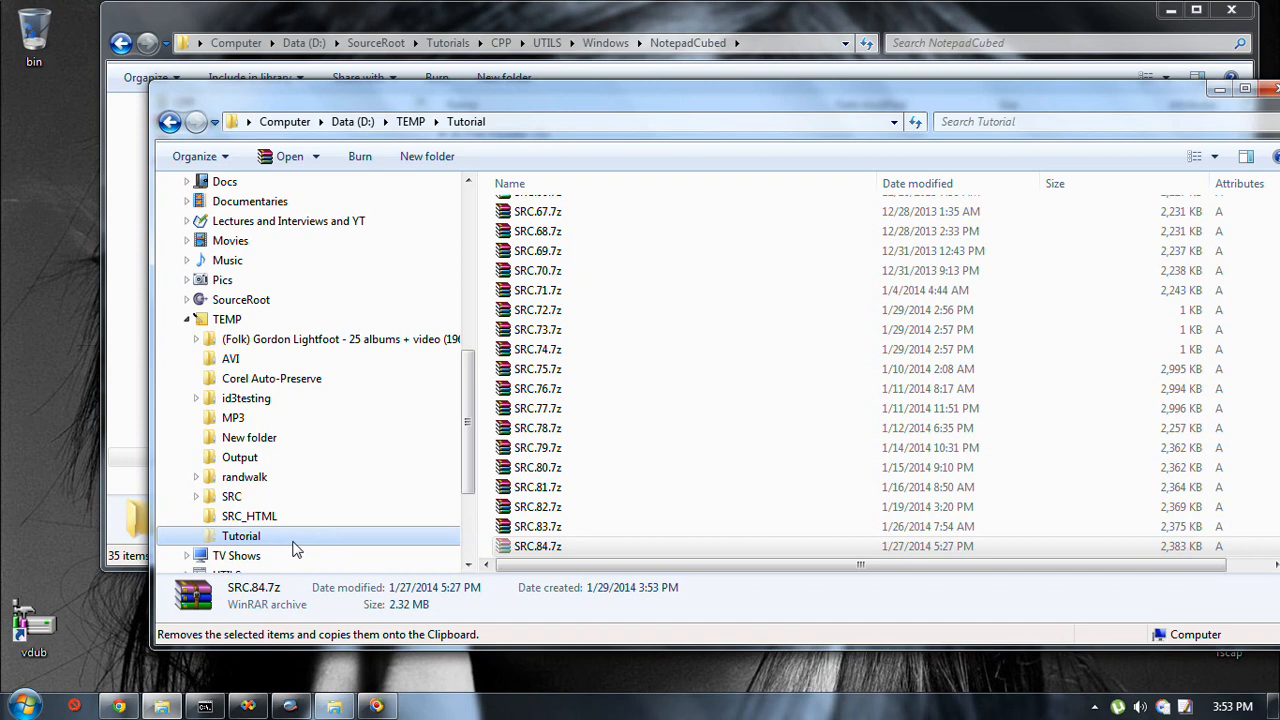
- Open a Command Prompt in D:\TEMP\Tutorial and list its files with dir
right_click(241, 536)
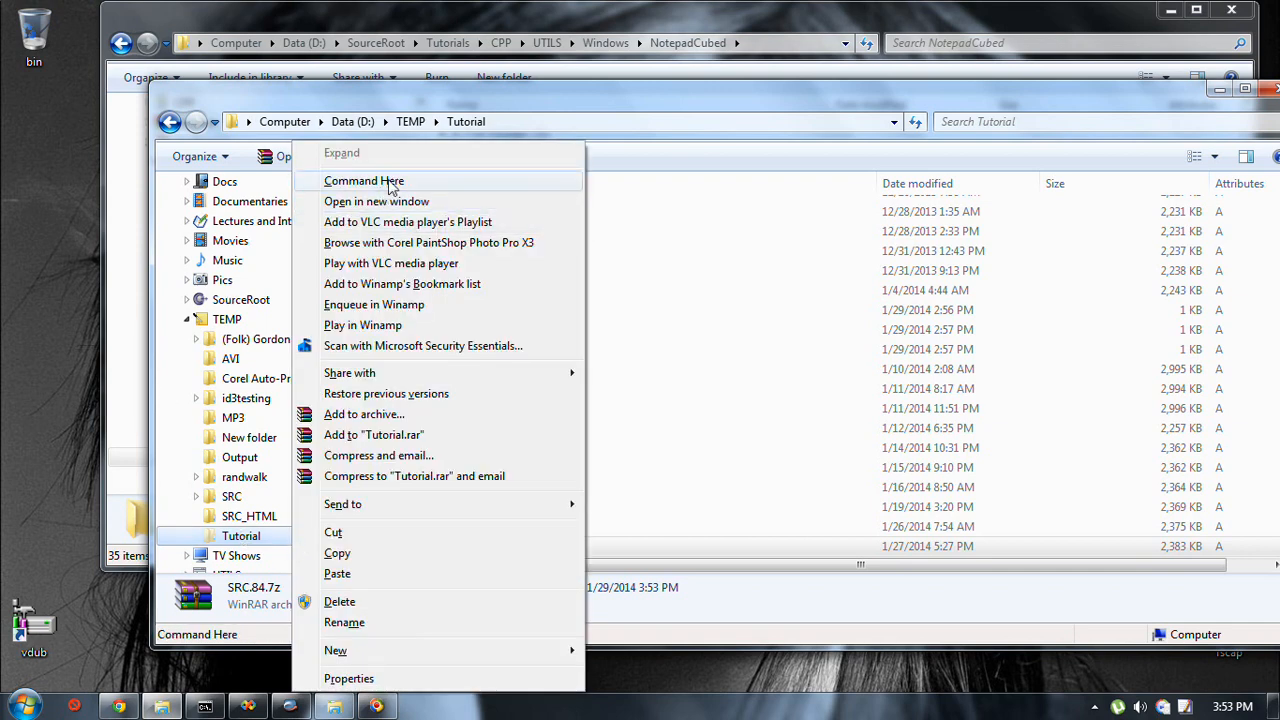
click(363, 180)
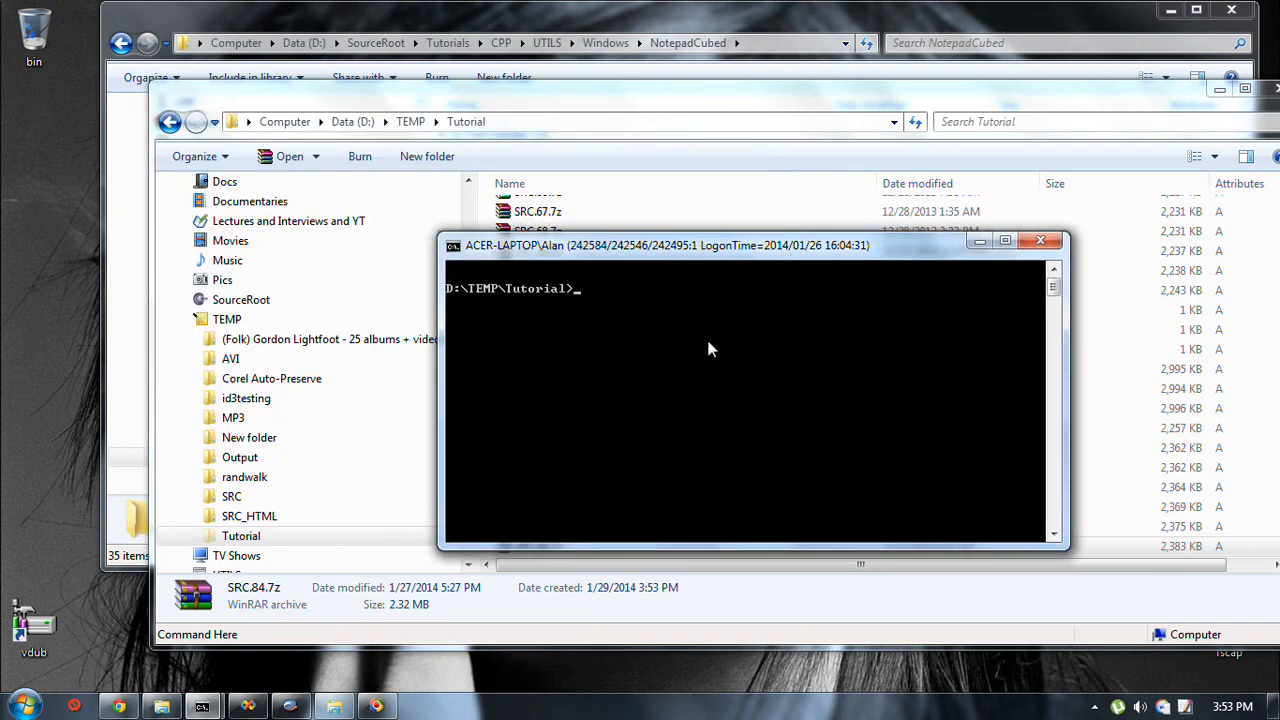
text(di)
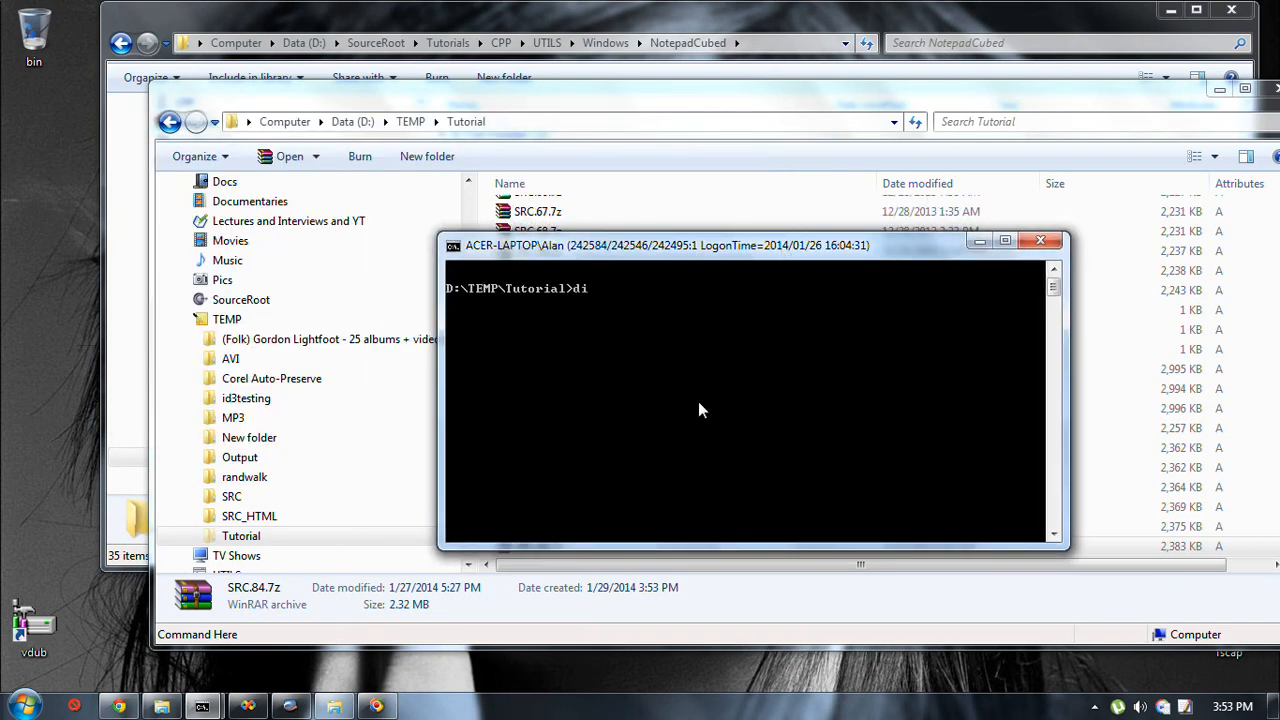
key(Return)
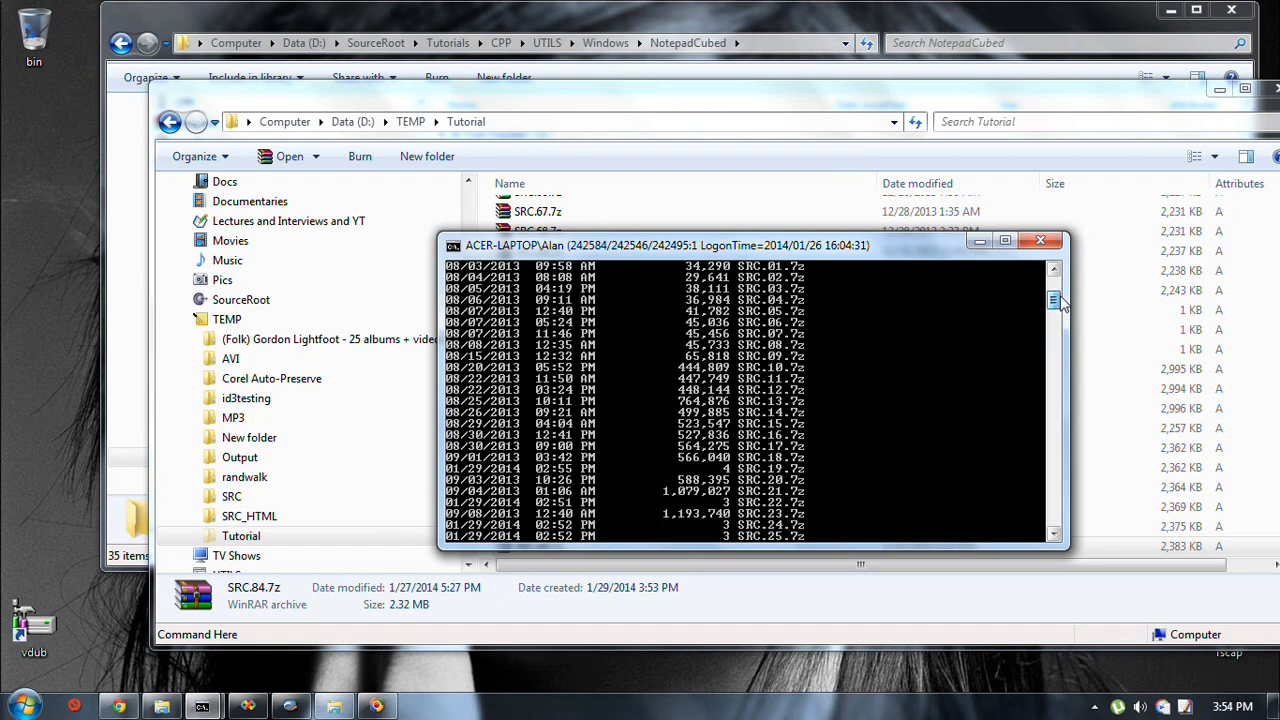
scroll(up, 3)
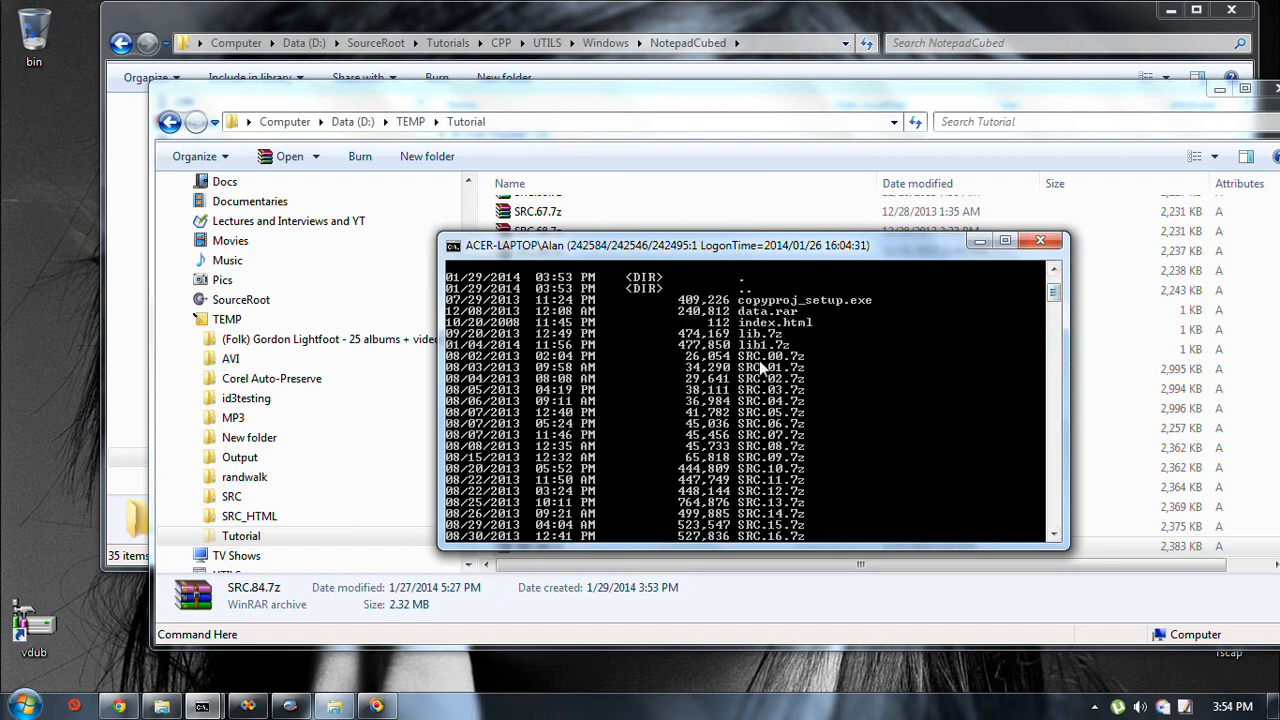
mouse_move(828, 452)
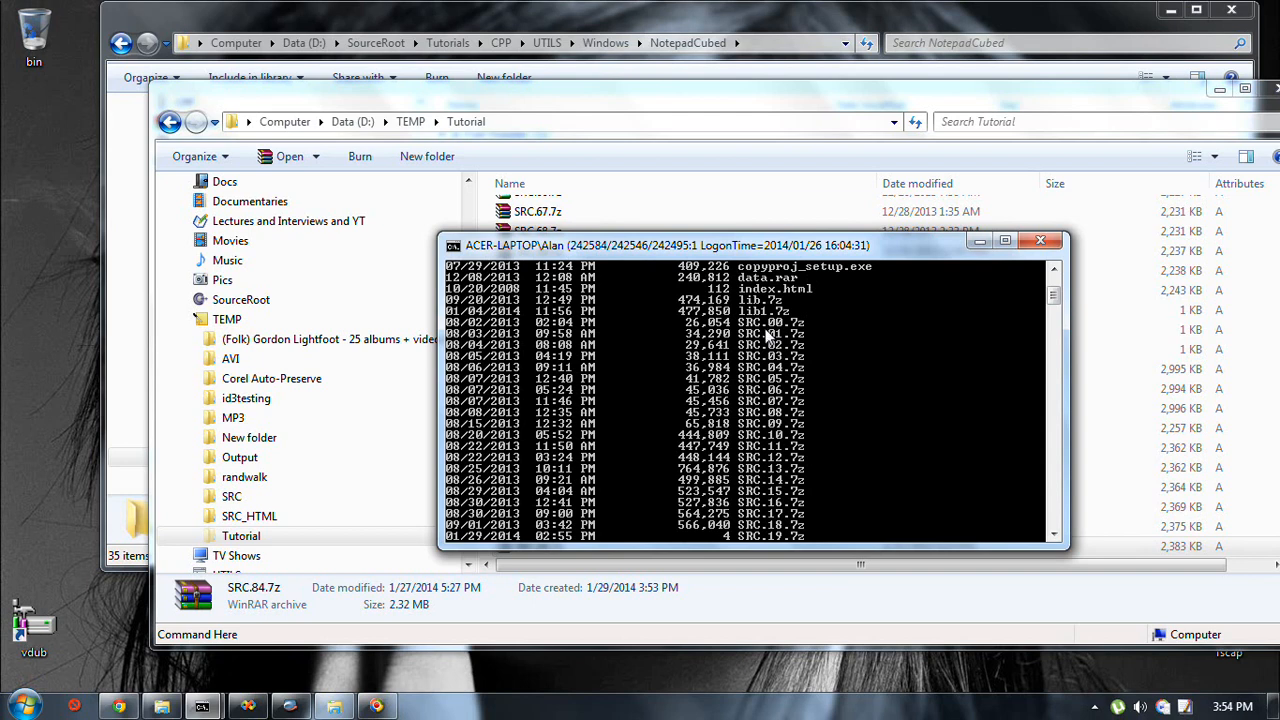
mouse_move(927, 418)
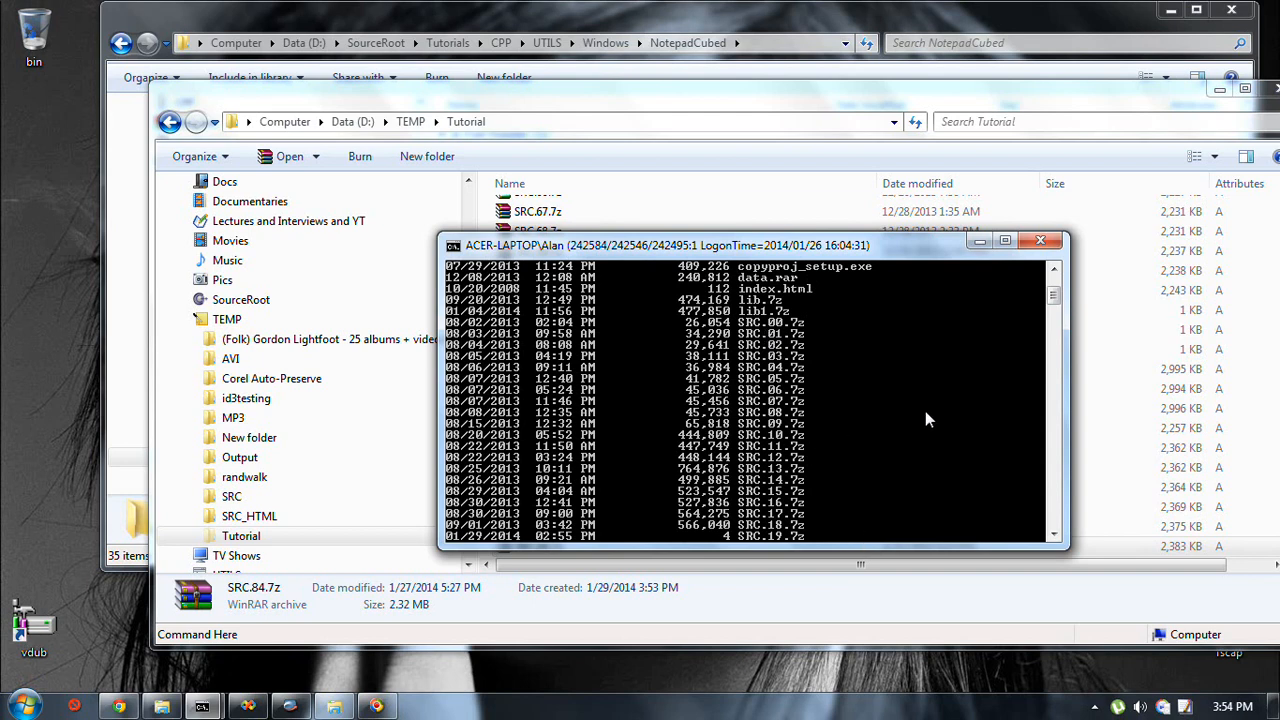
mouse_move(760, 186)
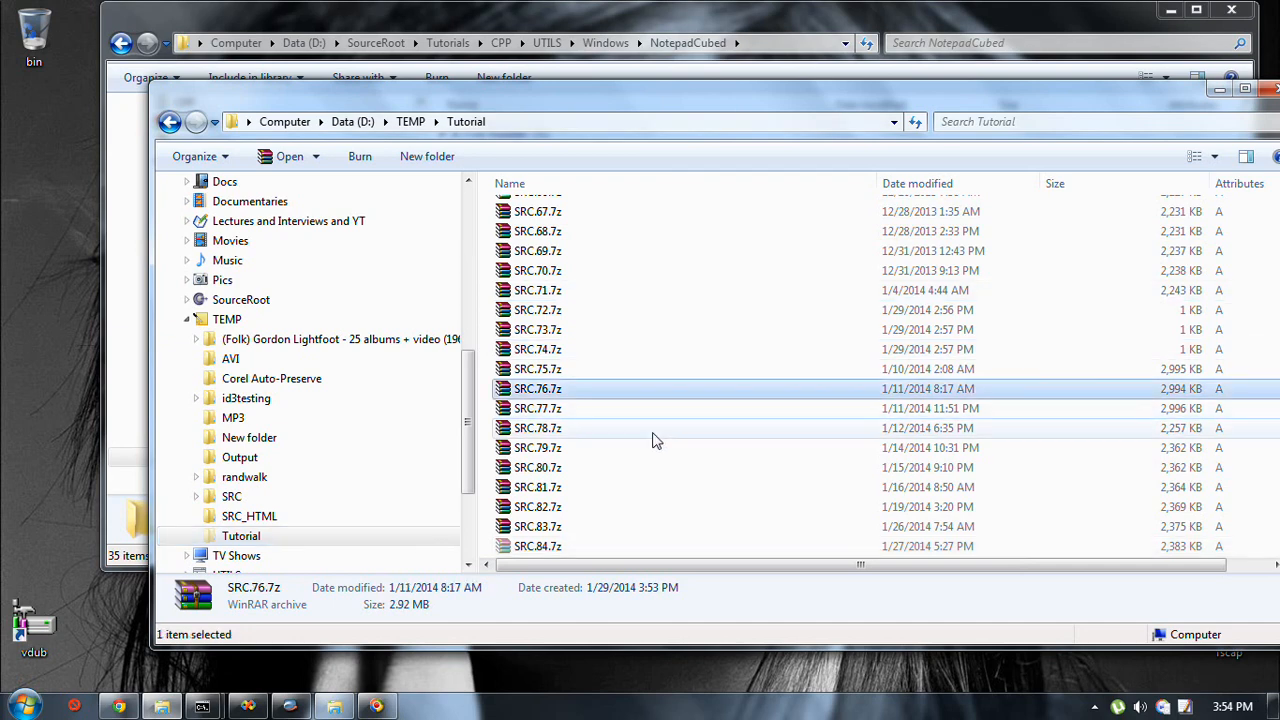
scroll(up, 3)
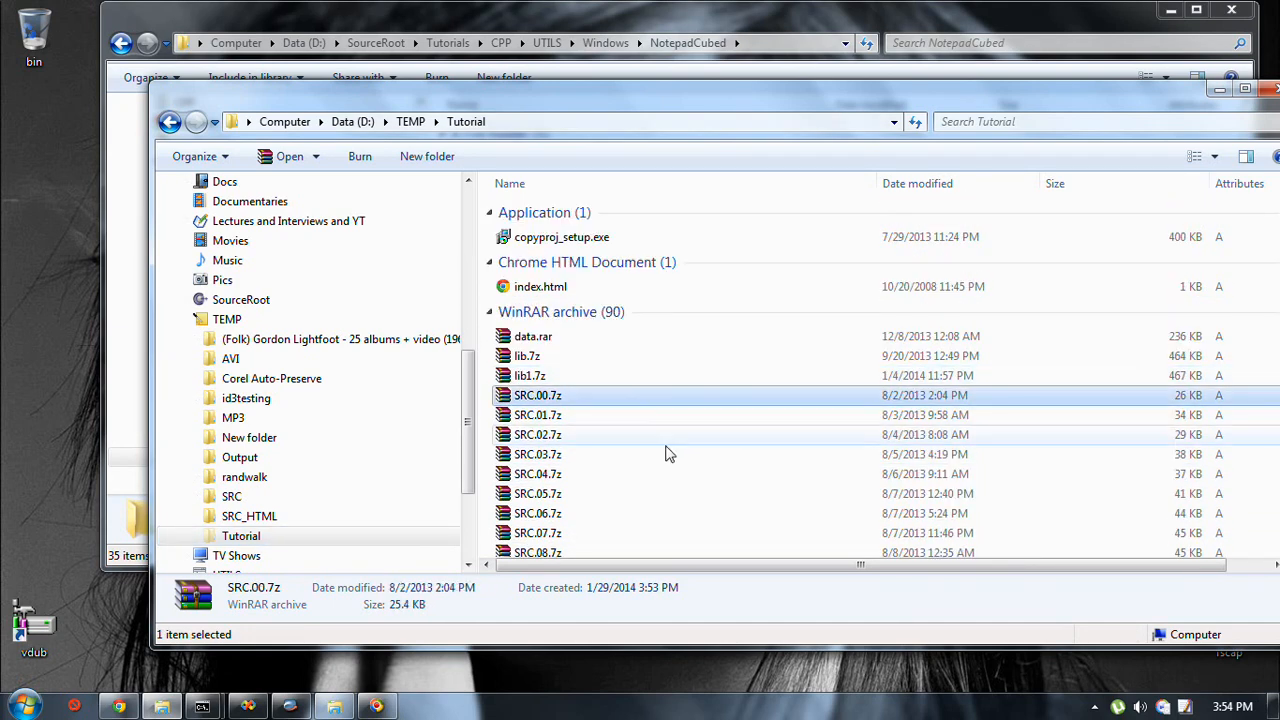
scroll(down, 3)
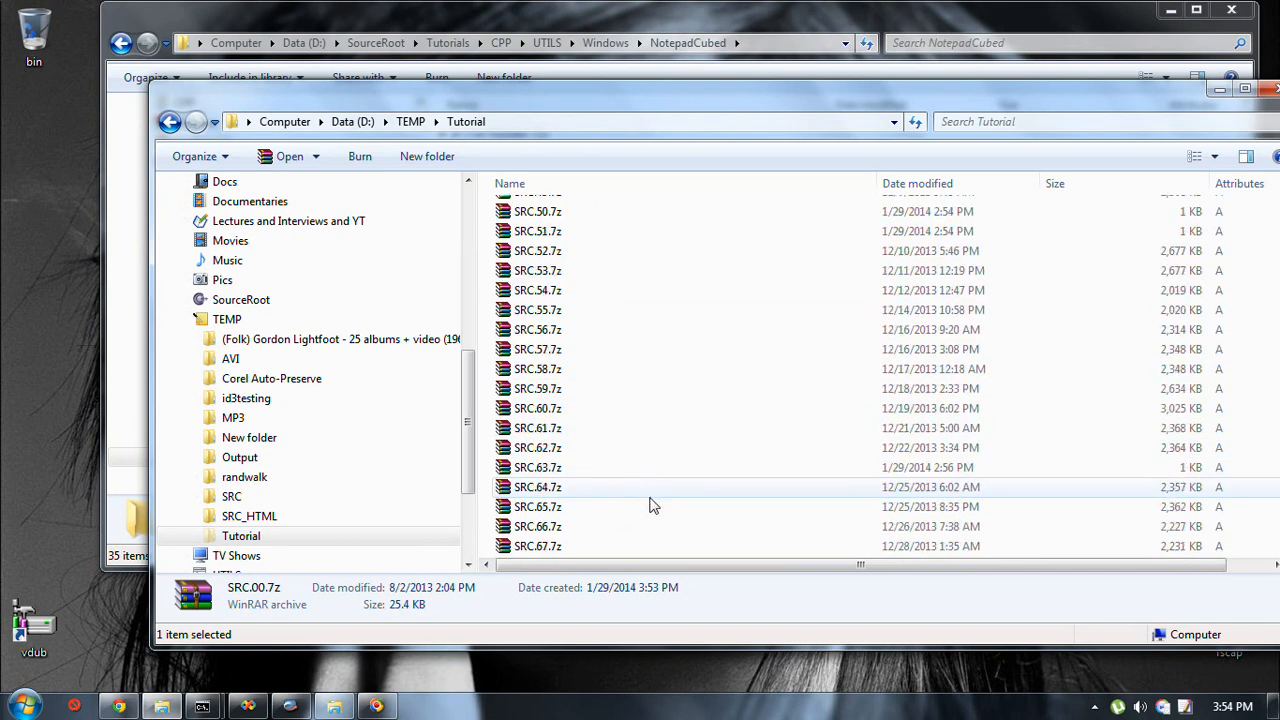
scroll(down, 3)
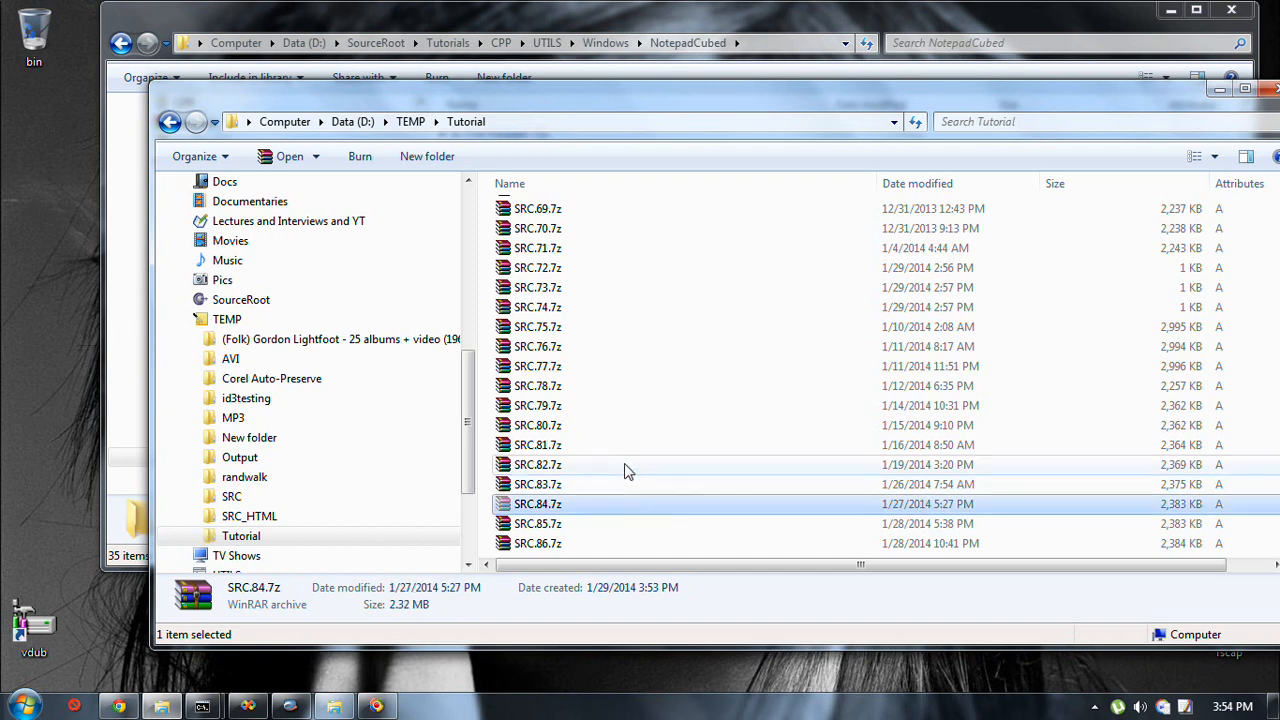
click(537, 464)
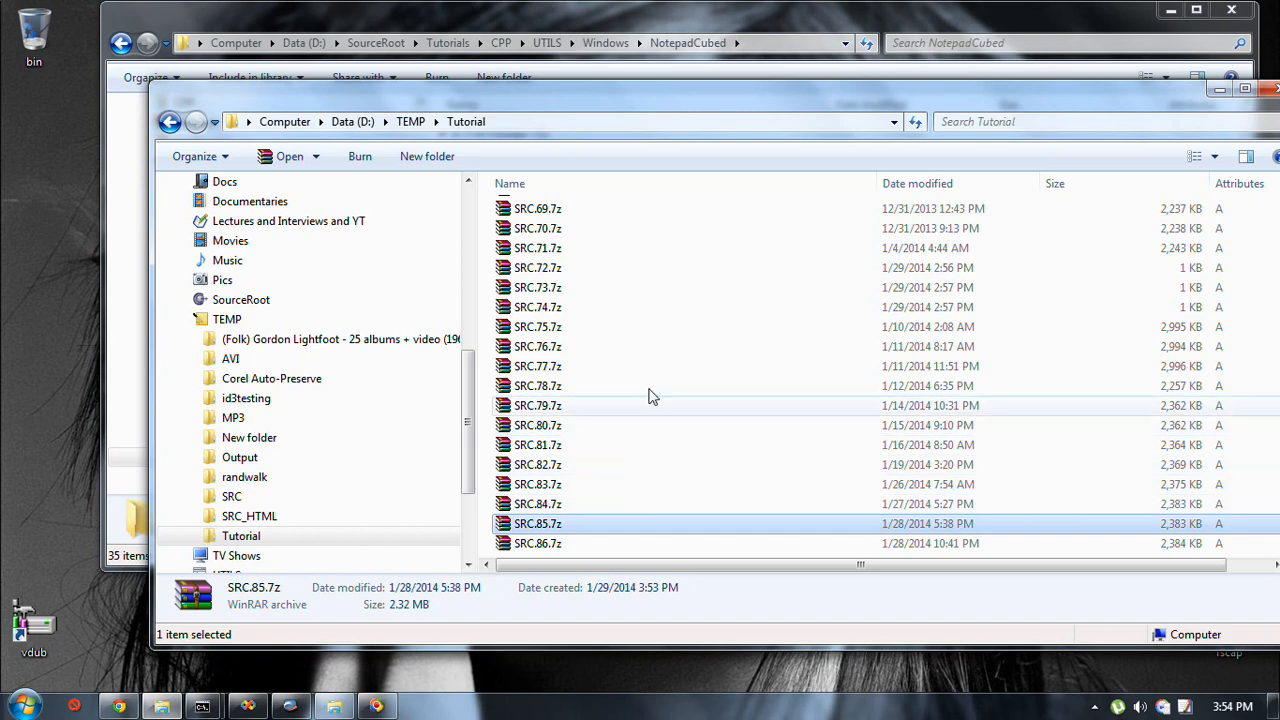
scroll(up, 3)
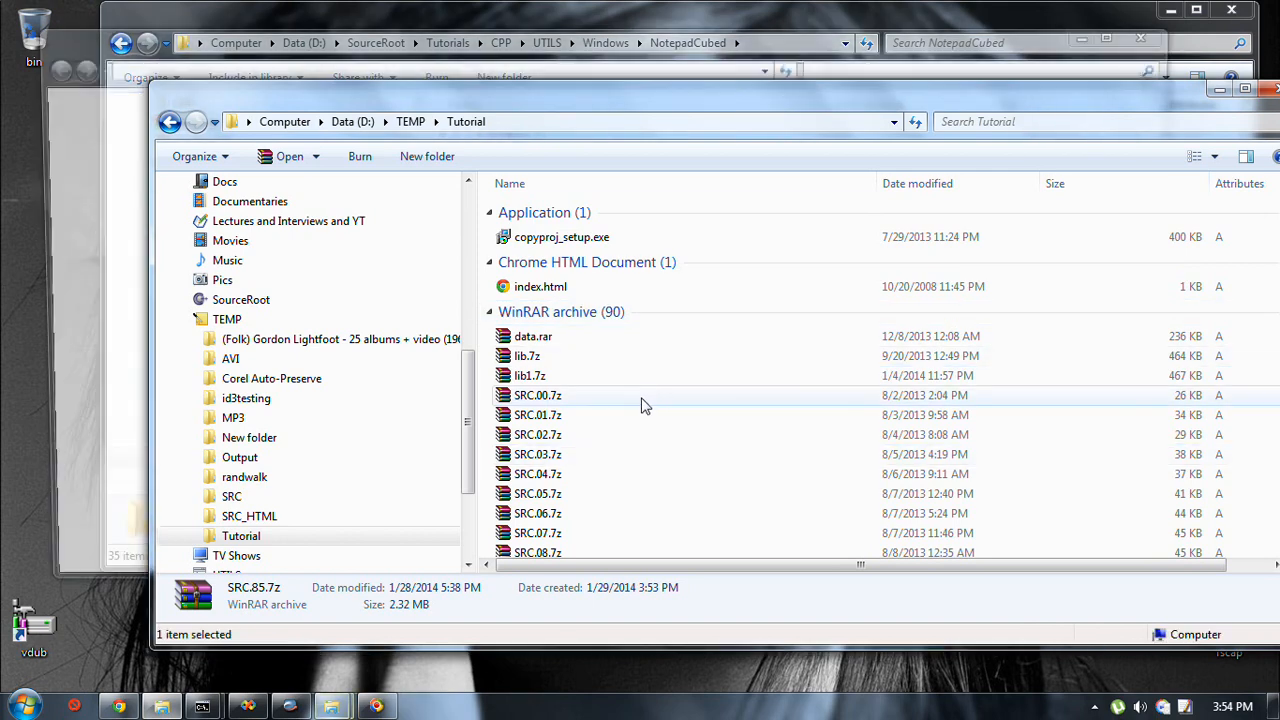
scroll(down, 3)
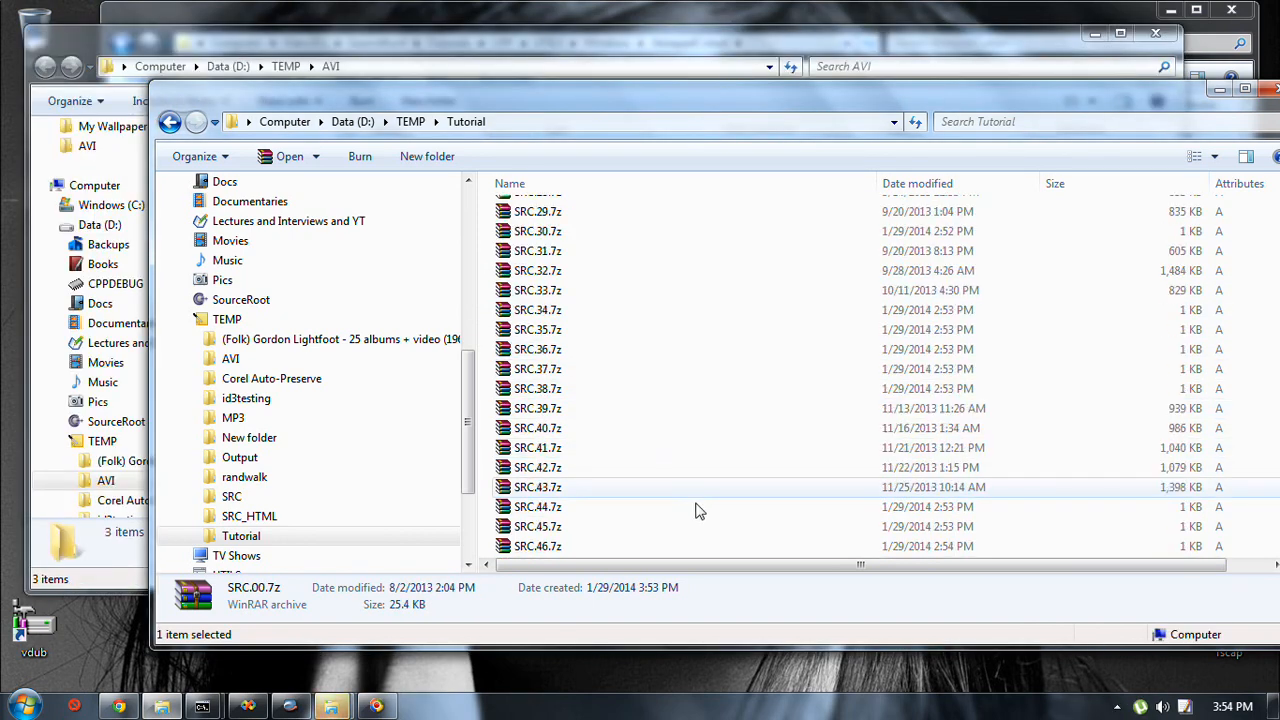
scroll(down, 3)
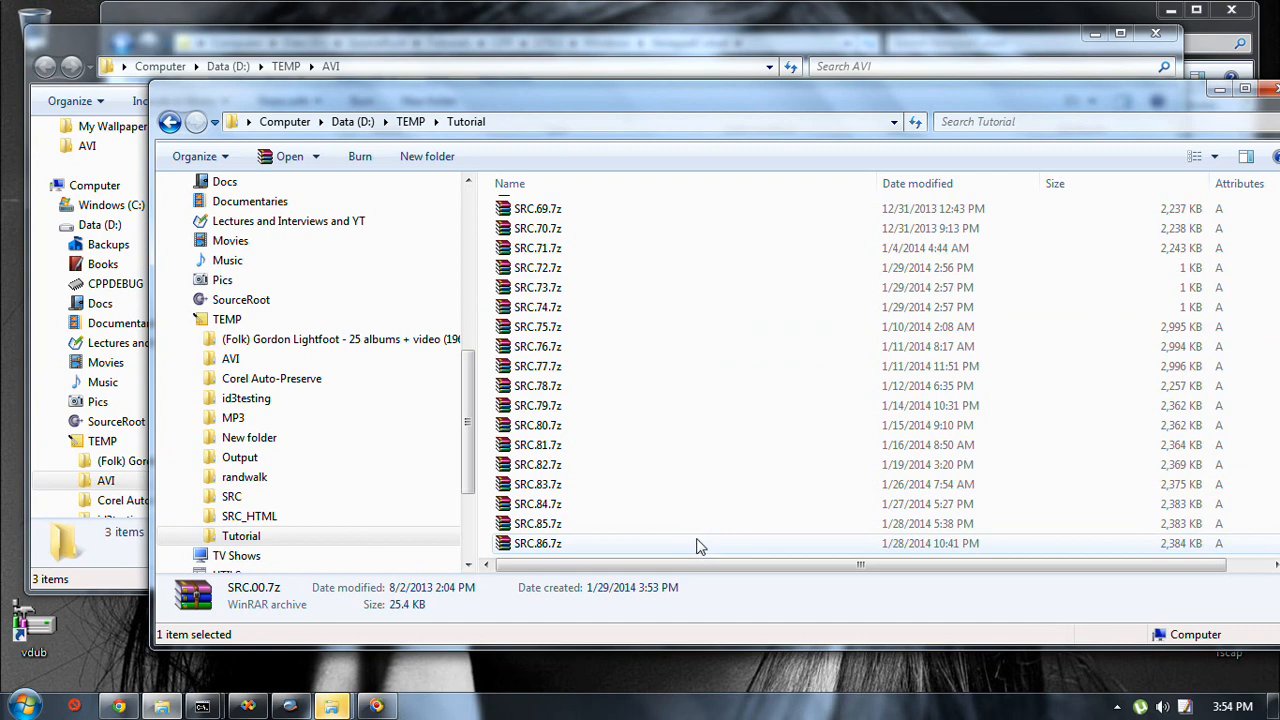
right_click(655, 418)
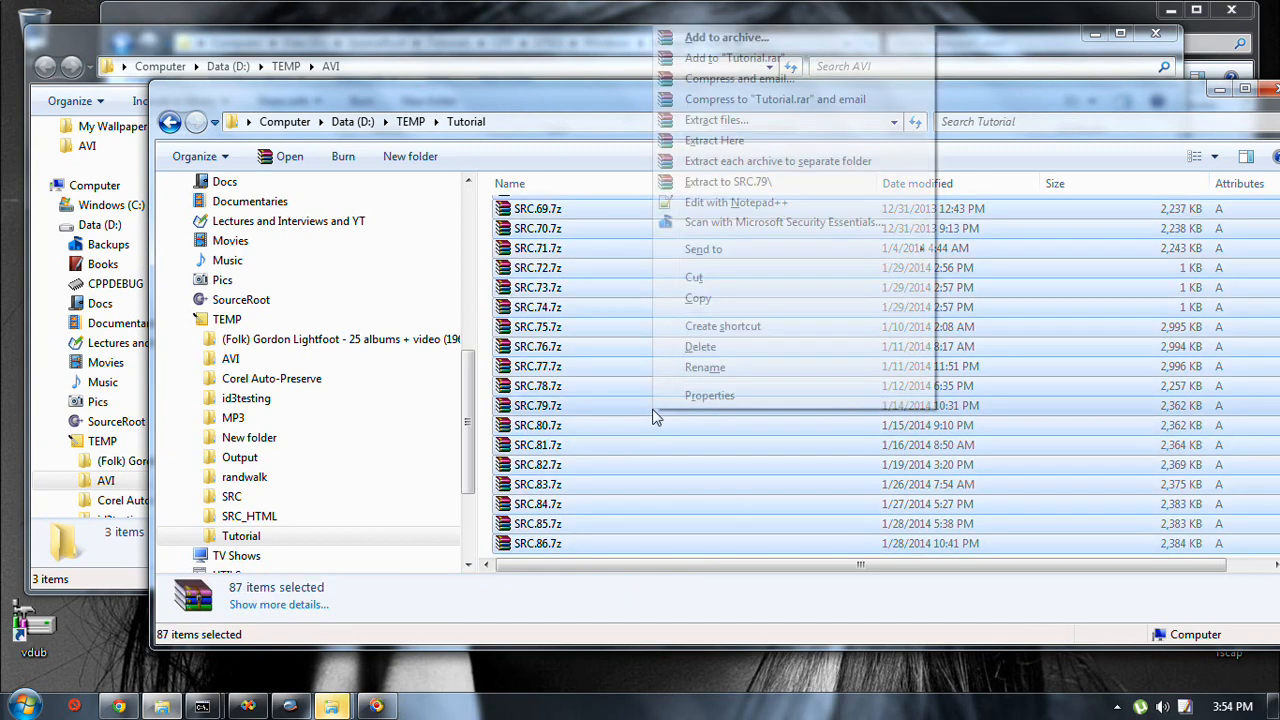
click(705, 367)
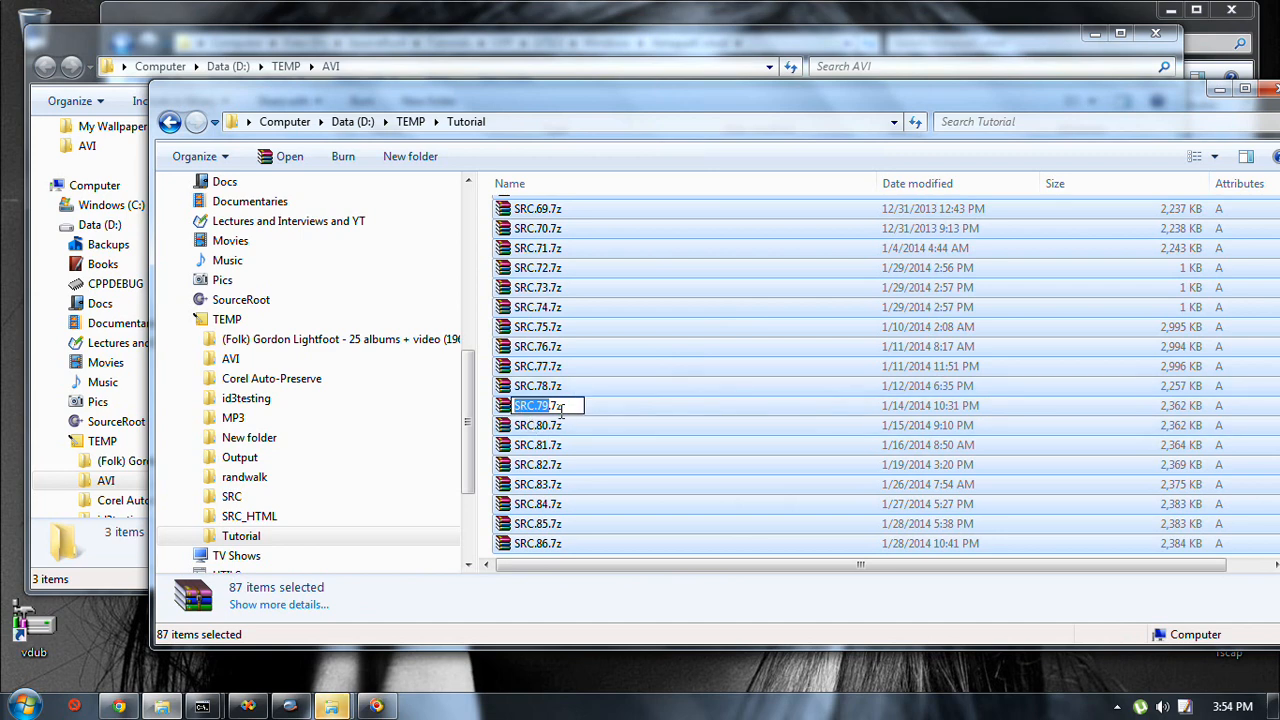
mouse_move(695, 451)
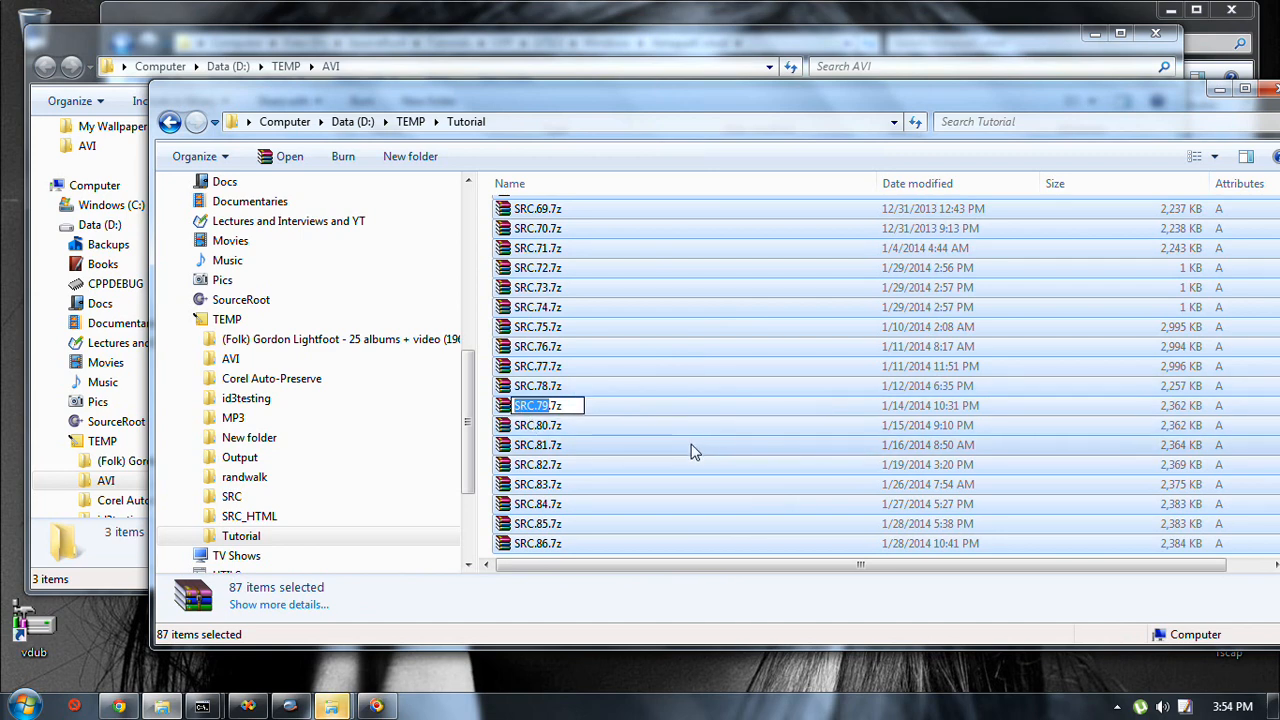
click(537, 484)
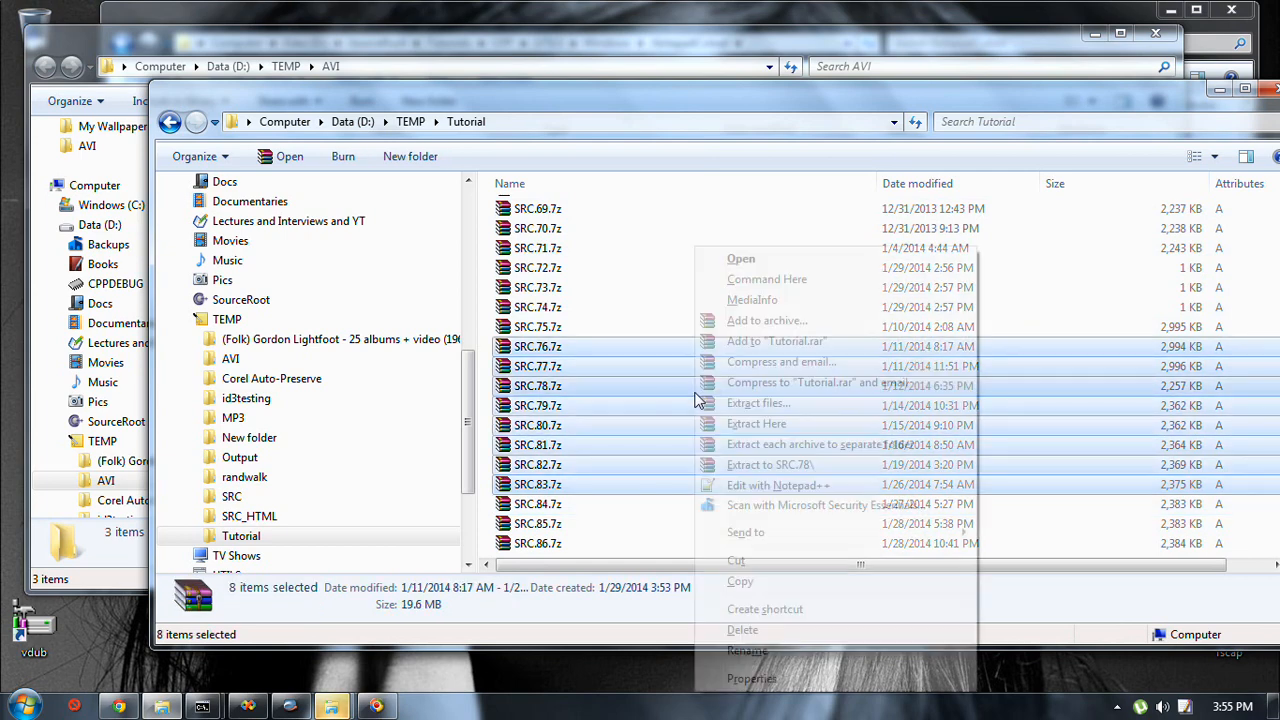
click(747, 650)
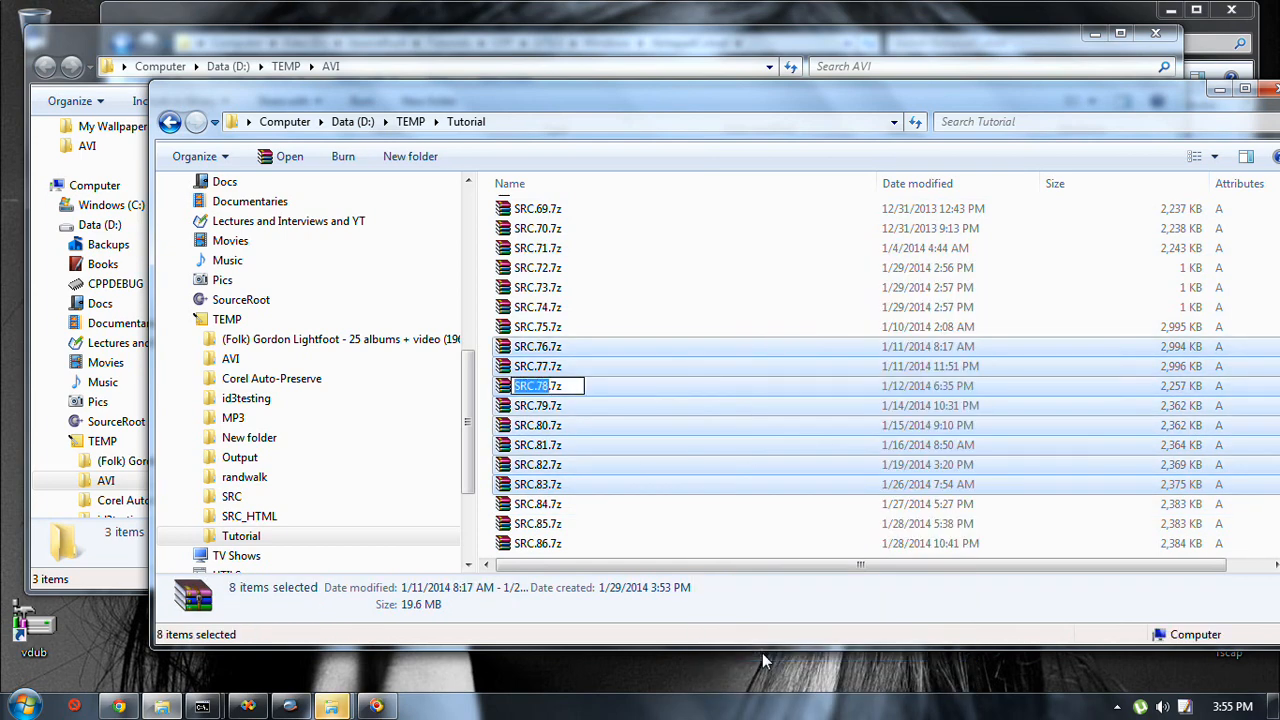
click(537, 405)
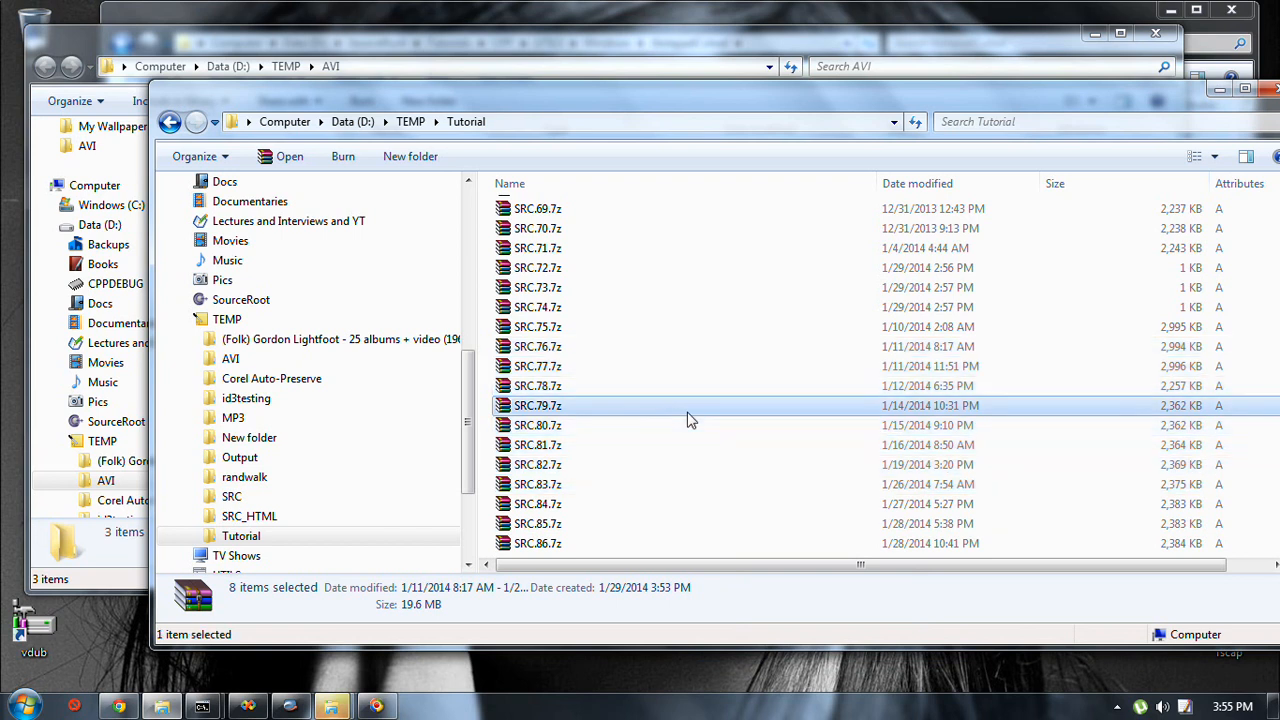
click(537, 405)
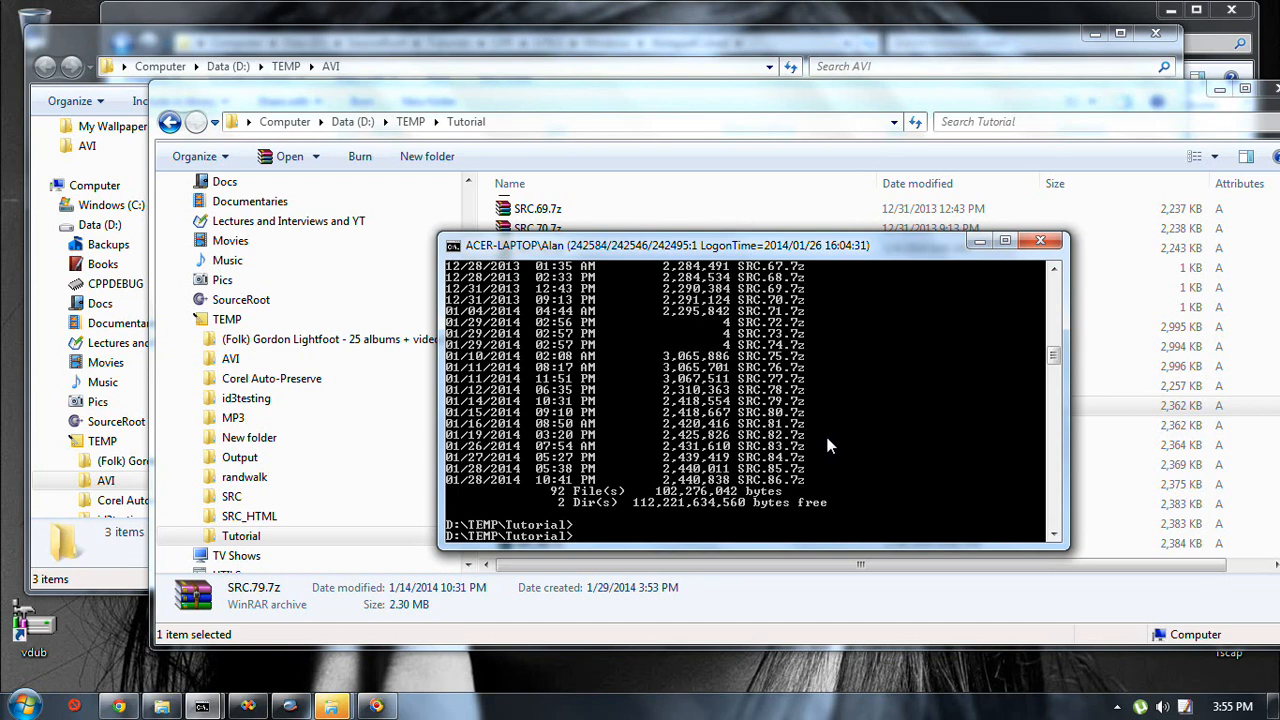
- Enter rename SRC.??.* SRC??.* in the console, then check SRC.82.7z in Explorer
text(rename SRC)
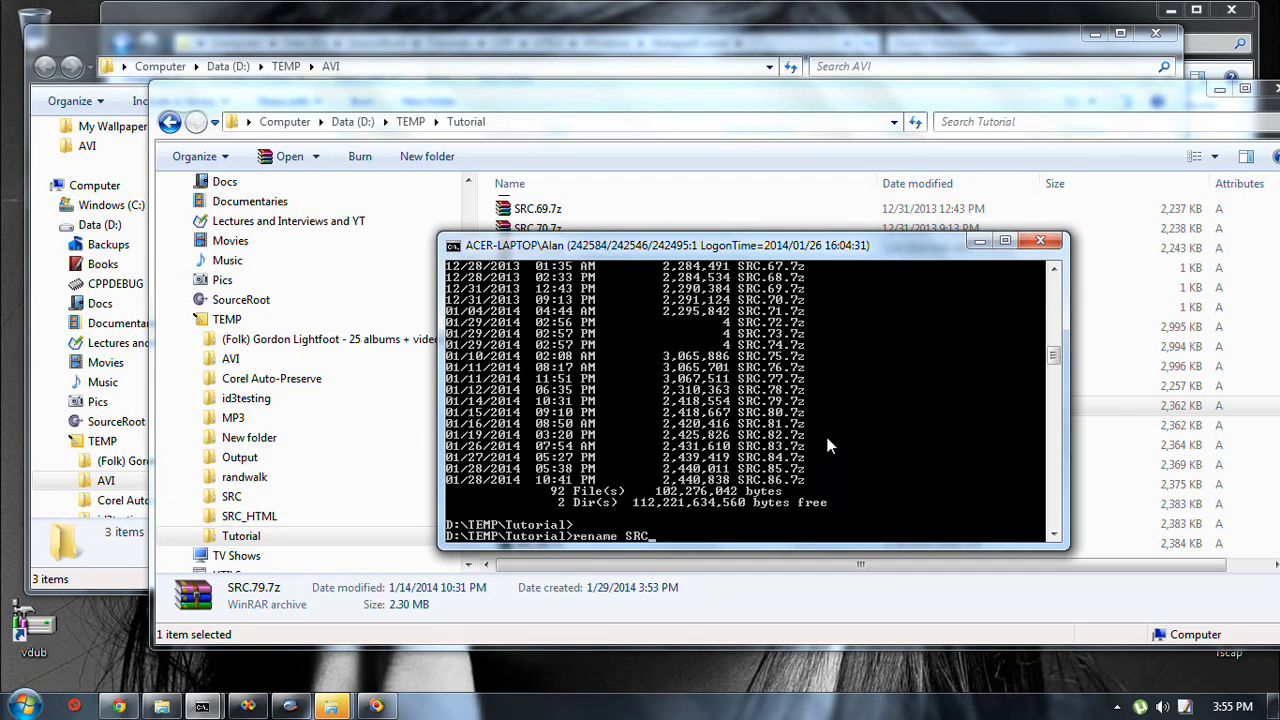
text(.)
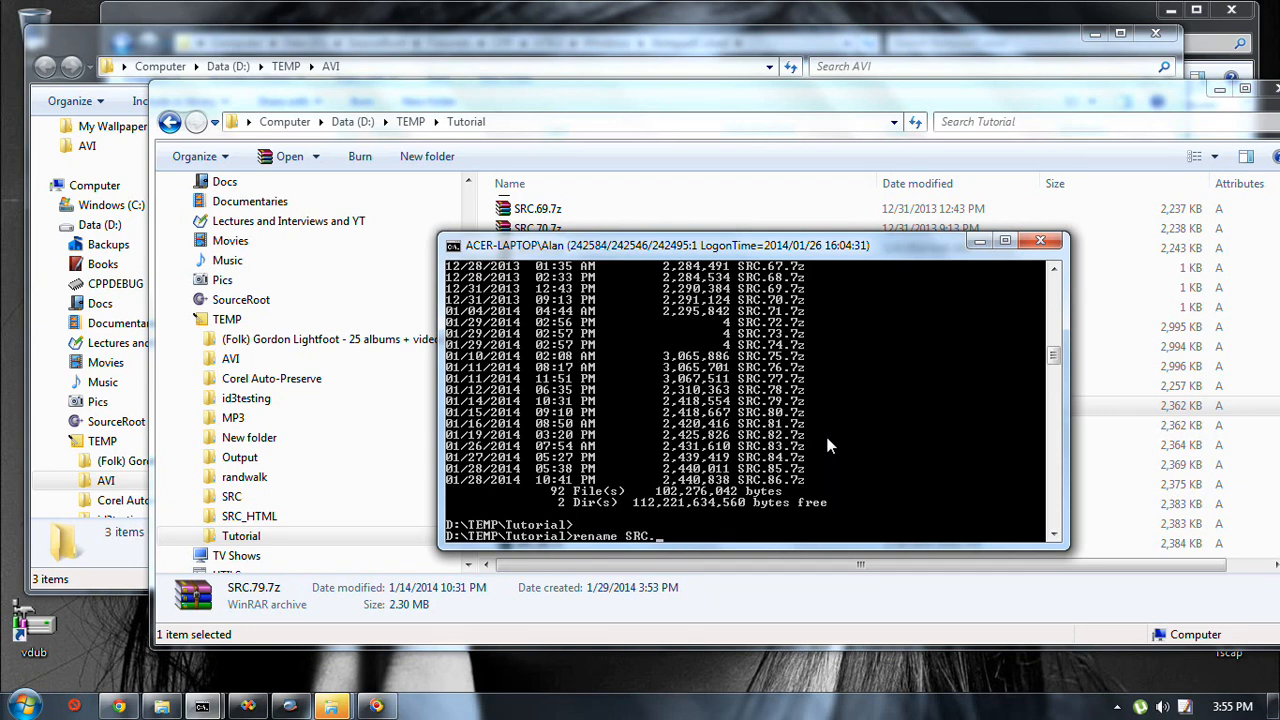
text(??.)
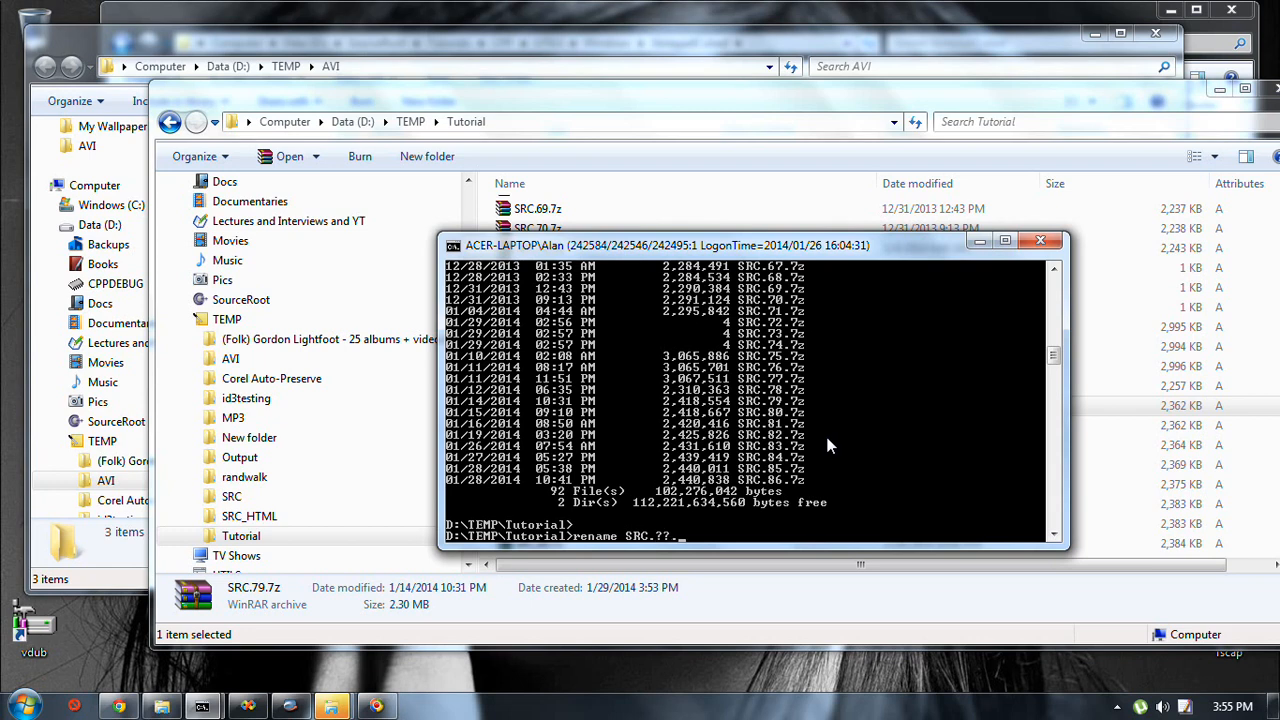
text(*)
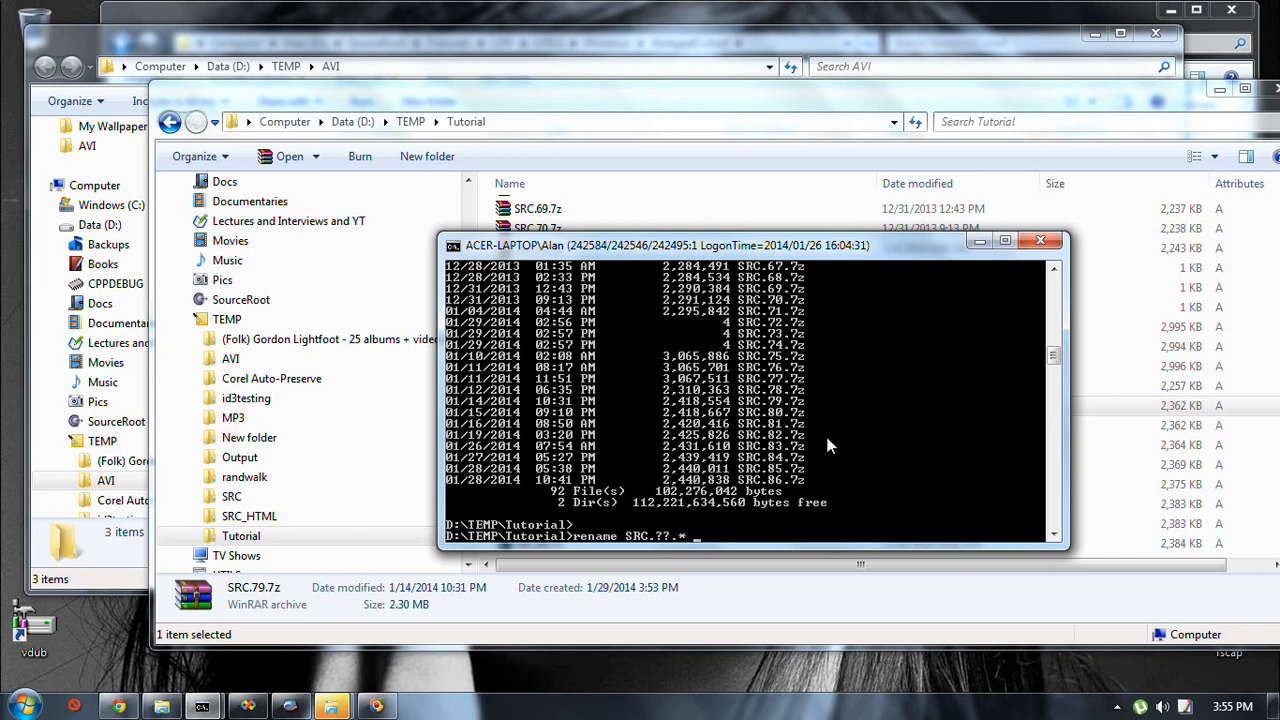
text(SRC??.*)
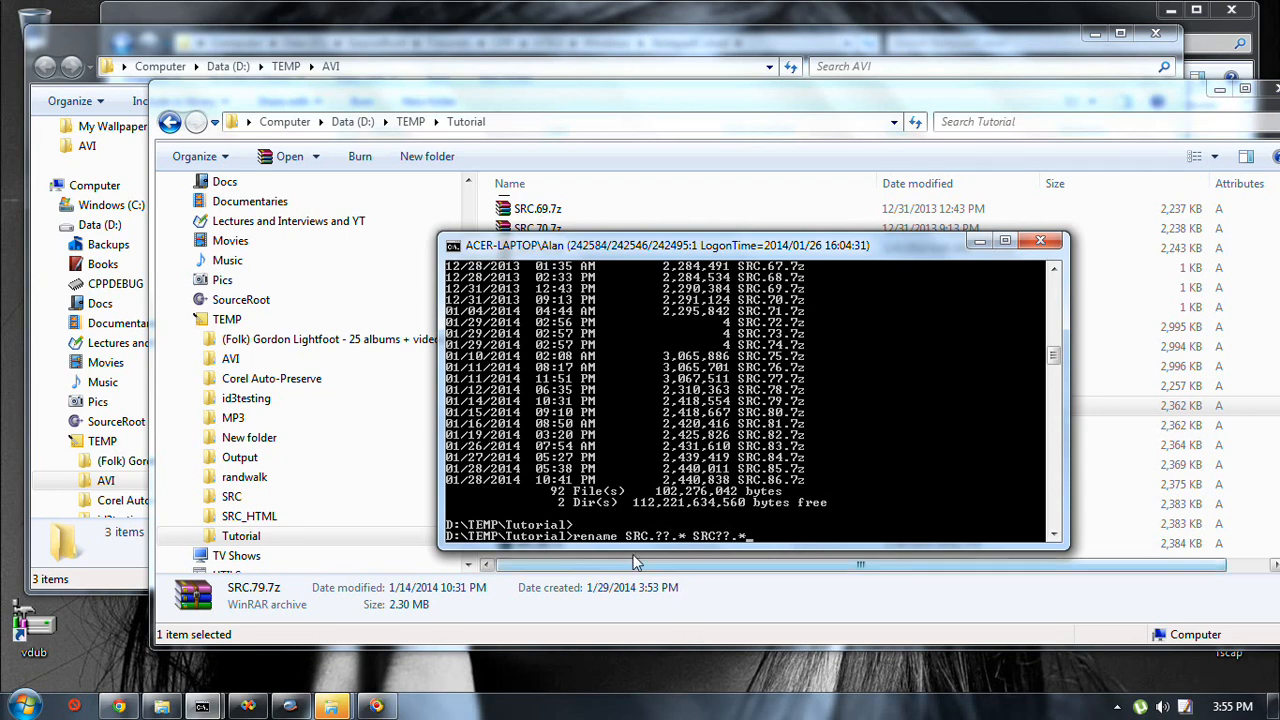
mouse_move(715, 548)
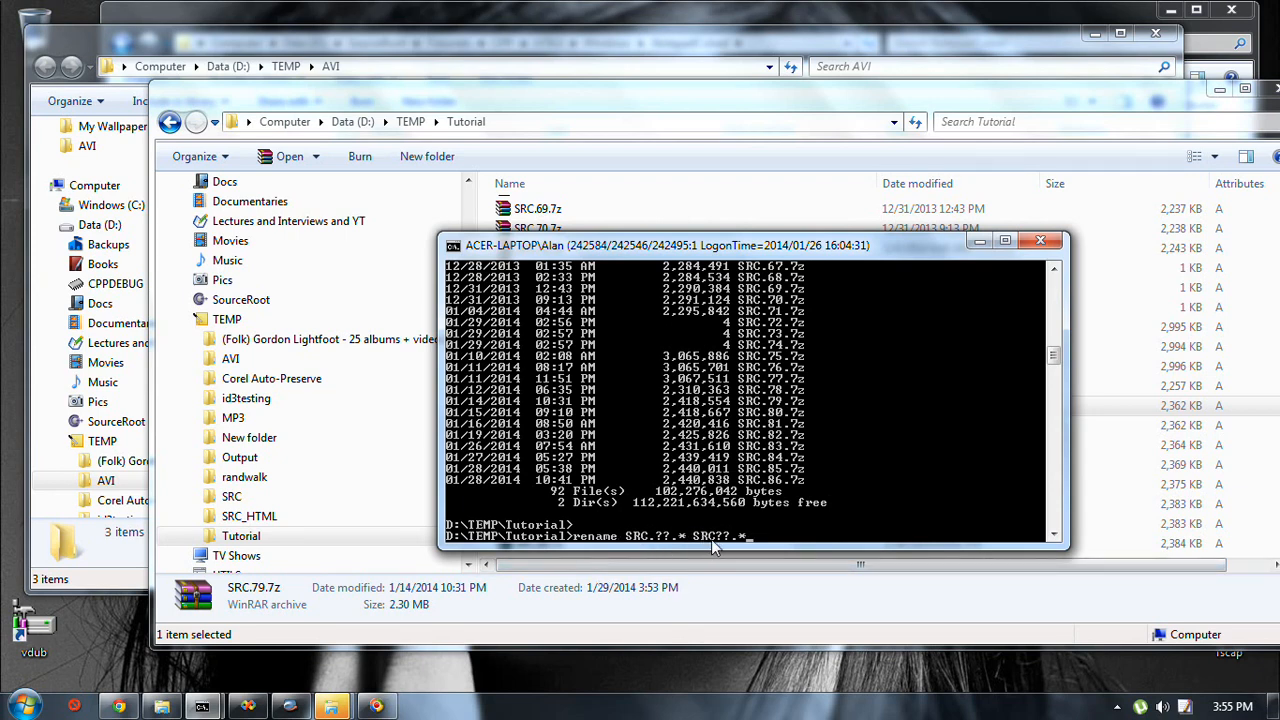
mouse_move(660, 545)
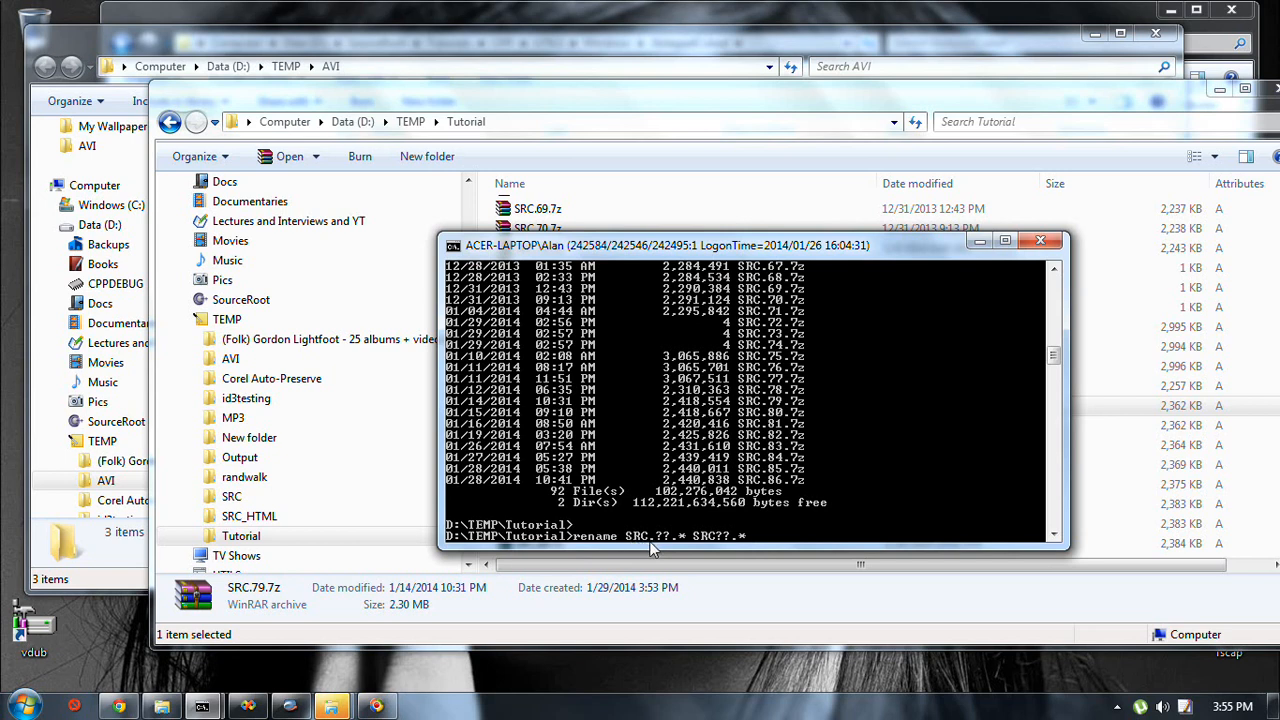
mouse_move(667, 548)
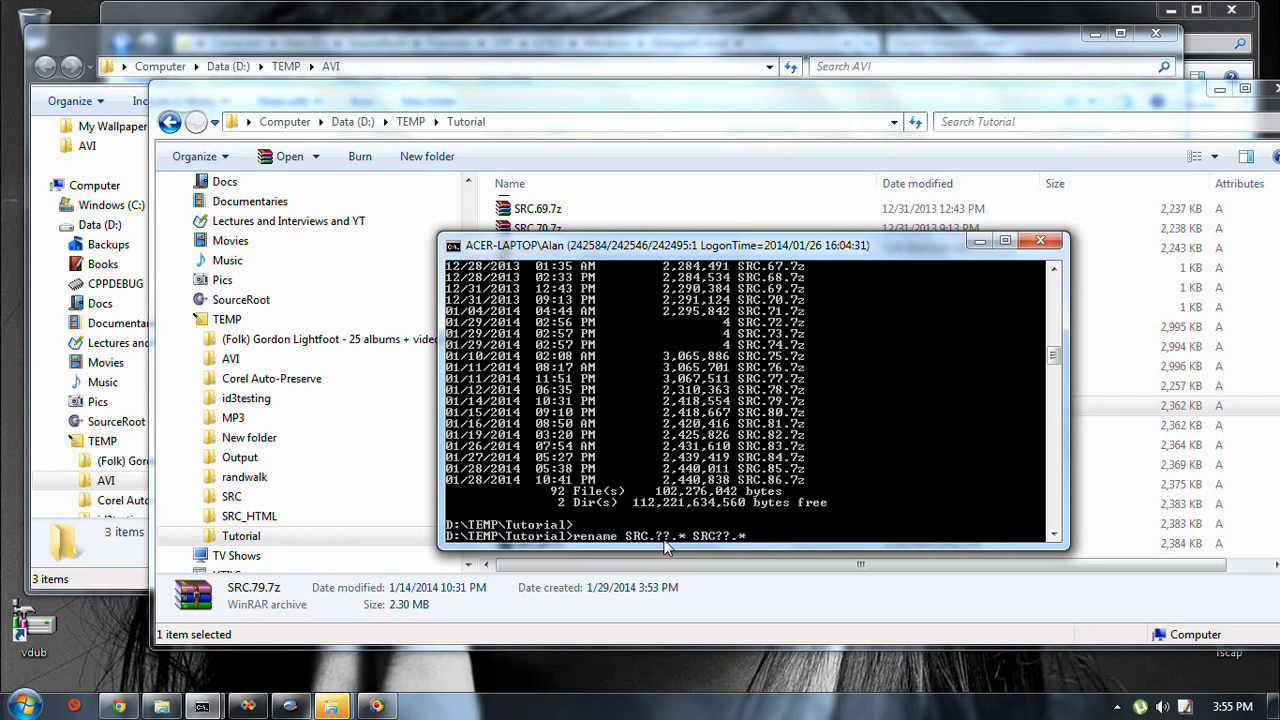
mouse_move(678, 545)
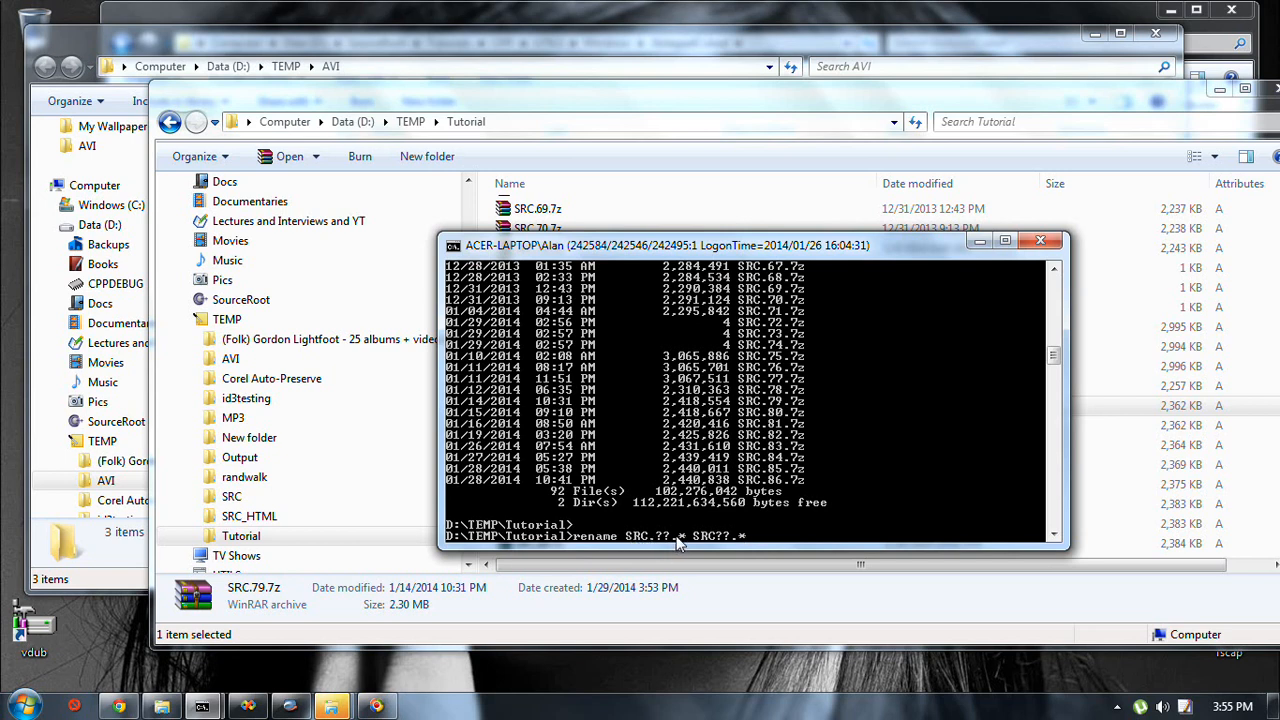
mouse_move(710, 481)
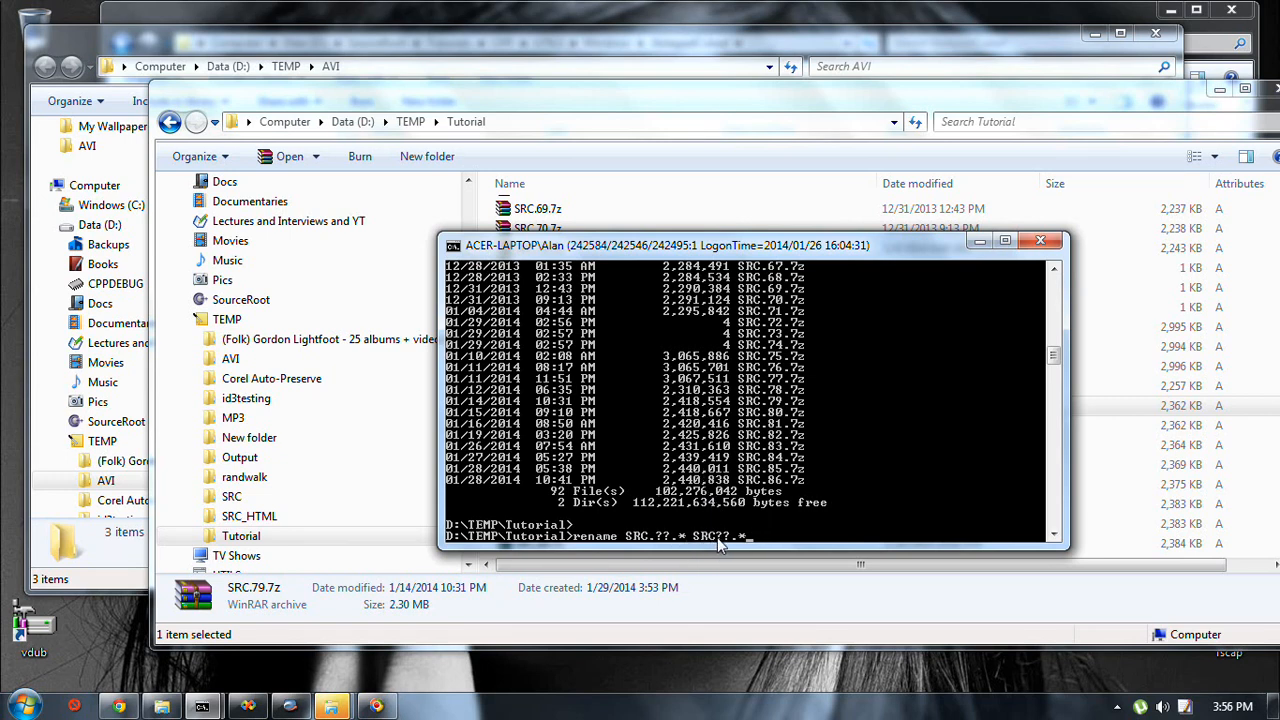
mouse_move(728, 550)
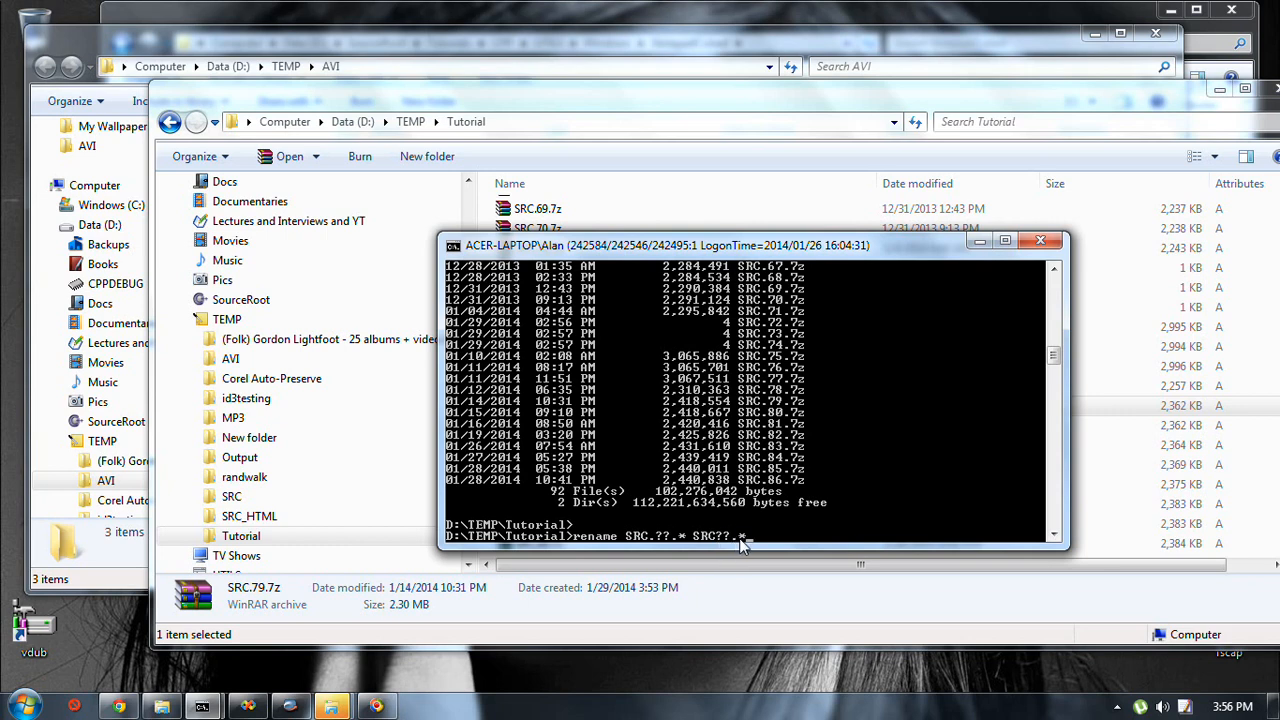
mouse_move(830, 440)
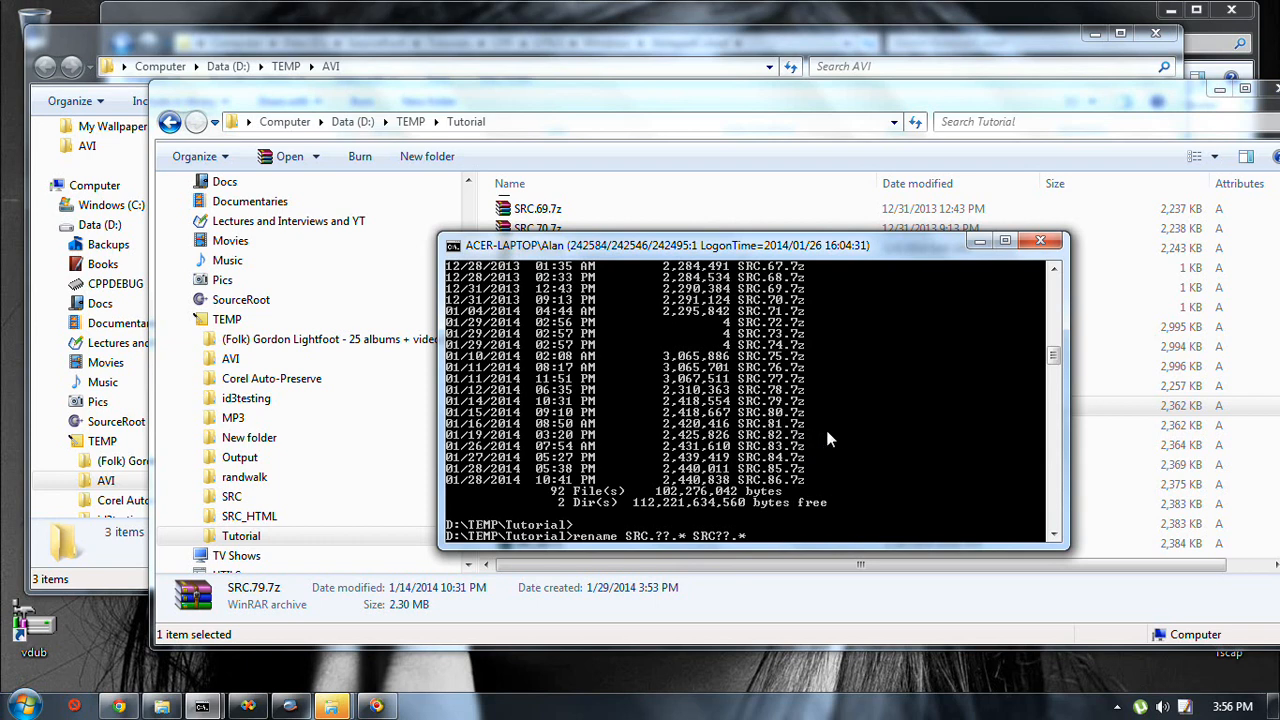
mouse_move(890, 415)
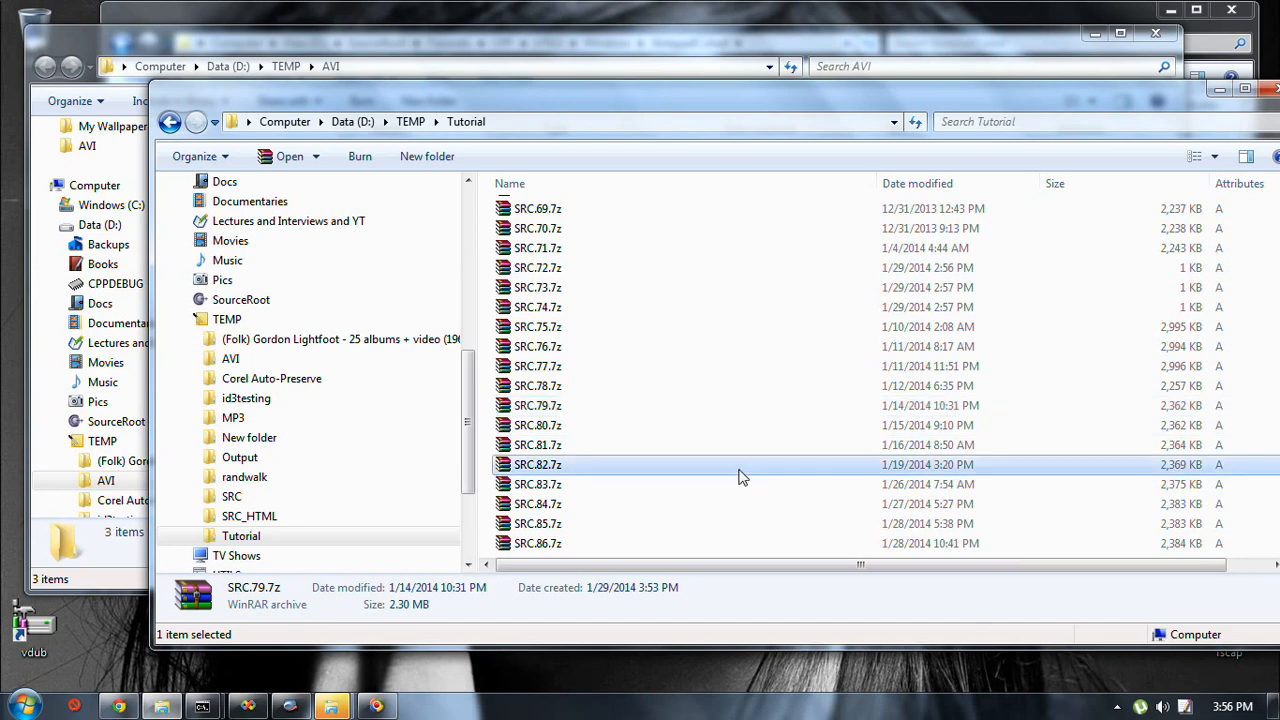
click(537, 464)
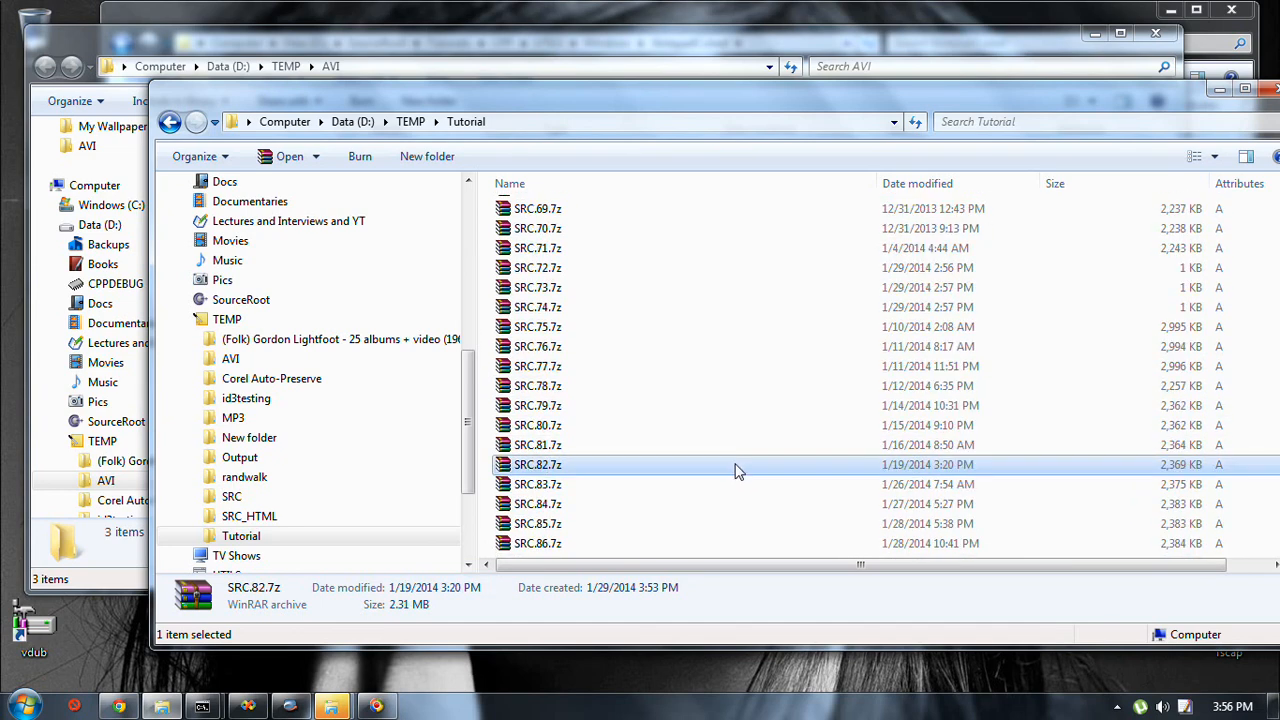
scroll(up, 3)
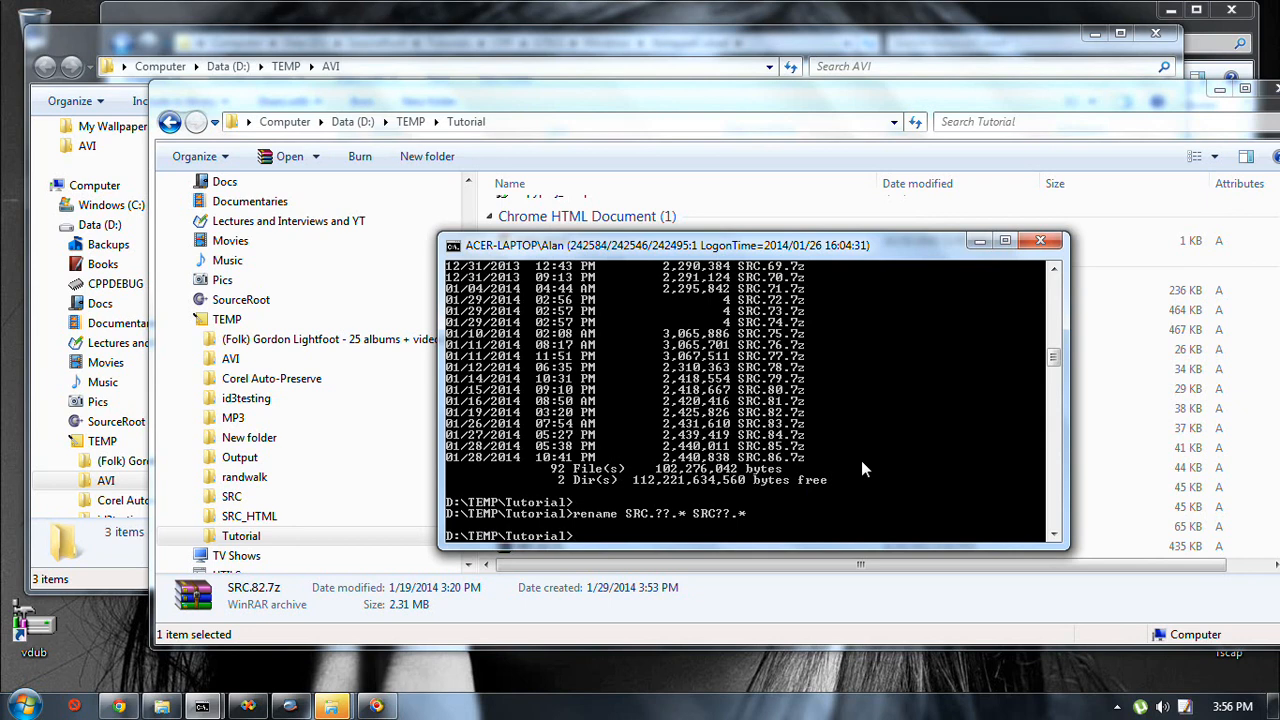
- Open t.bat in MS-DOS Editor and give normal text a blue background
text(edit t.)
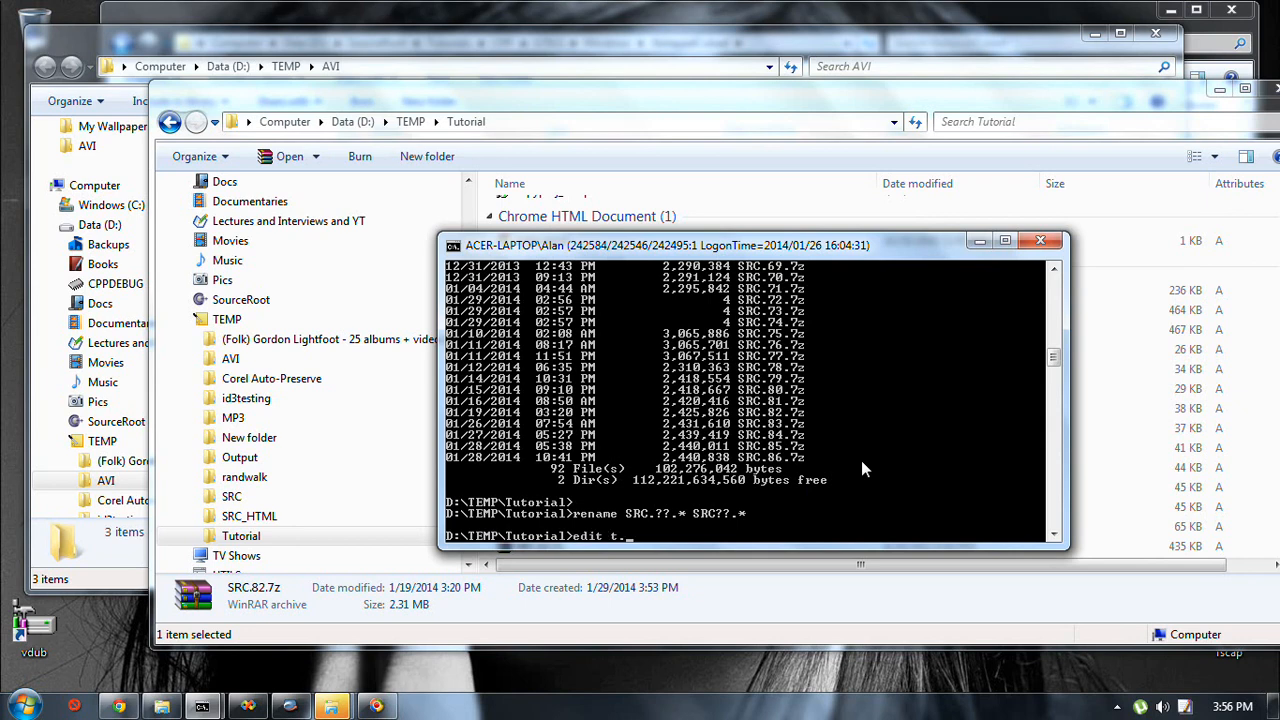
key(Return)
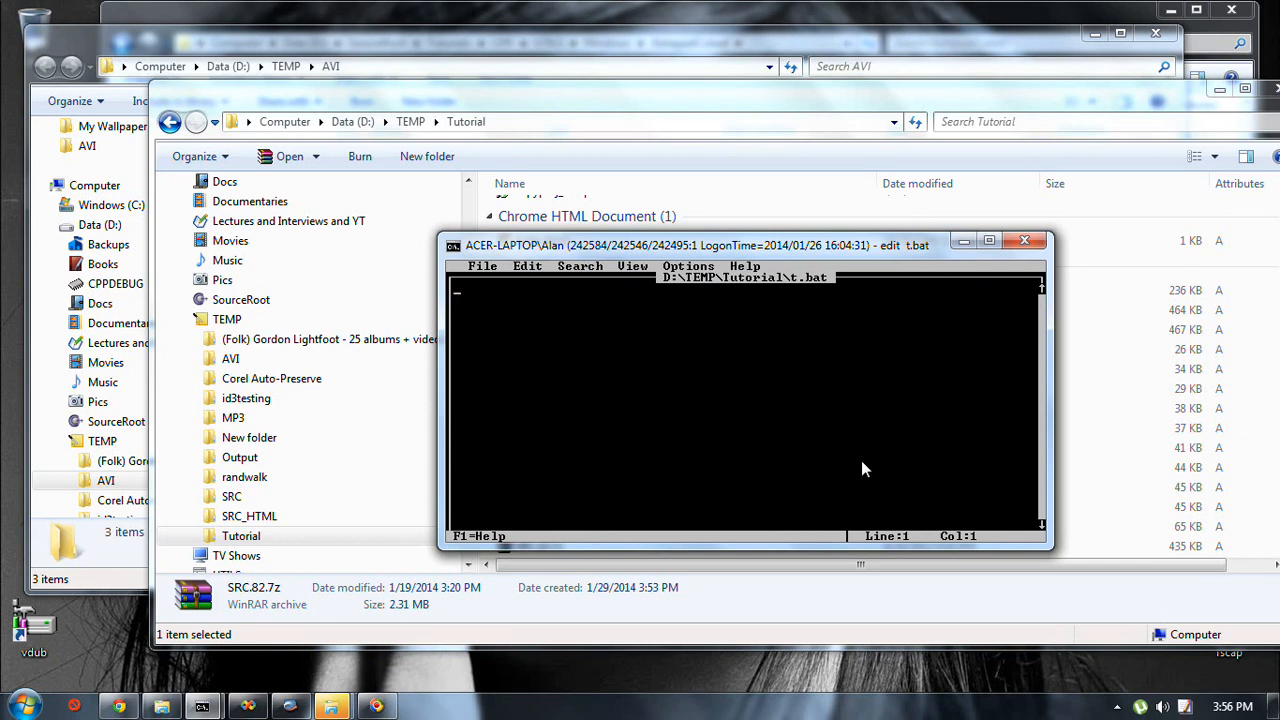
click(688, 265)
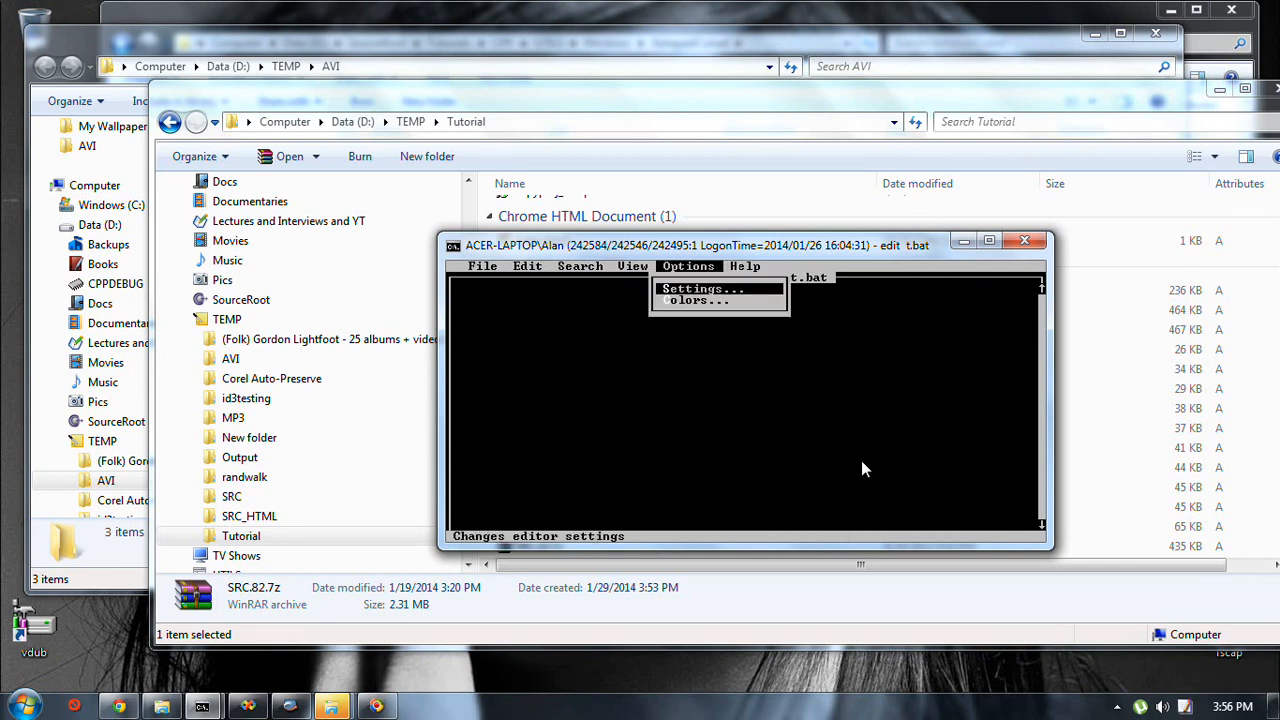
click(690, 300)
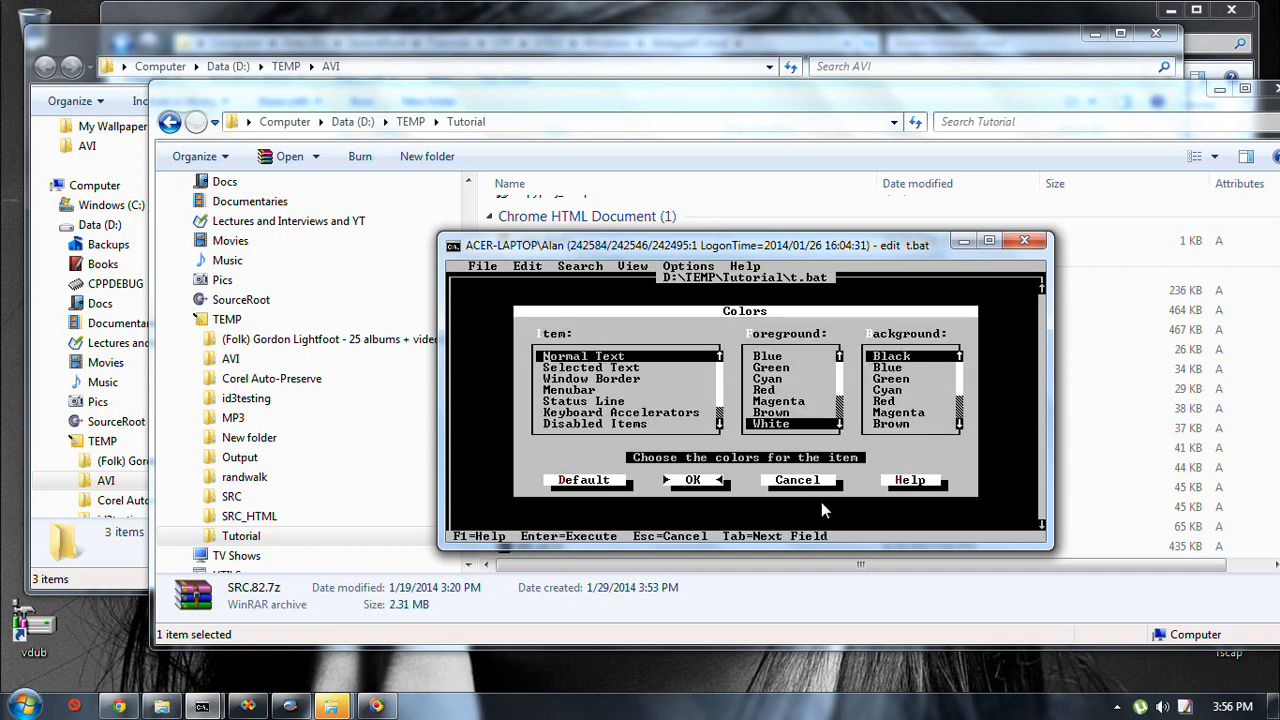
click(887, 367)
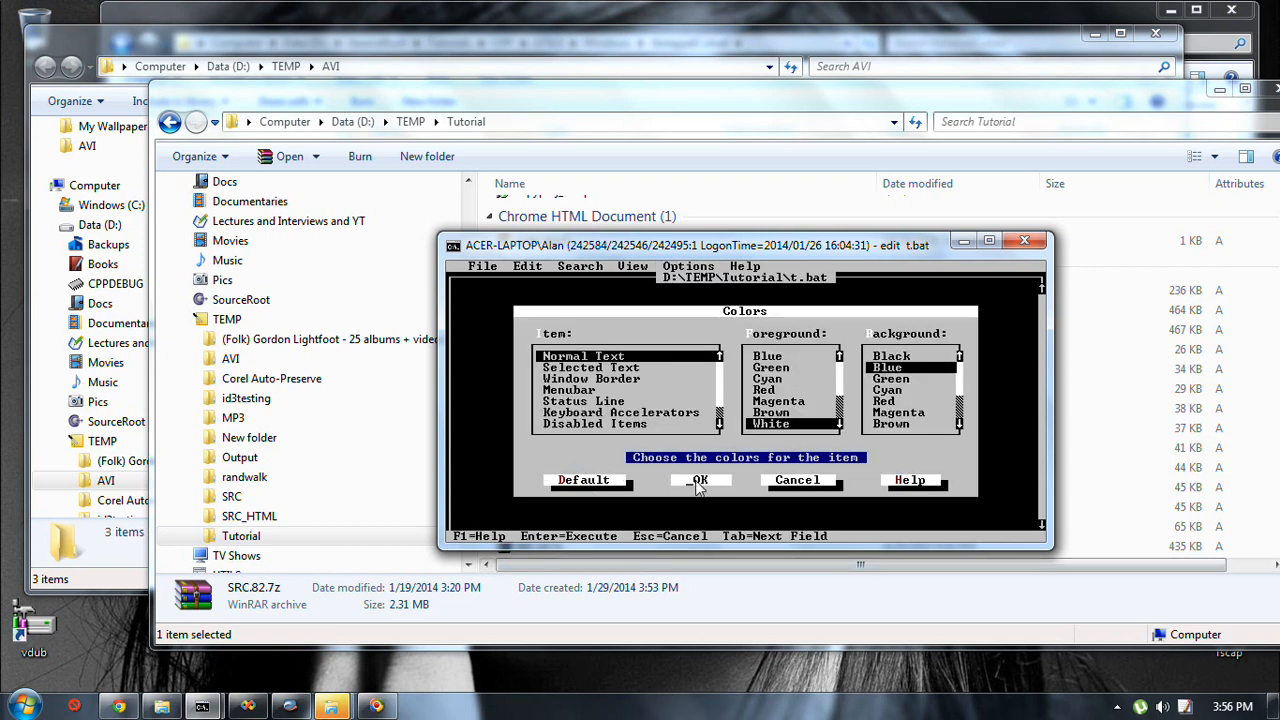
click(700, 480)
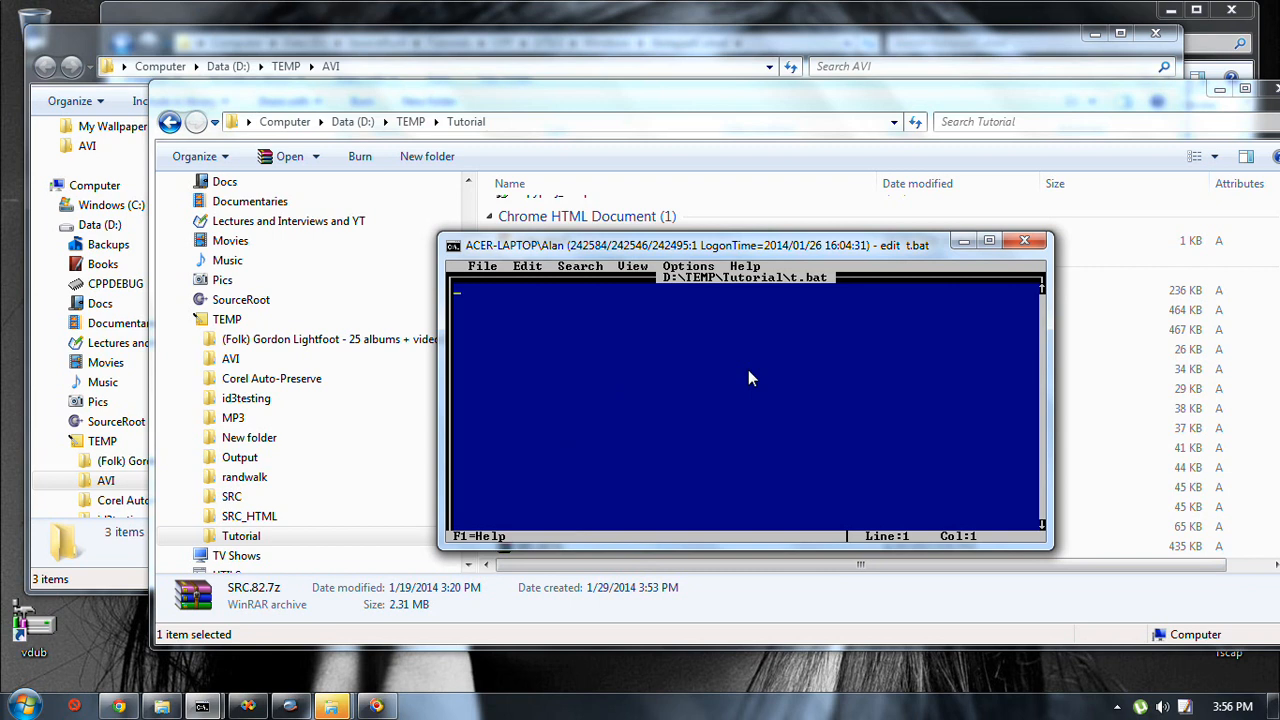
- Type setlocal and a for /f %%I loop over 'DIR /B SRC.*.*'
text(setlocal)
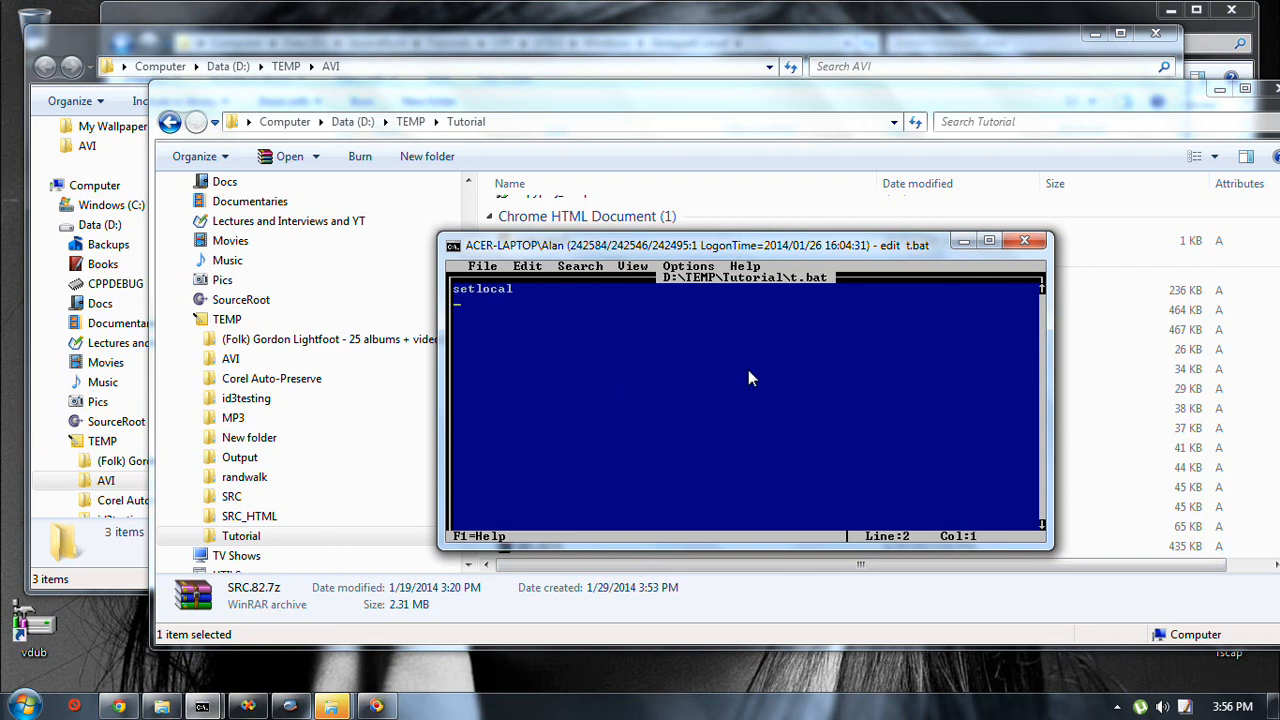
text(for)
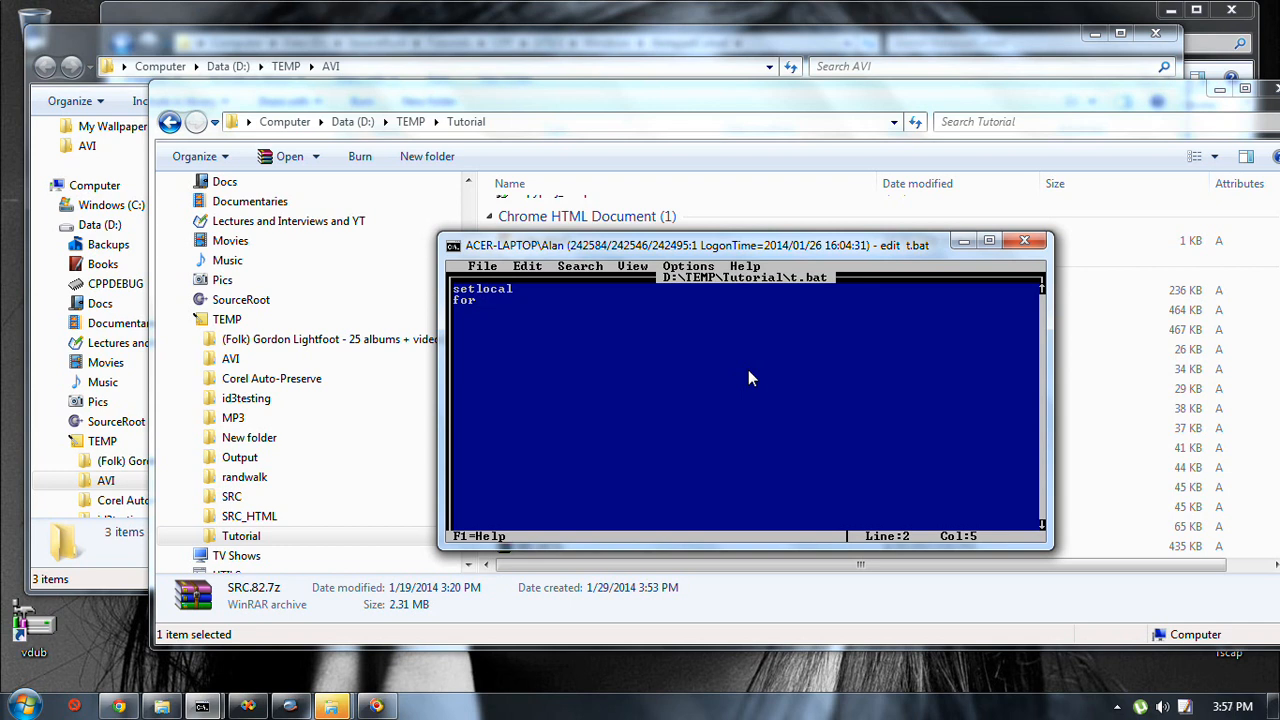
text(/f %%)
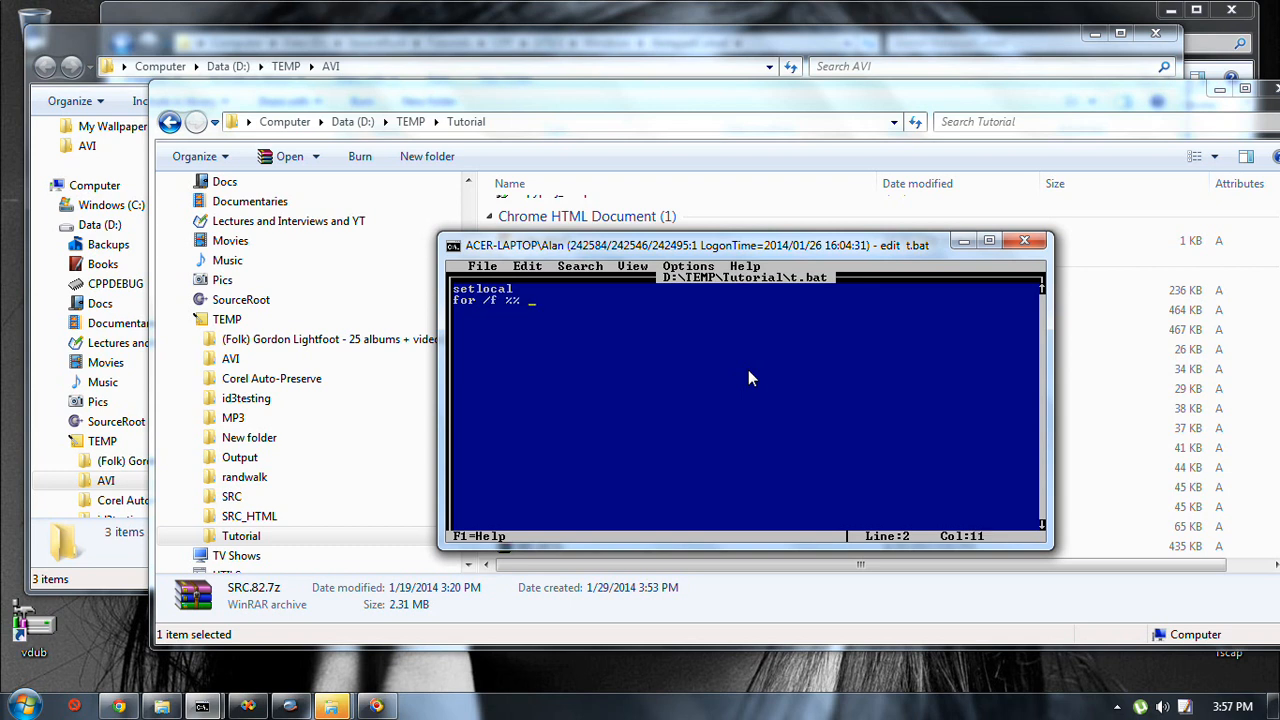
text(I)
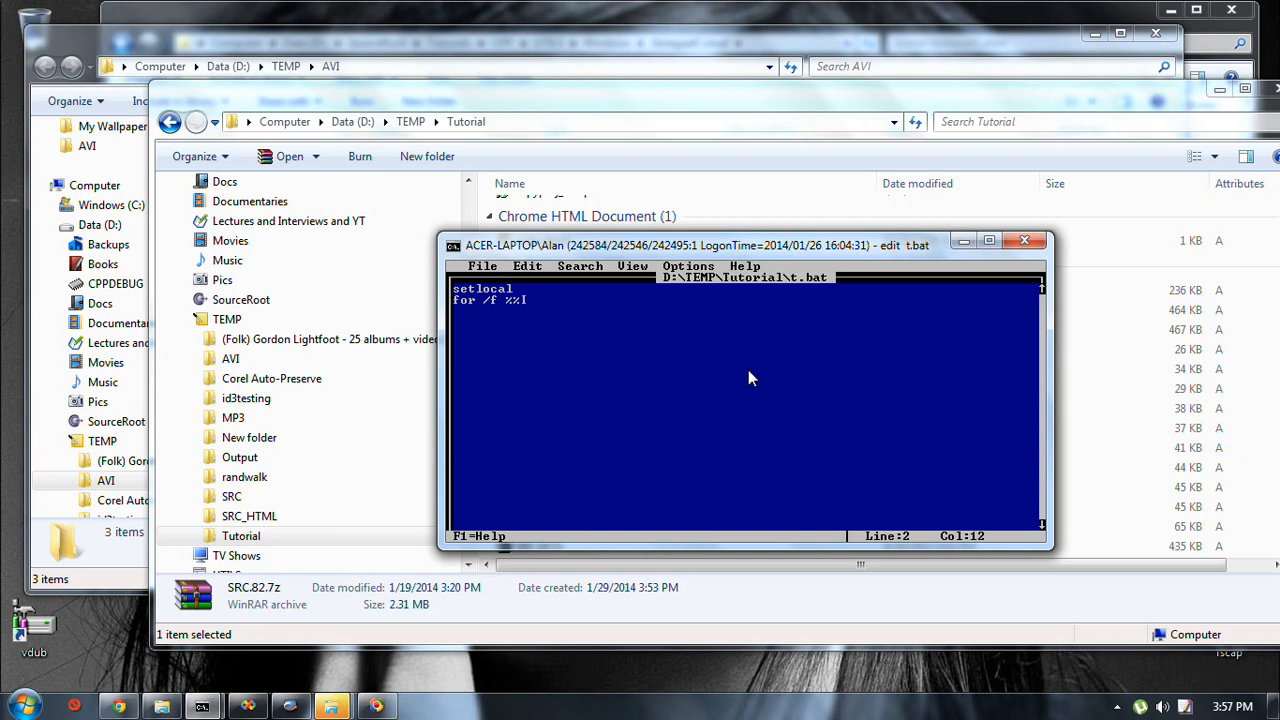
text(IN)
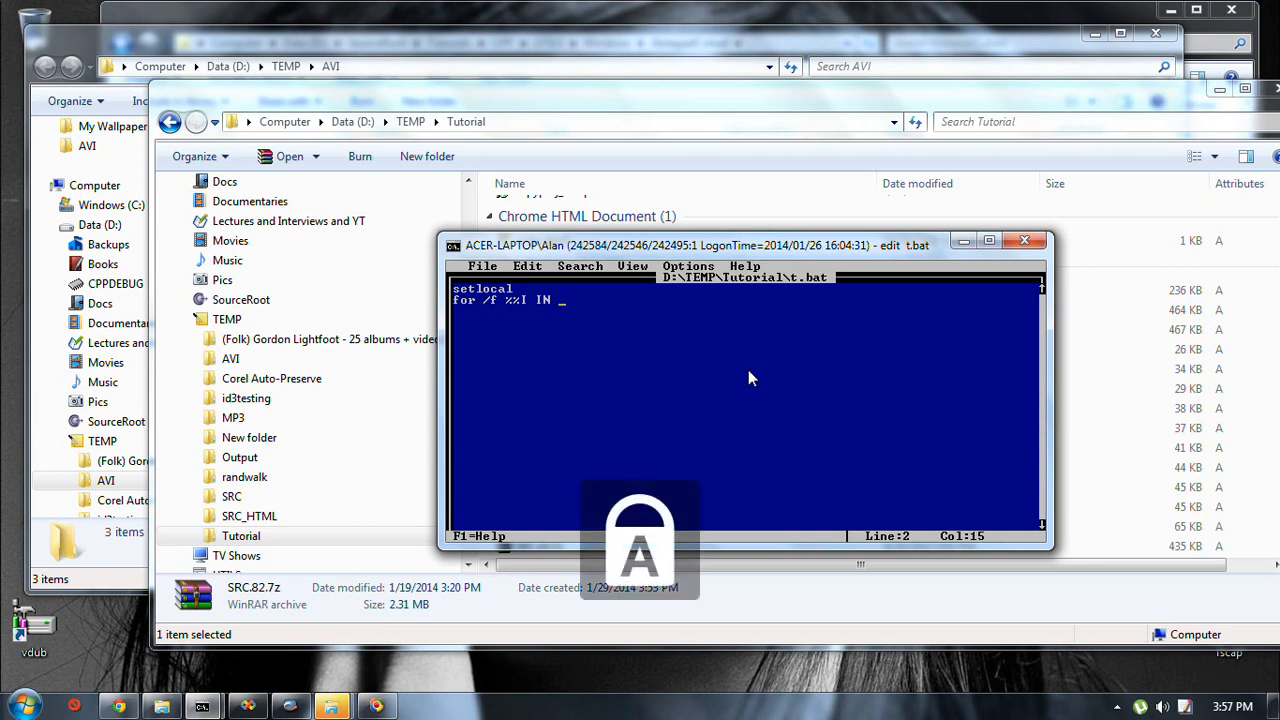
text(<)
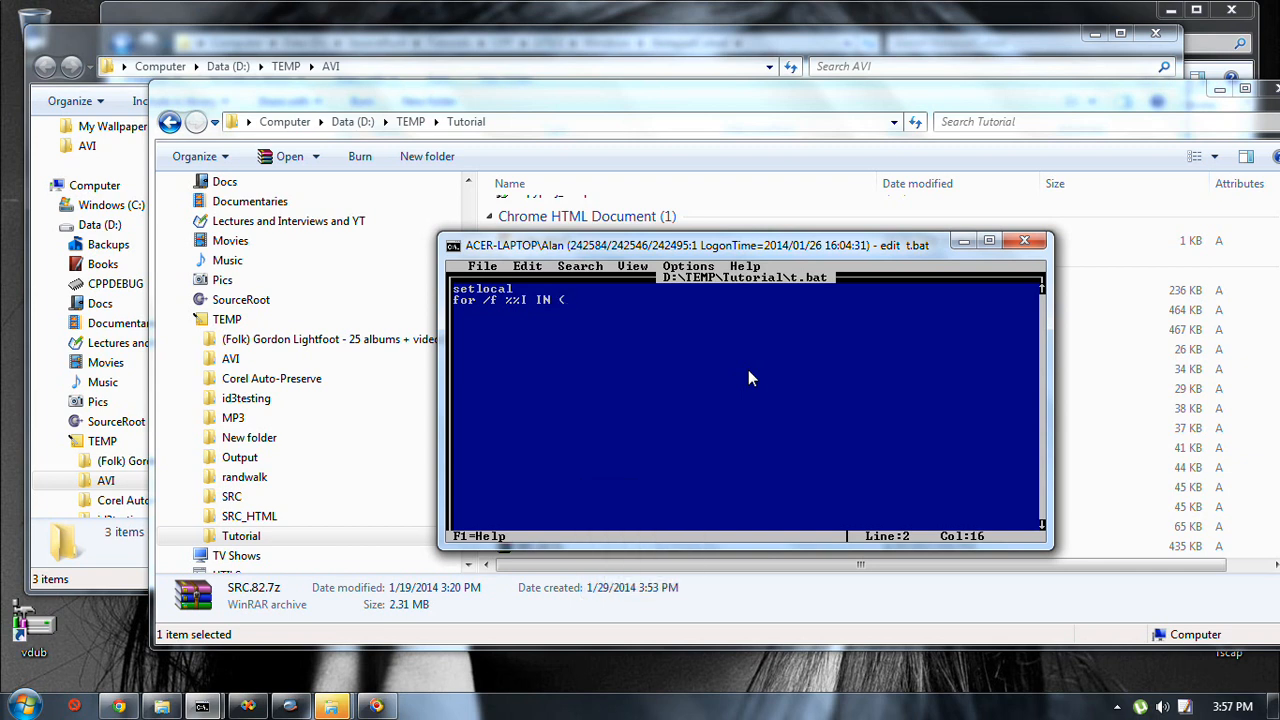
text(')
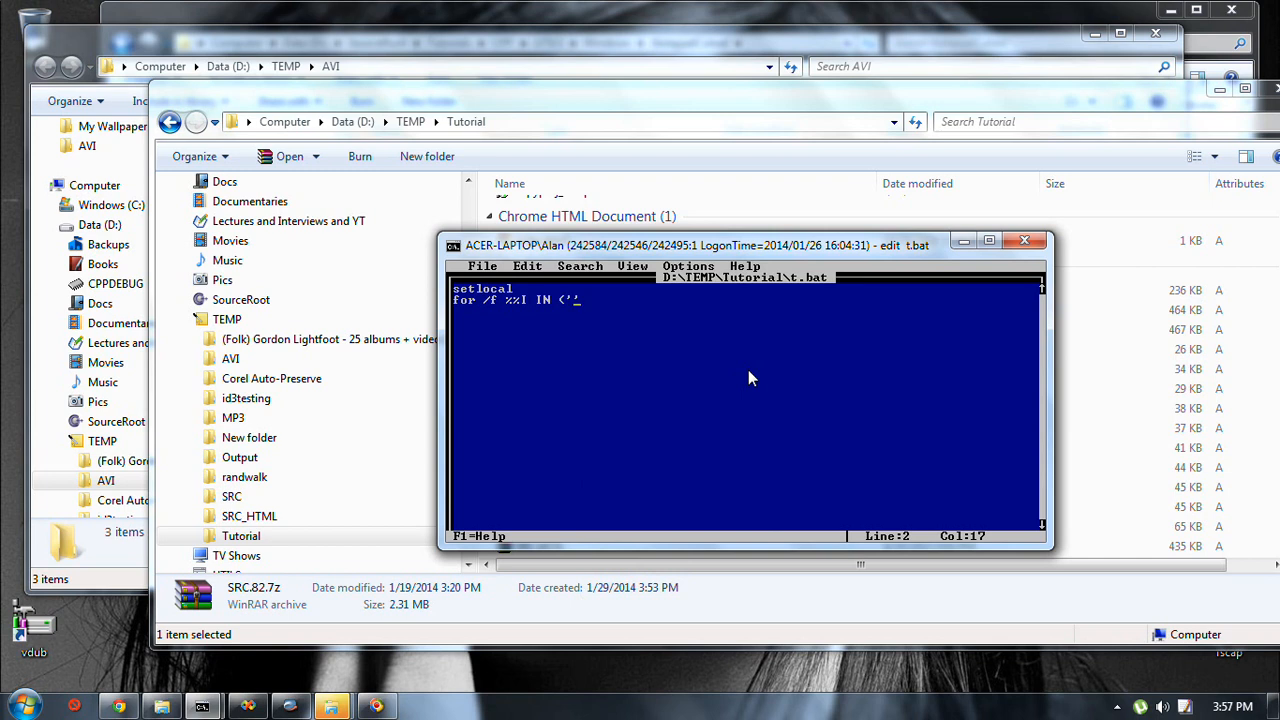
text(DIR /B)
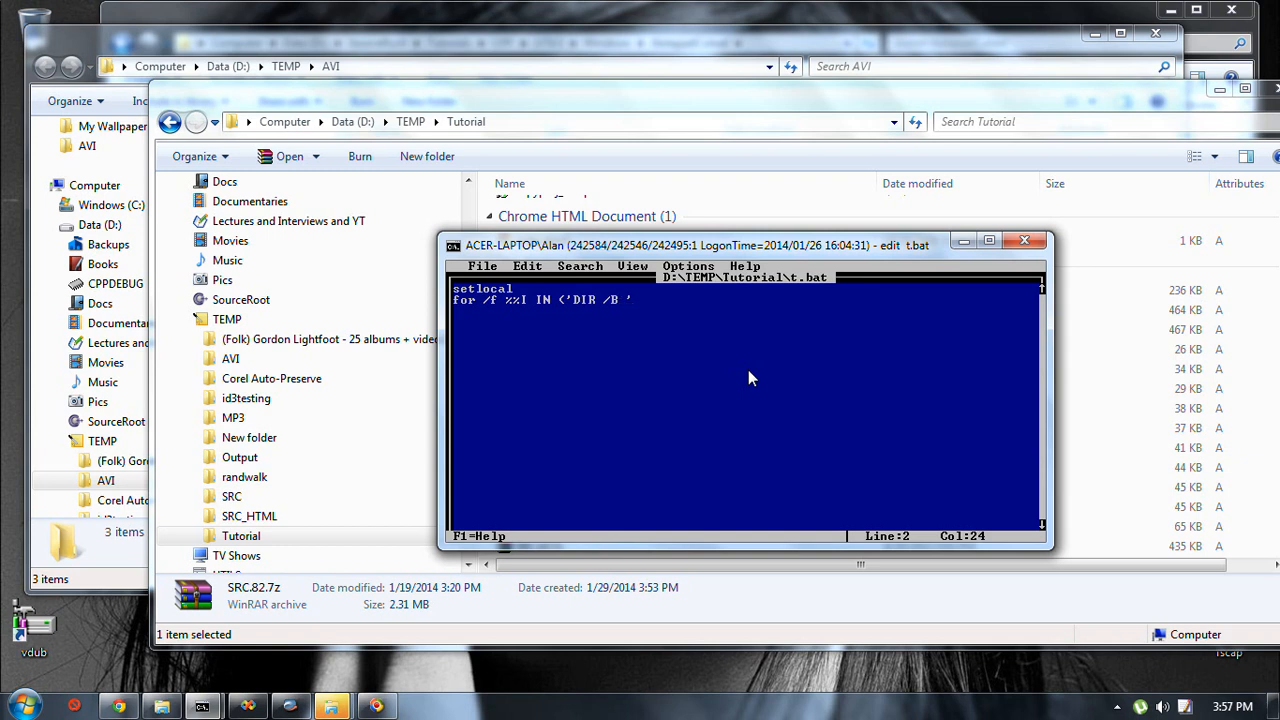
text(SRC.)
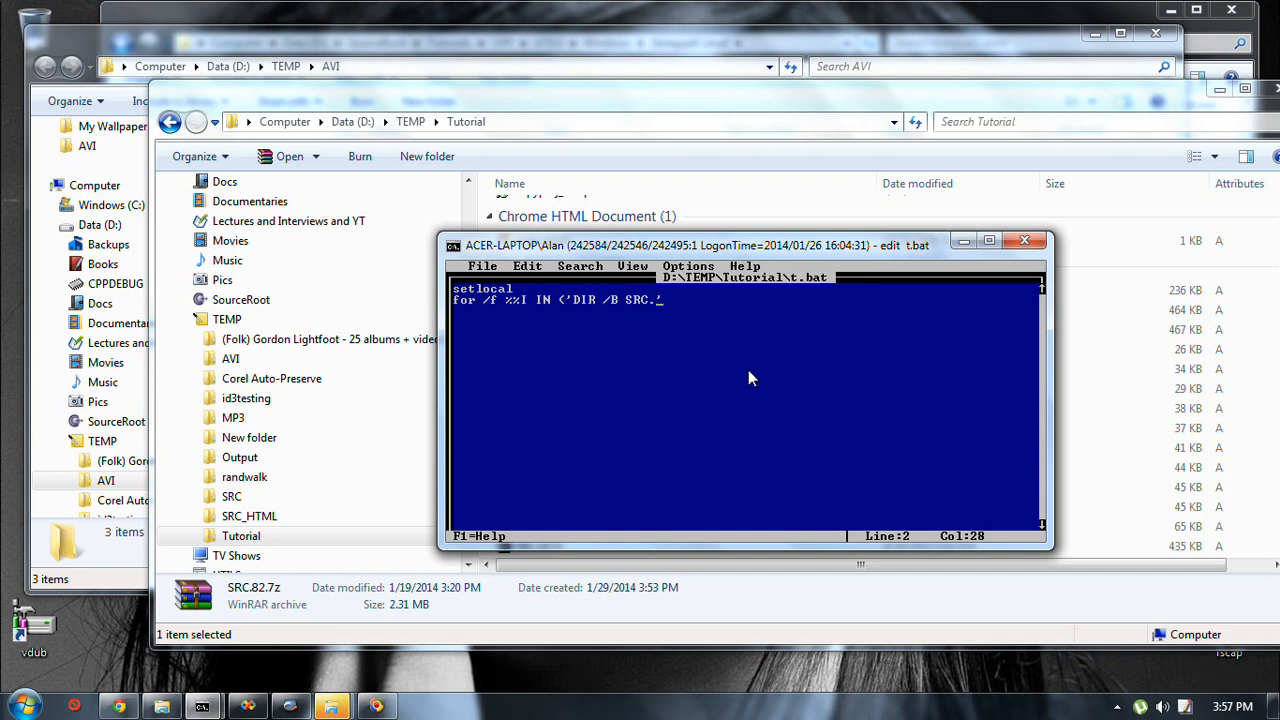
text(*)
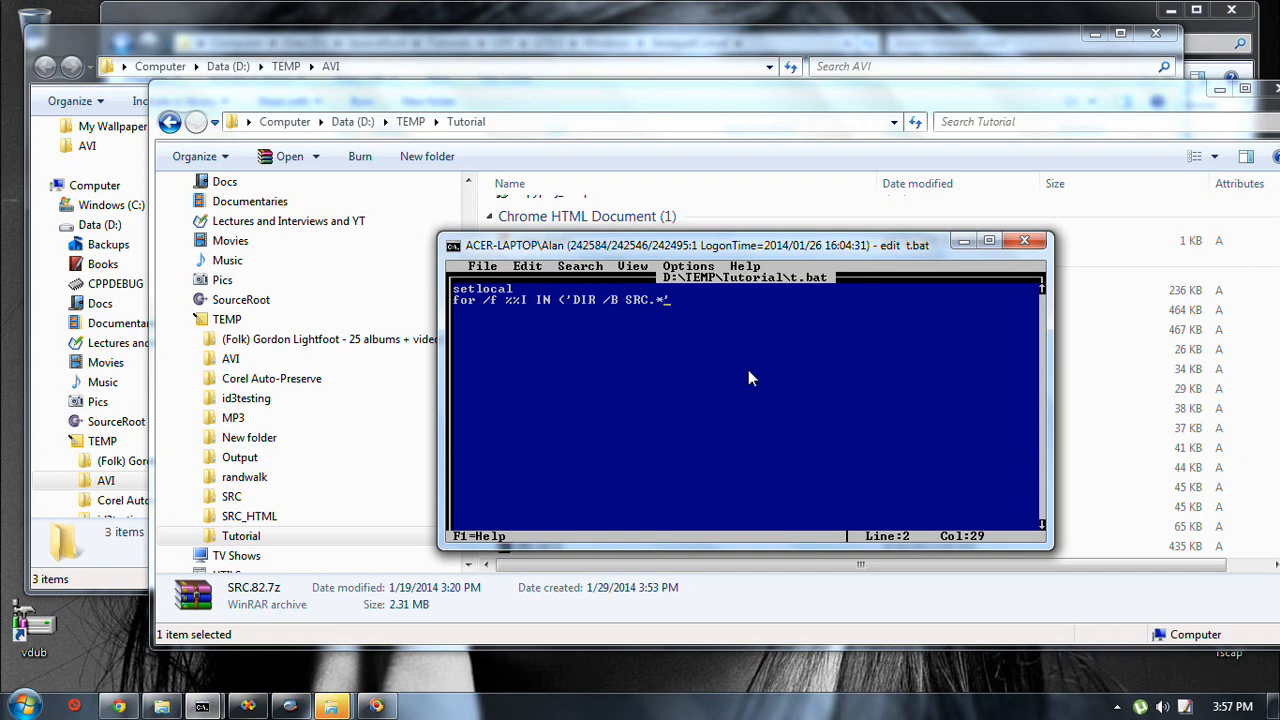
text(')
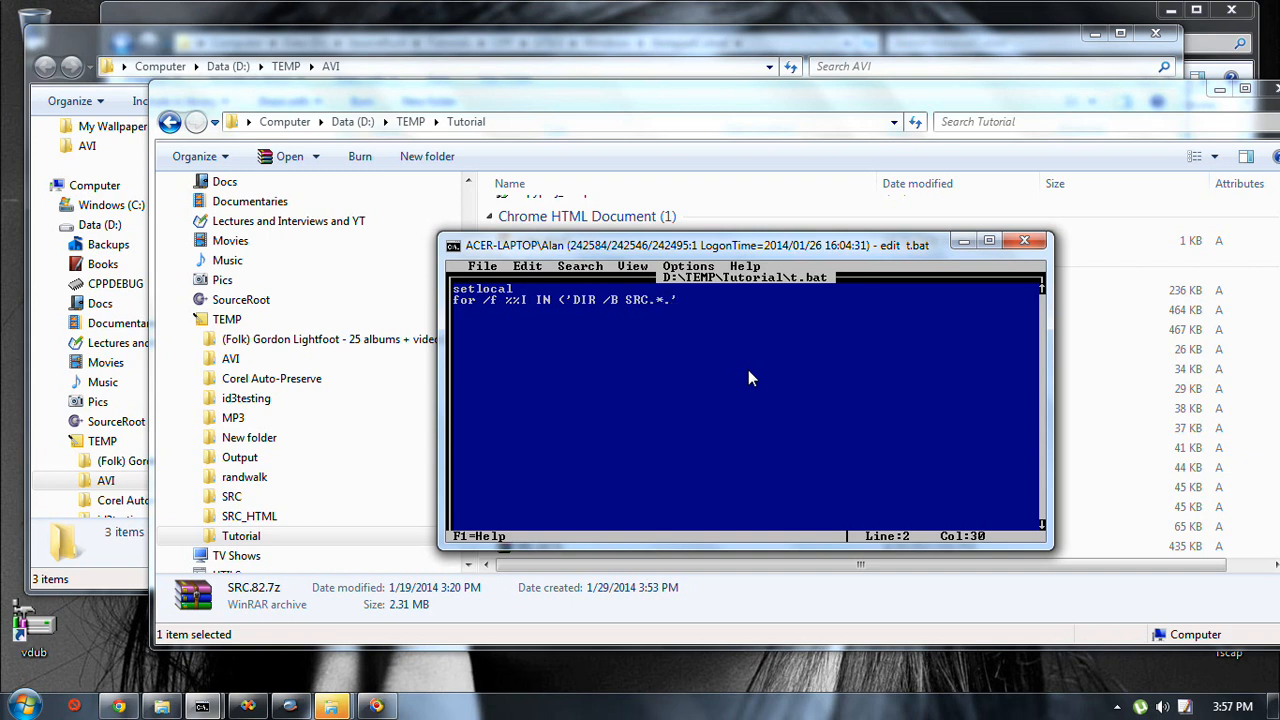
text(*)
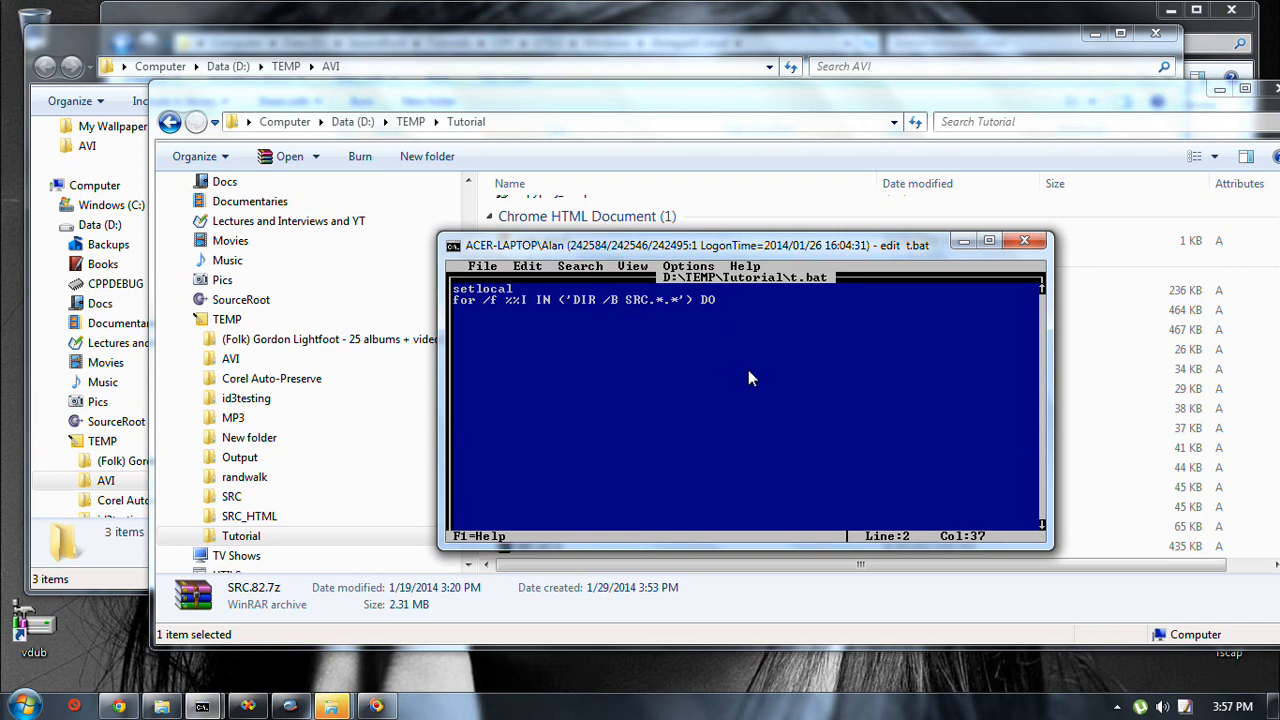
- Finish the loop with DO CALL:SOMETHING %%I and begin the GOTO:EOF line
text(CA)
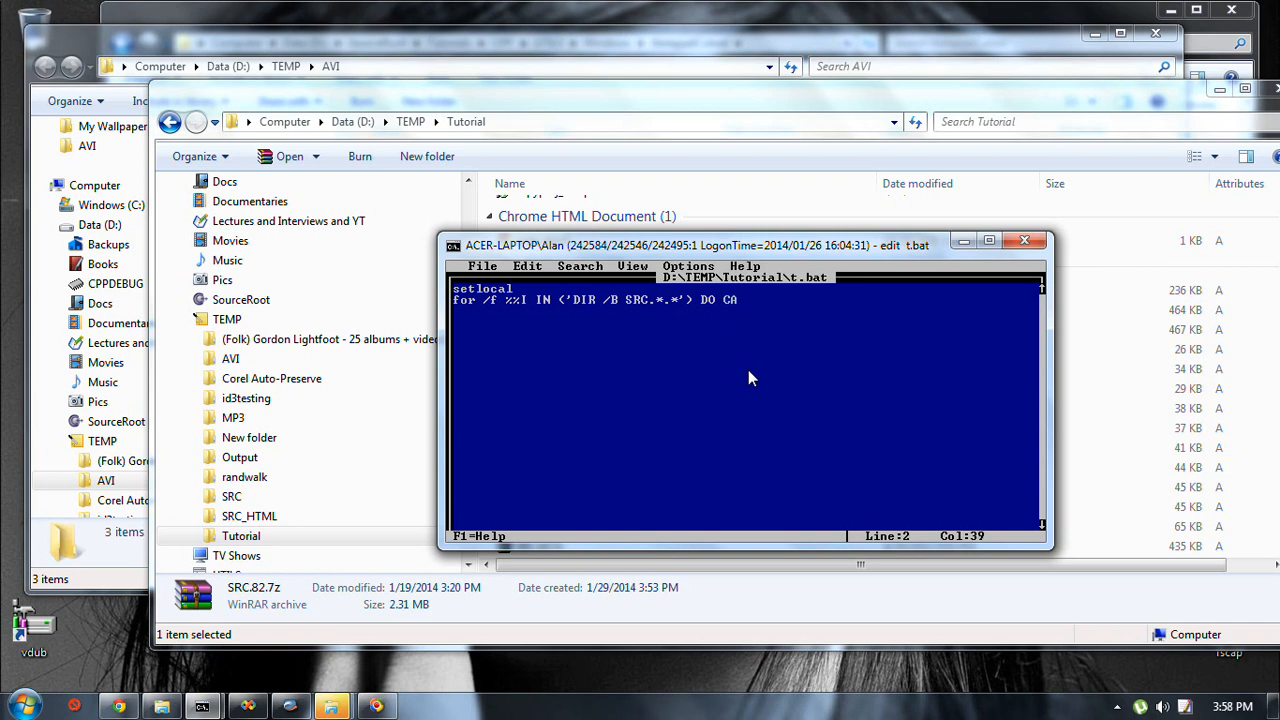
text(LL:SOME)
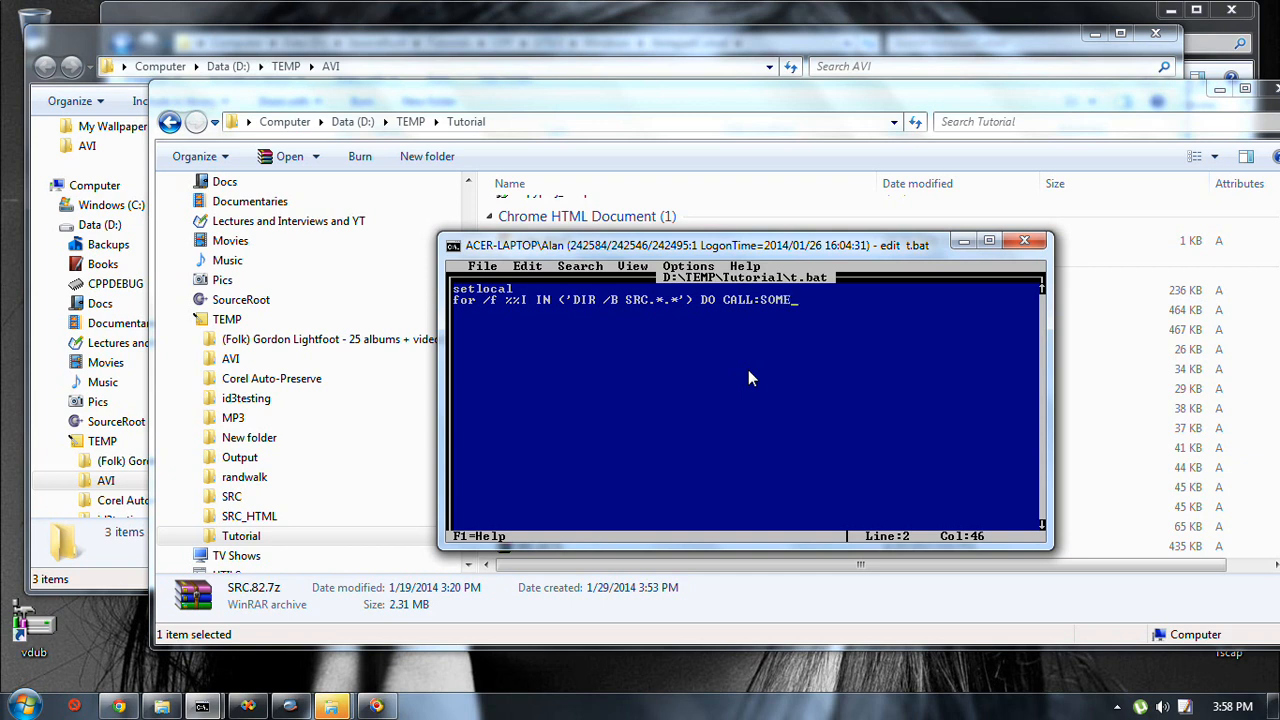
text(THING)
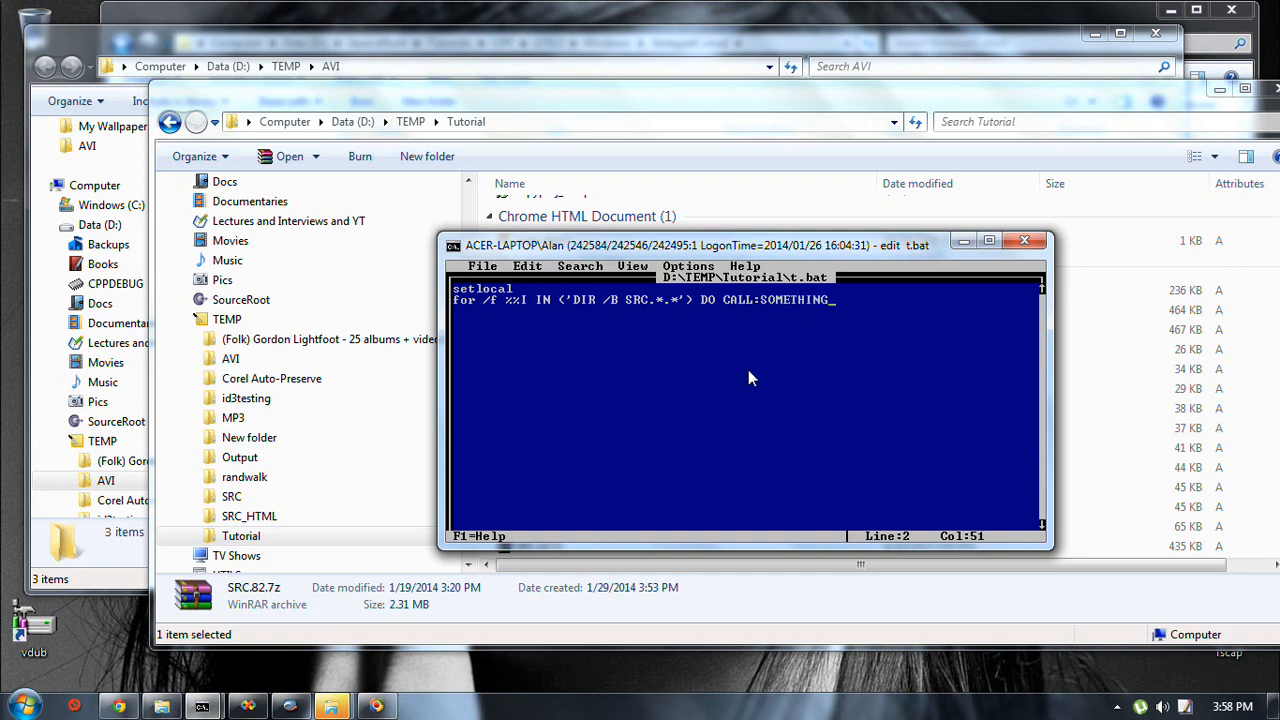
text(G)
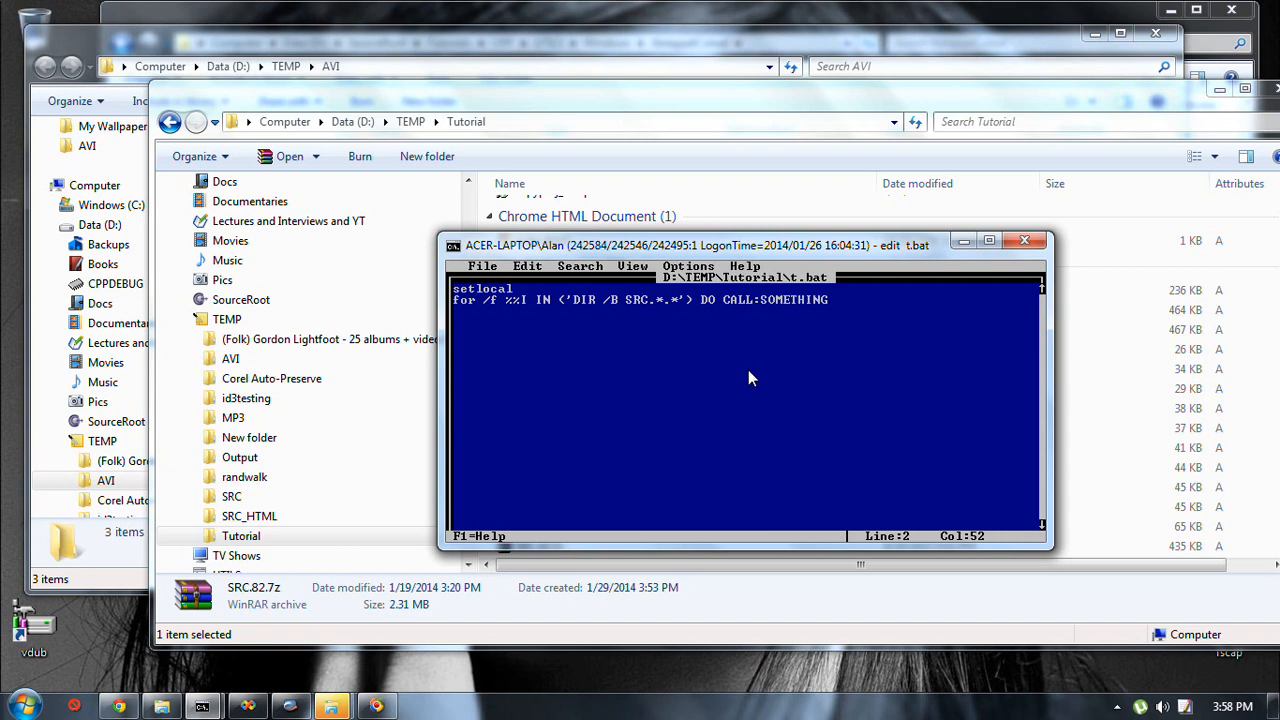
text(%%)
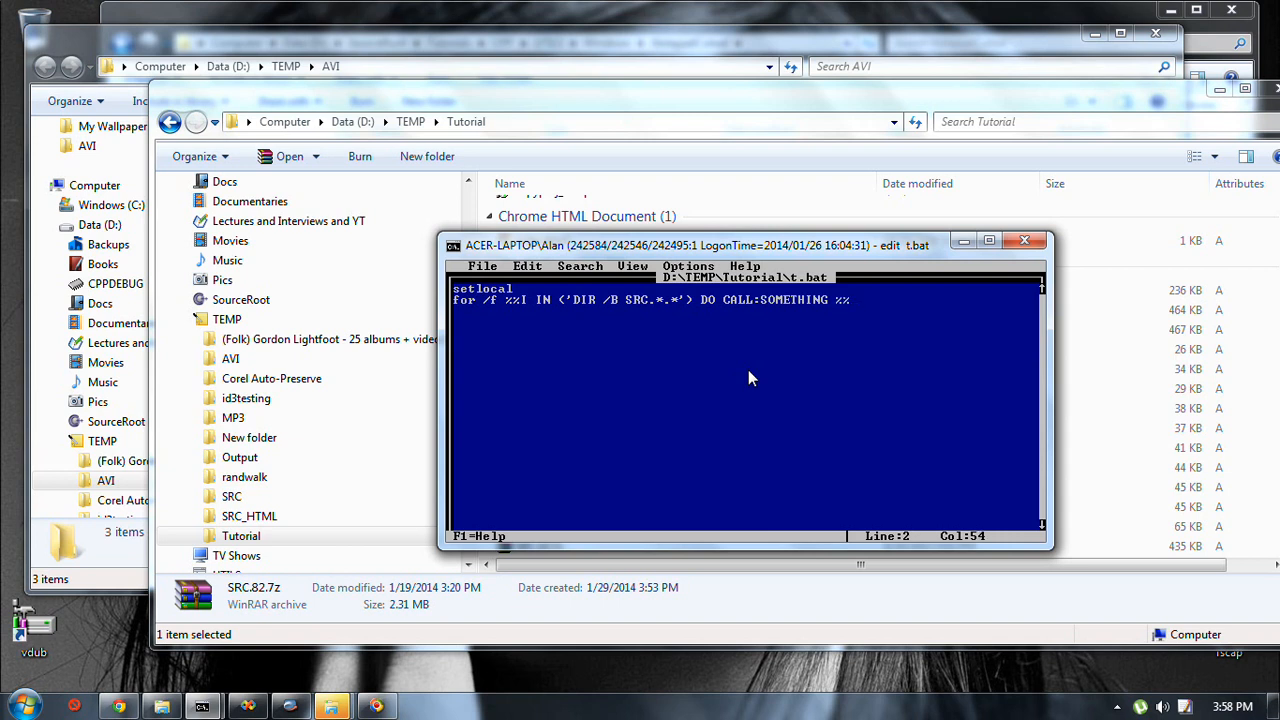
text(I)
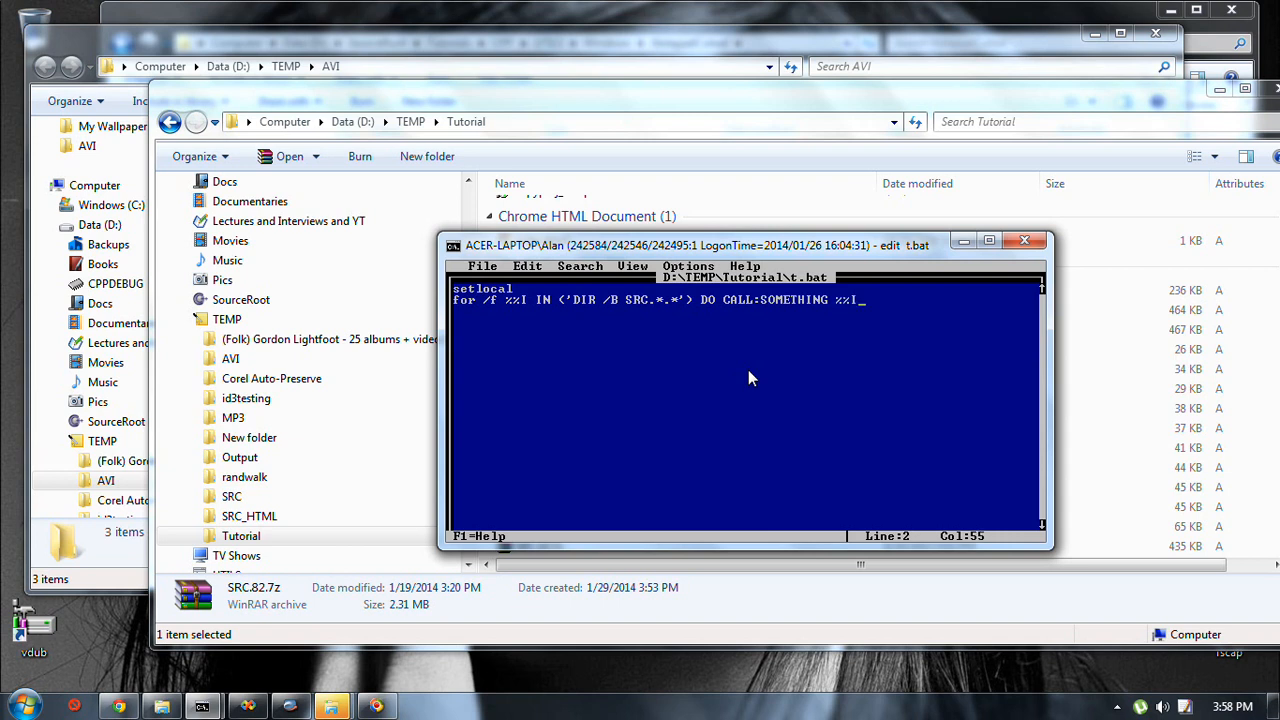
text(GOTO)
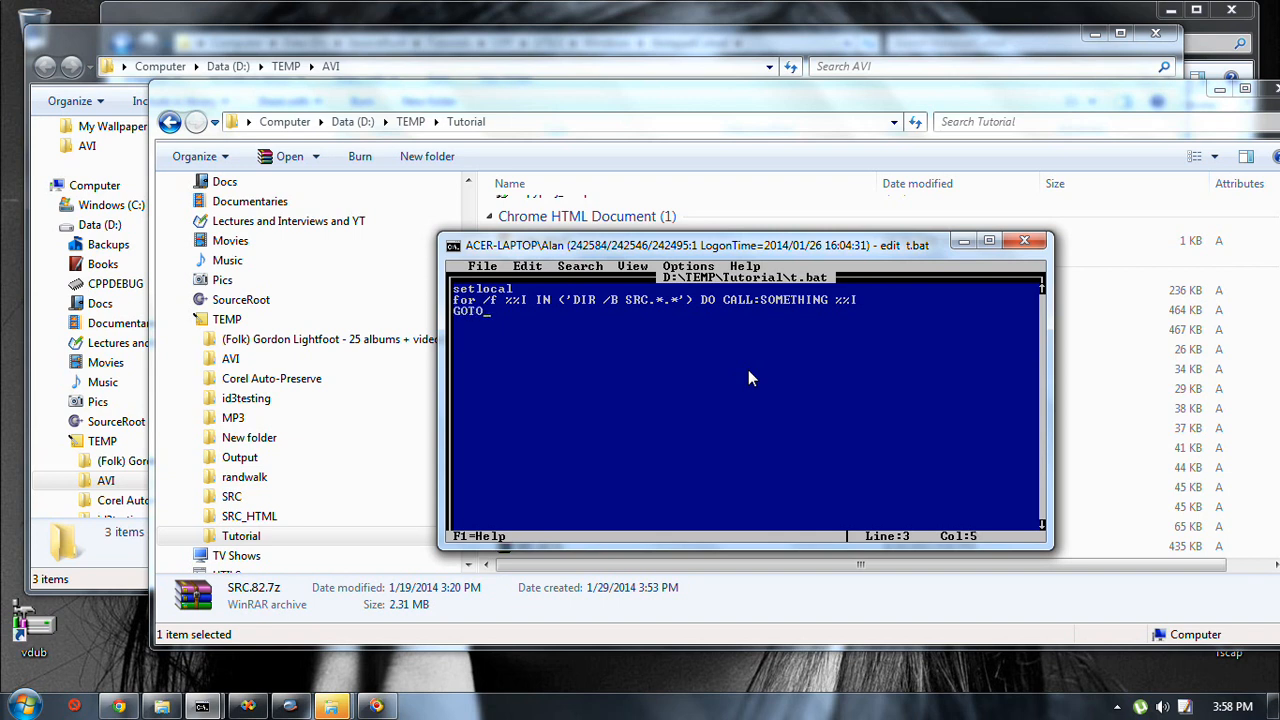
- Add a :SOMETHING label with SET FILENAME=%1, a RENAME line and GOTO:EOF
text(:EOF)
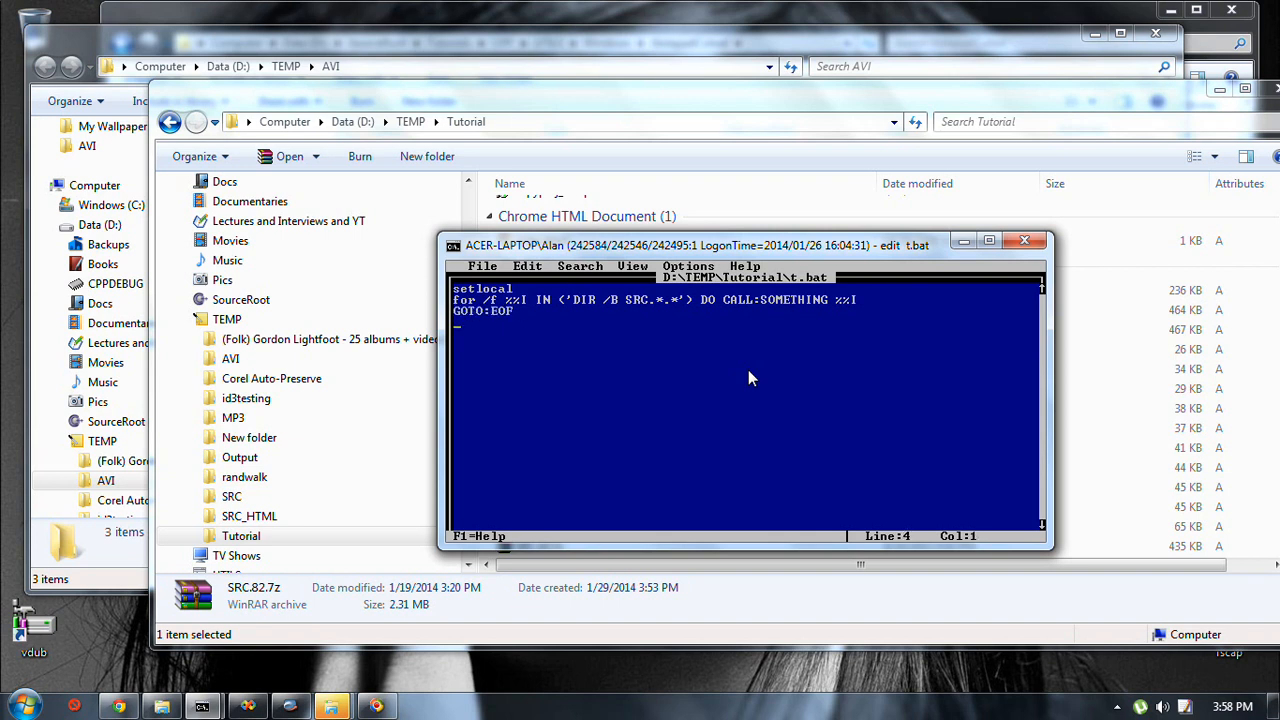
key(Down)
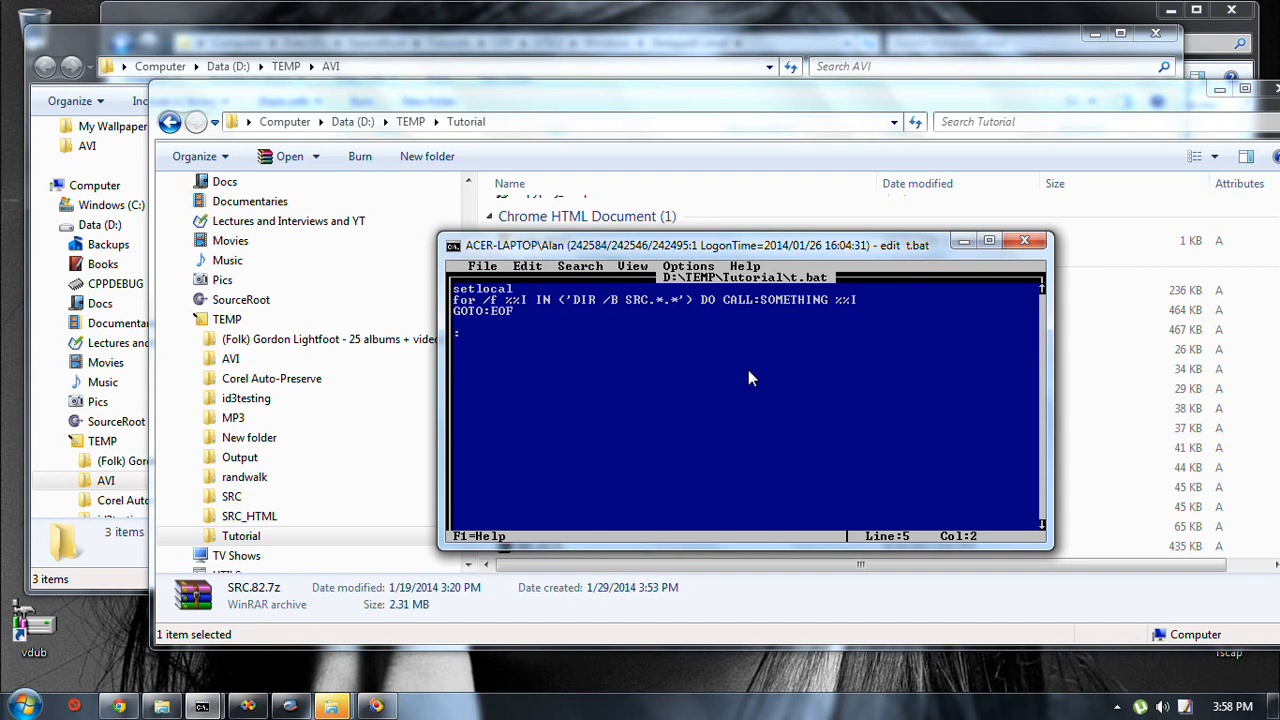
text(:SOMETHIN)
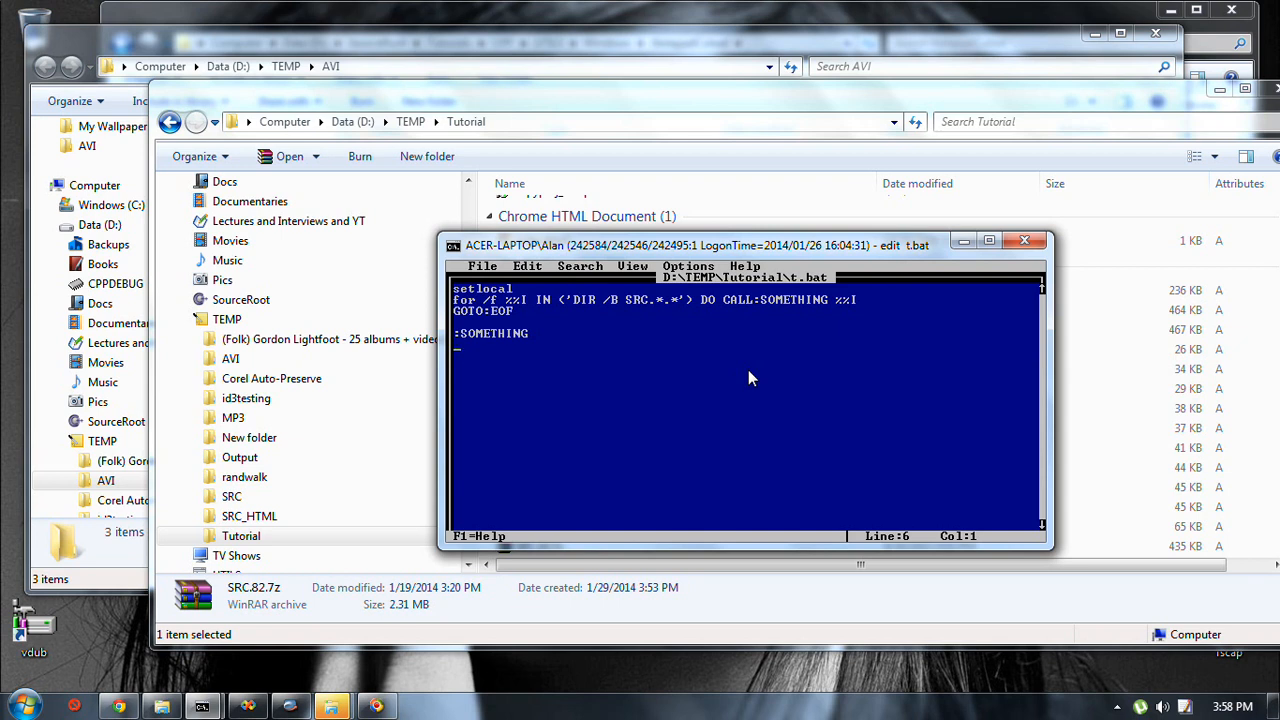
text(GOTO:EOF)
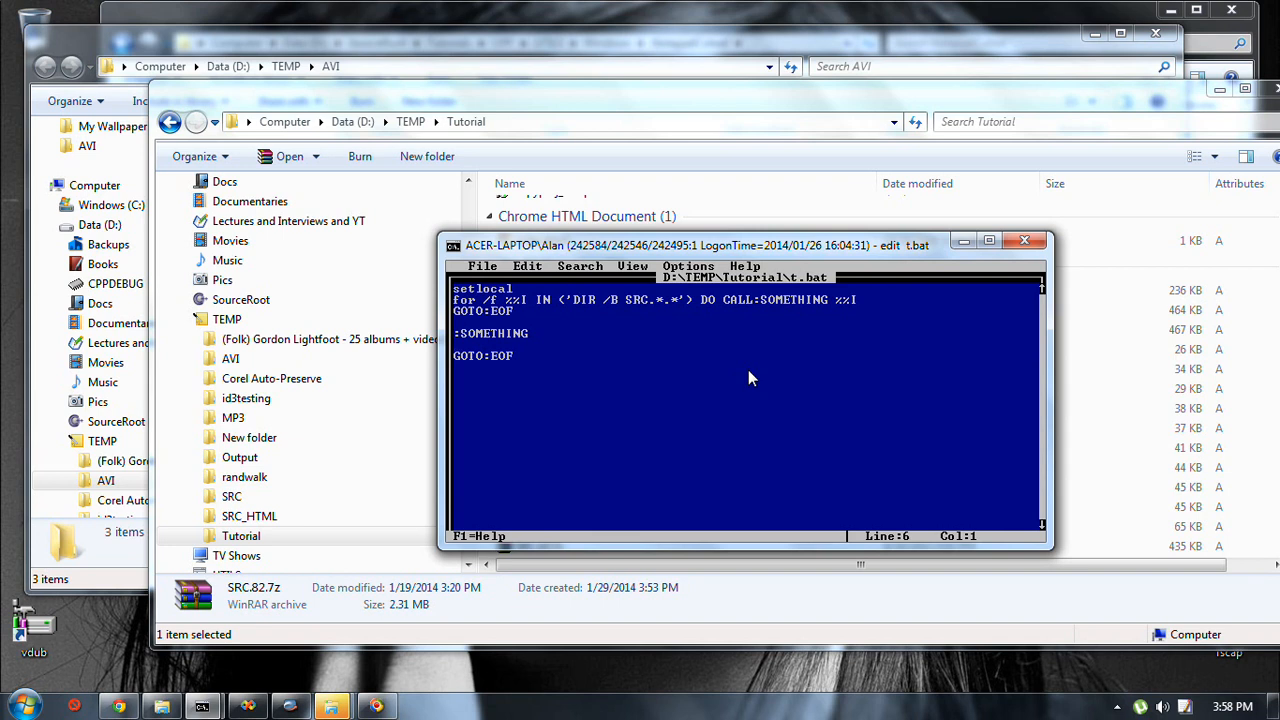
text(S)
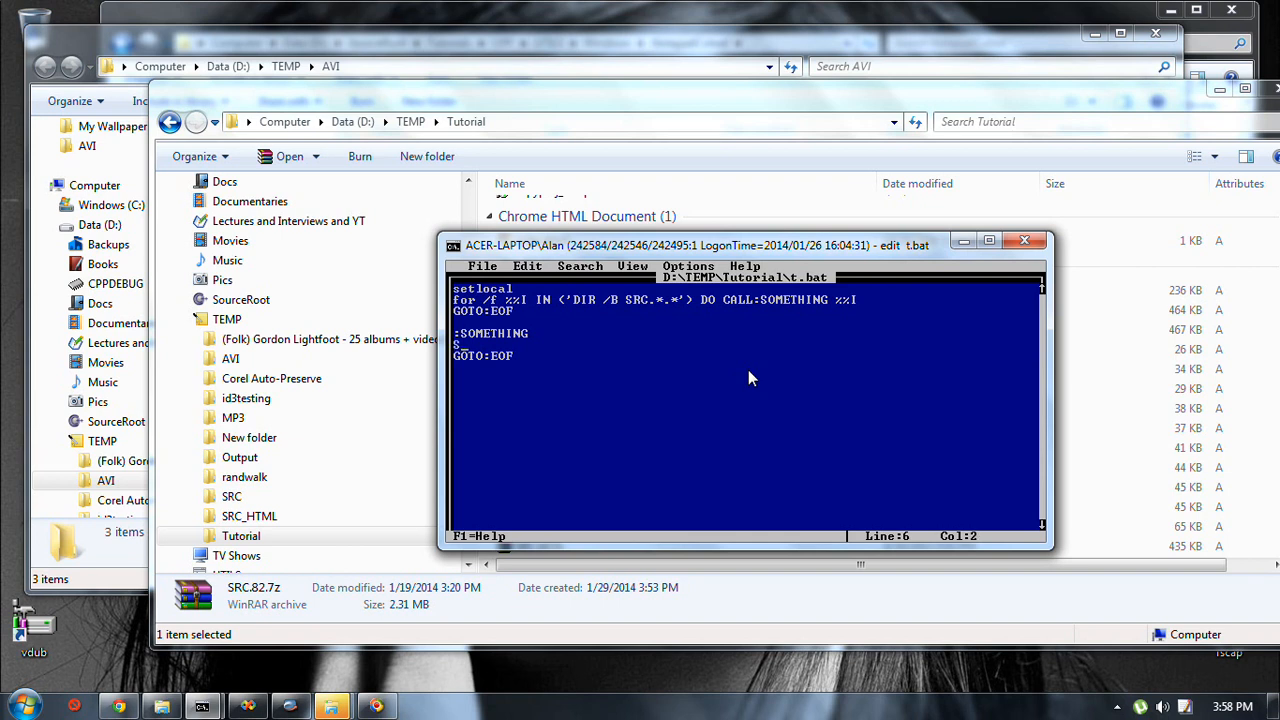
text(SET FI)
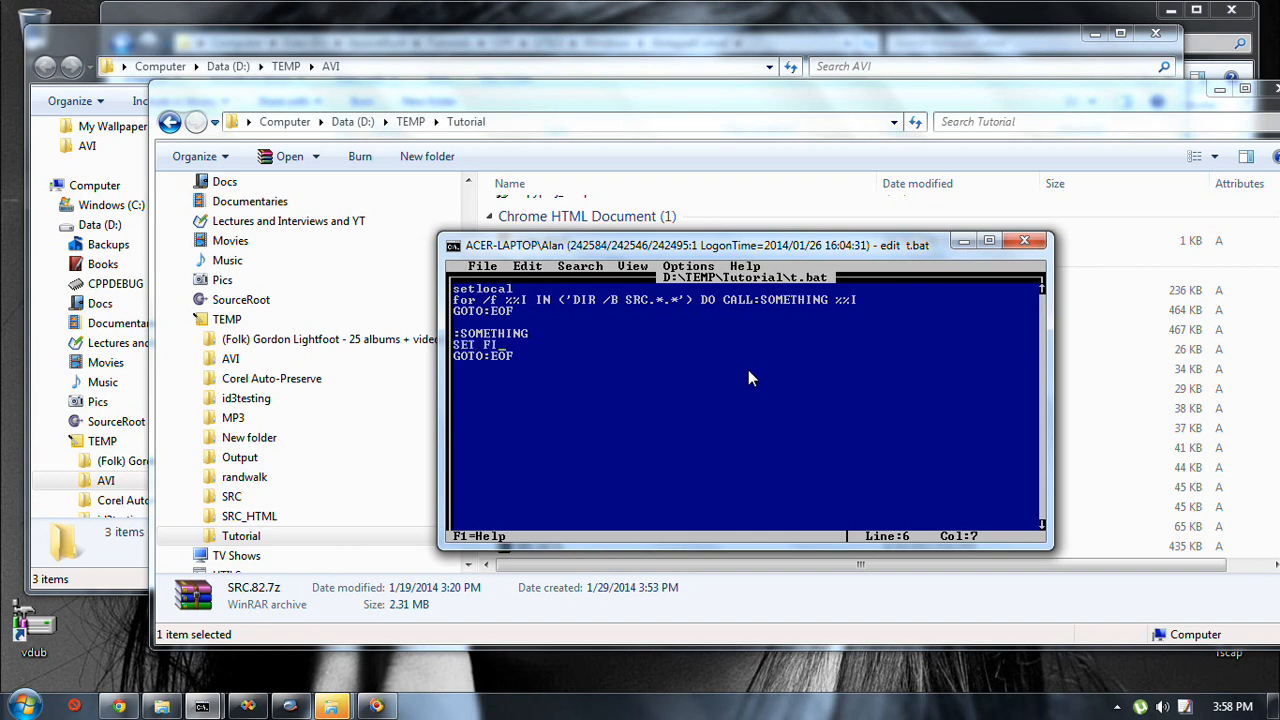
text(LENAME=%1)
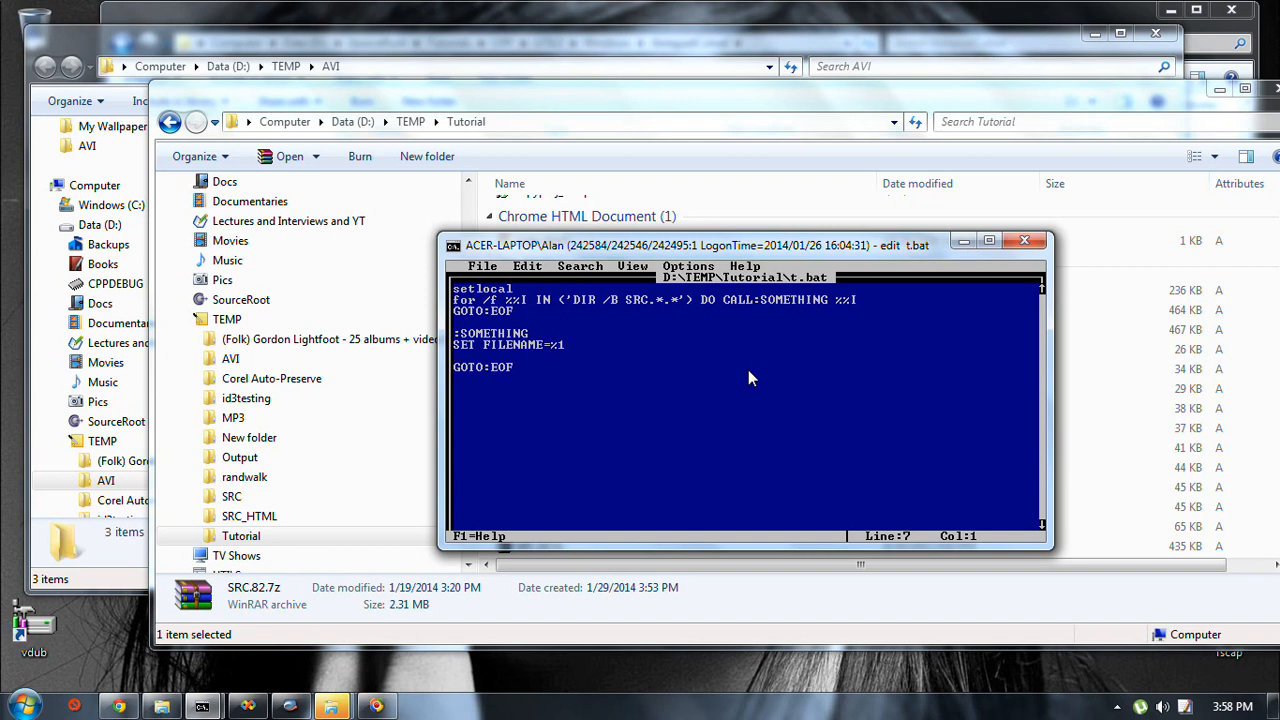
text(RENA)
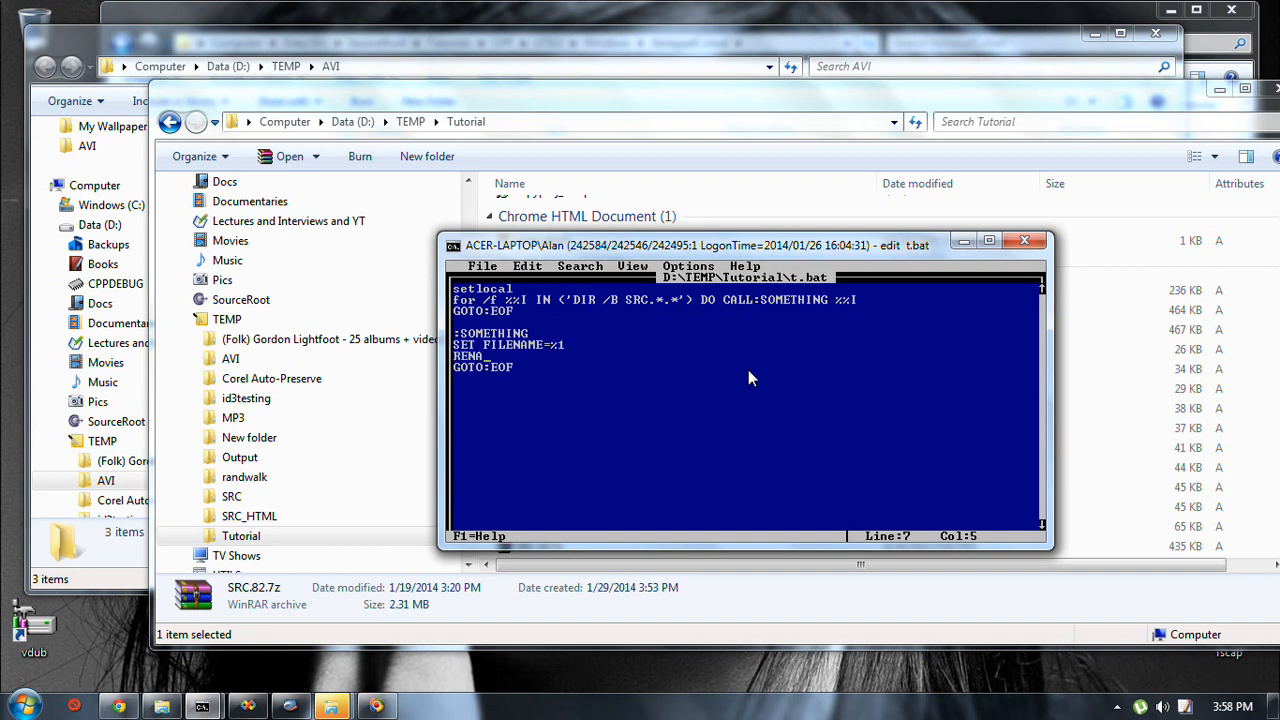
text(ME)
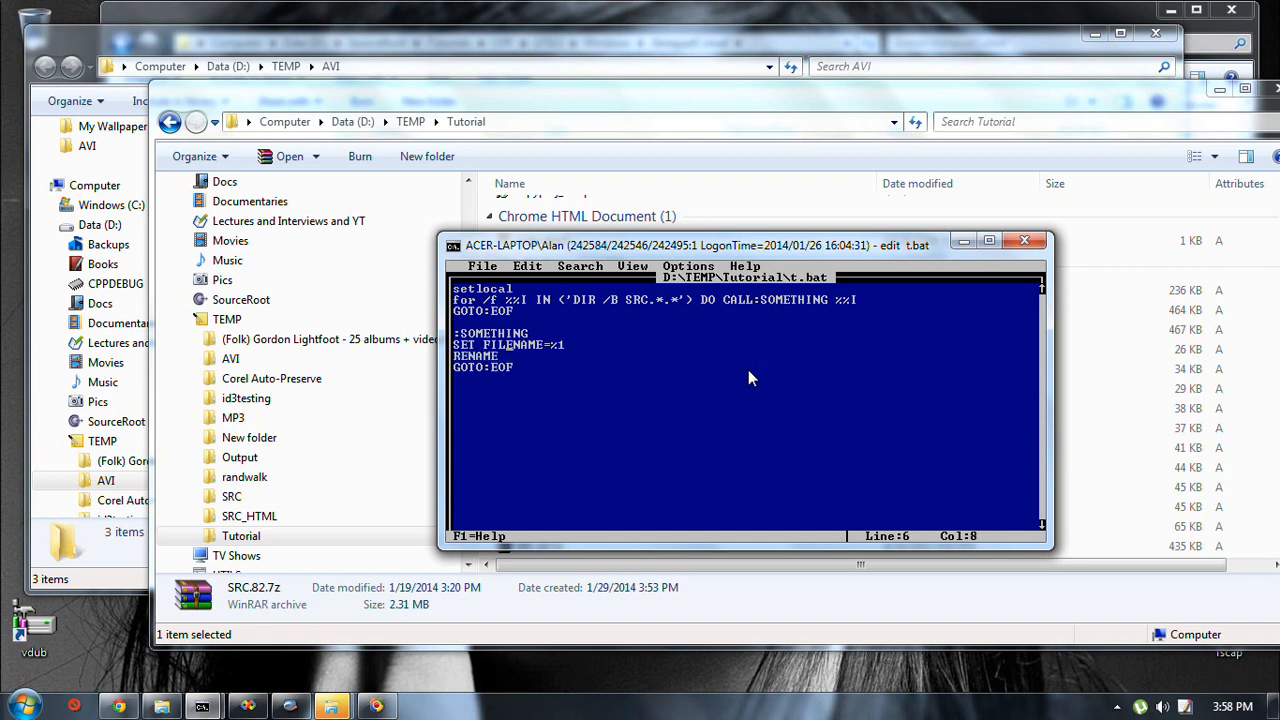
- Make the line read ECHO RENAME %FILENAME% %FILENAME:~0,3%%FILENAME:~3%
double_click(513, 344)
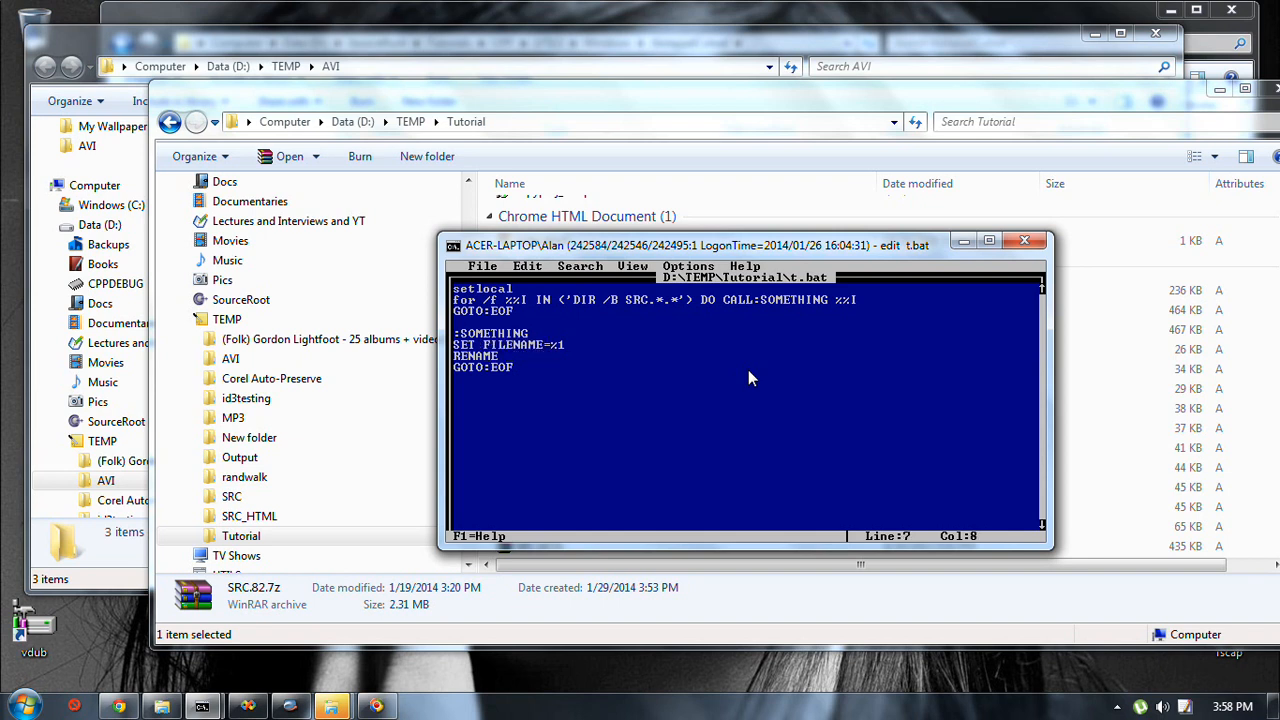
text(%FILENAME)
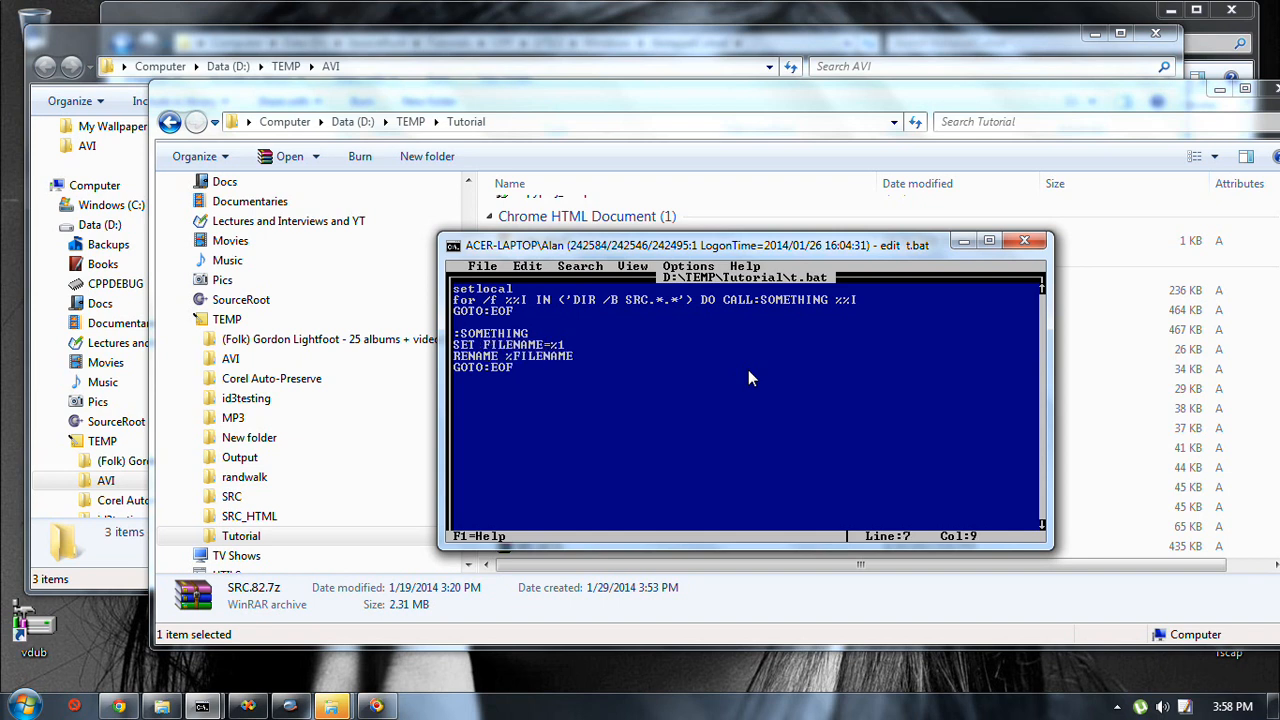
text(ECHO)
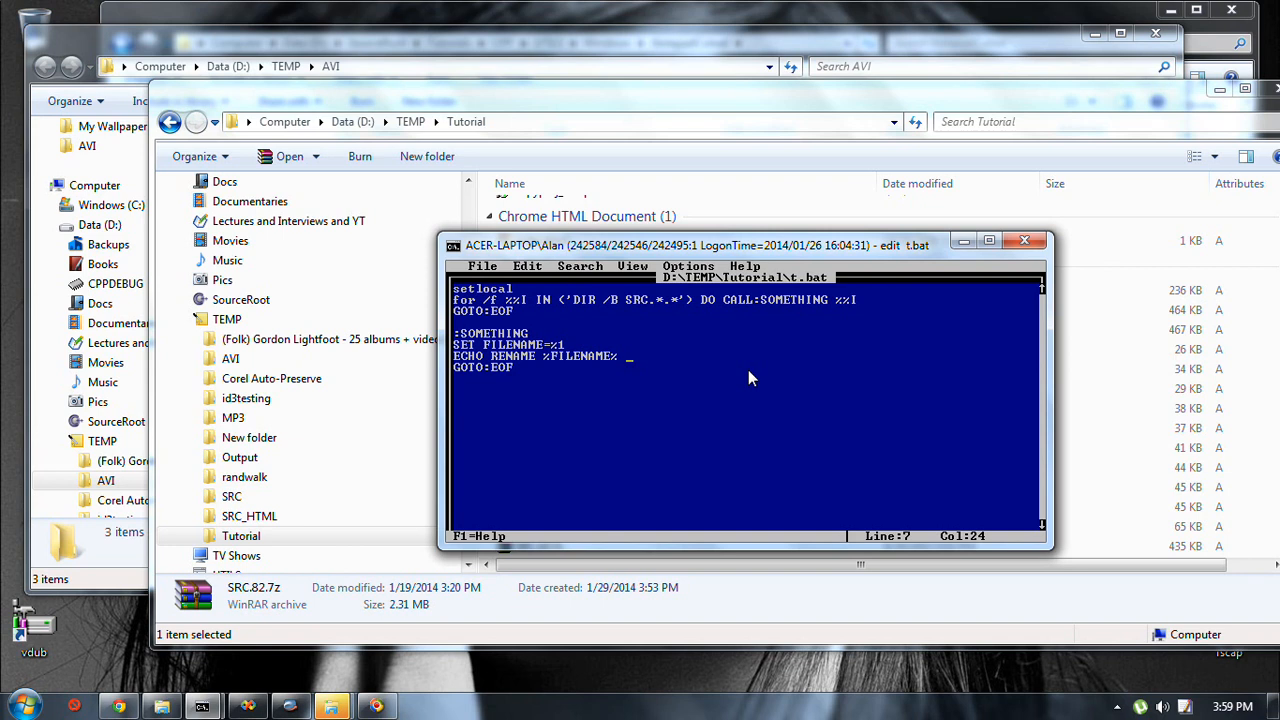
text(%)
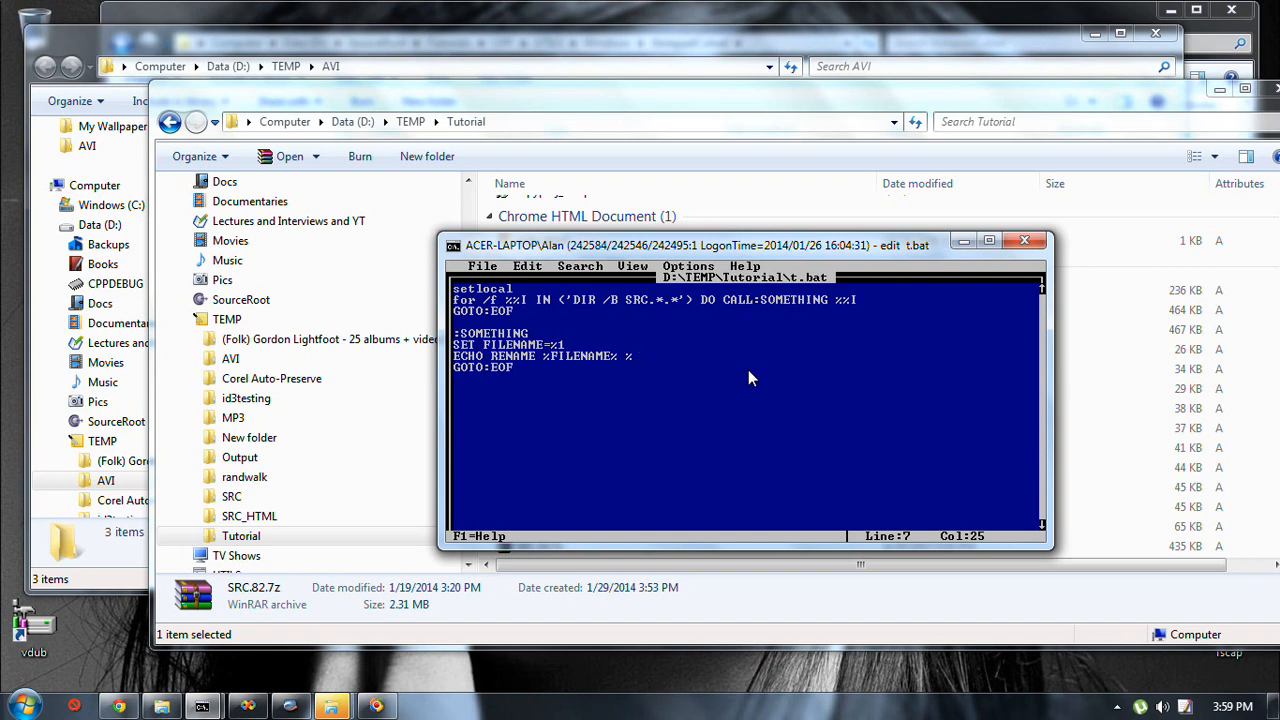
text(%FILENAME)
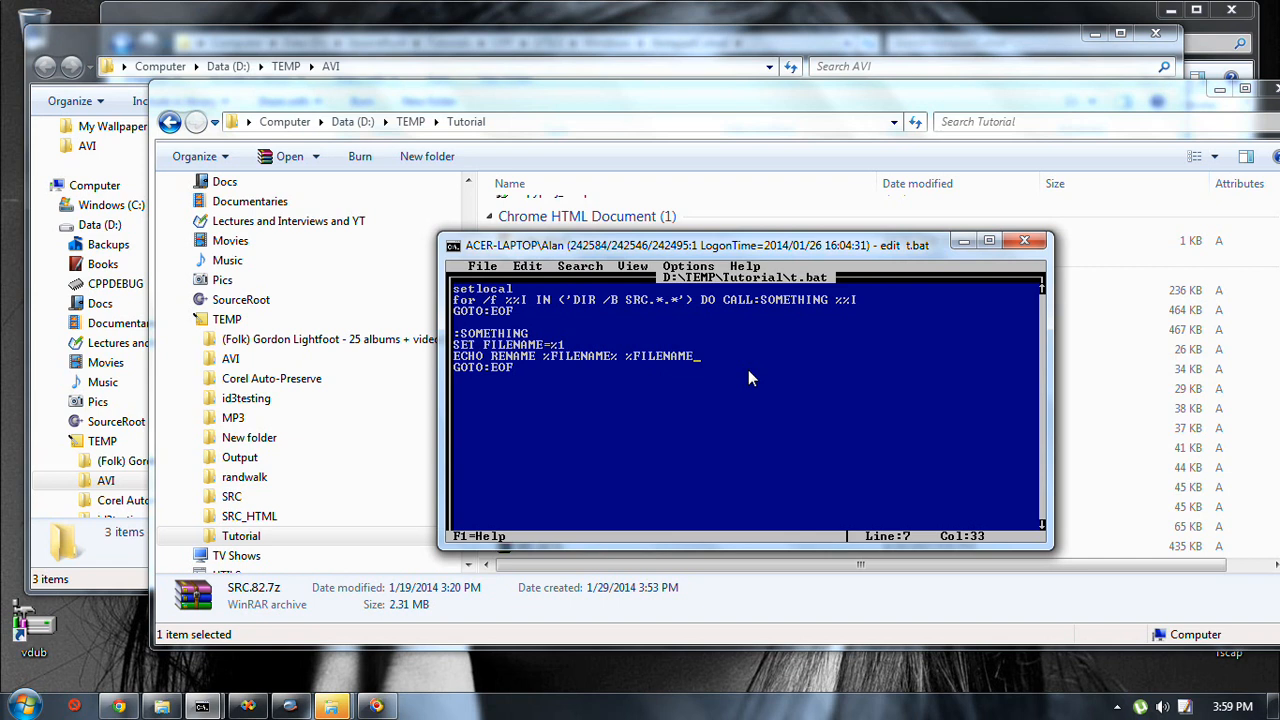
text(_)
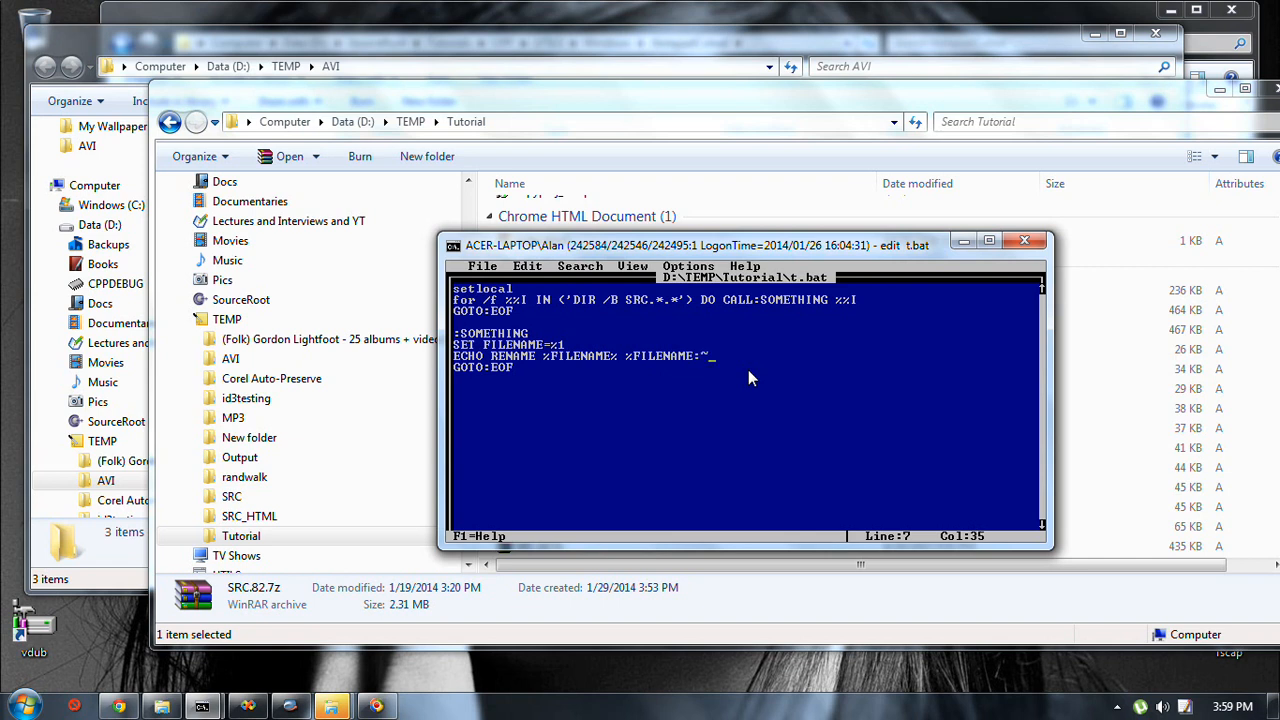
text(0,)
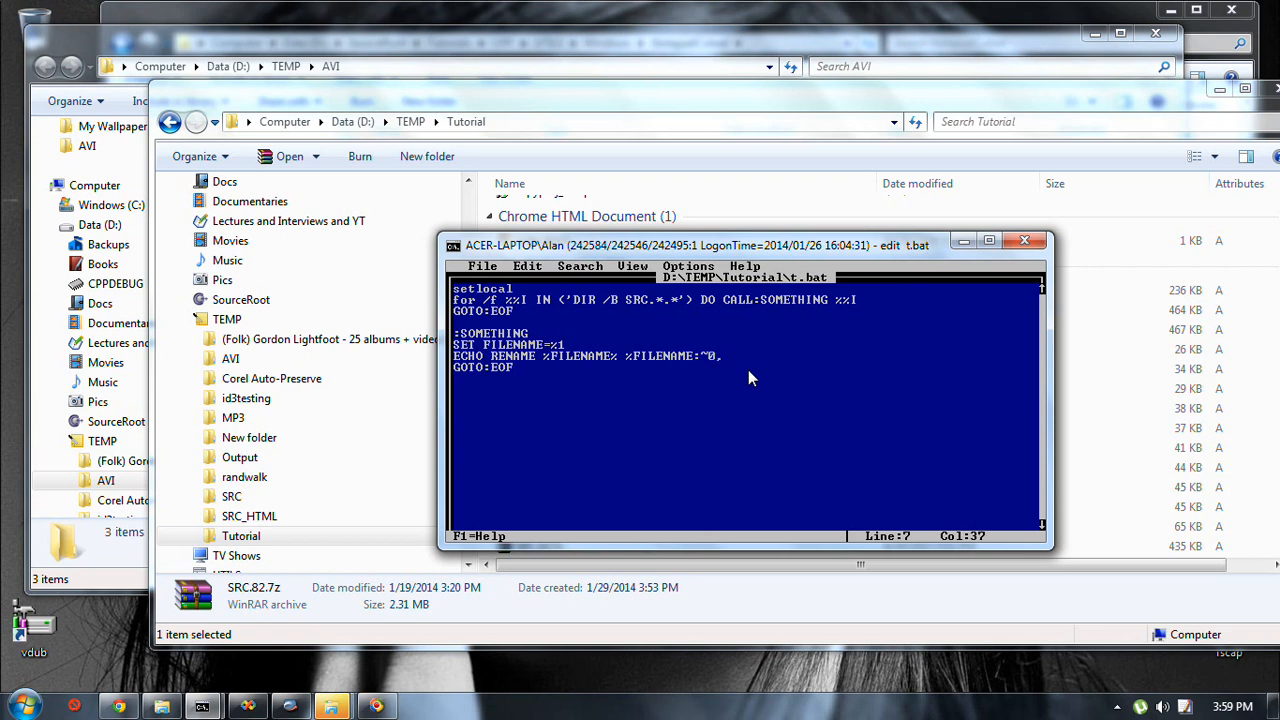
text(3)
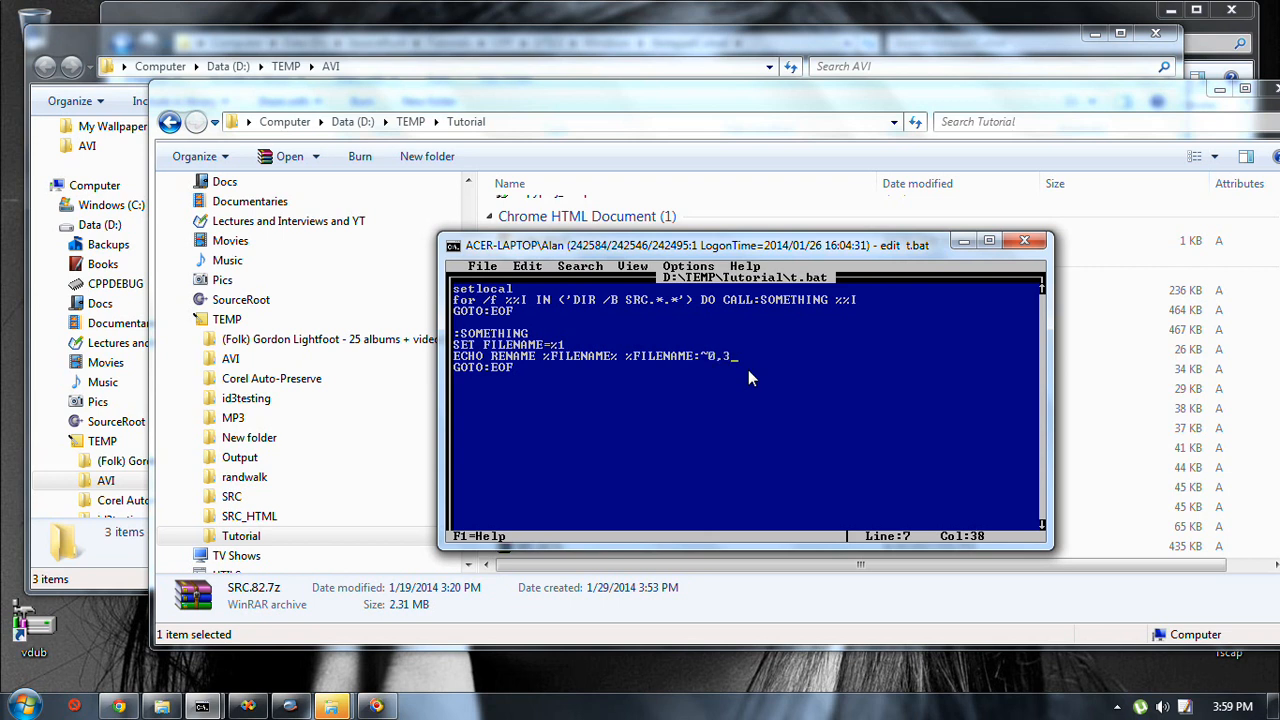
text($)
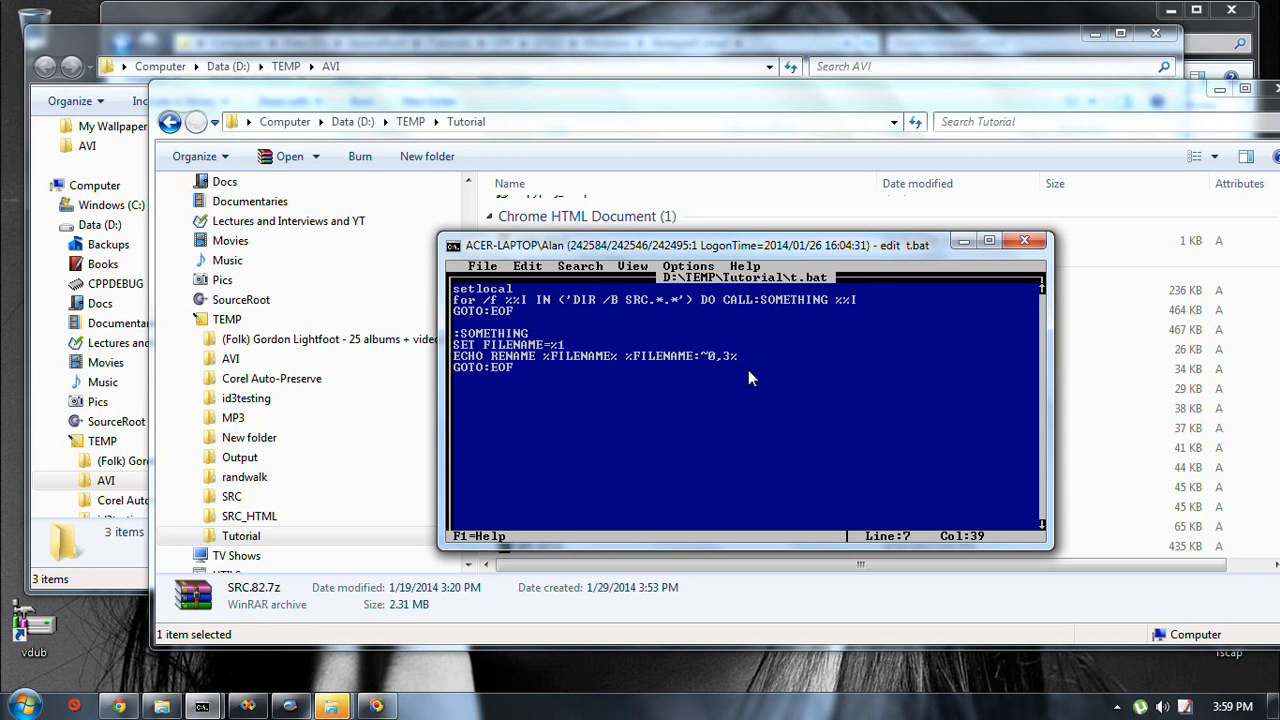
text(x)
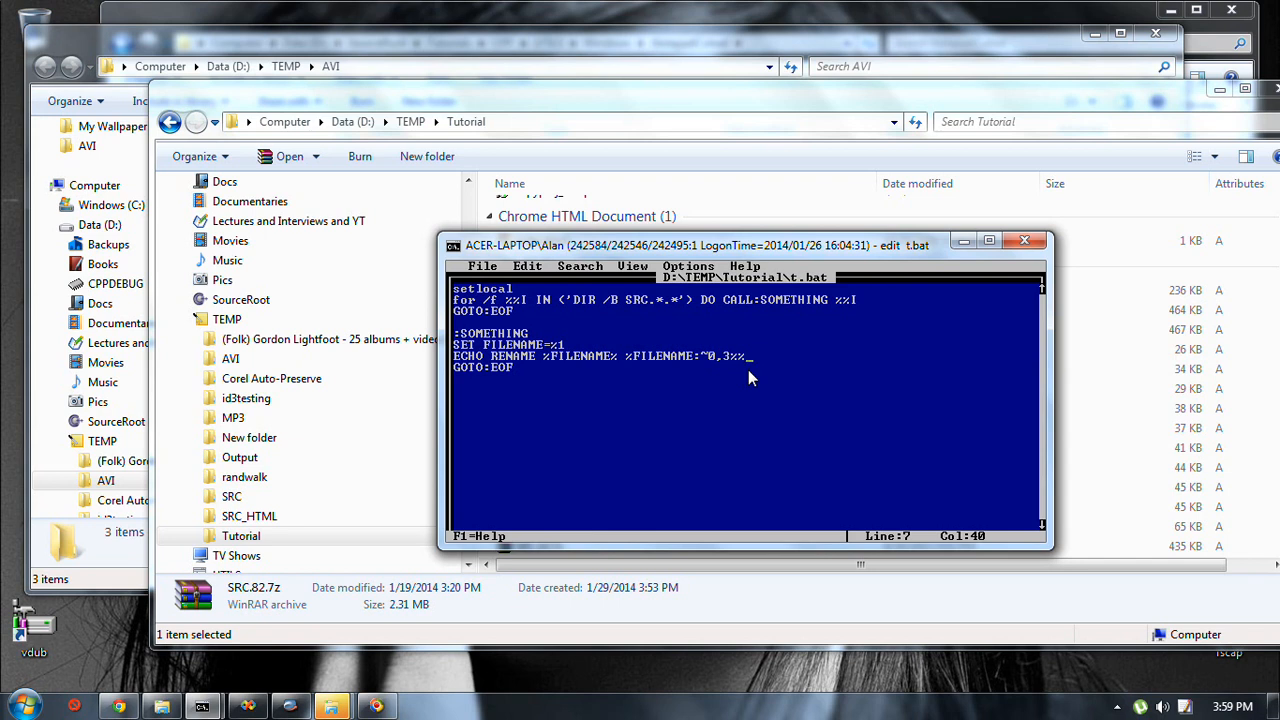
double_click(663, 356)
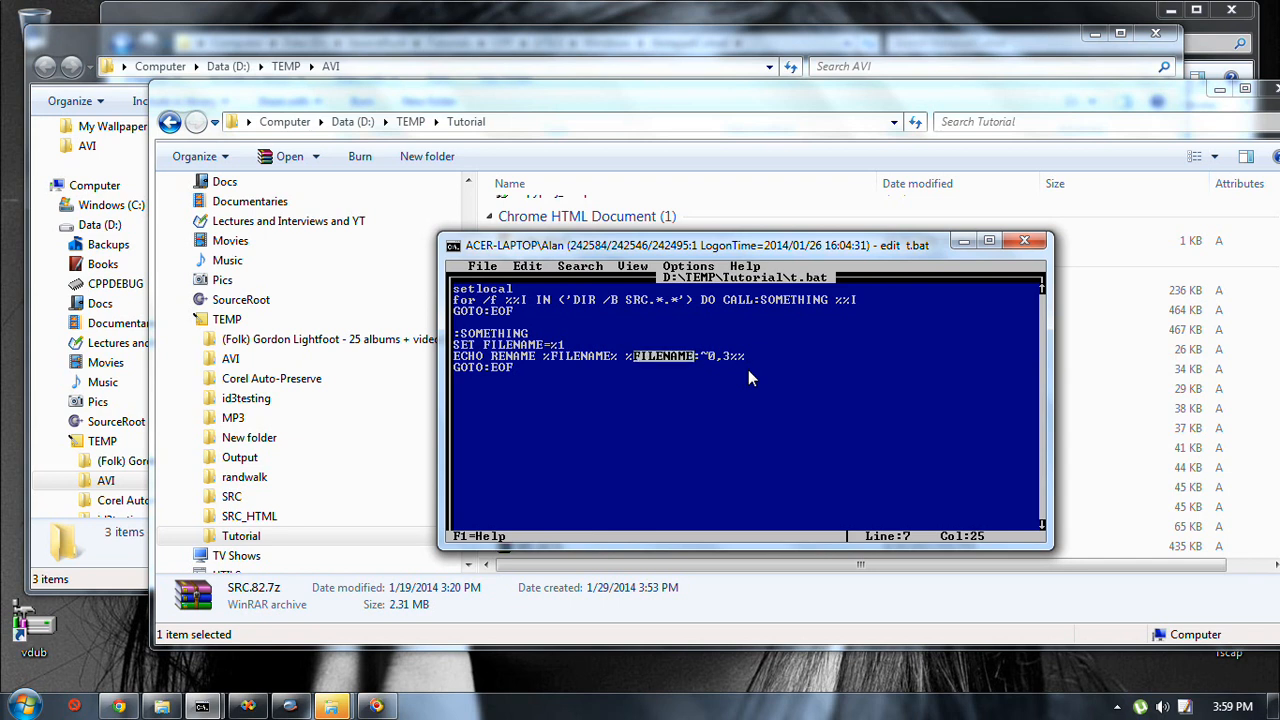
text(FILENAME:~)
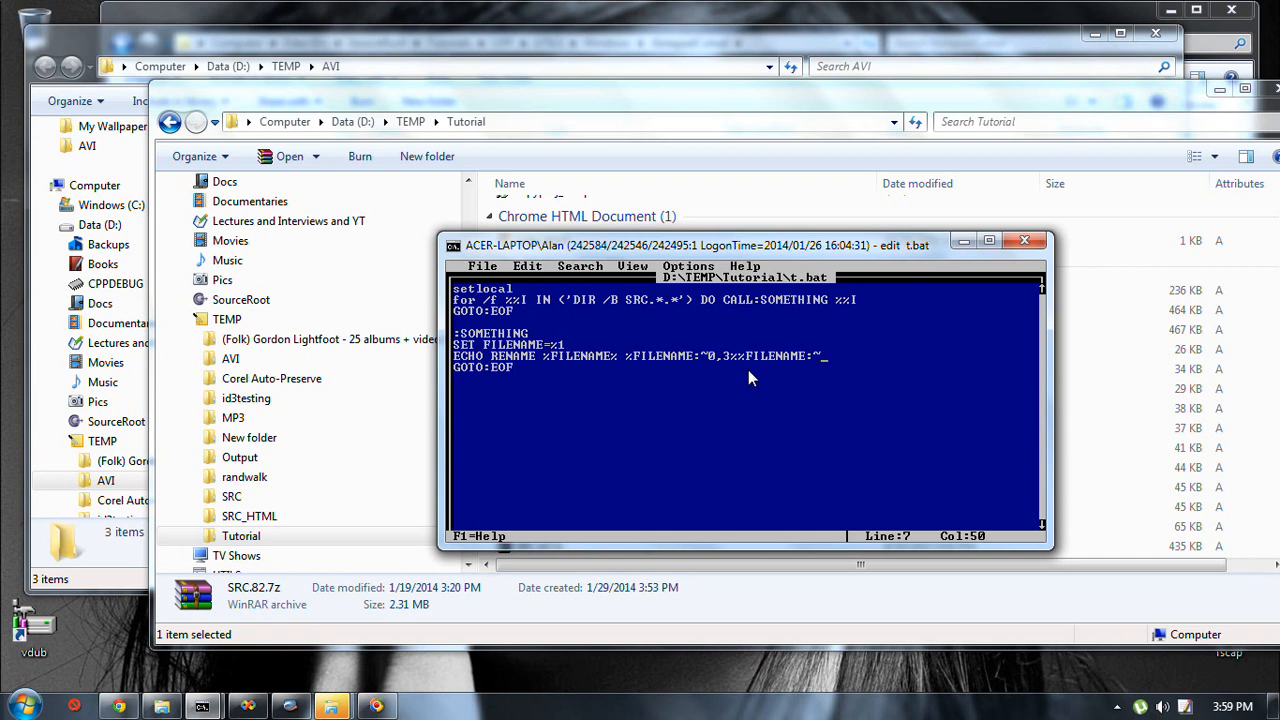
text(3%)
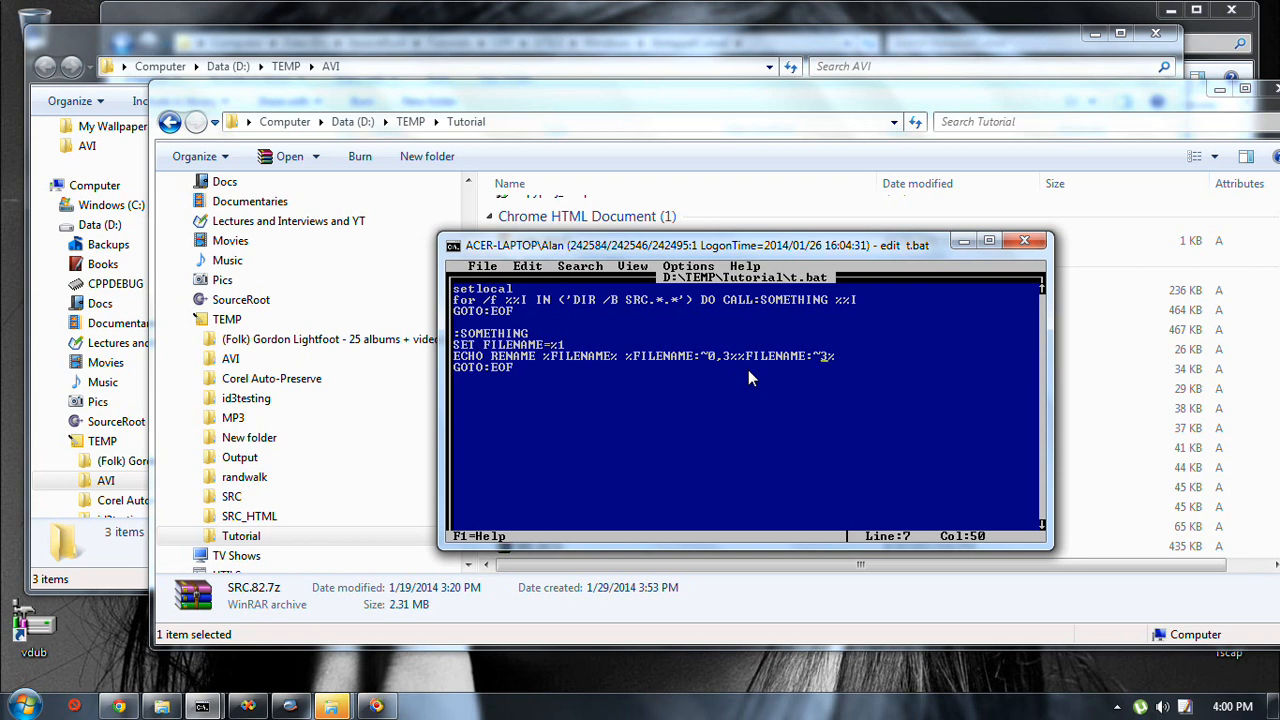
- Insert a PAUSE line right after the ECHO RENAME line
key(Right)
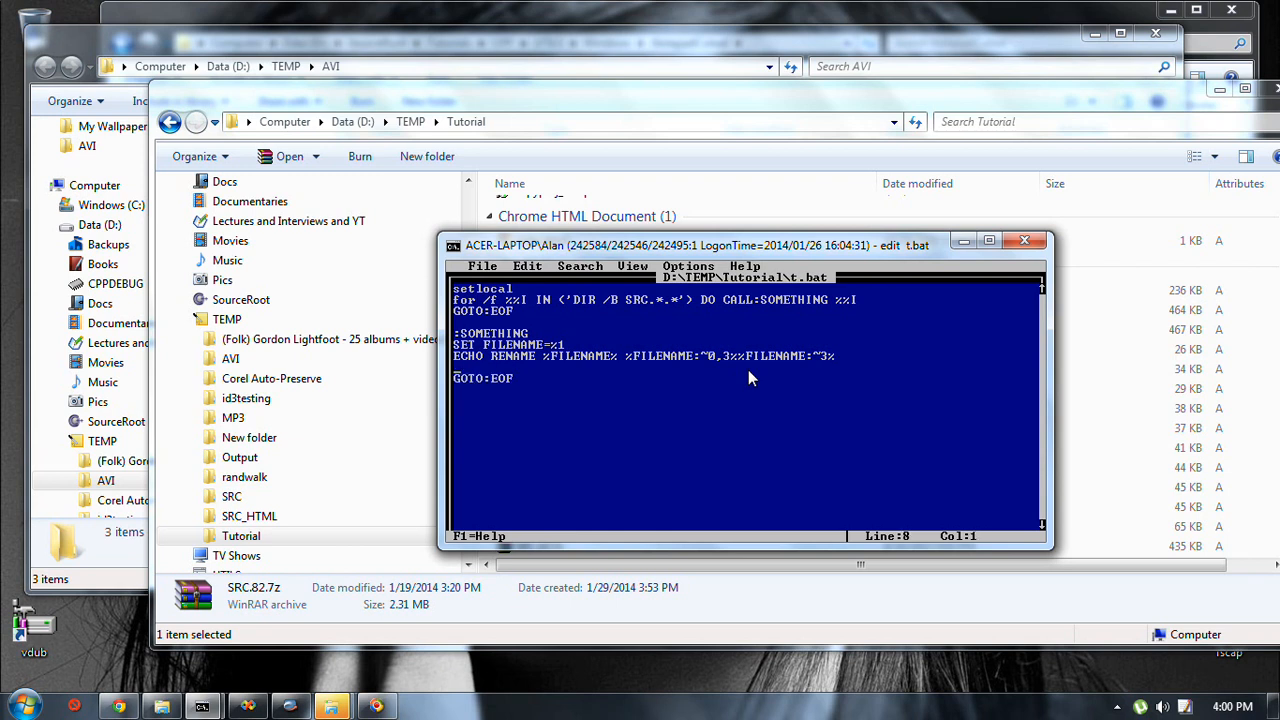
text(PAU)
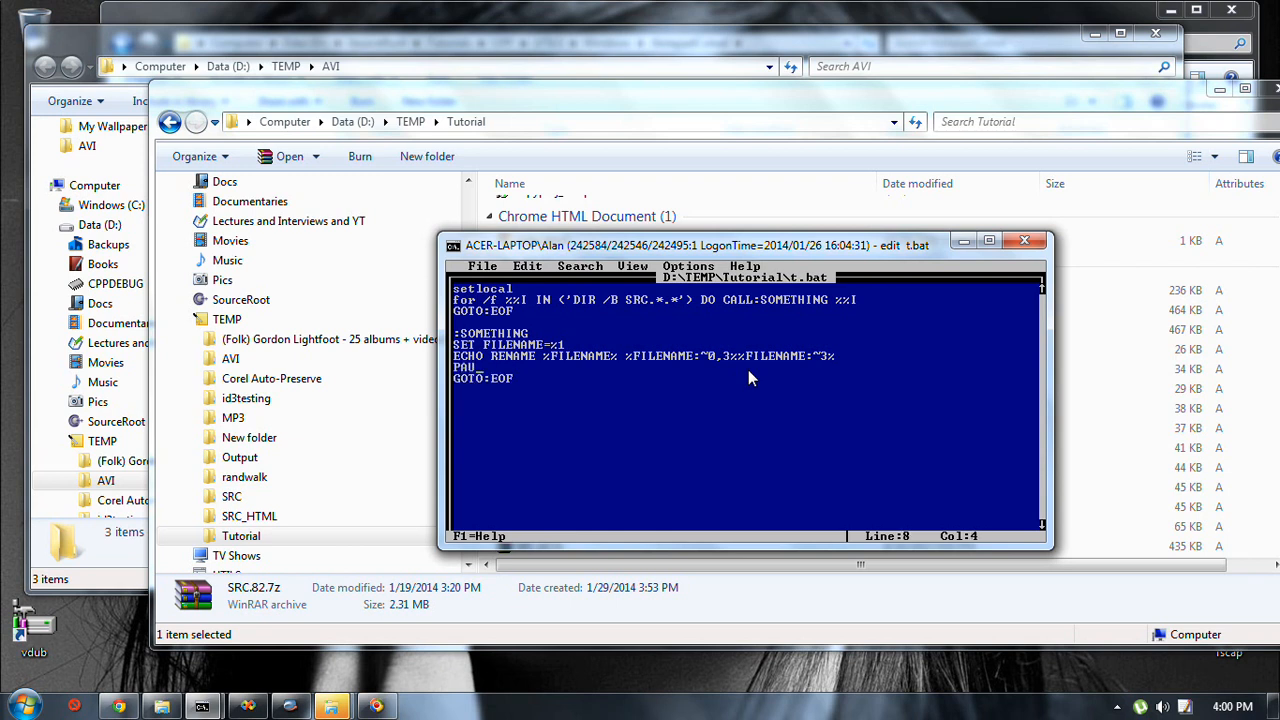
text(SE)
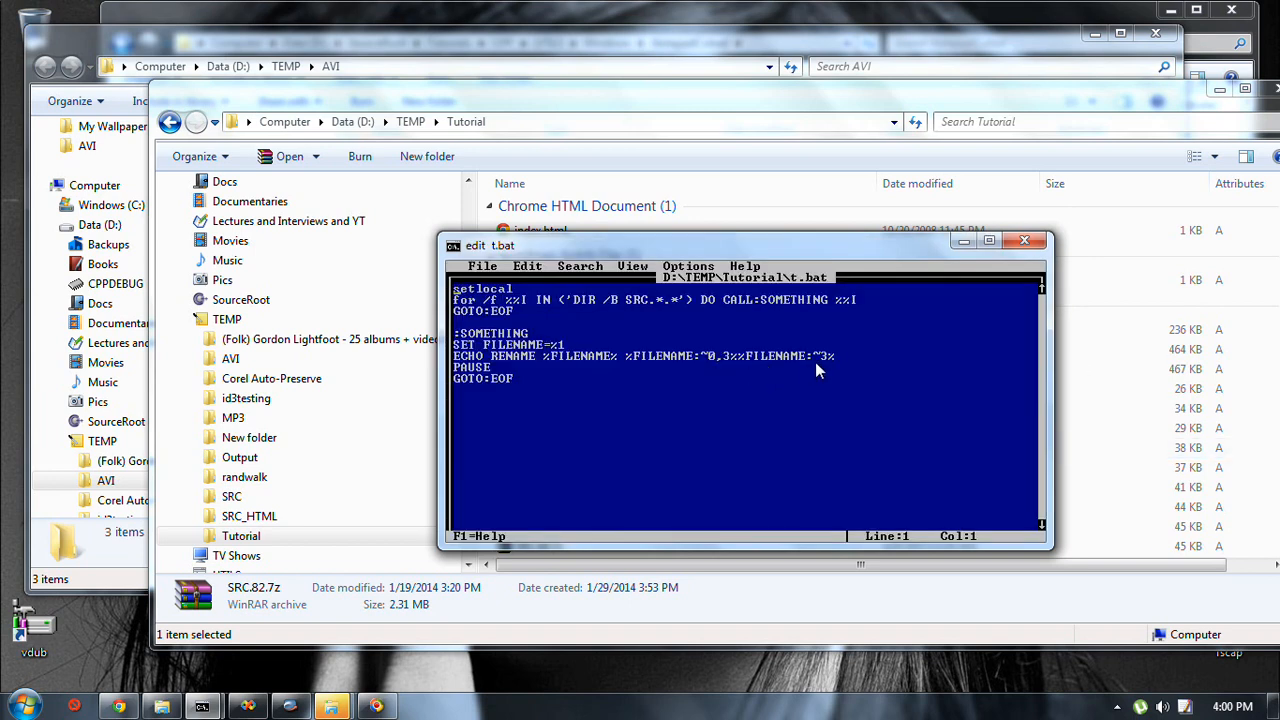
click(835, 356)
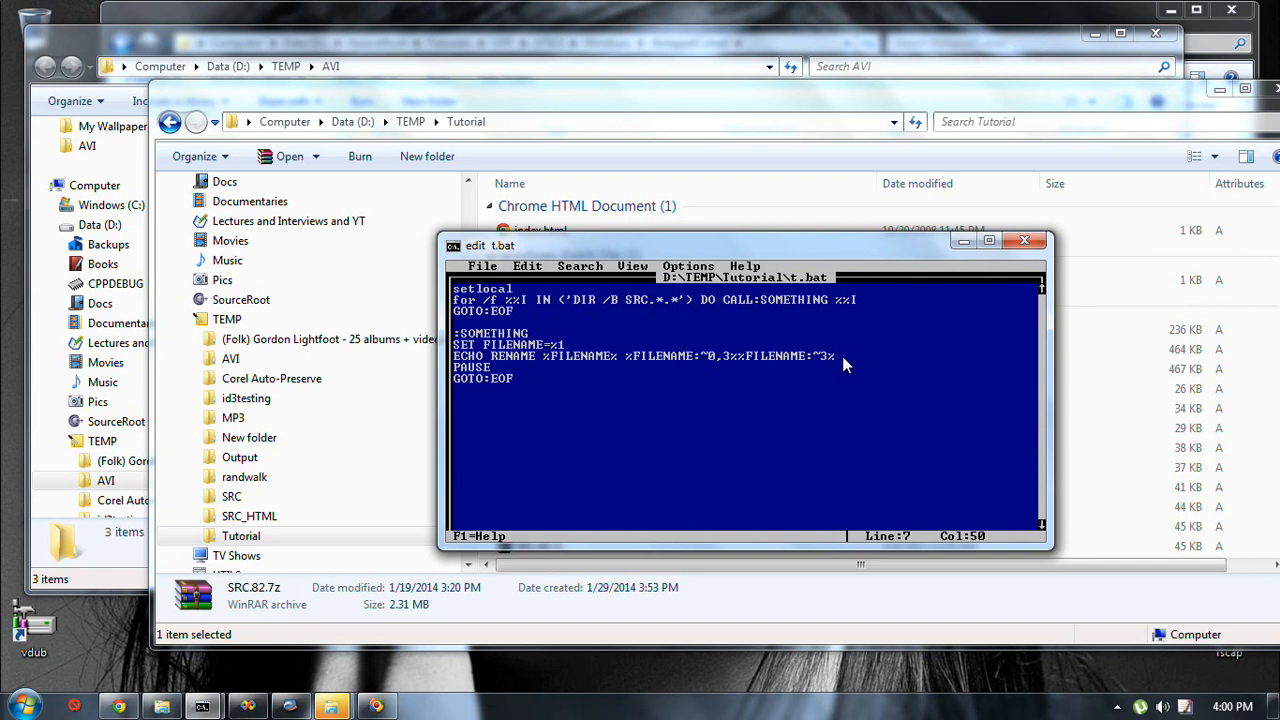
- Run t.bat and step through the echoed SRC.00.7z and SRC.01.7z renames
text(4)
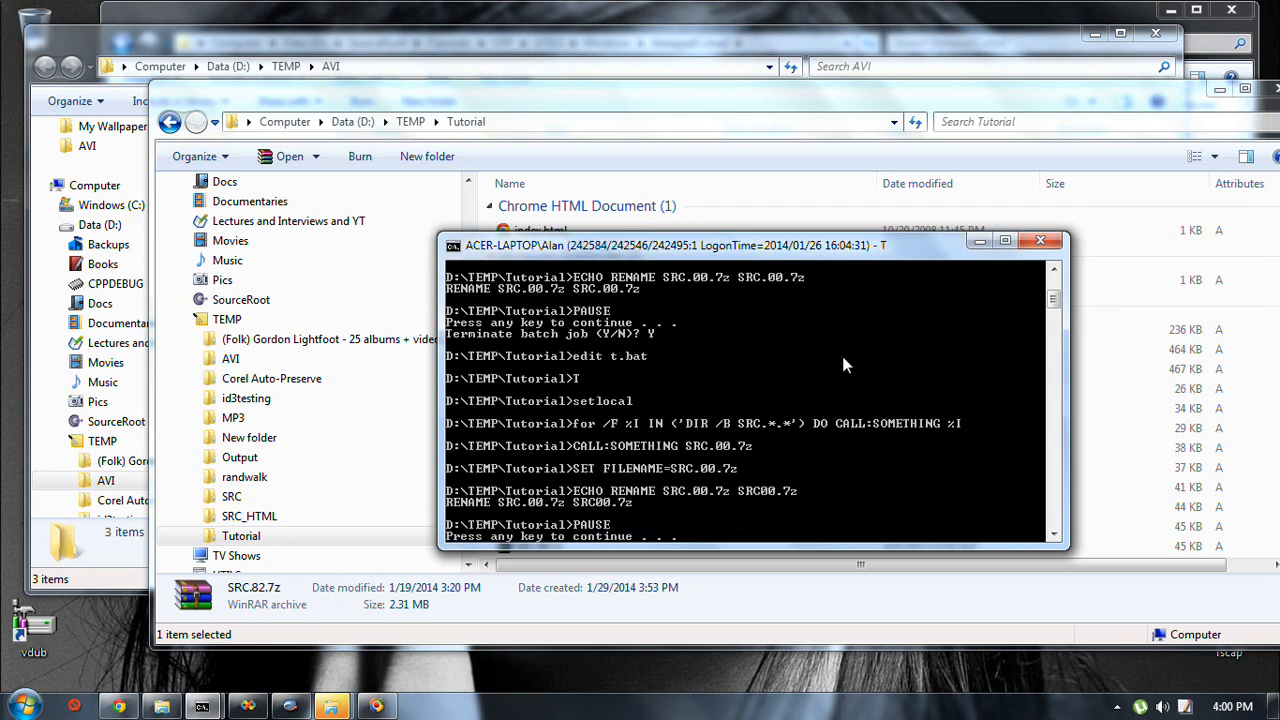
mouse_move(505, 518)
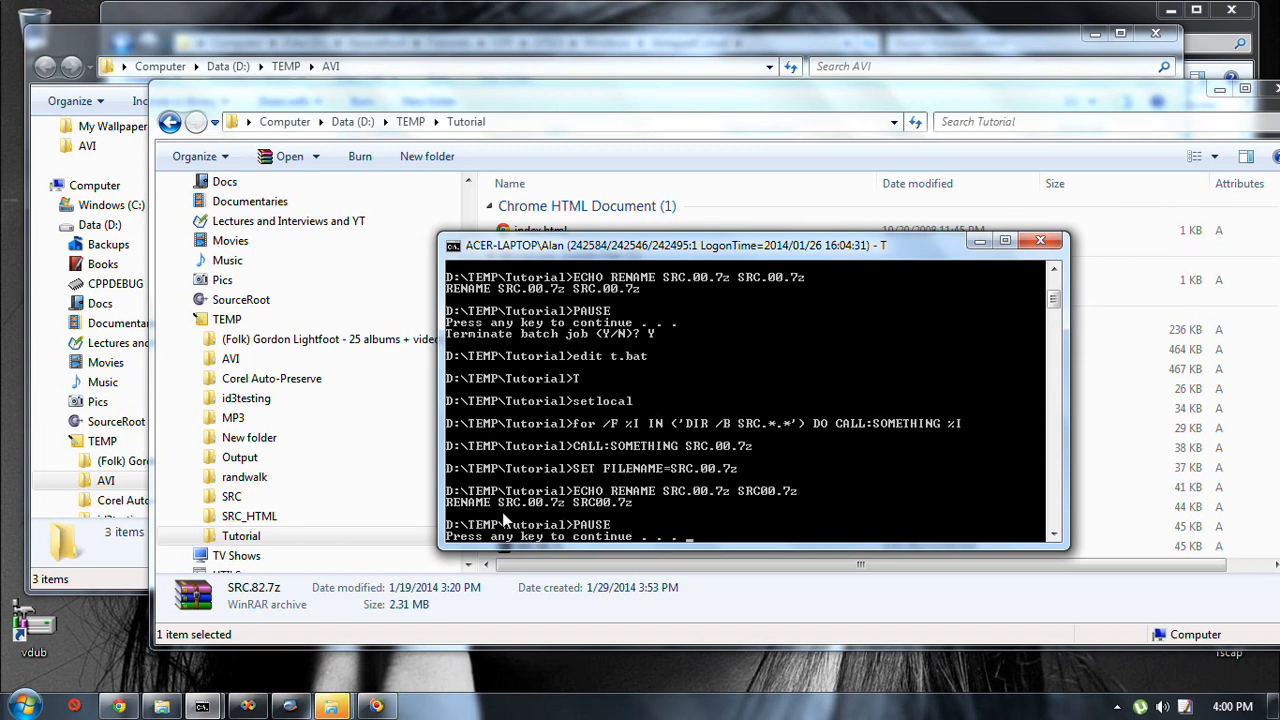
mouse_move(513, 519)
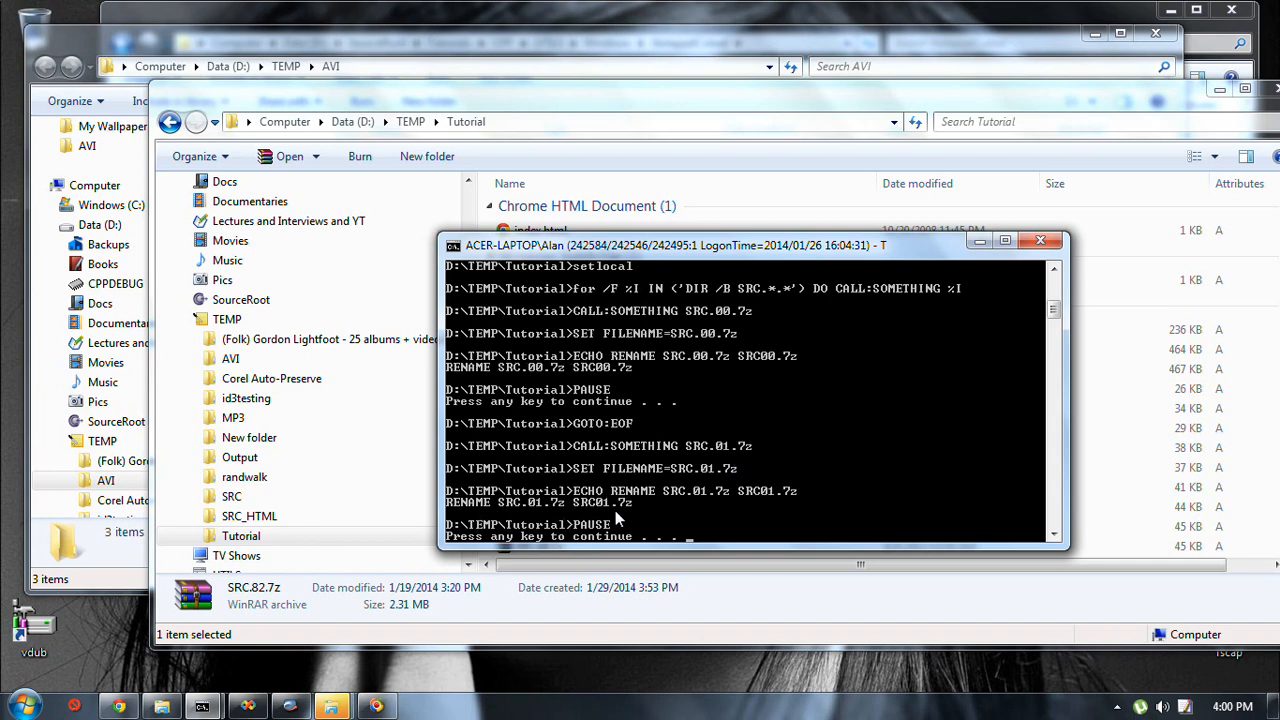
- Terminate the running batch job with Ctrl+C
key(ctrl+c)
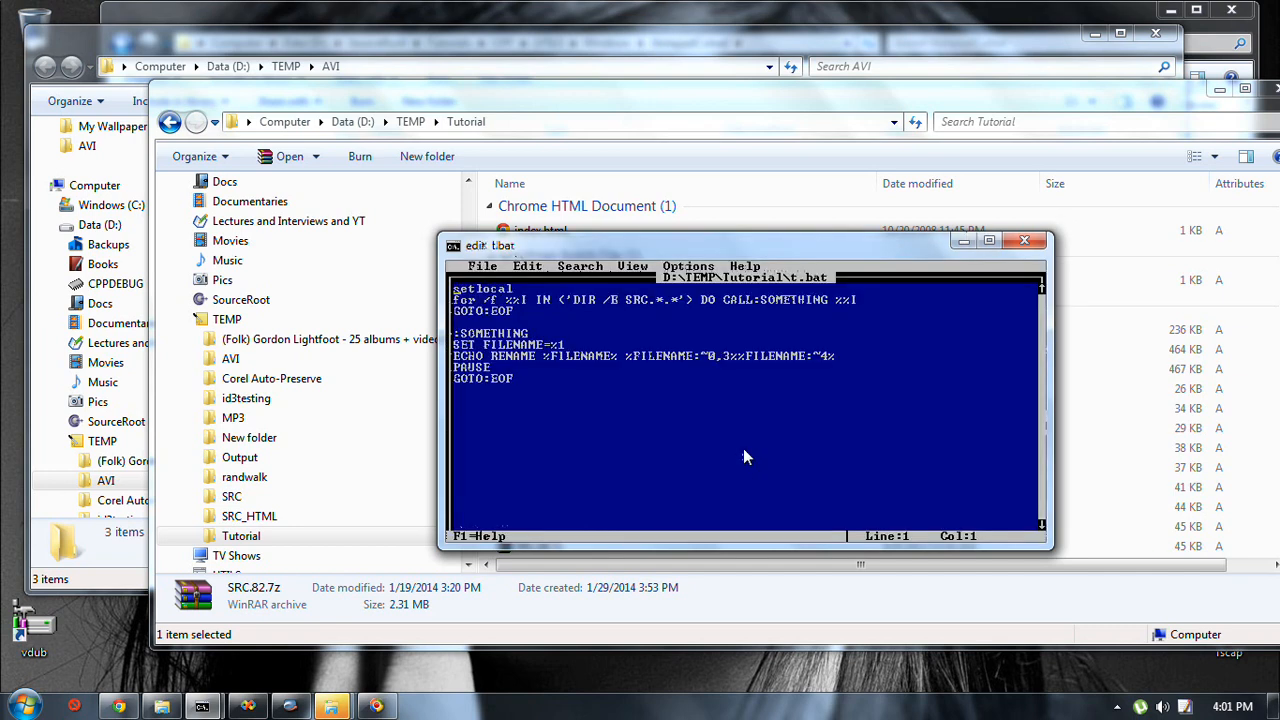
mouse_move(640, 310)
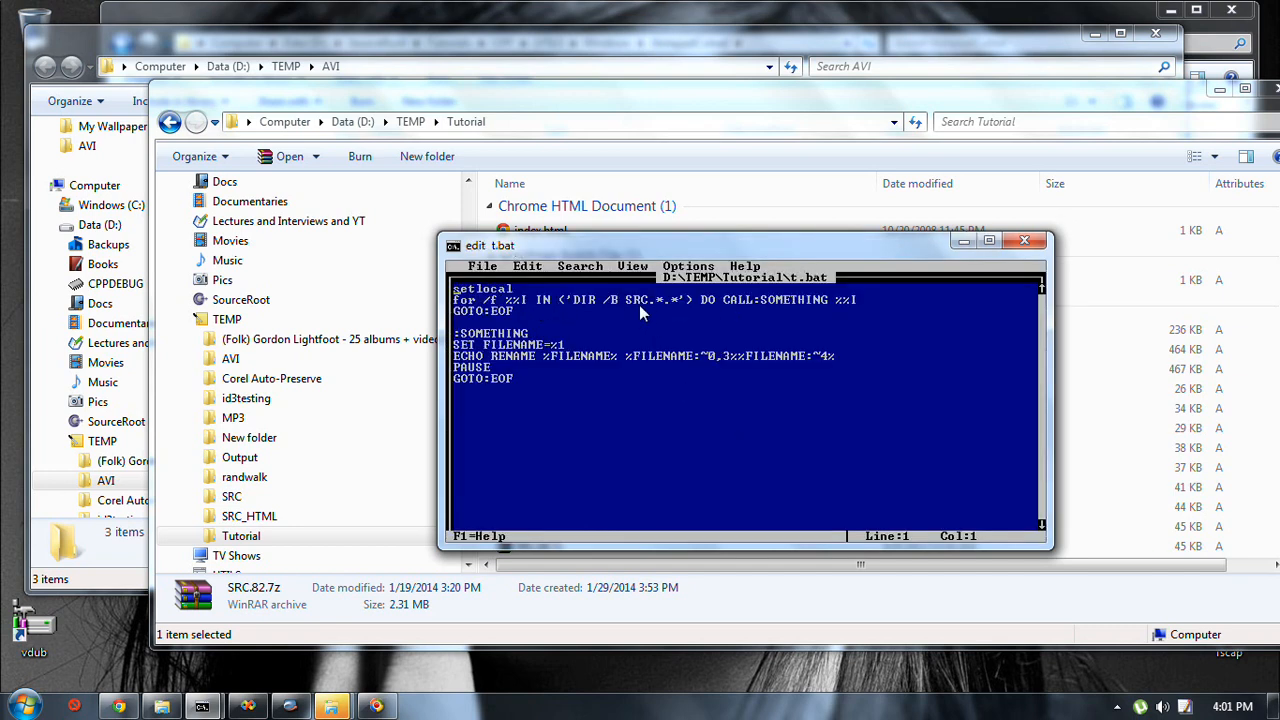
mouse_move(695, 378)
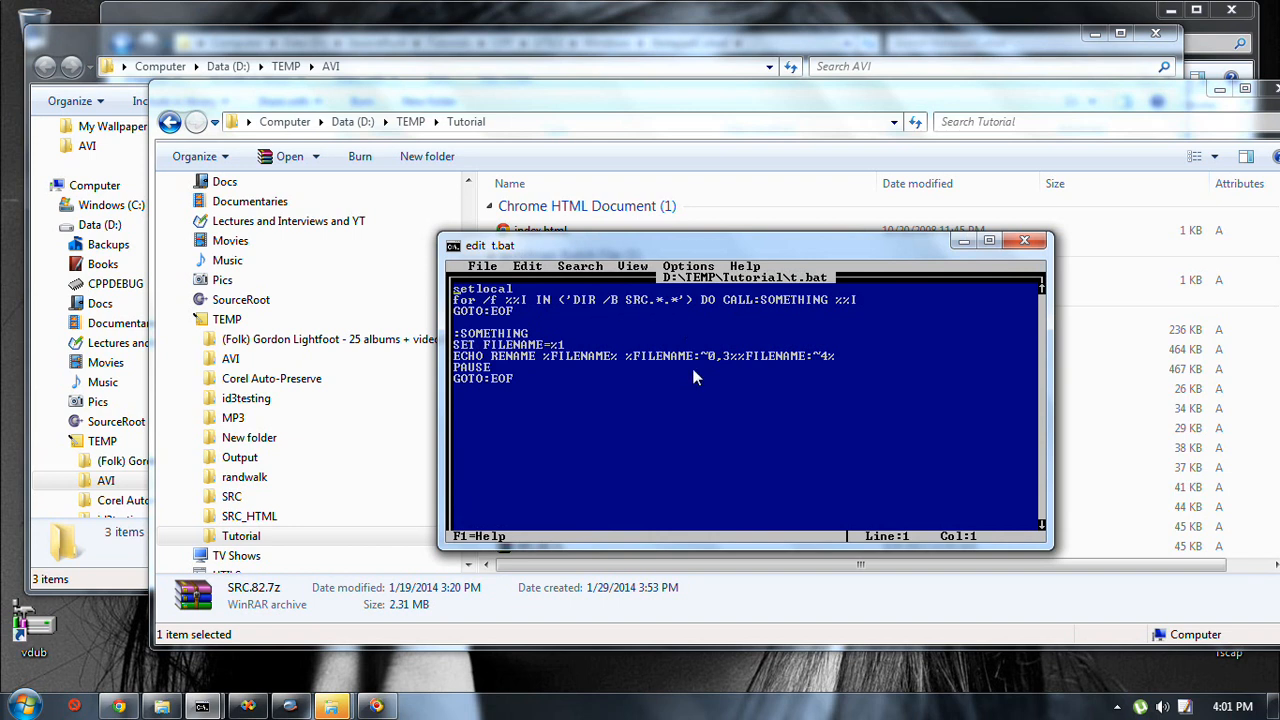
mouse_move(667, 307)
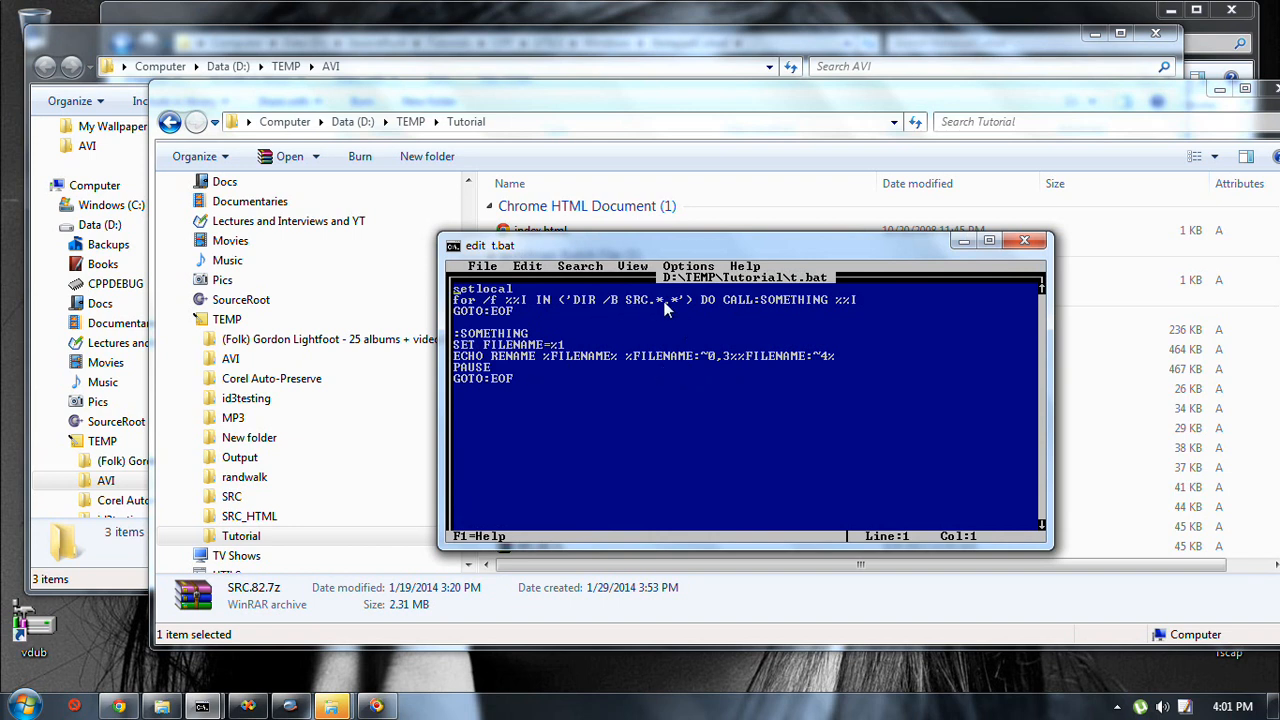
mouse_move(723, 313)
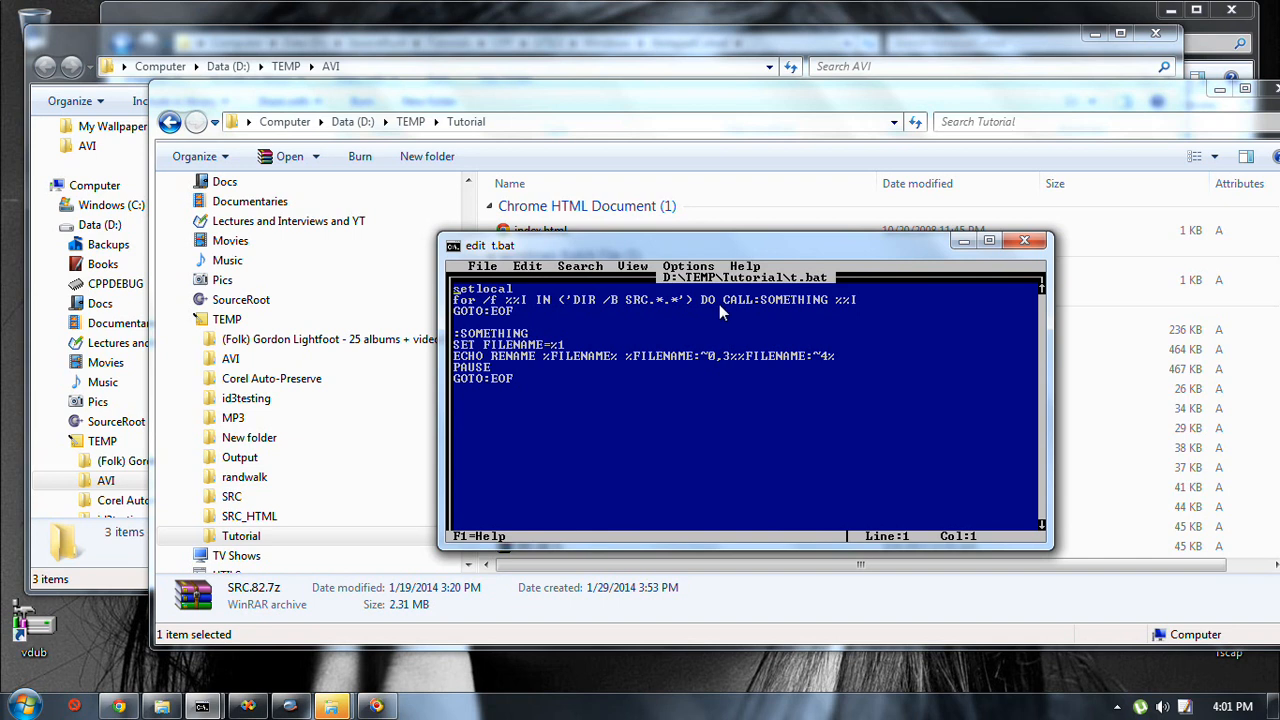
mouse_move(788, 363)
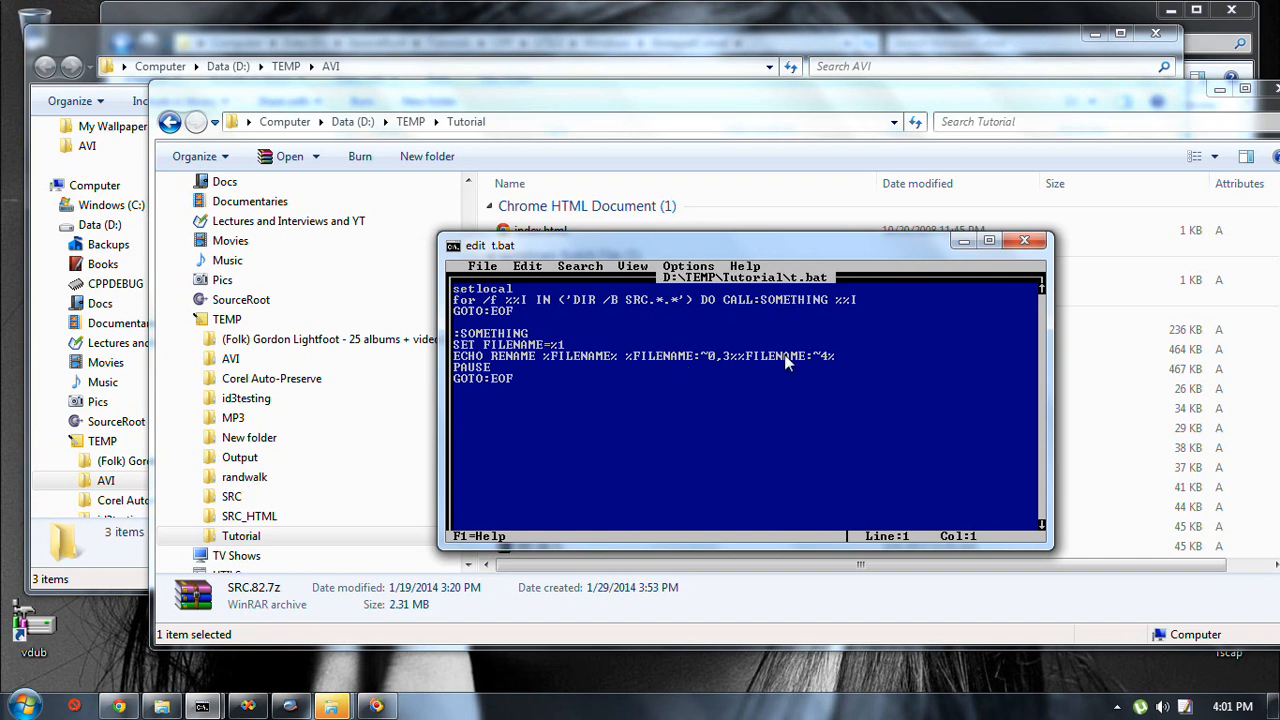
mouse_move(677, 375)
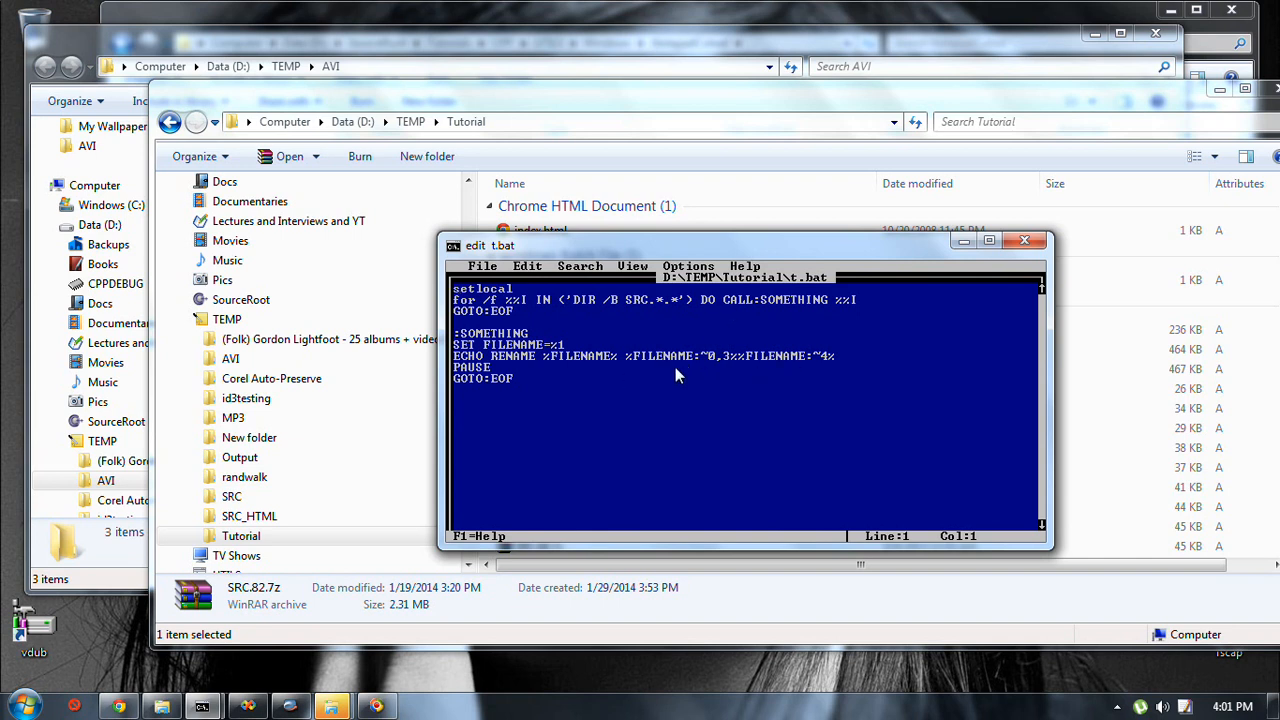
mouse_move(529, 371)
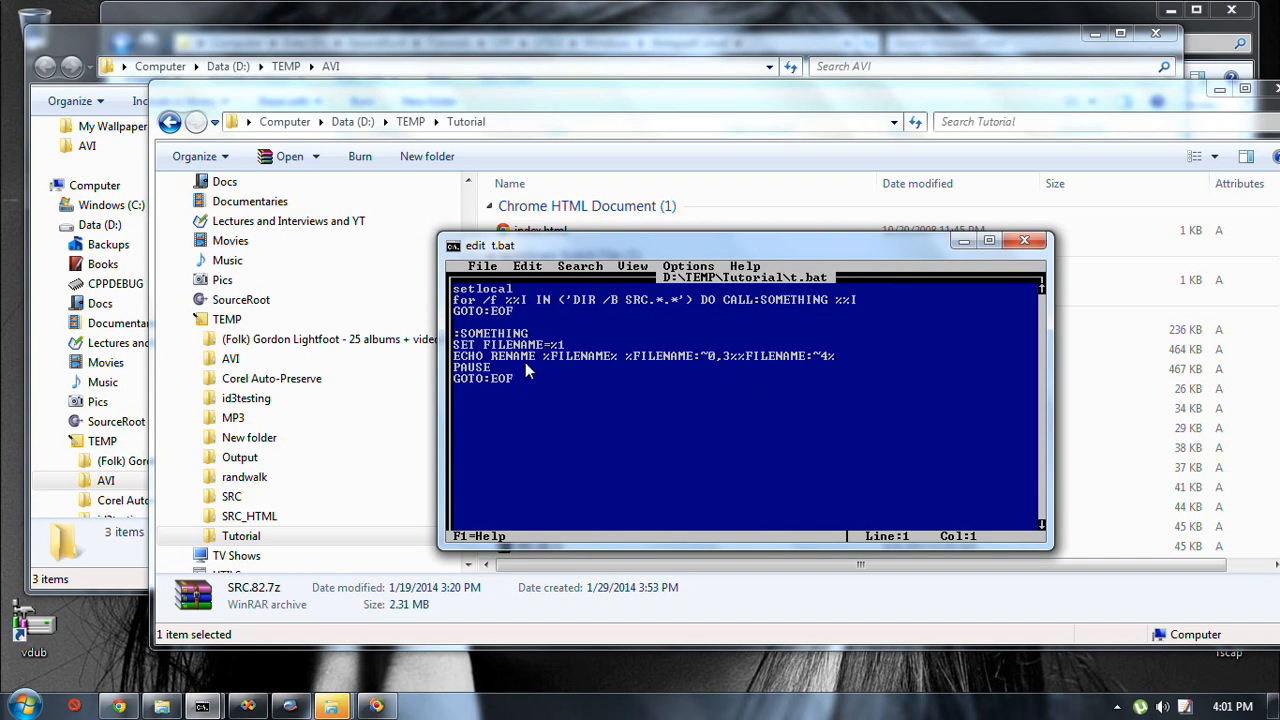
mouse_move(765, 370)
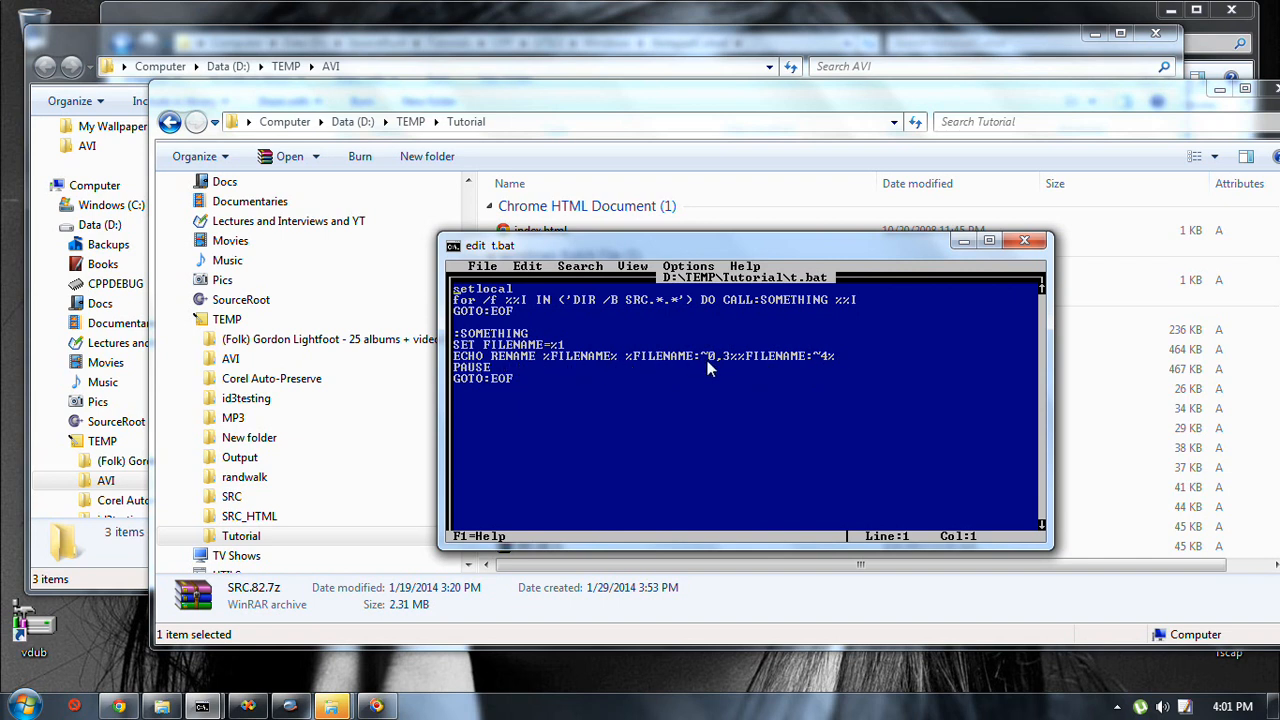
mouse_move(835, 370)
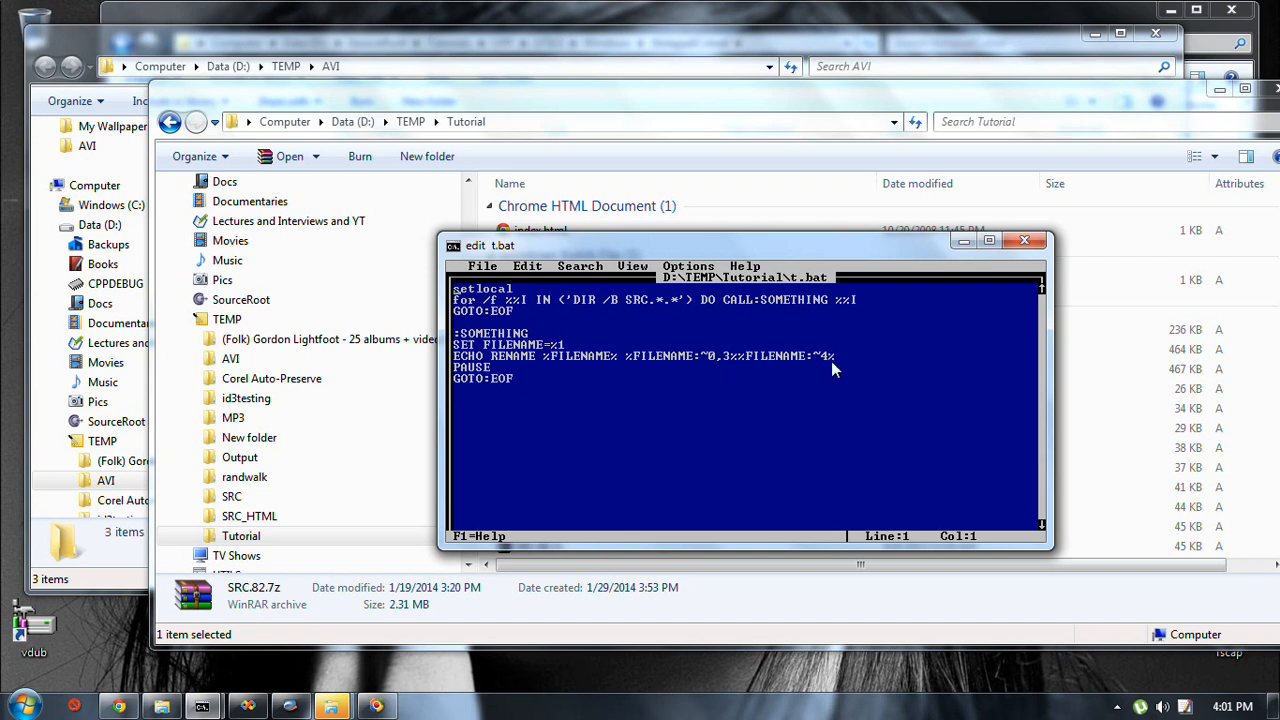
mouse_move(836, 367)
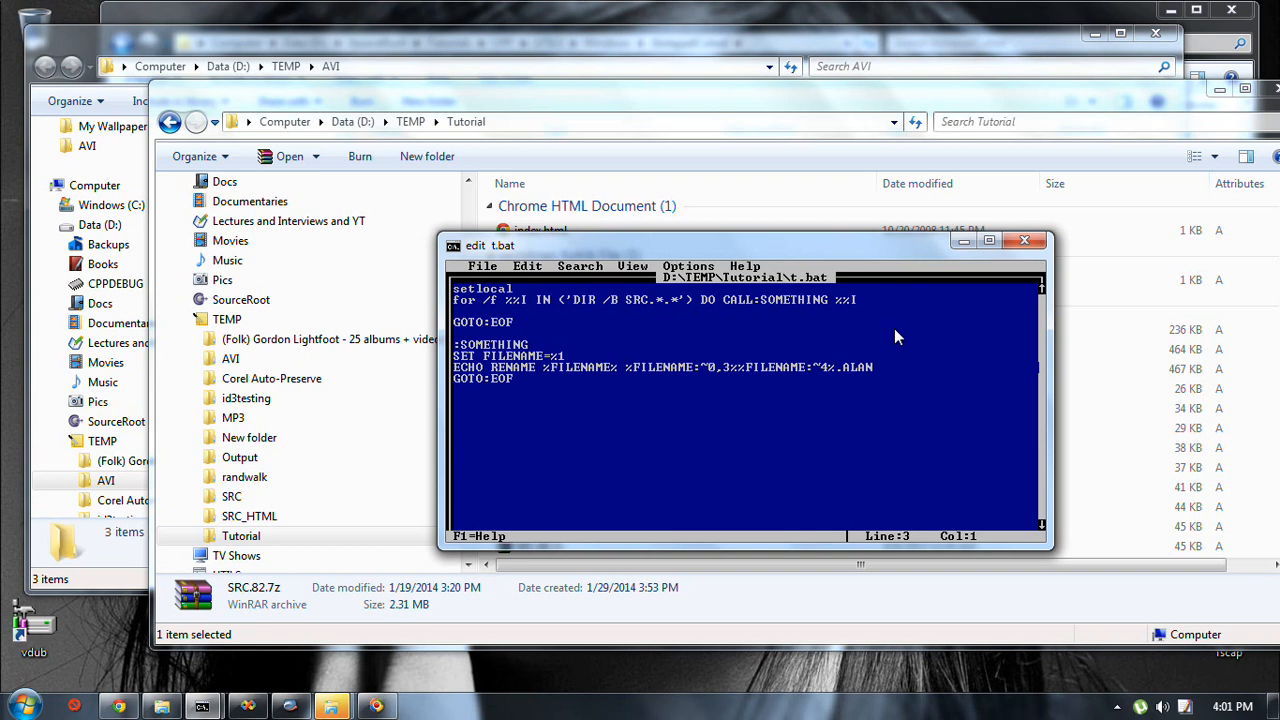
- Append .ALAN to the echoed target and add RENAME *.ALAN *. and PAUSE after the loop
text(RENAME)
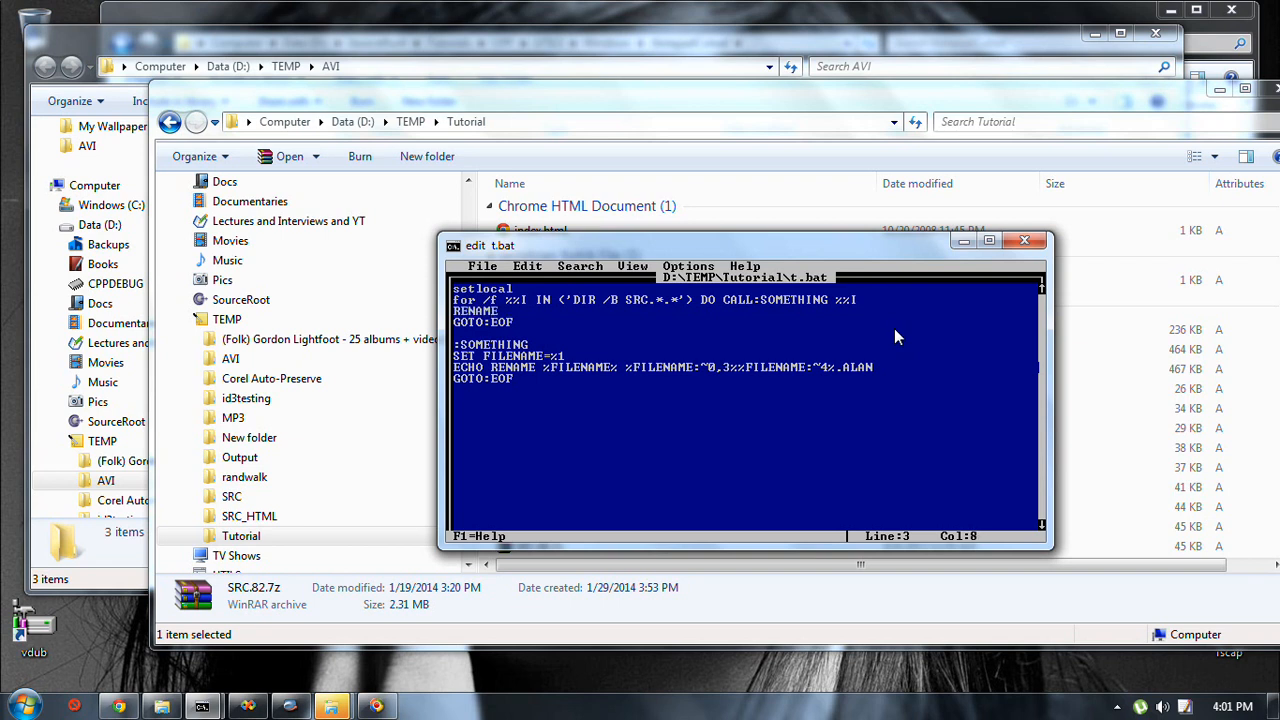
text(.-)
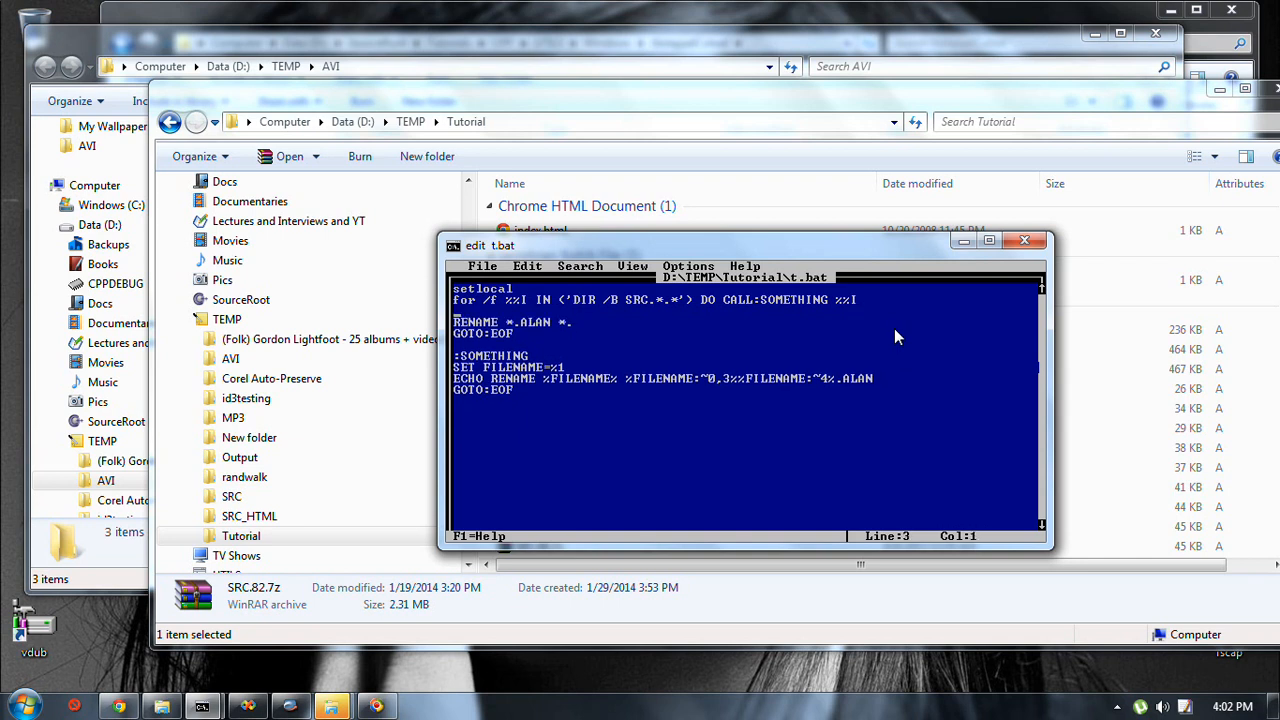
text(PA)
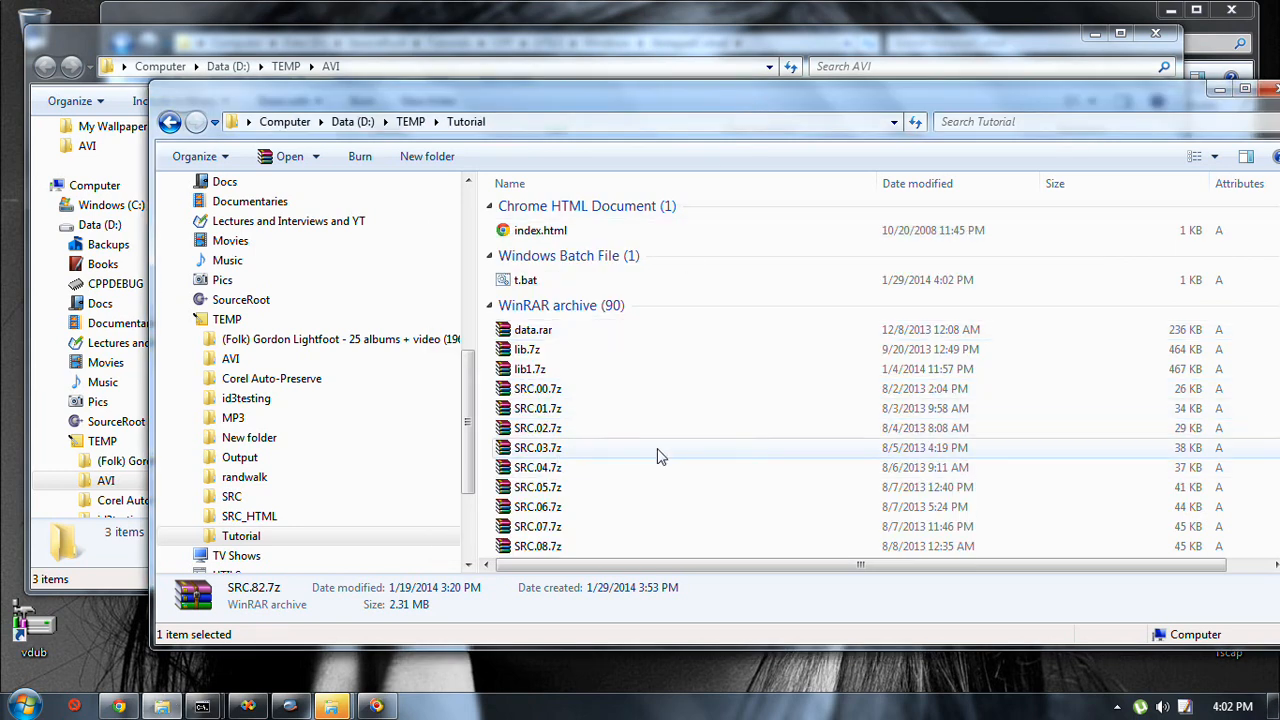
- Scroll through the echoed renames up to SRC.86.7z to SRC86.7z.ALAN
scroll(down, 3)
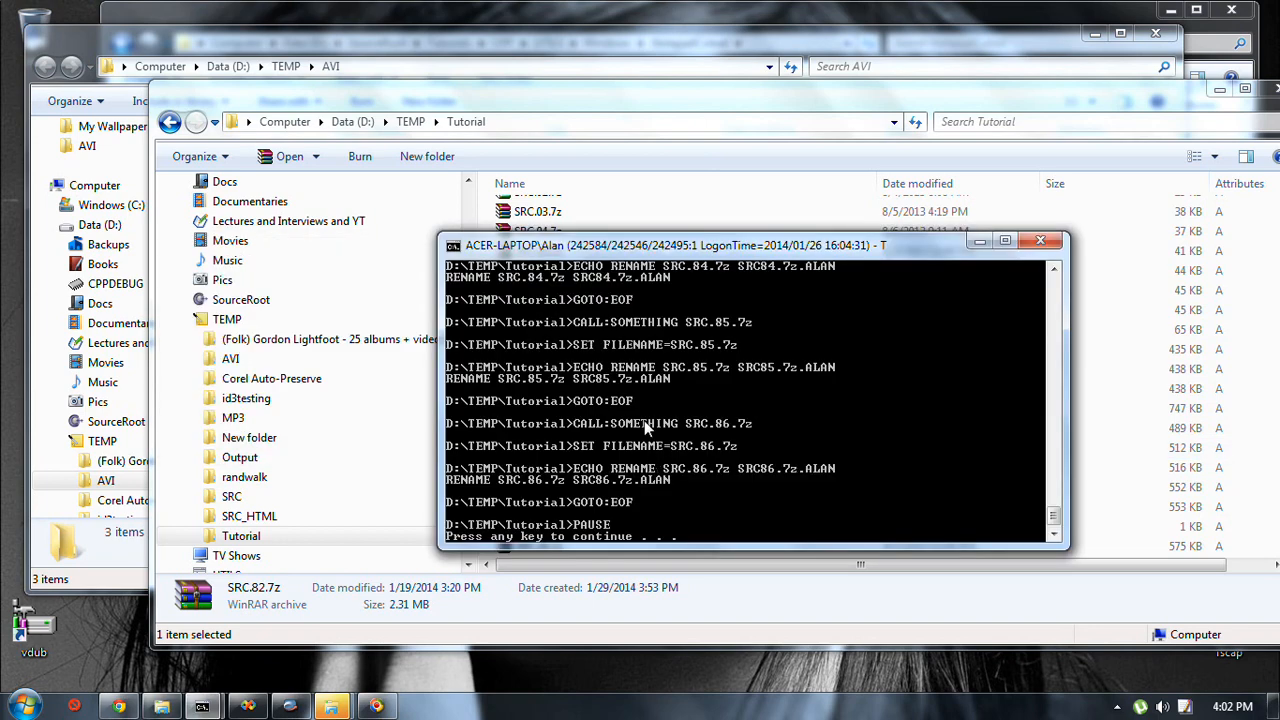
mouse_move(555, 508)
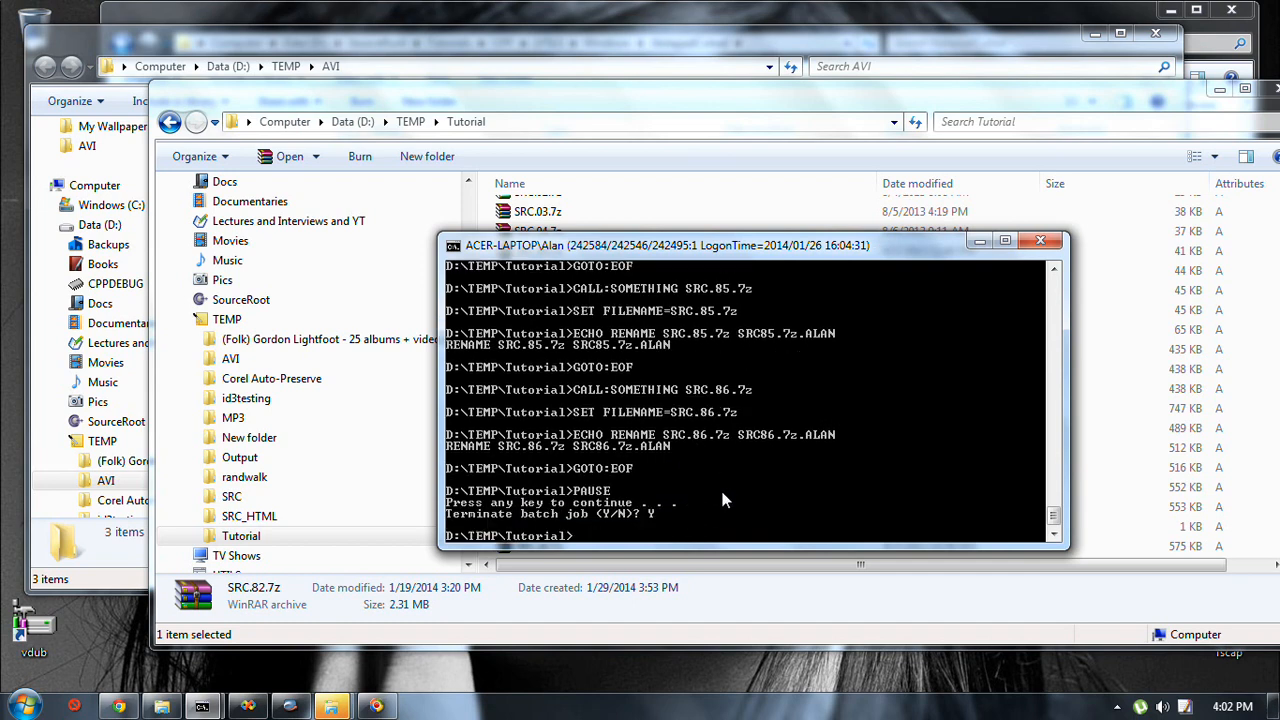
text(edit t.bat)
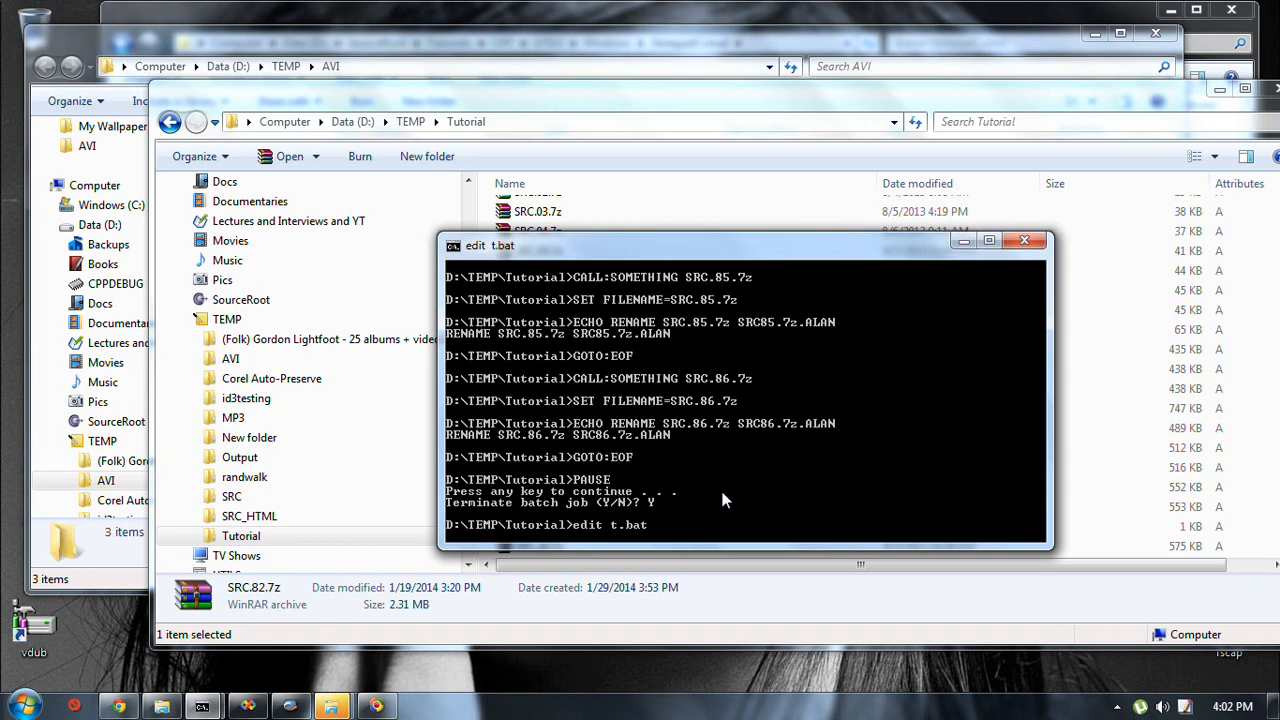
key(Return)
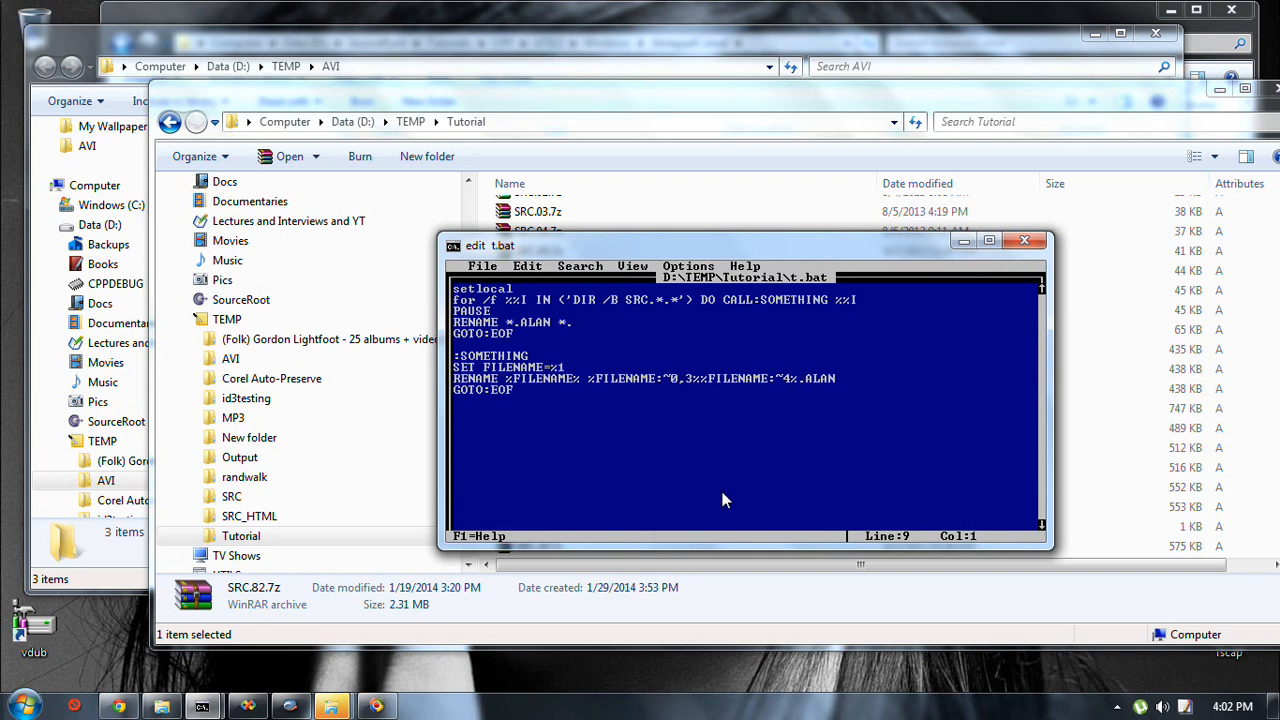
key(ctrl+Home)
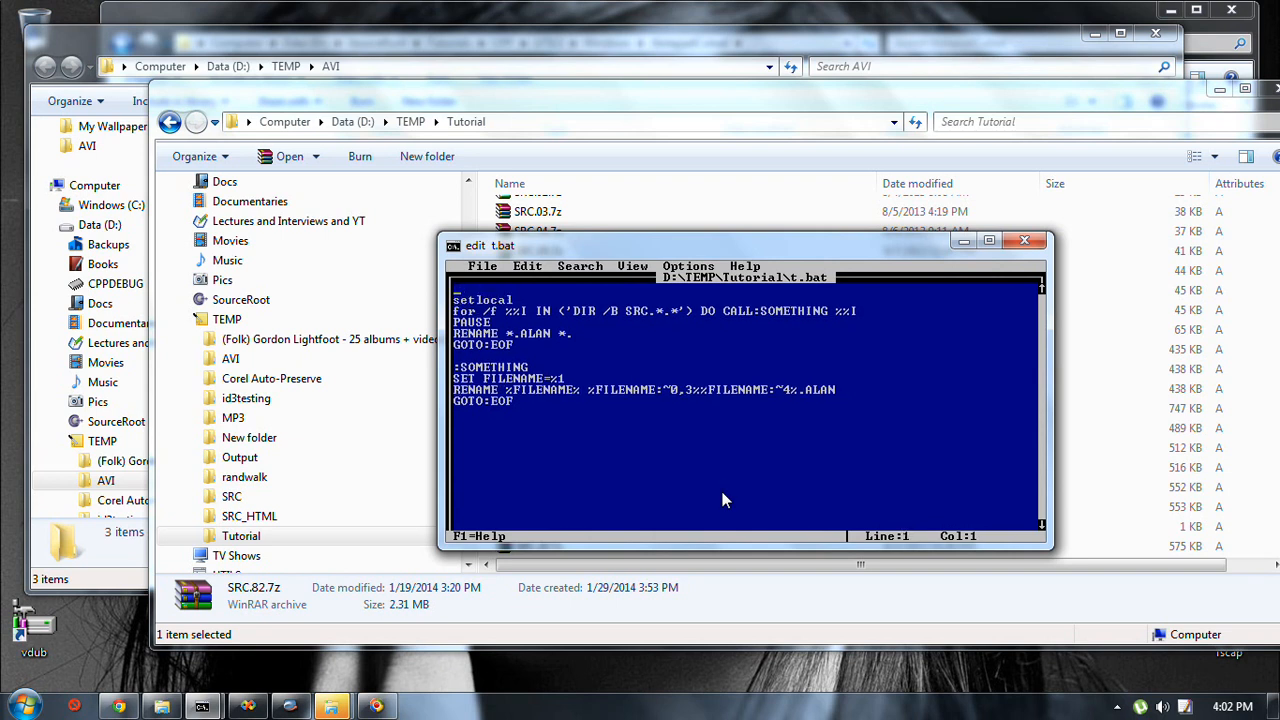
text(@ECHO O)
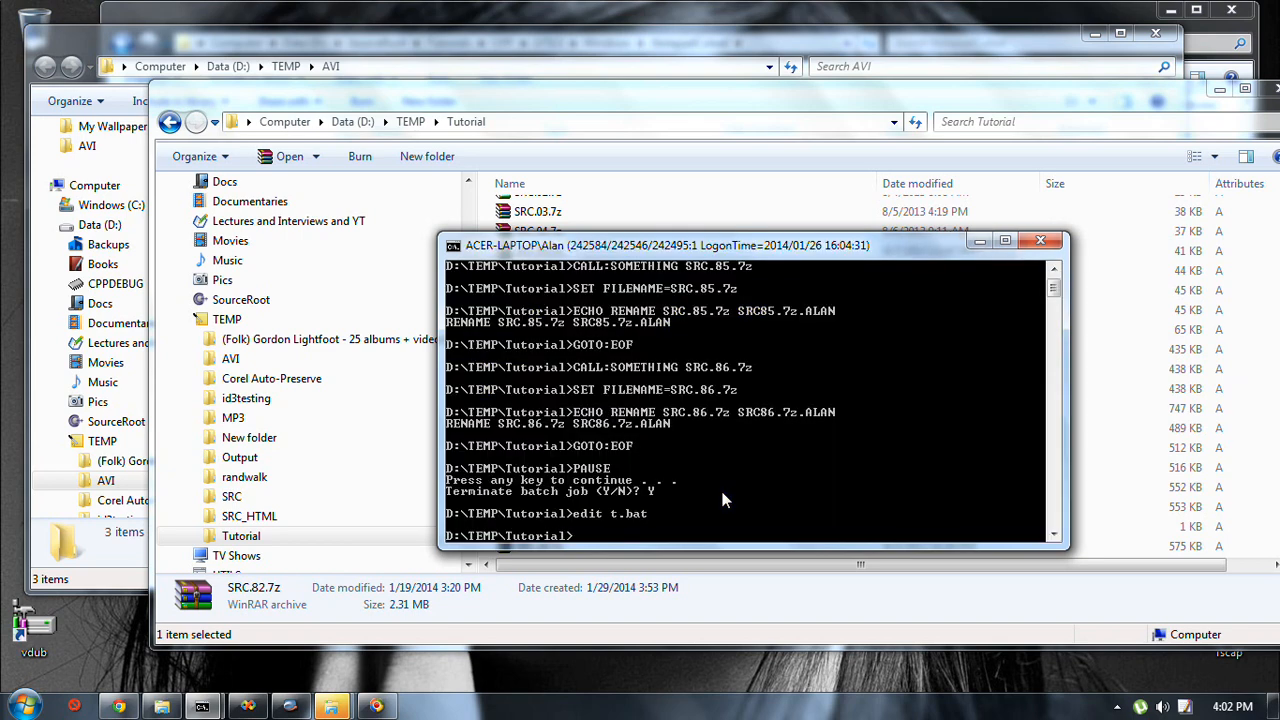
text(T)
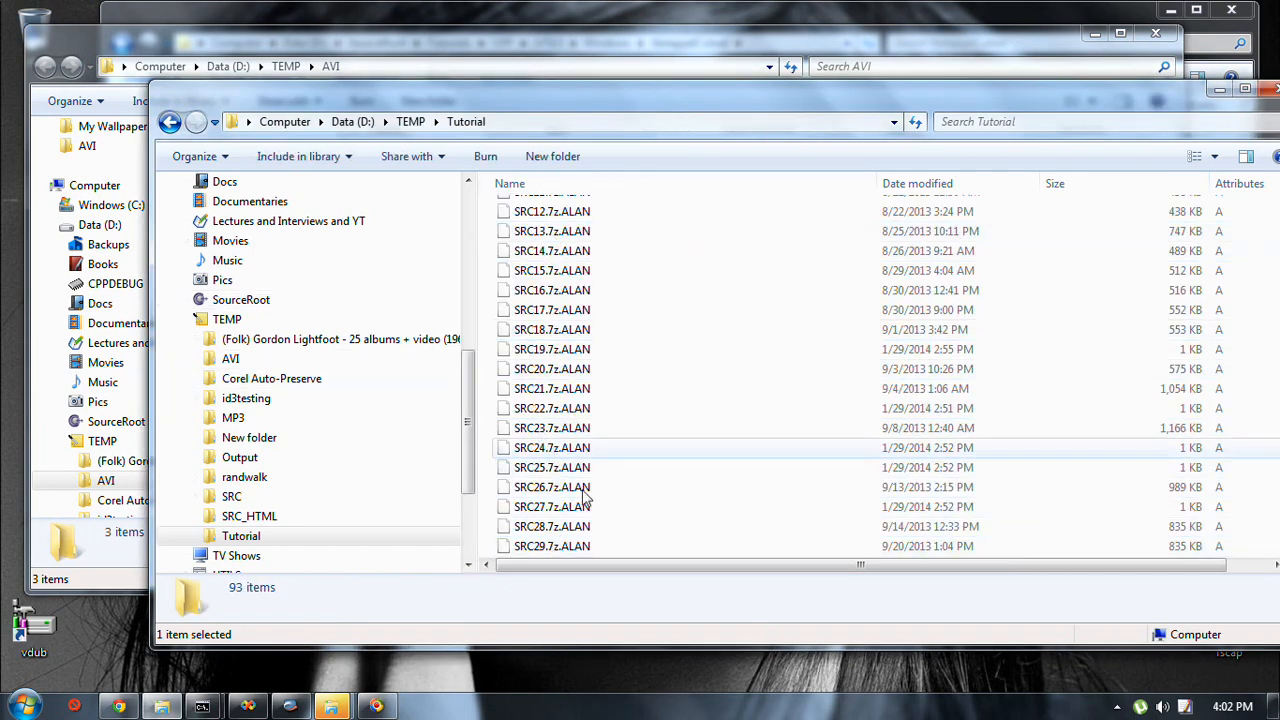
mouse_move(595, 428)
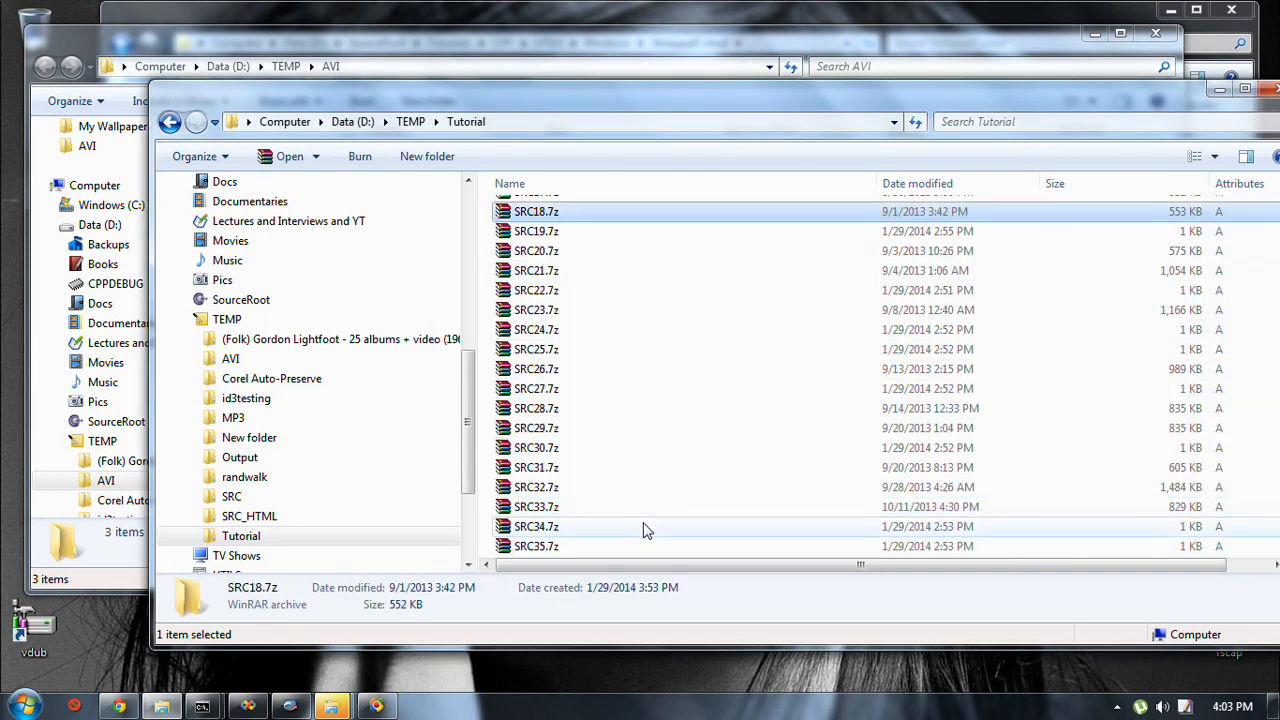
- Scroll the D:\TEMP\Tutorial listing to check the archives renamed SRC45.7z through SRC62.7z
scroll(down, 3)
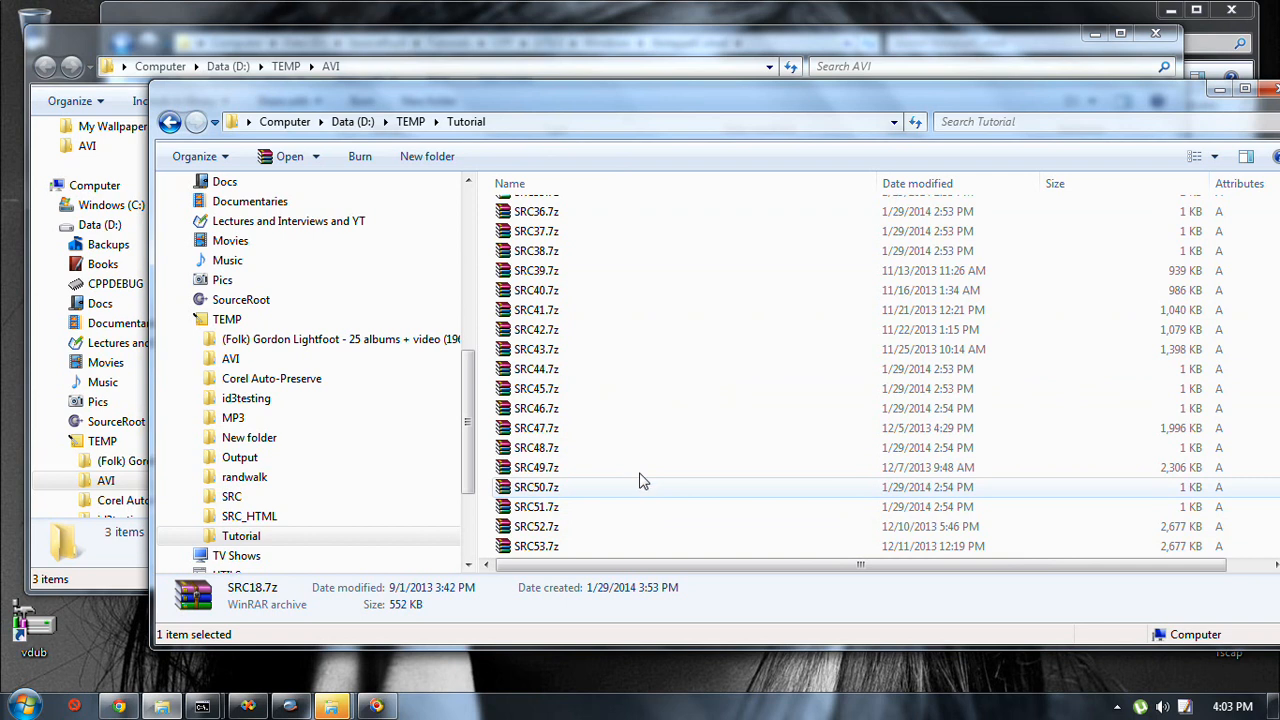
scroll(down, 3)
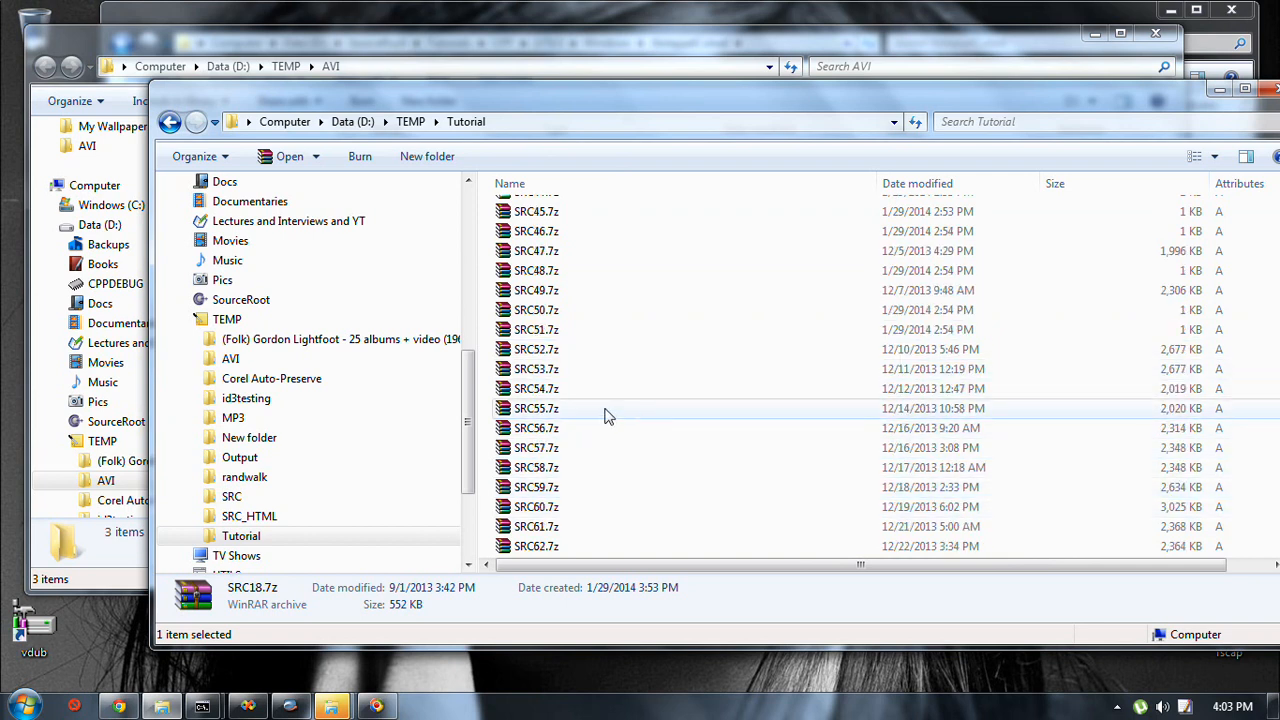
mouse_move(655, 432)
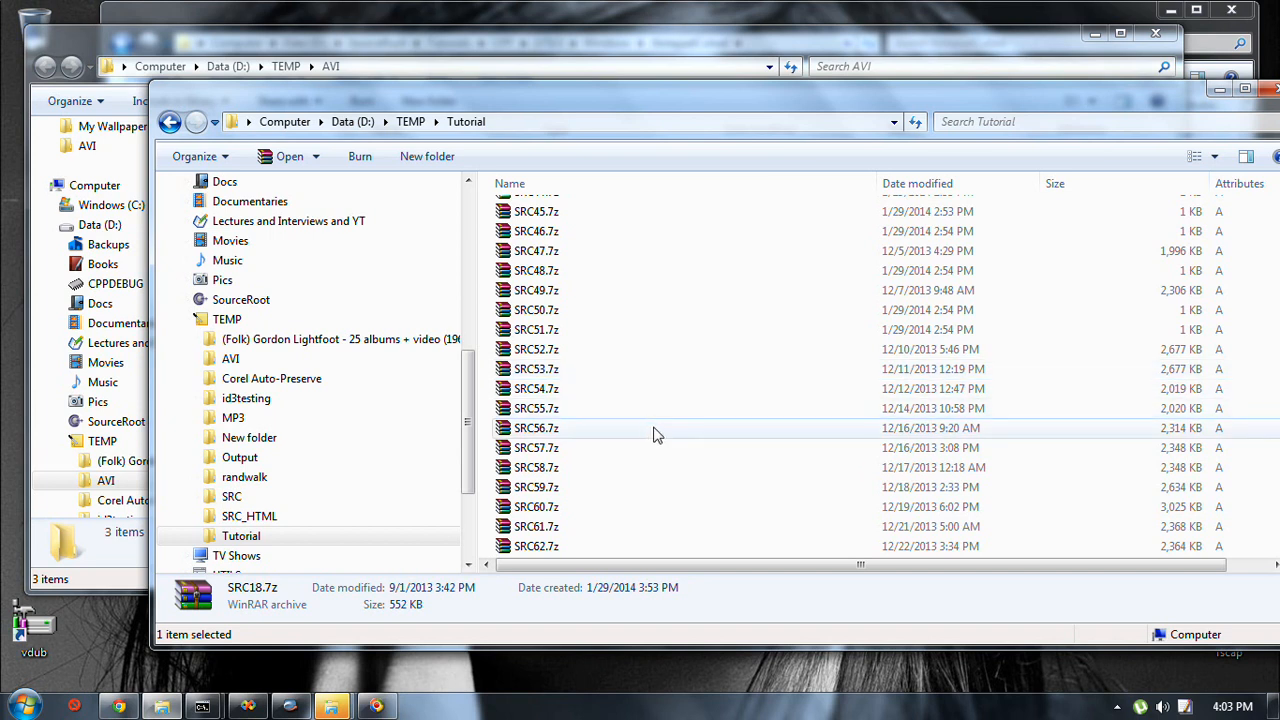
mouse_move(670, 483)
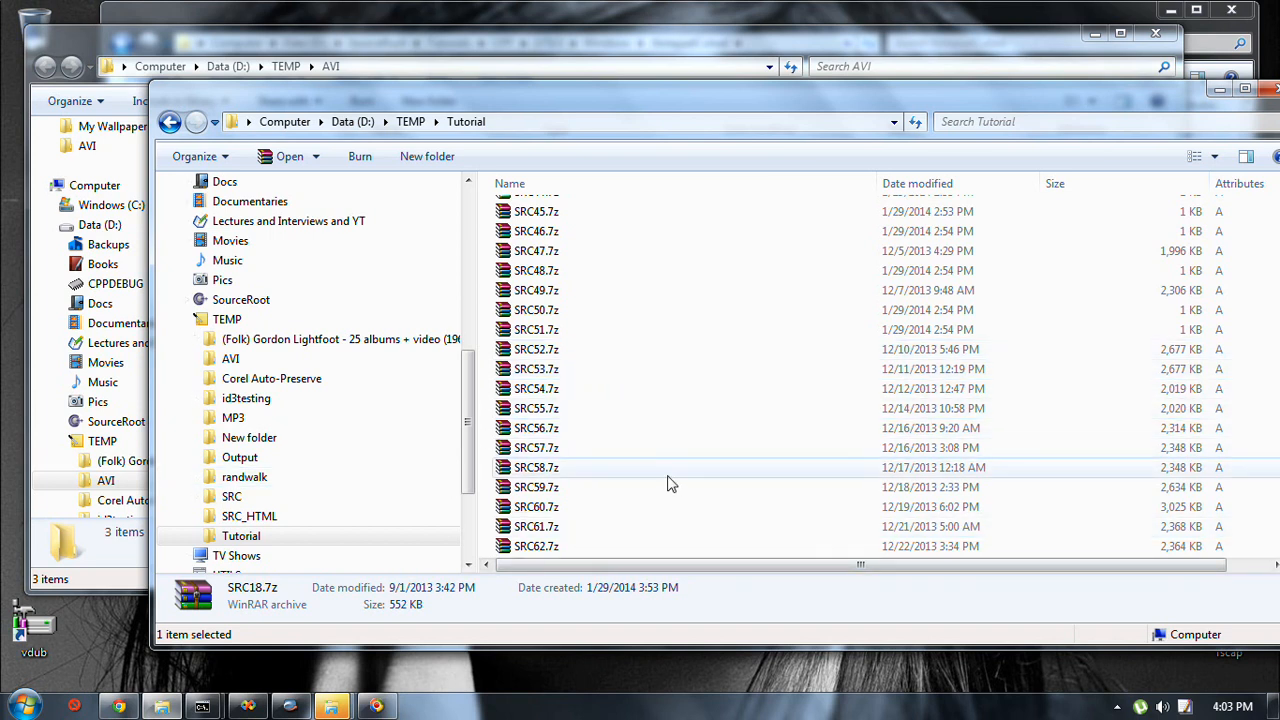
mouse_move(695, 429)
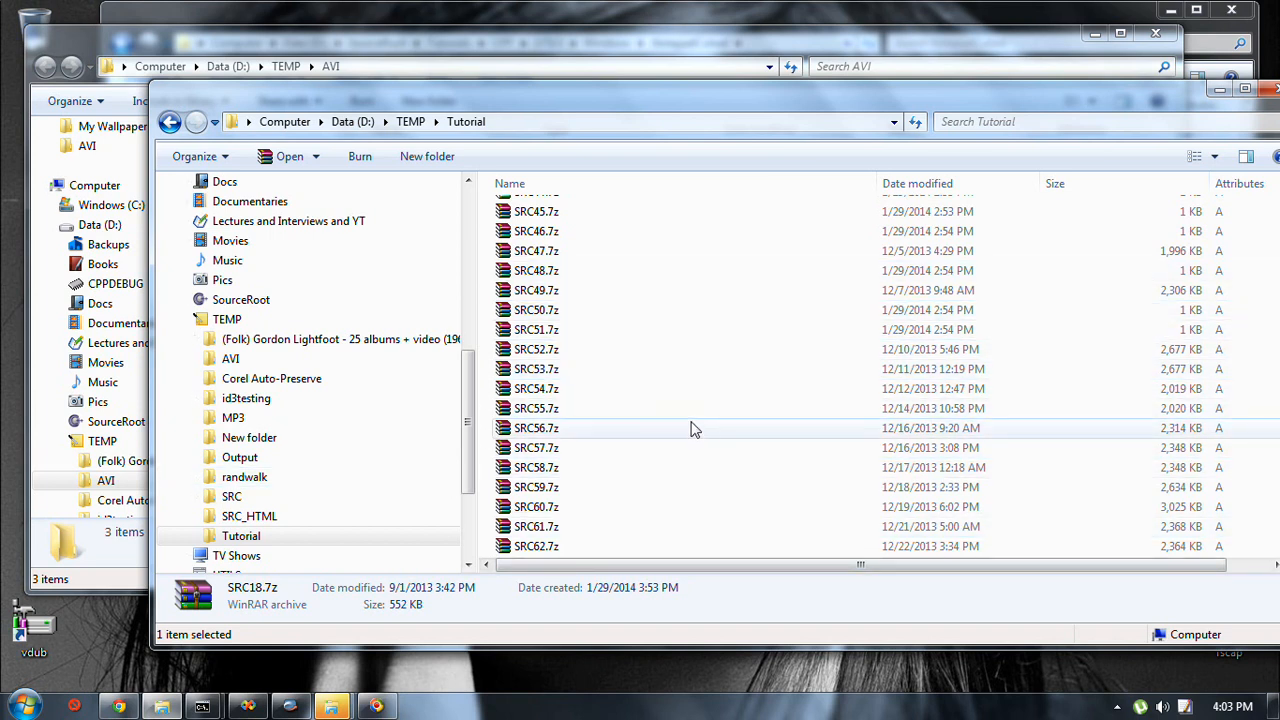
mouse_move(640, 430)
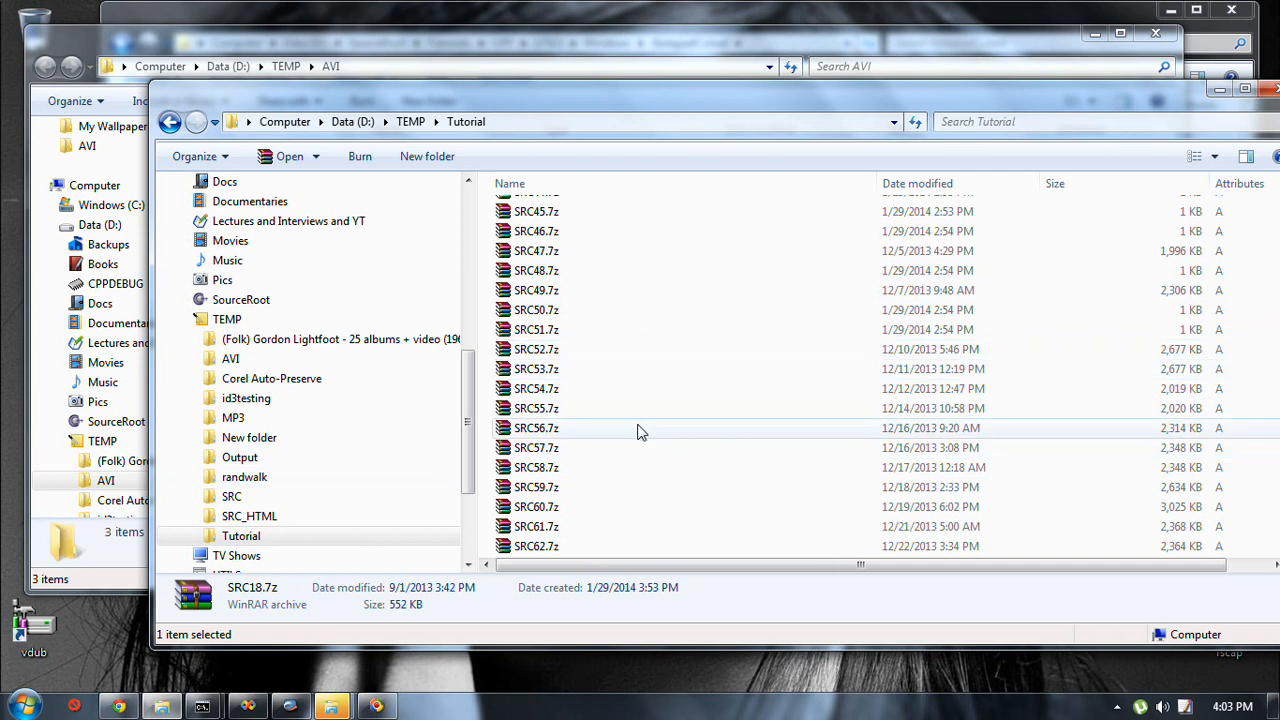
mouse_move(685, 513)
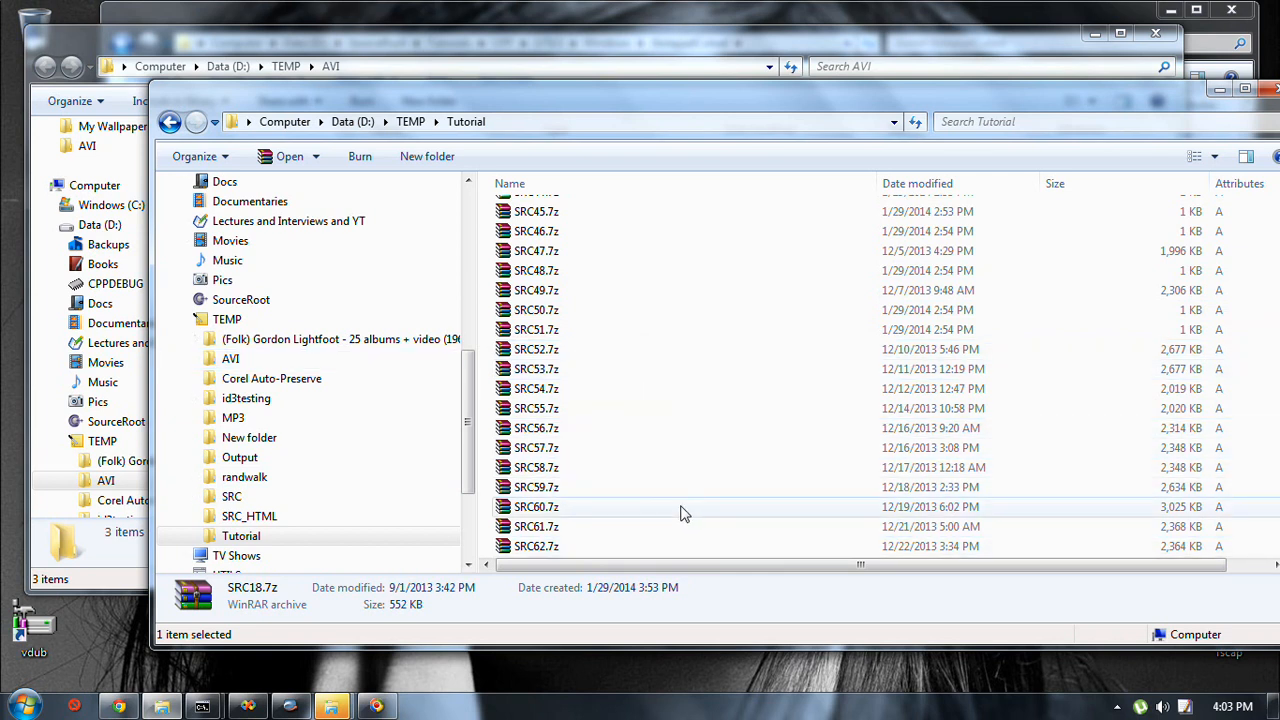
mouse_move(630, 388)
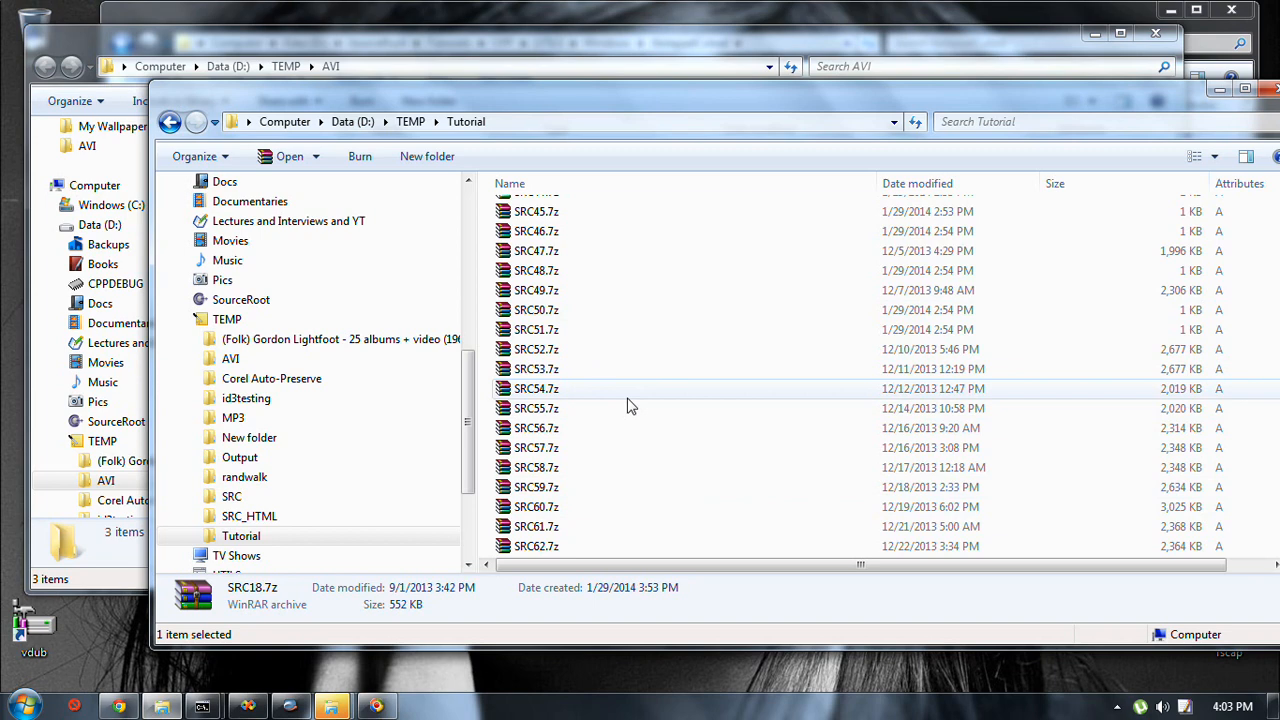
key(alt+tab)
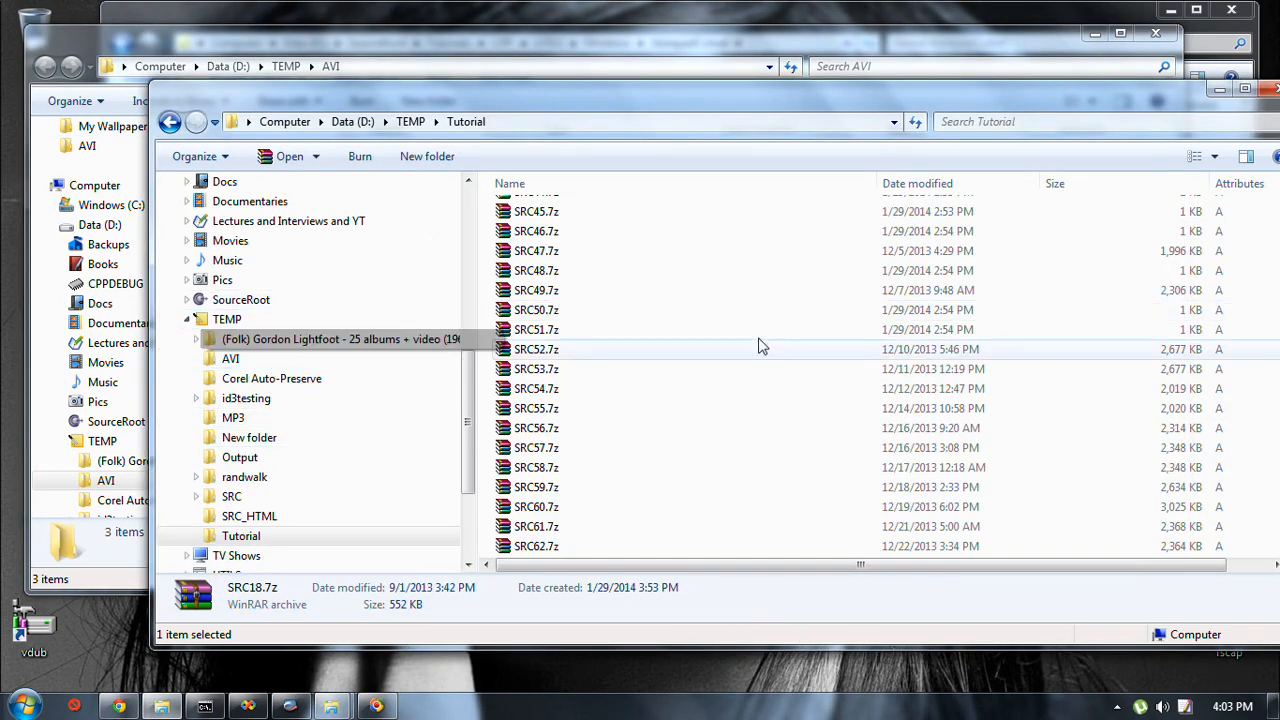
mouse_move(525, 538)
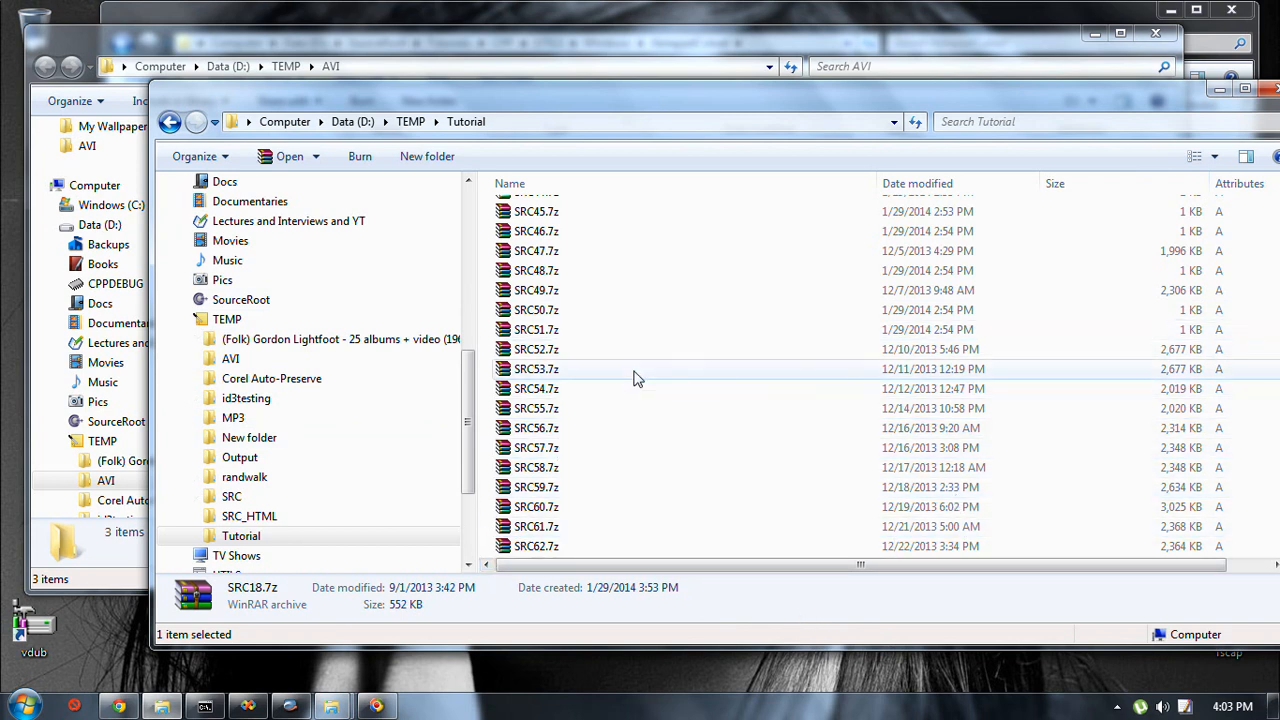
mouse_move(651, 362)
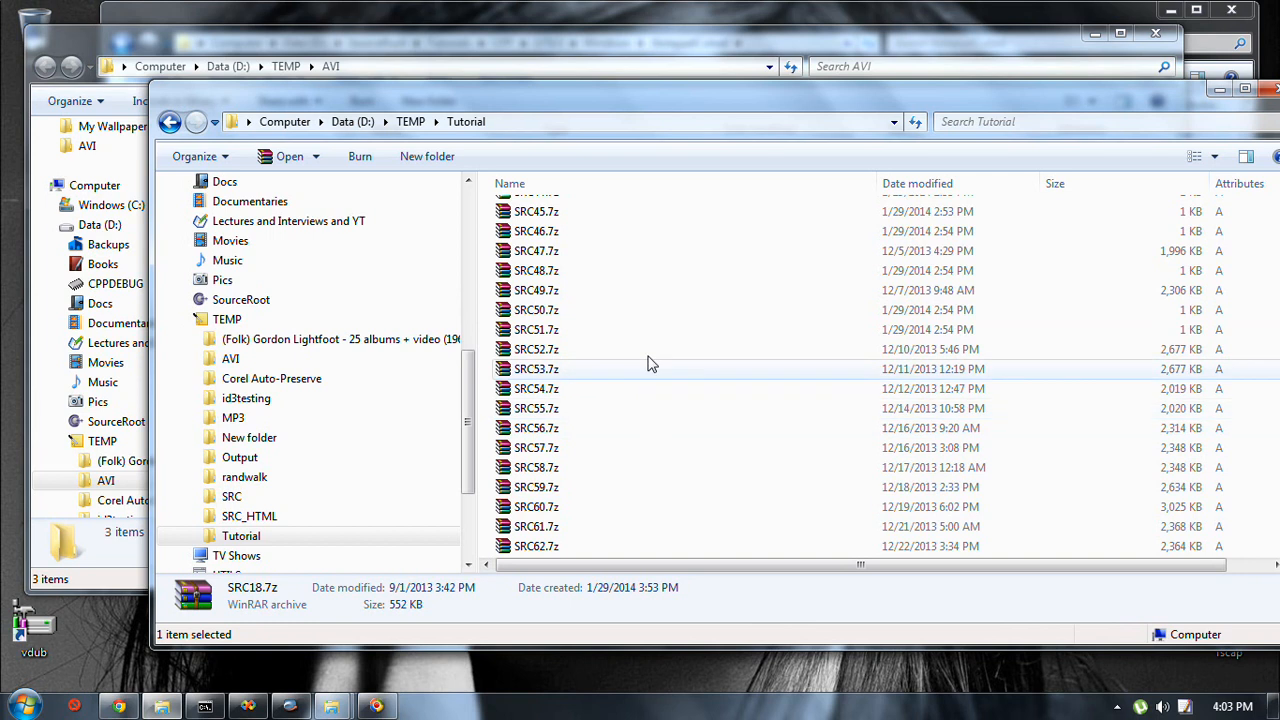
mouse_move(710, 467)
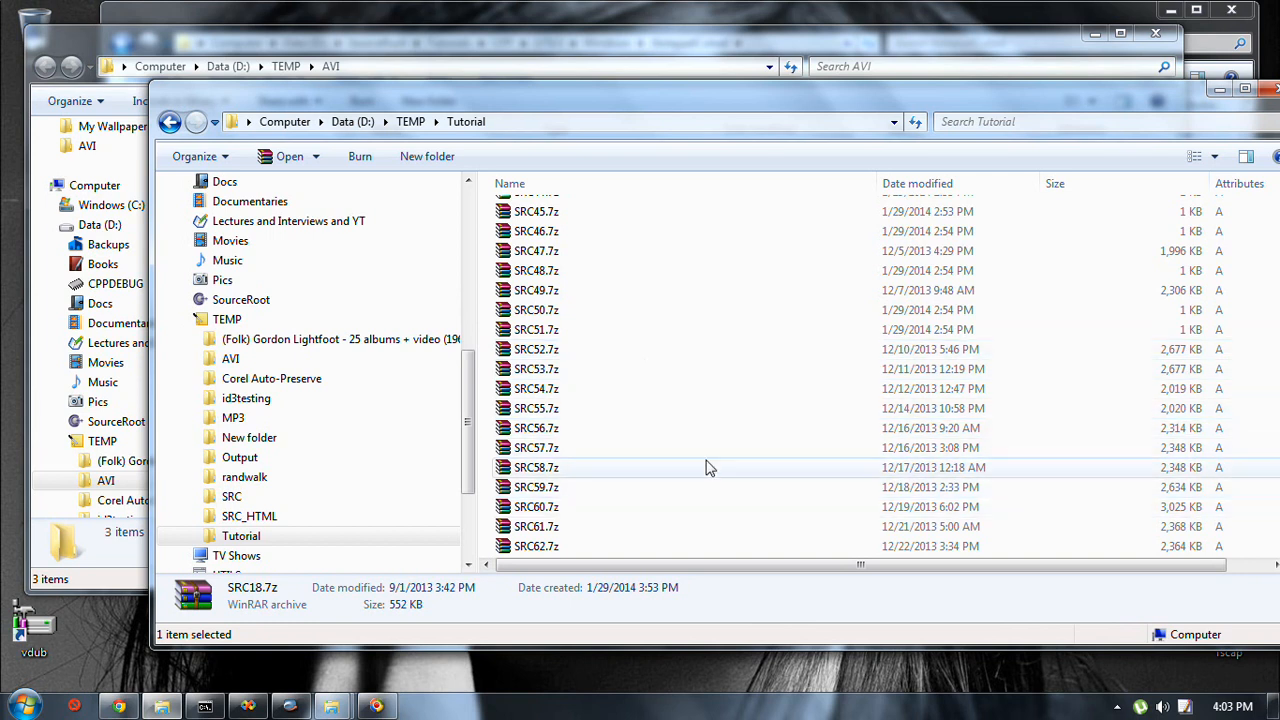
mouse_move(690, 418)
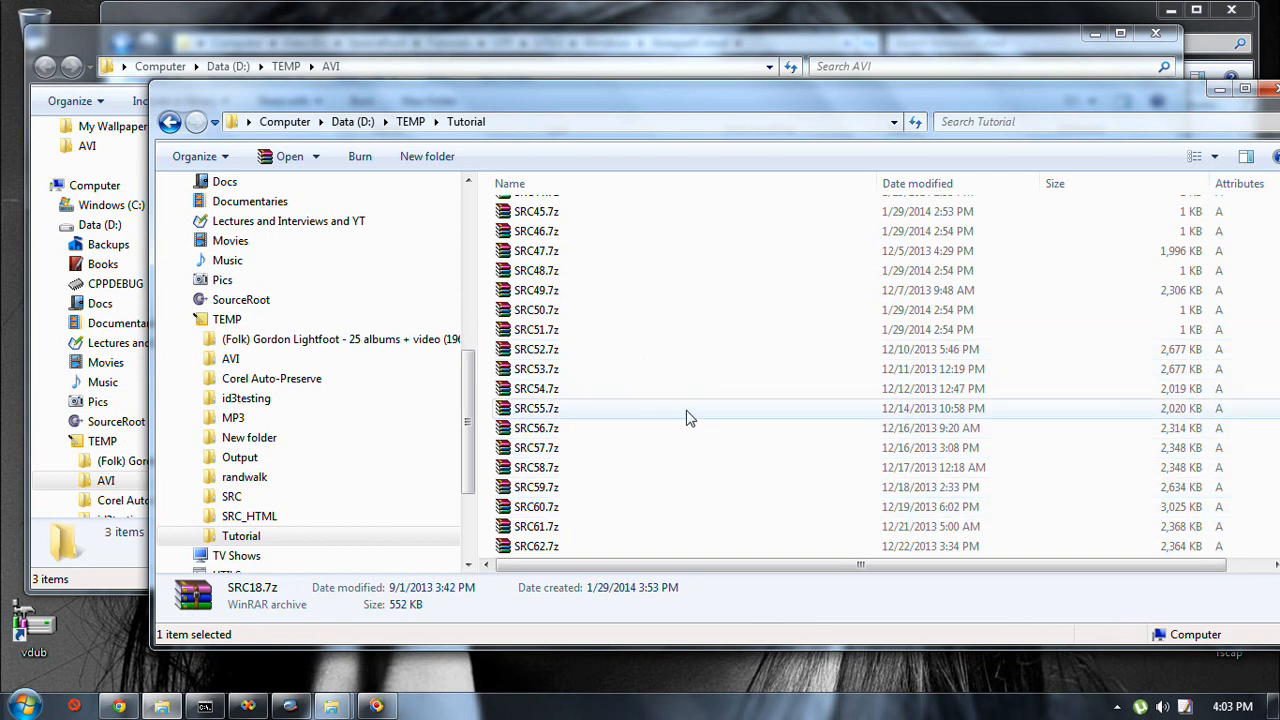
mouse_move(655, 411)
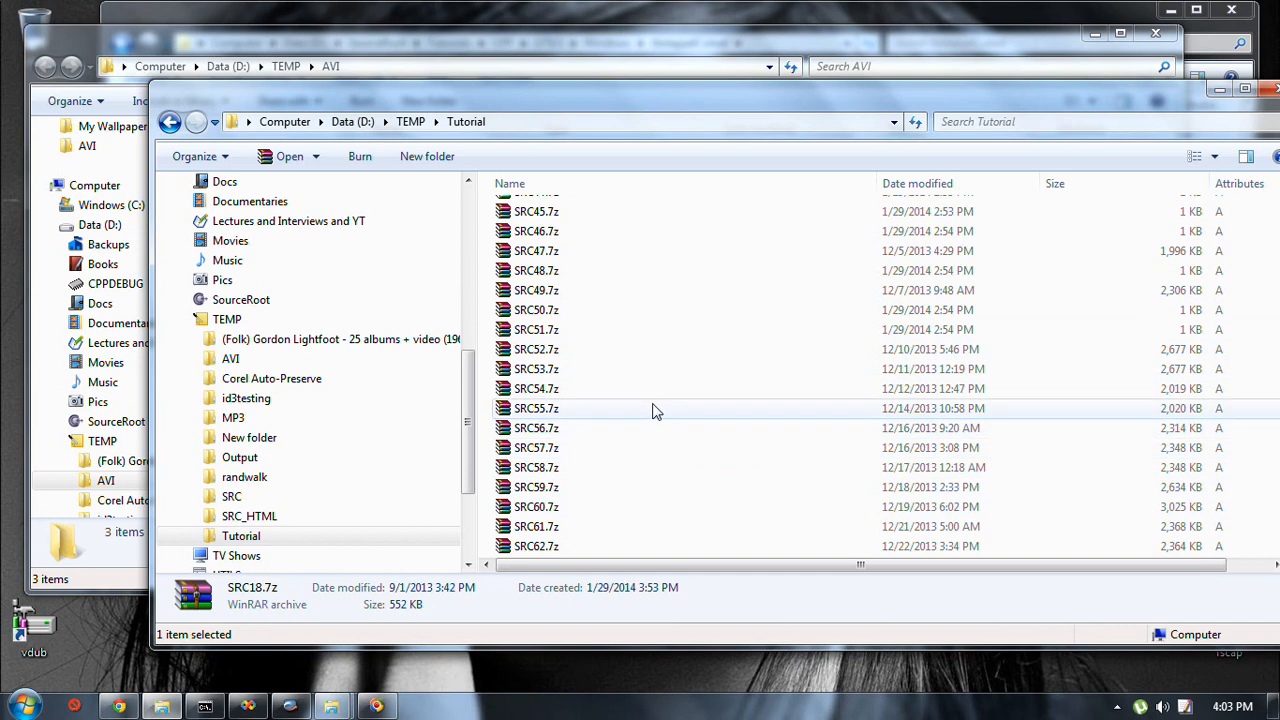
mouse_move(628, 388)
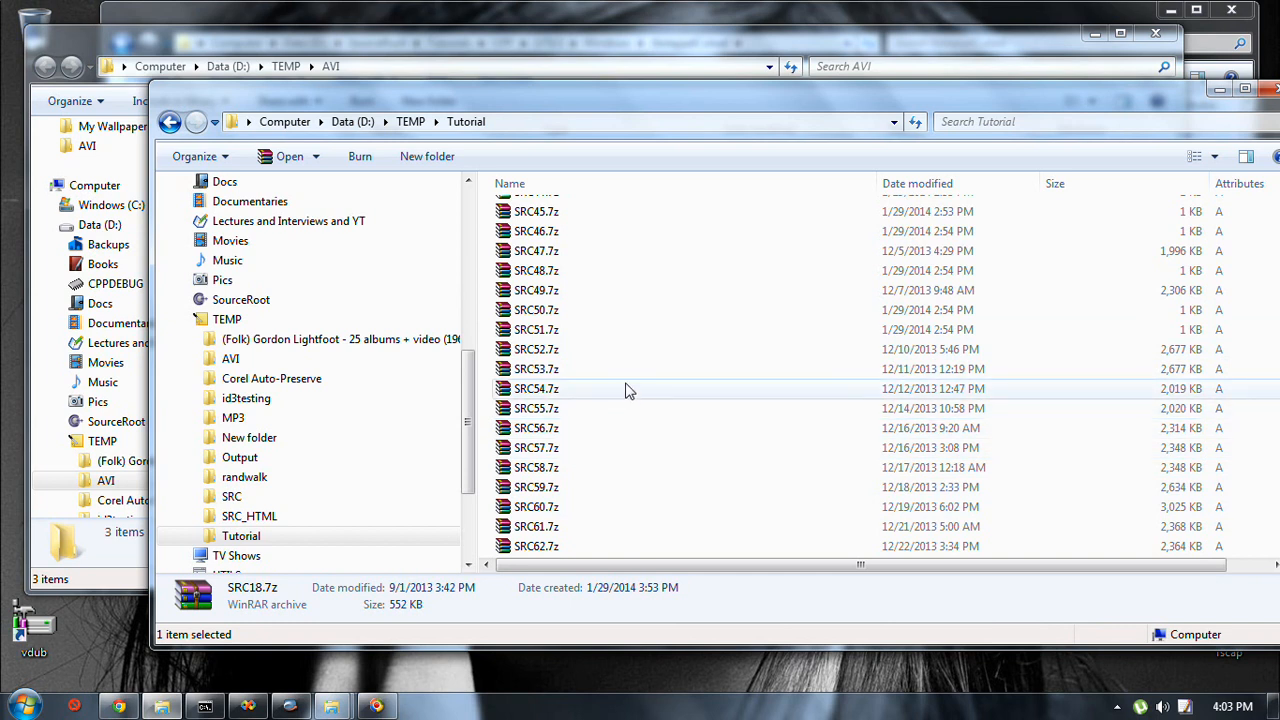
click(536, 388)
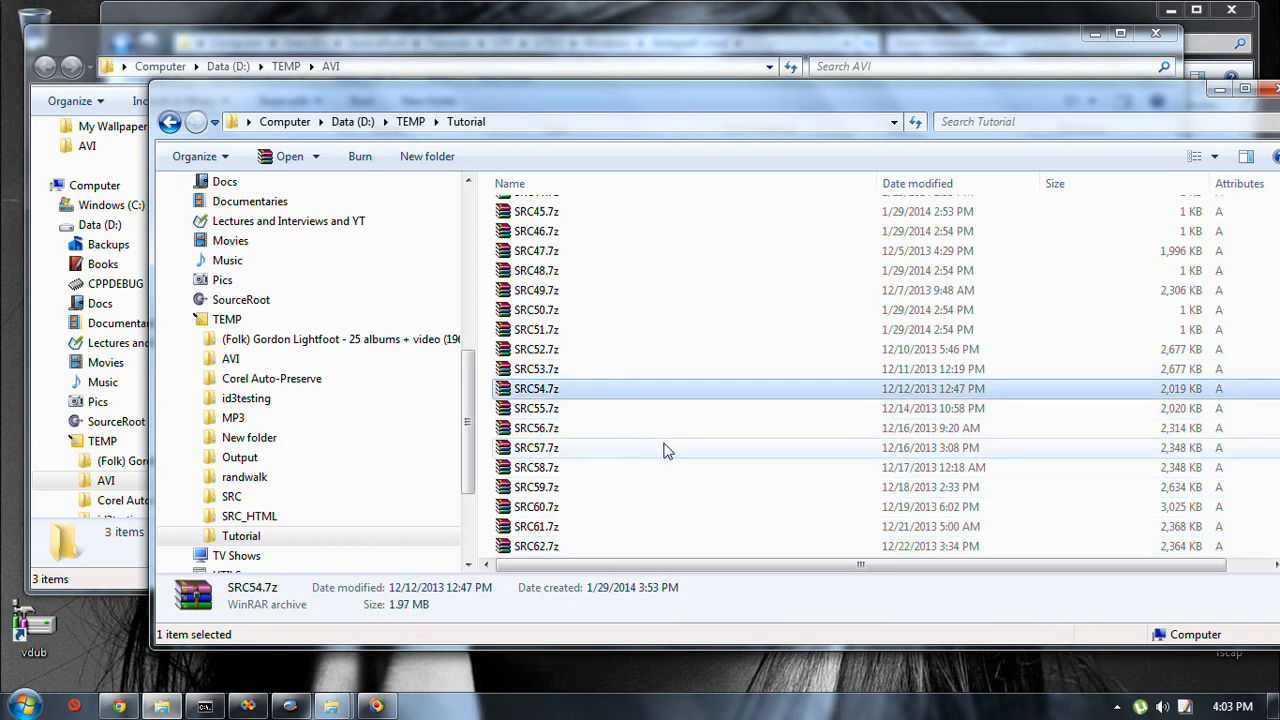
mouse_move(733, 367)
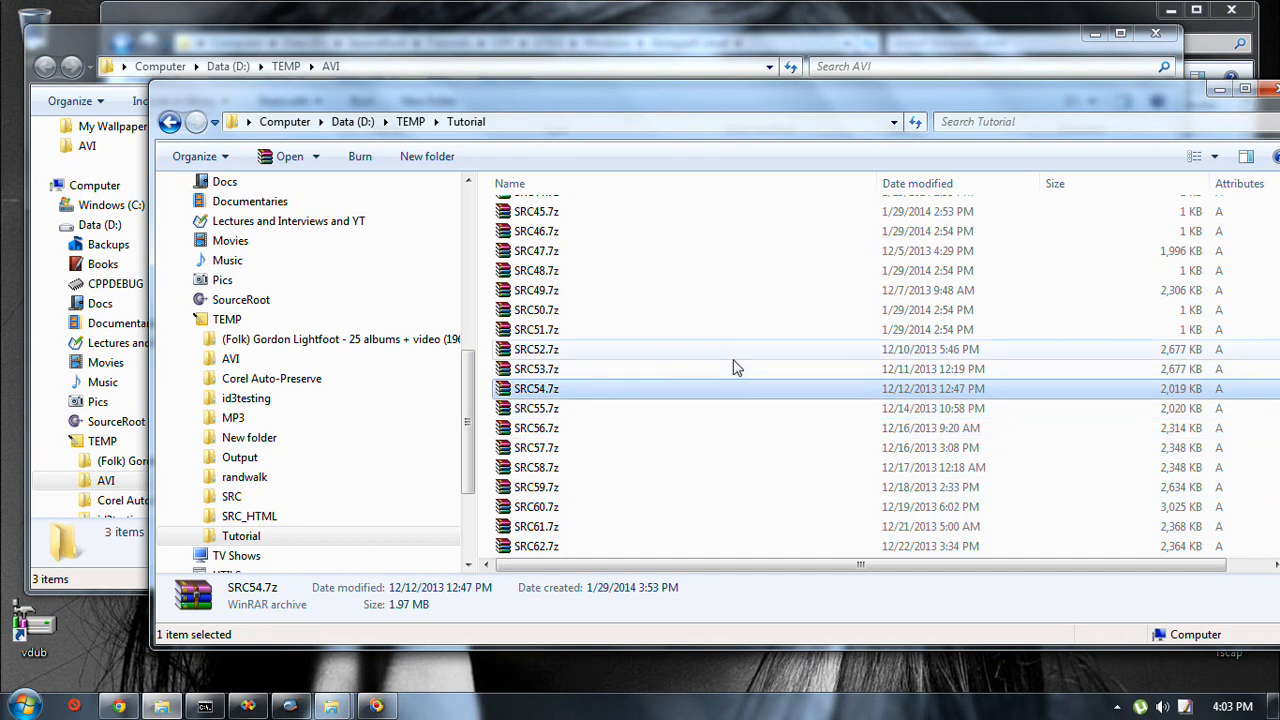
mouse_move(720, 390)
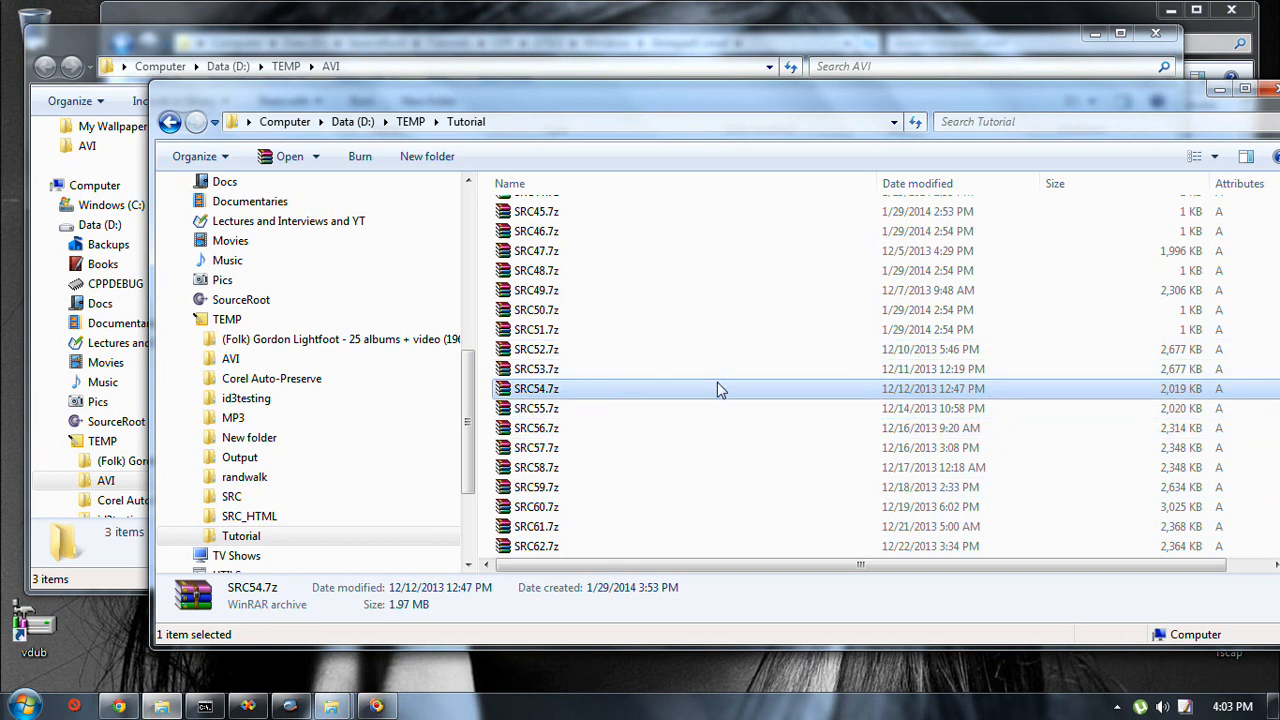
mouse_move(703, 384)
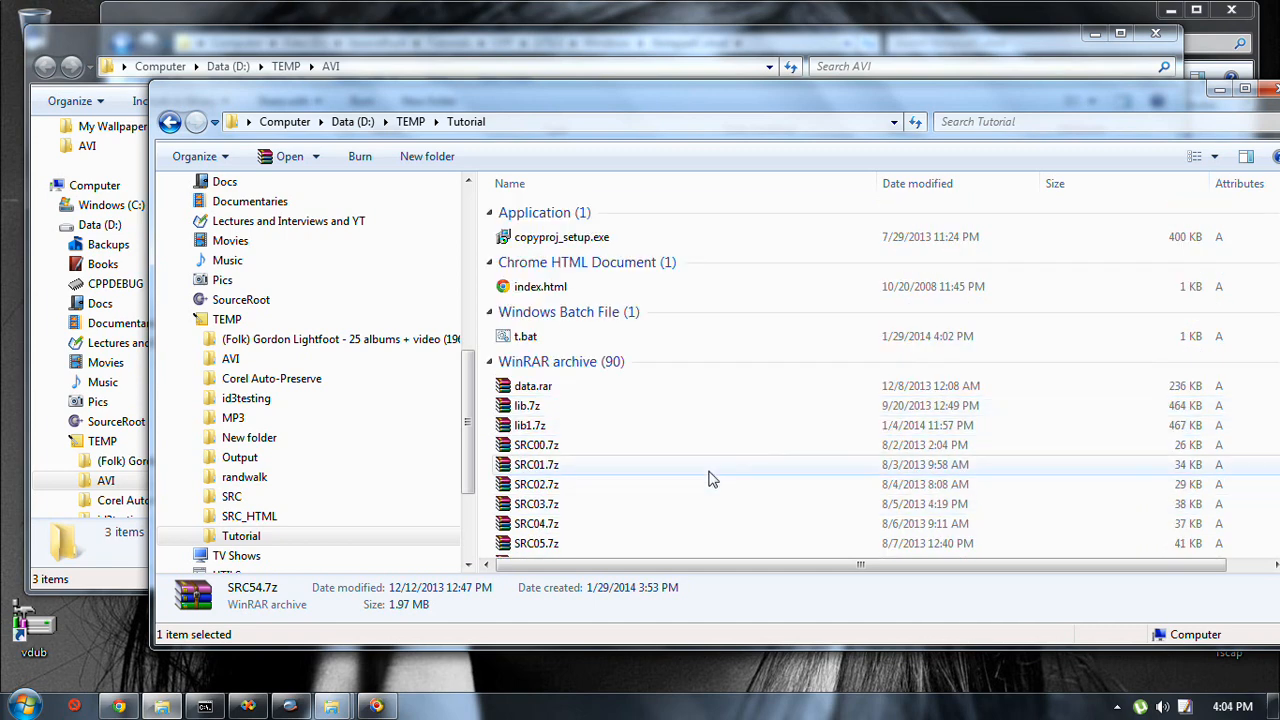
scroll(down, 3)
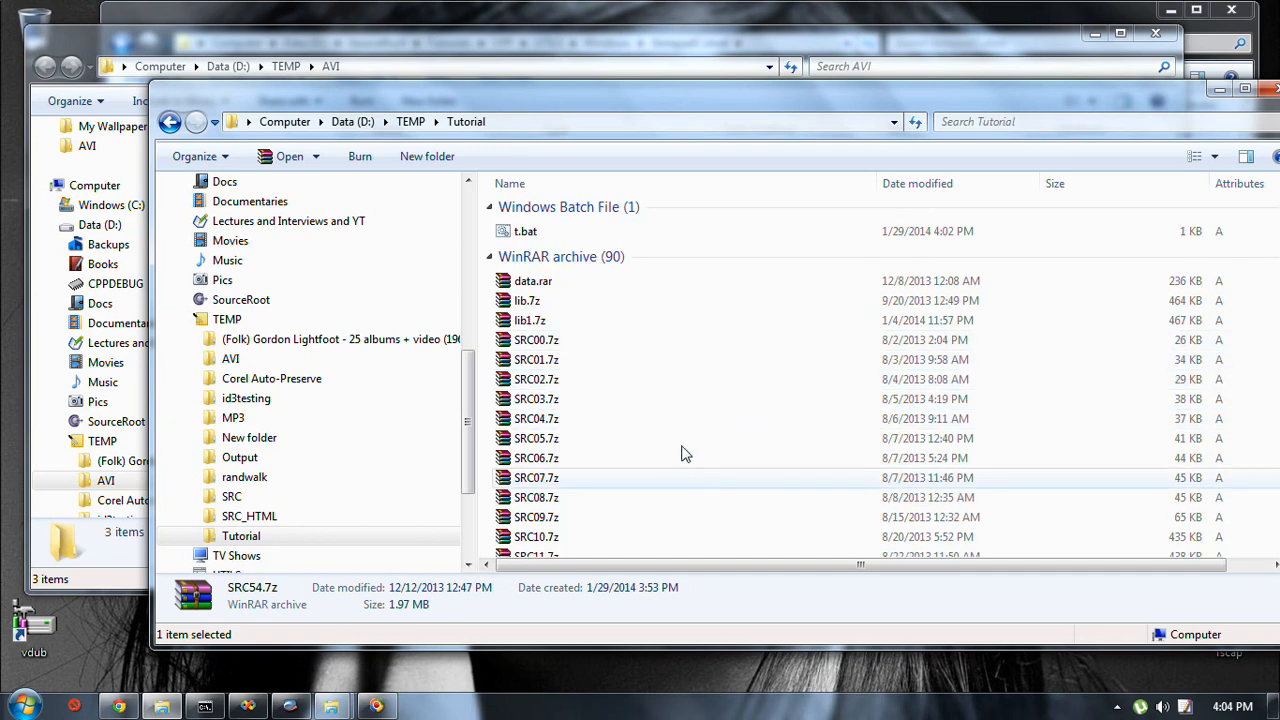
mouse_move(655, 368)
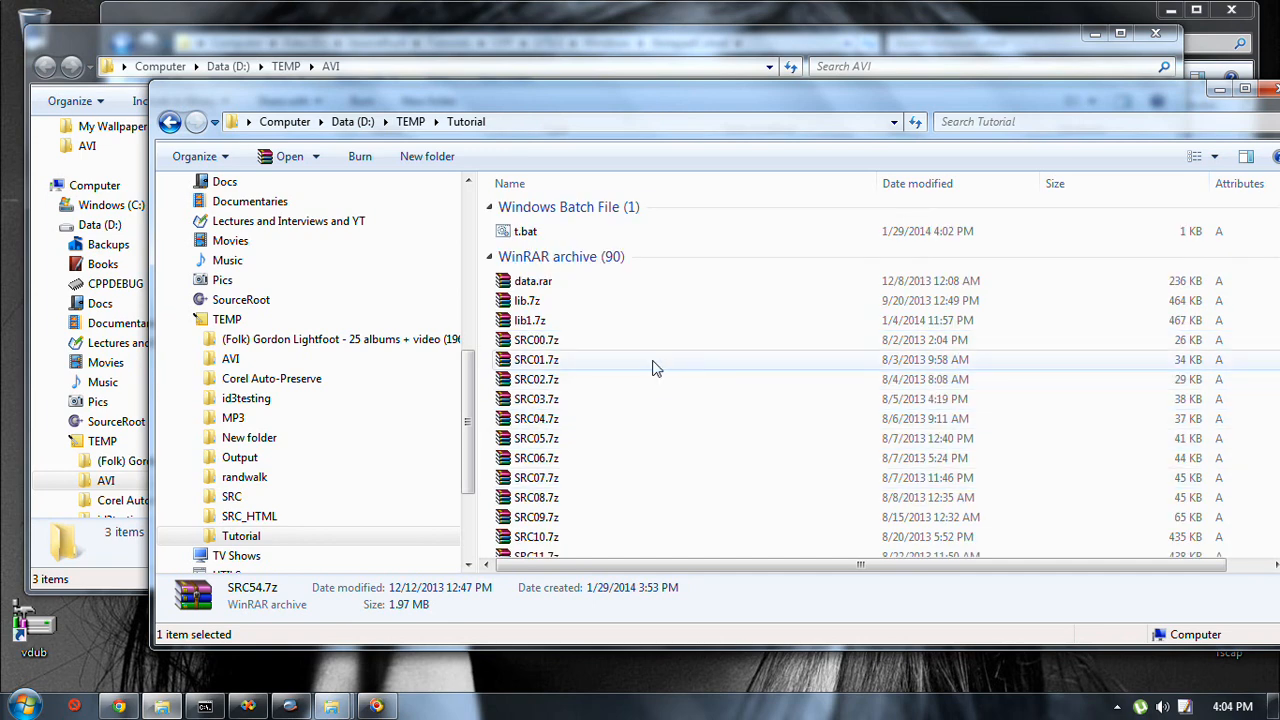
click(537, 340)
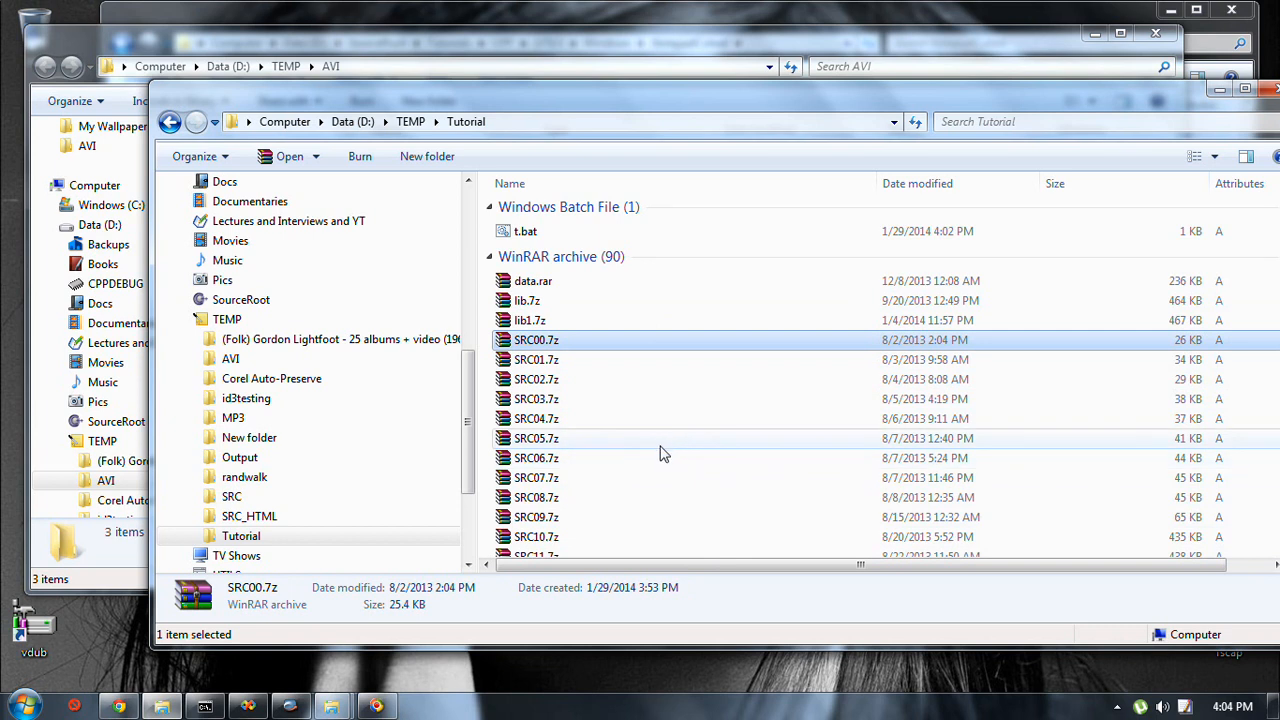
mouse_move(665, 432)
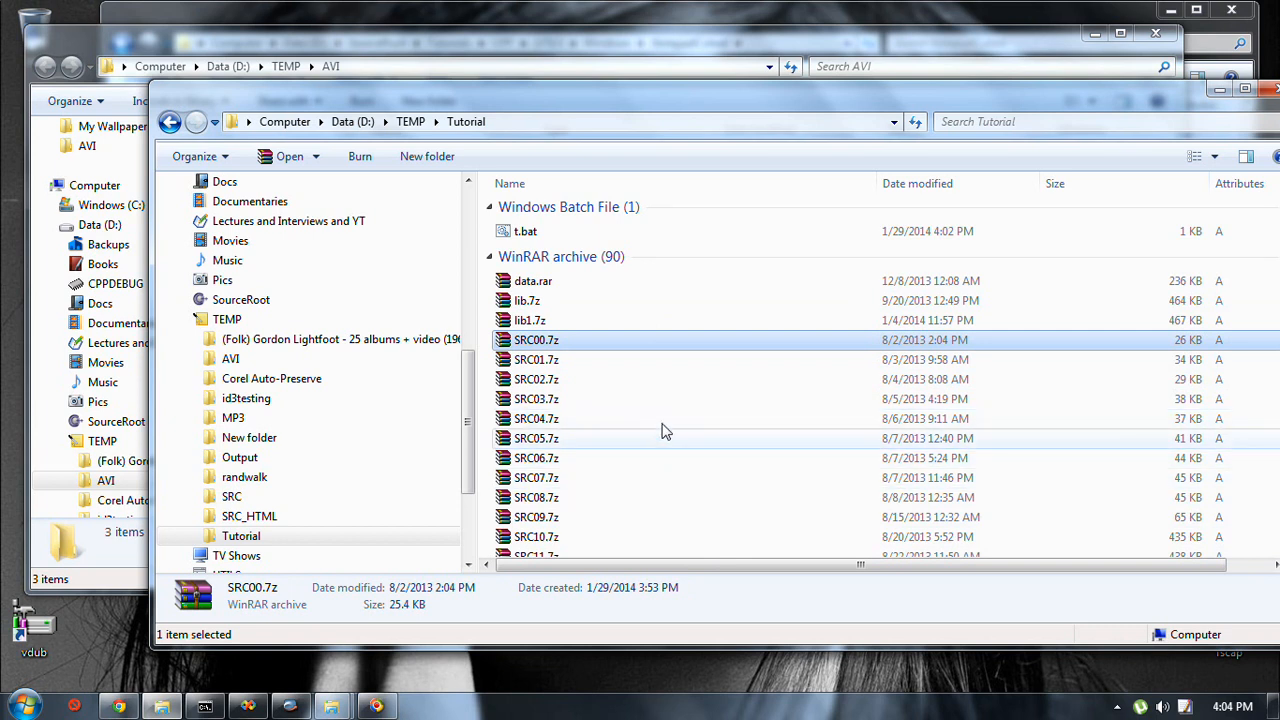
mouse_move(641, 418)
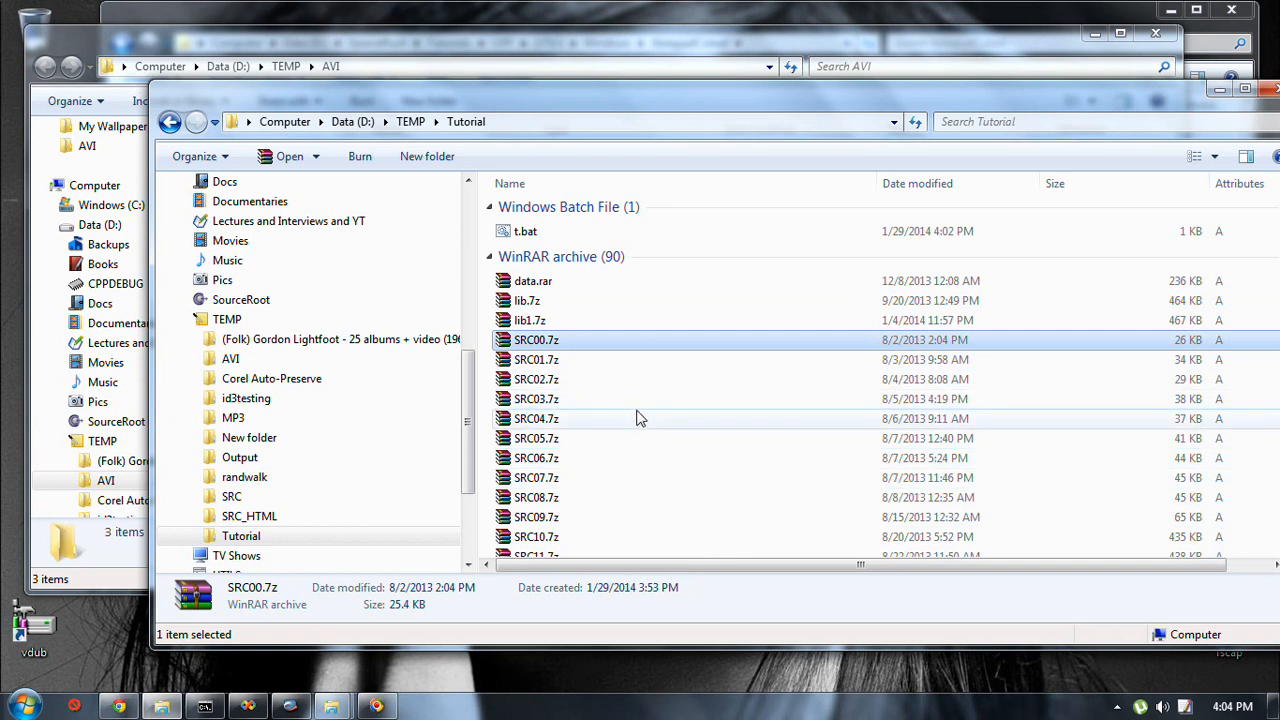
mouse_move(660, 440)
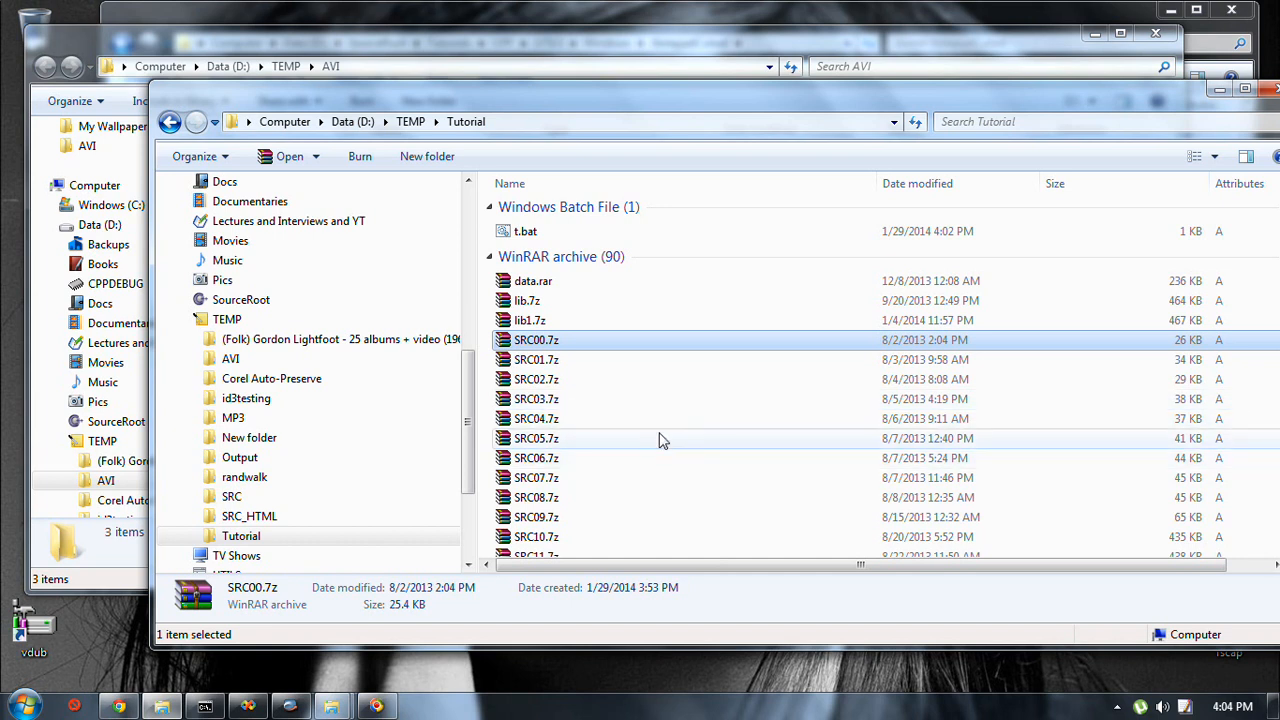
mouse_move(630, 438)
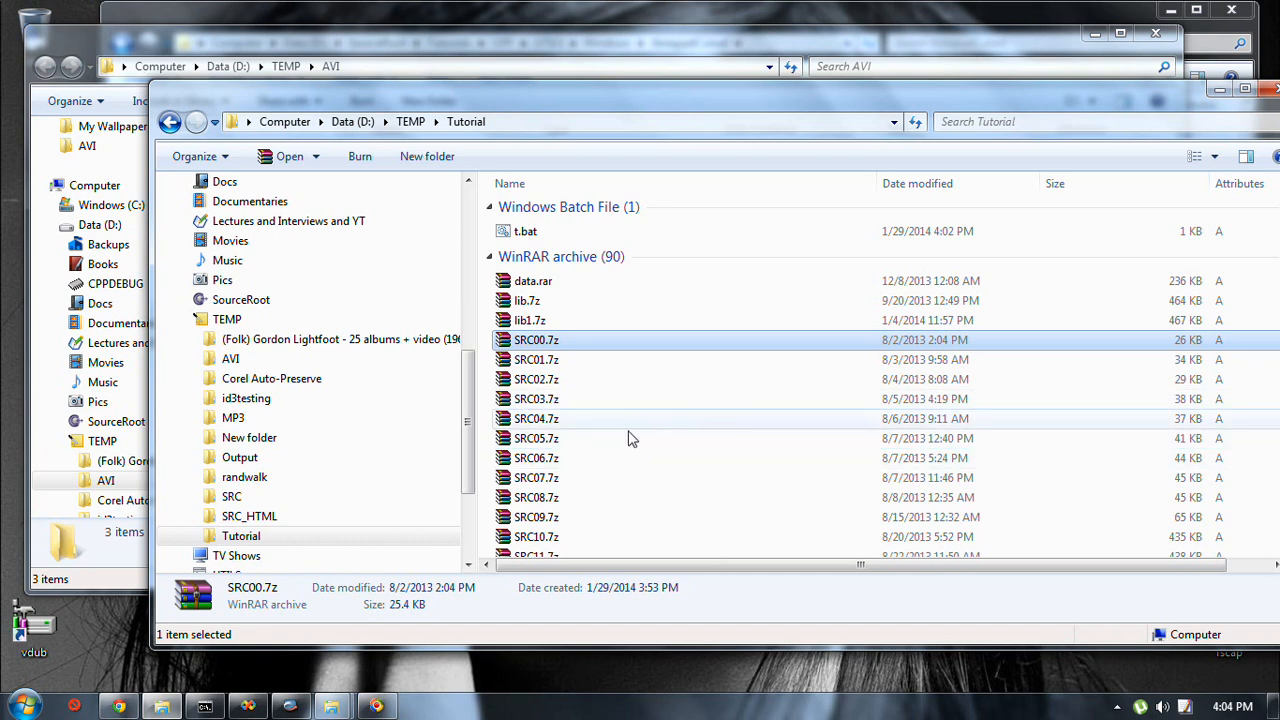